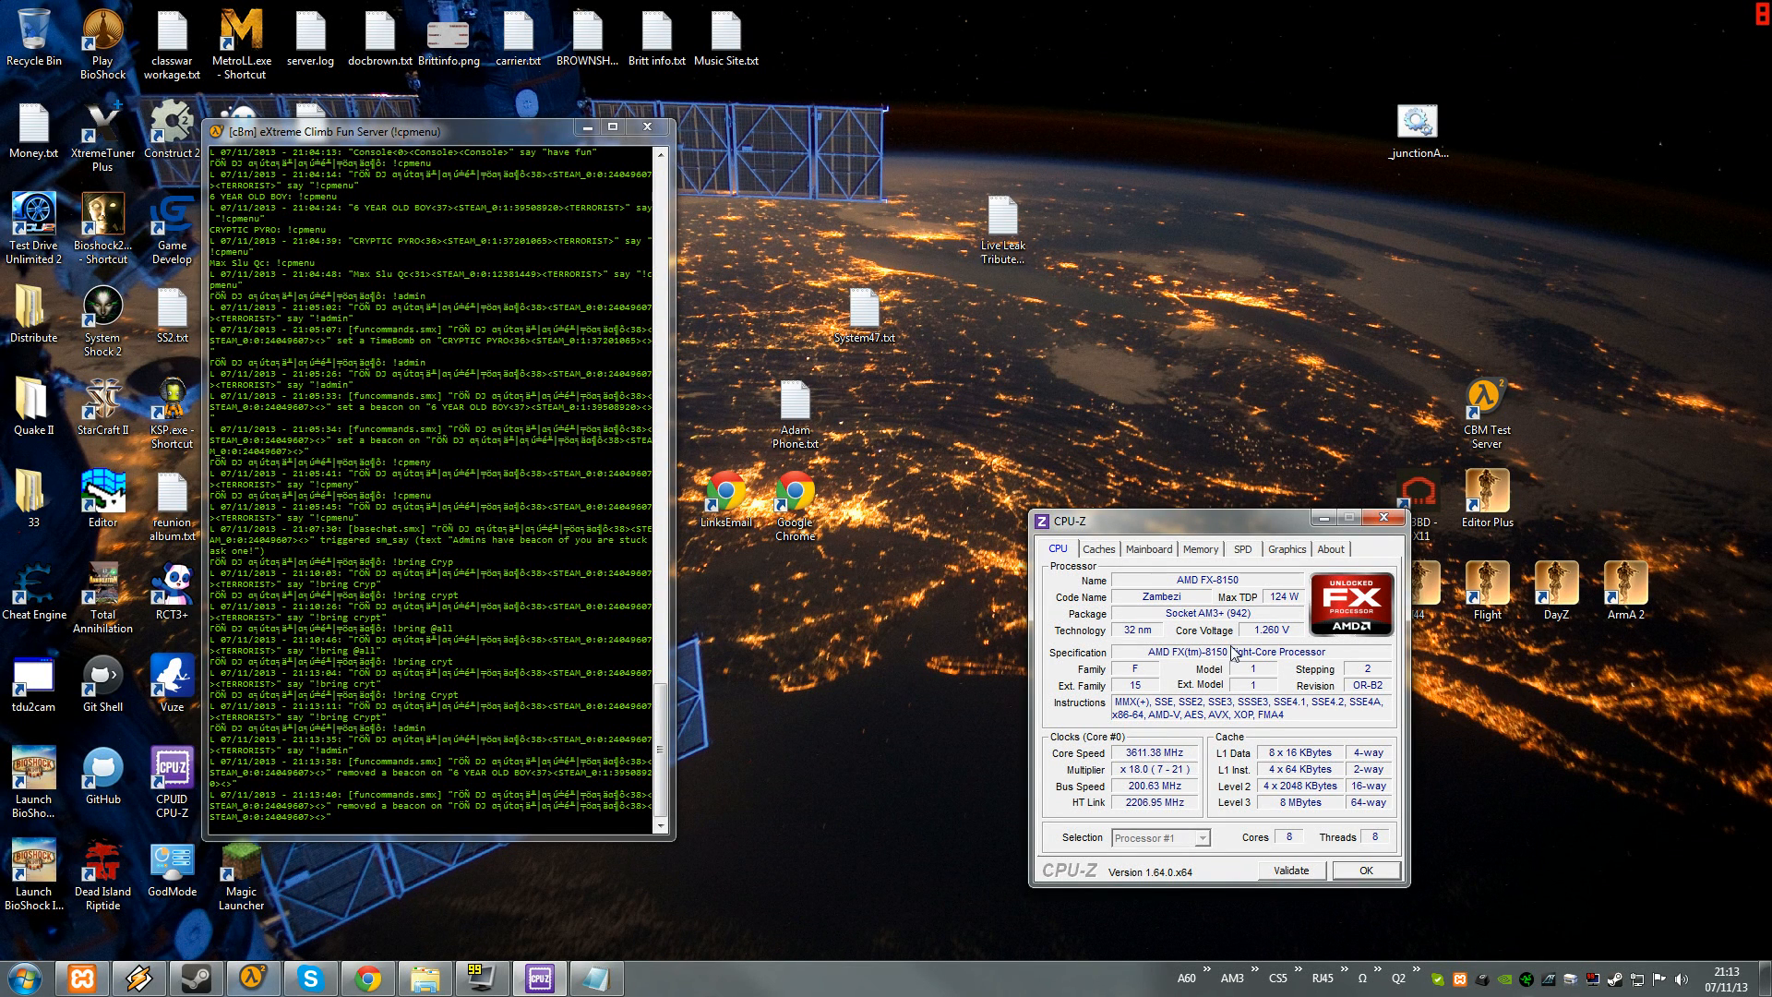
Review the memory, motherboard and graphics card details in CPU-Z
click(1200, 548)
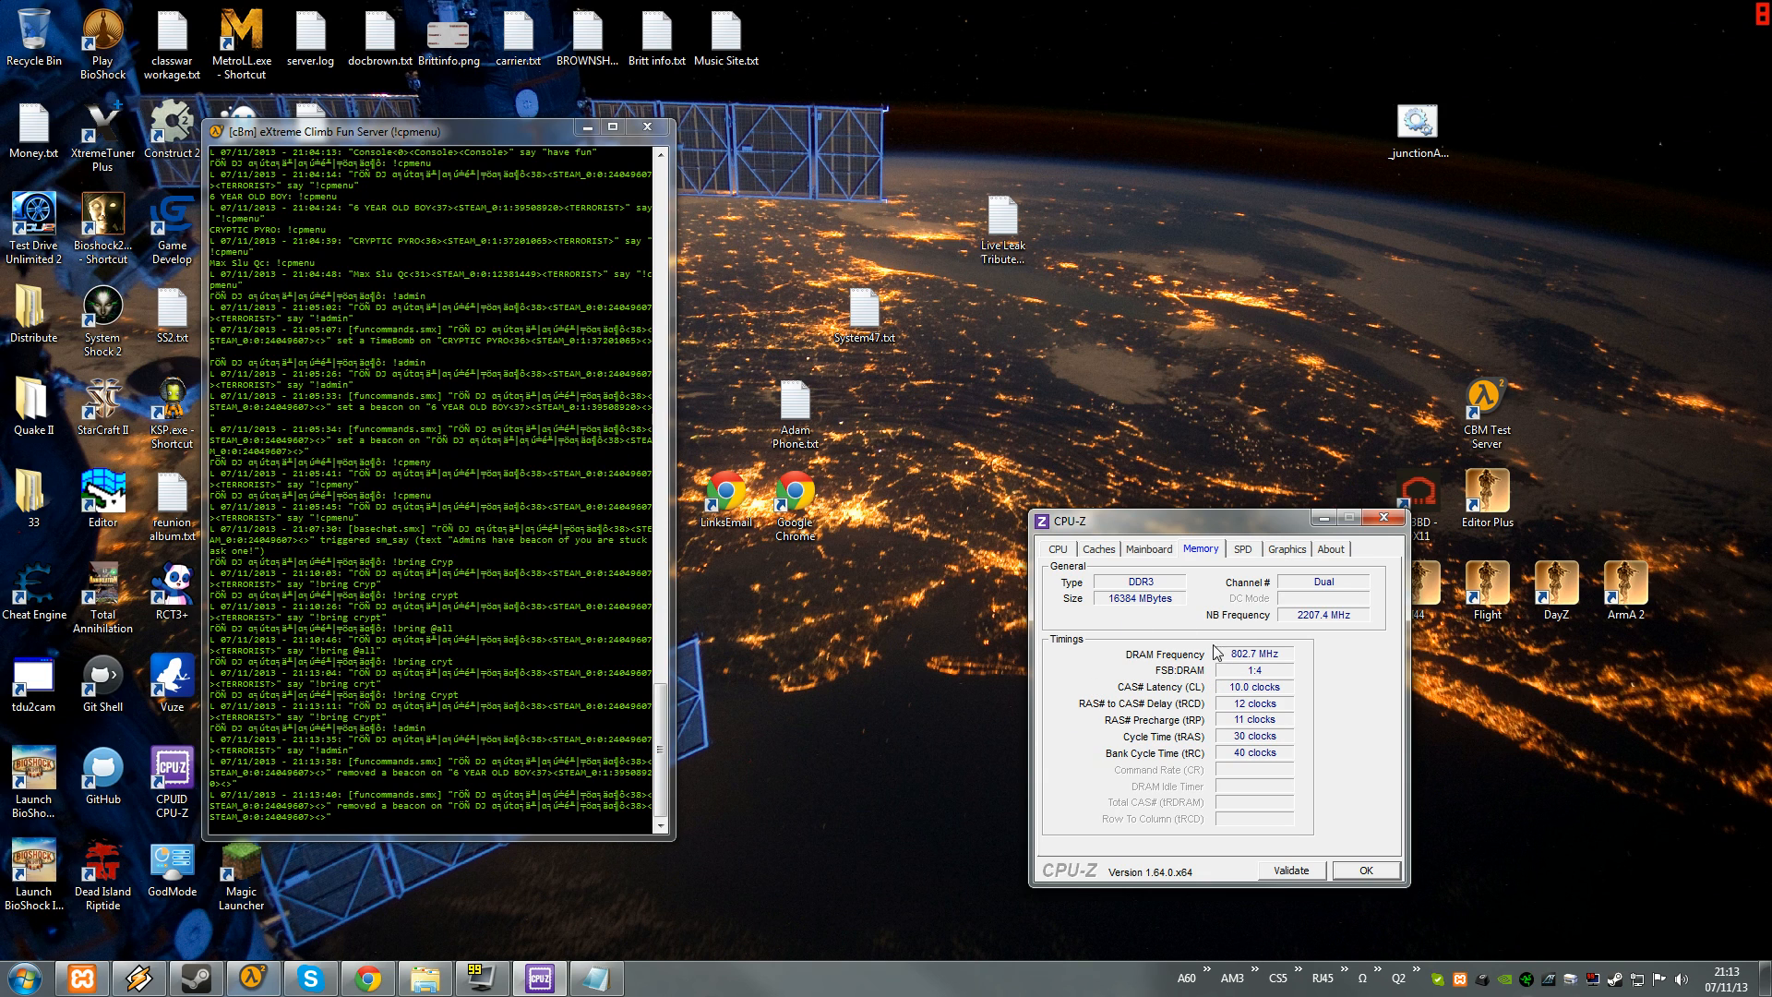
mouse_move(1285, 675)
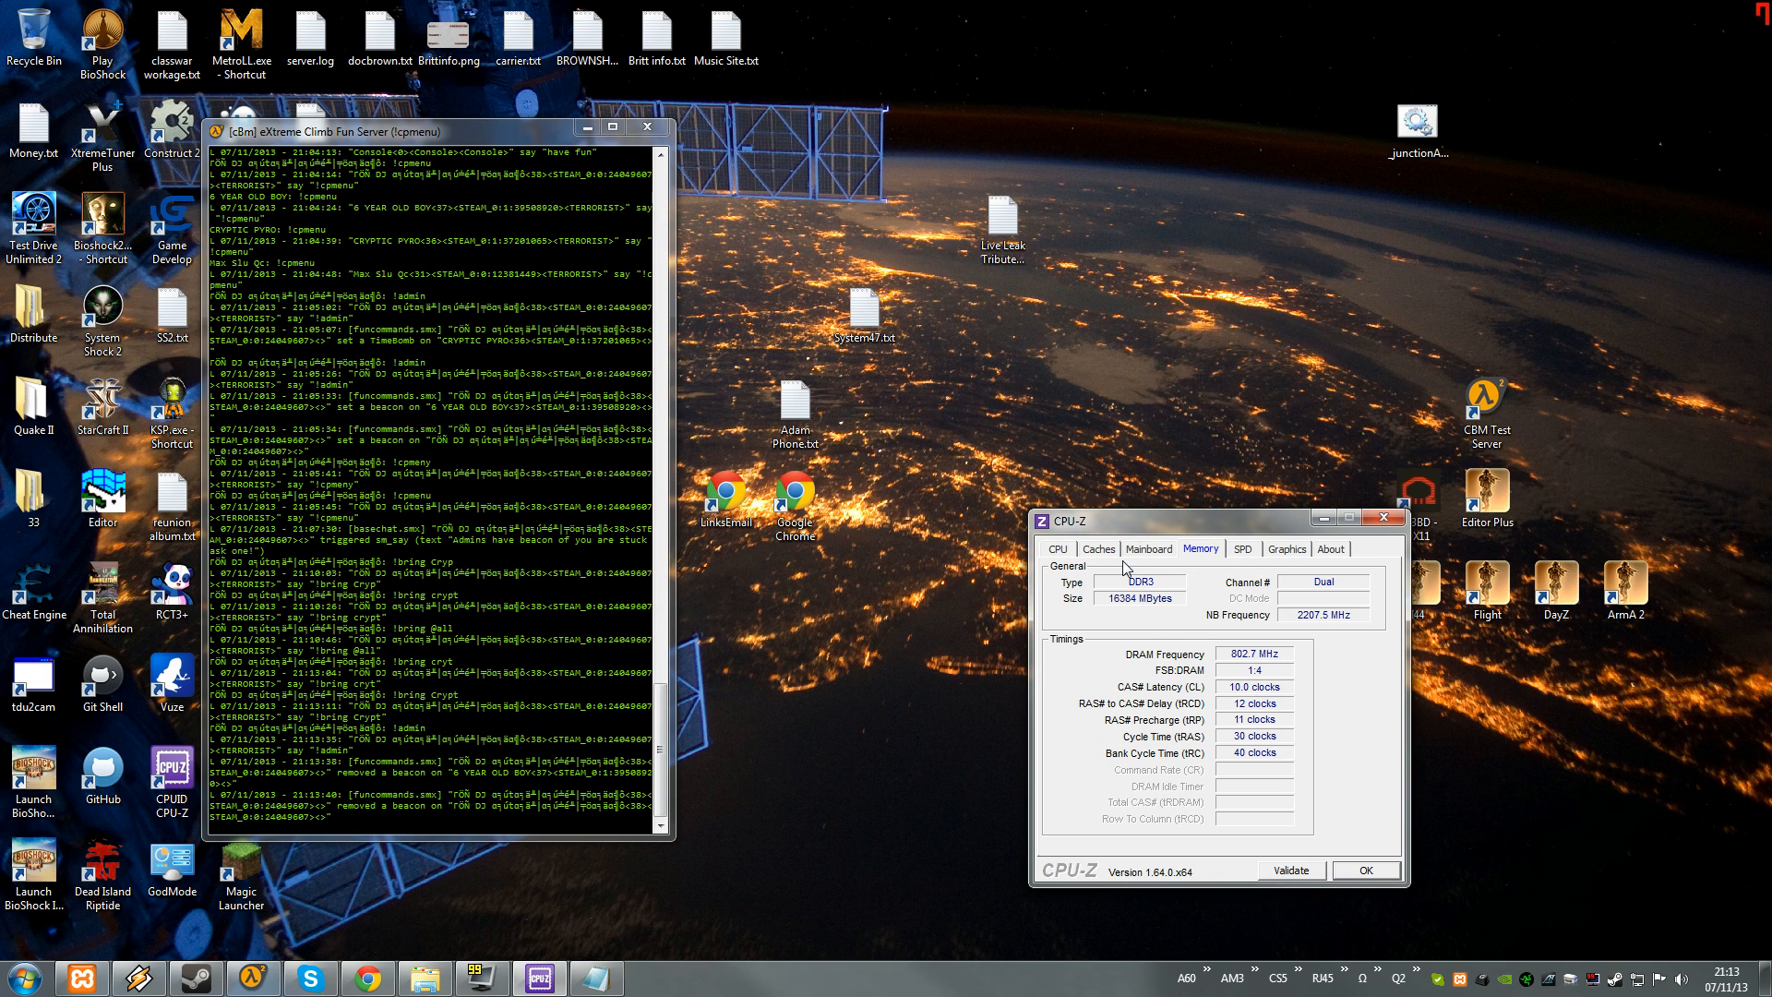
mouse_move(1160, 560)
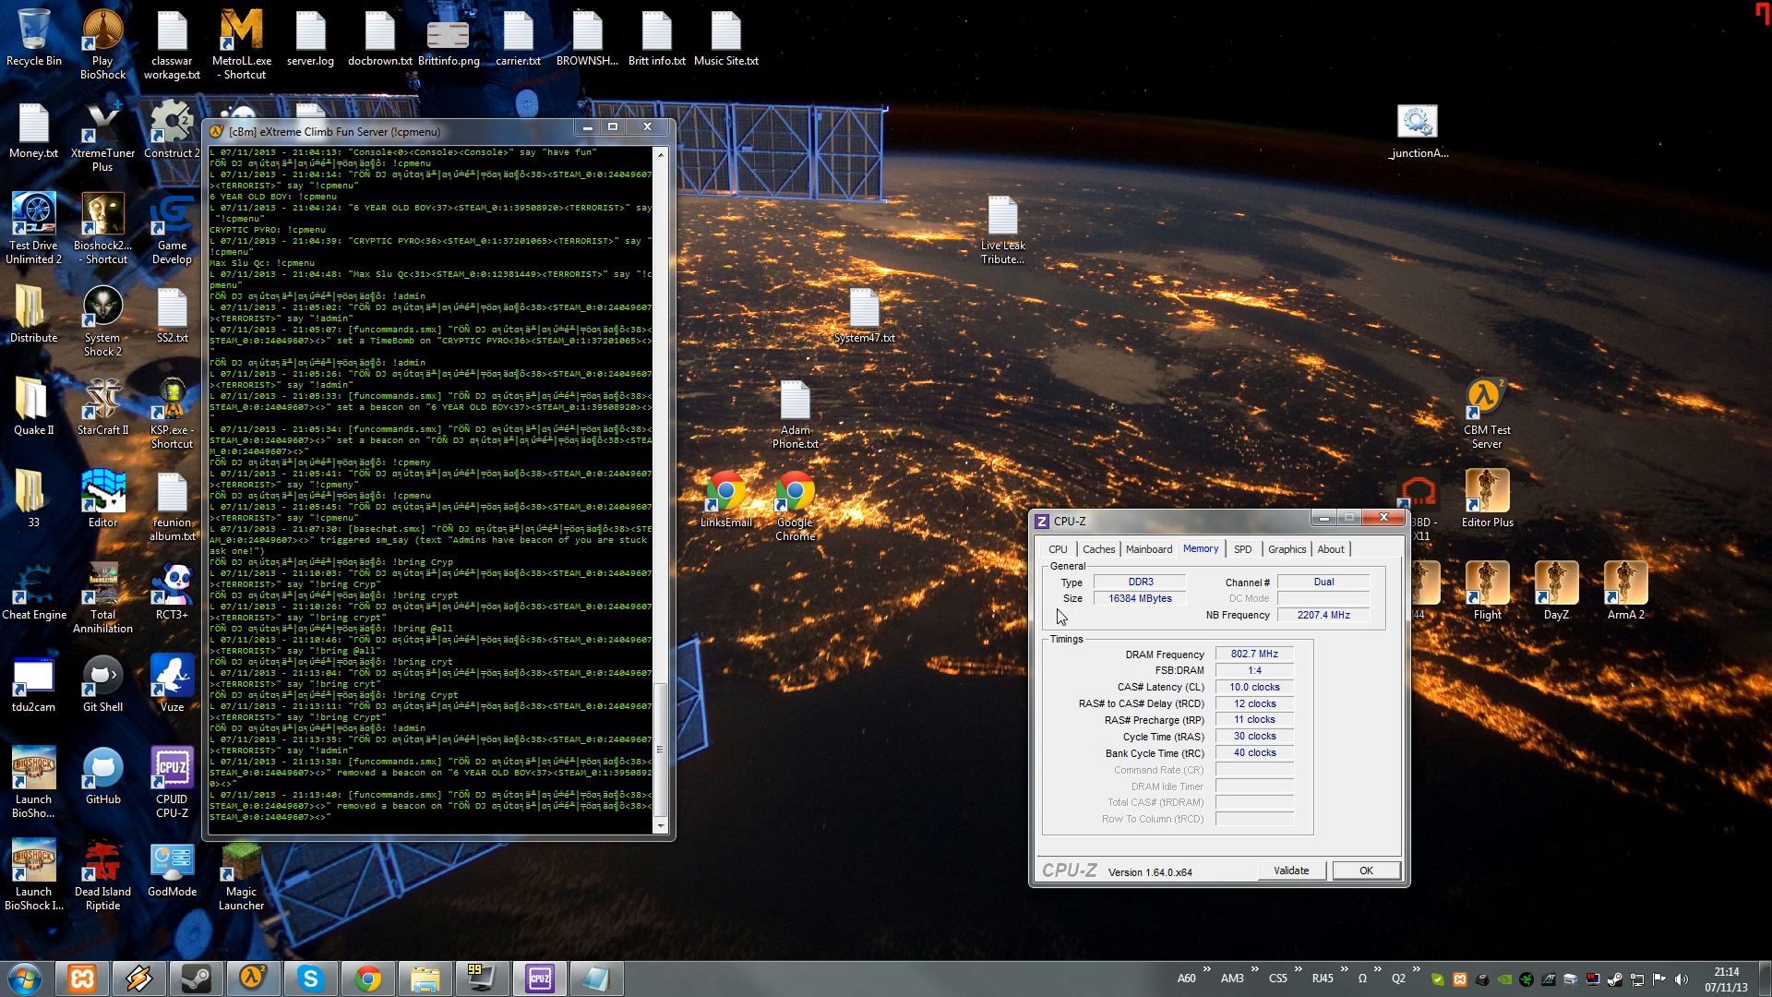
click(1148, 548)
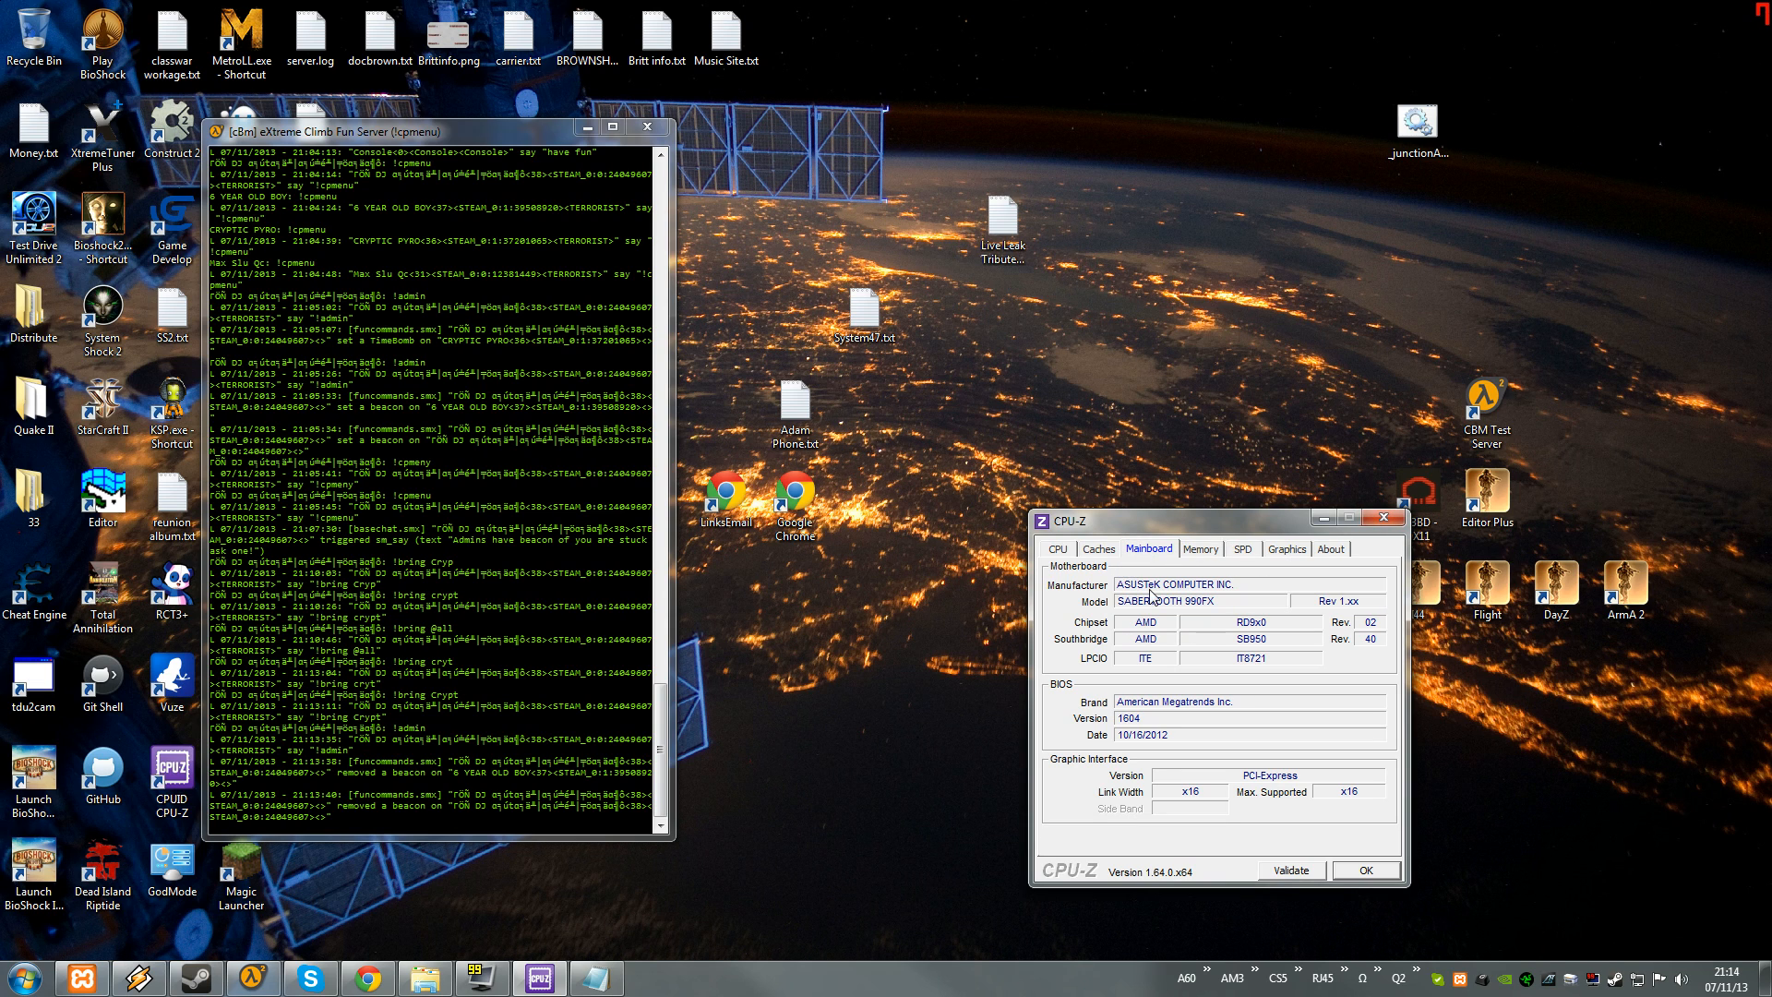
click(1287, 548)
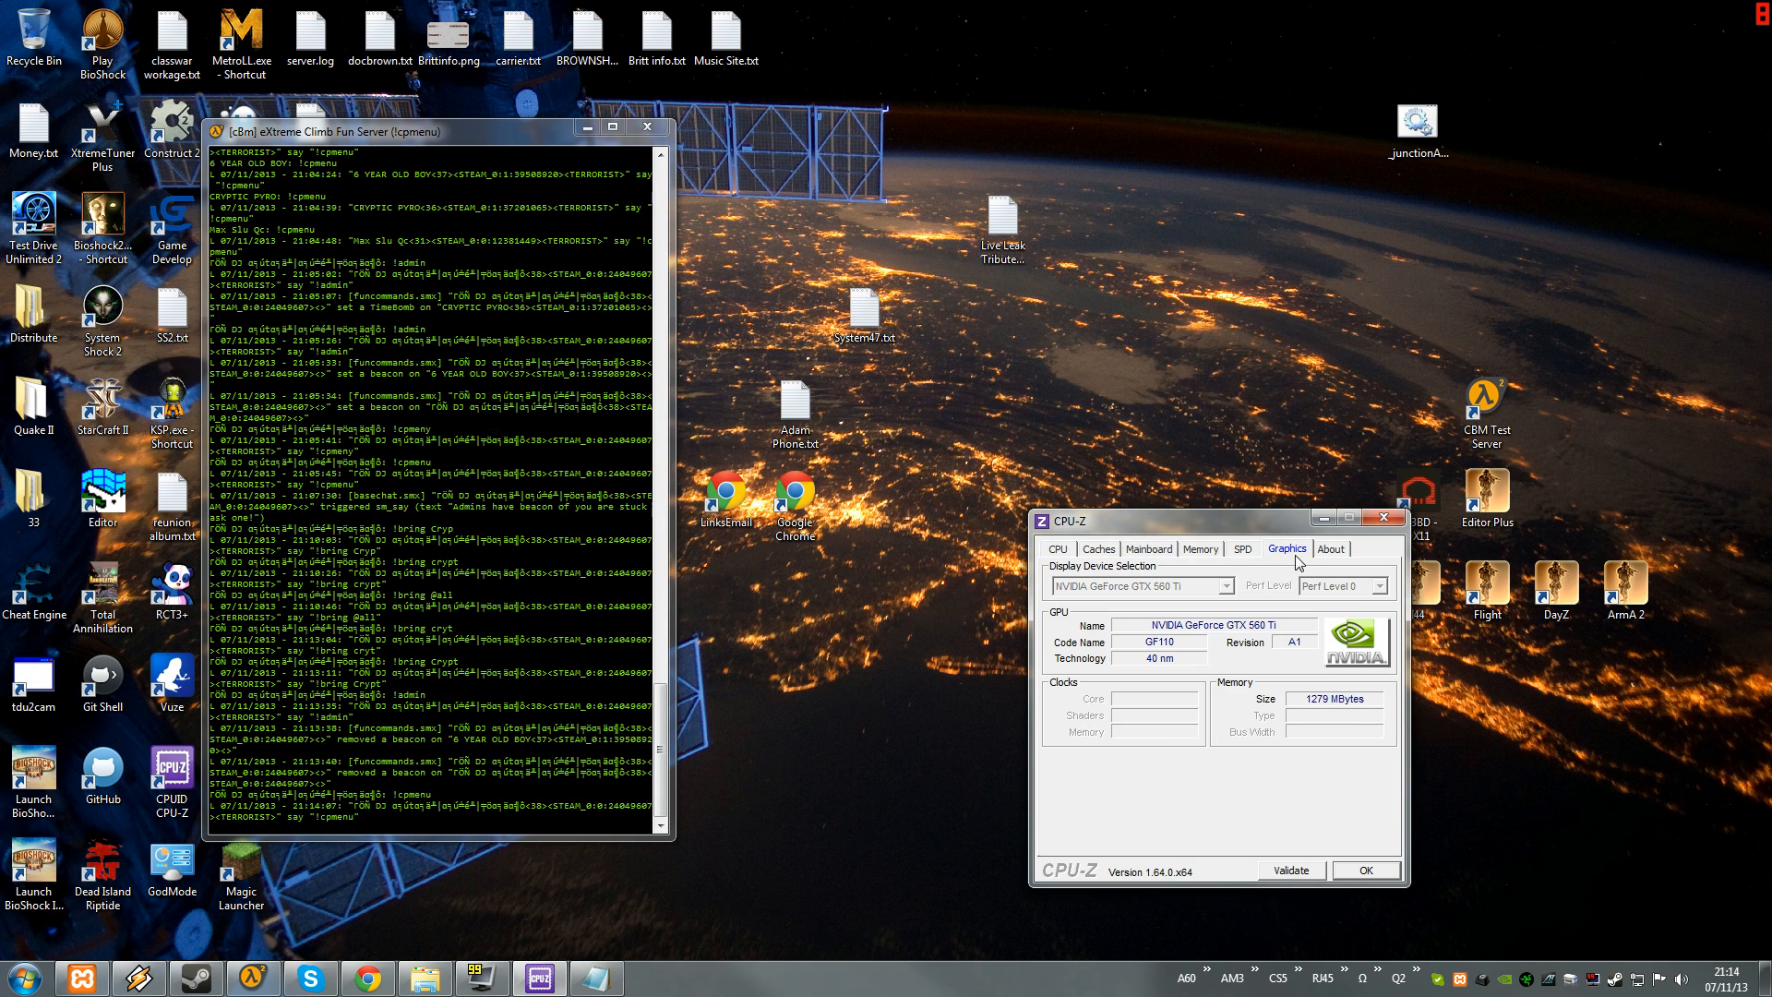
mouse_move(1410, 562)
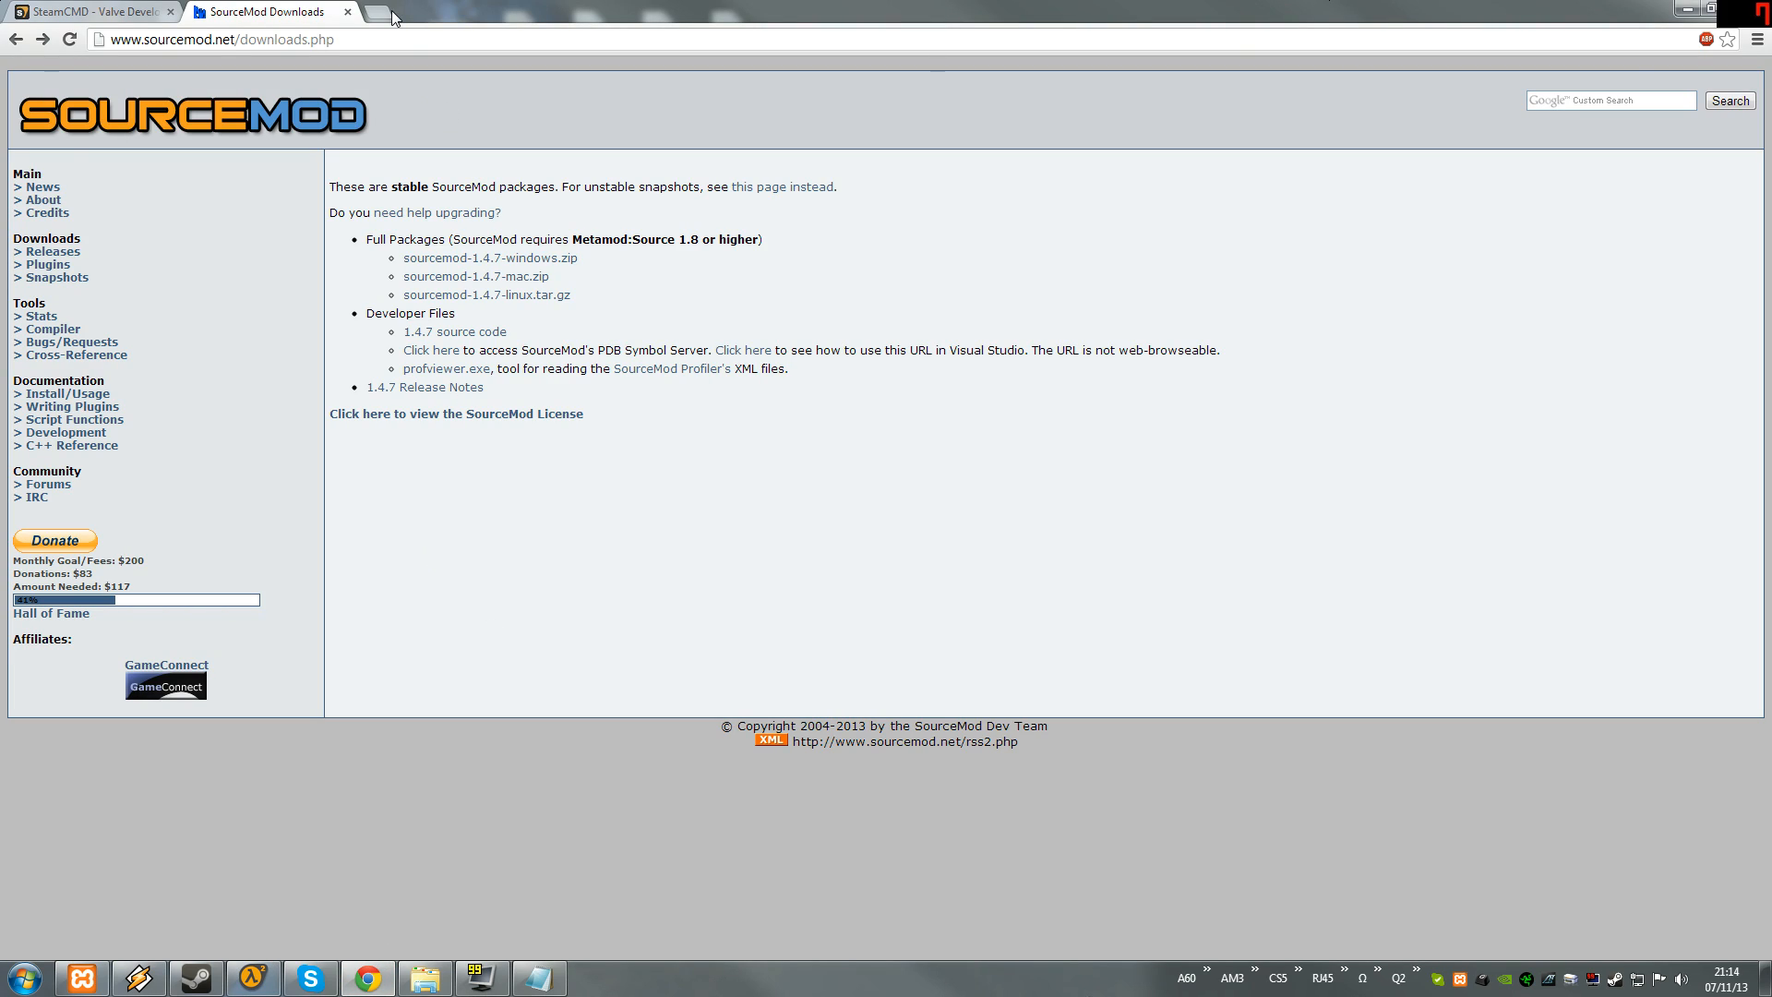
Run ipconfig in a Command Prompt to read IPv4 192.168.2.47 and gateway 192.168.2.1, then minimize it
click(398, 11)
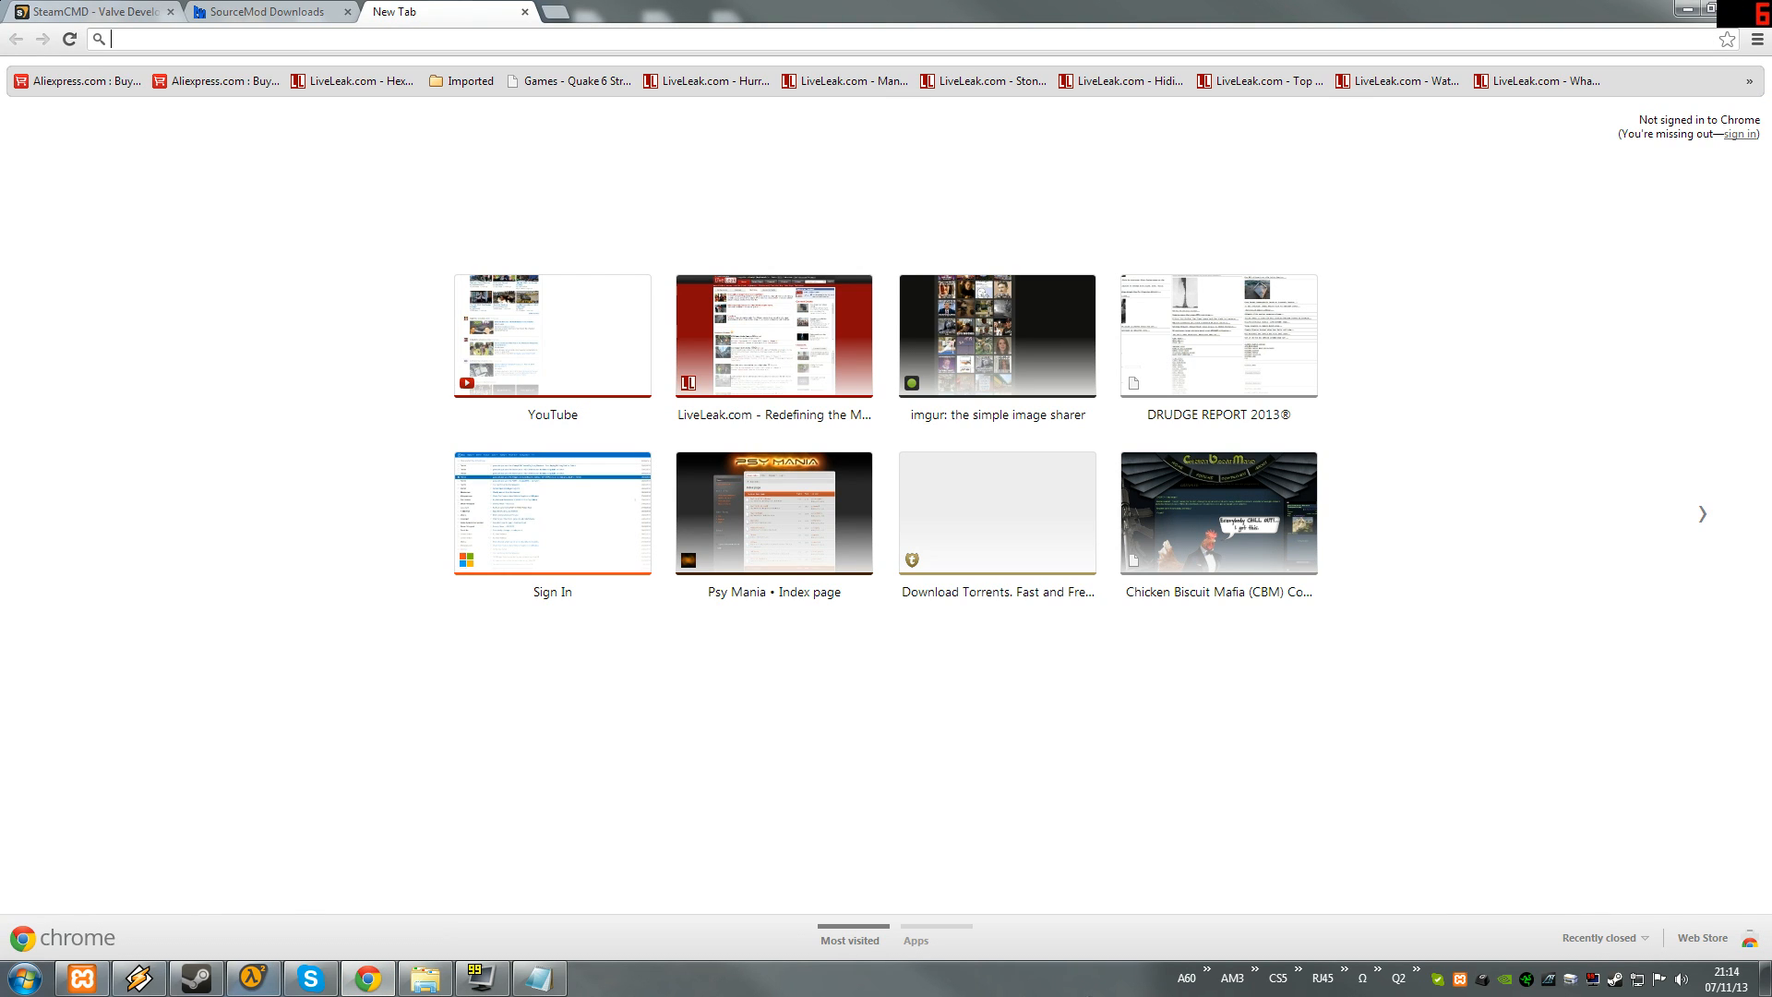
click(22, 978)
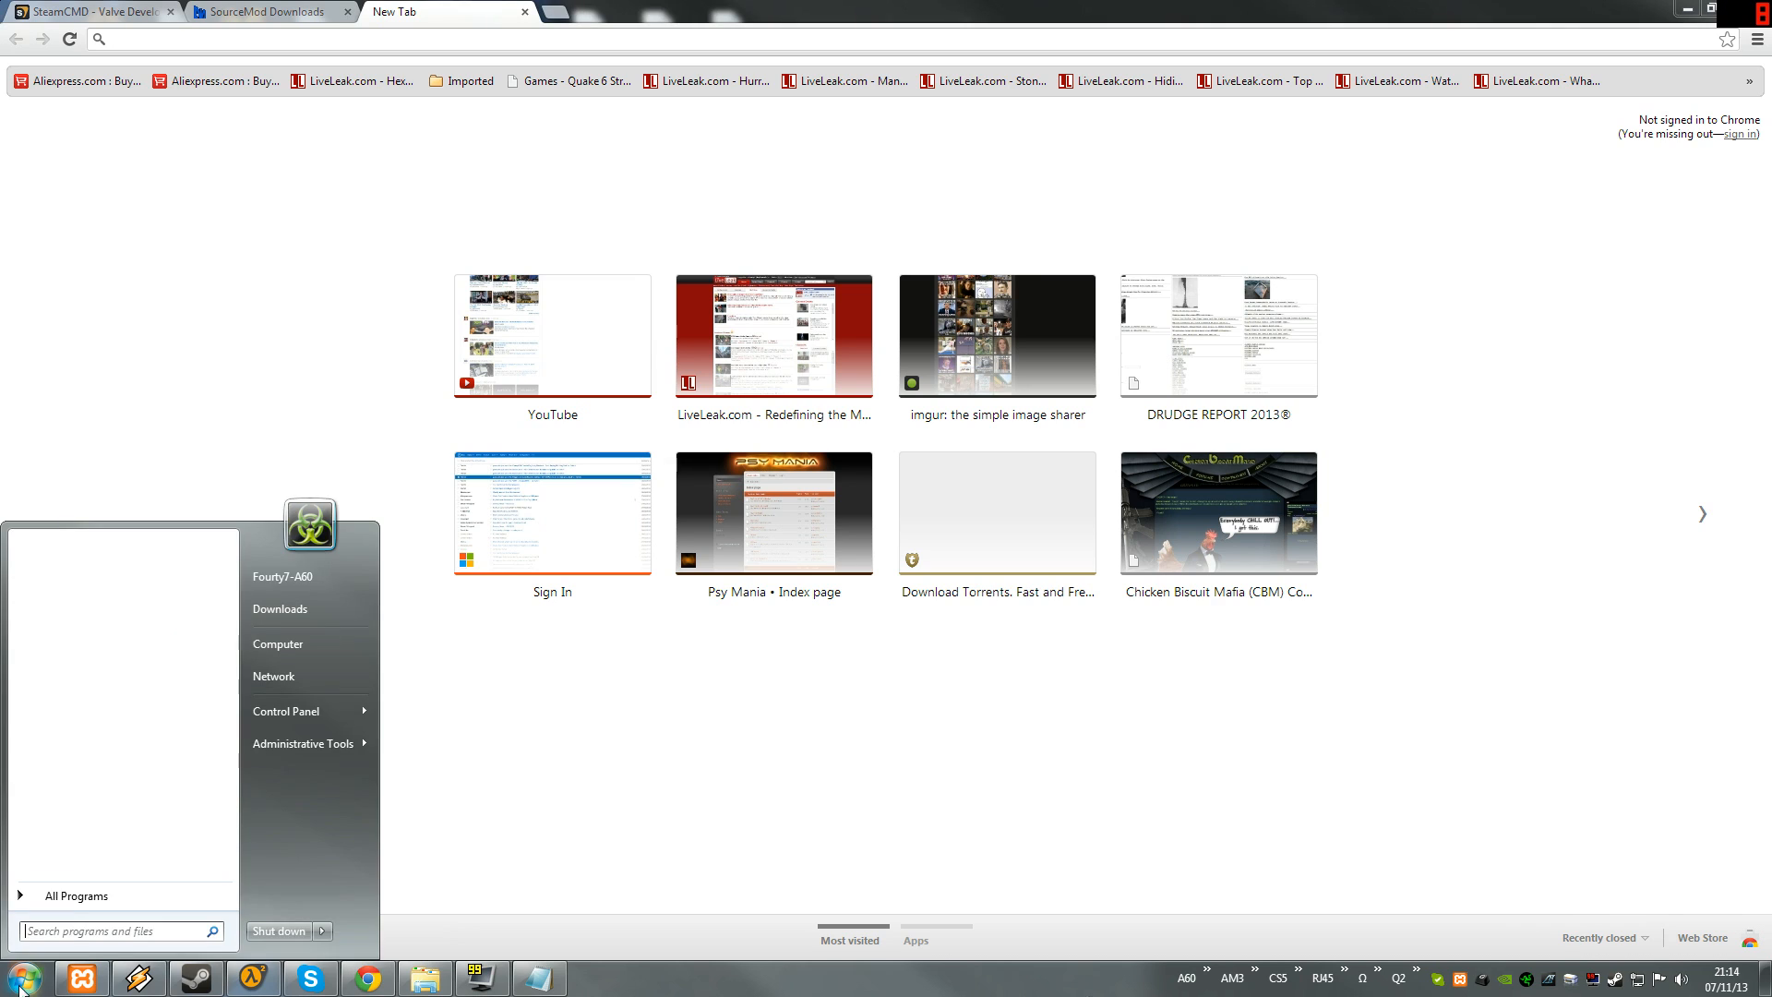
text(cmd)
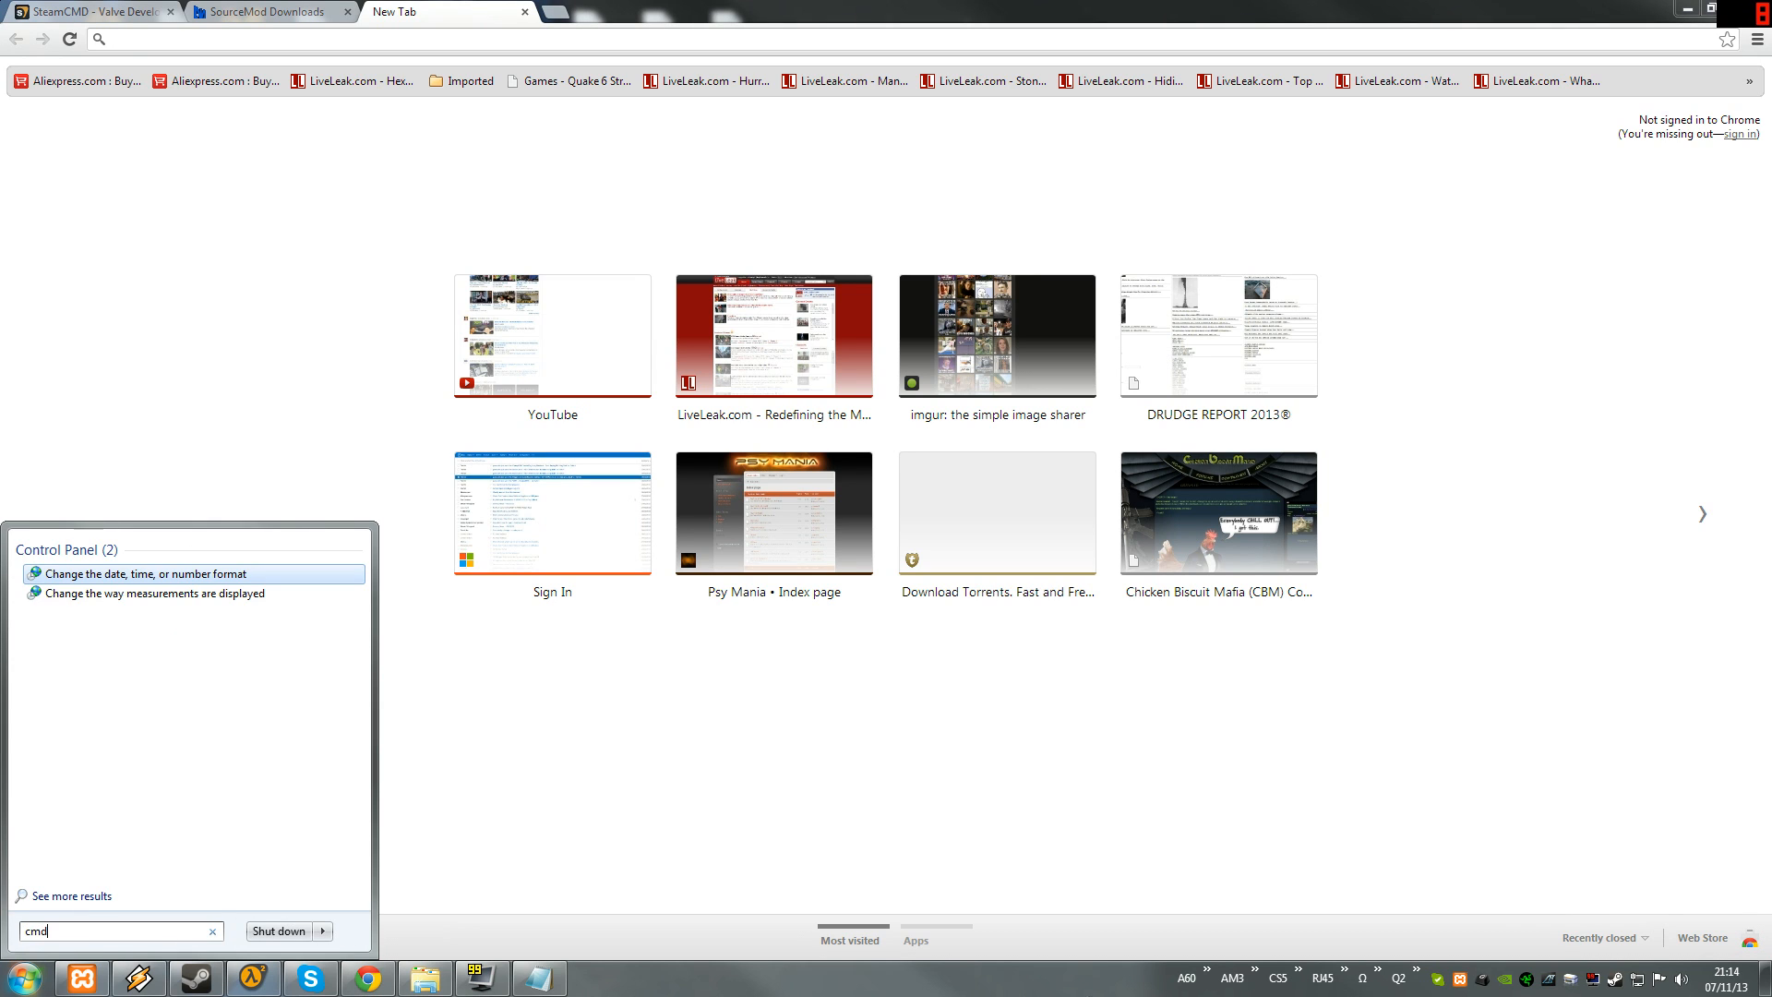
key(Enter)
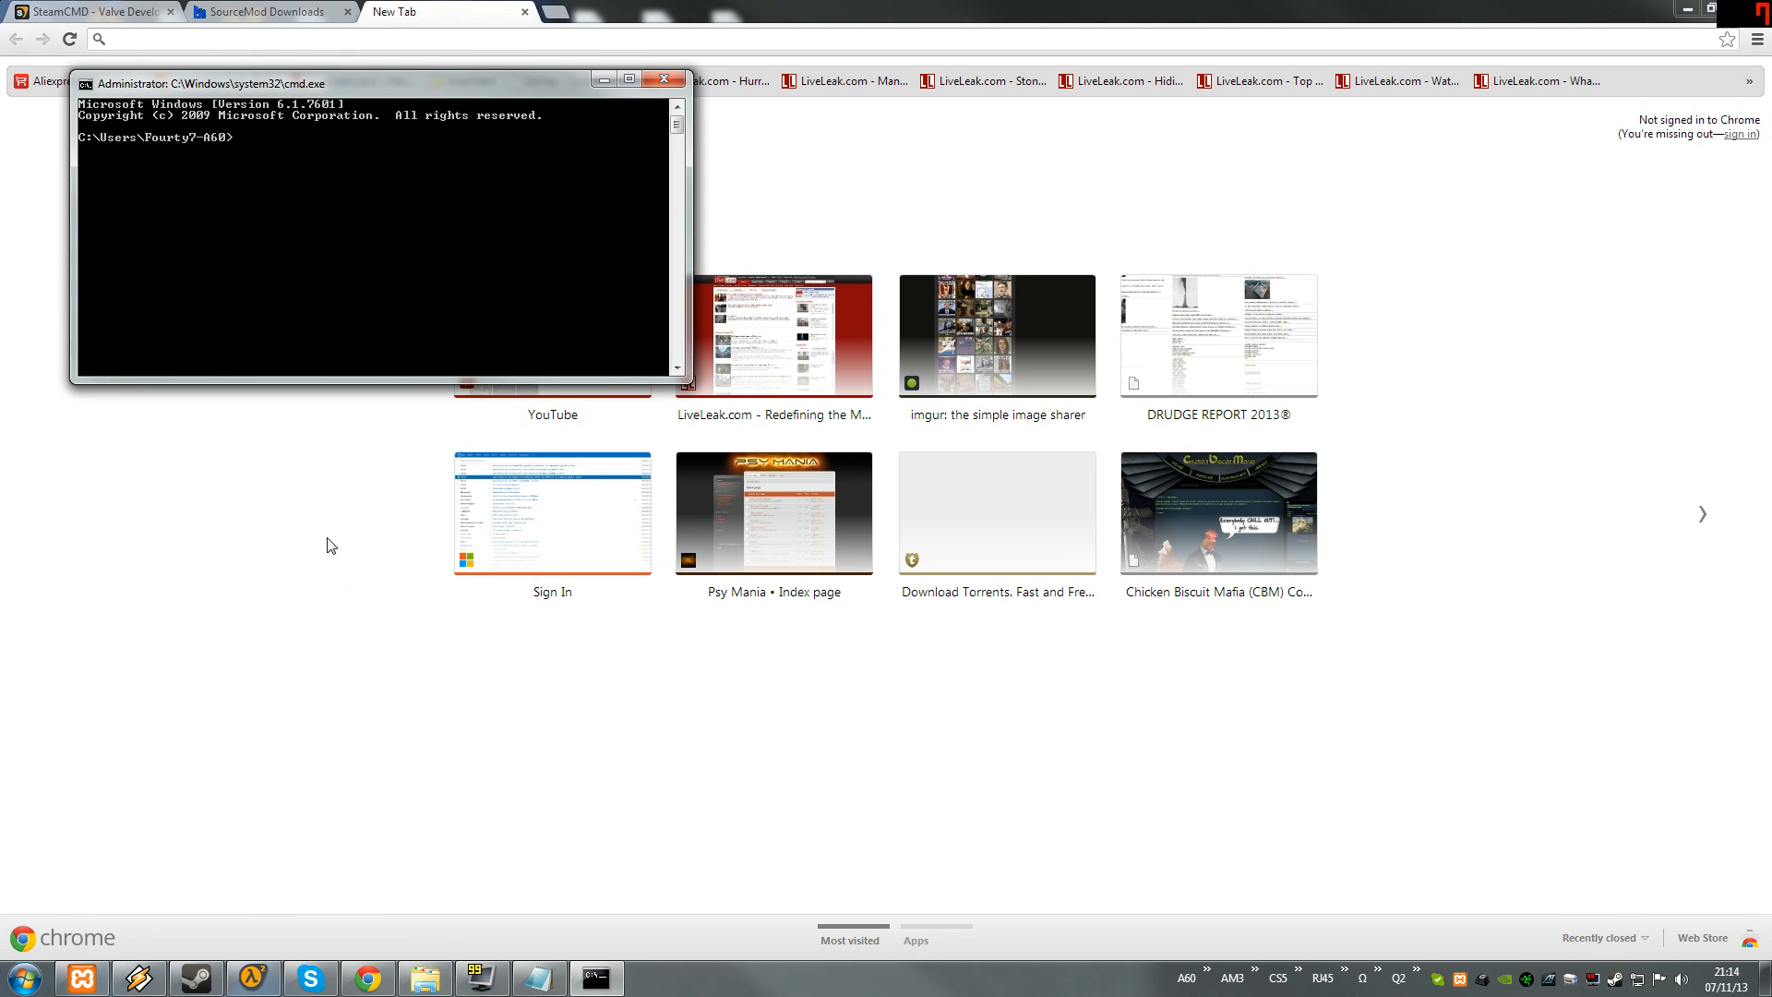
text(ip)
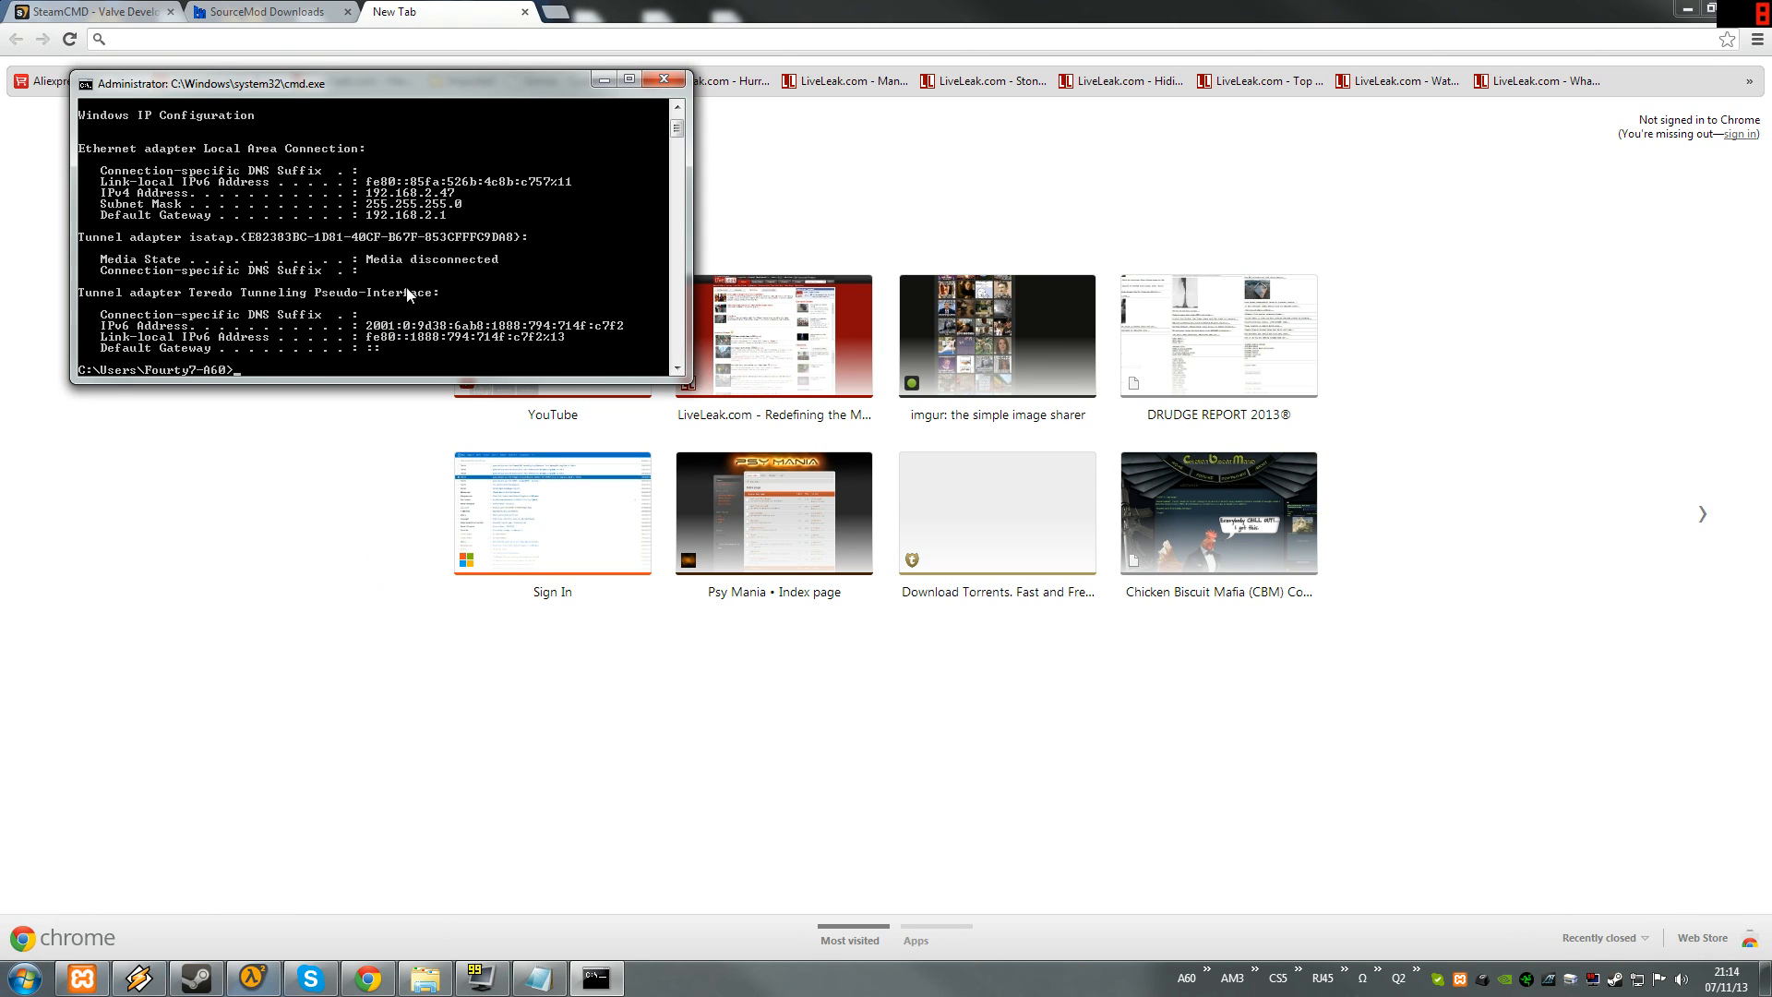
mouse_move(417, 230)
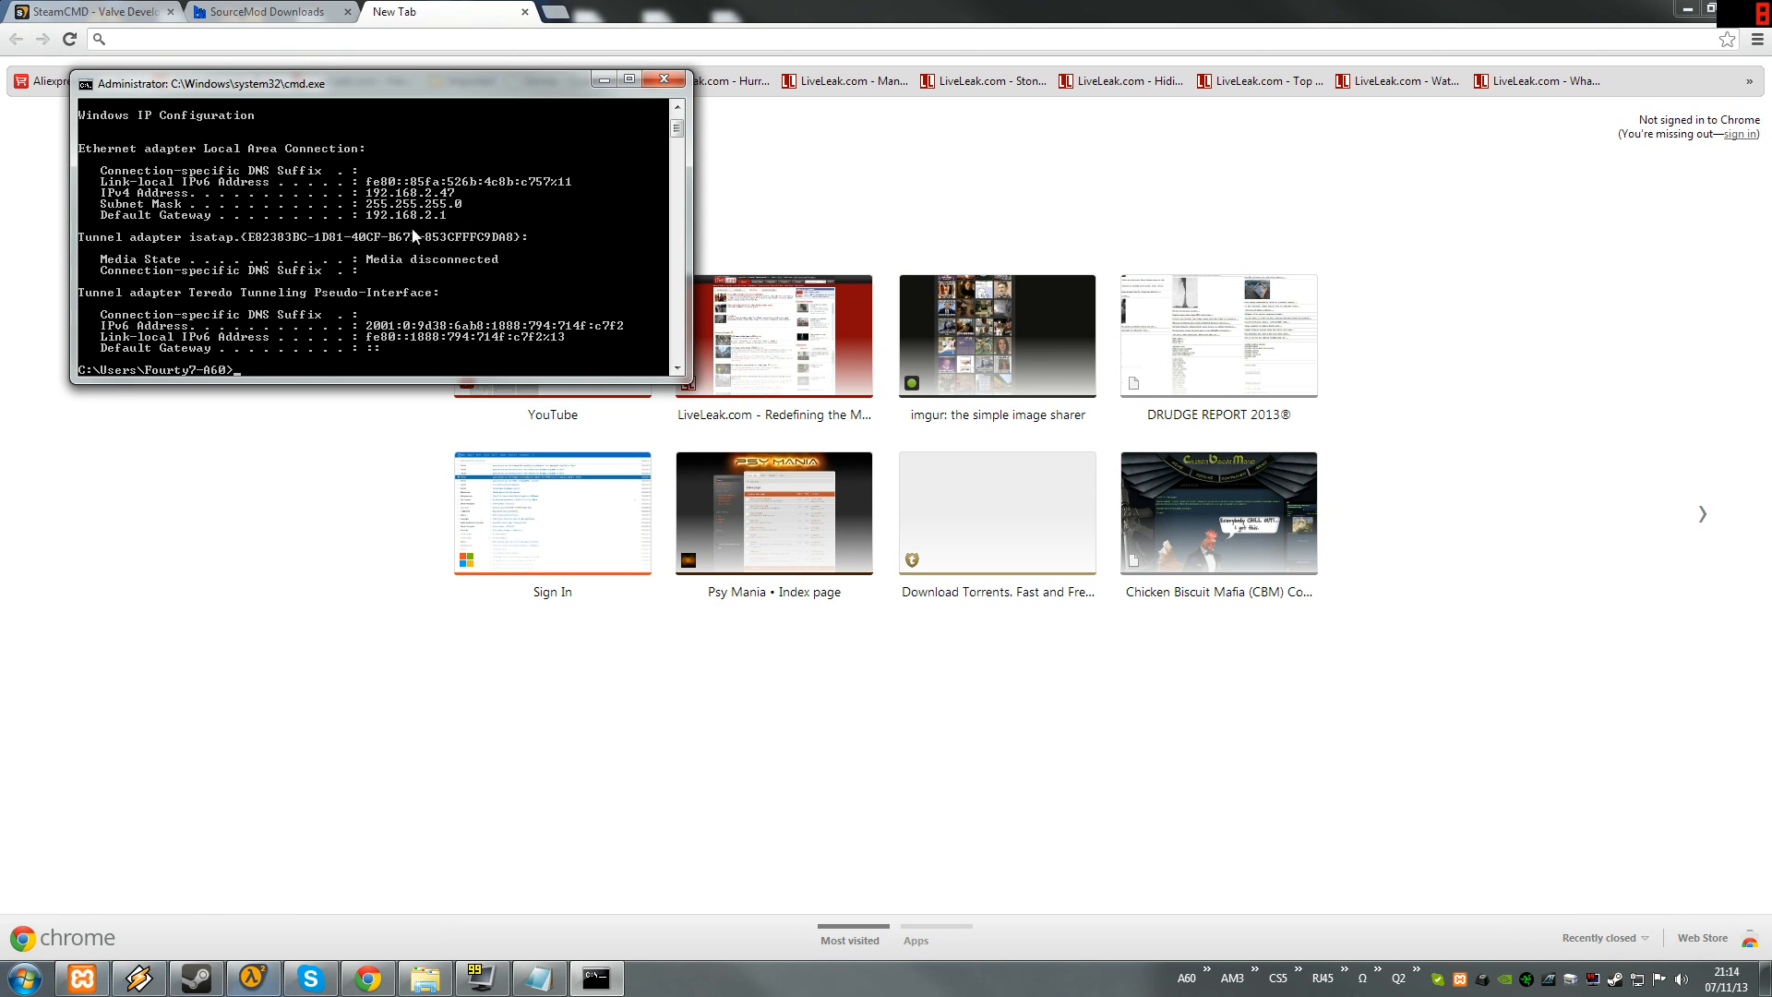
mouse_move(430, 107)
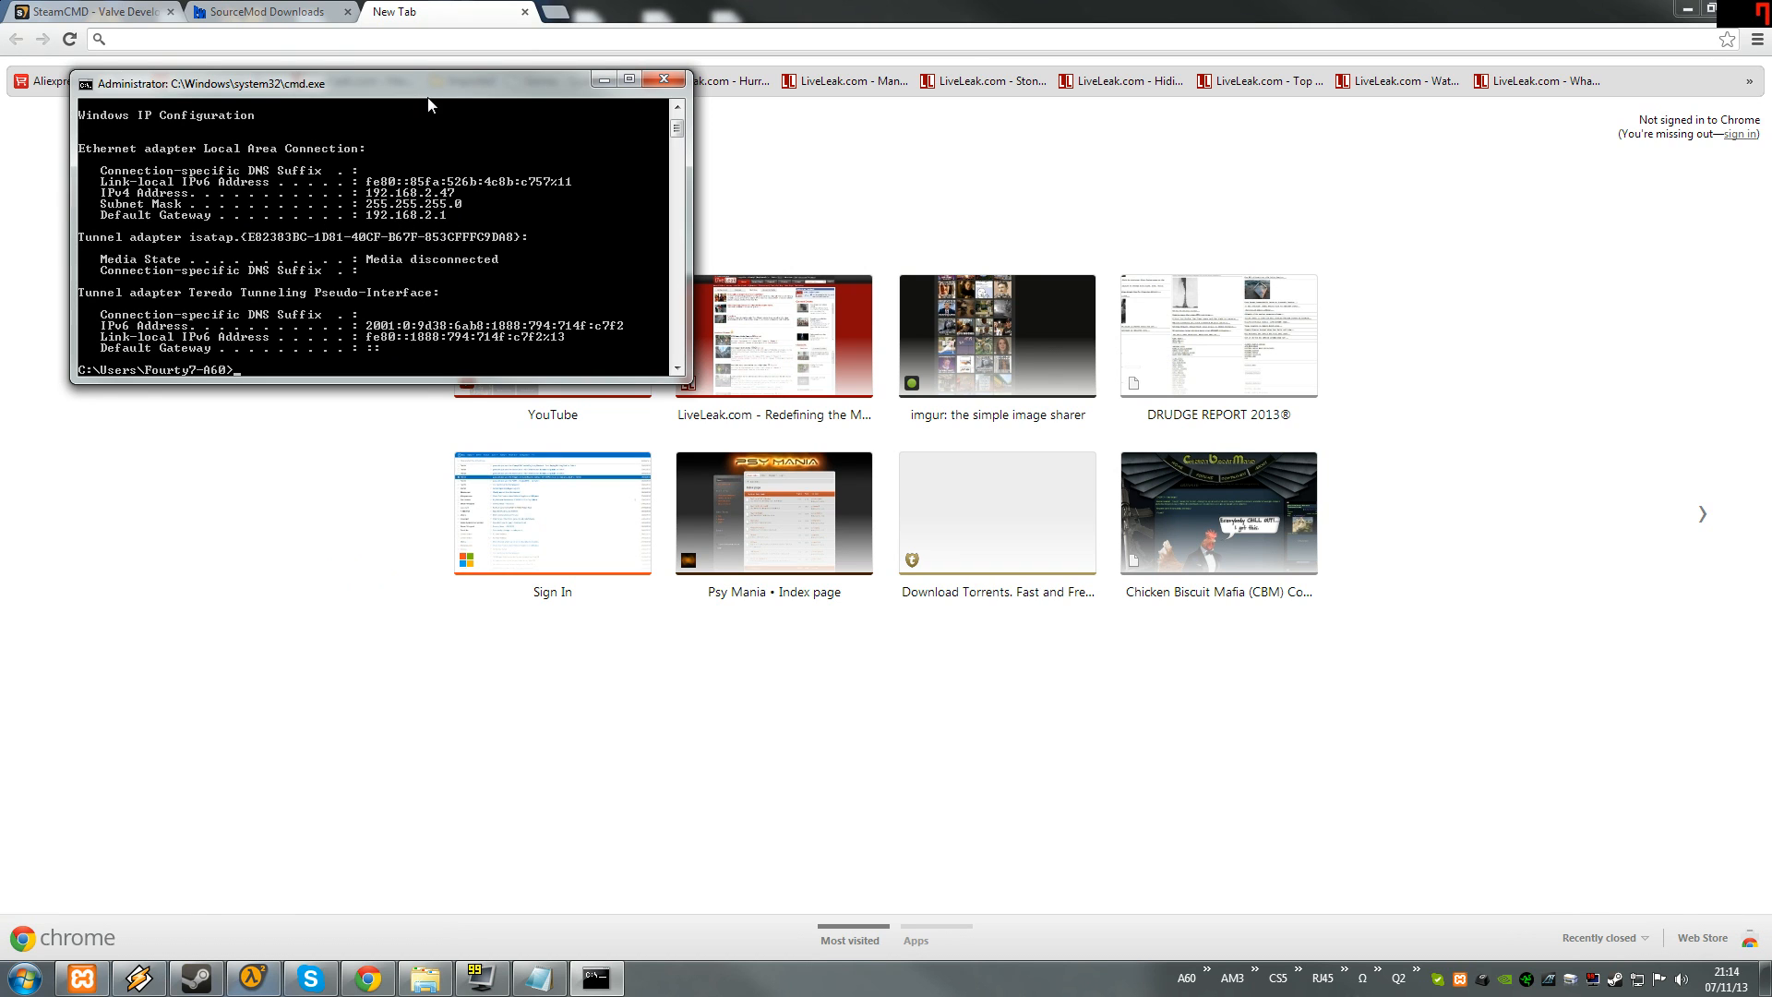
click(657, 77)
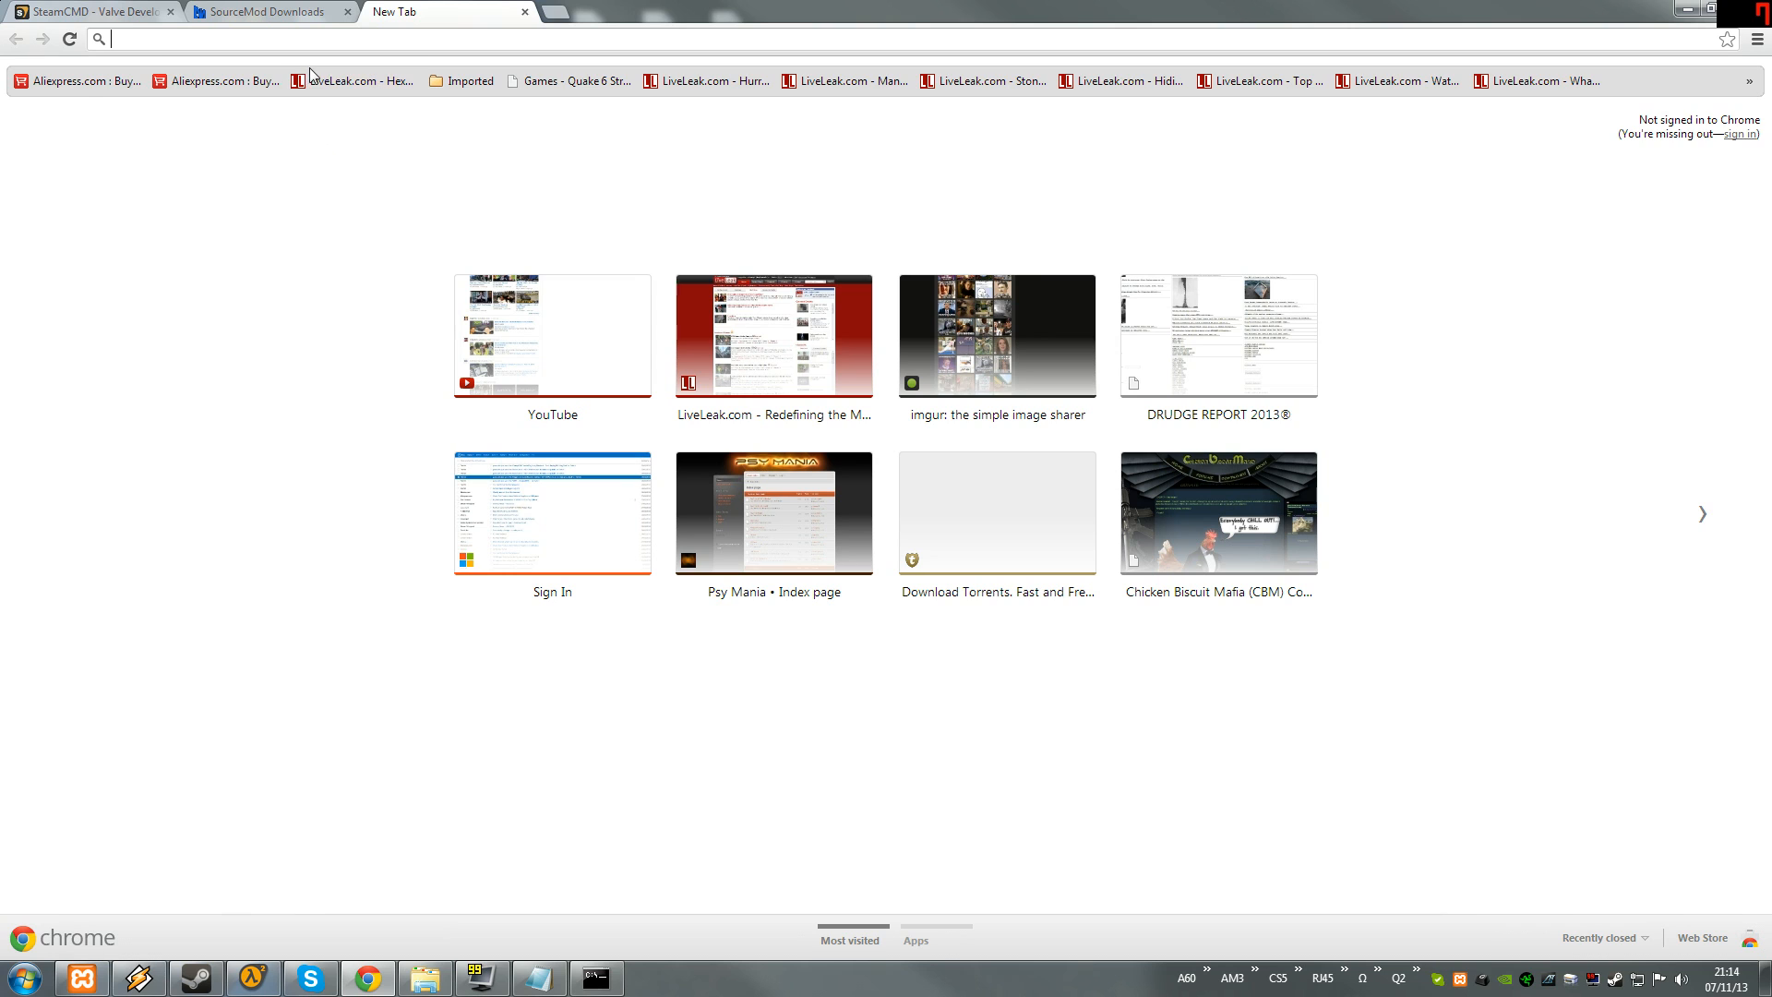
Browse to the router at 192.168 and attempt login with username Bob and a password
text(192.168)
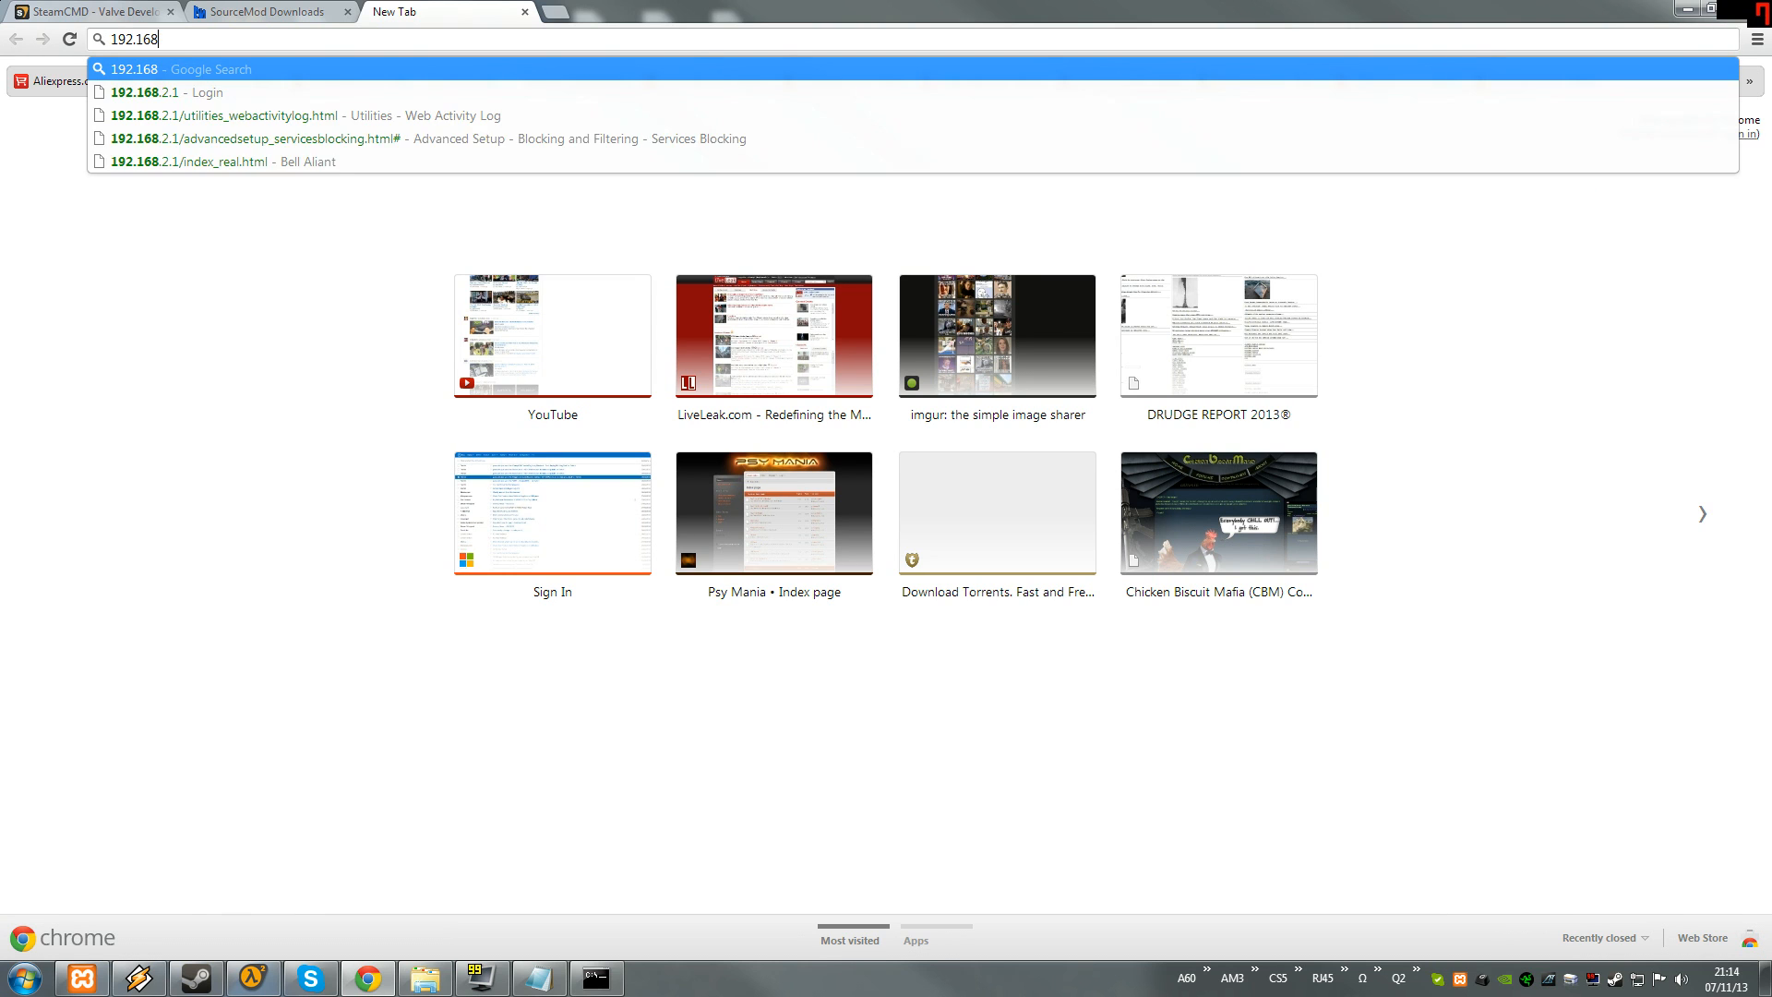
click(157, 93)
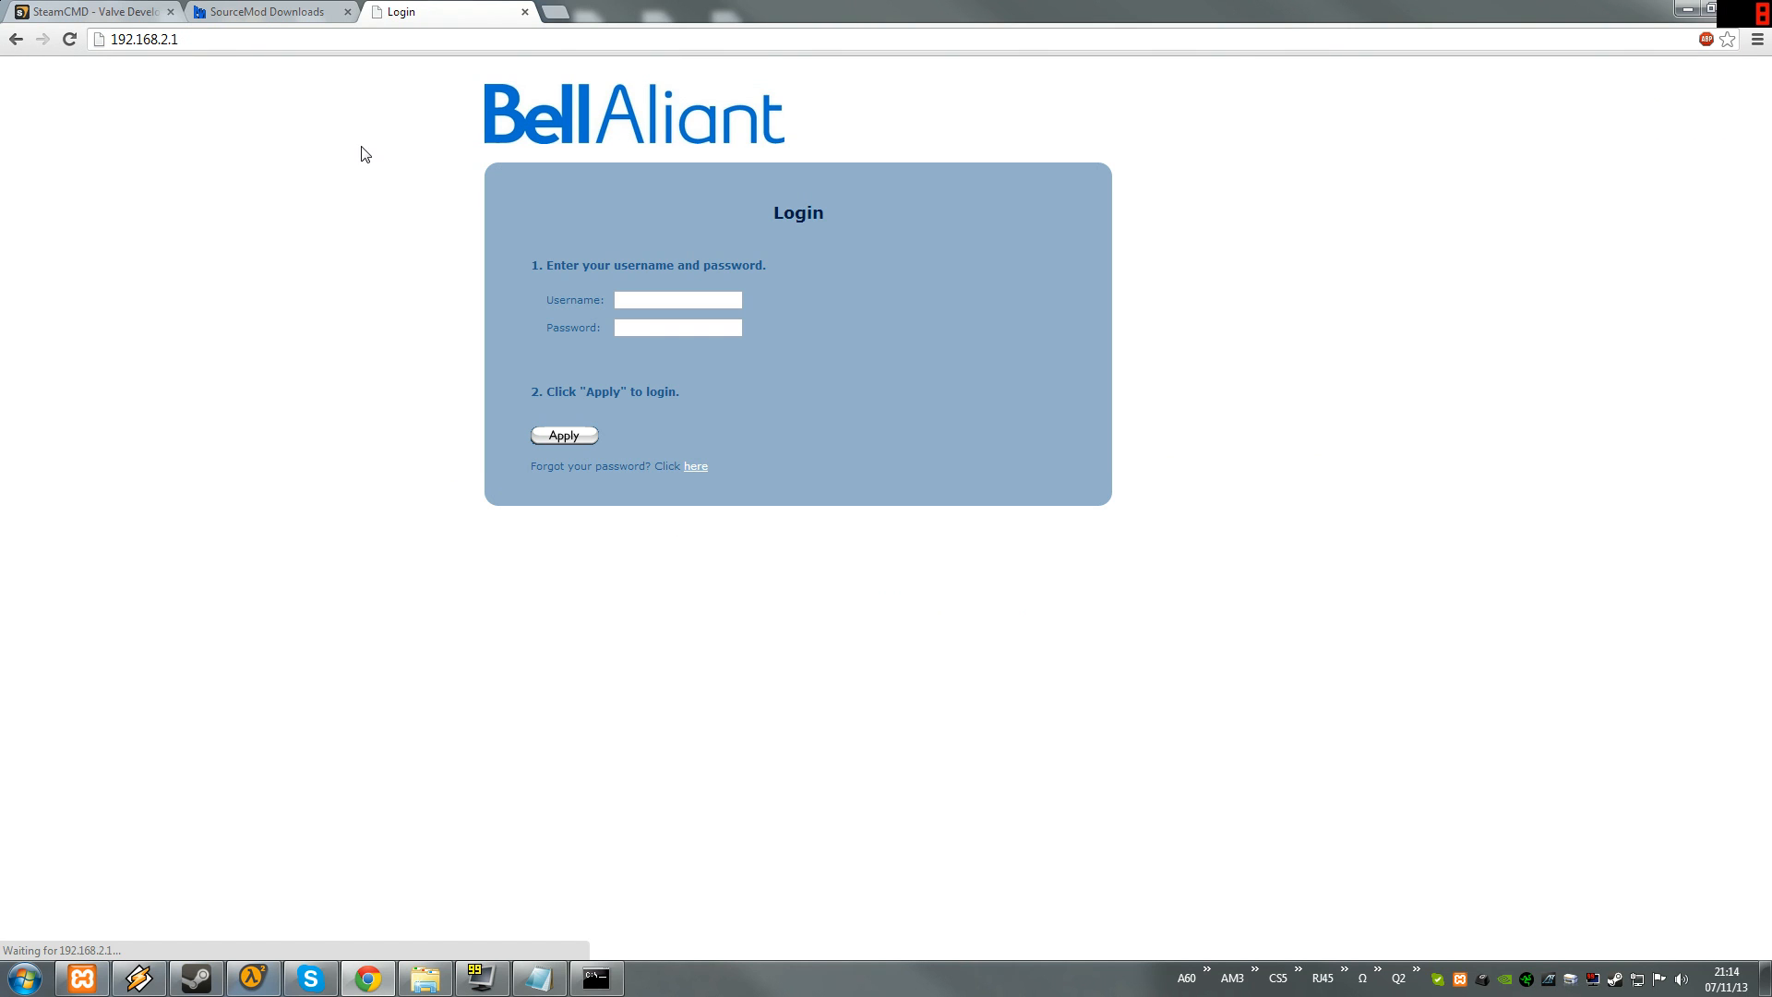
click(677, 299)
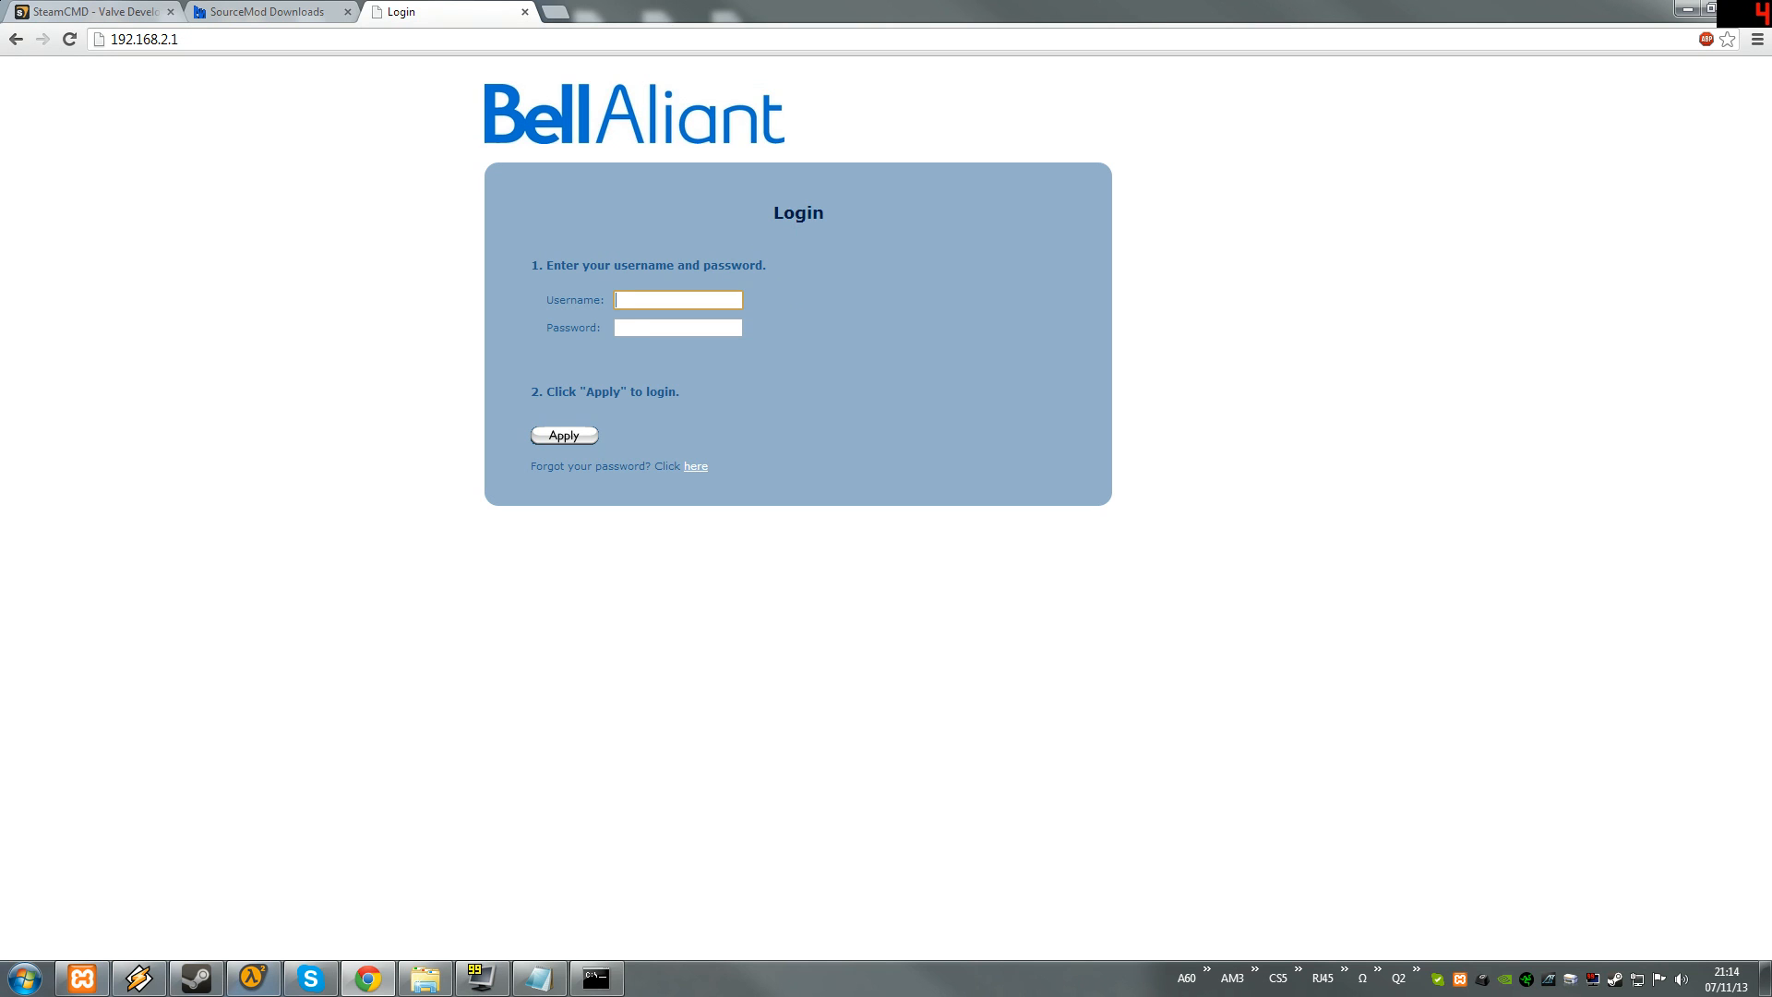
text(Bob)
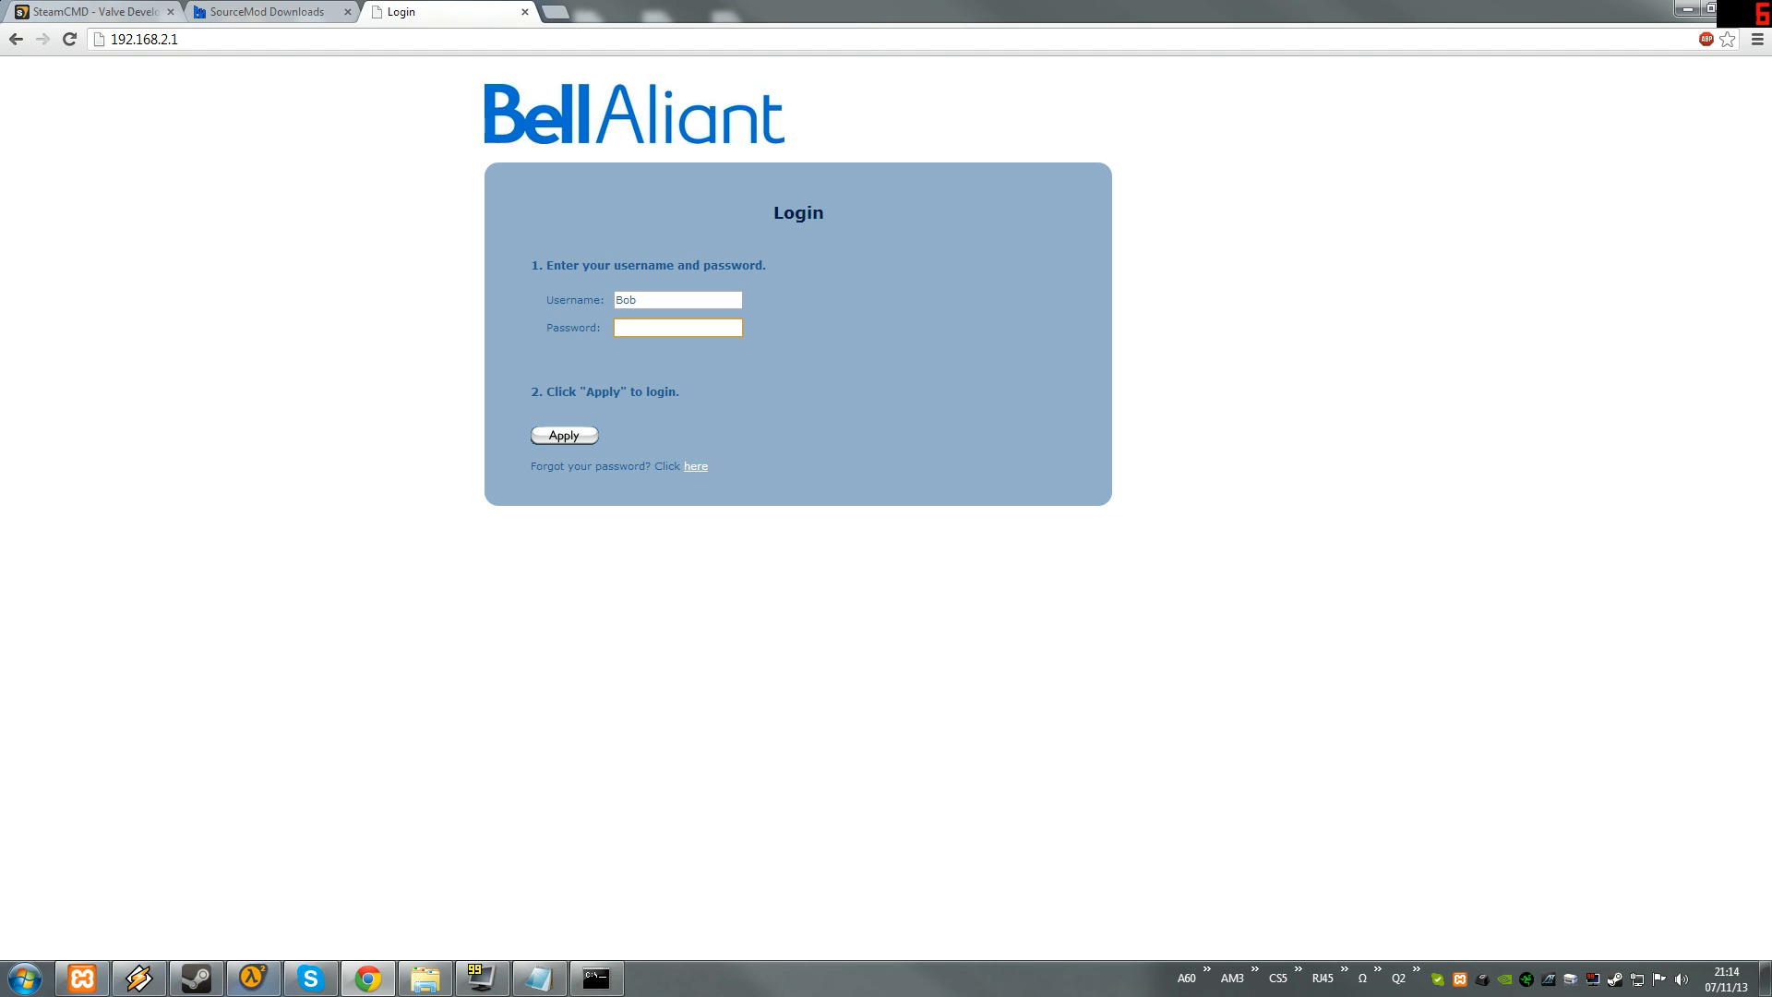
text(*)
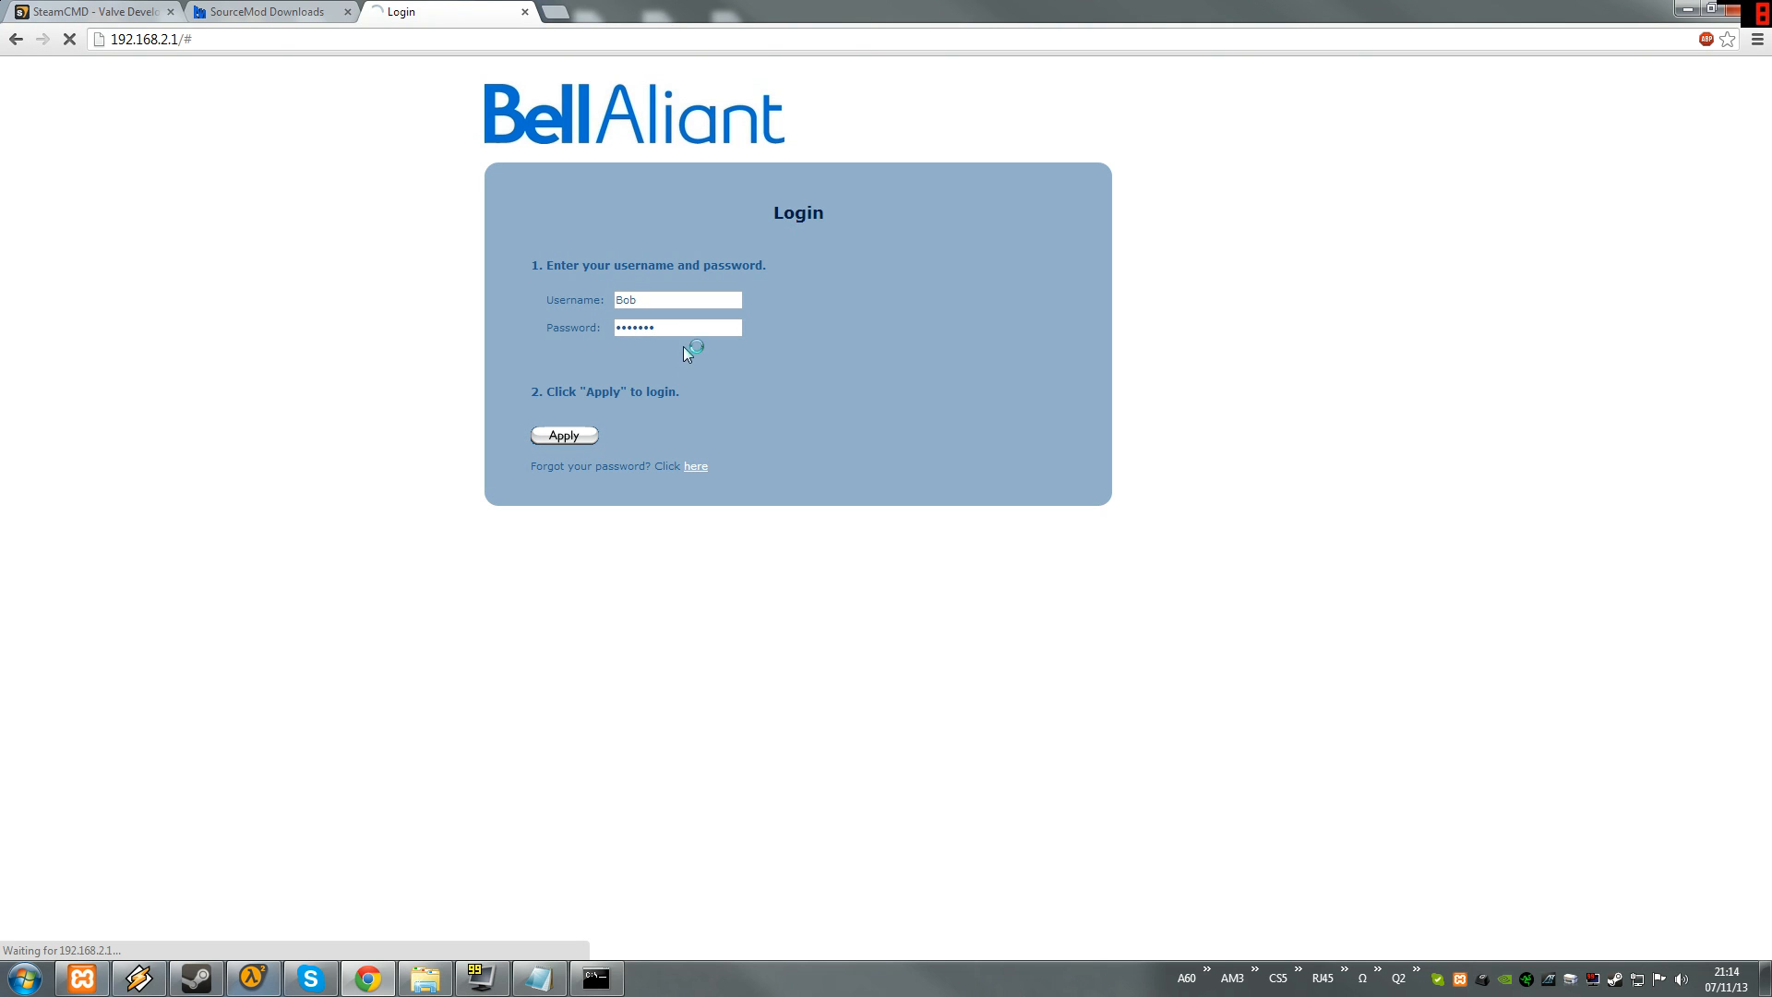
click(565, 434)
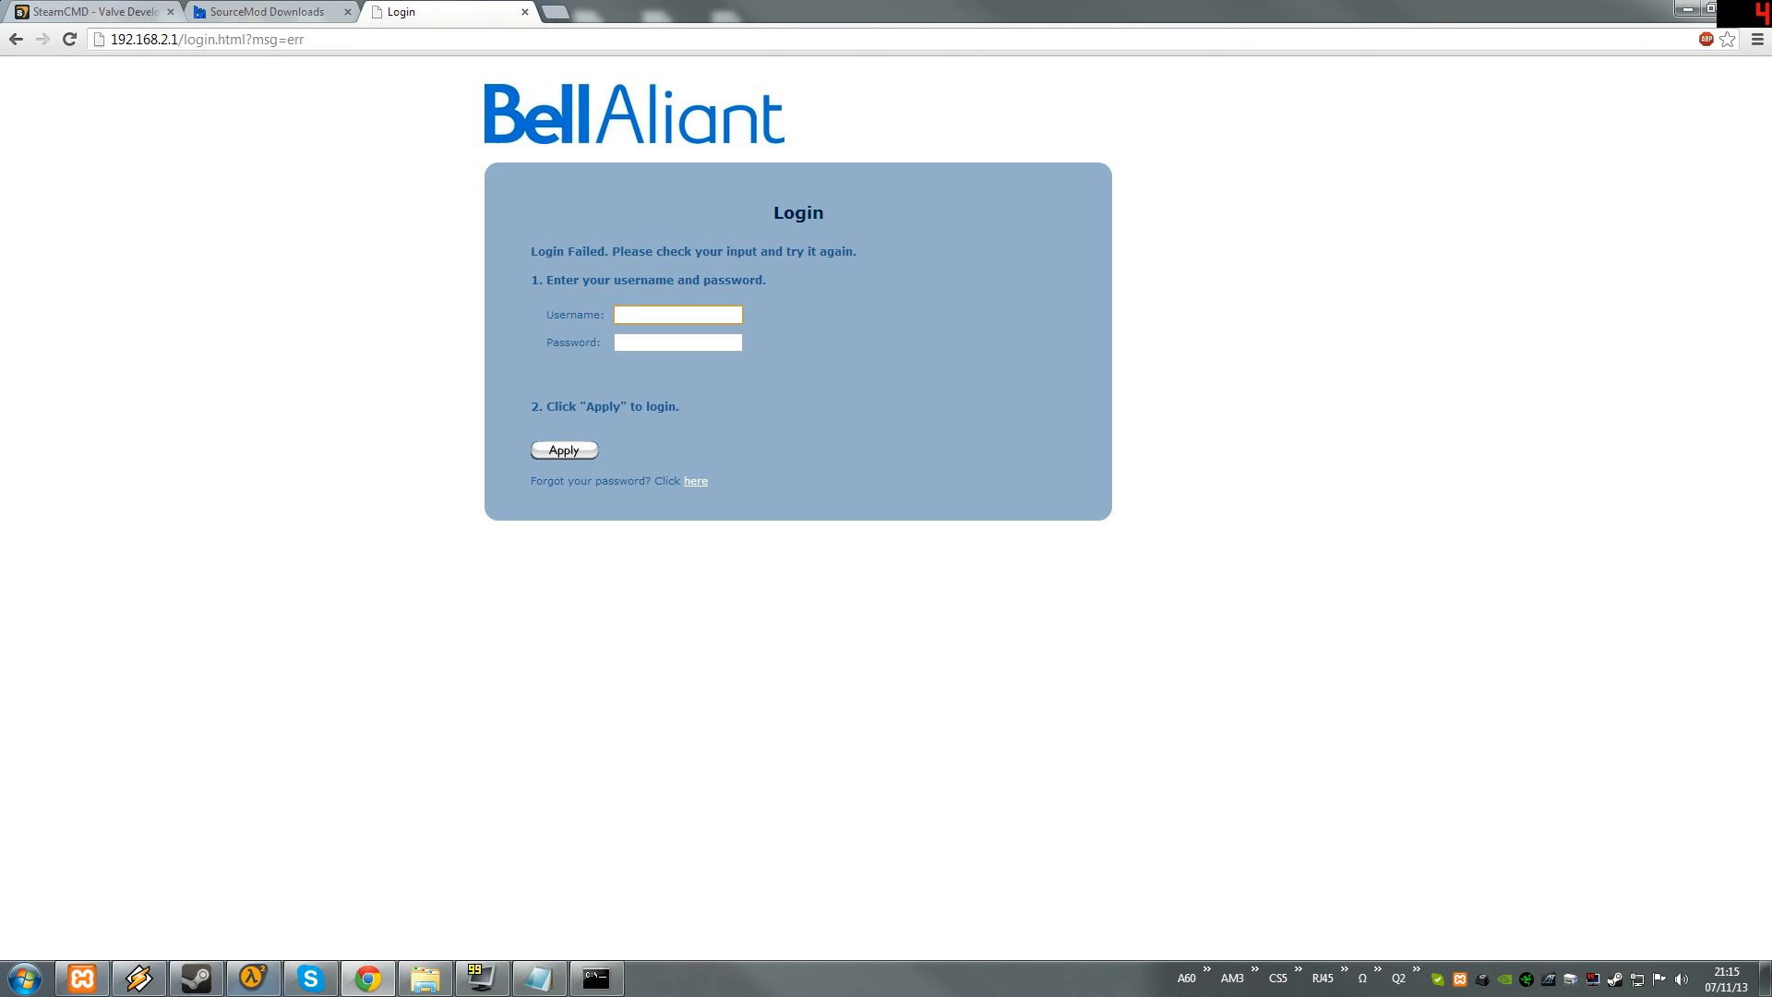
text(B)
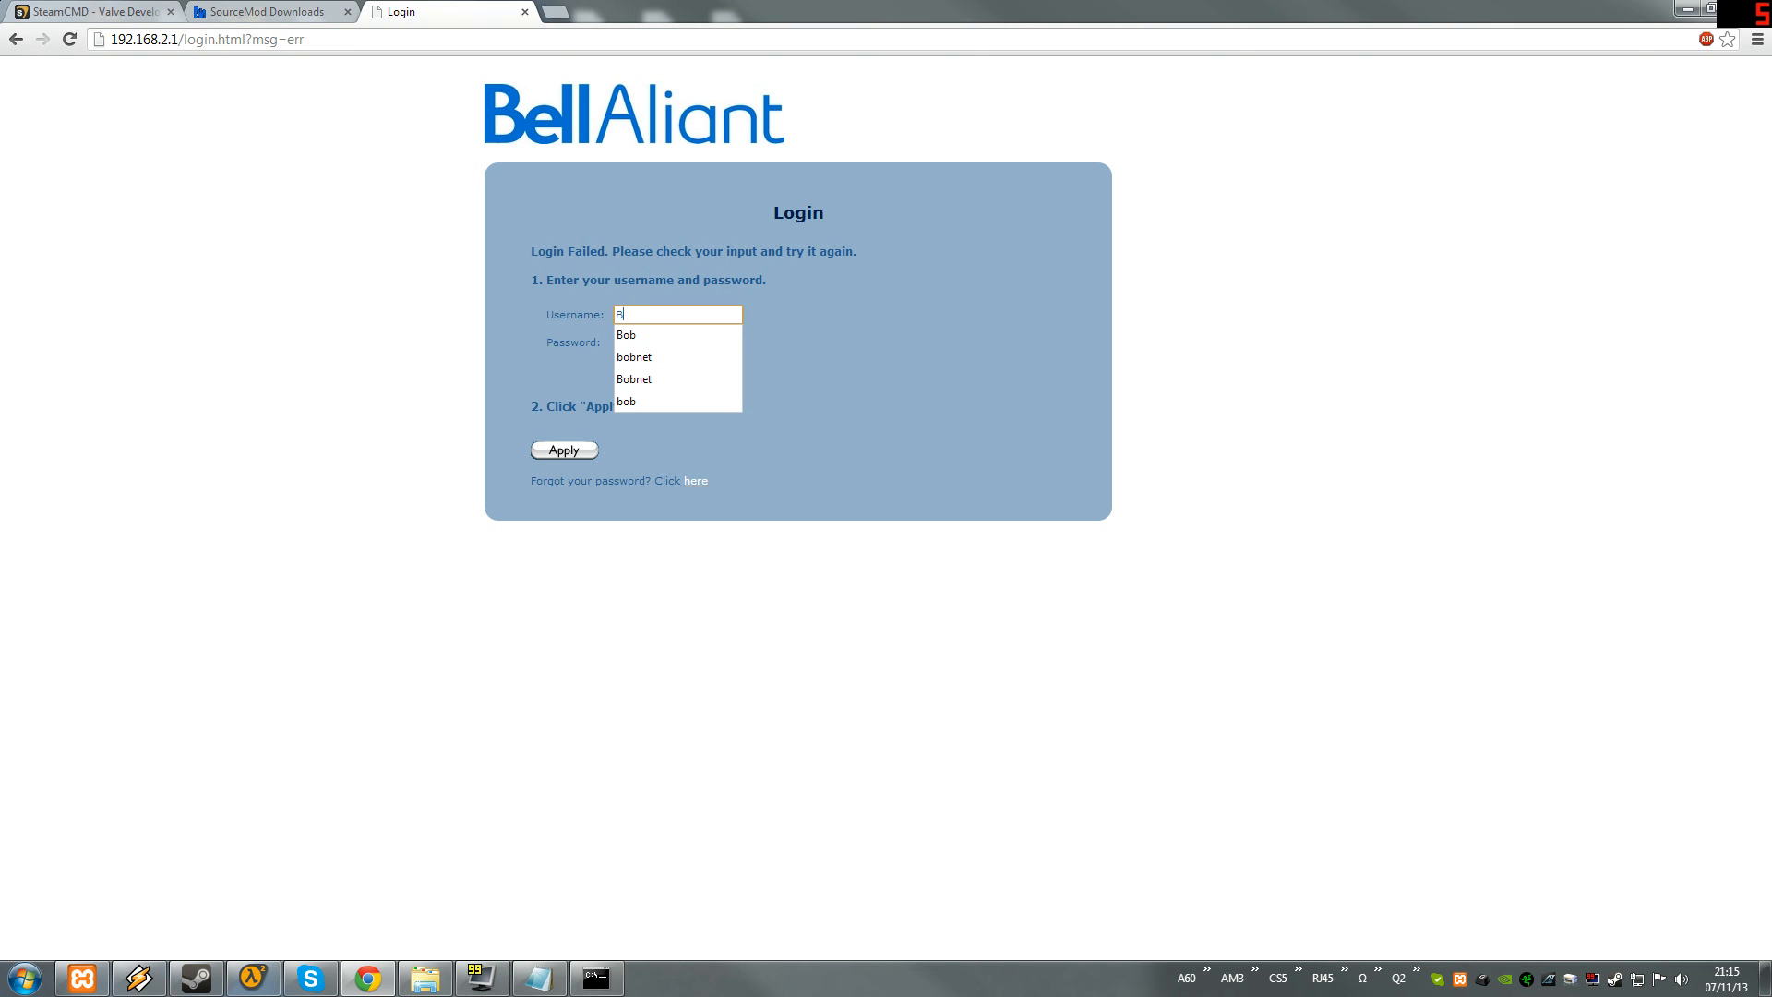
text(obnet)
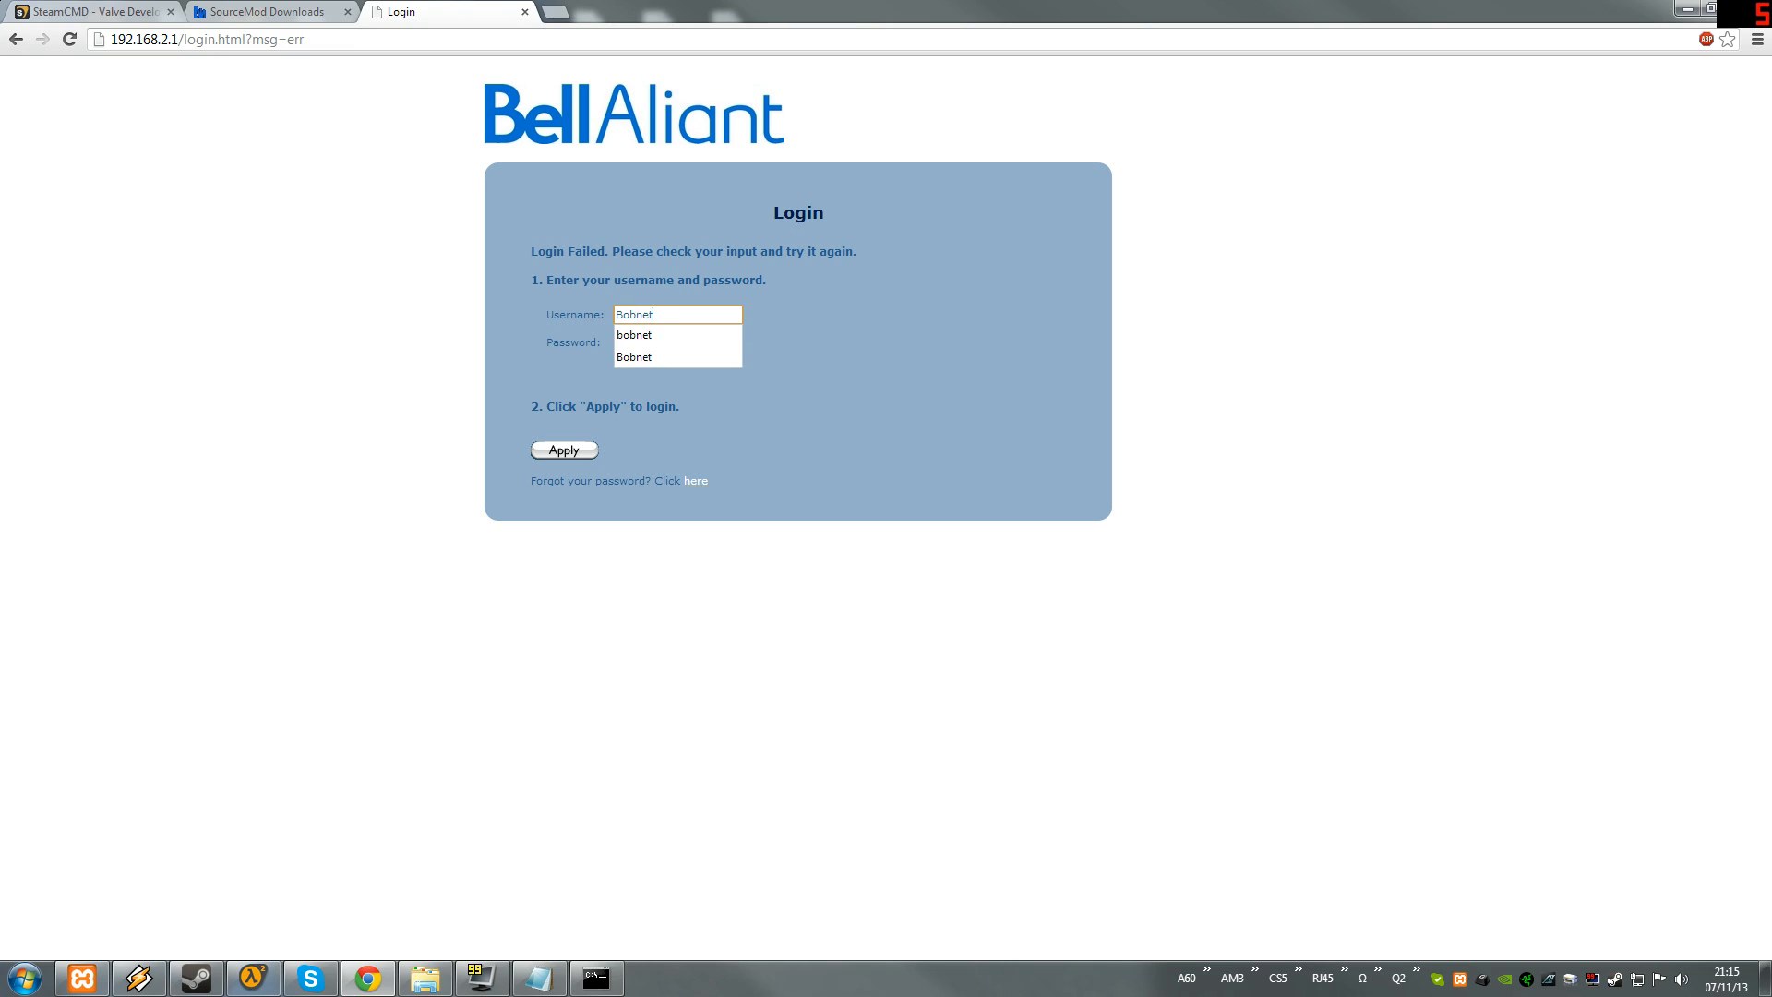
click(677, 341)
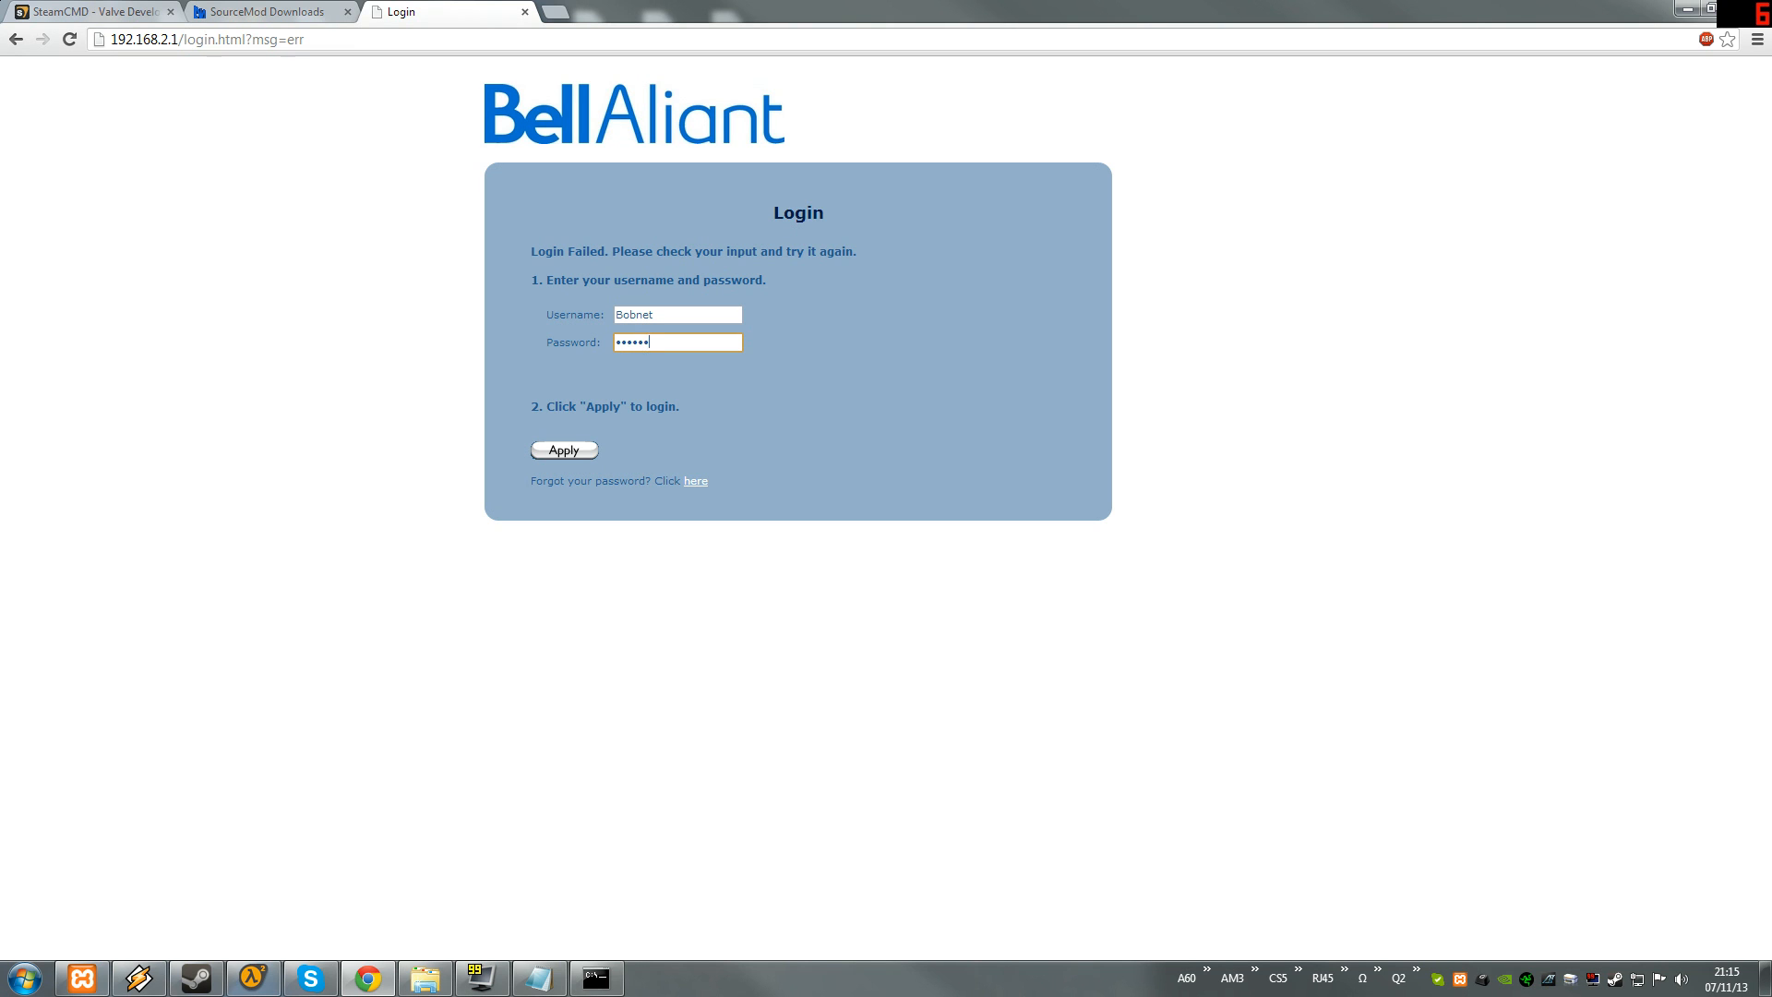
click(565, 451)
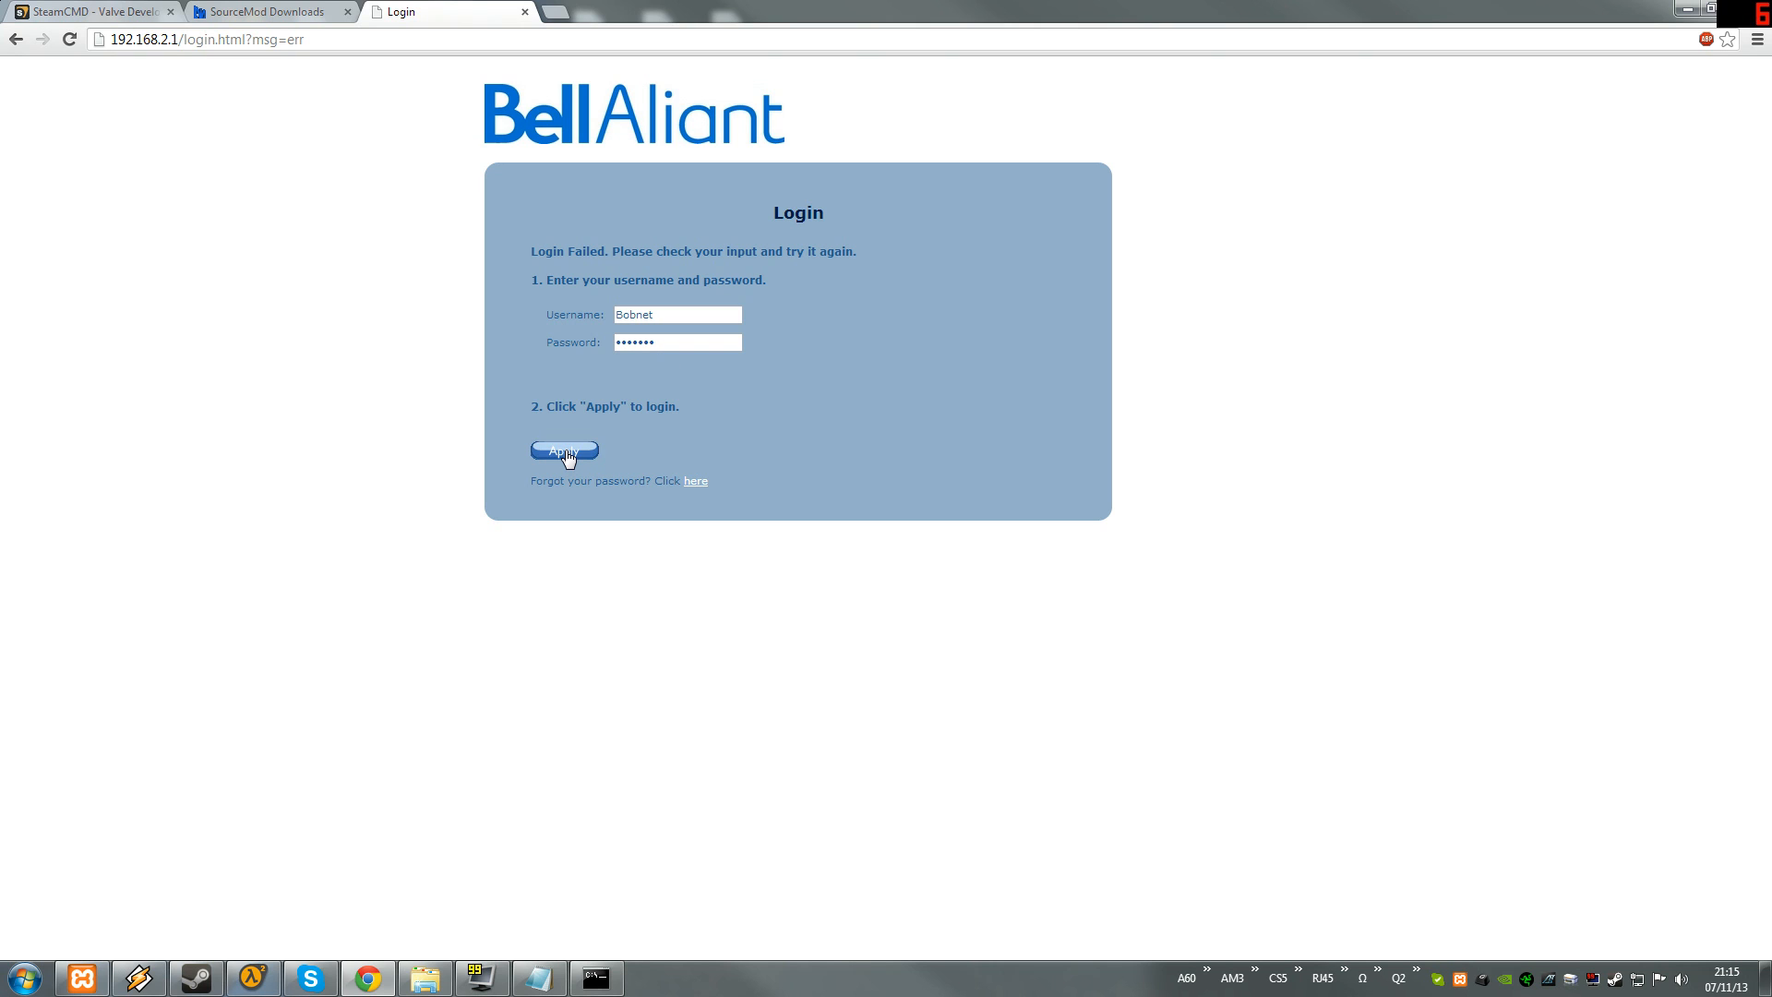
click(565, 451)
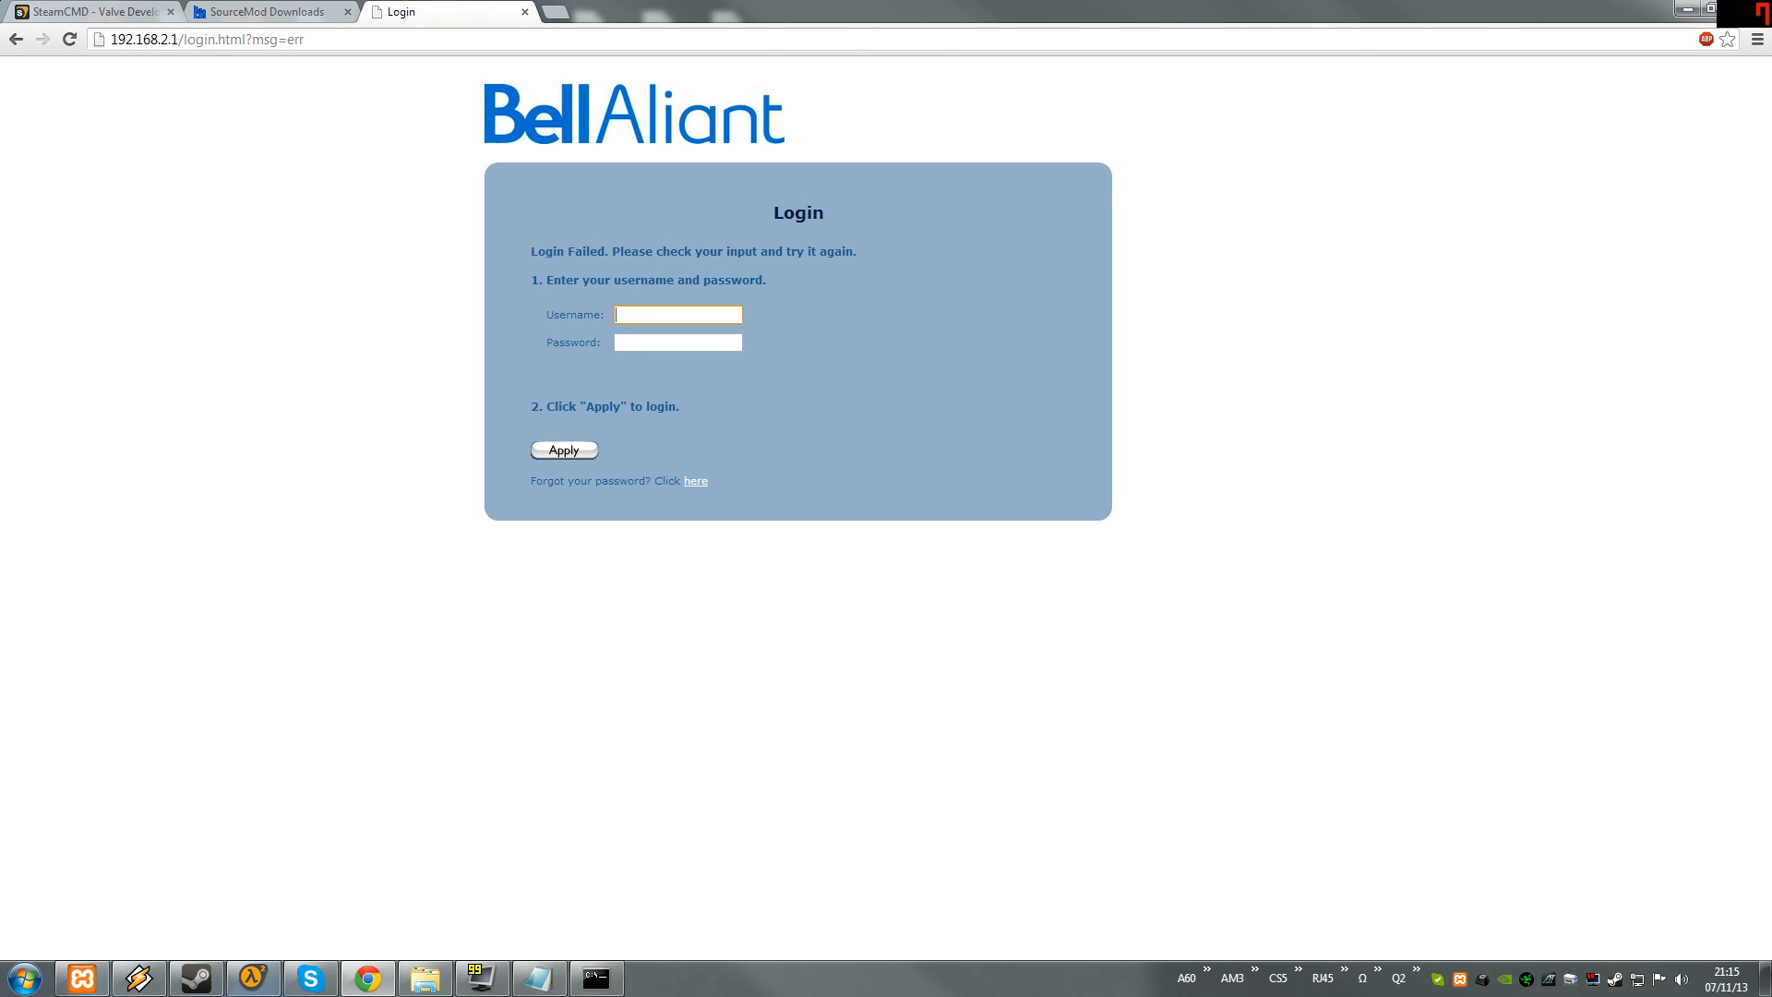
text(Bob)
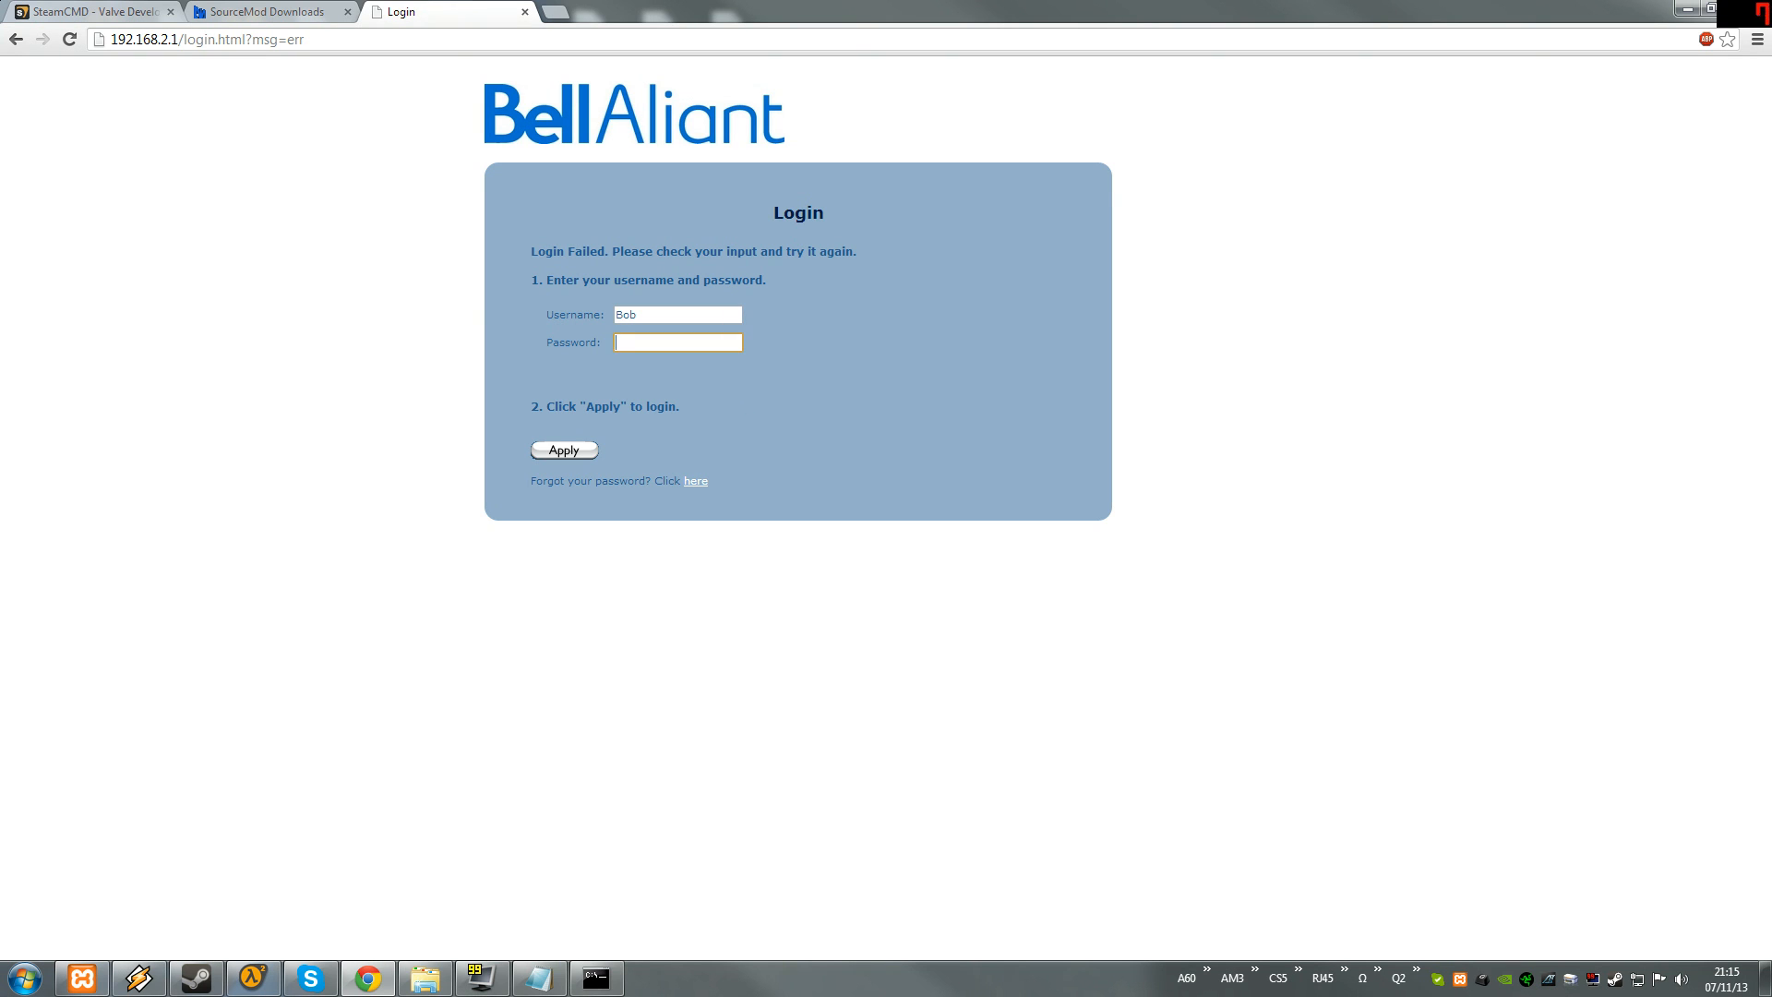
text(password)
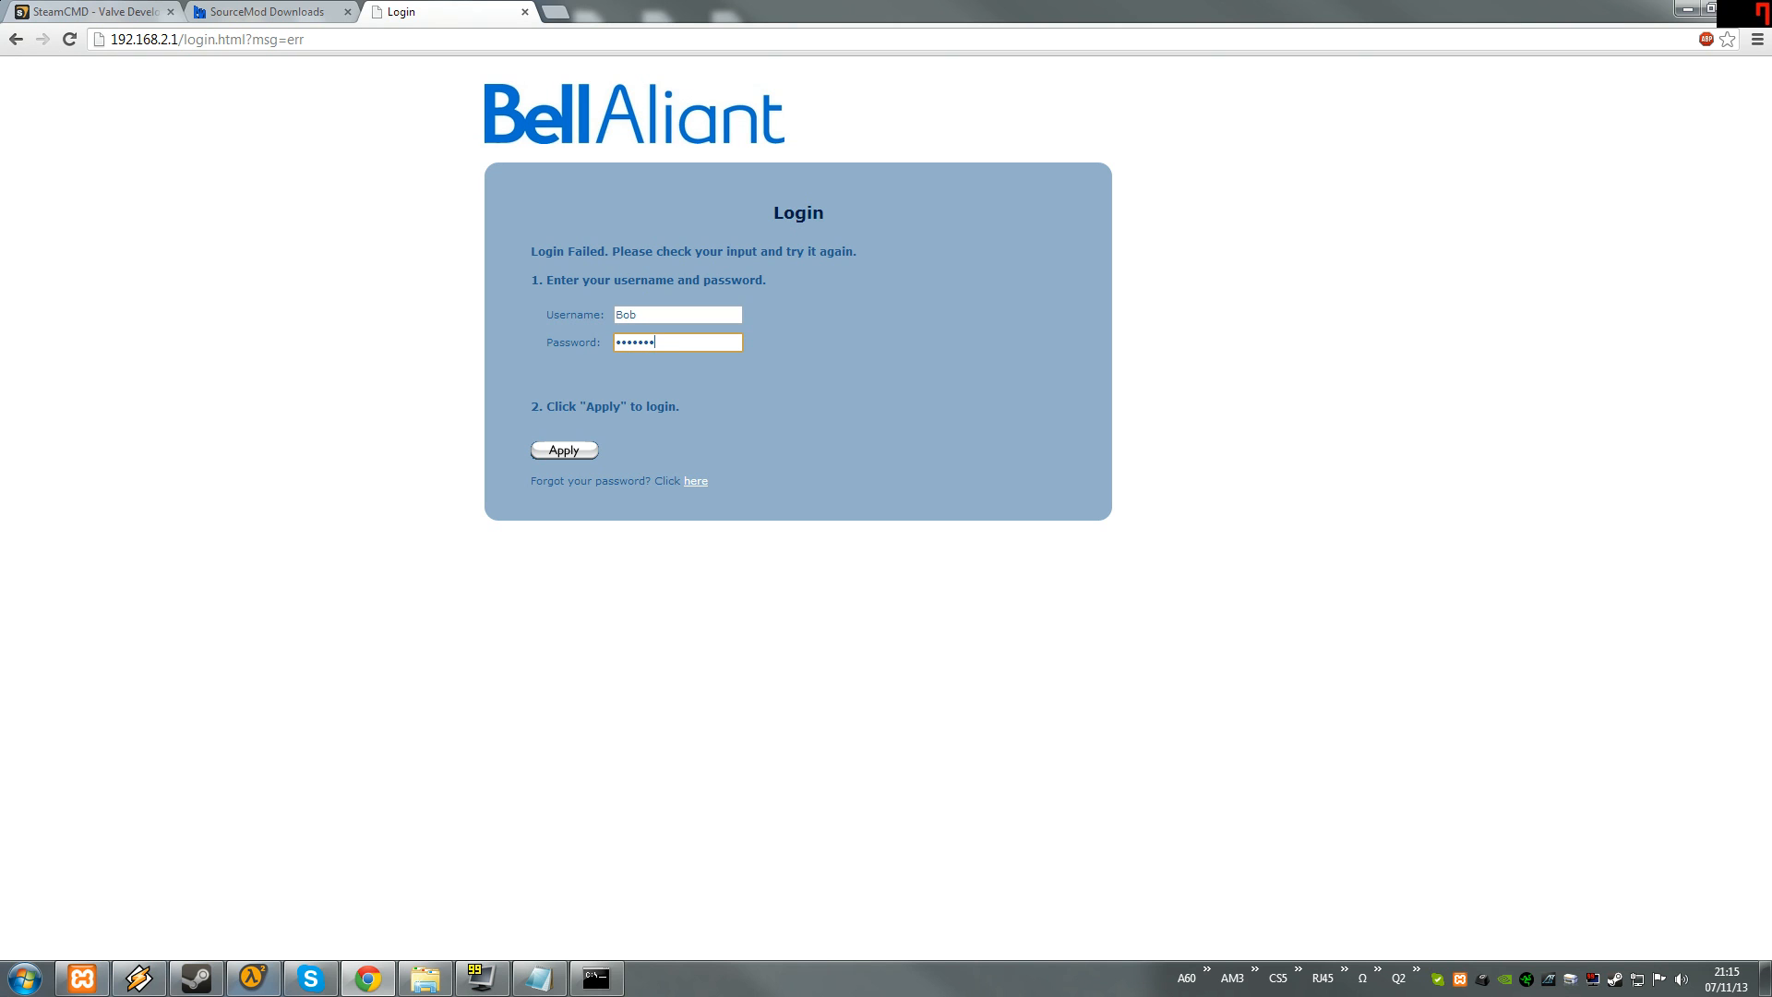
click(565, 450)
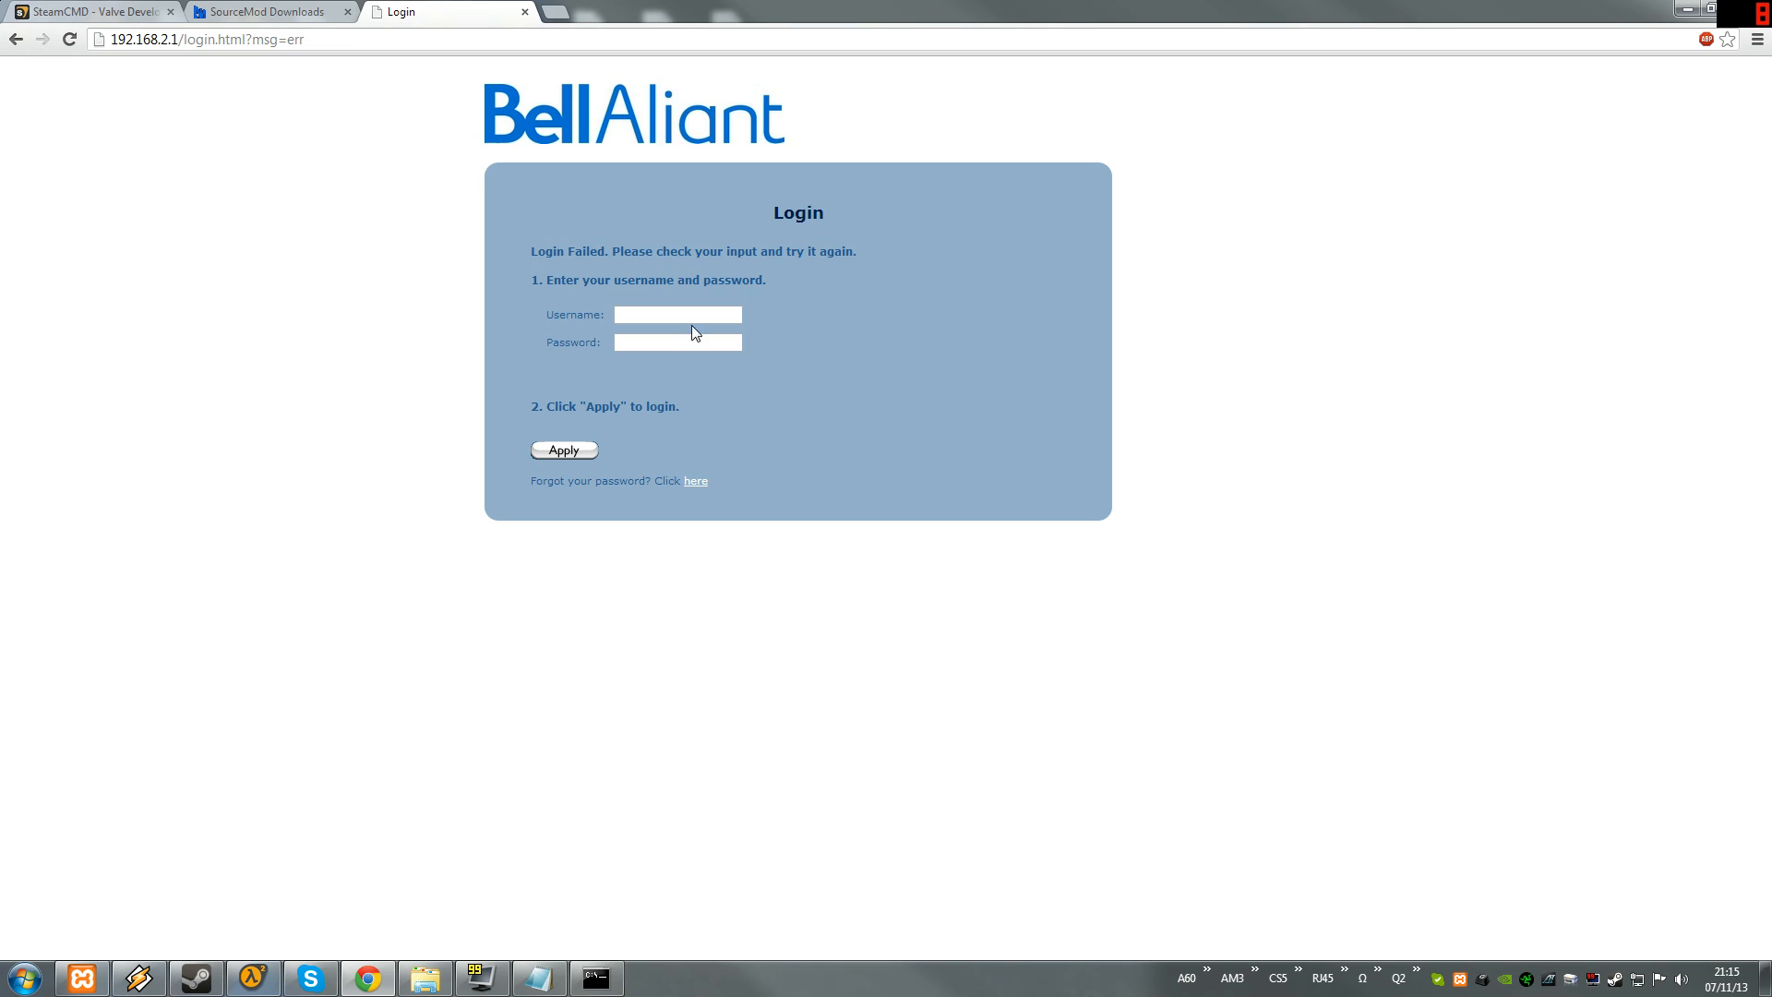
Retry the login again as Bob, then re-enter username Bobnet and the password
click(677, 313)
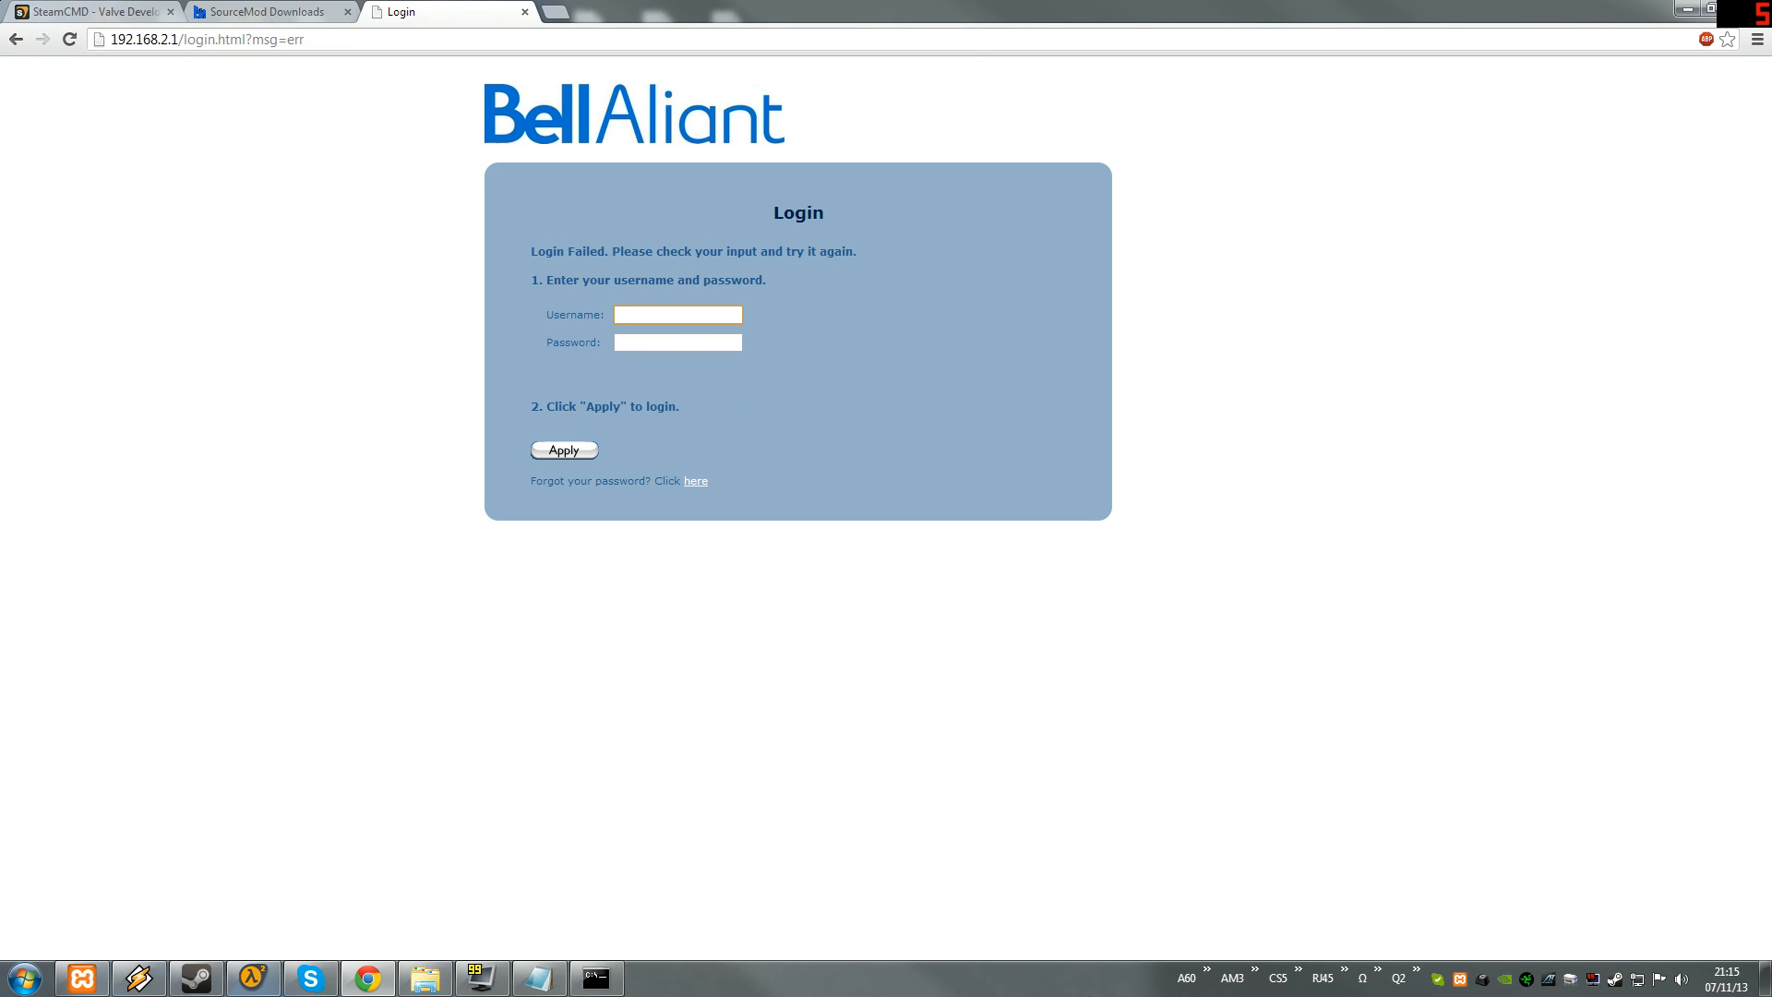
text(Bob)
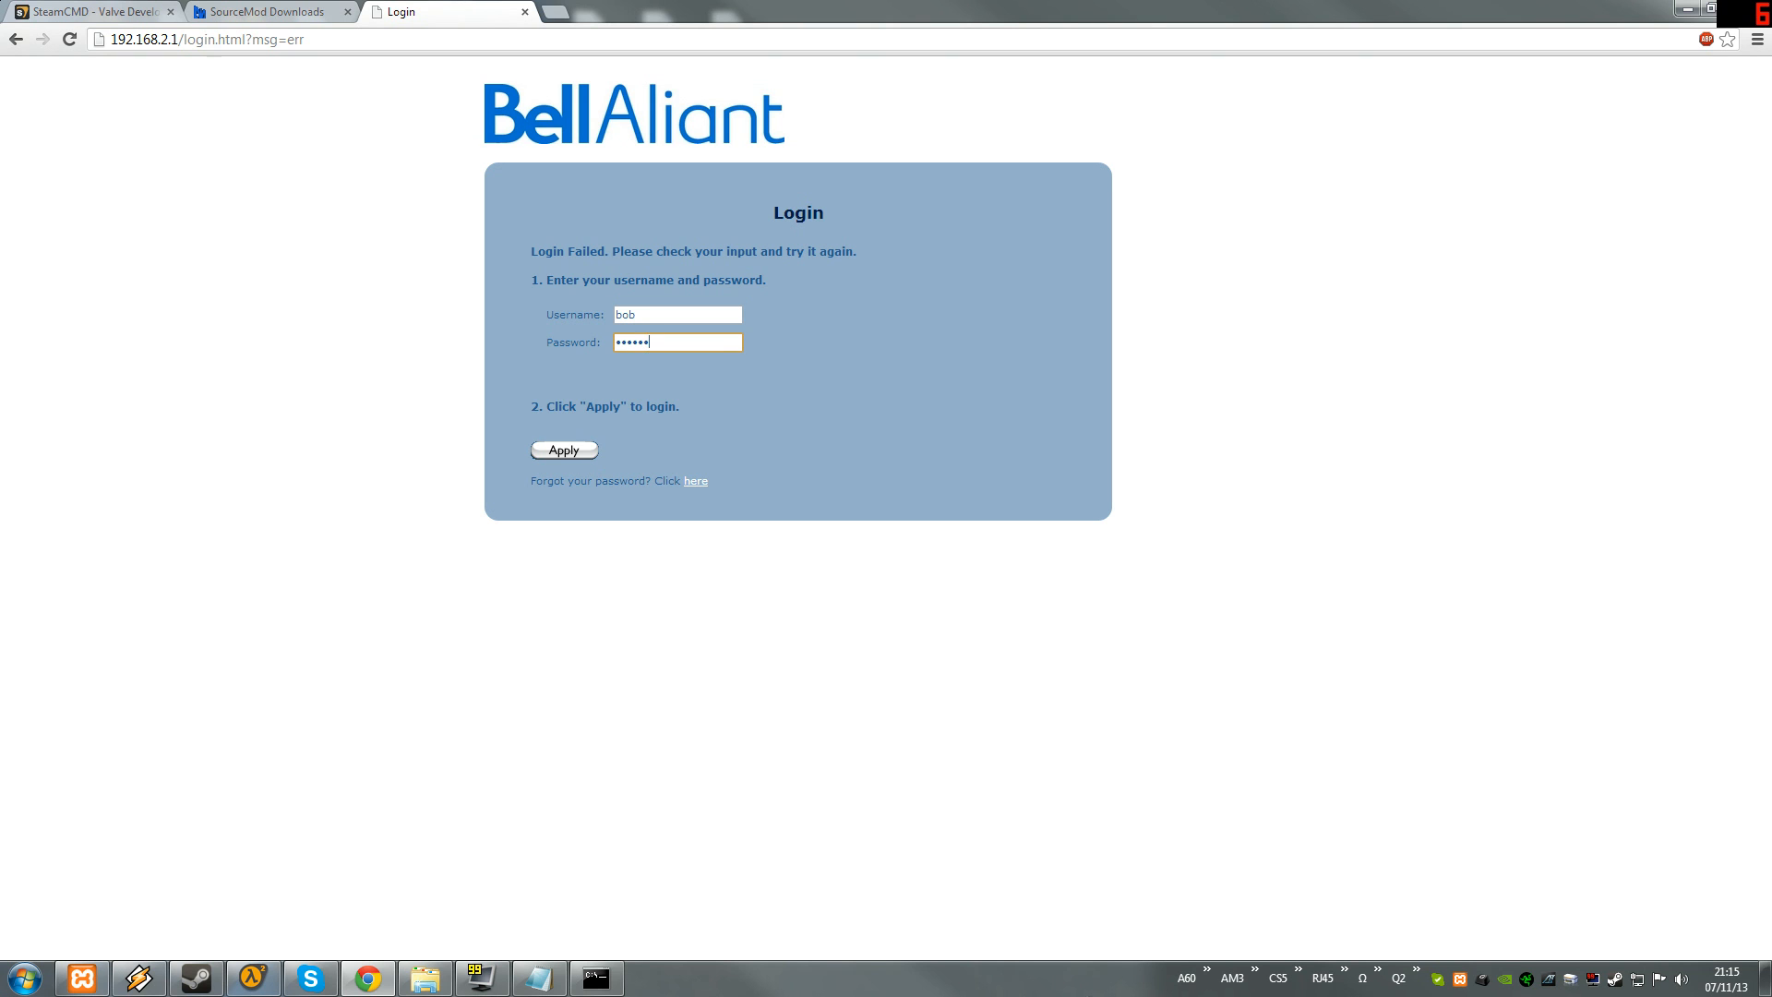
click(564, 451)
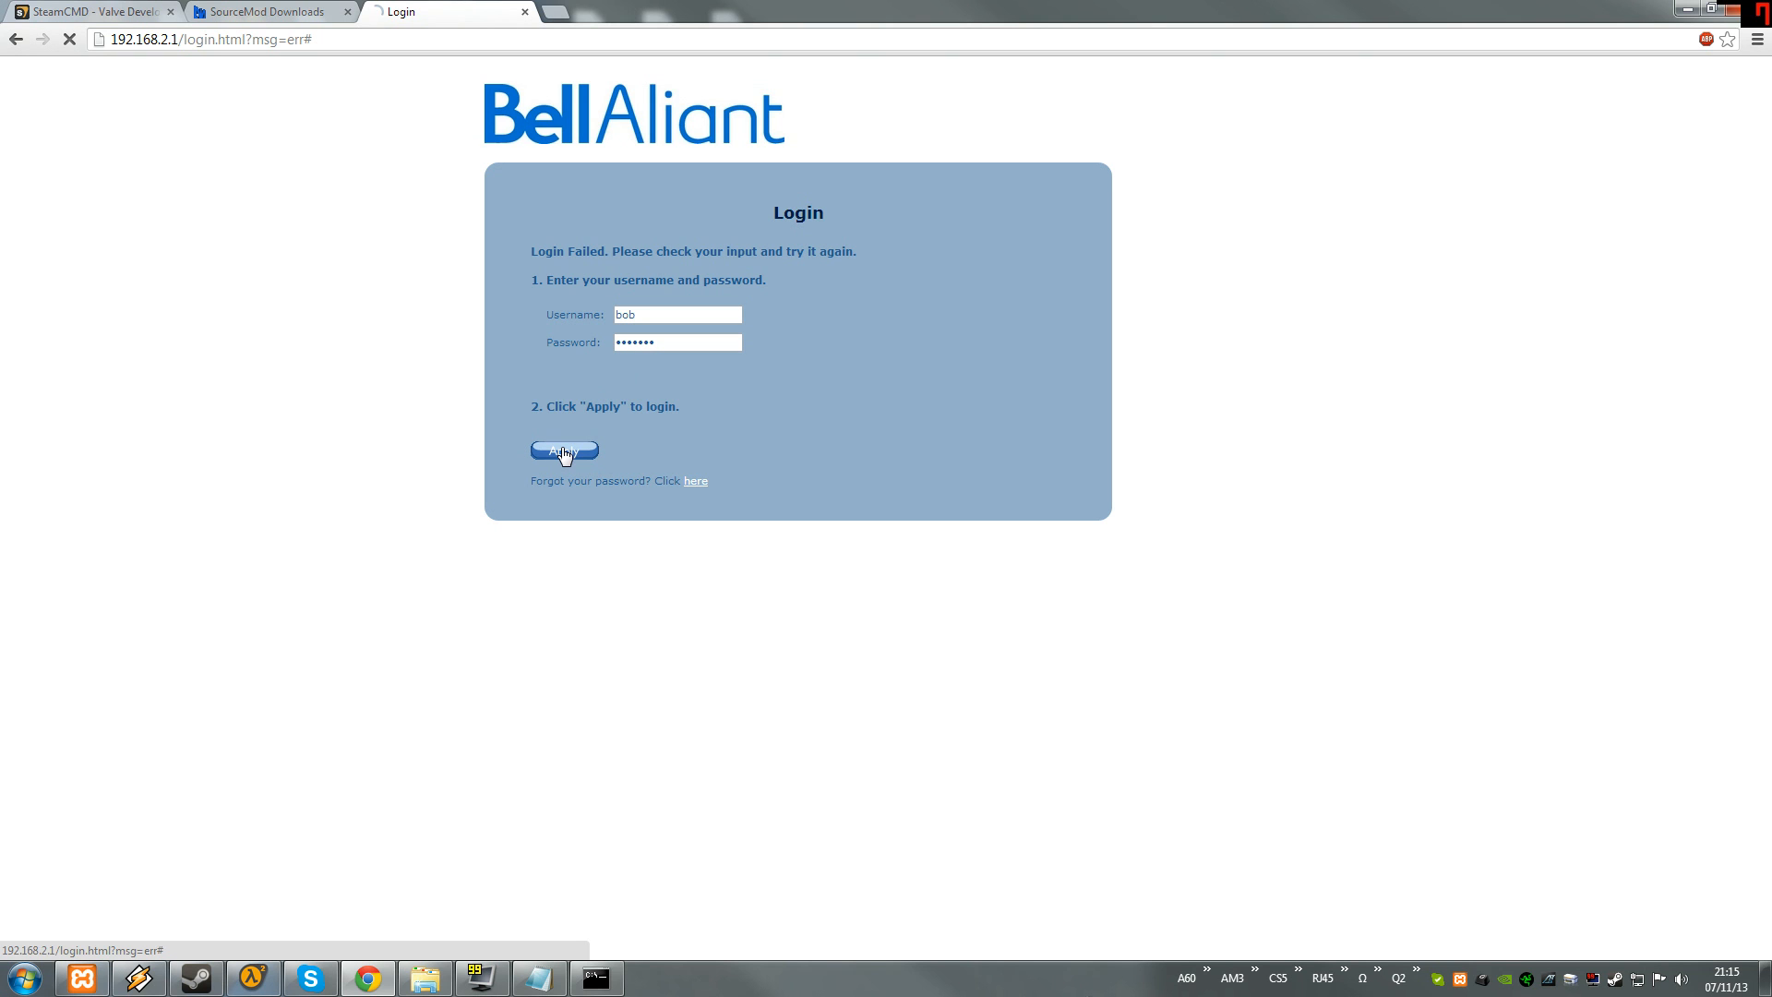
click(565, 450)
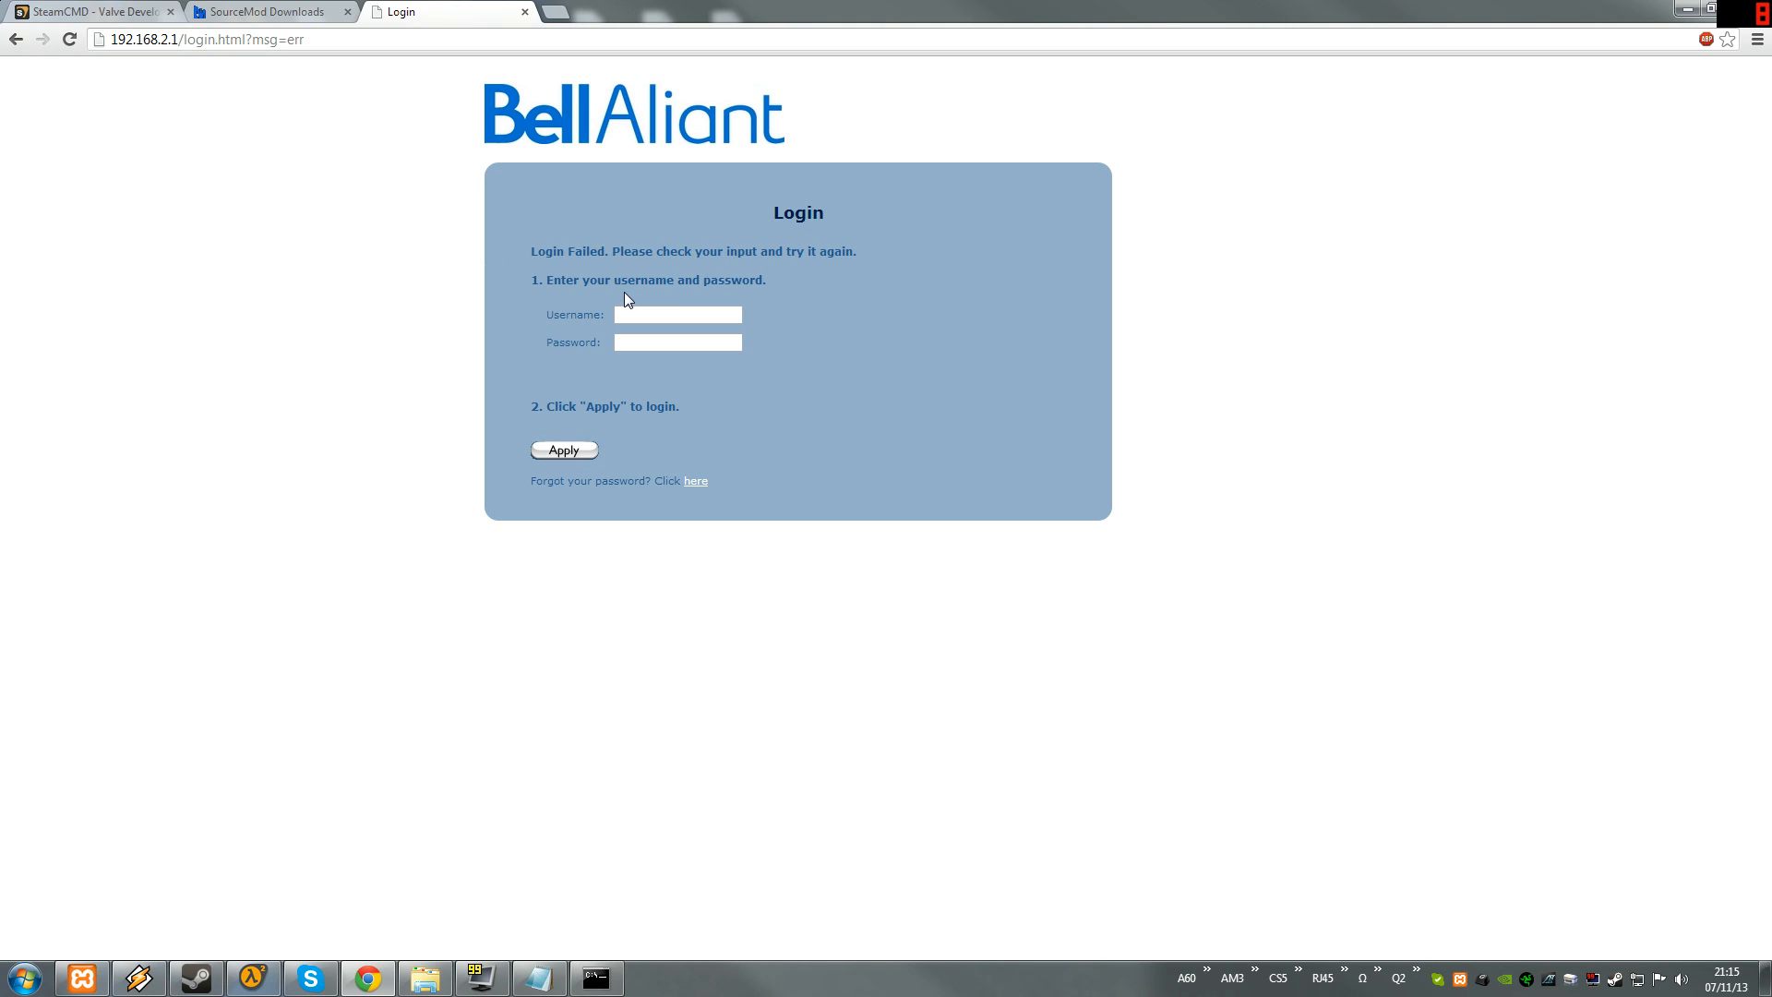
click(677, 314)
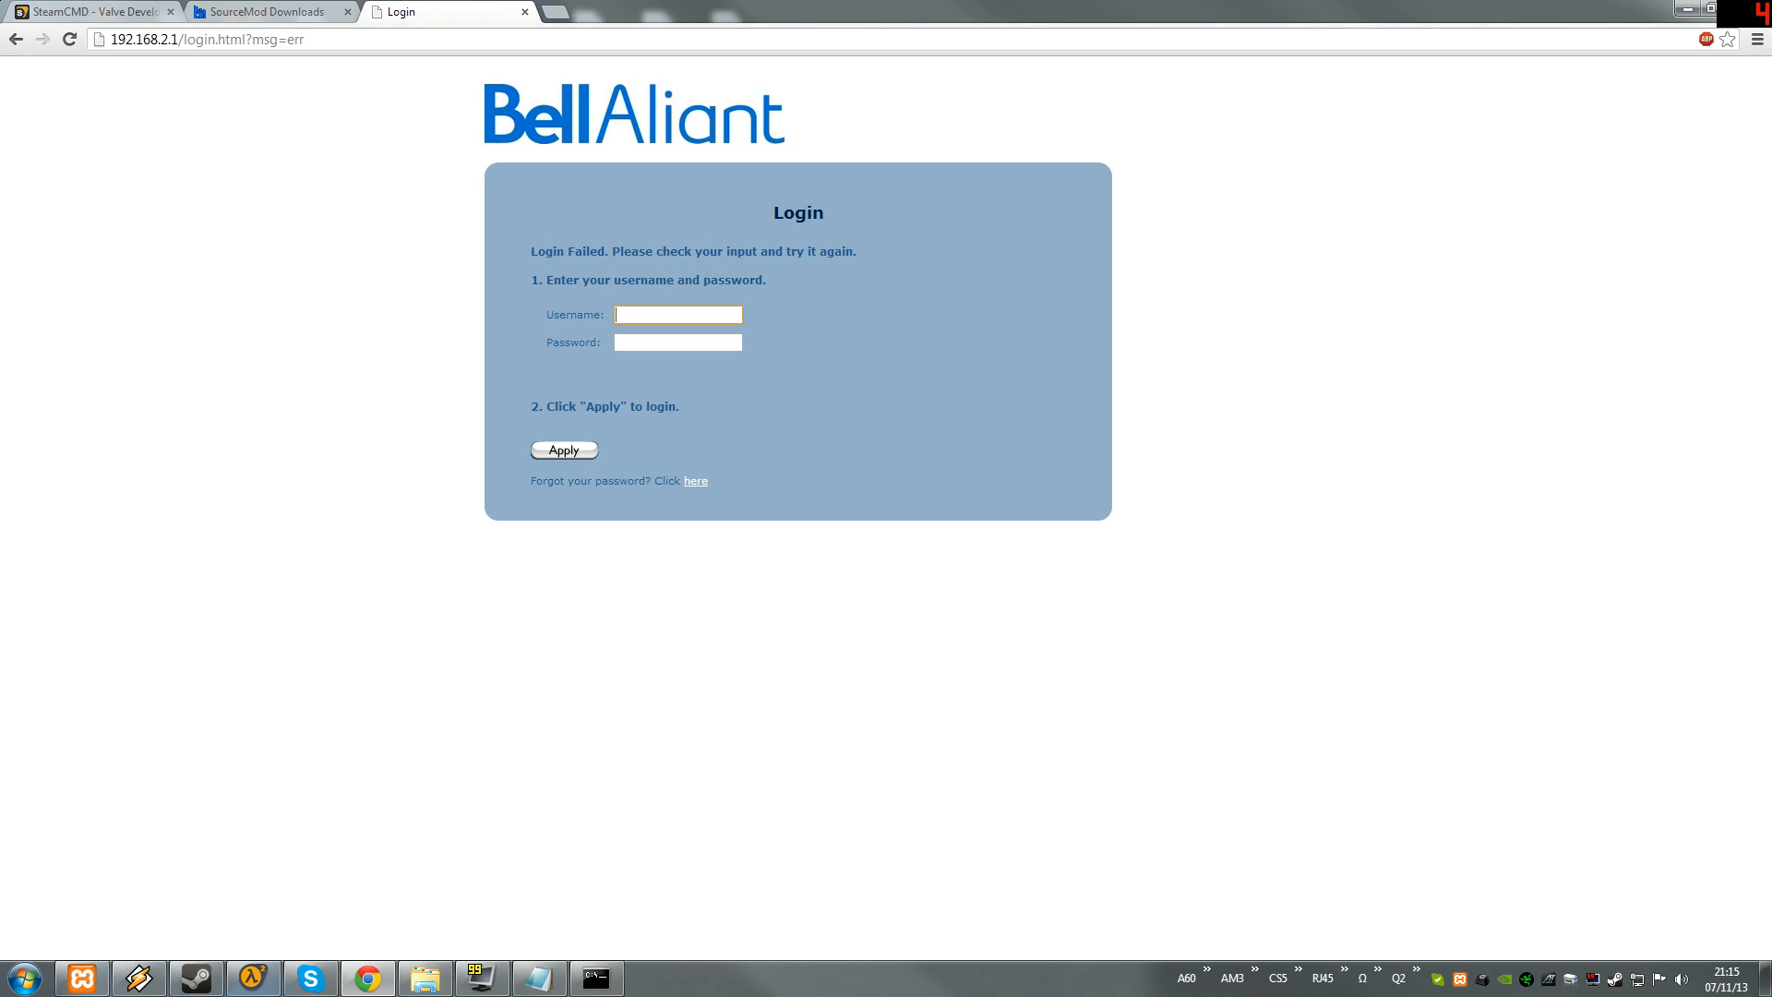
text(Bobnet)
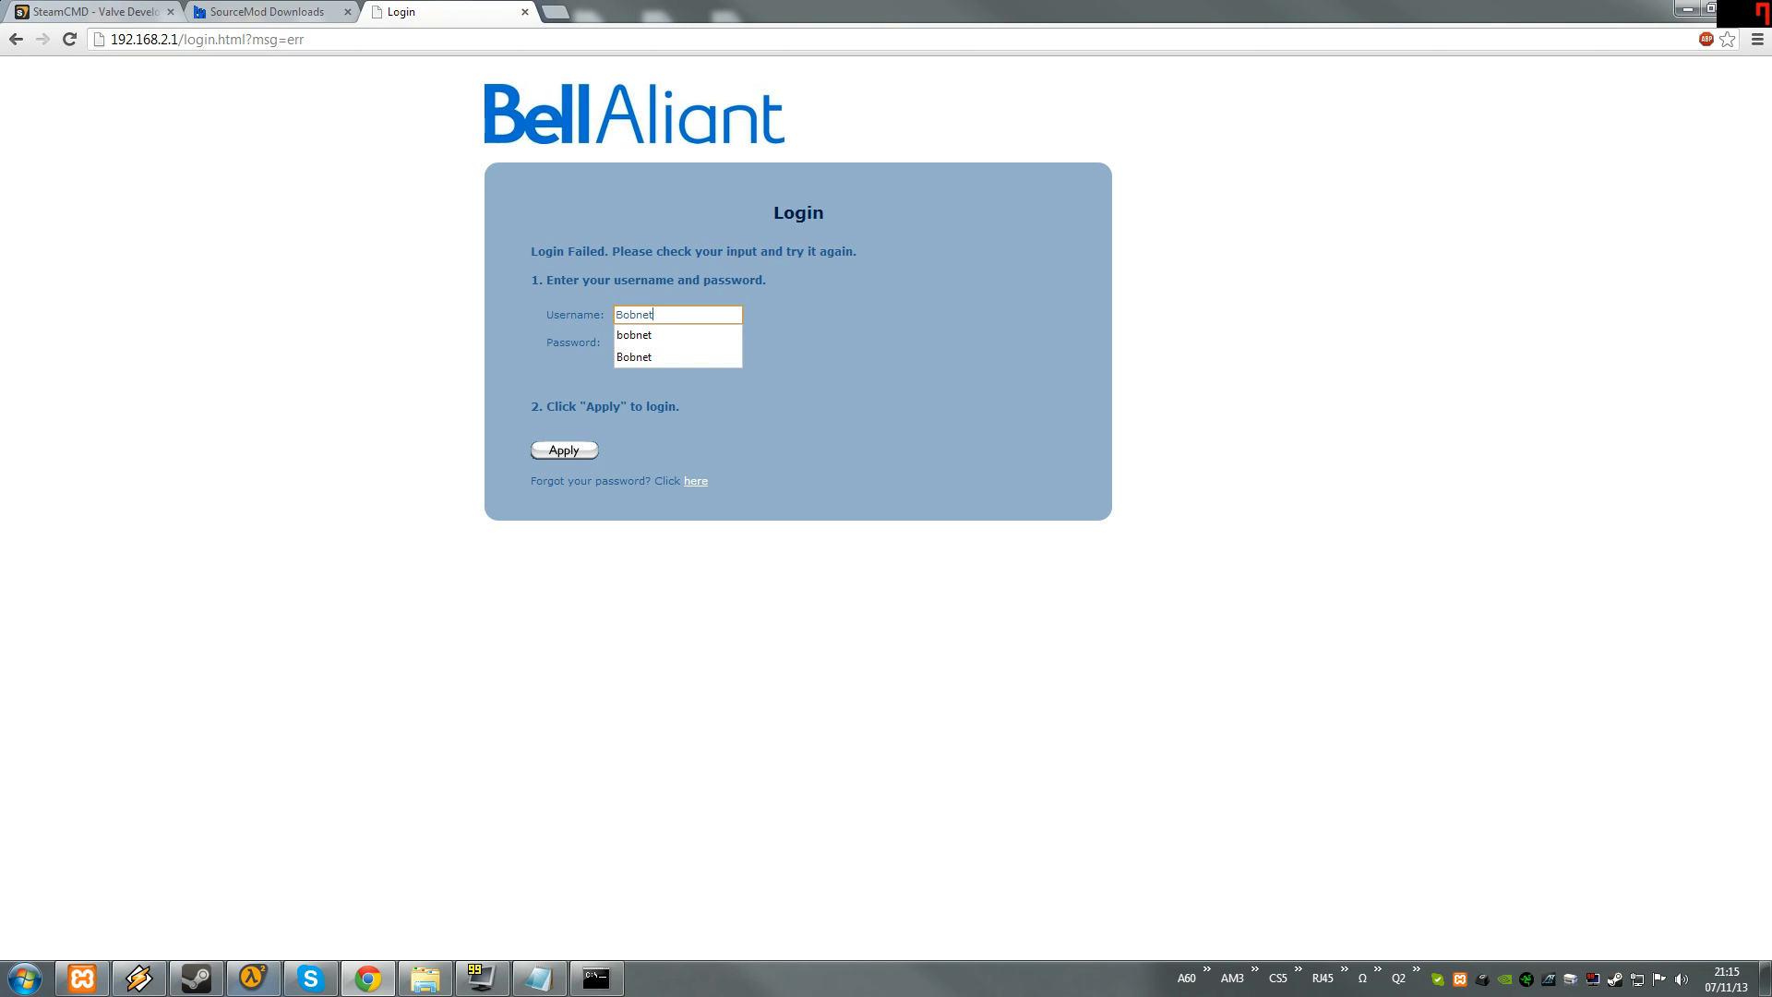
key(Backspace)
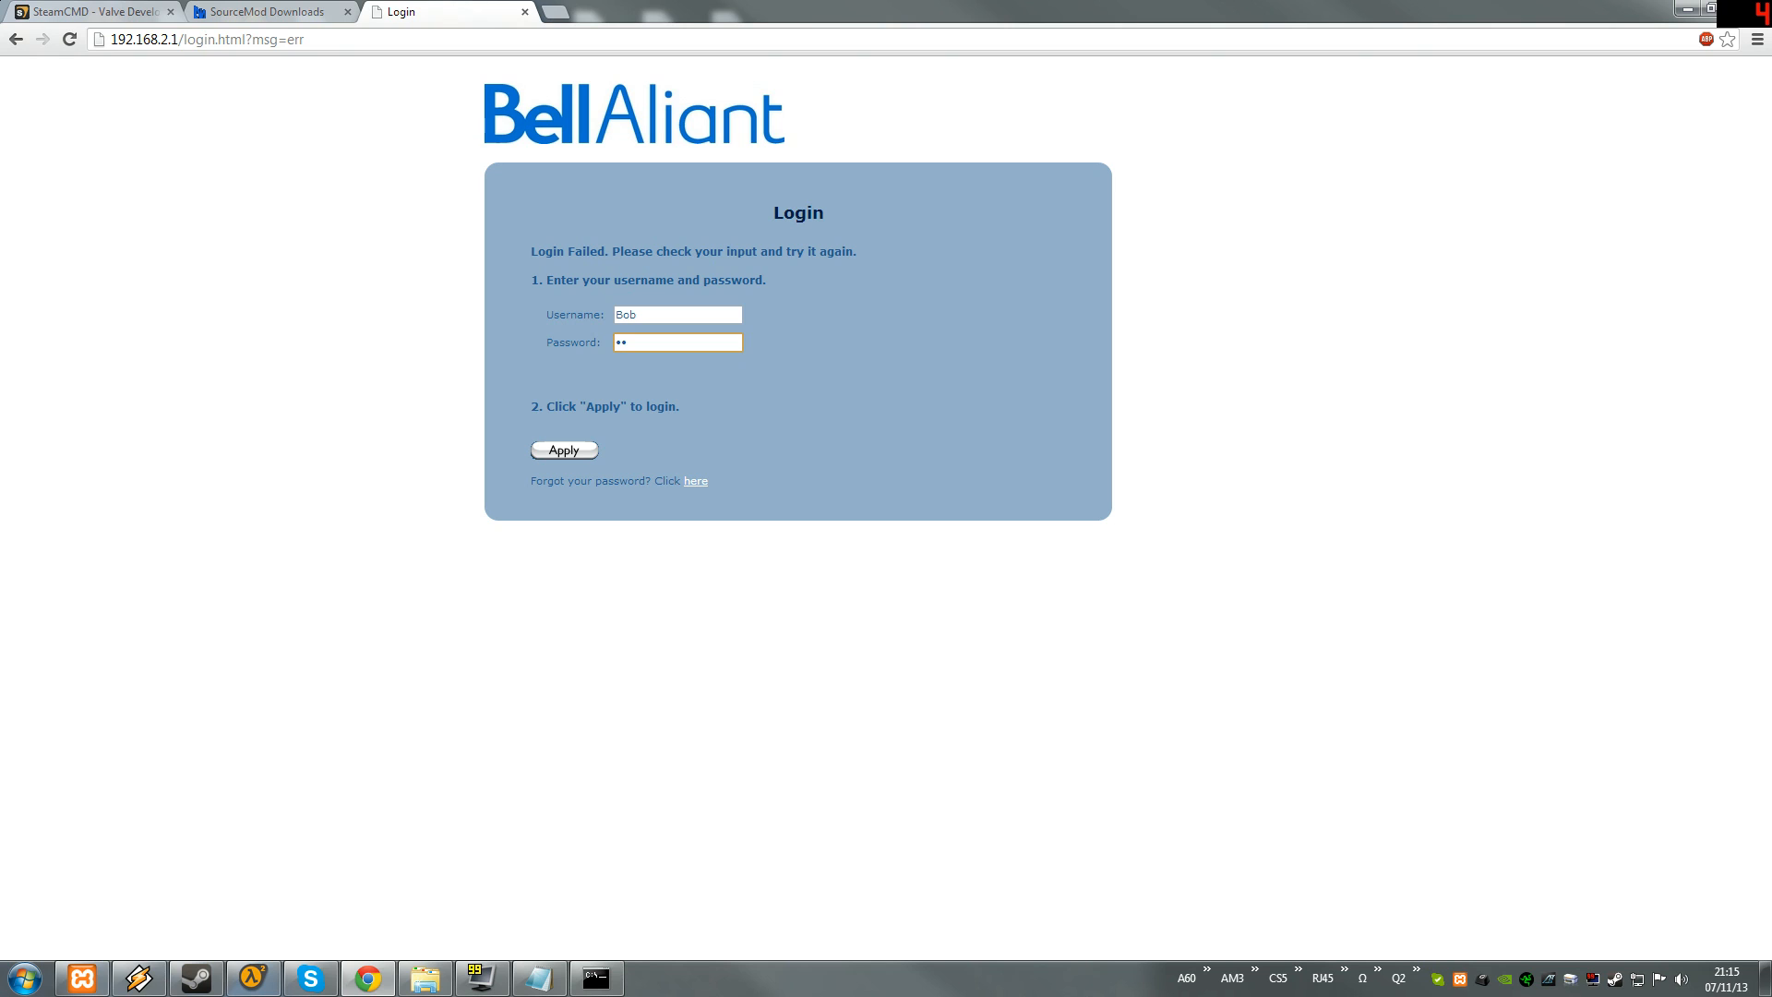
text(*)
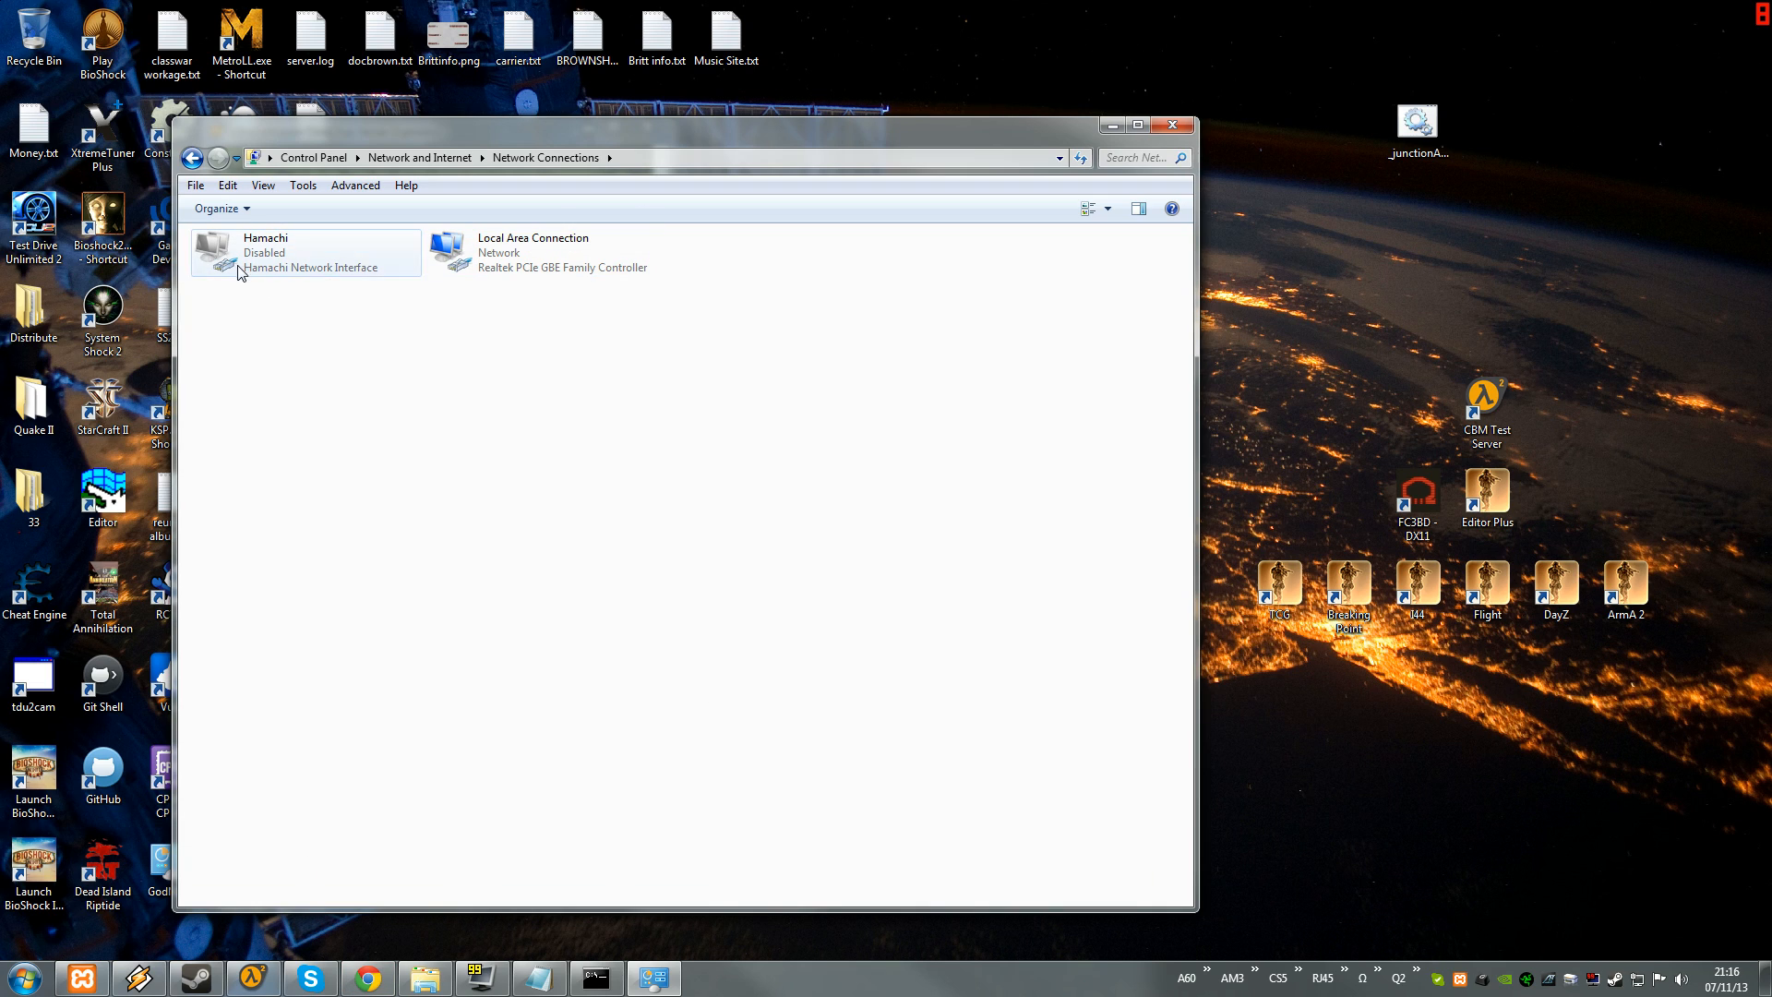
mouse_move(528, 271)
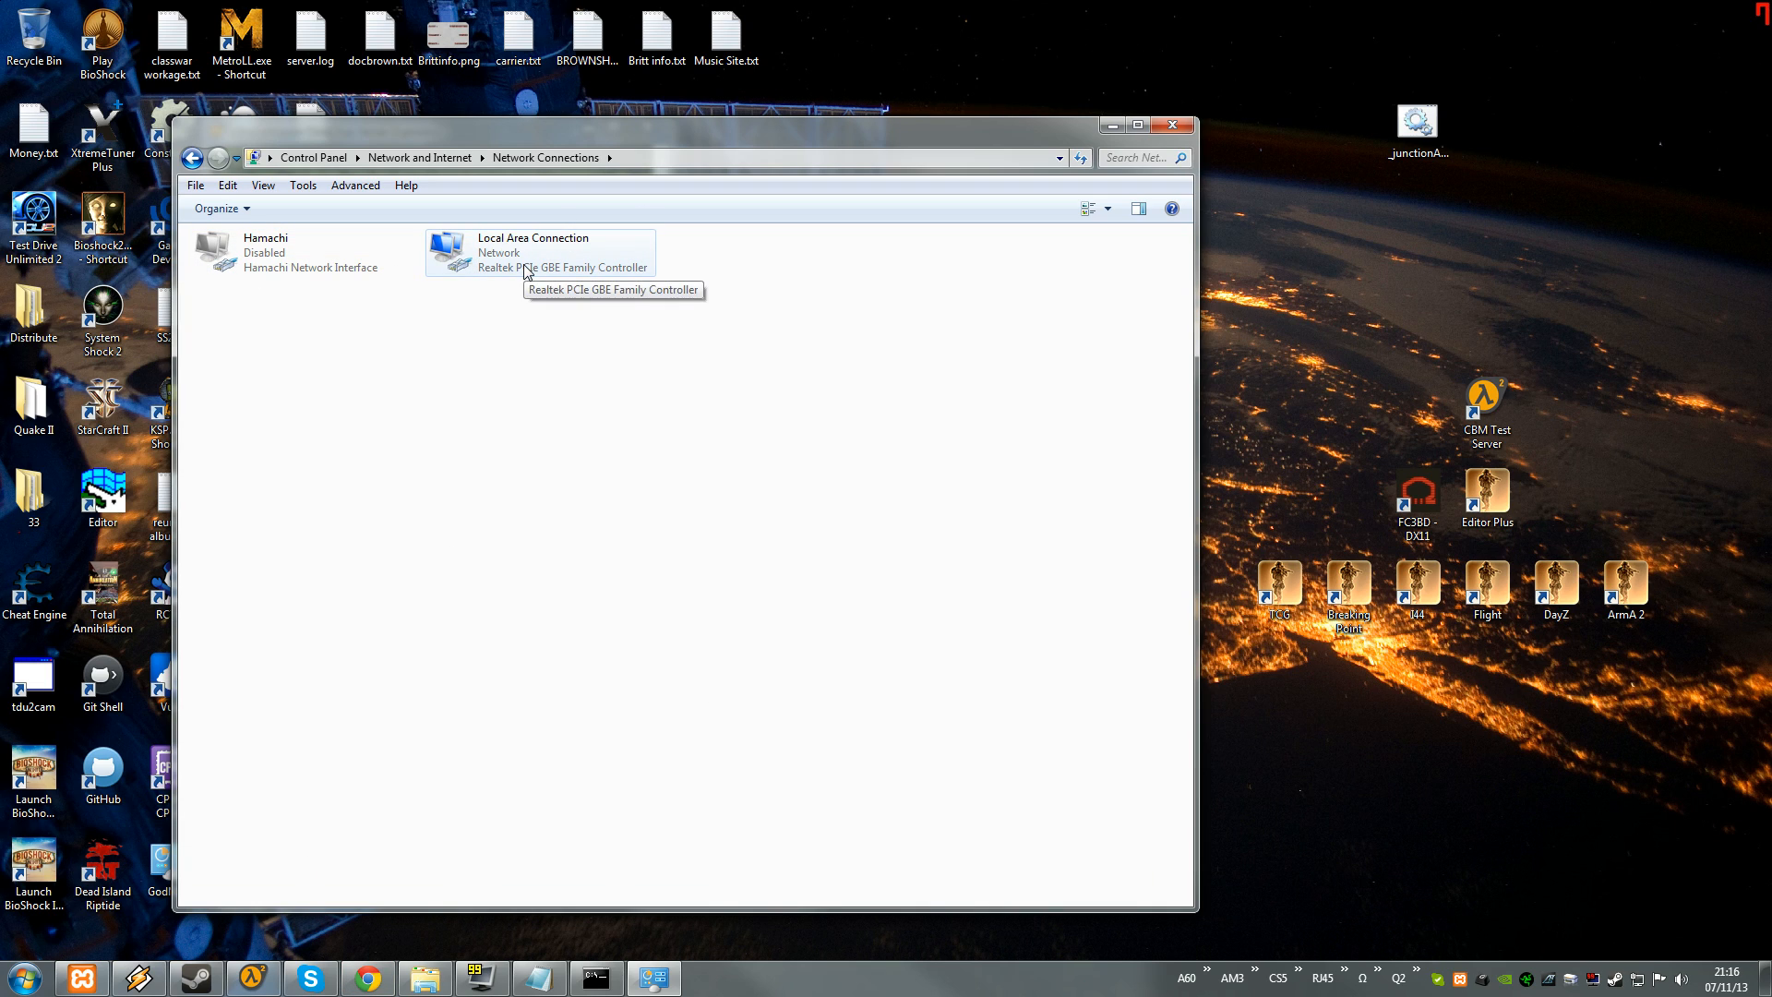
View the Local Area Connection's static IPv4 address 192.168.2.47 and gateway, then run ipconfig to compare
right_click(491, 256)
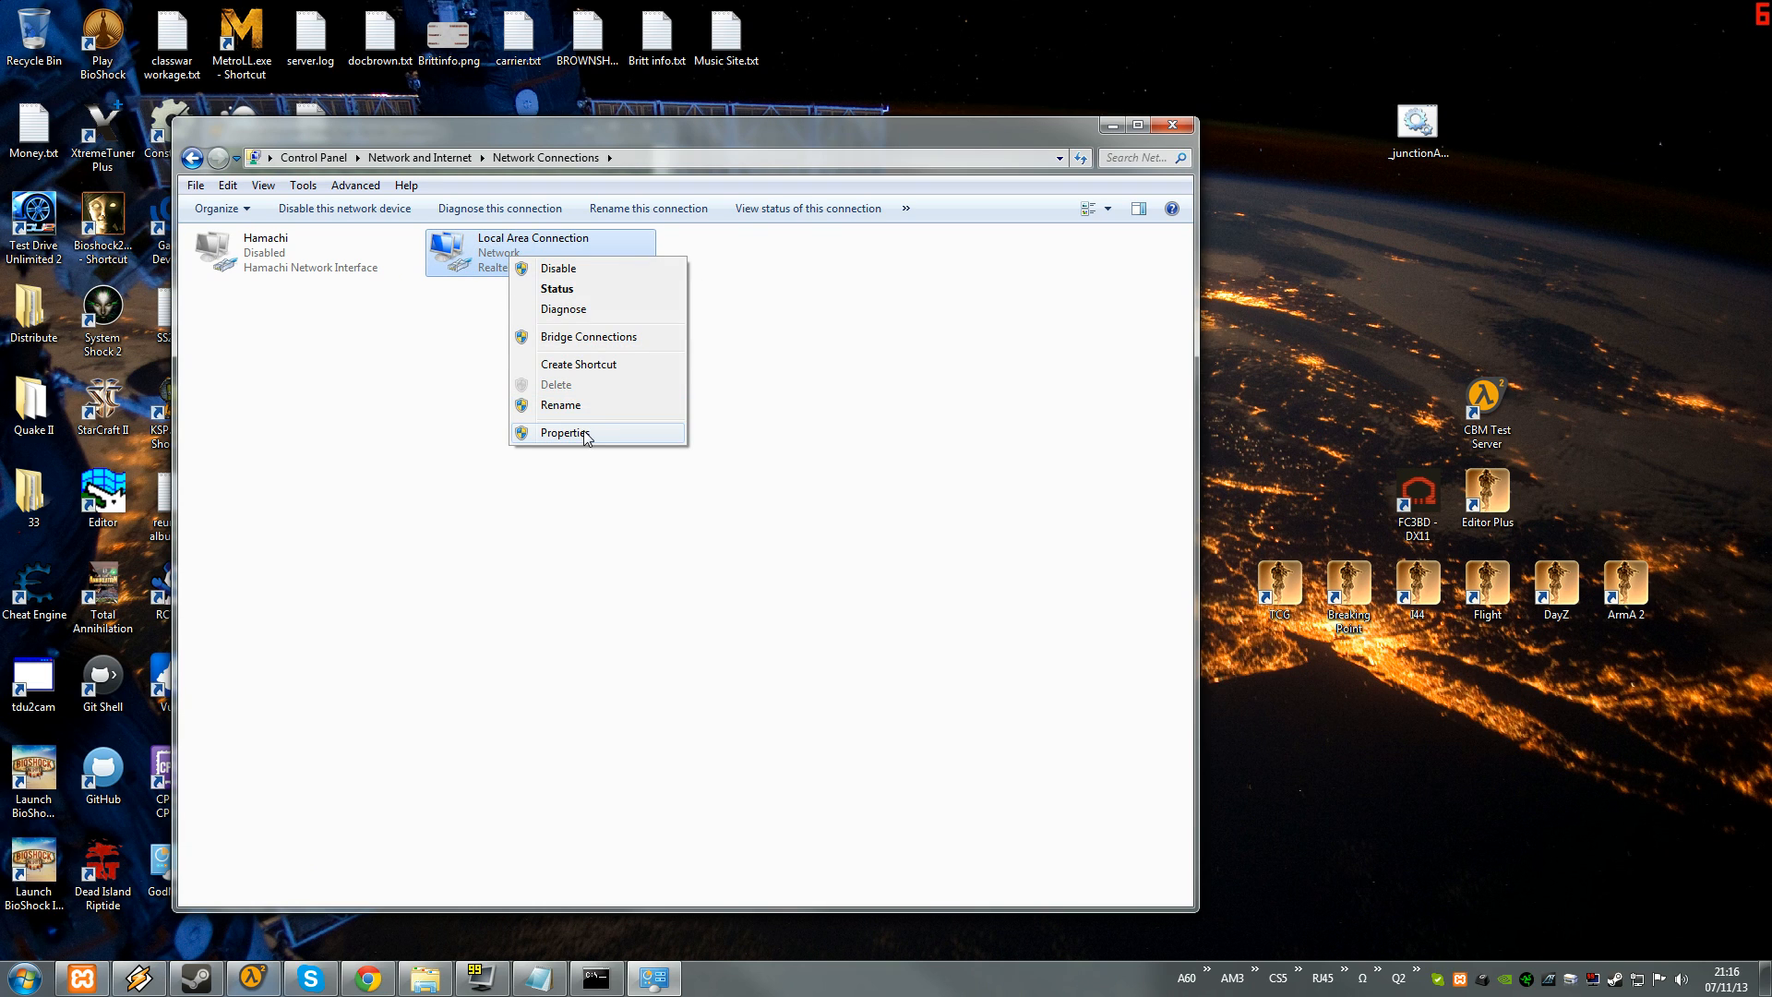
click(563, 432)
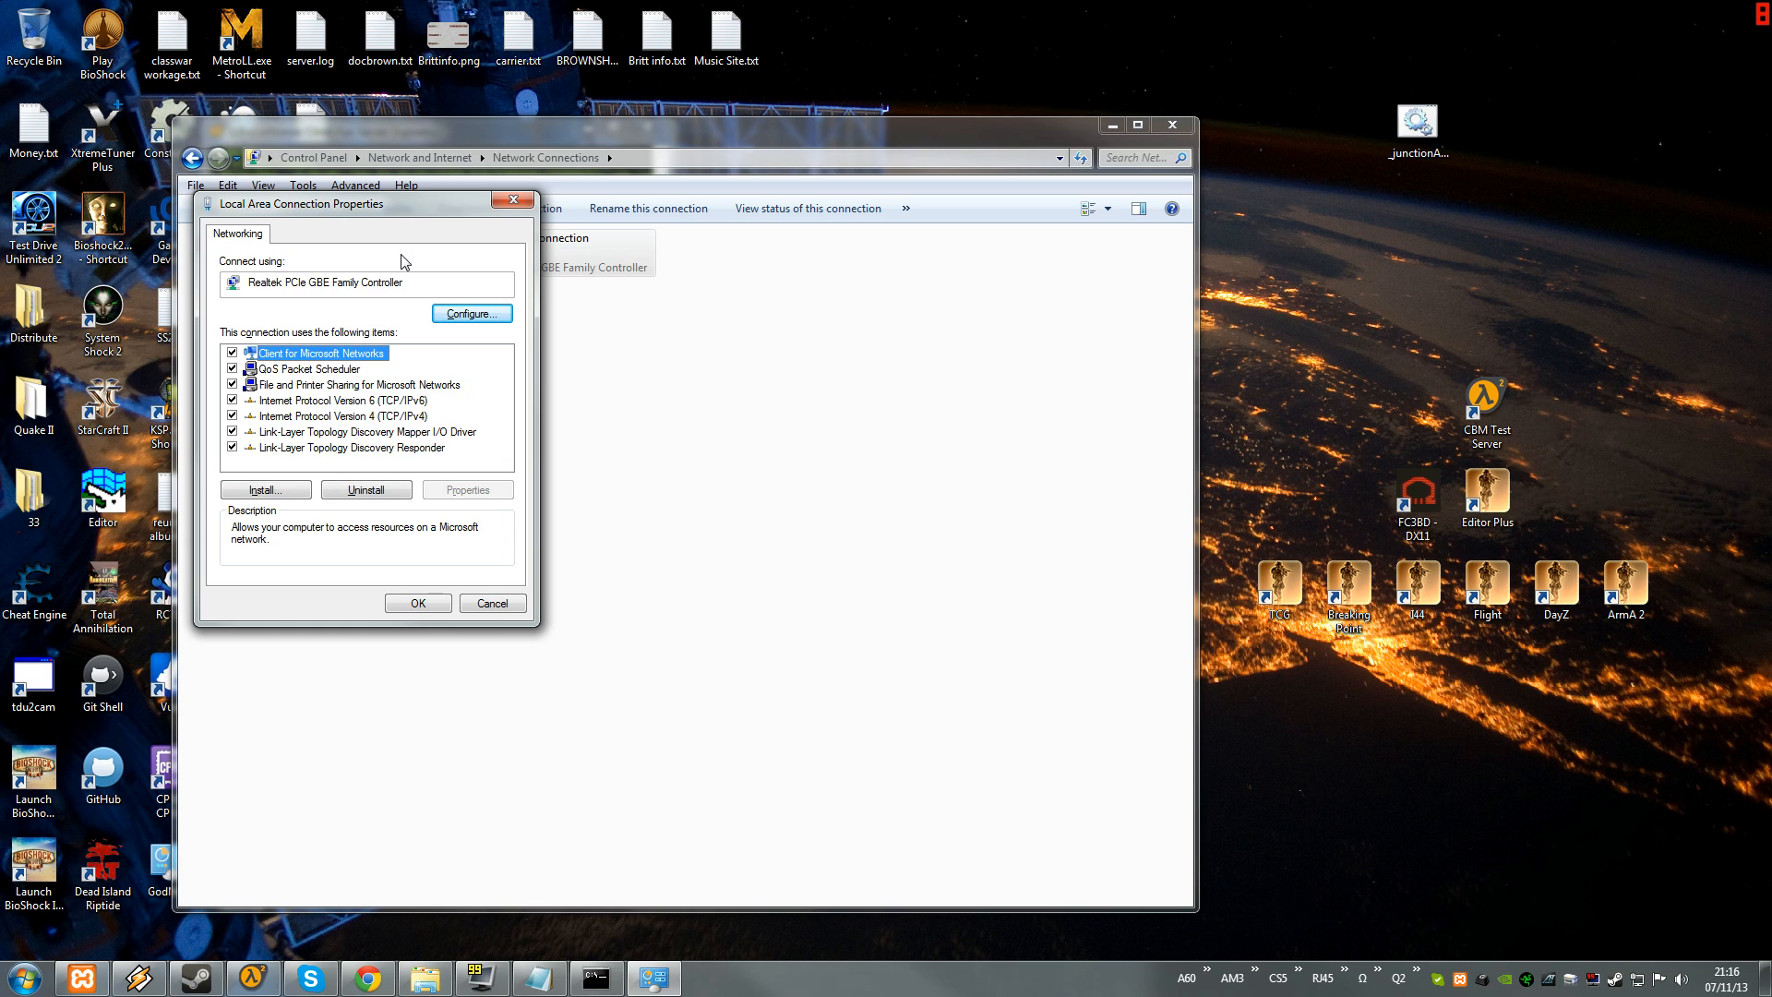
click(310, 415)
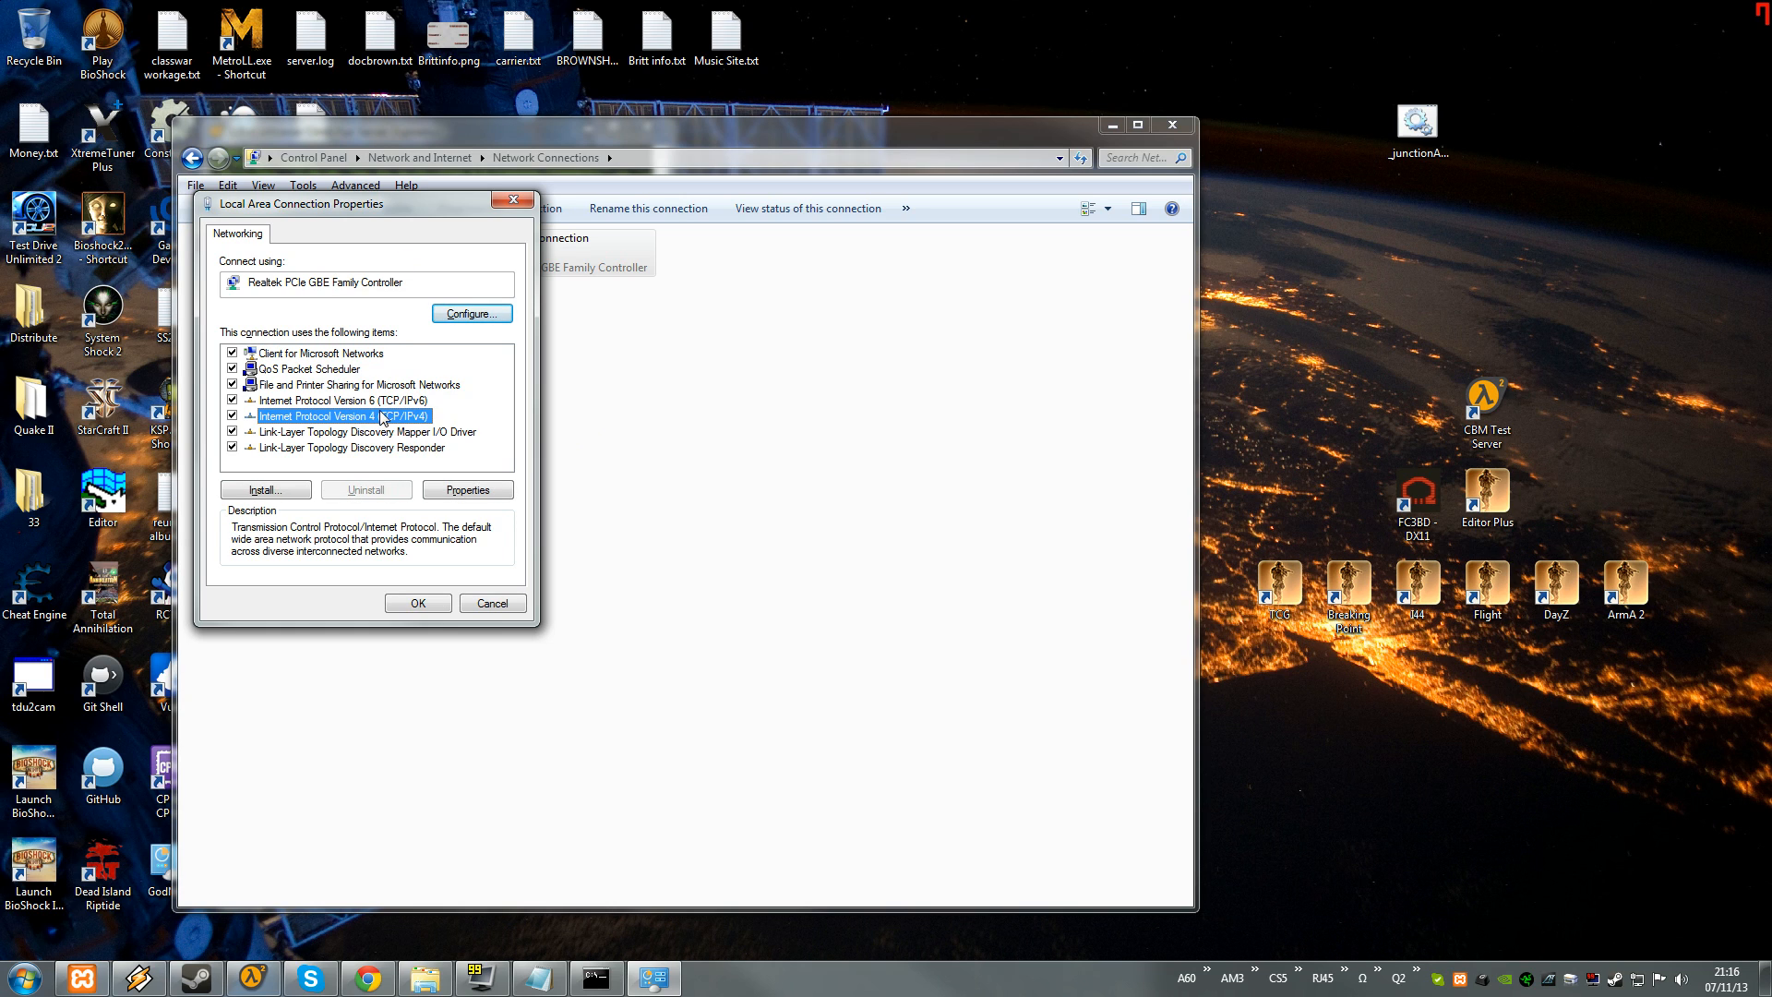
click(467, 489)
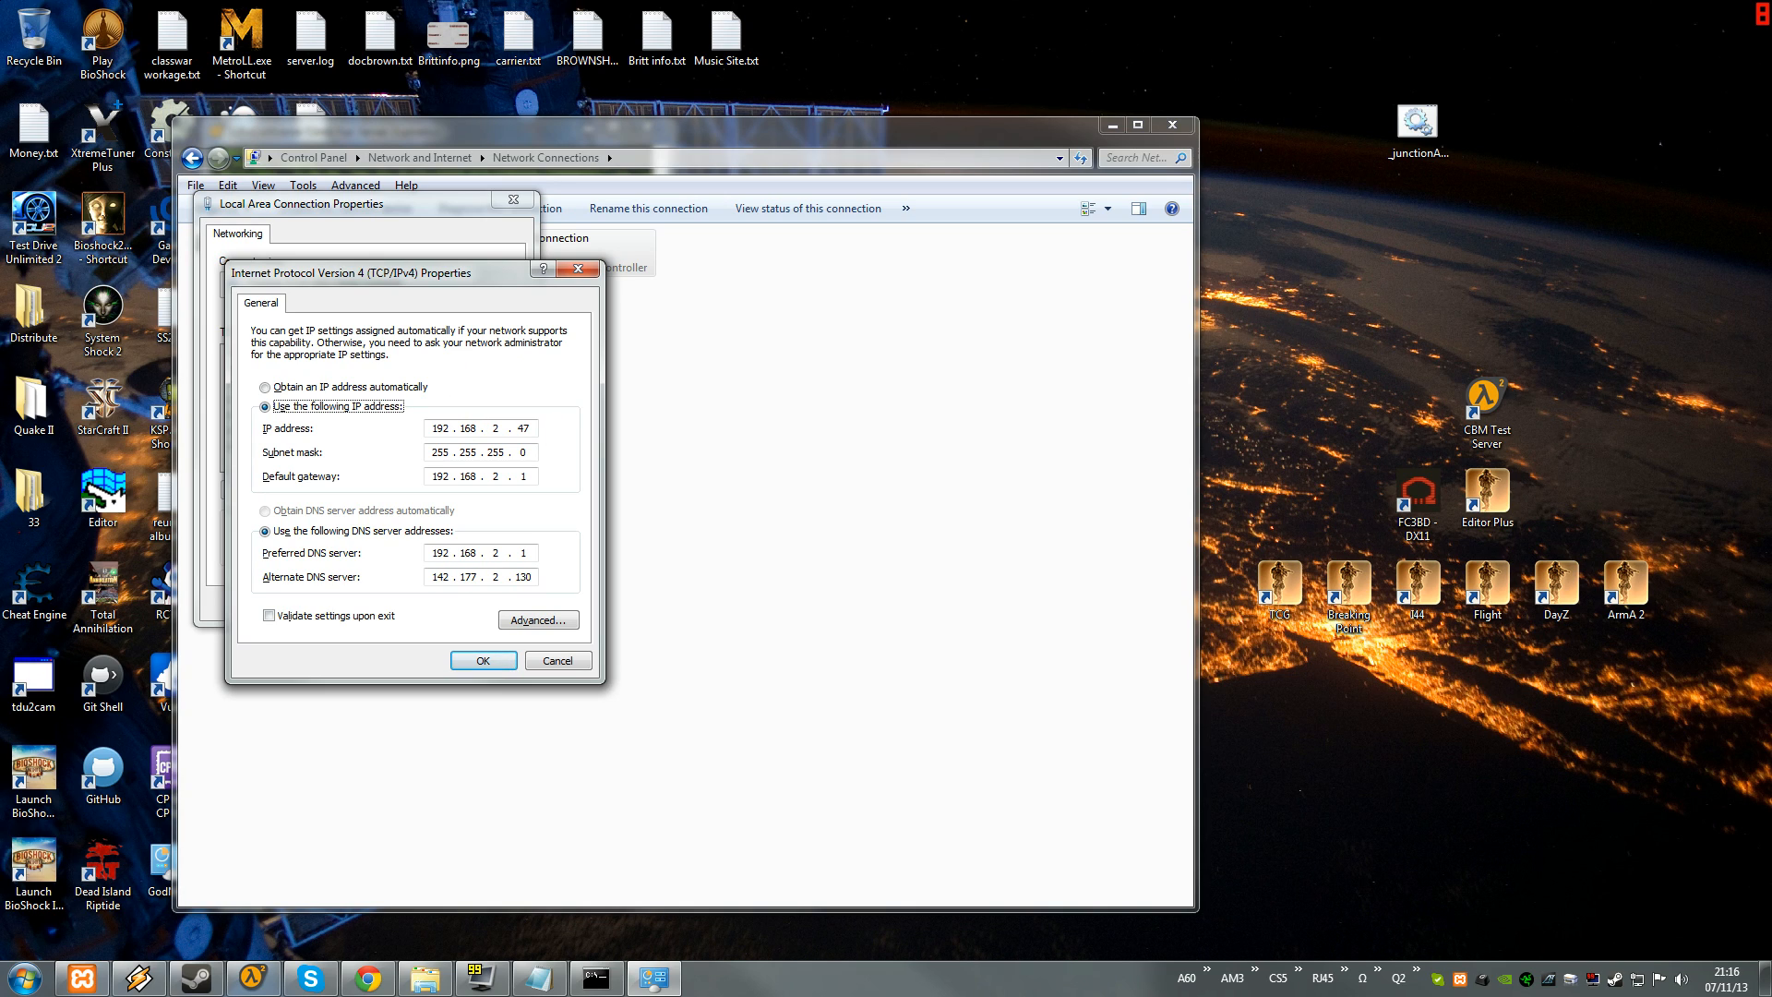
mouse_move(561, 432)
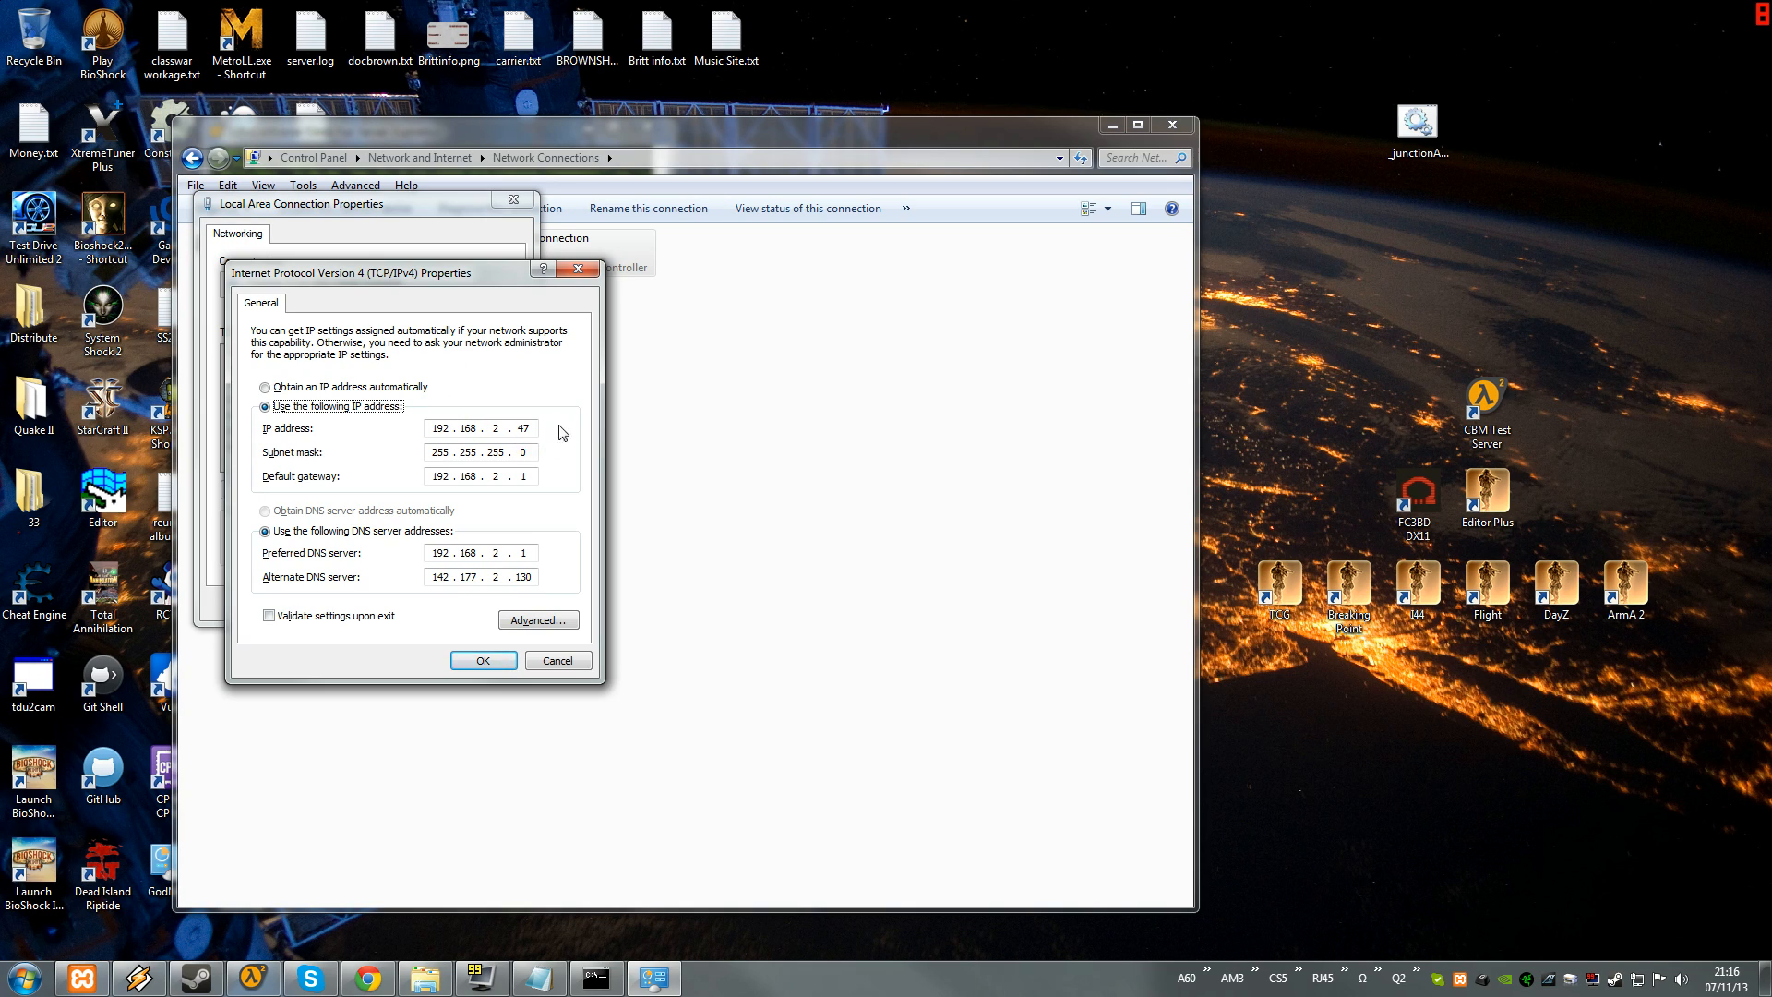
mouse_move(475, 543)
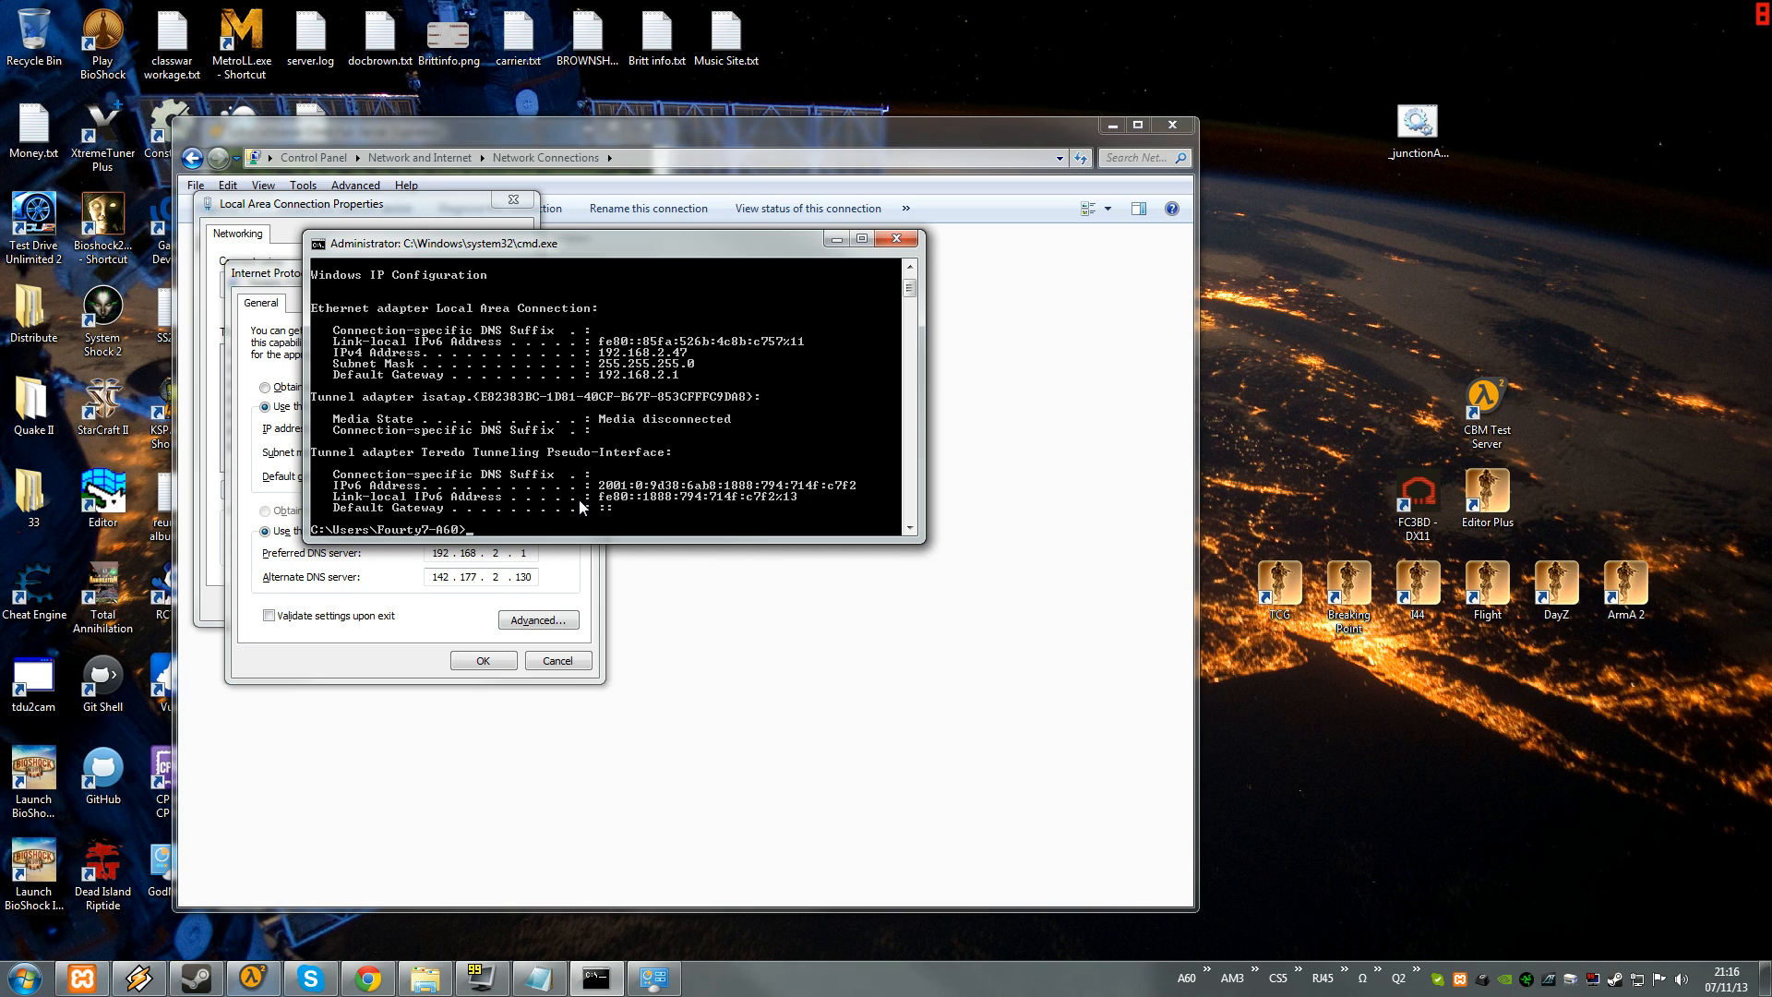
text(ipconfig /all)
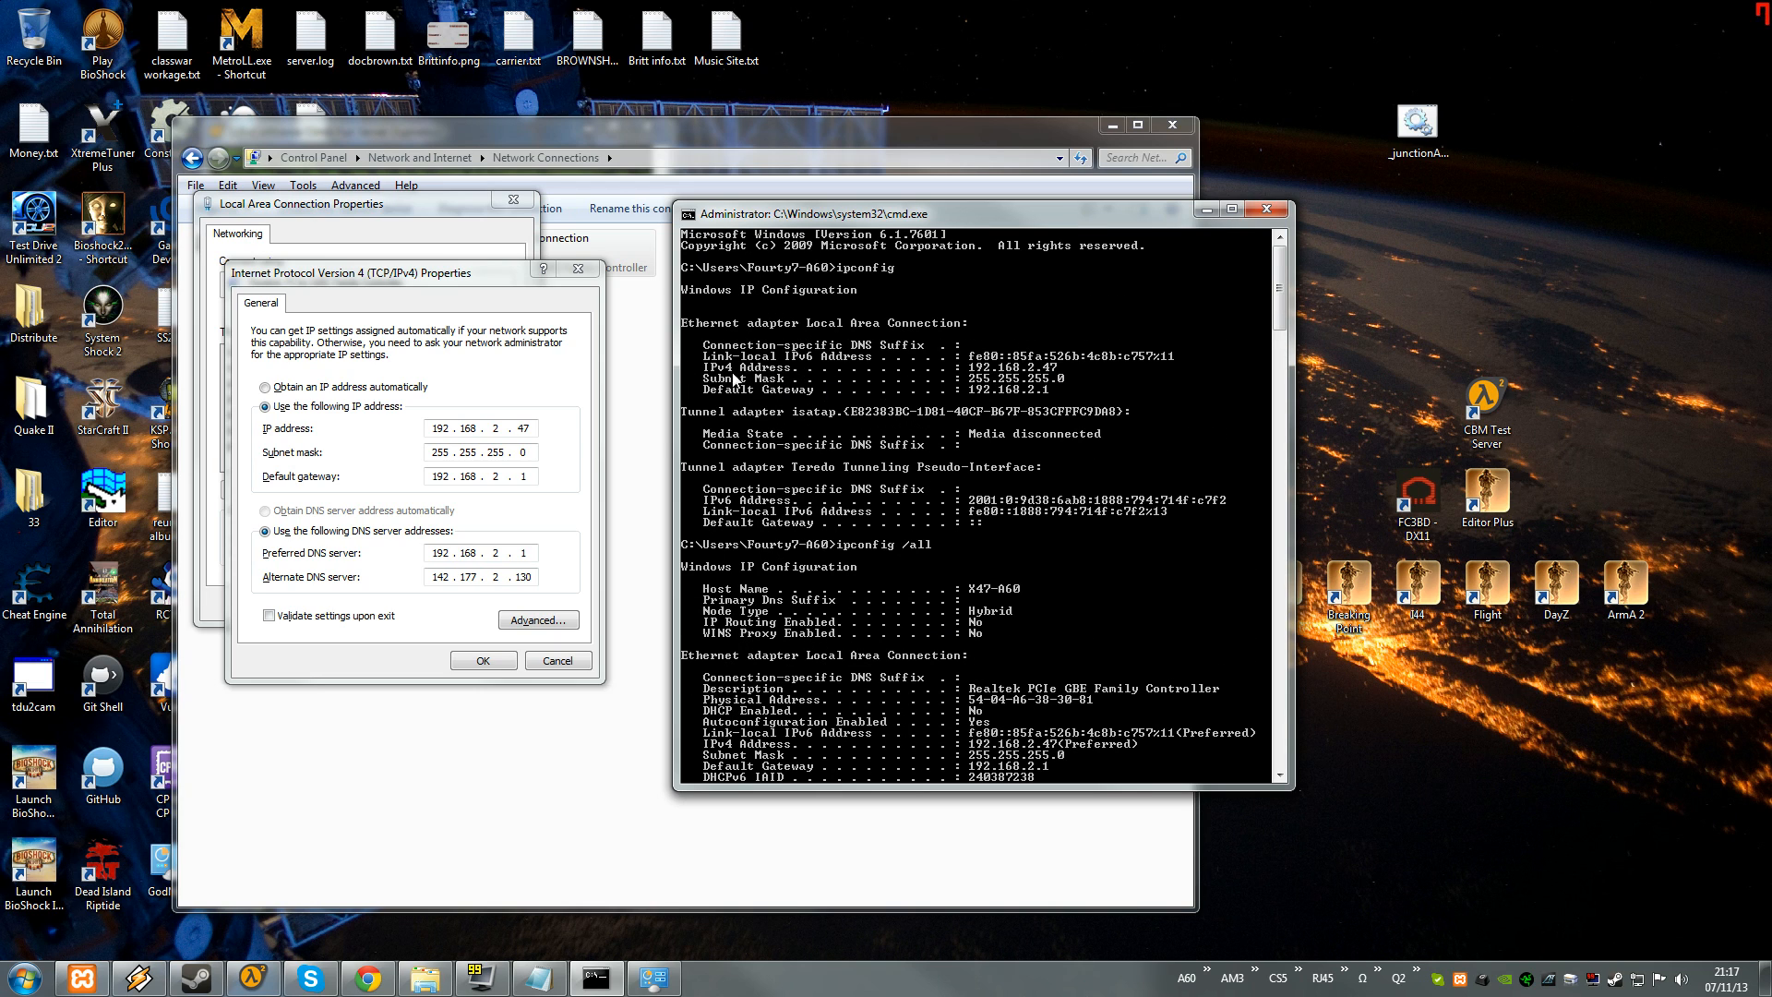
mouse_move(901, 398)
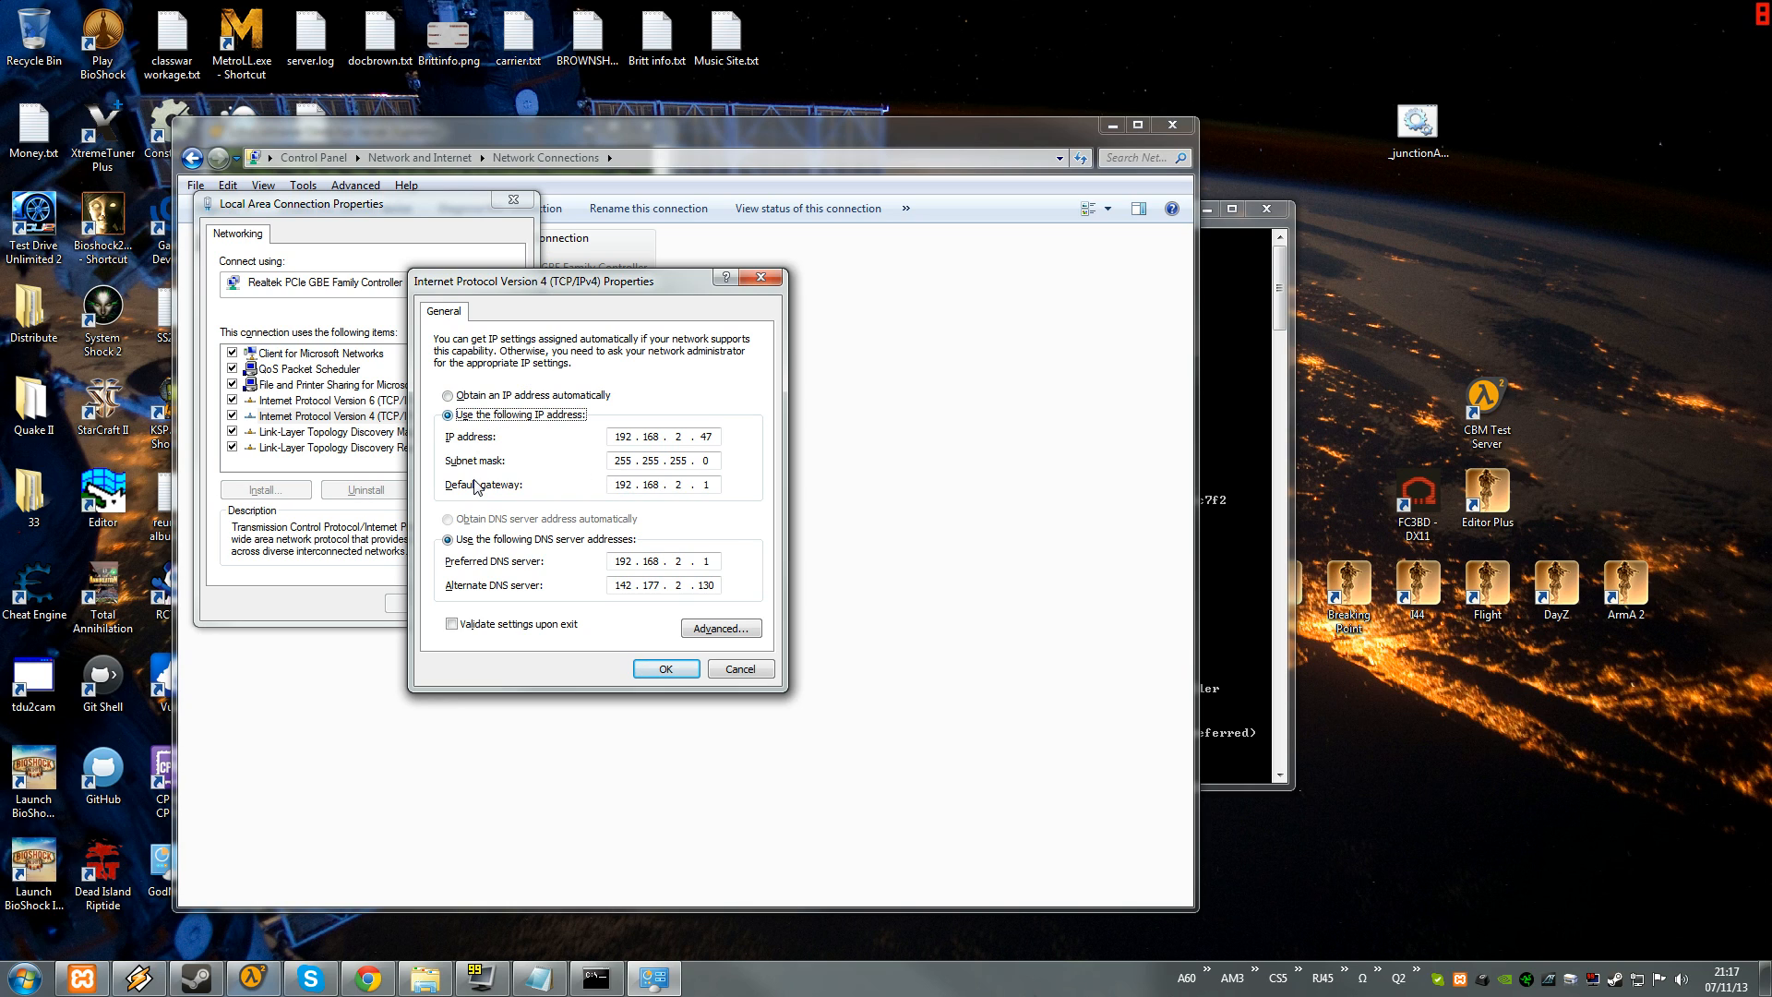
mouse_move(624, 382)
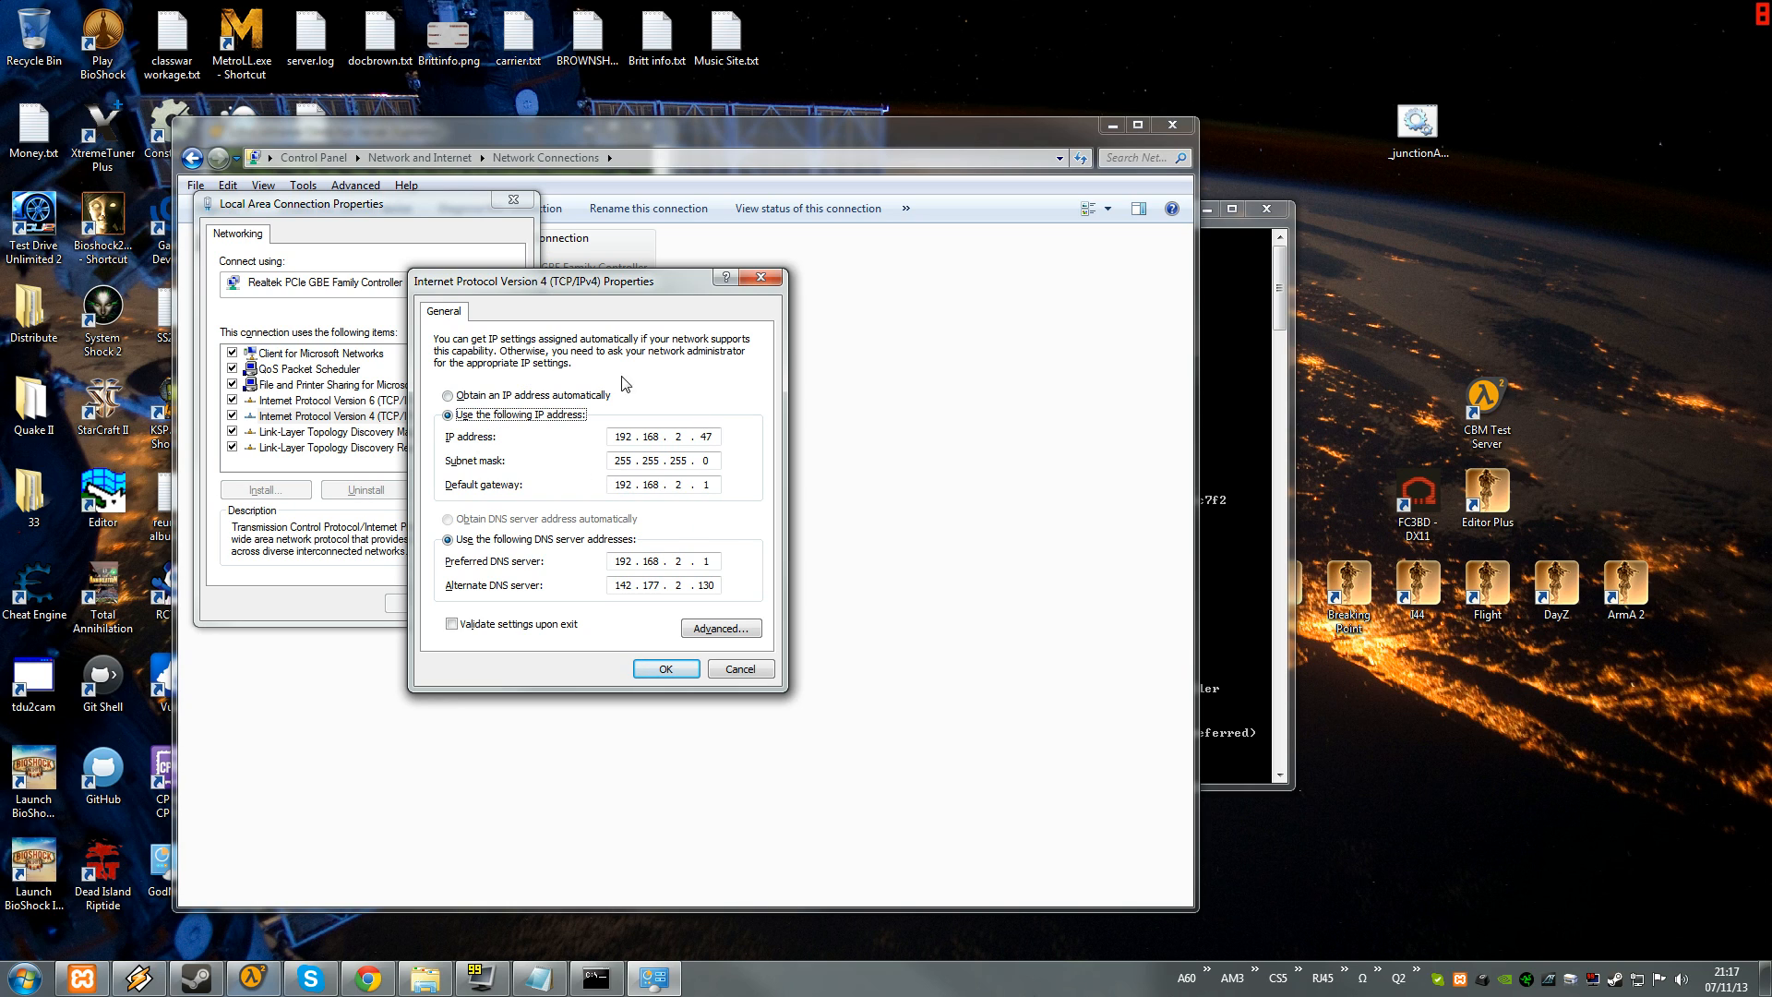
mouse_move(738, 649)
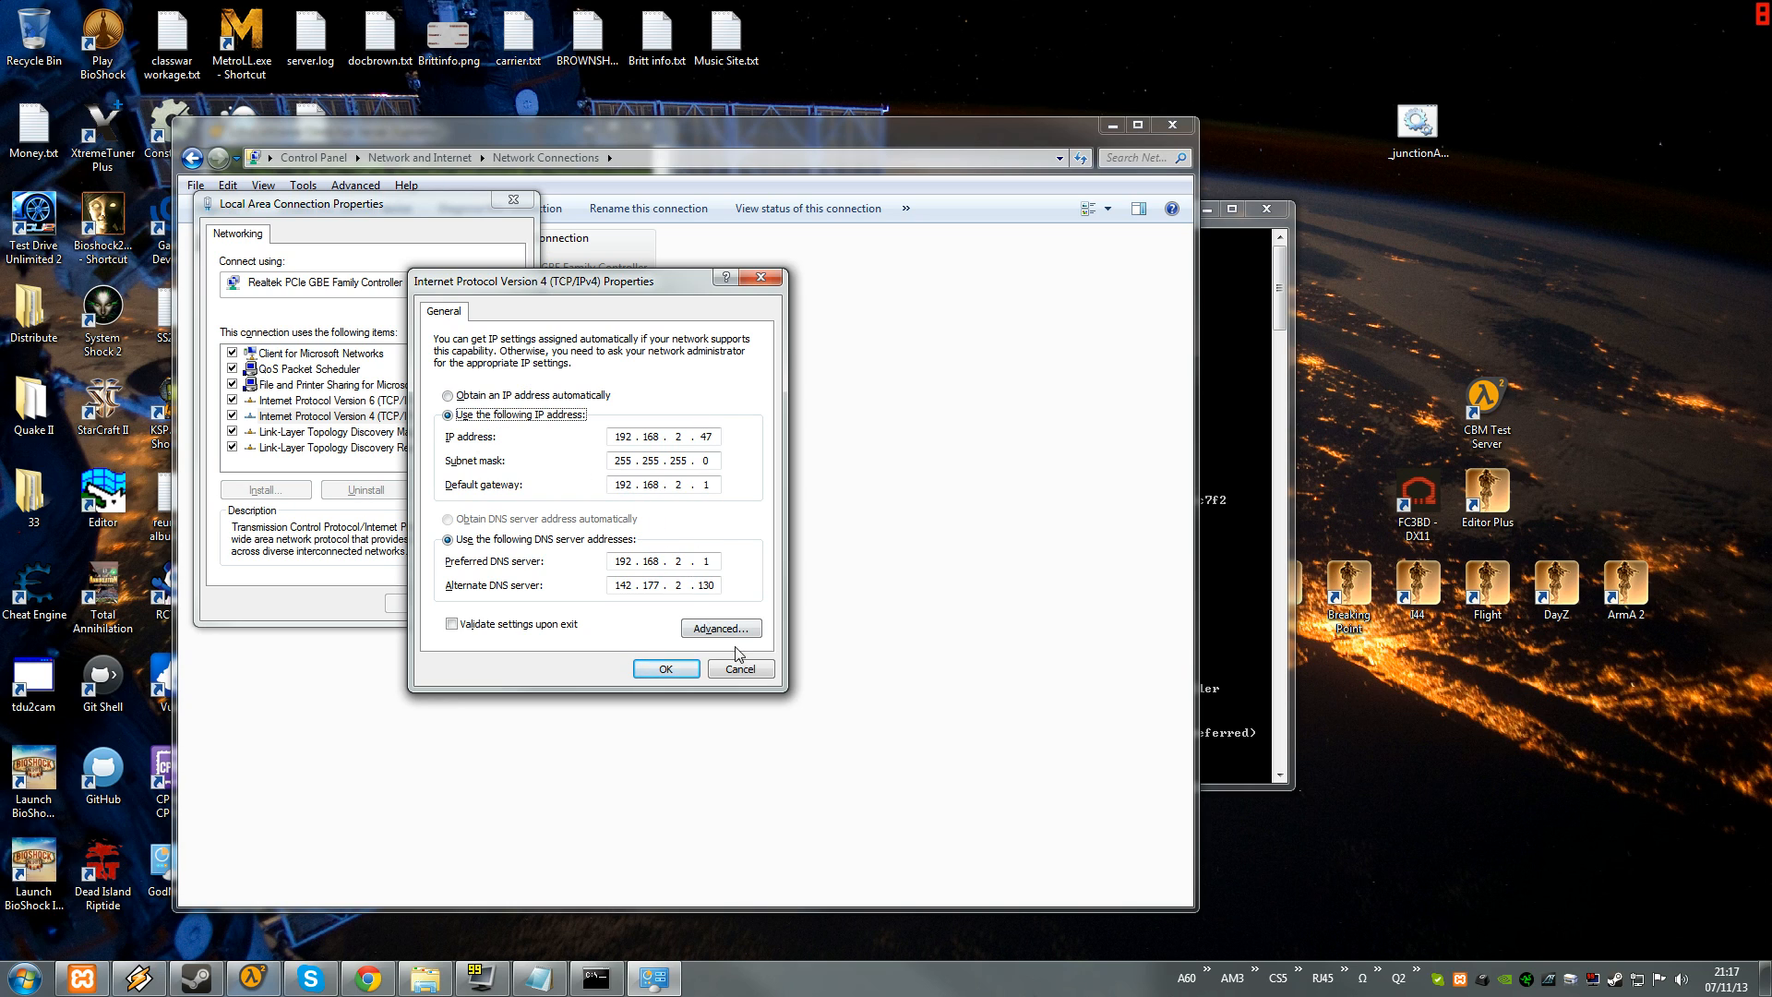
mouse_move(694, 417)
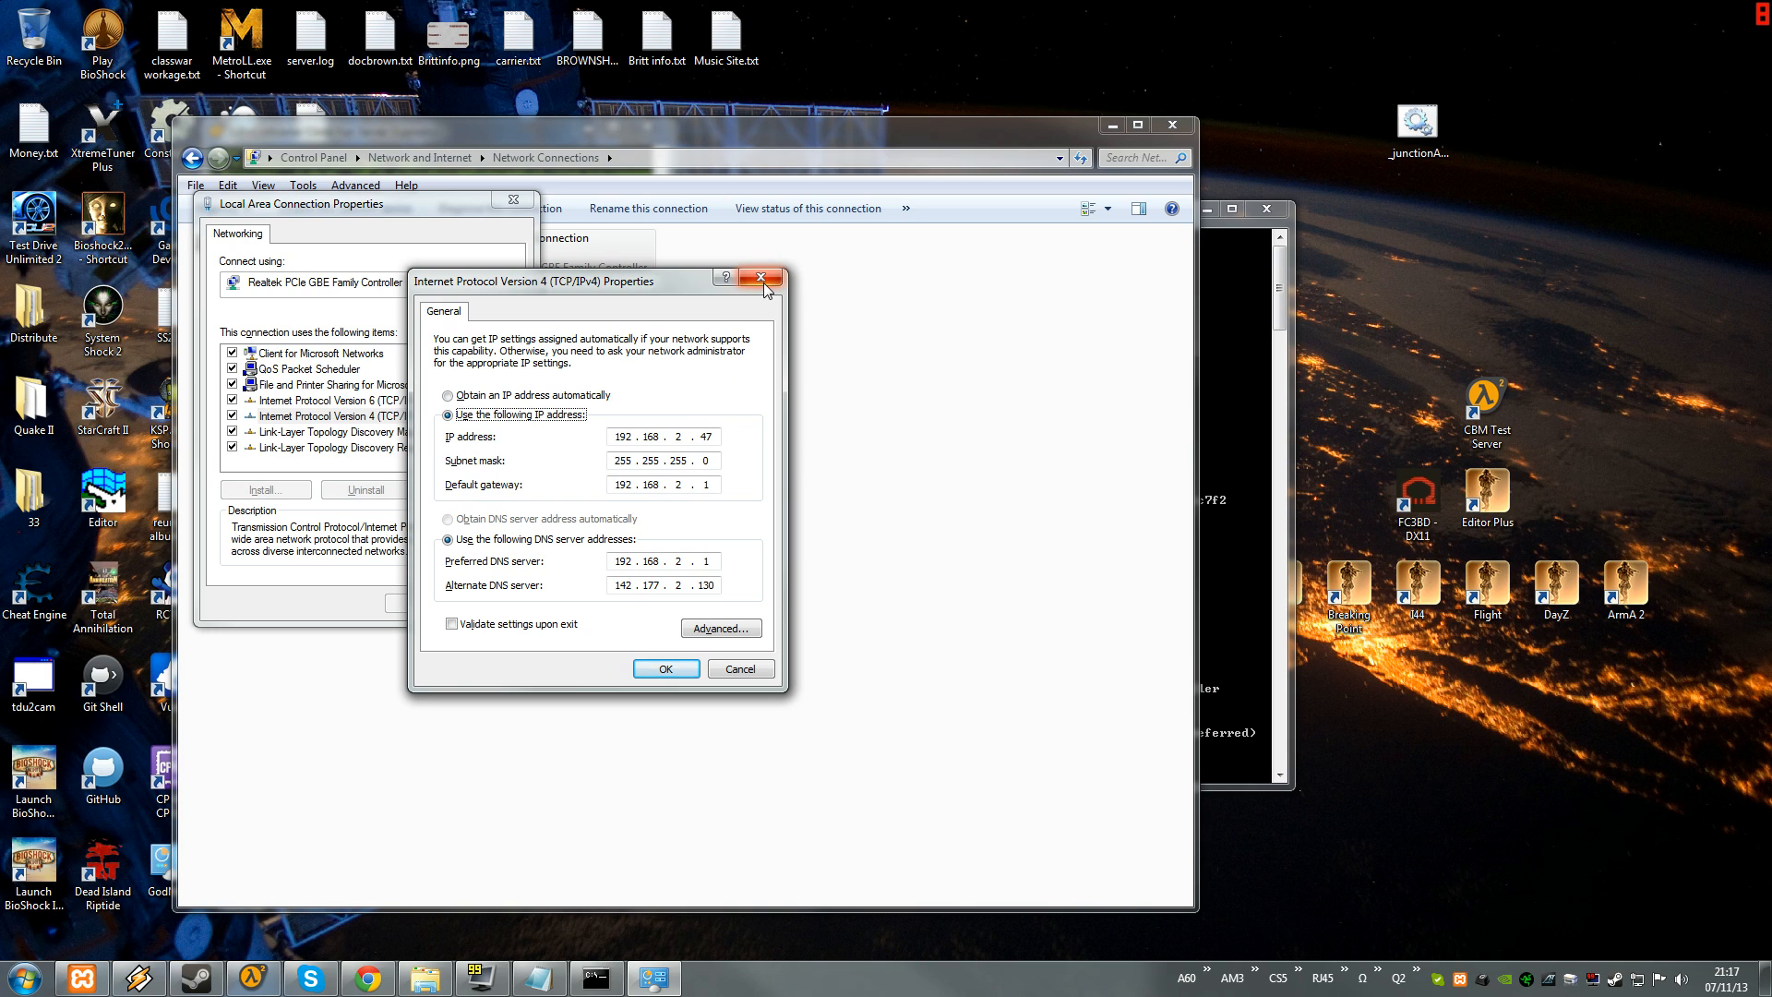
Dismiss the IPv4 settings, check the SteamCMD wiki, then go to the SourceMod plugins page
click(764, 277)
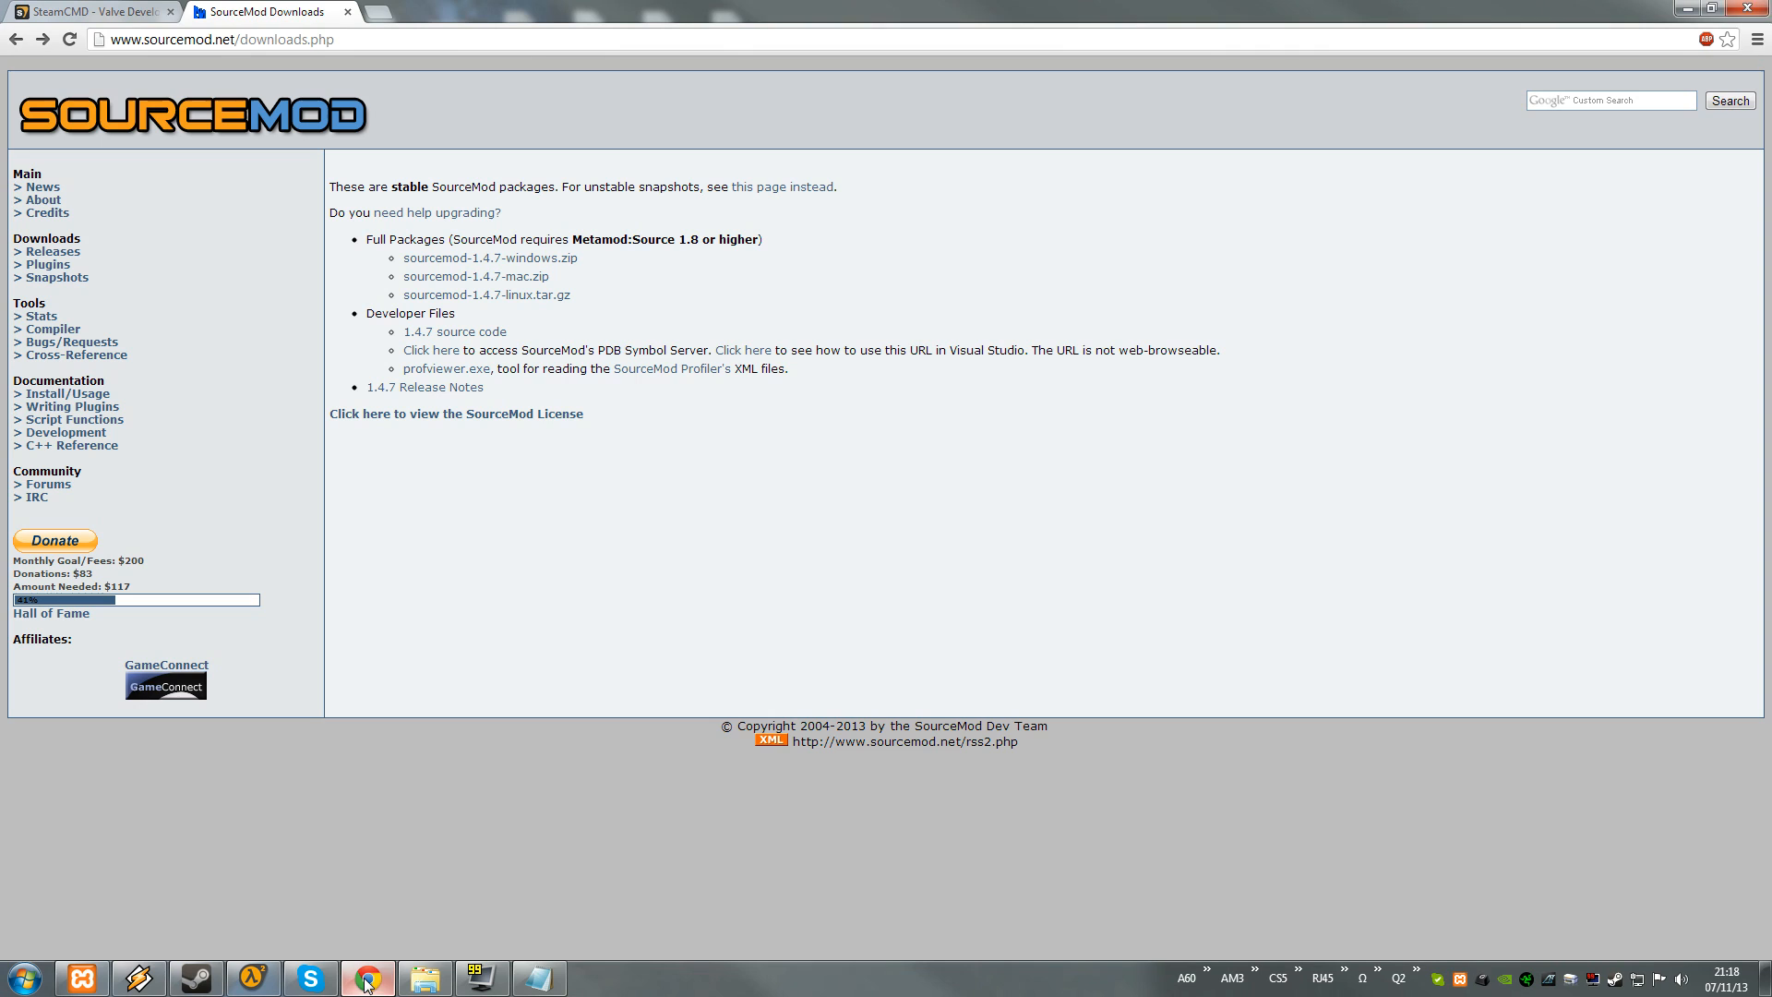
click(89, 15)
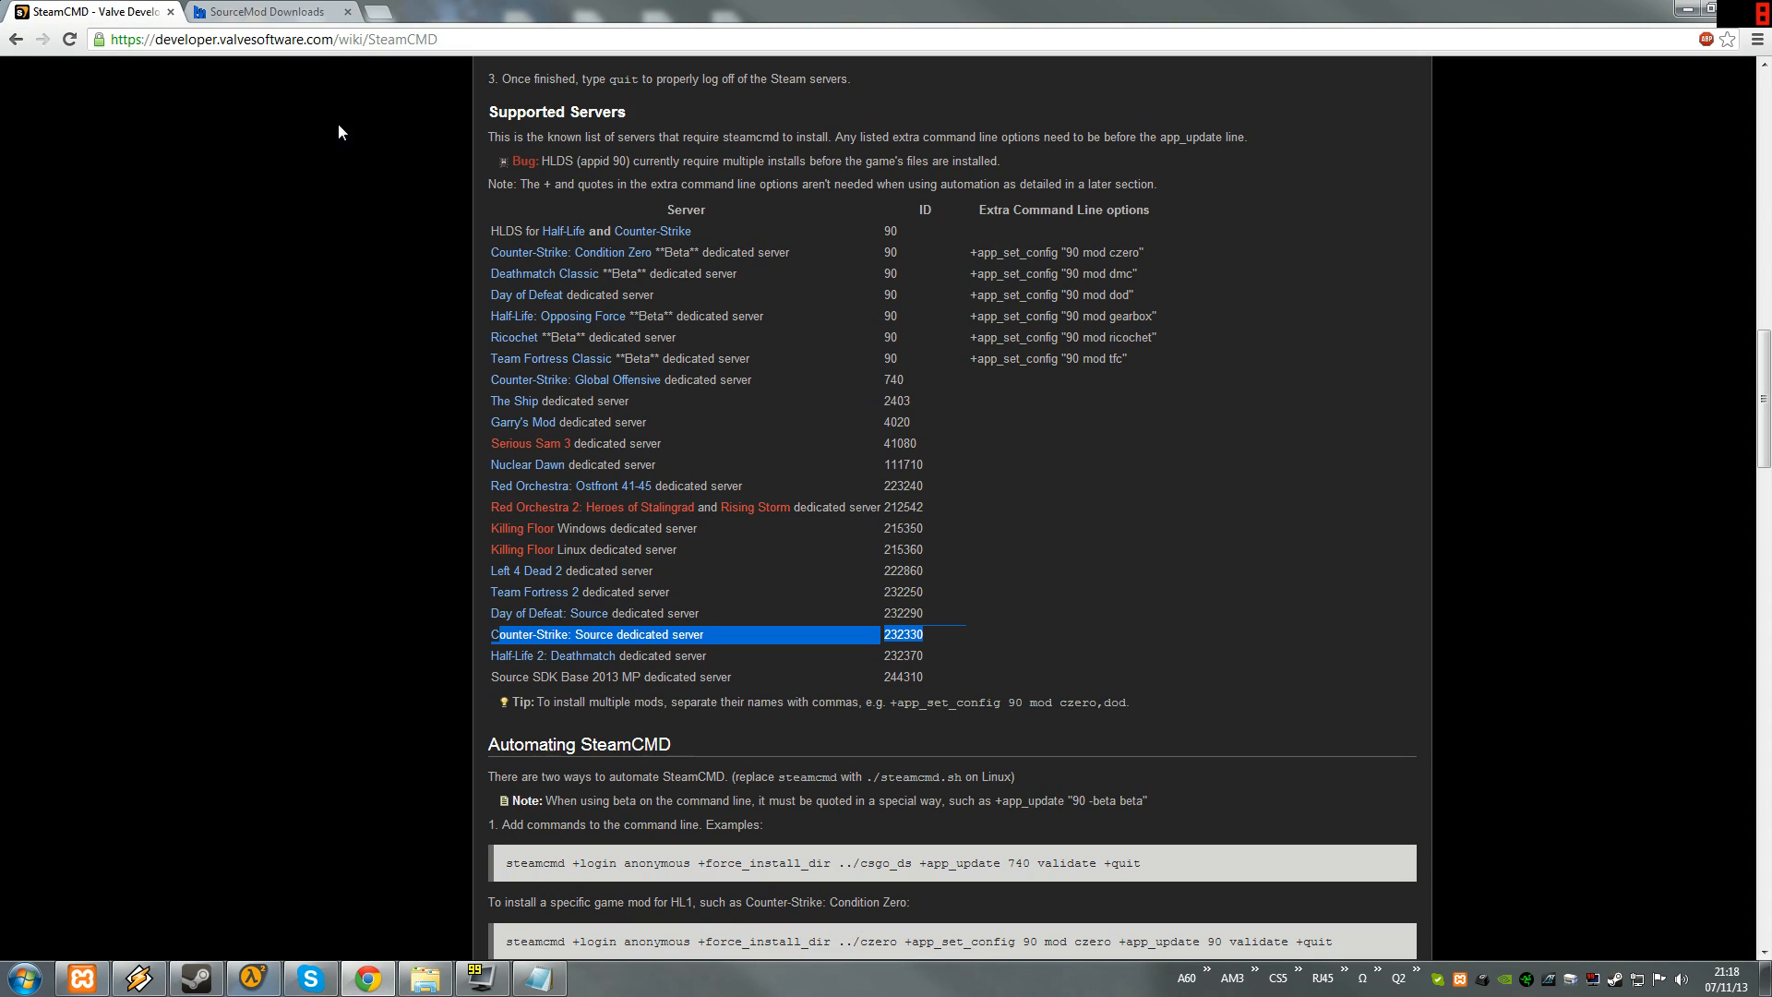
click(268, 9)
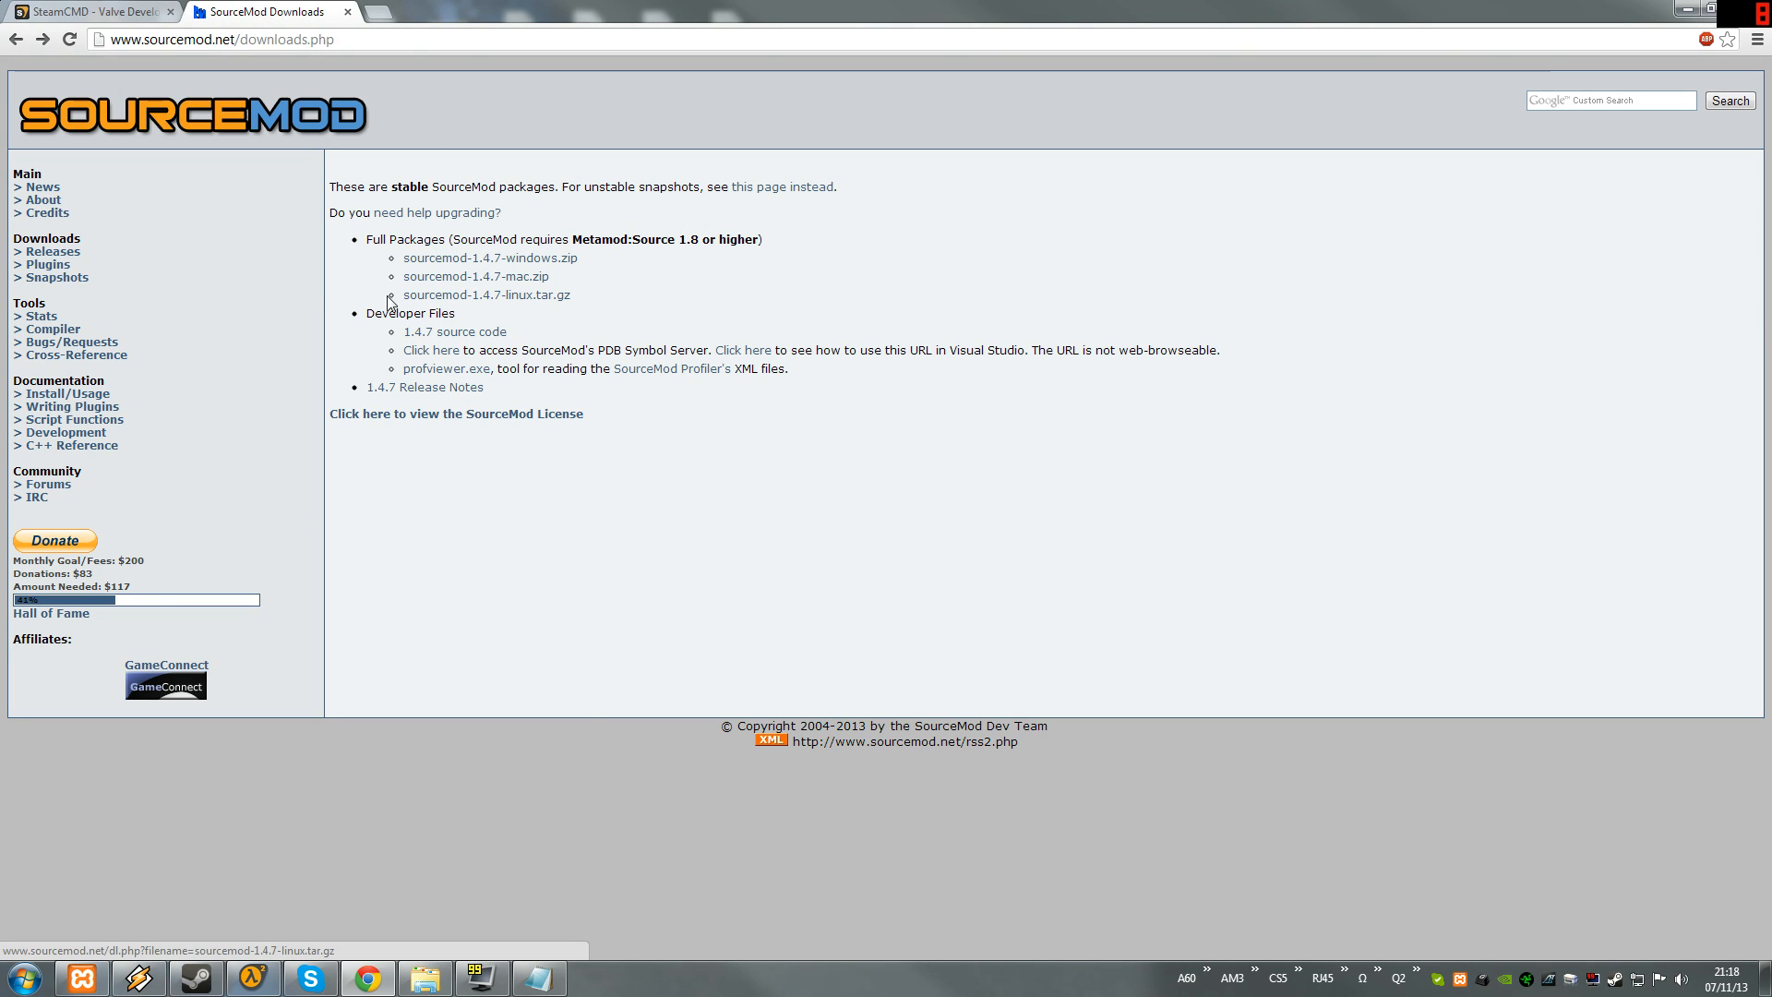
mouse_move(125, 251)
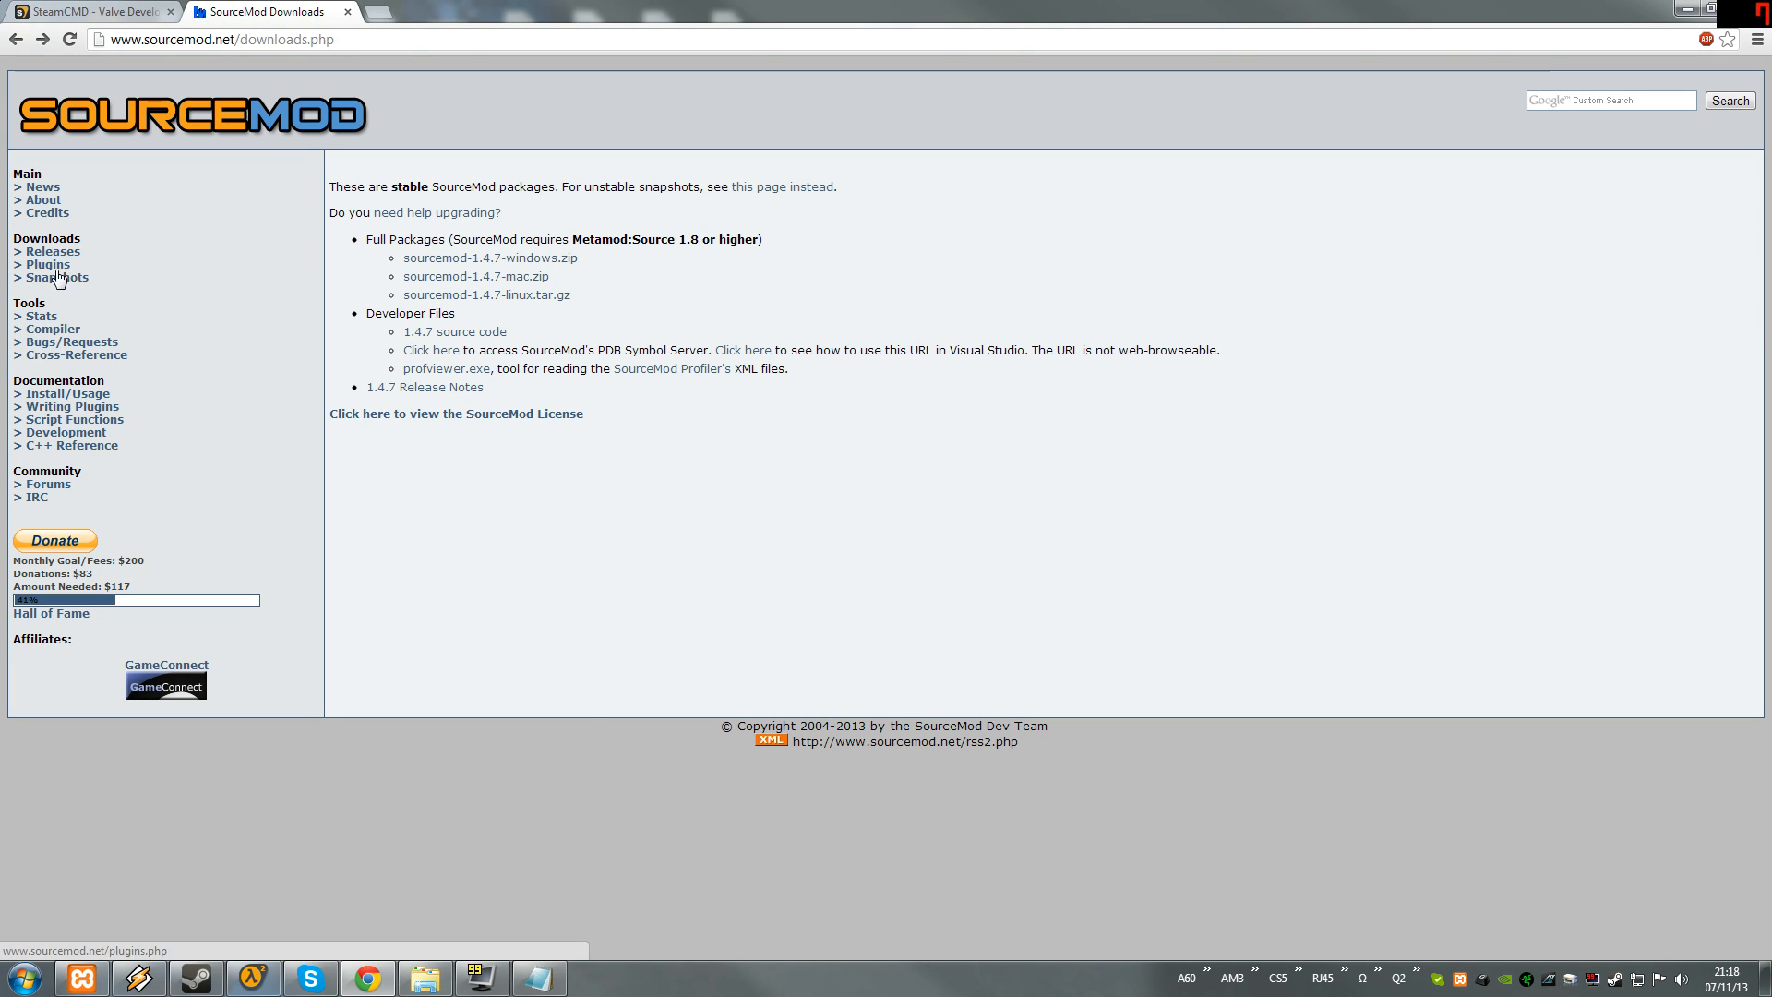
click(45, 266)
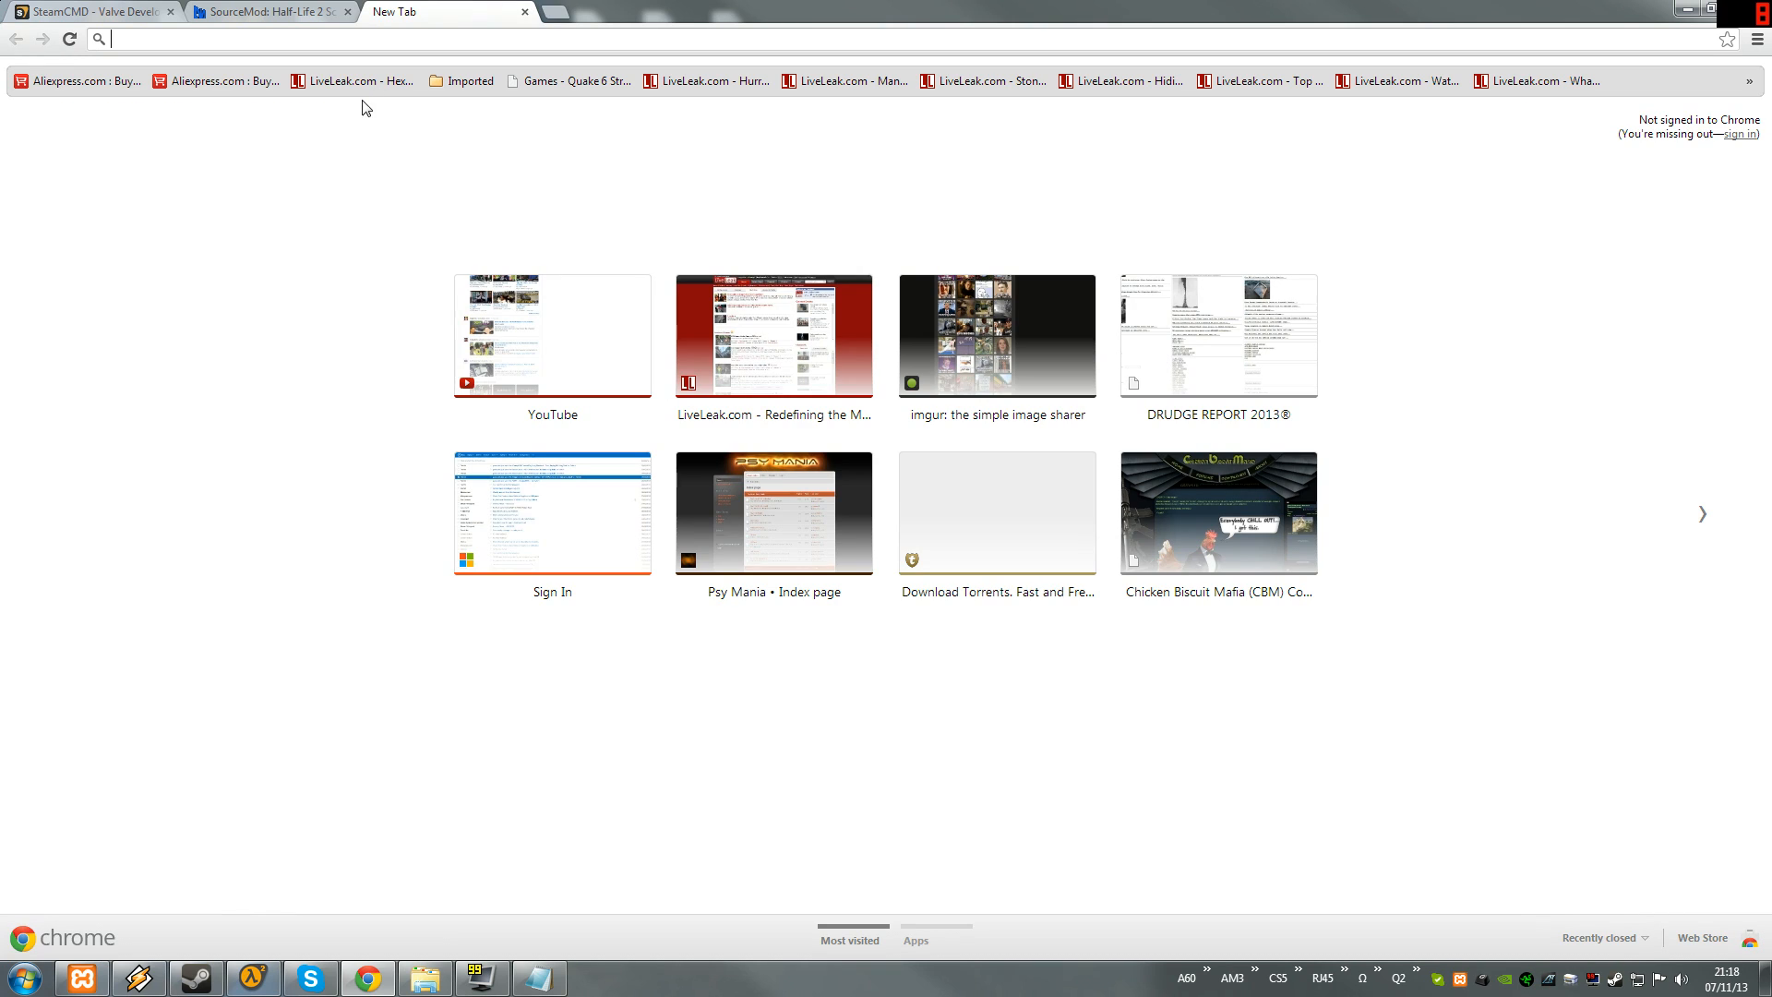
Search Google for sourcemod and return to the sourcemod wc3 results, scrolling through them
text(sourcemod)
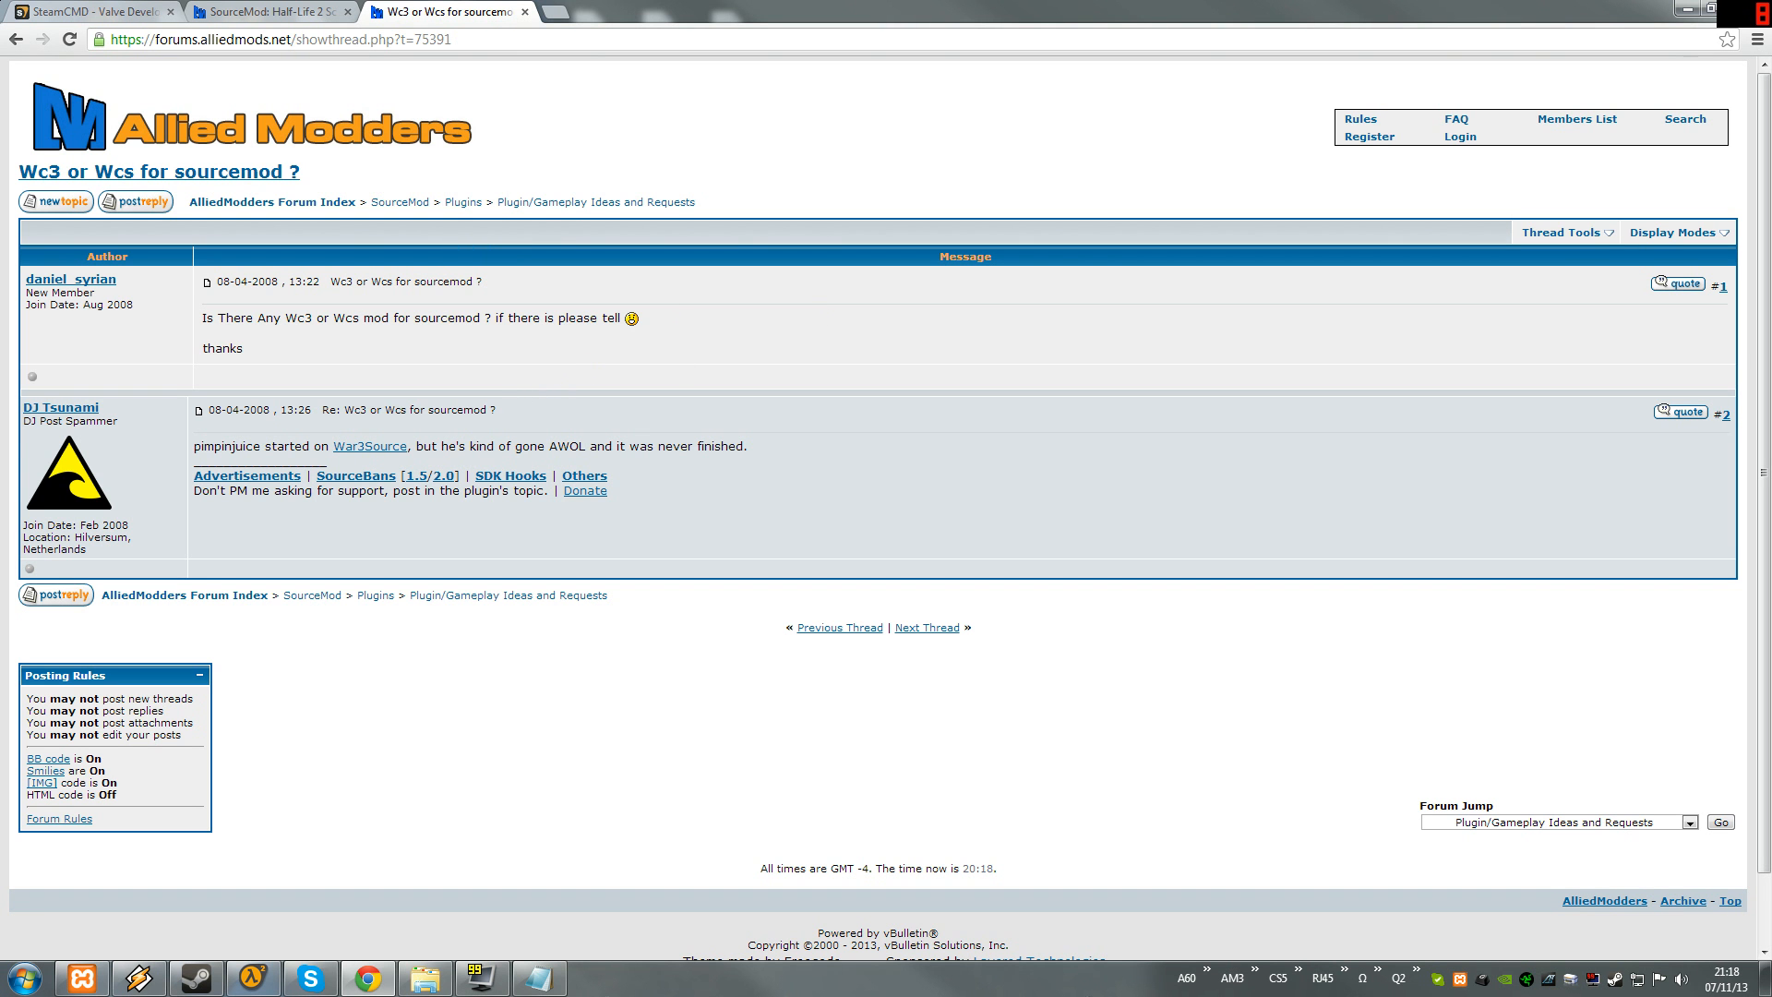
mouse_move(395, 454)
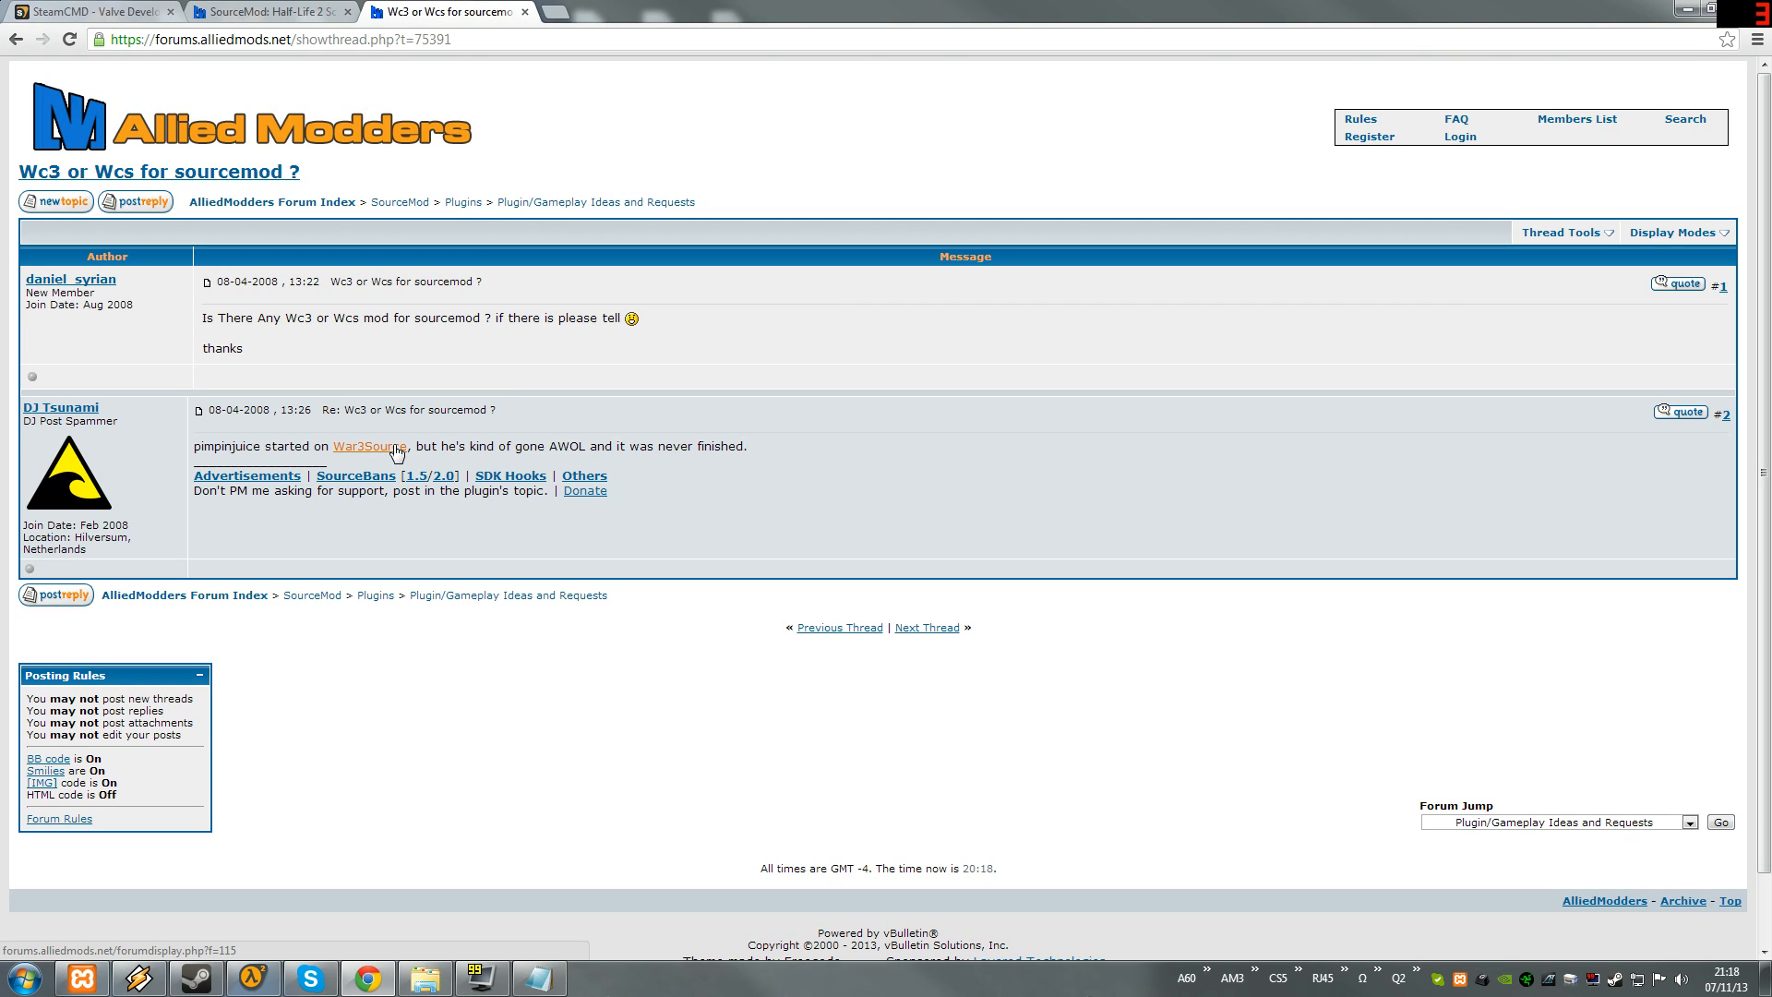
click(365, 444)
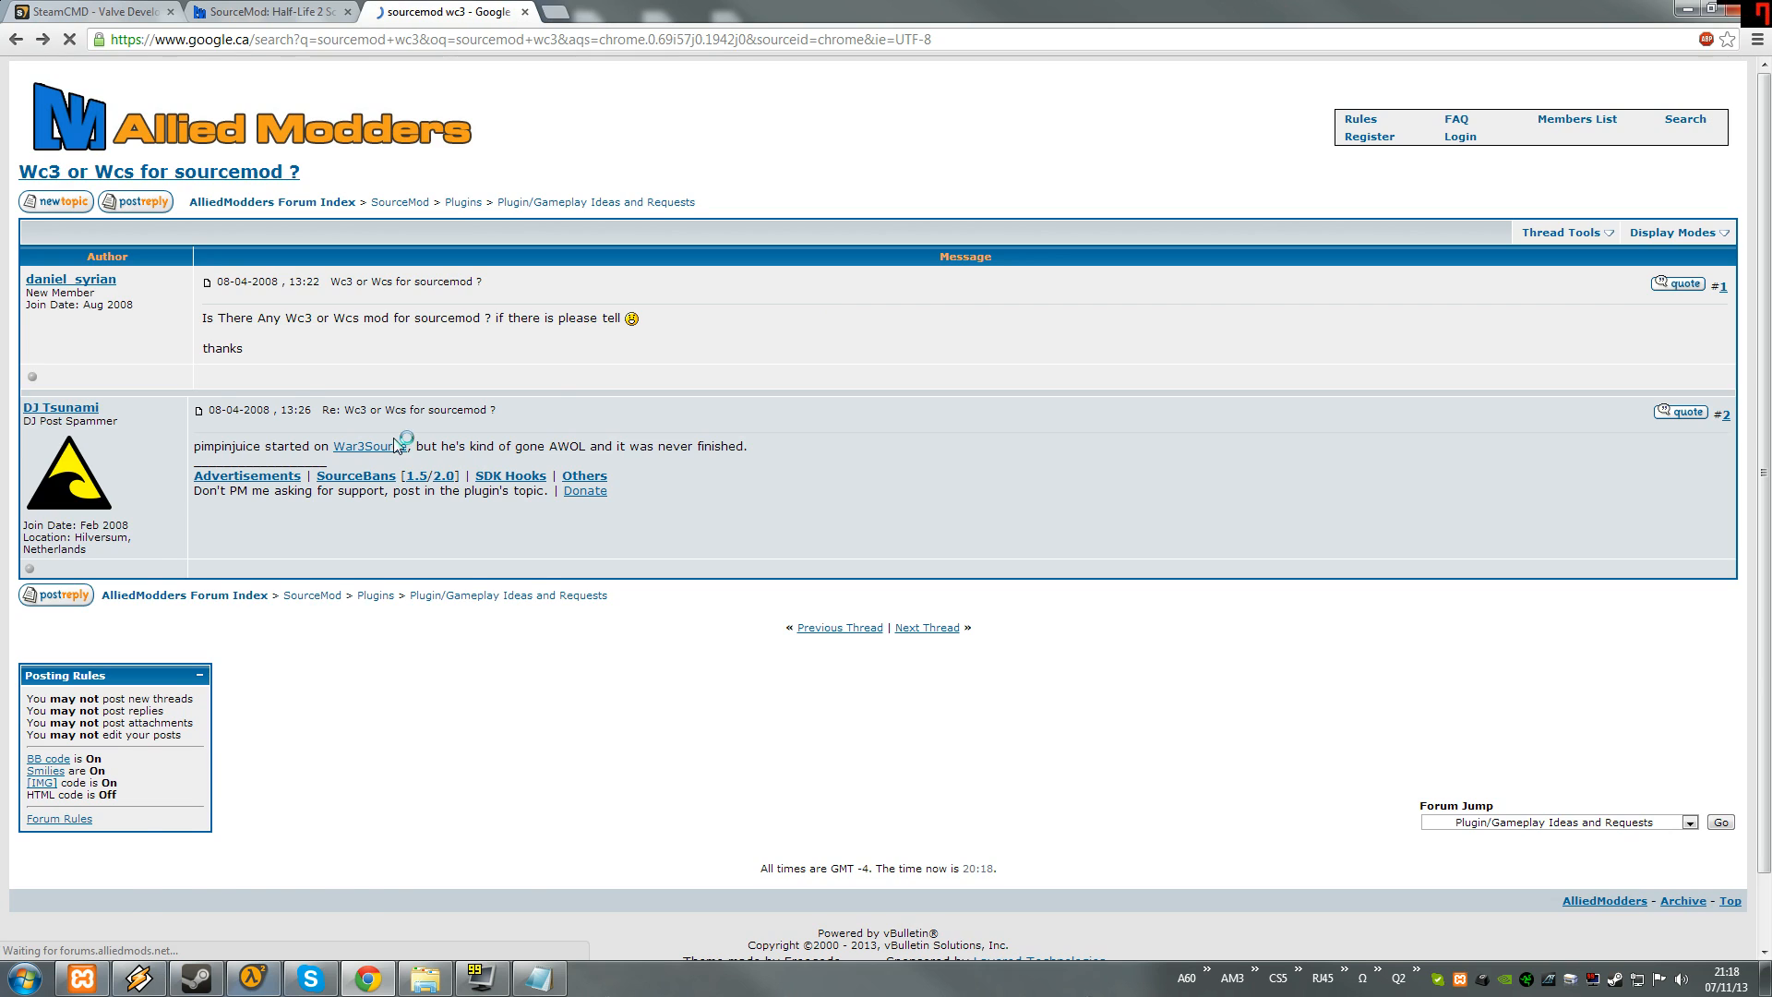
click(14, 42)
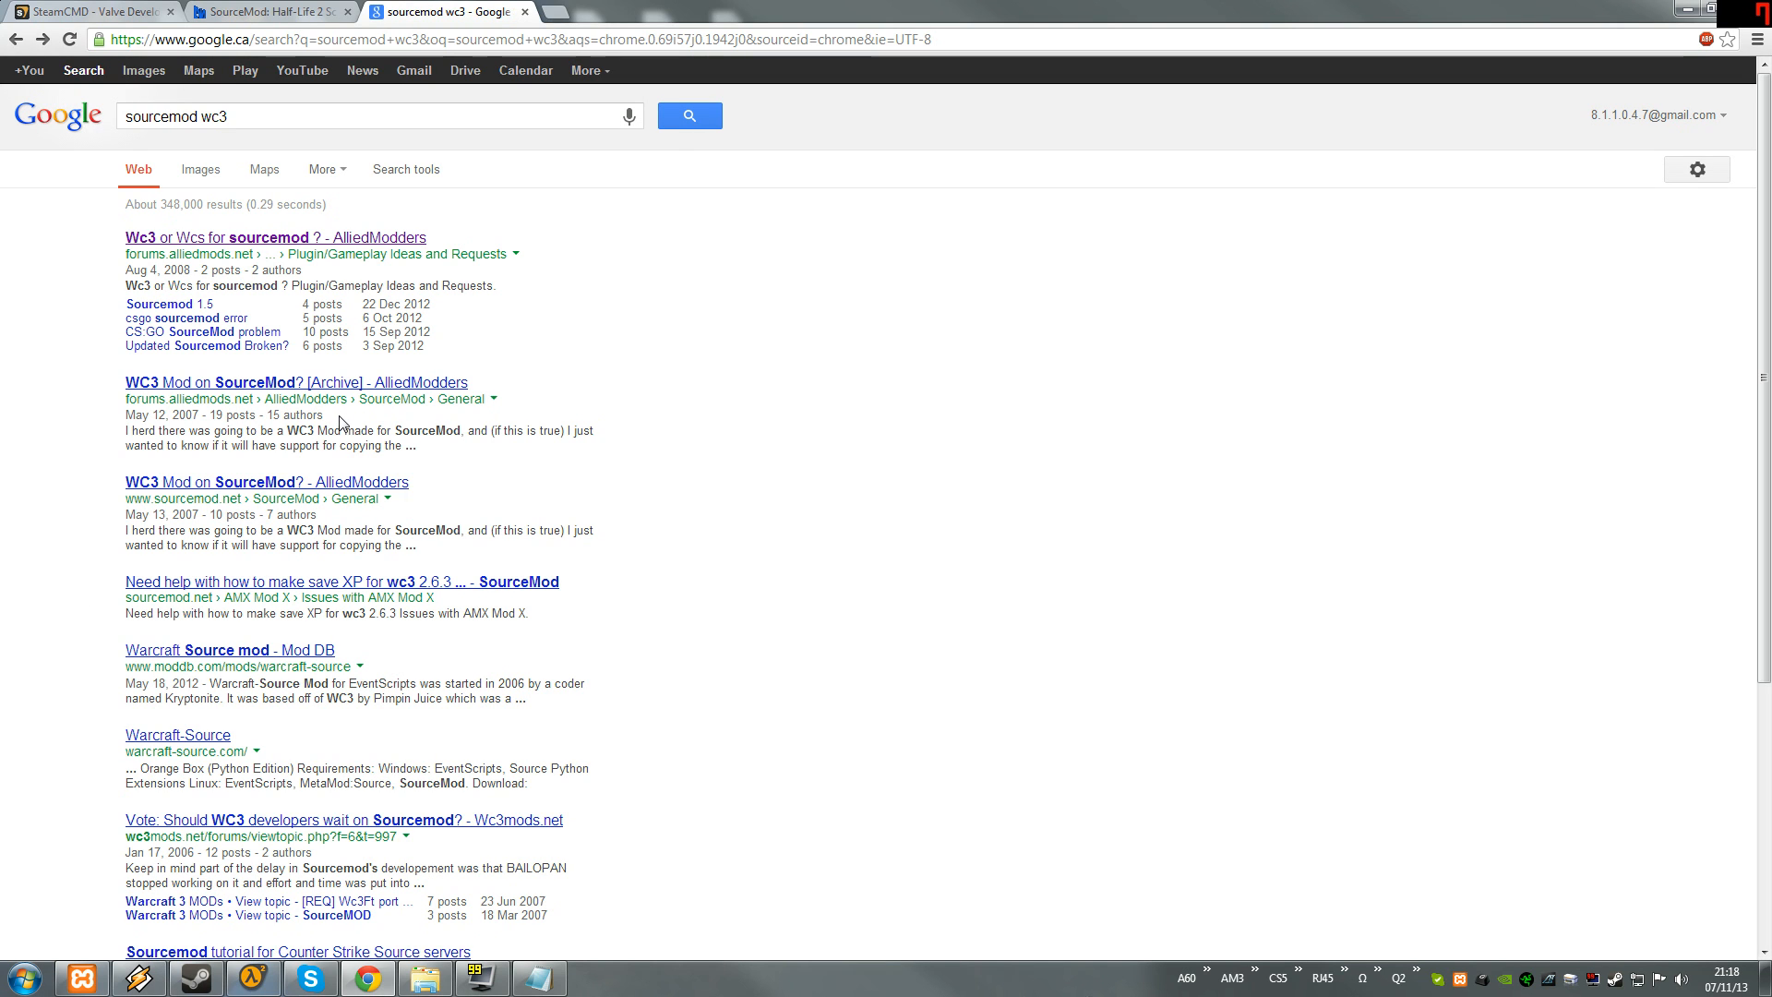
mouse_move(336, 421)
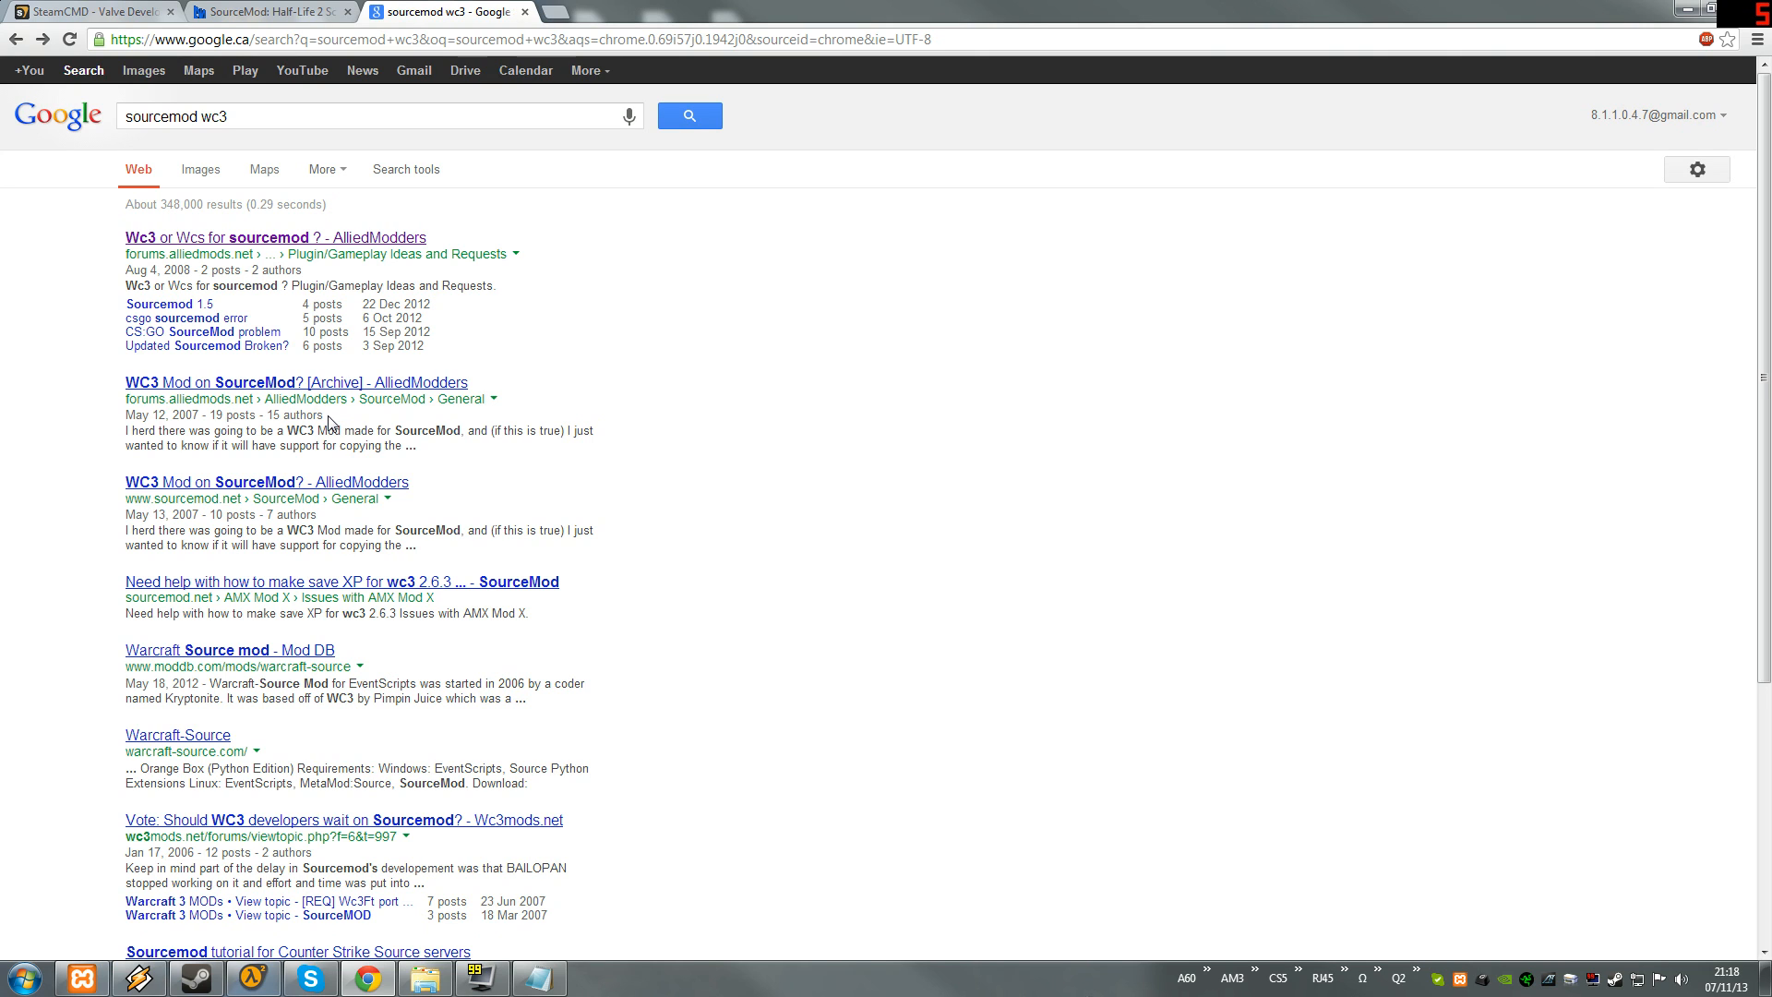
scroll(down, 3)
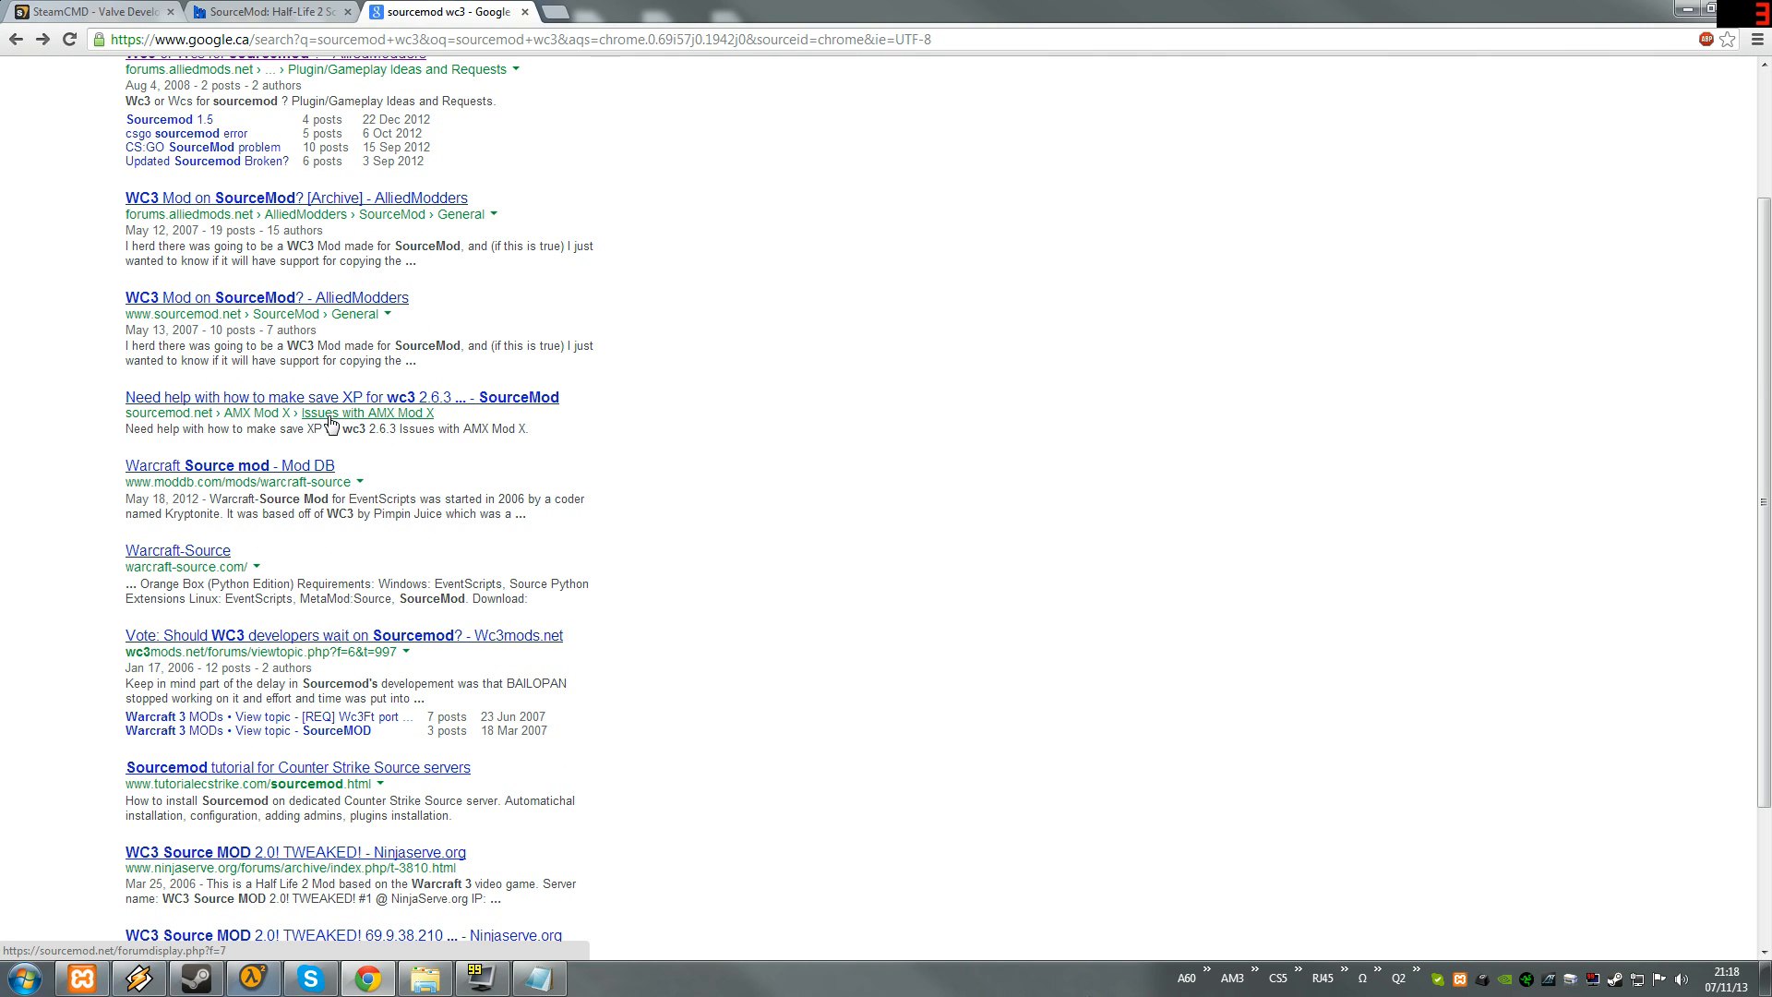
scroll(down, 3)
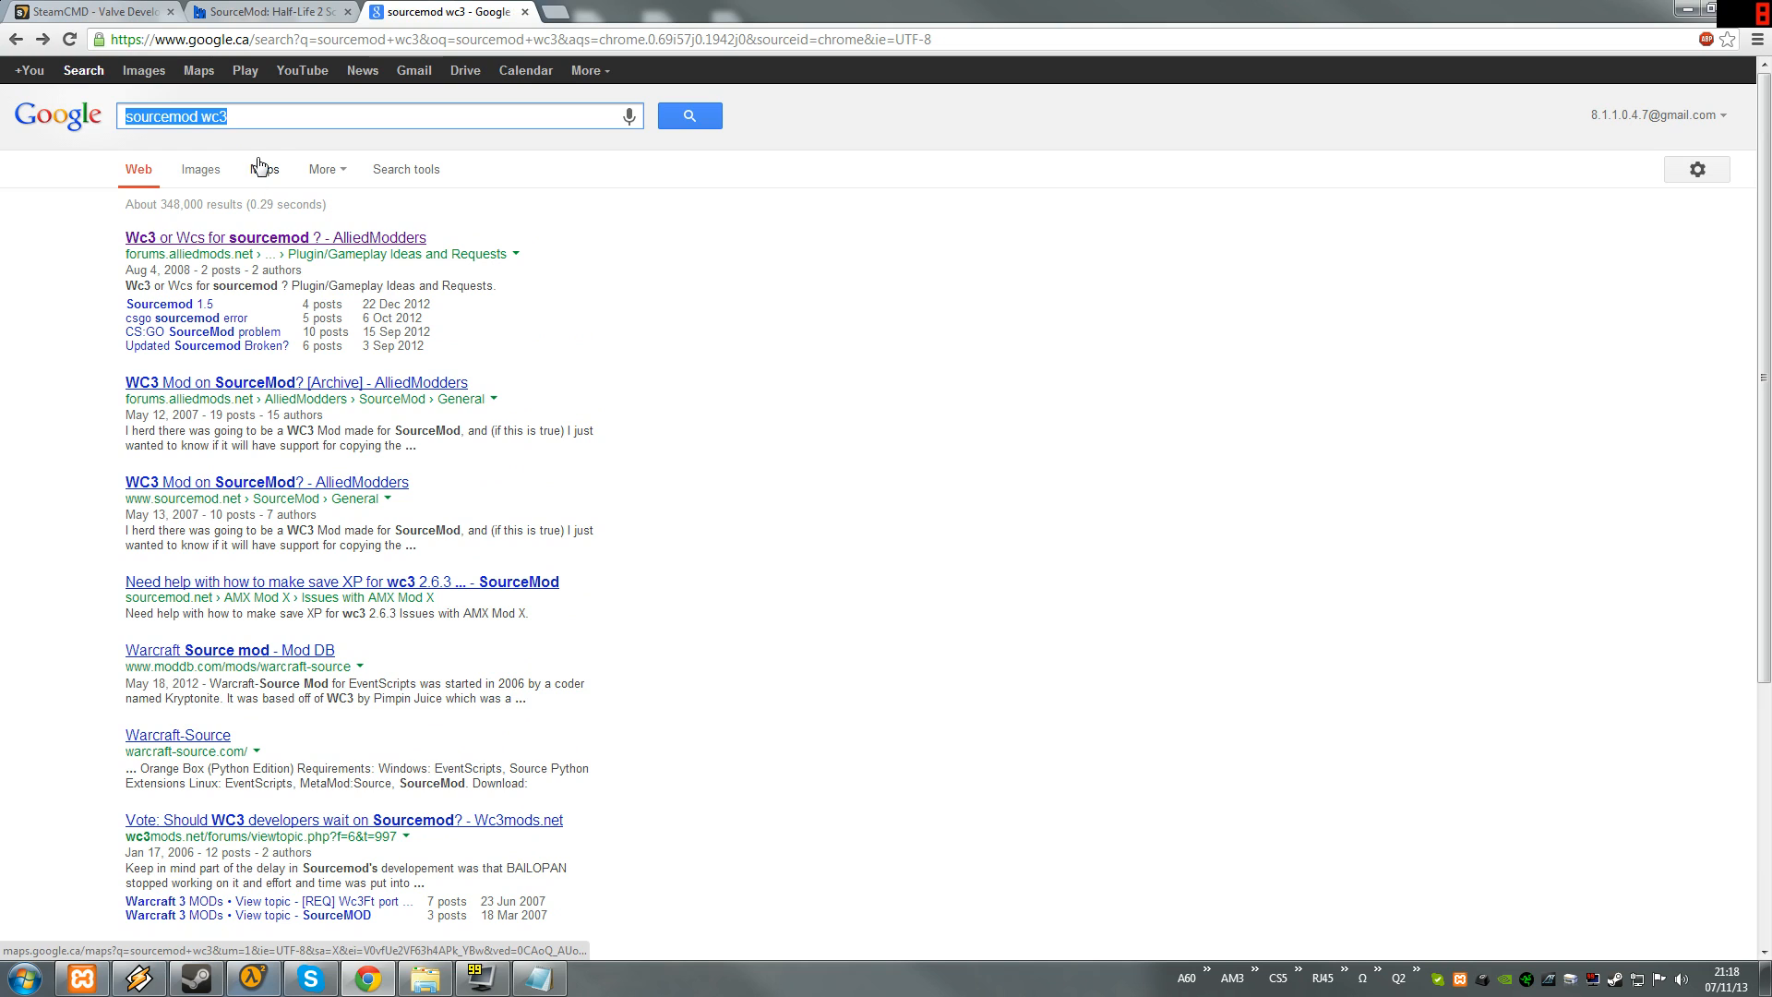
Start typing a new wc3 search, then close the sourcemod wc3 results tab
text(wc)
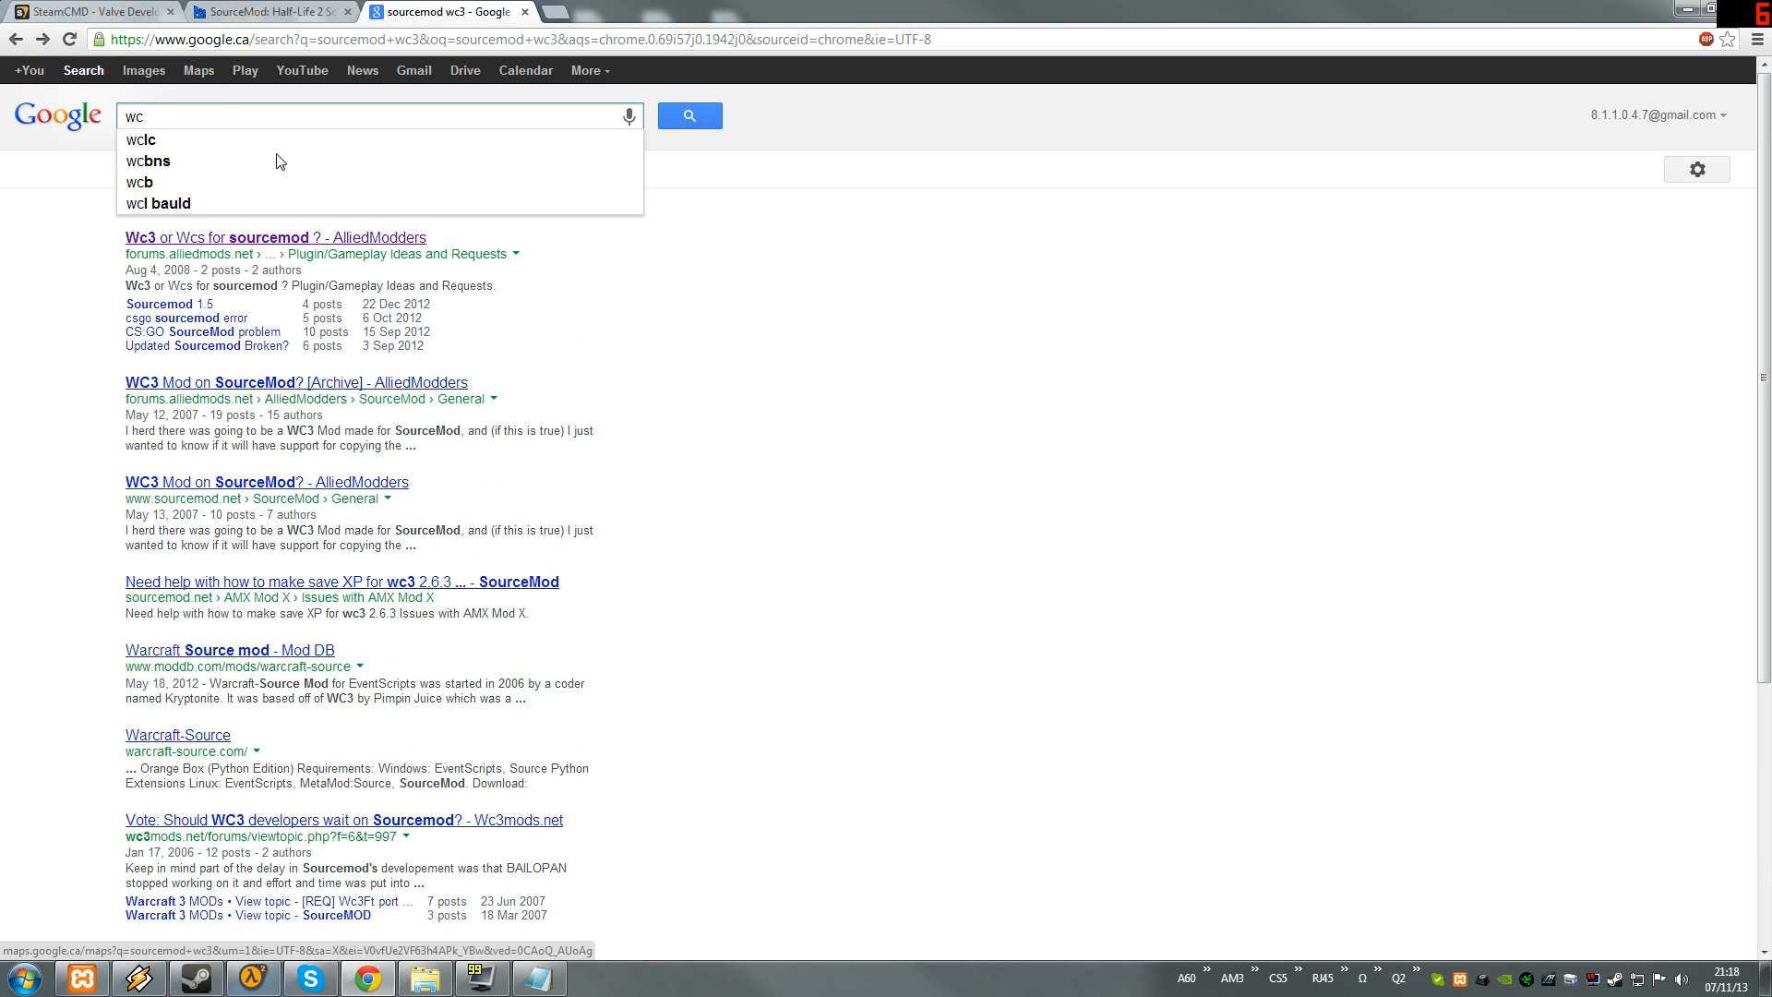
text(s)
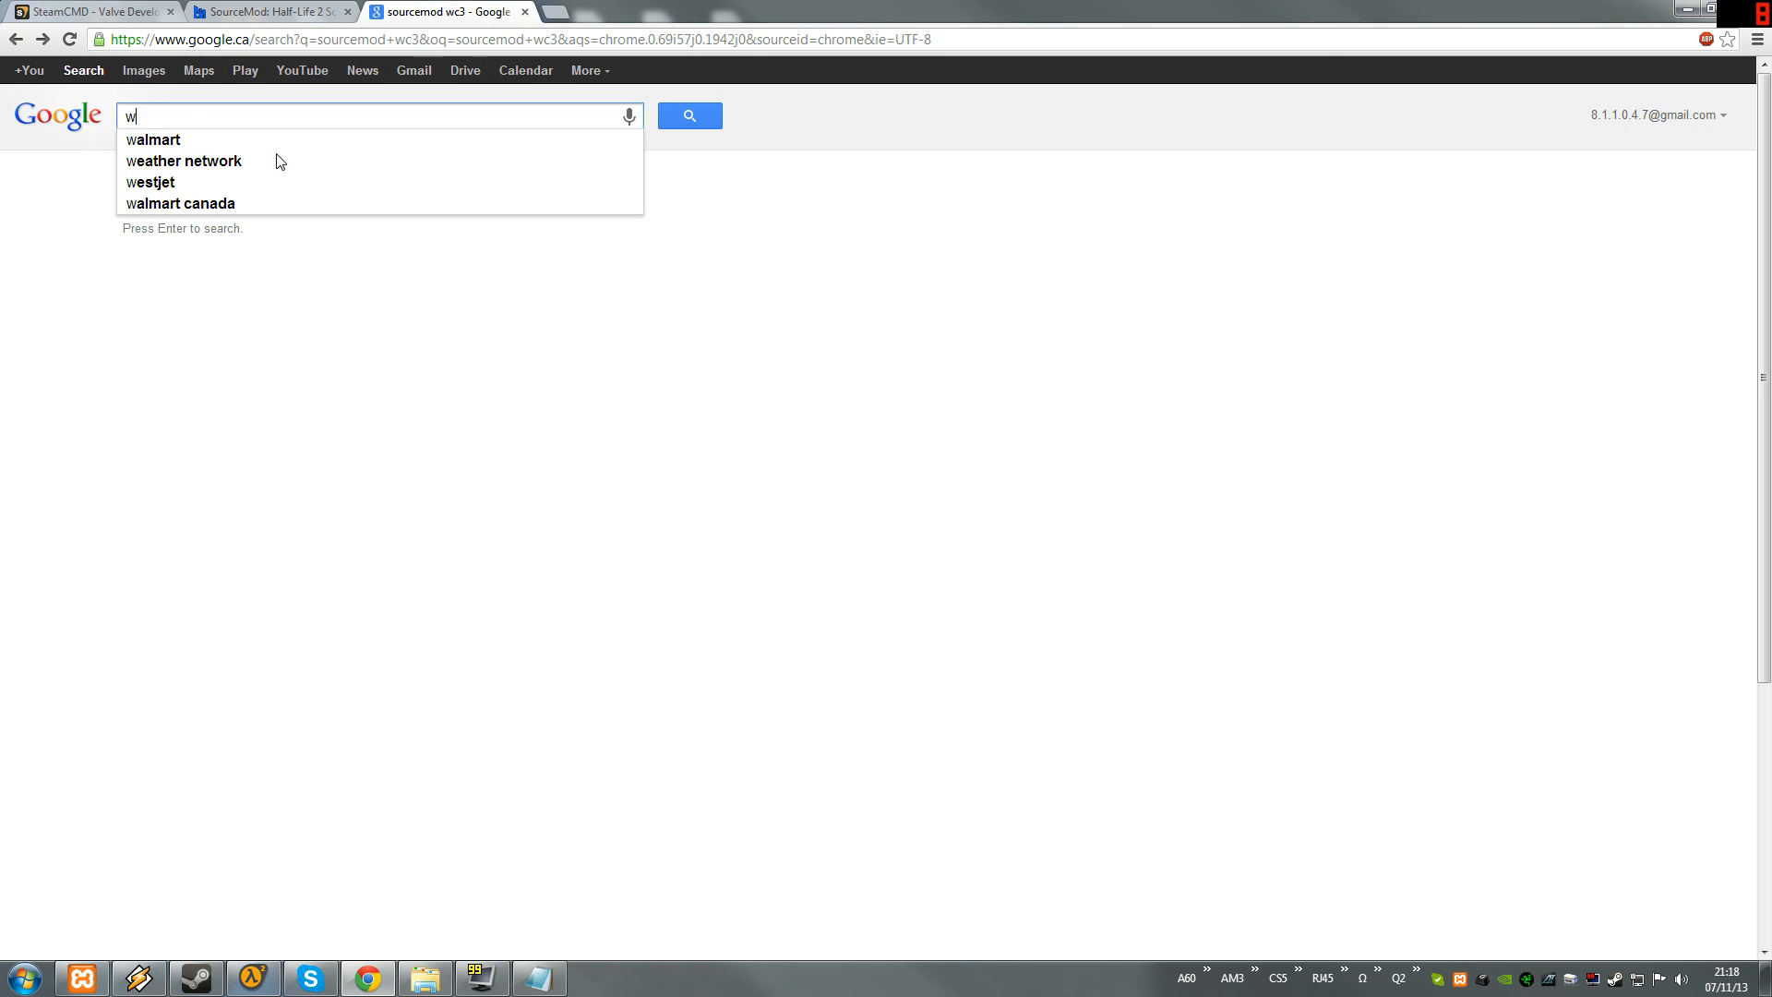
text(c)
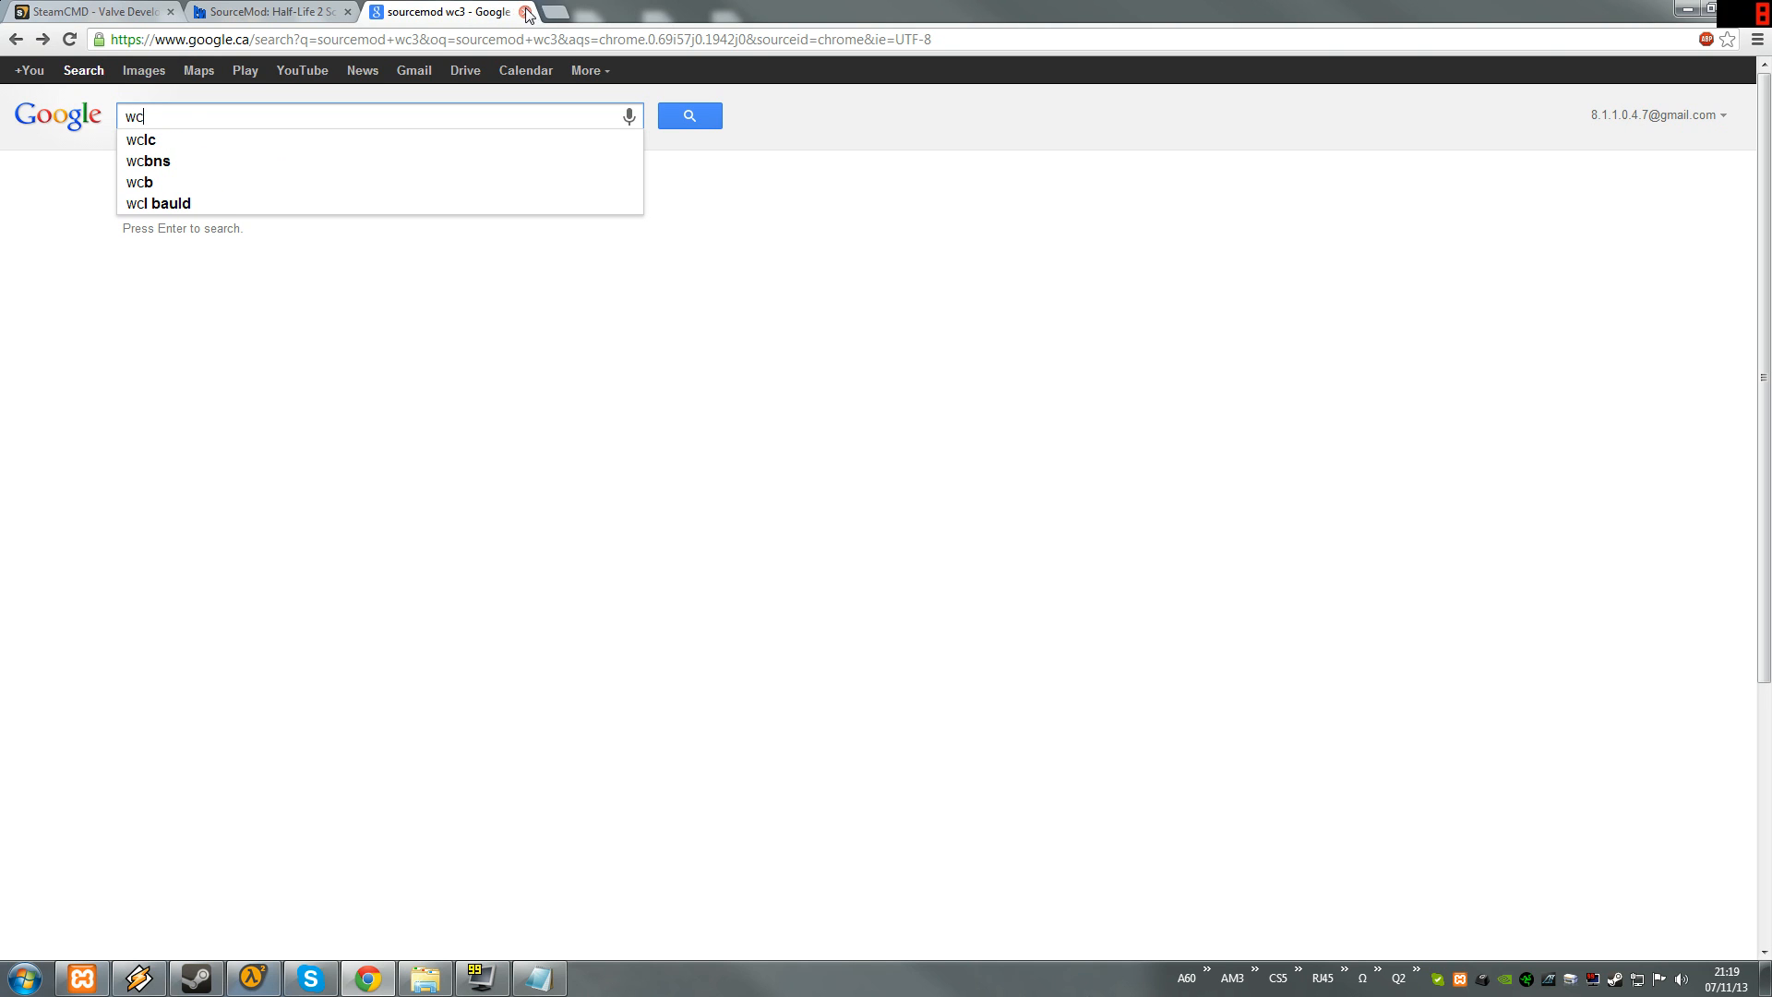
click(524, 15)
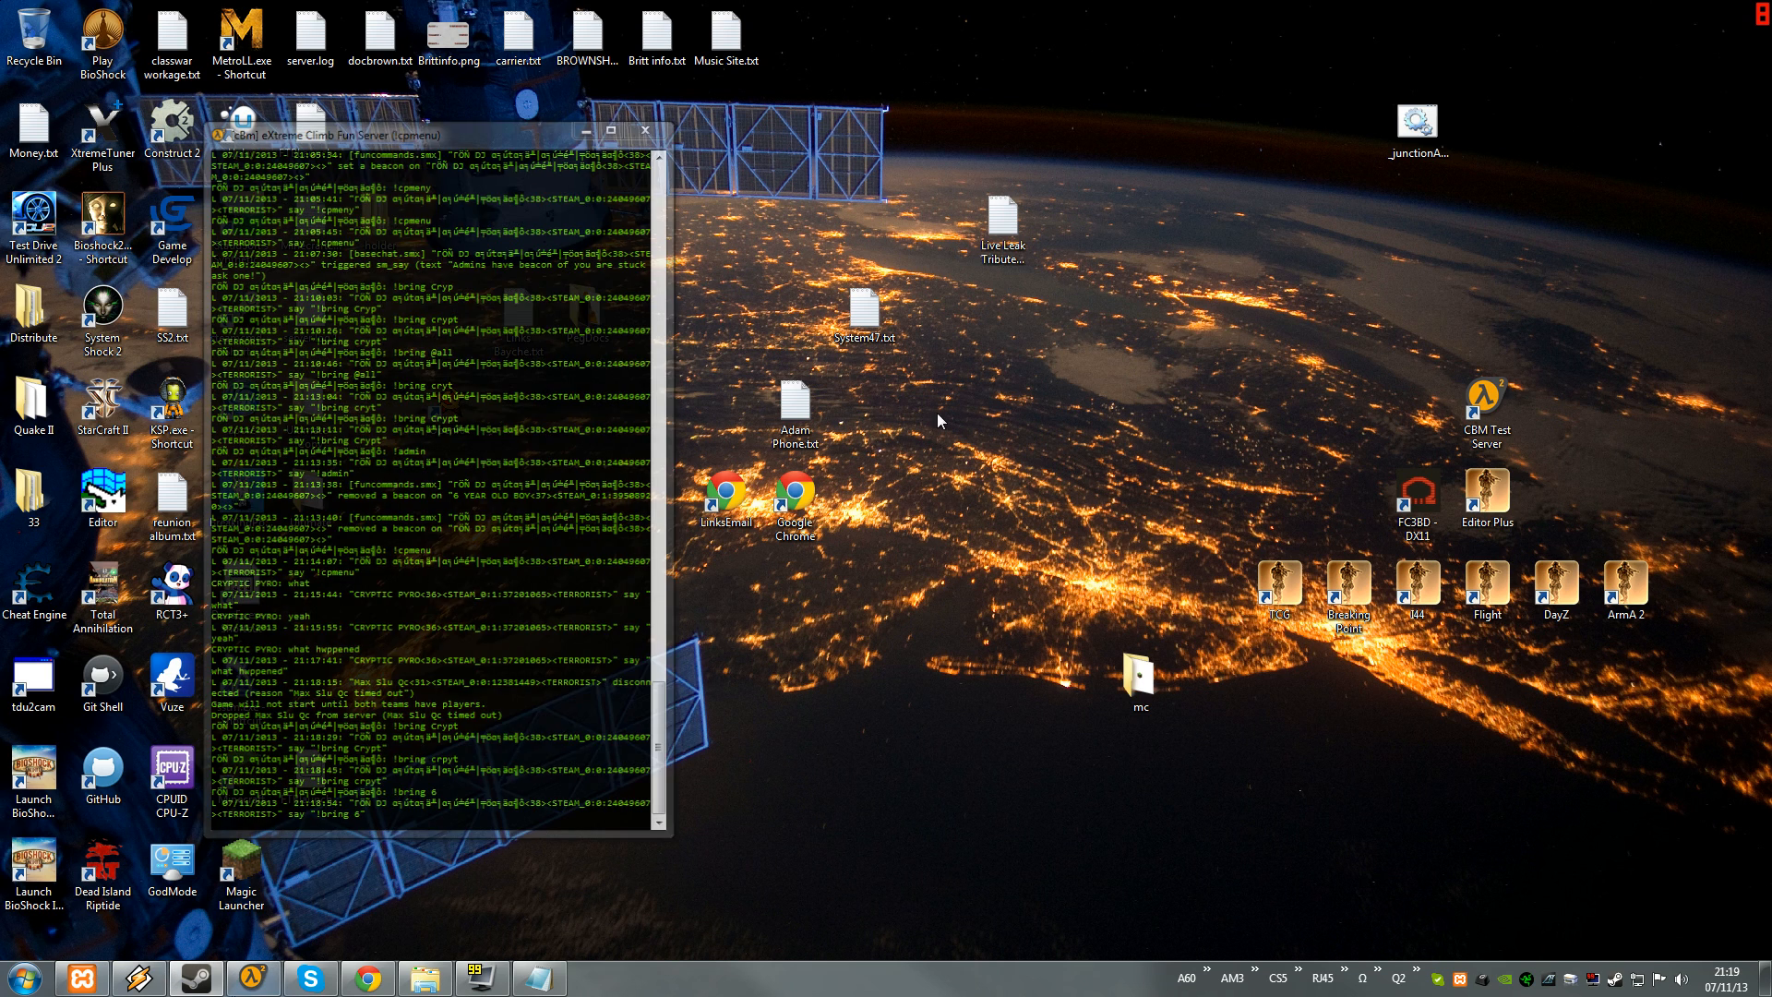
Hide the server console window to reveal the desktop
click(654, 131)
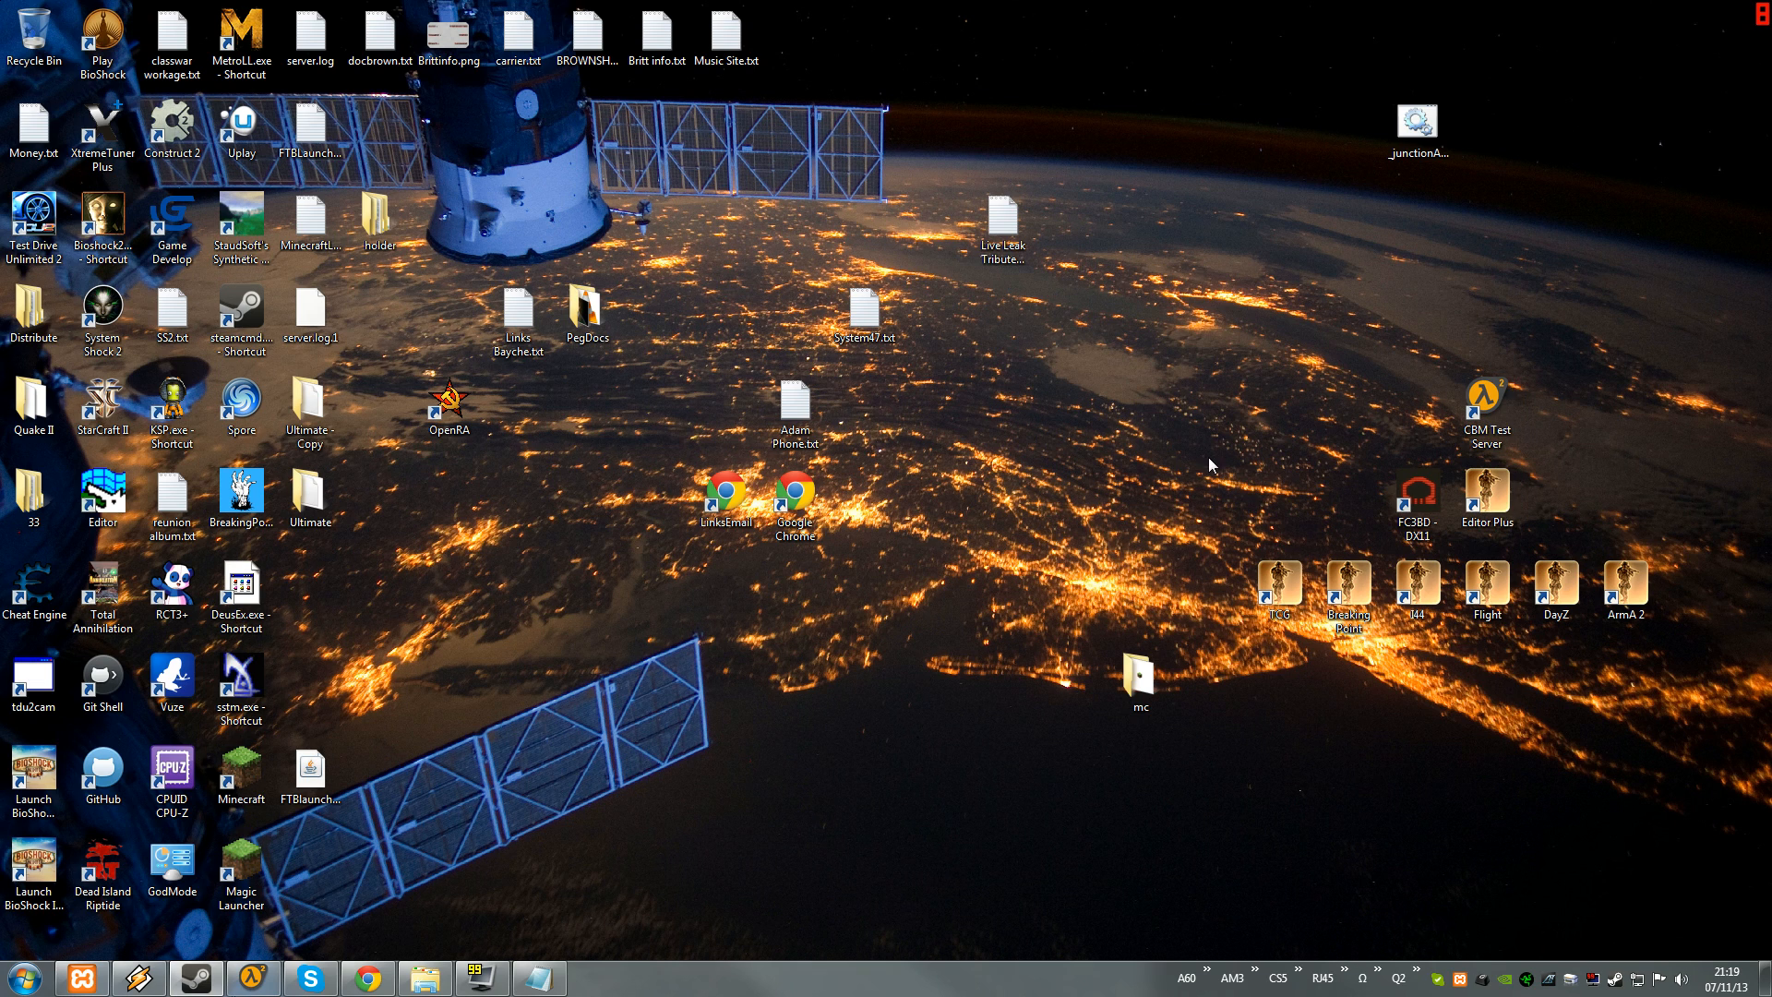
mouse_move(1054, 310)
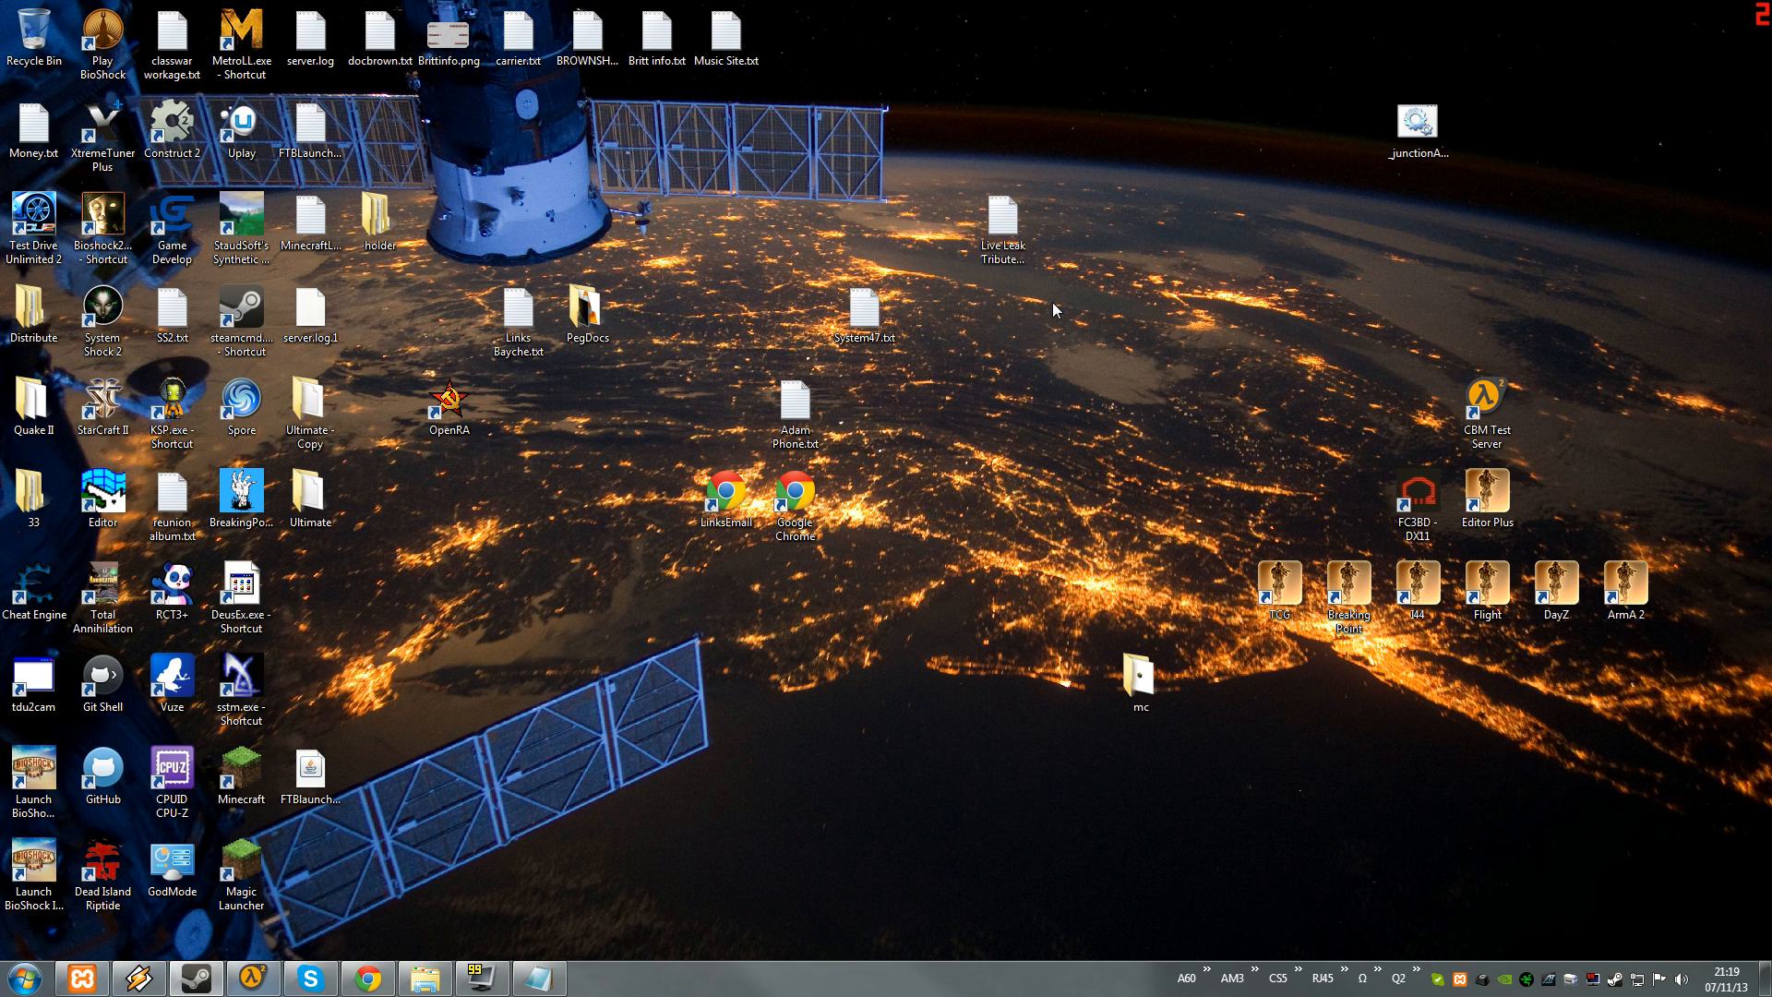
mouse_move(1041, 465)
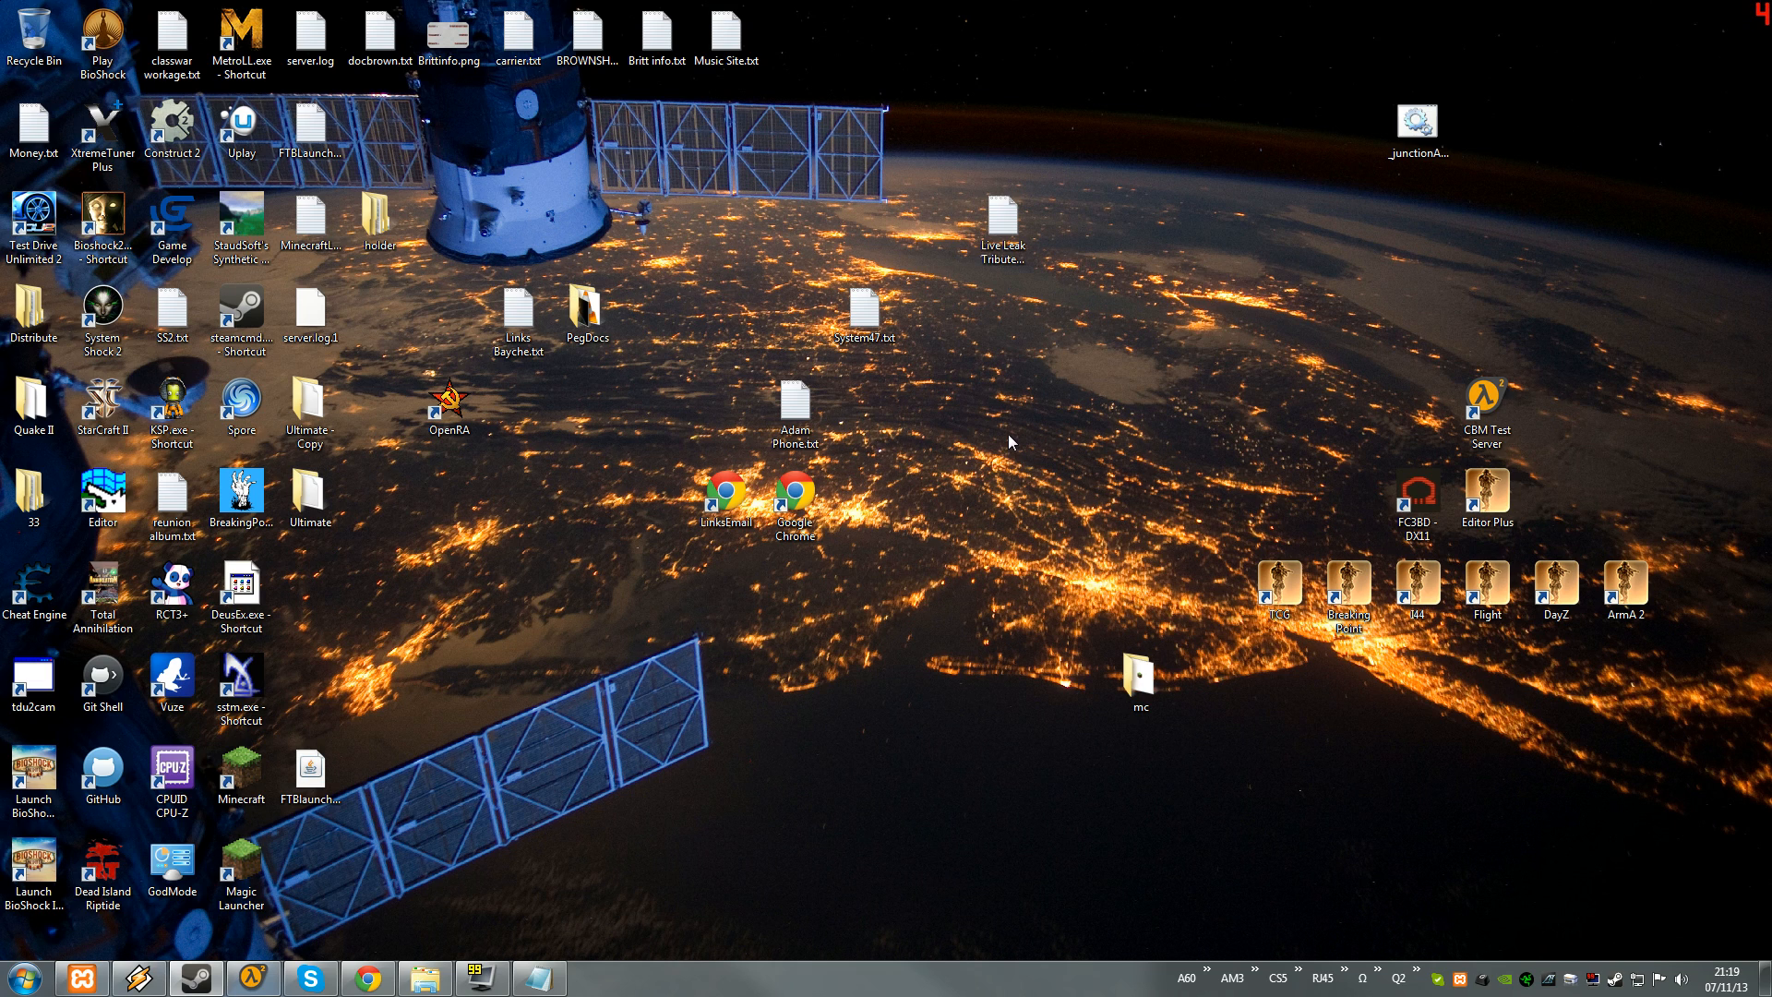
mouse_move(984, 578)
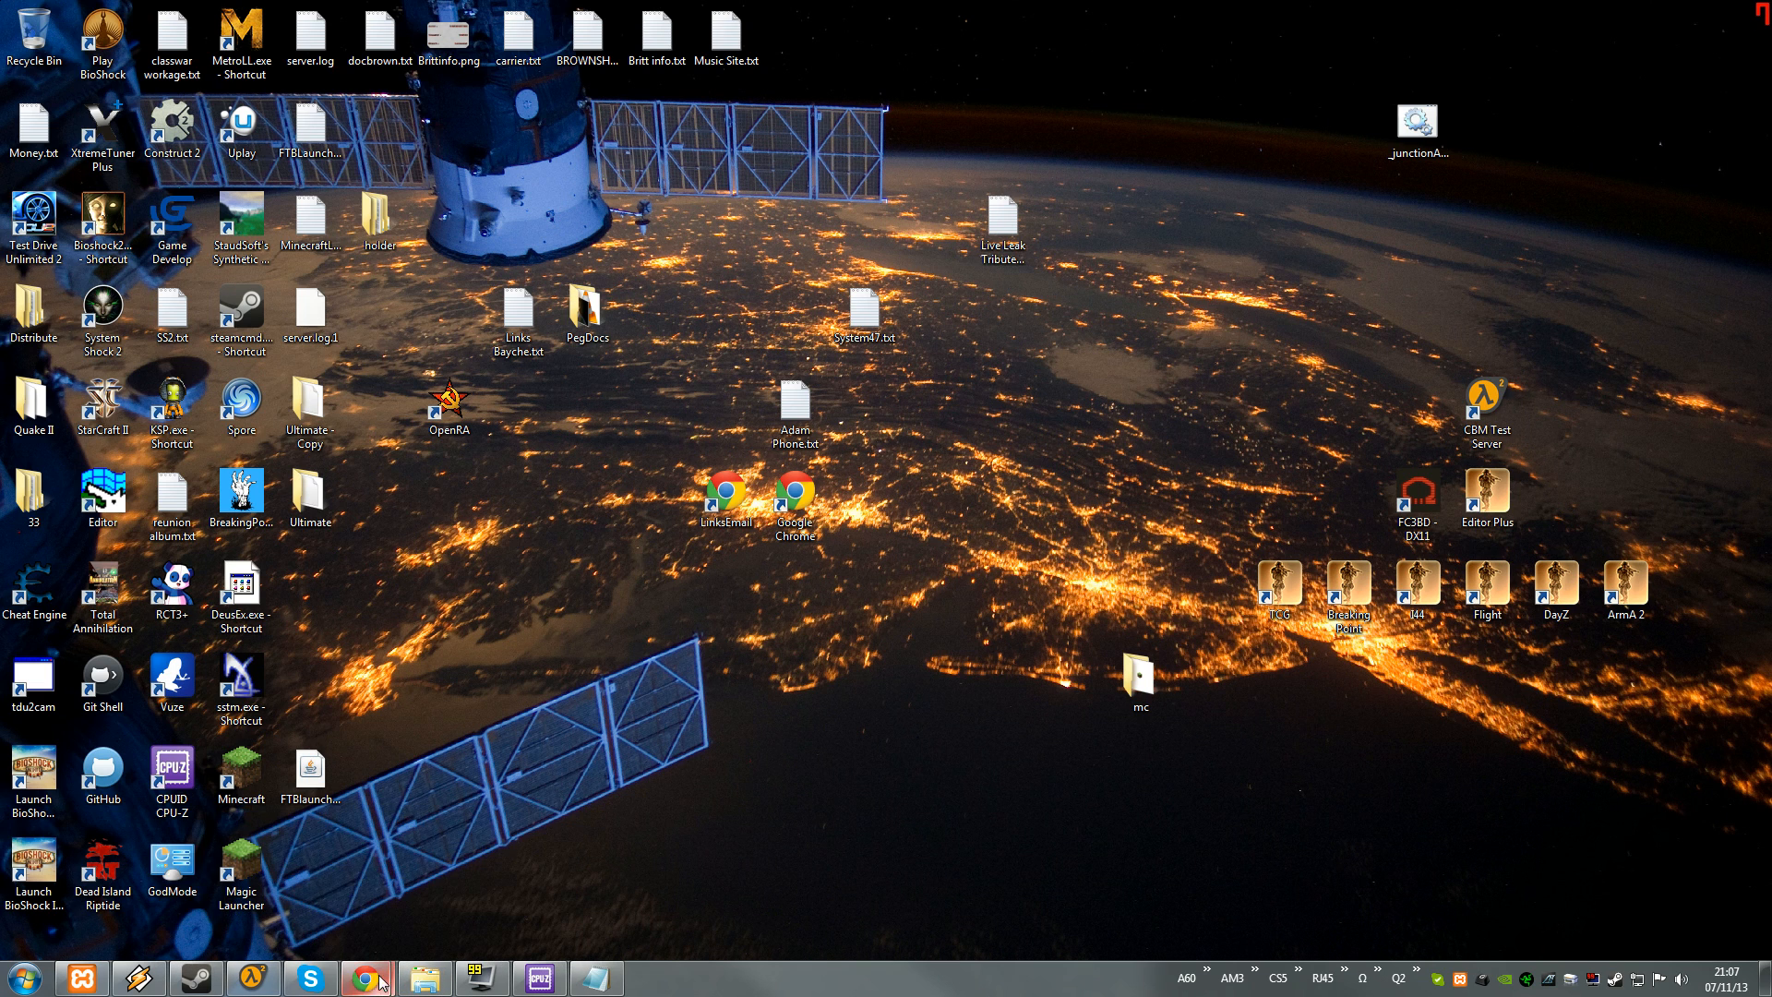
Download sourcemod-1.4.7-windows.zip from the SourceMod Downloads page
click(362, 975)
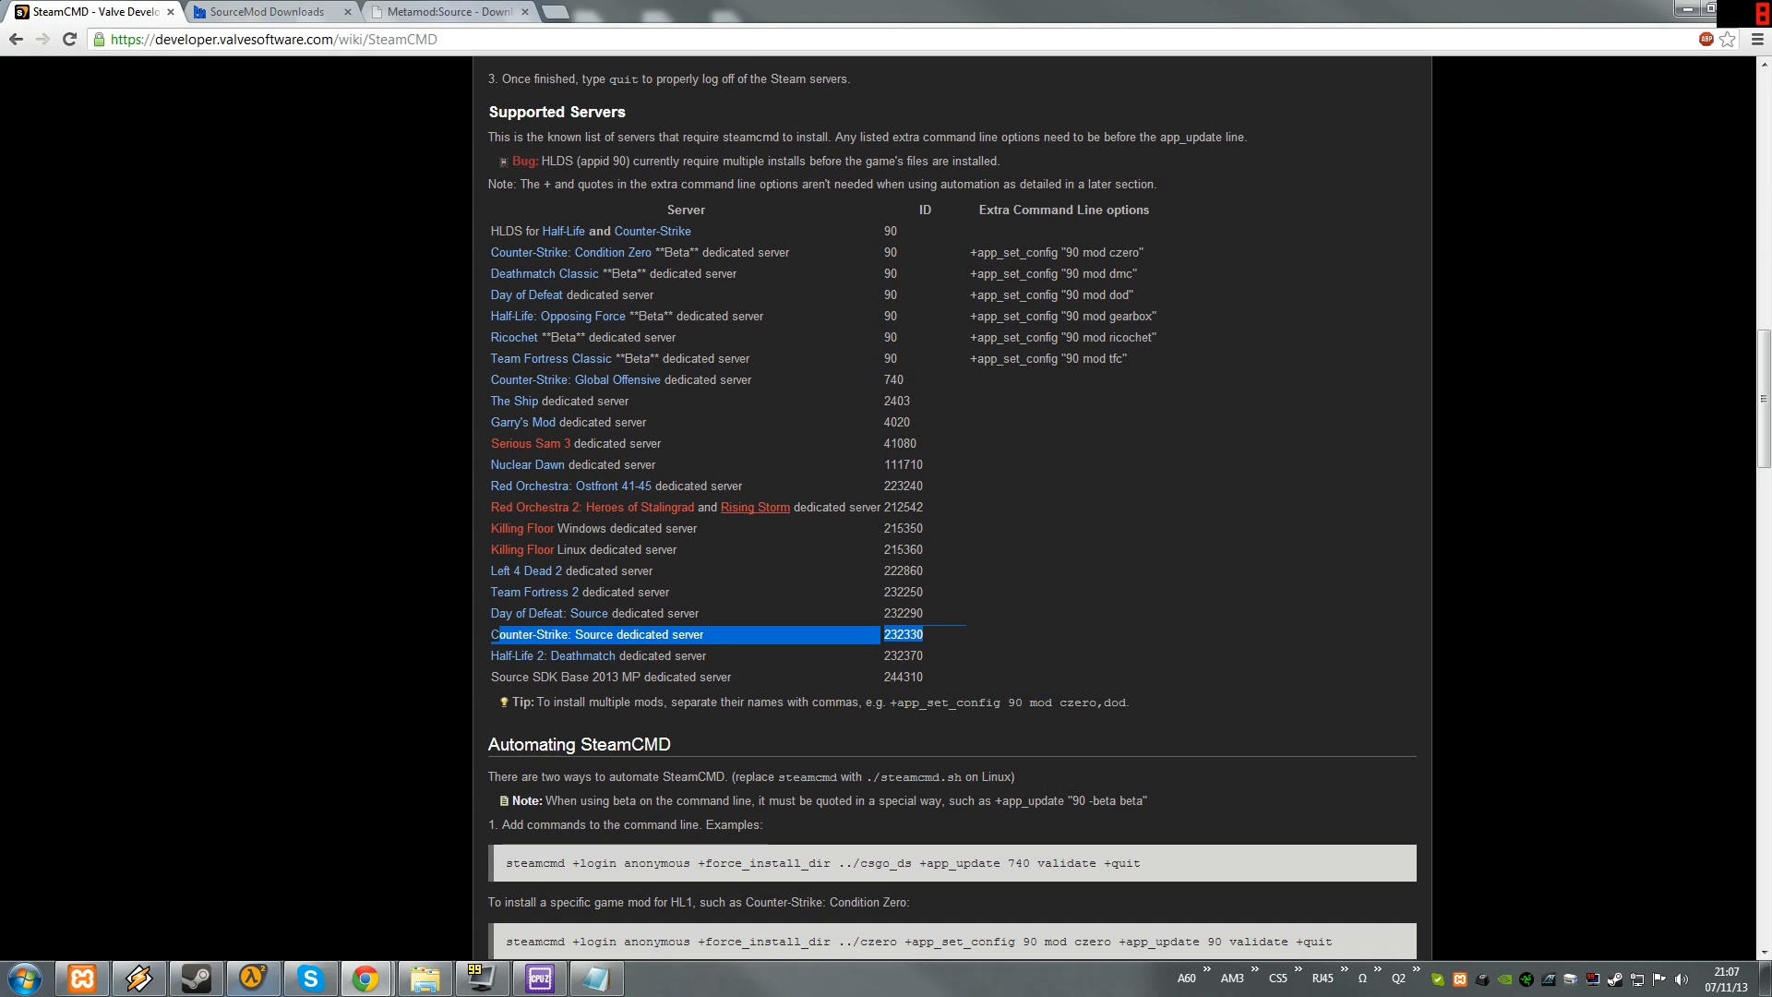
click(230, 15)
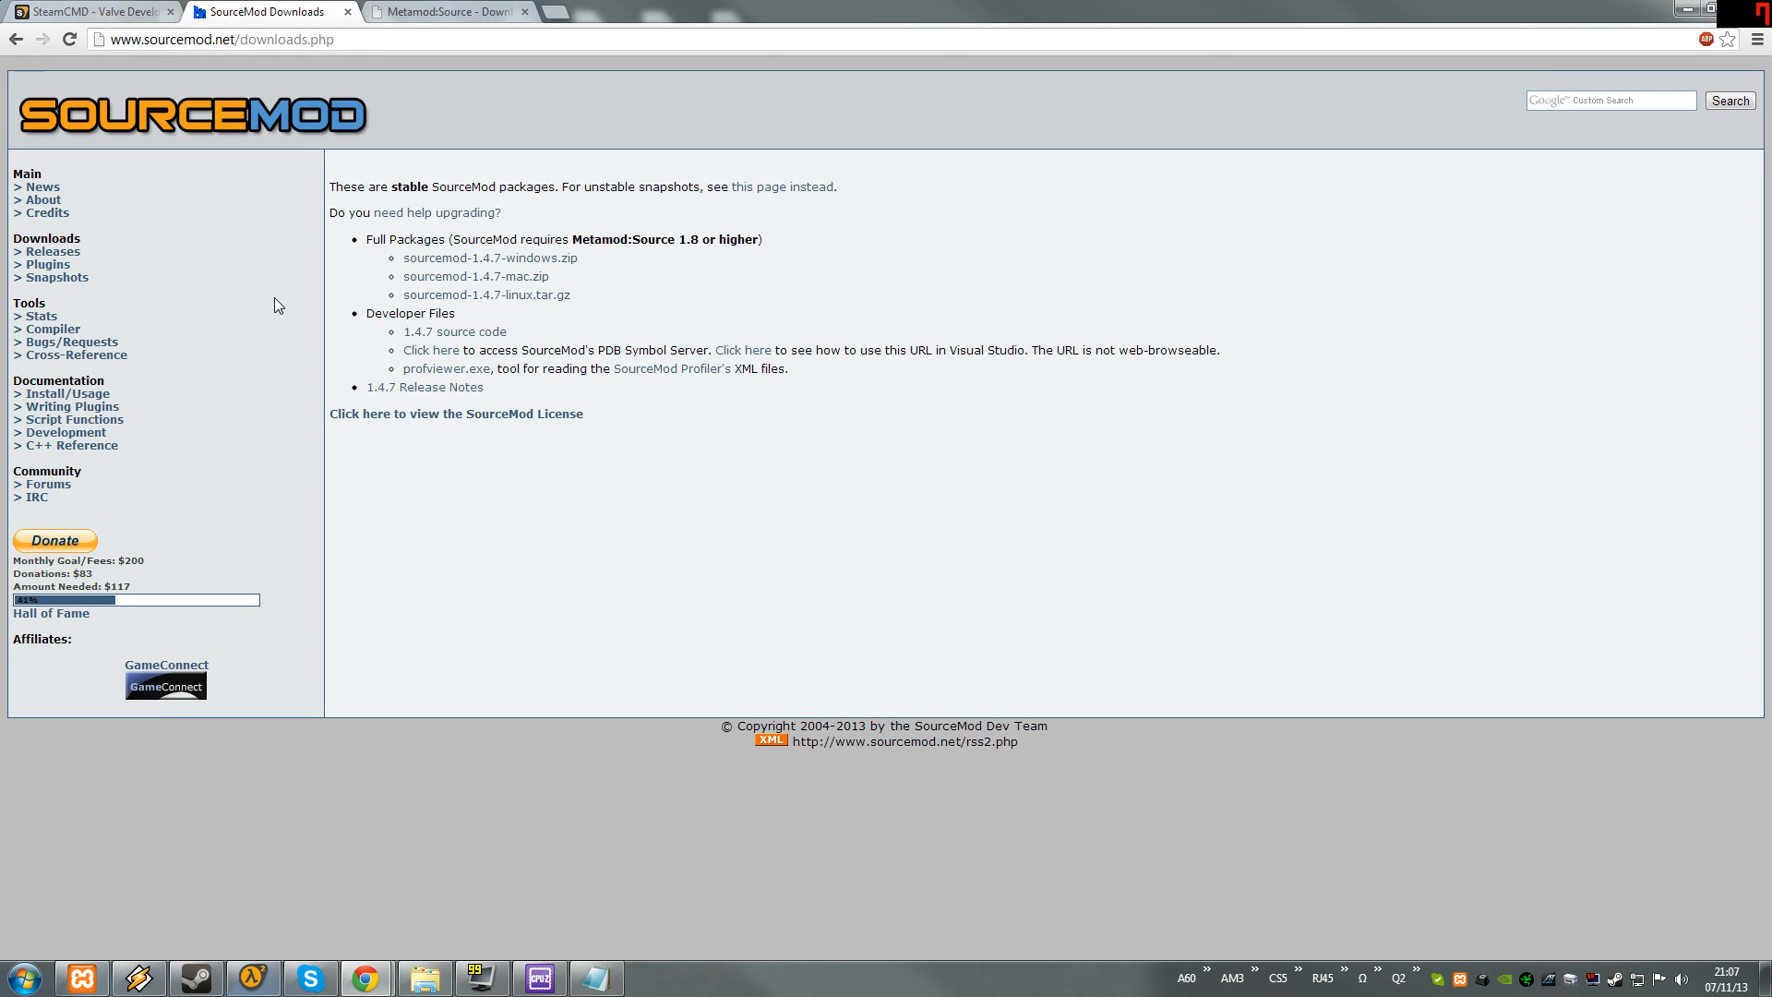
mouse_move(293, 364)
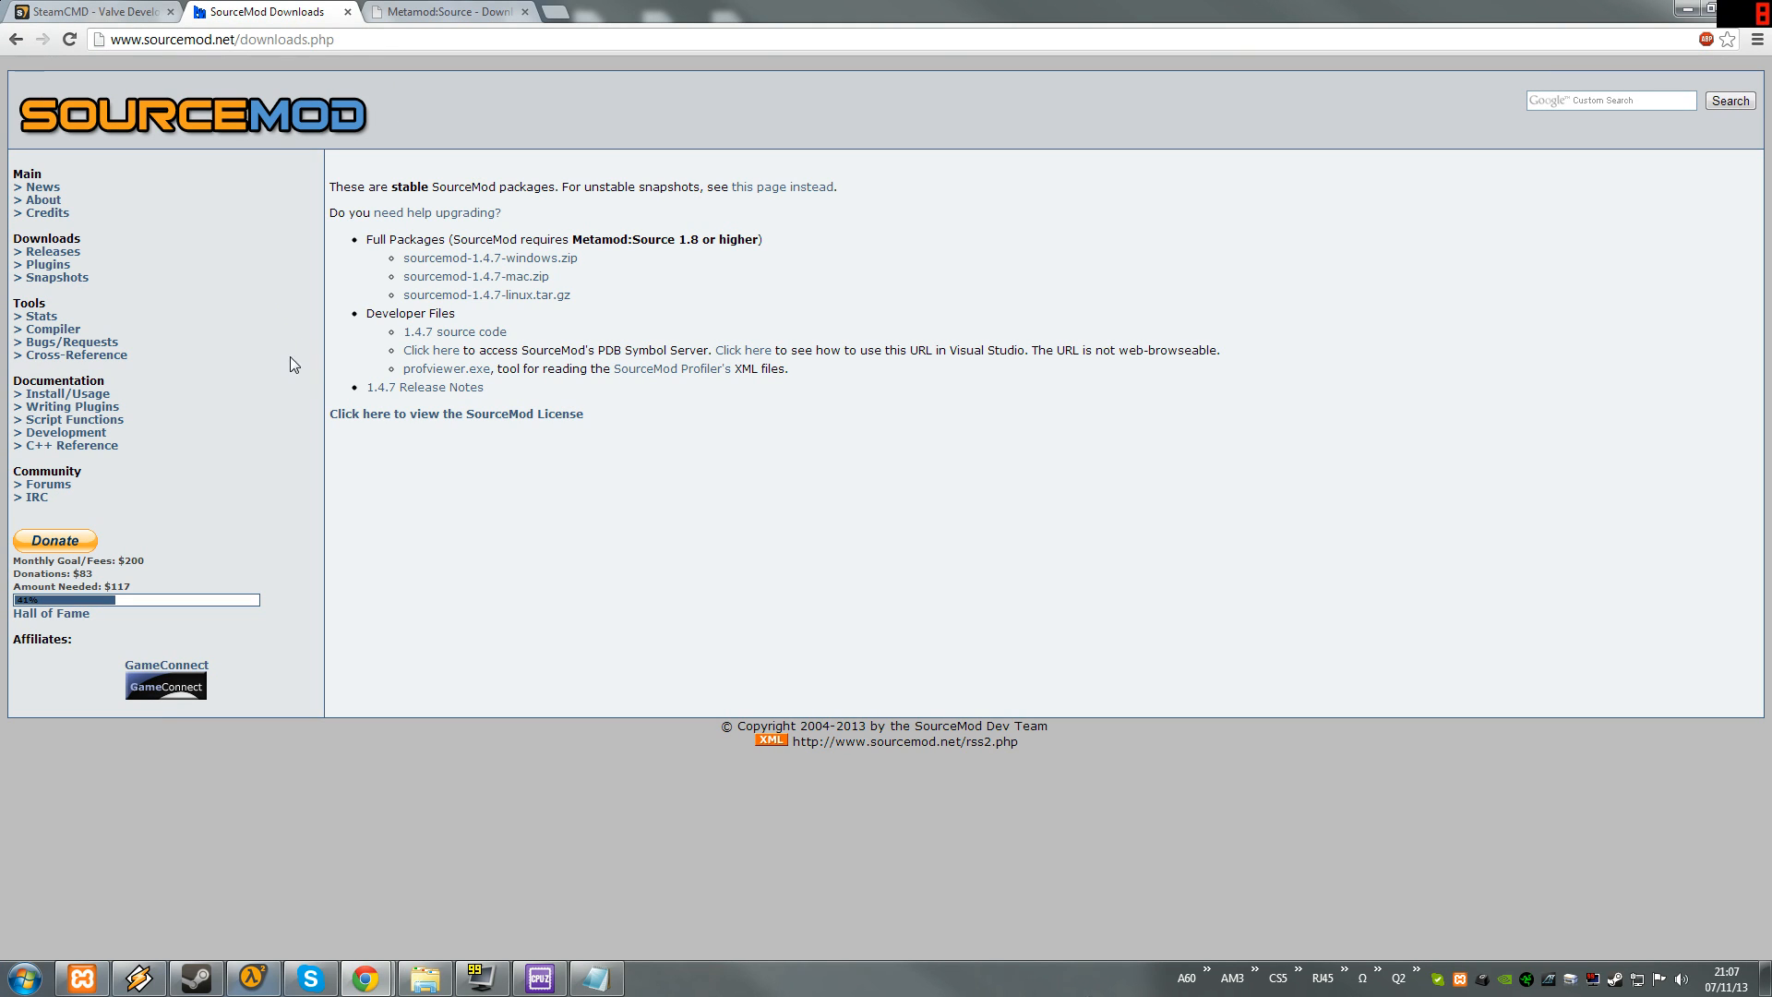
mouse_move(351, 292)
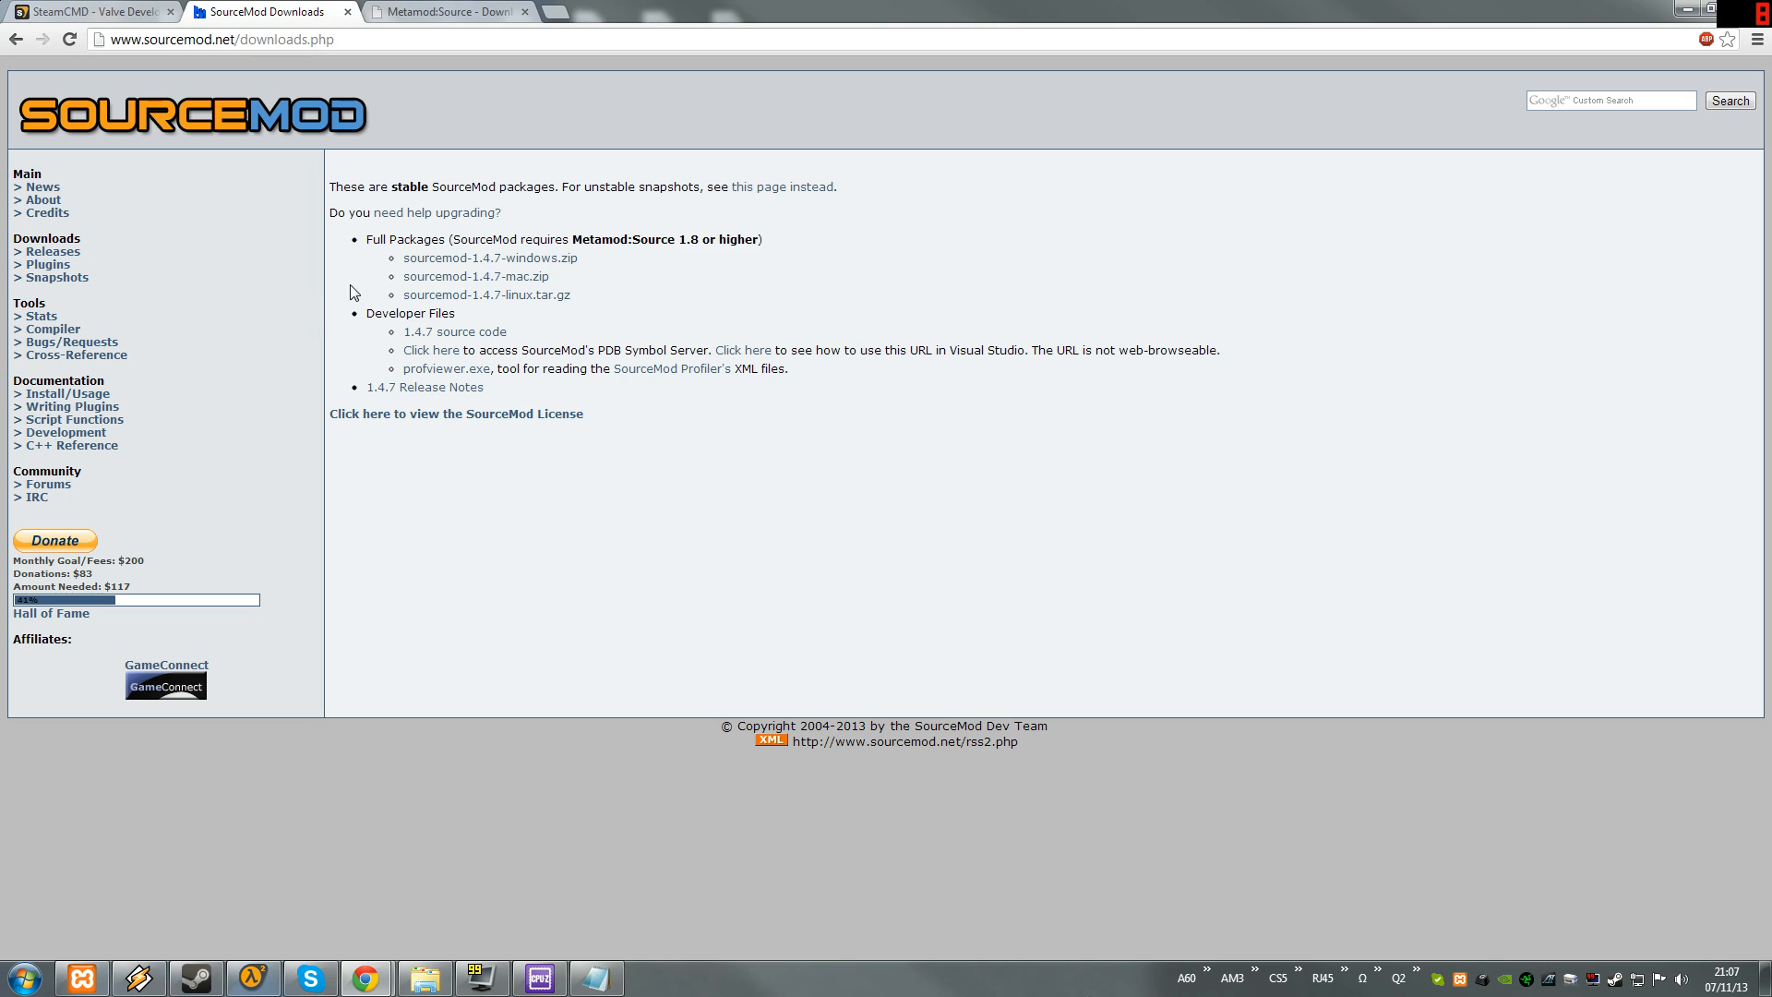
mouse_move(499, 281)
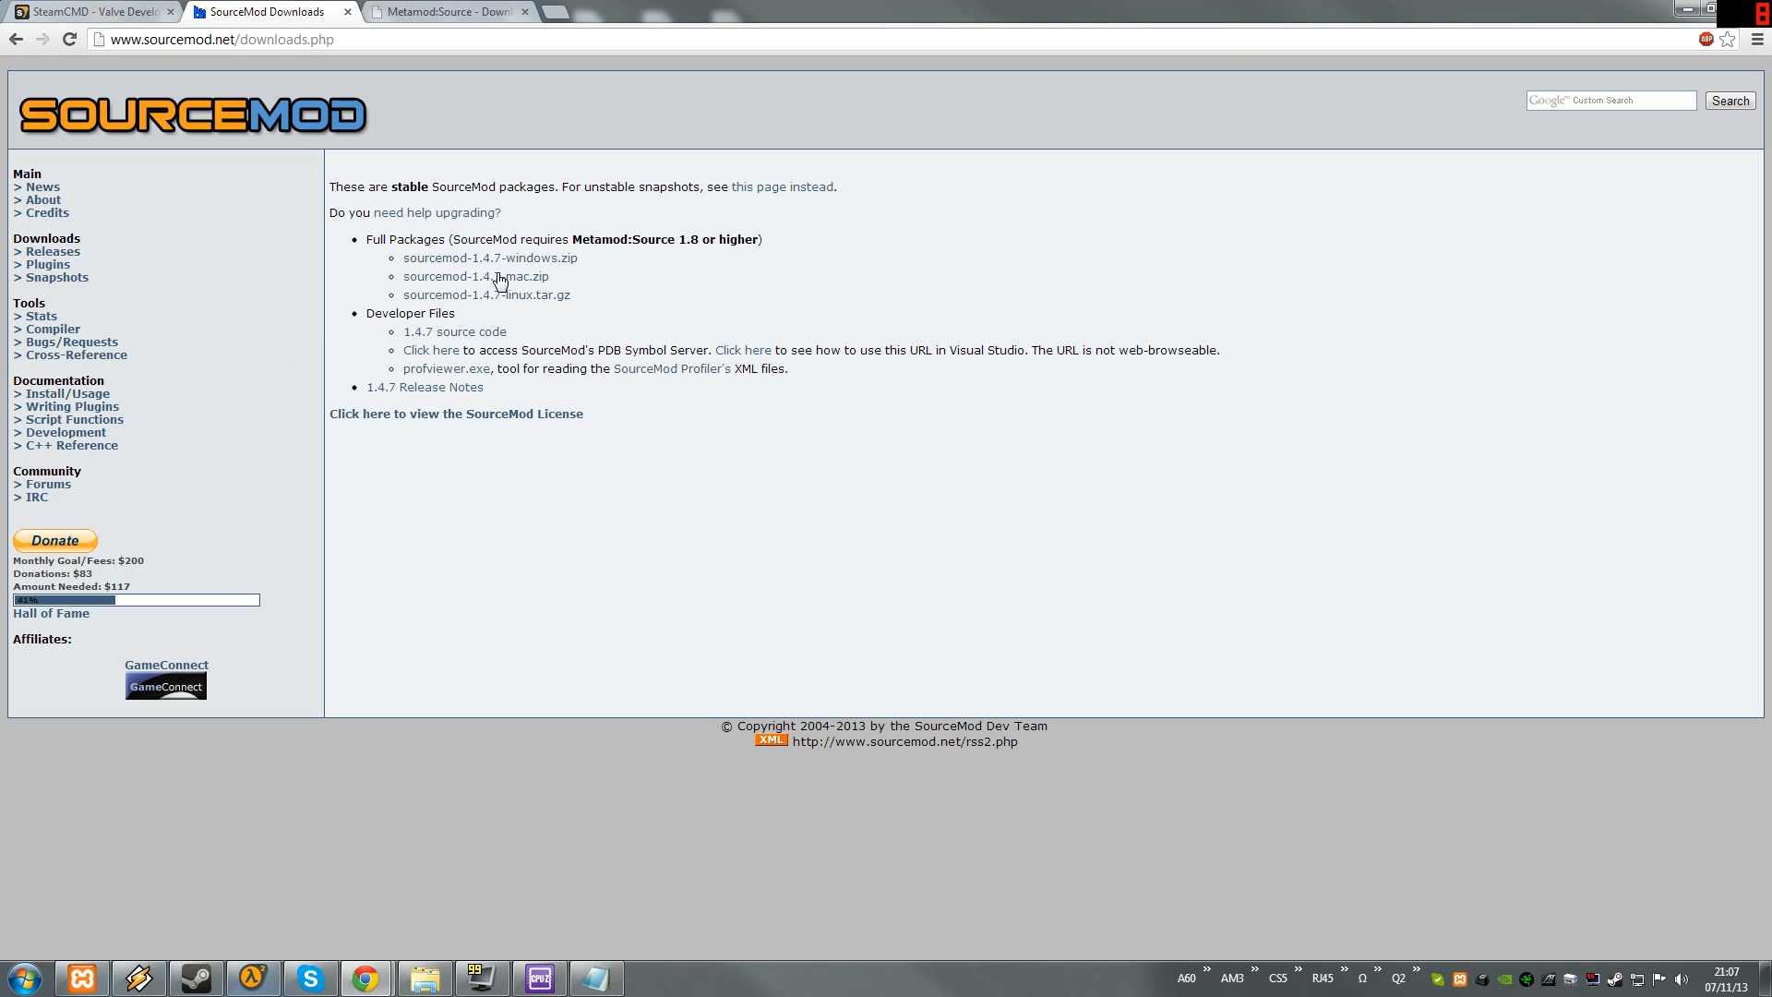
mouse_move(513, 268)
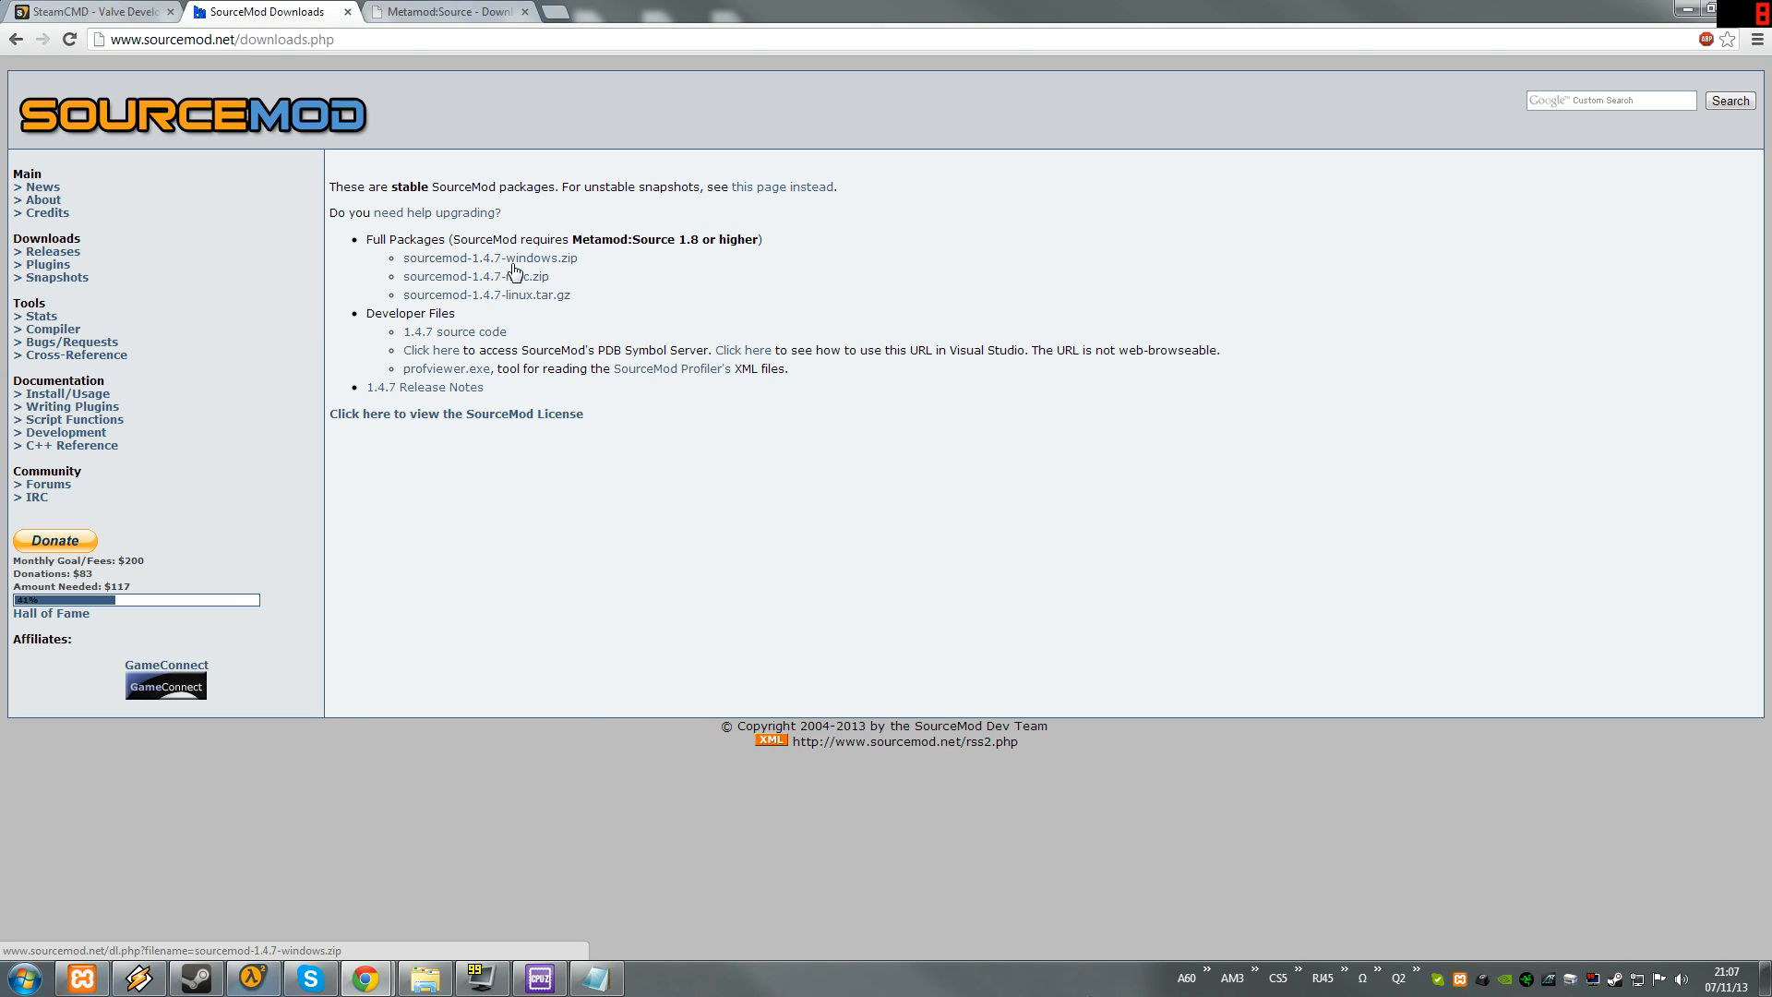
mouse_move(504, 266)
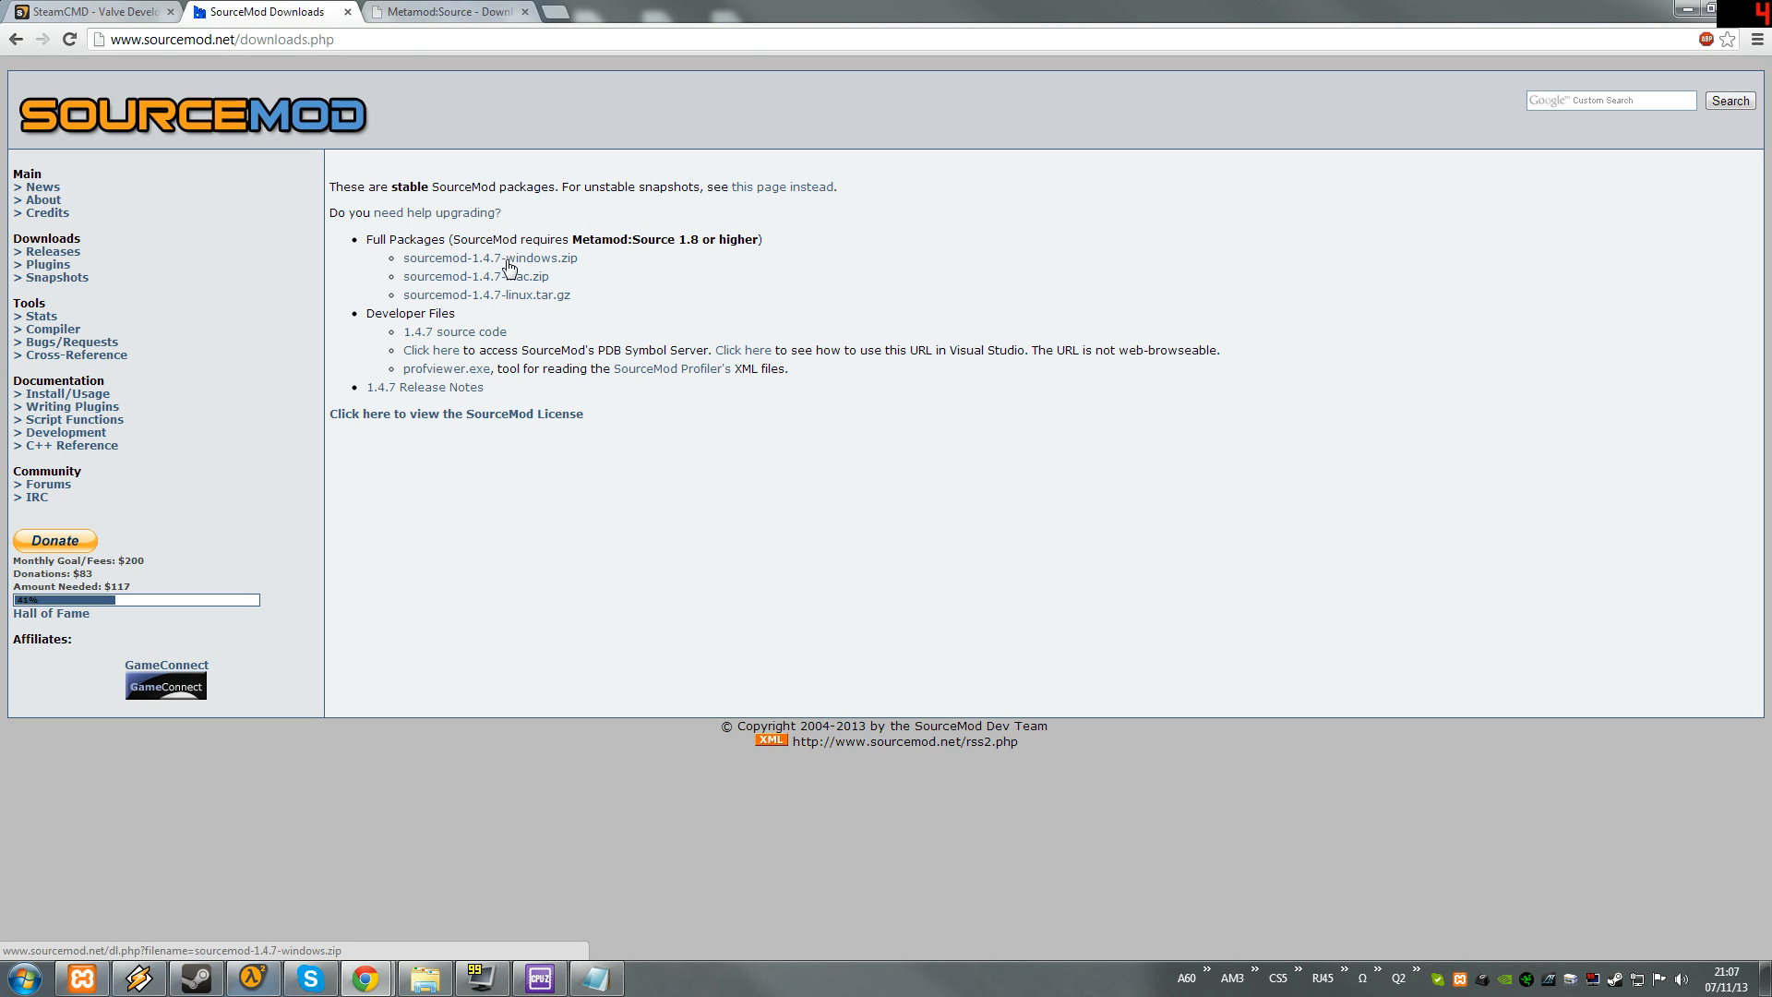
click(478, 257)
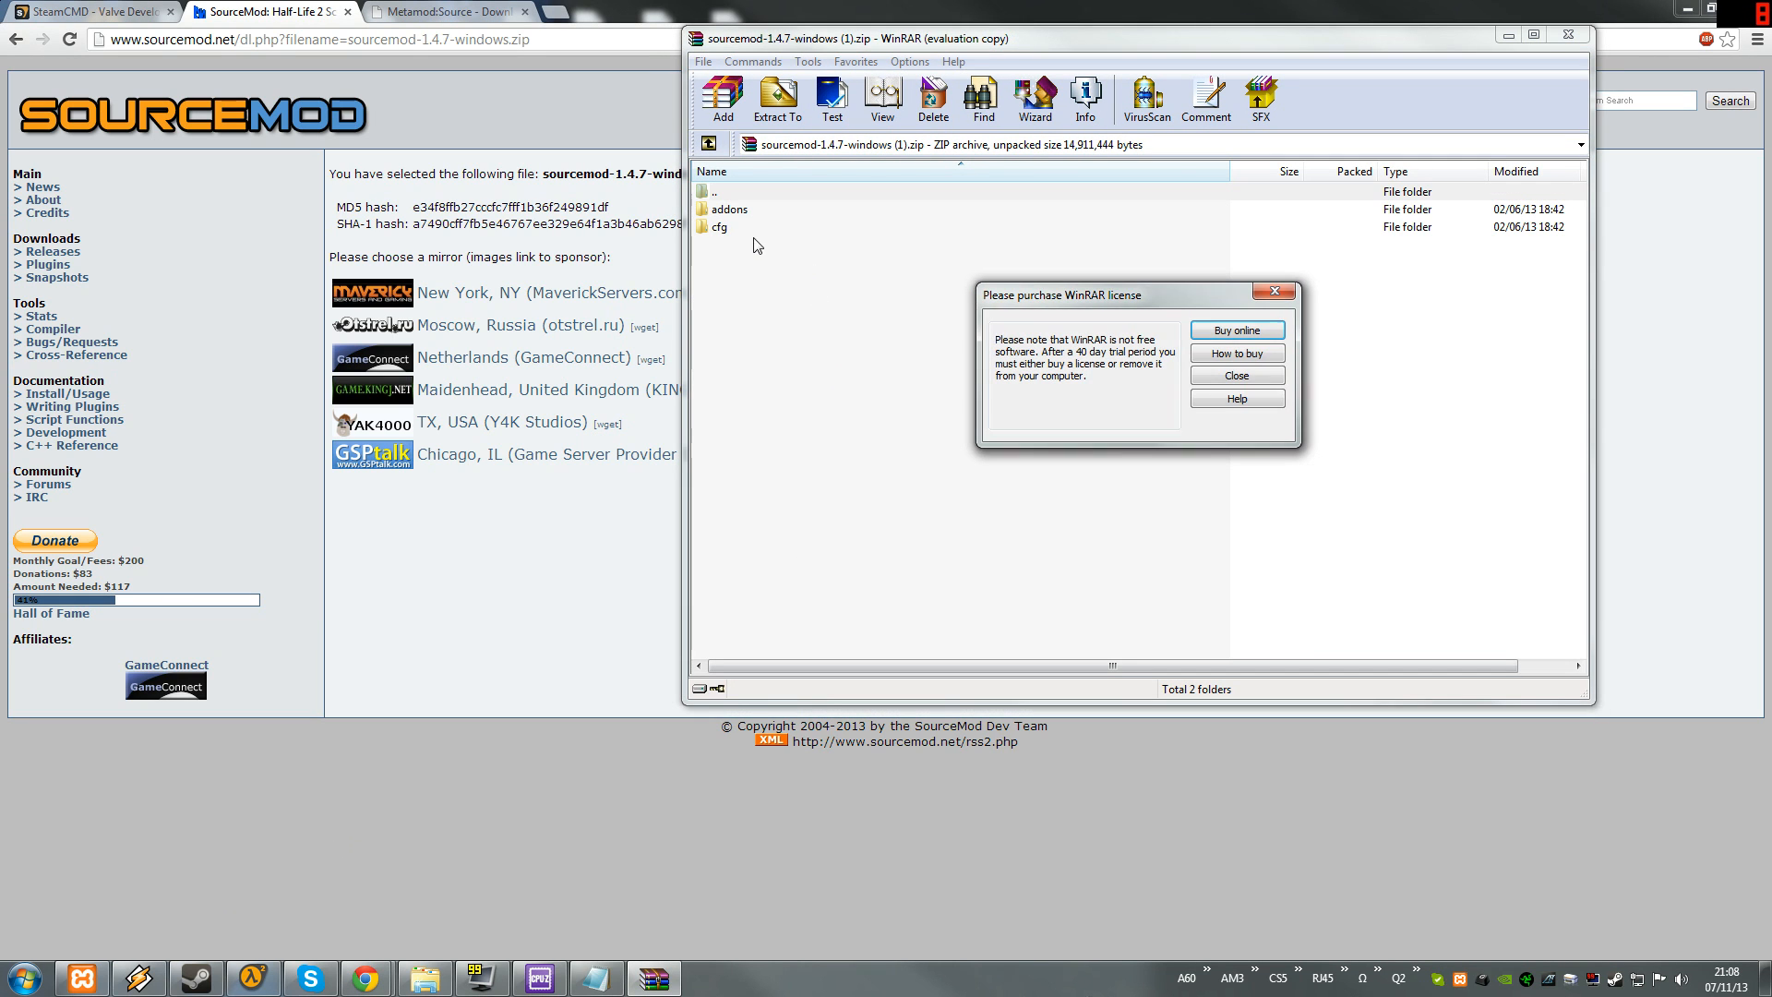
Select the addons and cfg folders in the SourceMod archive, then close WinRAR
click(1237, 377)
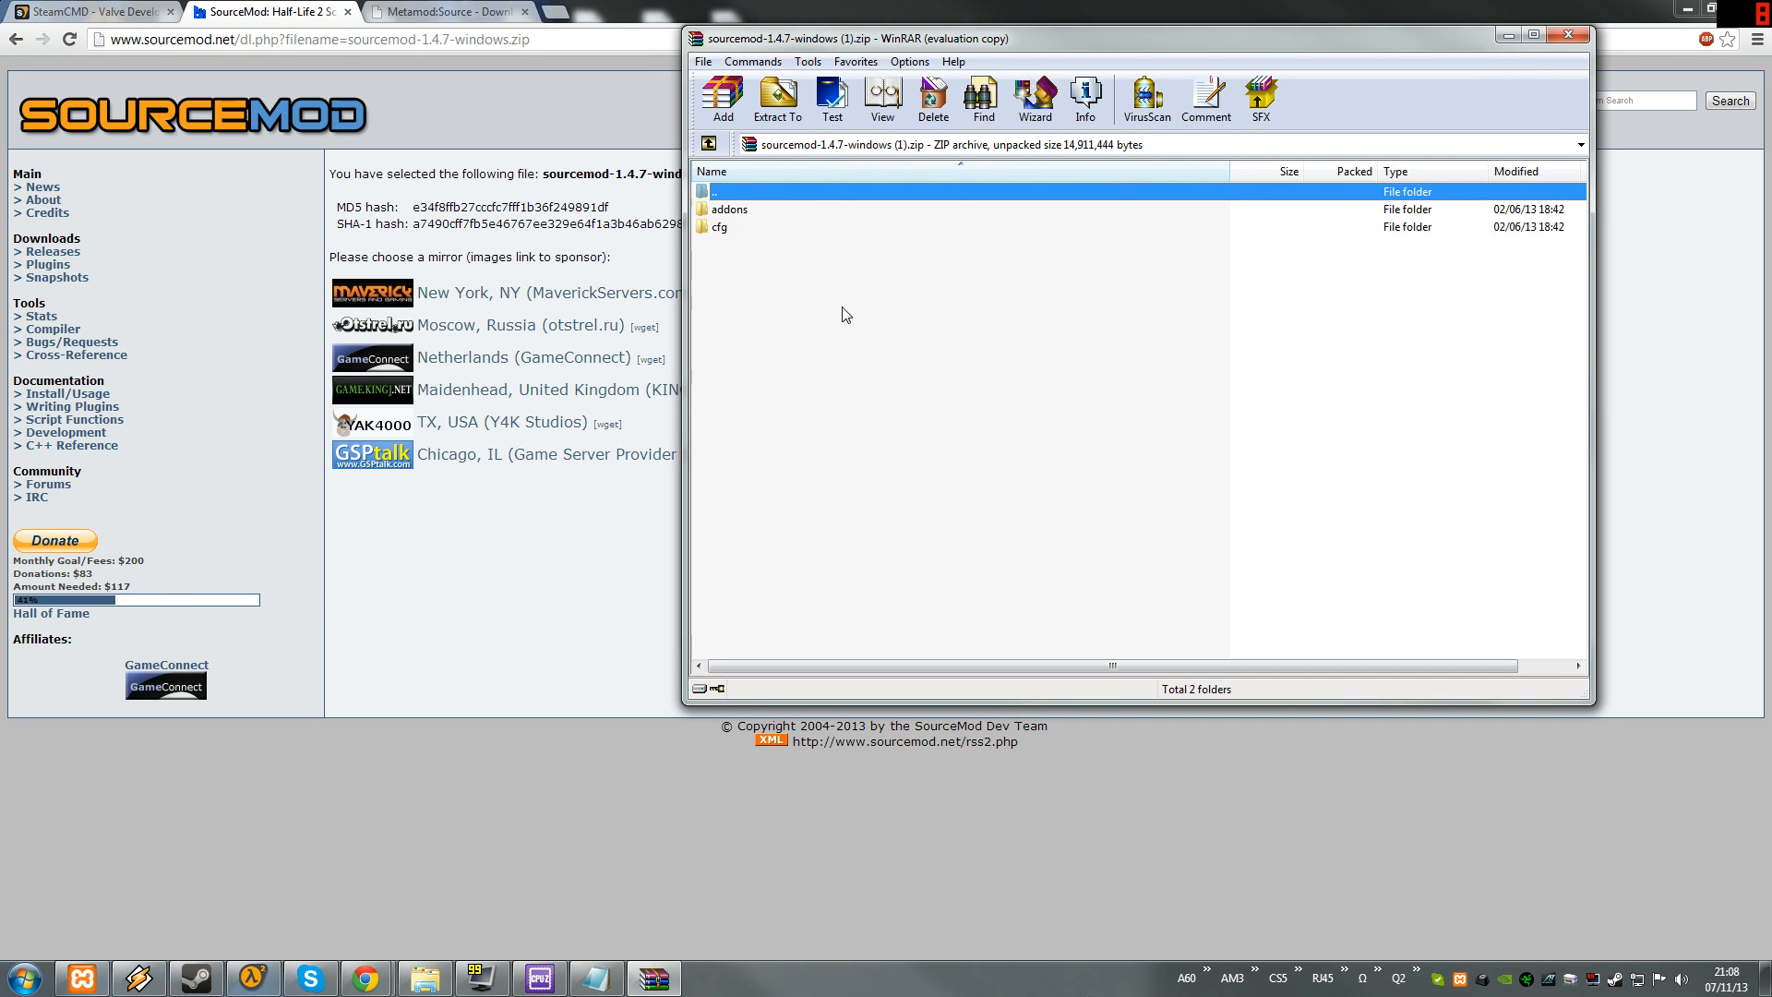
click(777, 98)
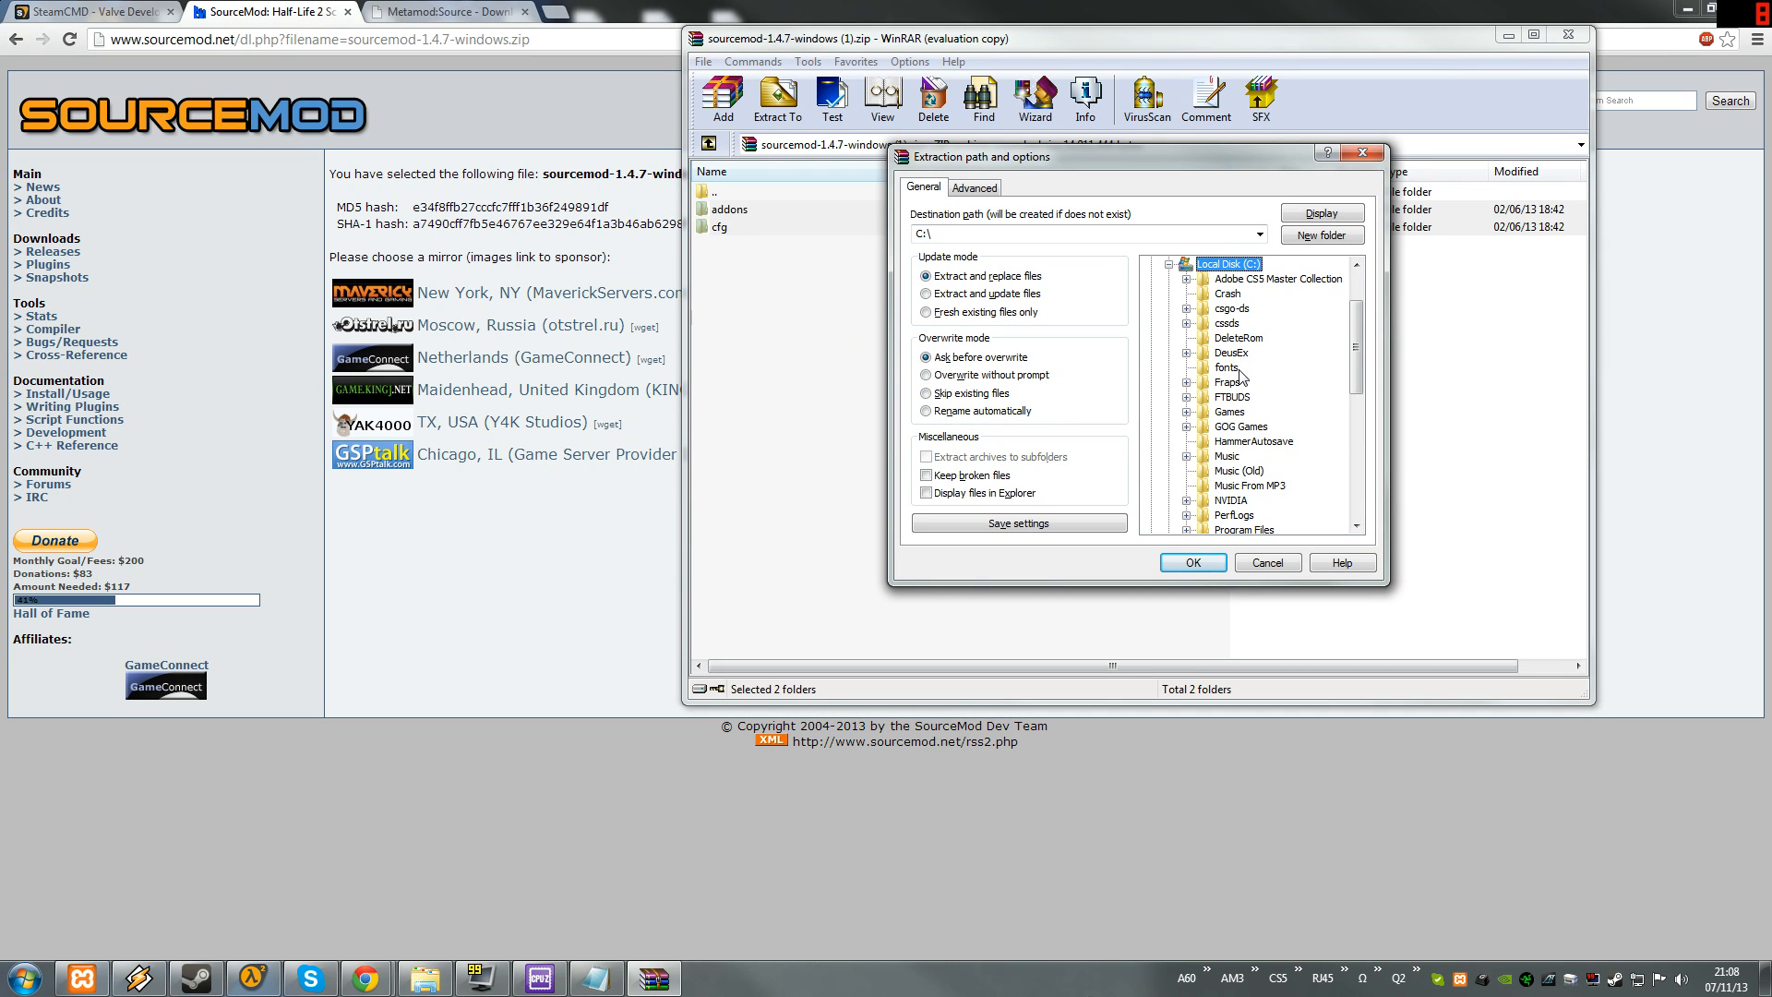
scroll(down, 3)
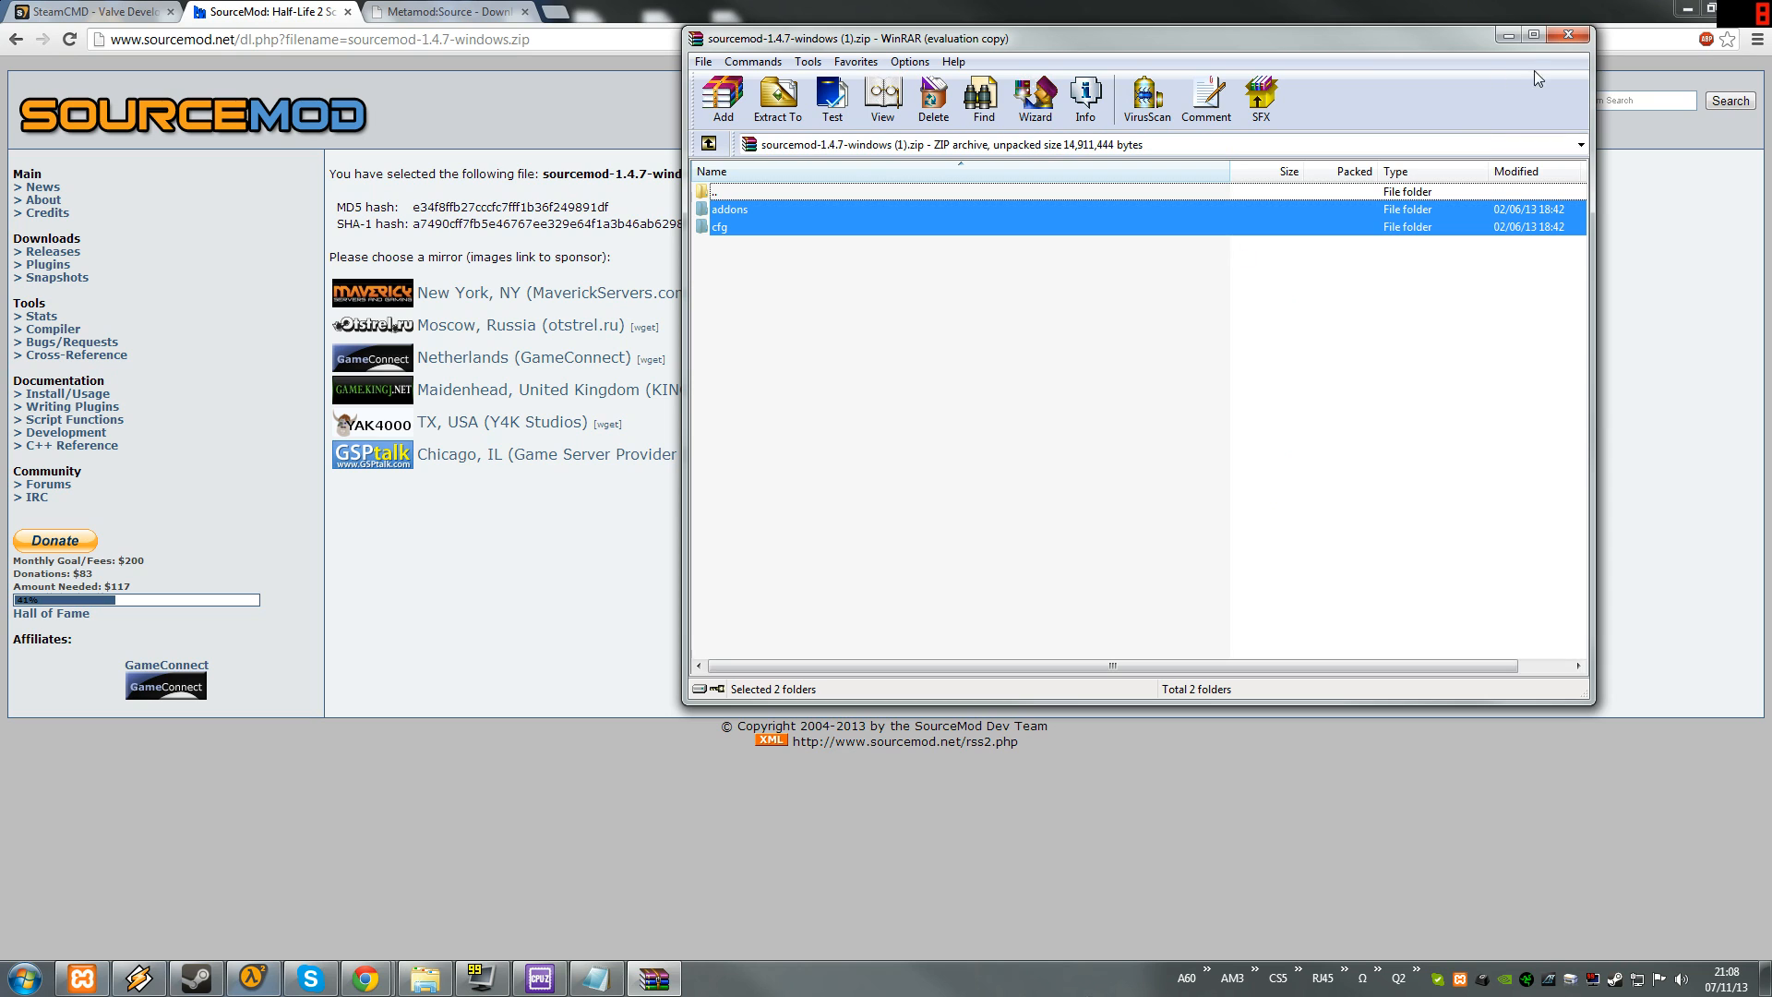
click(1571, 33)
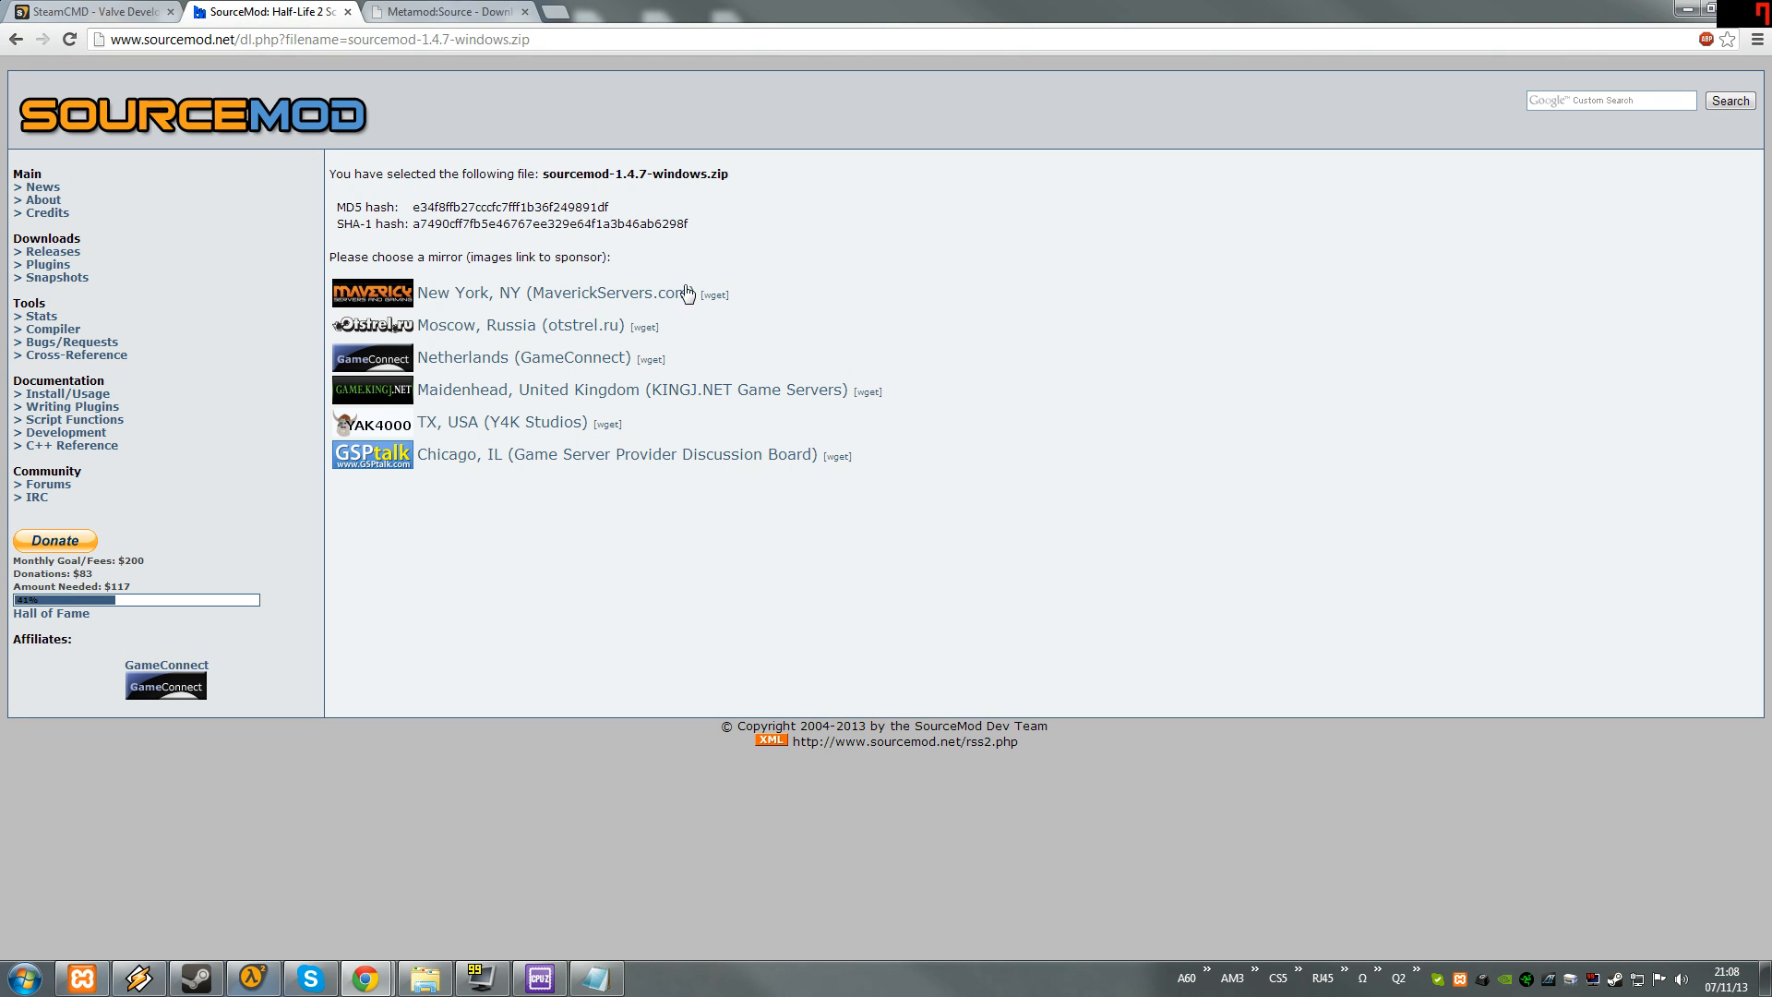
Switch between the SourceMod downloads page and the Metamod:Source download page
click(11, 43)
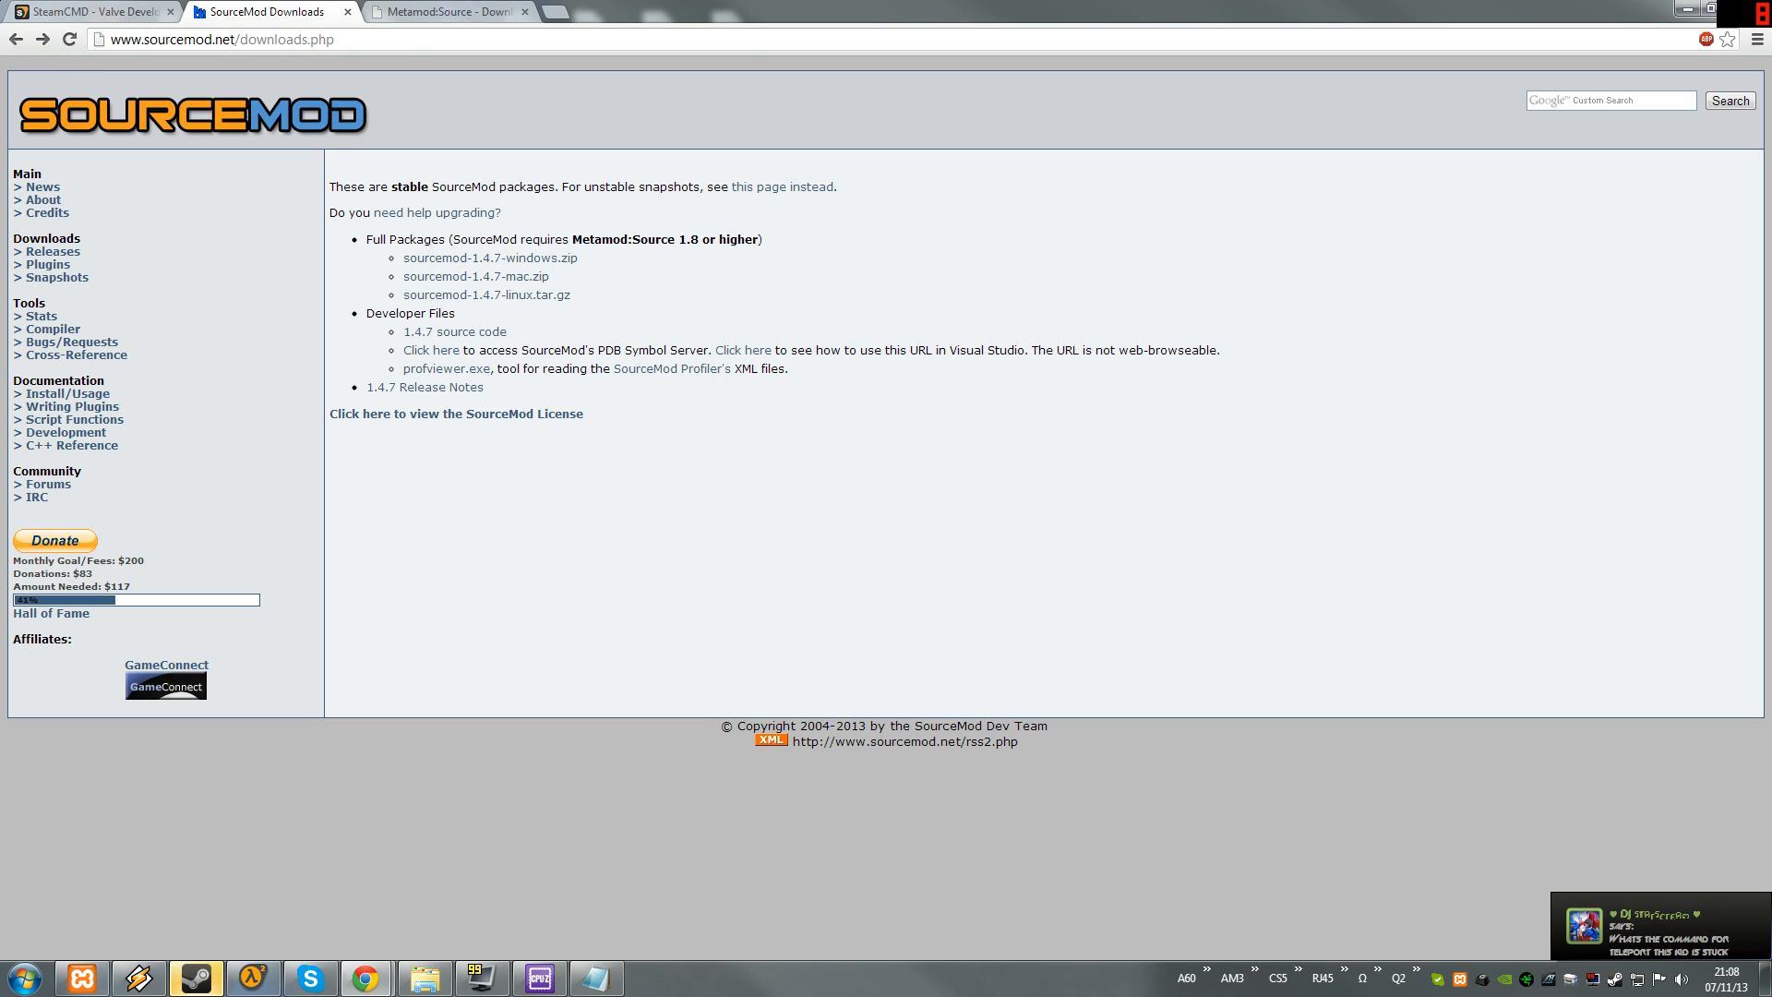
mouse_move(683, 281)
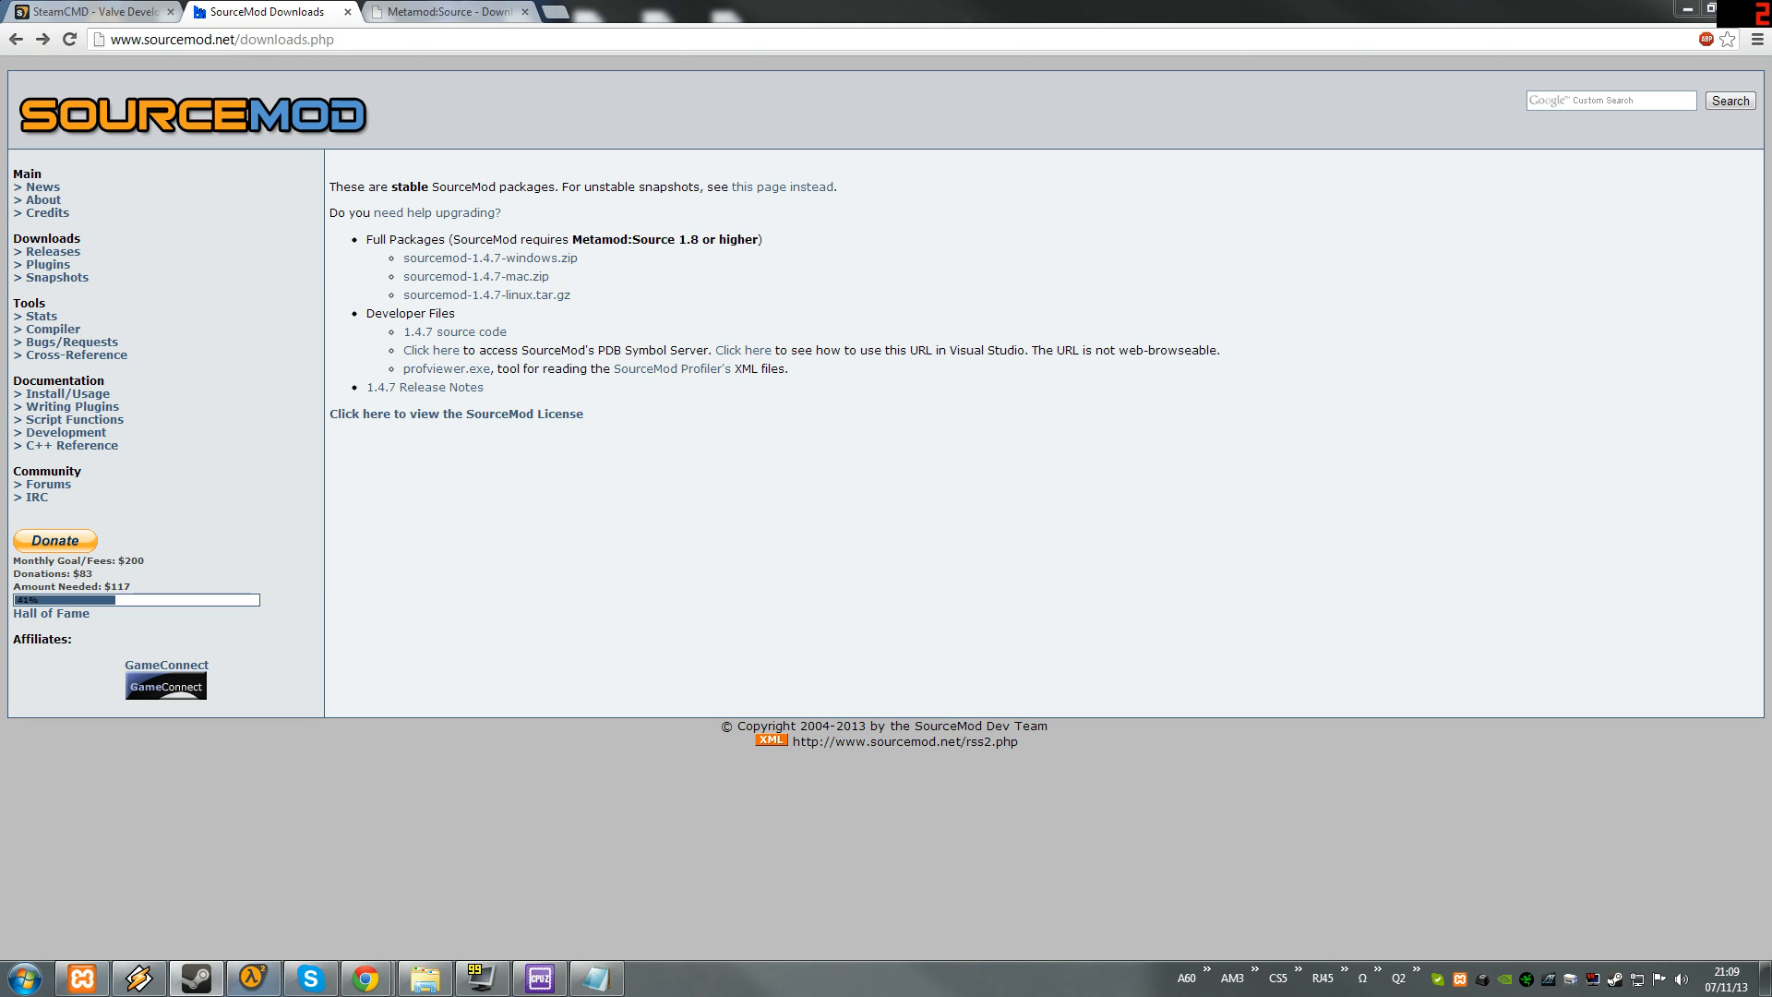
mouse_move(690, 528)
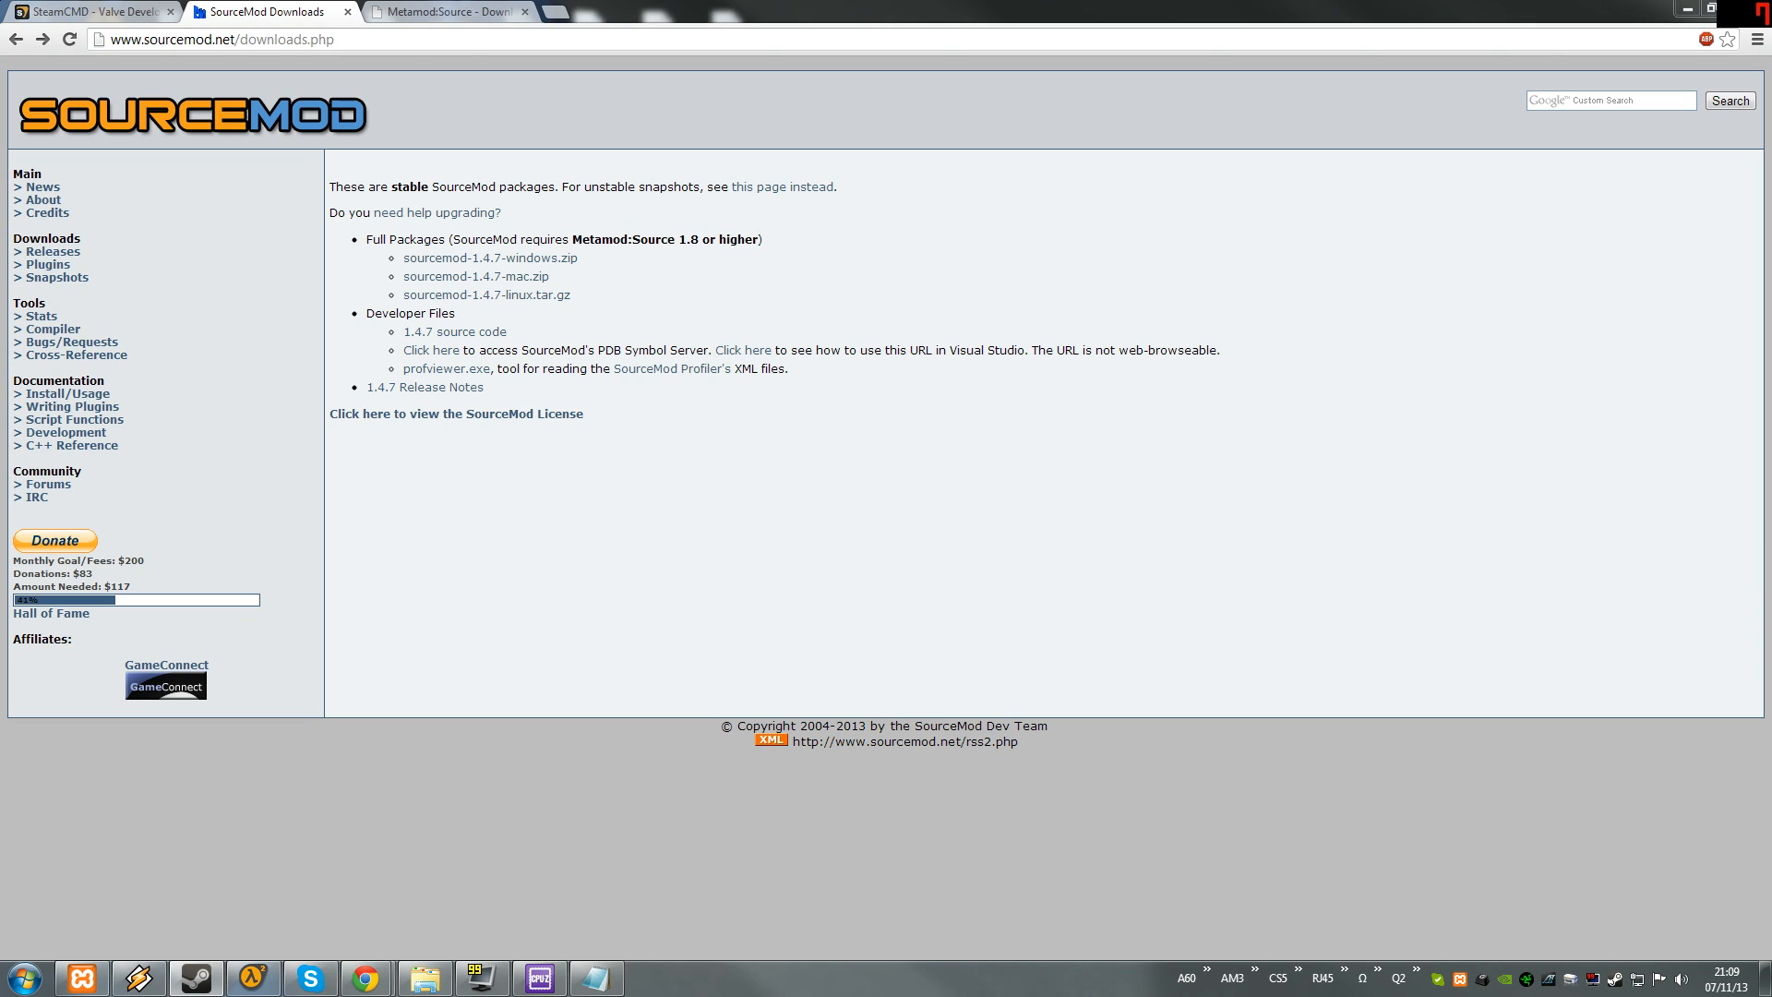
mouse_move(295, 336)
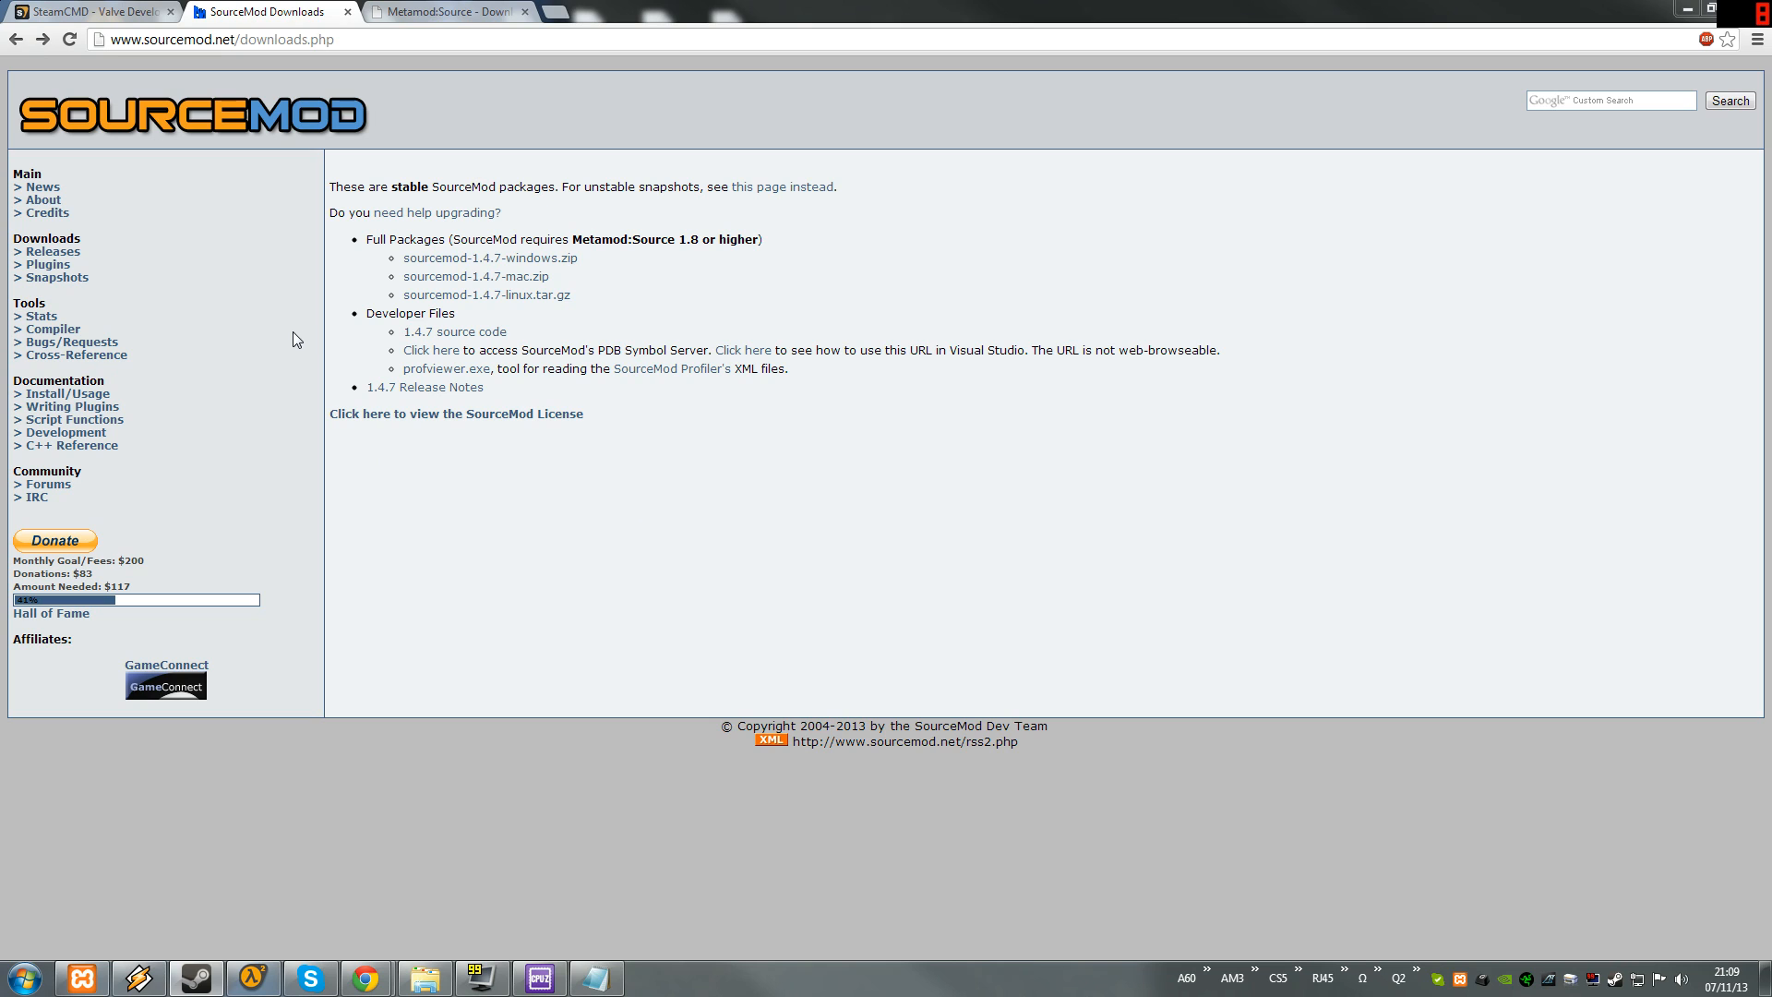
click(472, 11)
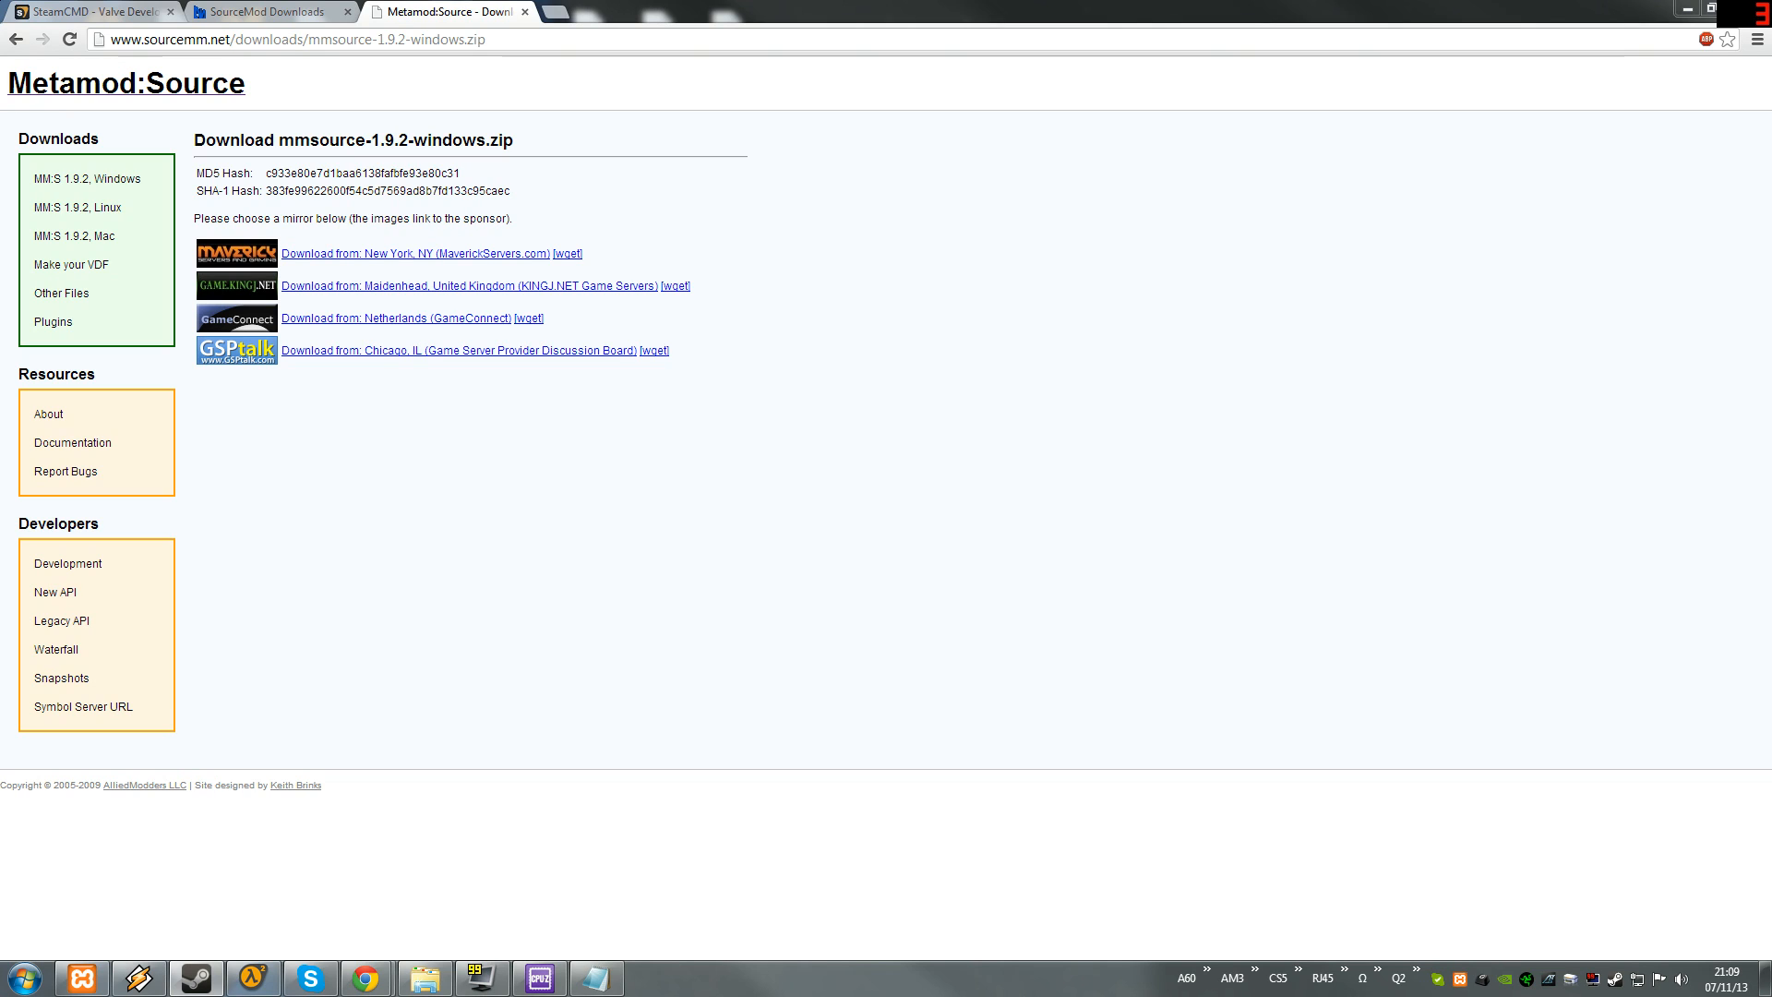
mouse_move(391, 123)
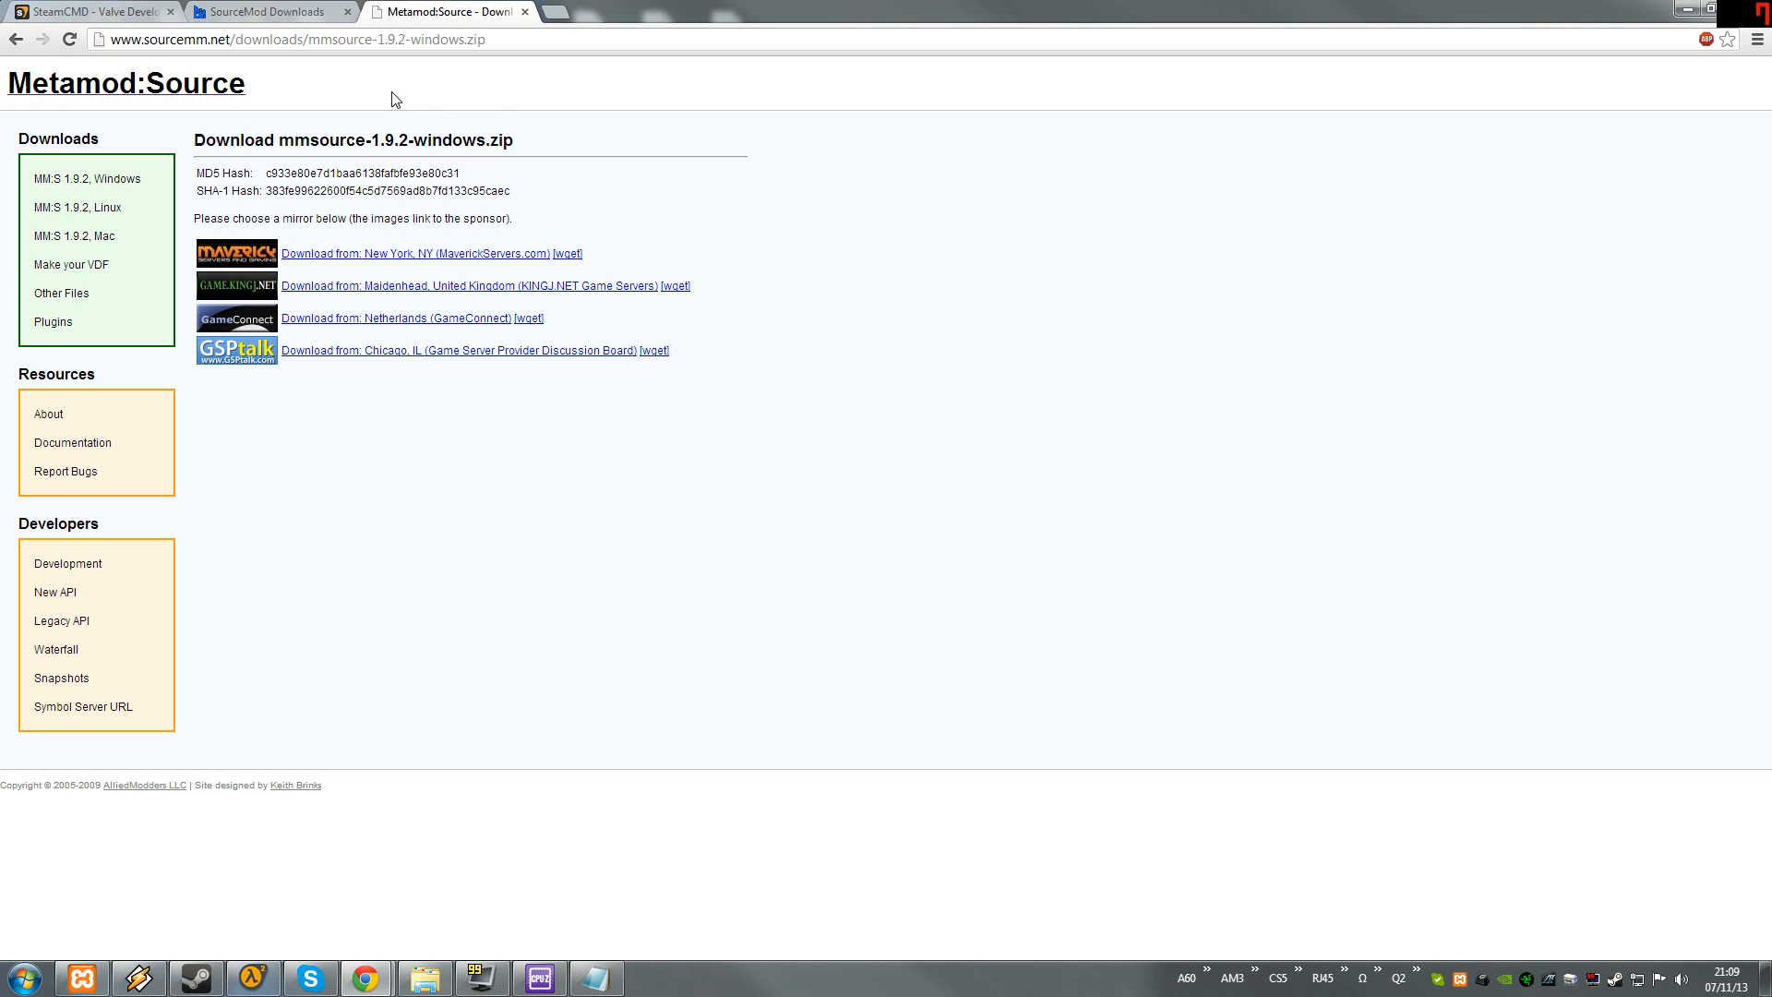
click(231, 11)
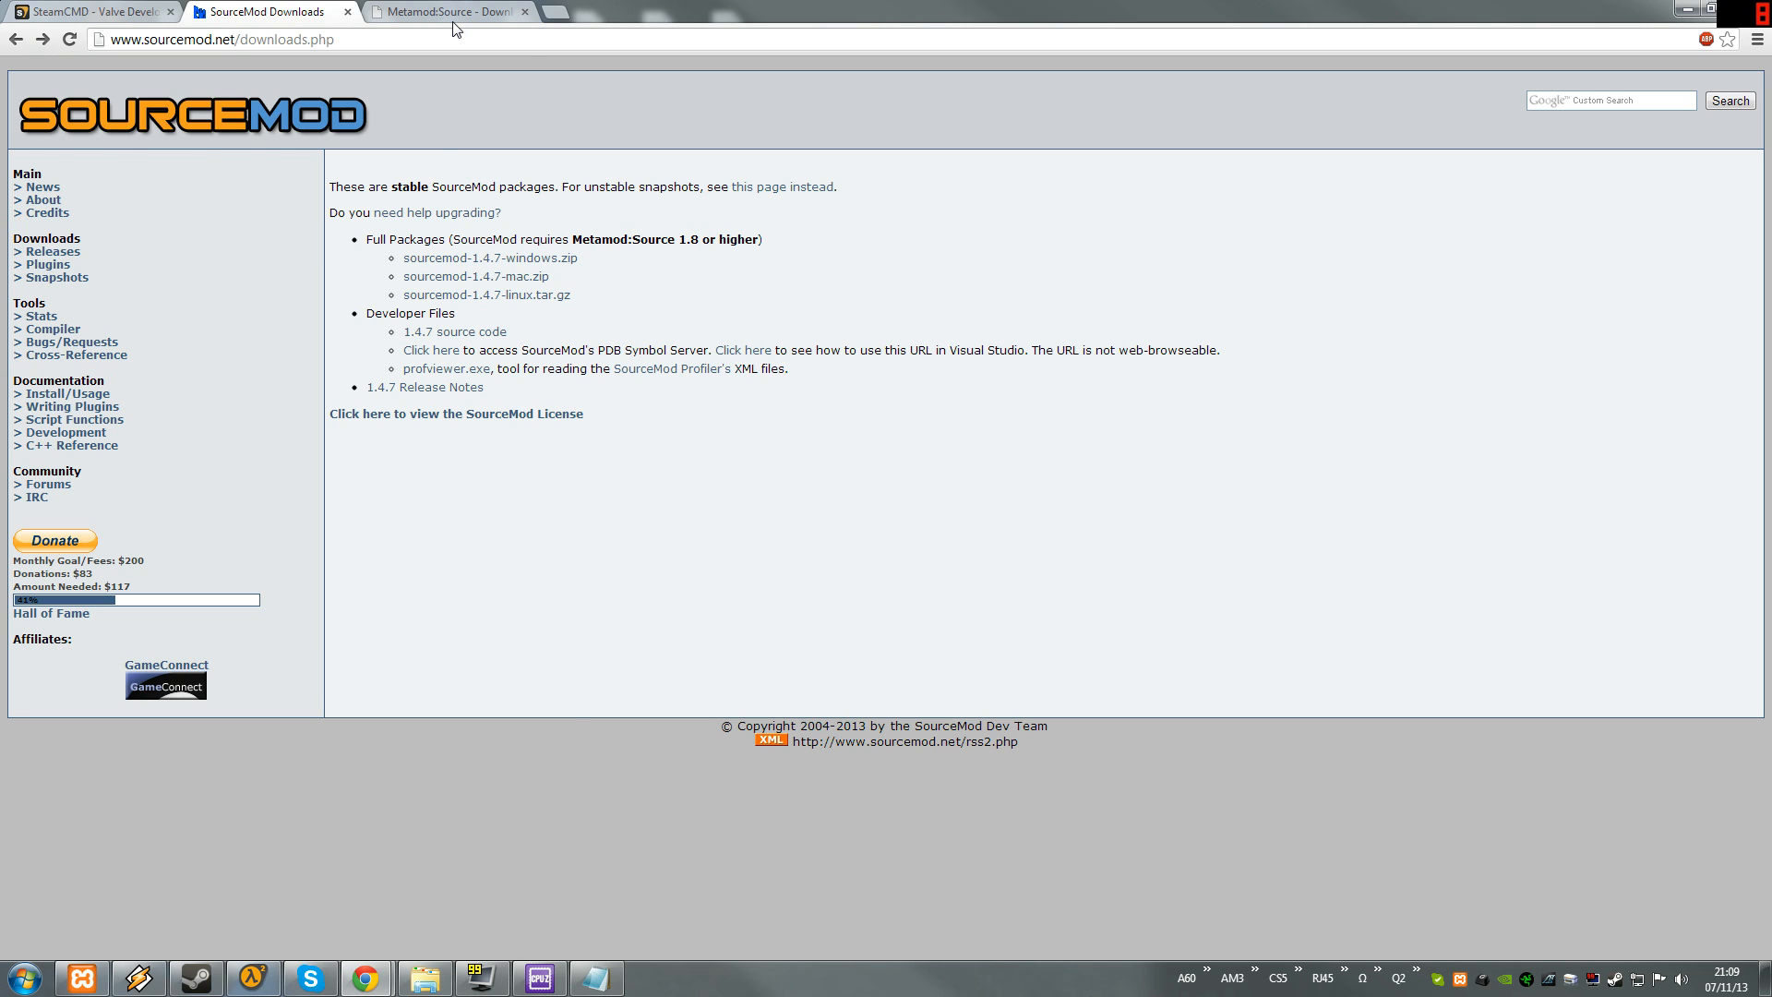
click(458, 11)
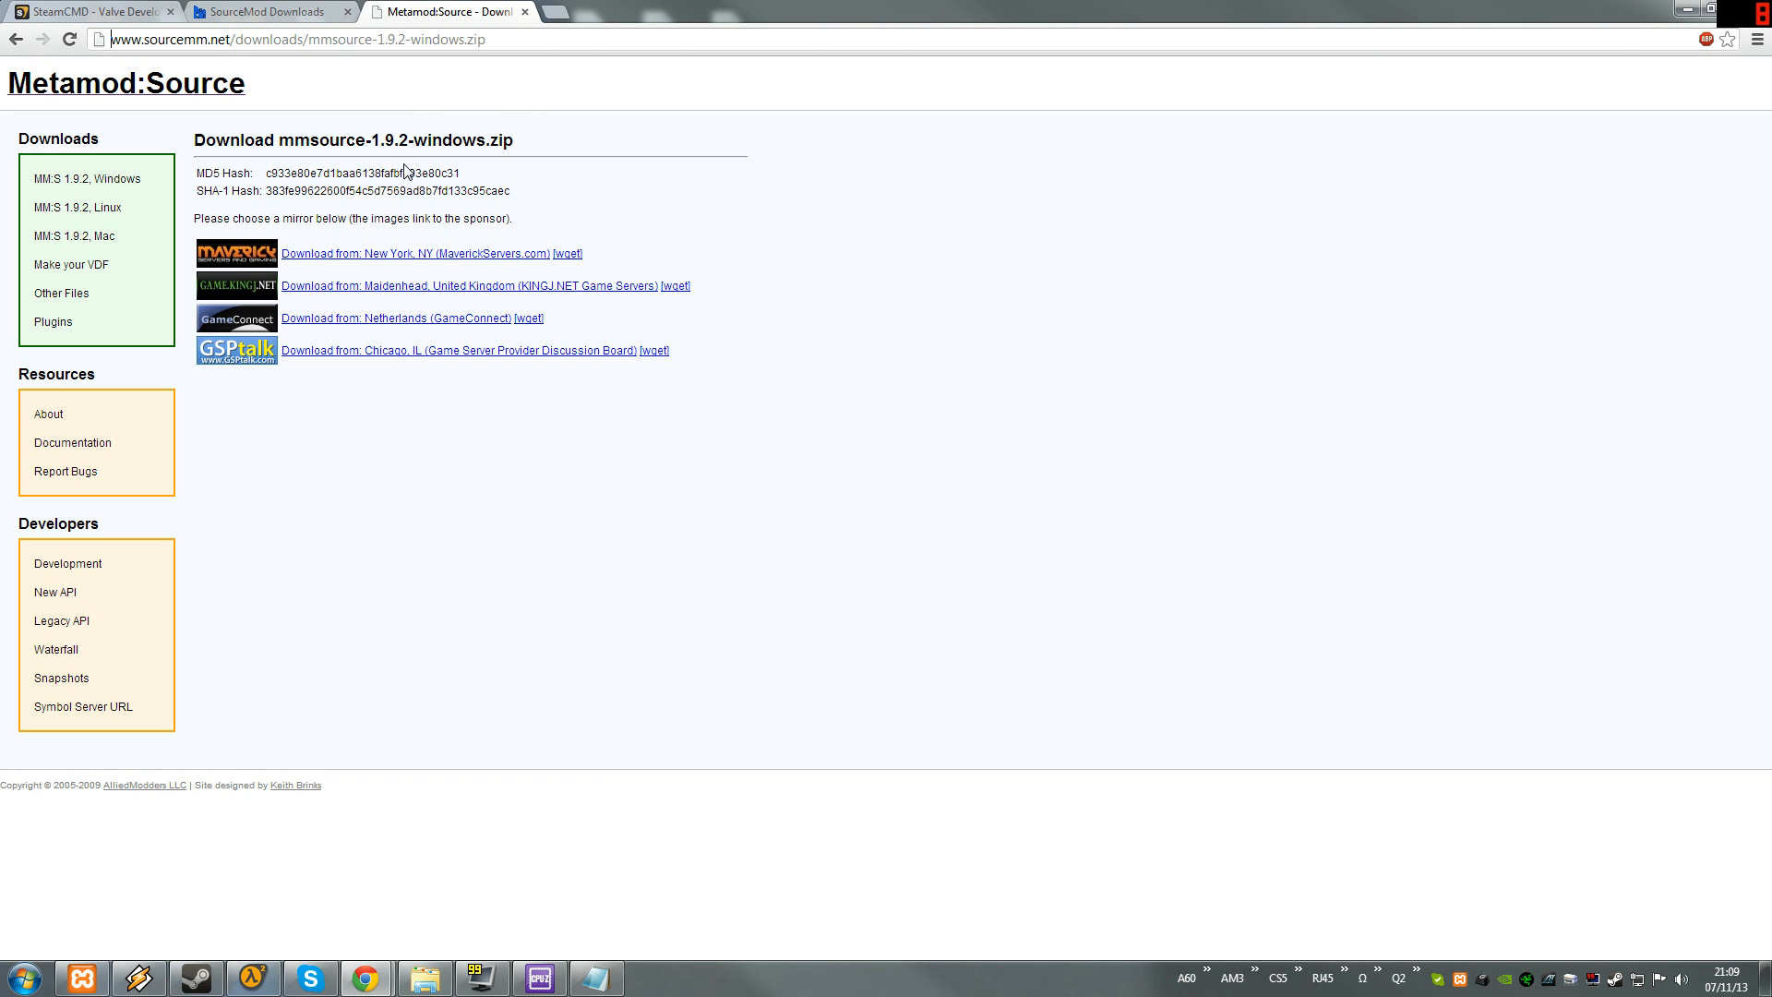
mouse_move(374, 259)
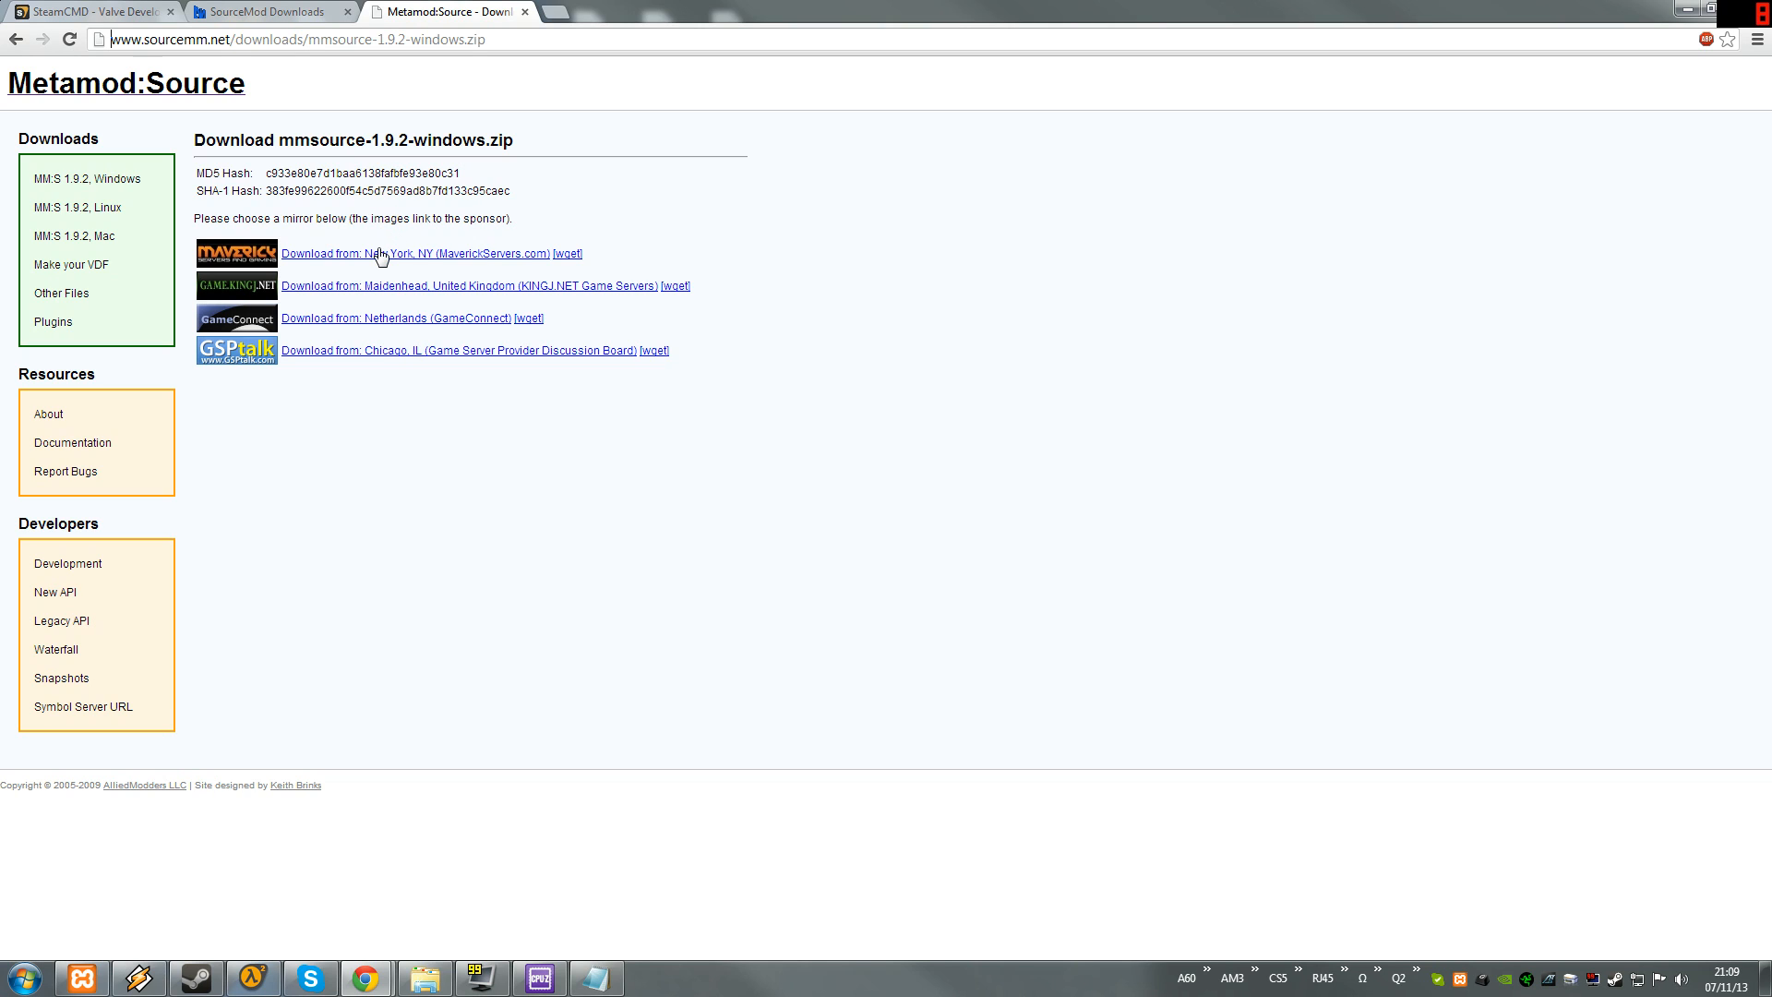
Download mmsource 1.9.2 from the New York mirror, dismiss the WinRAR nag and close the Metamod tab
click(456, 350)
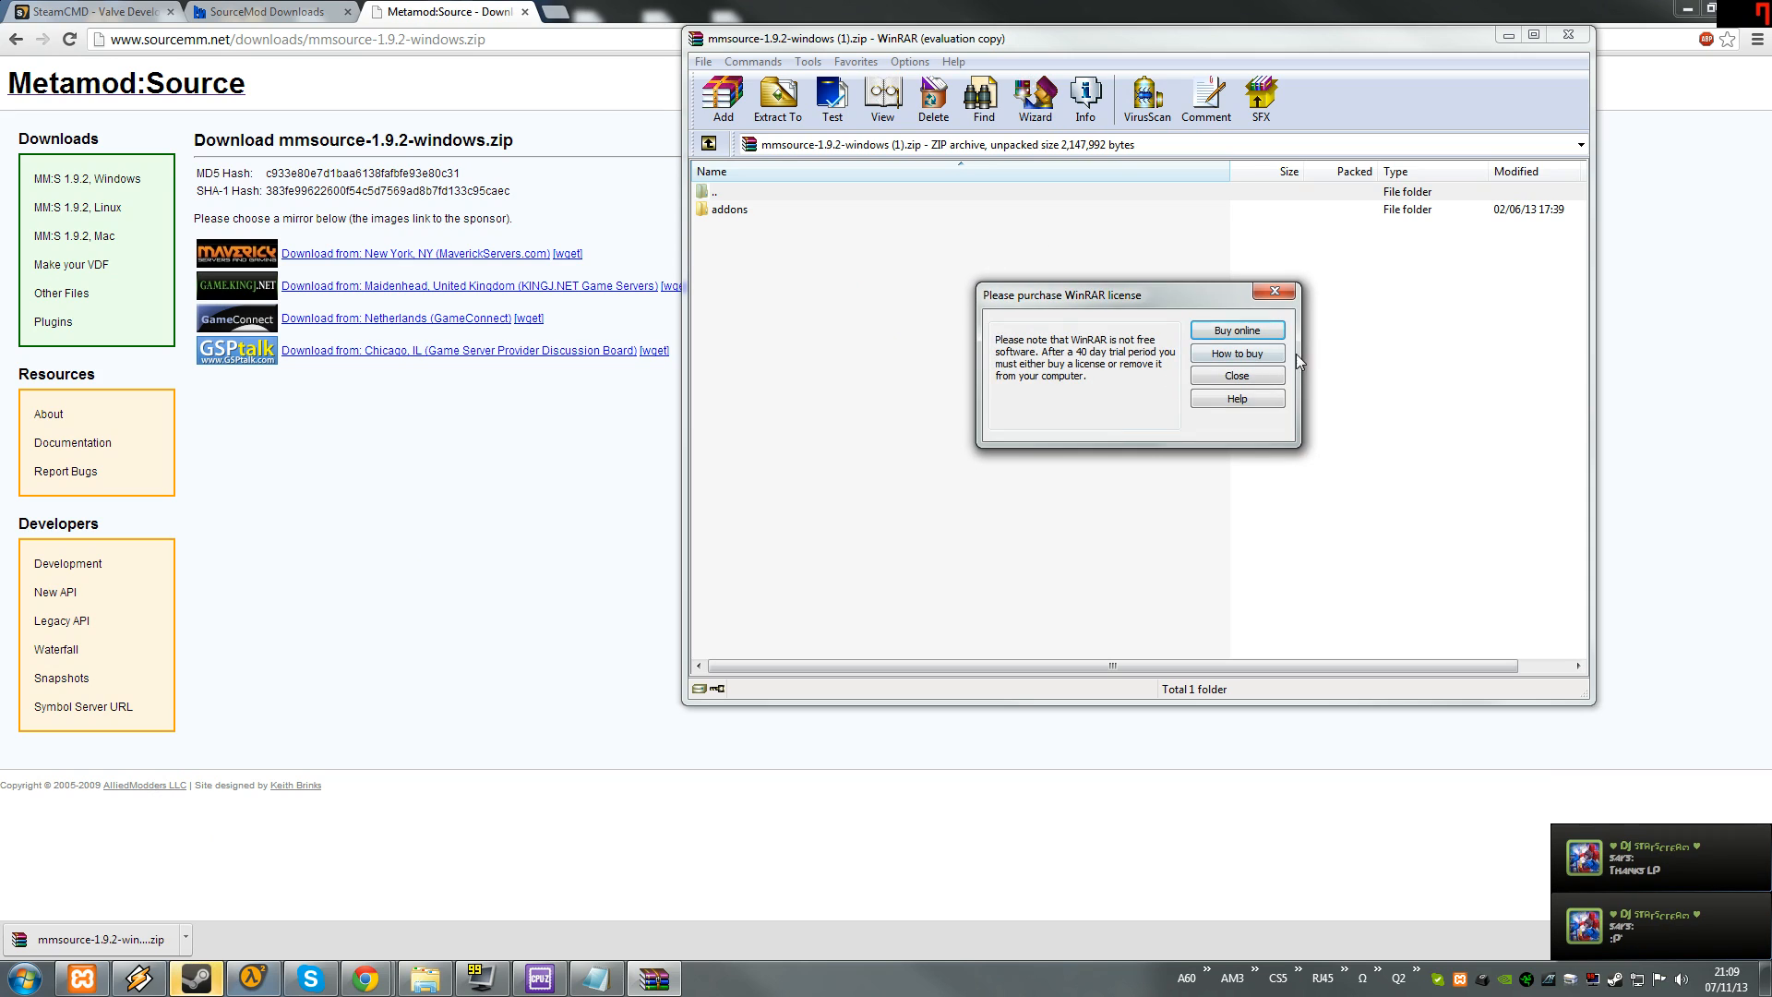
click(1237, 376)
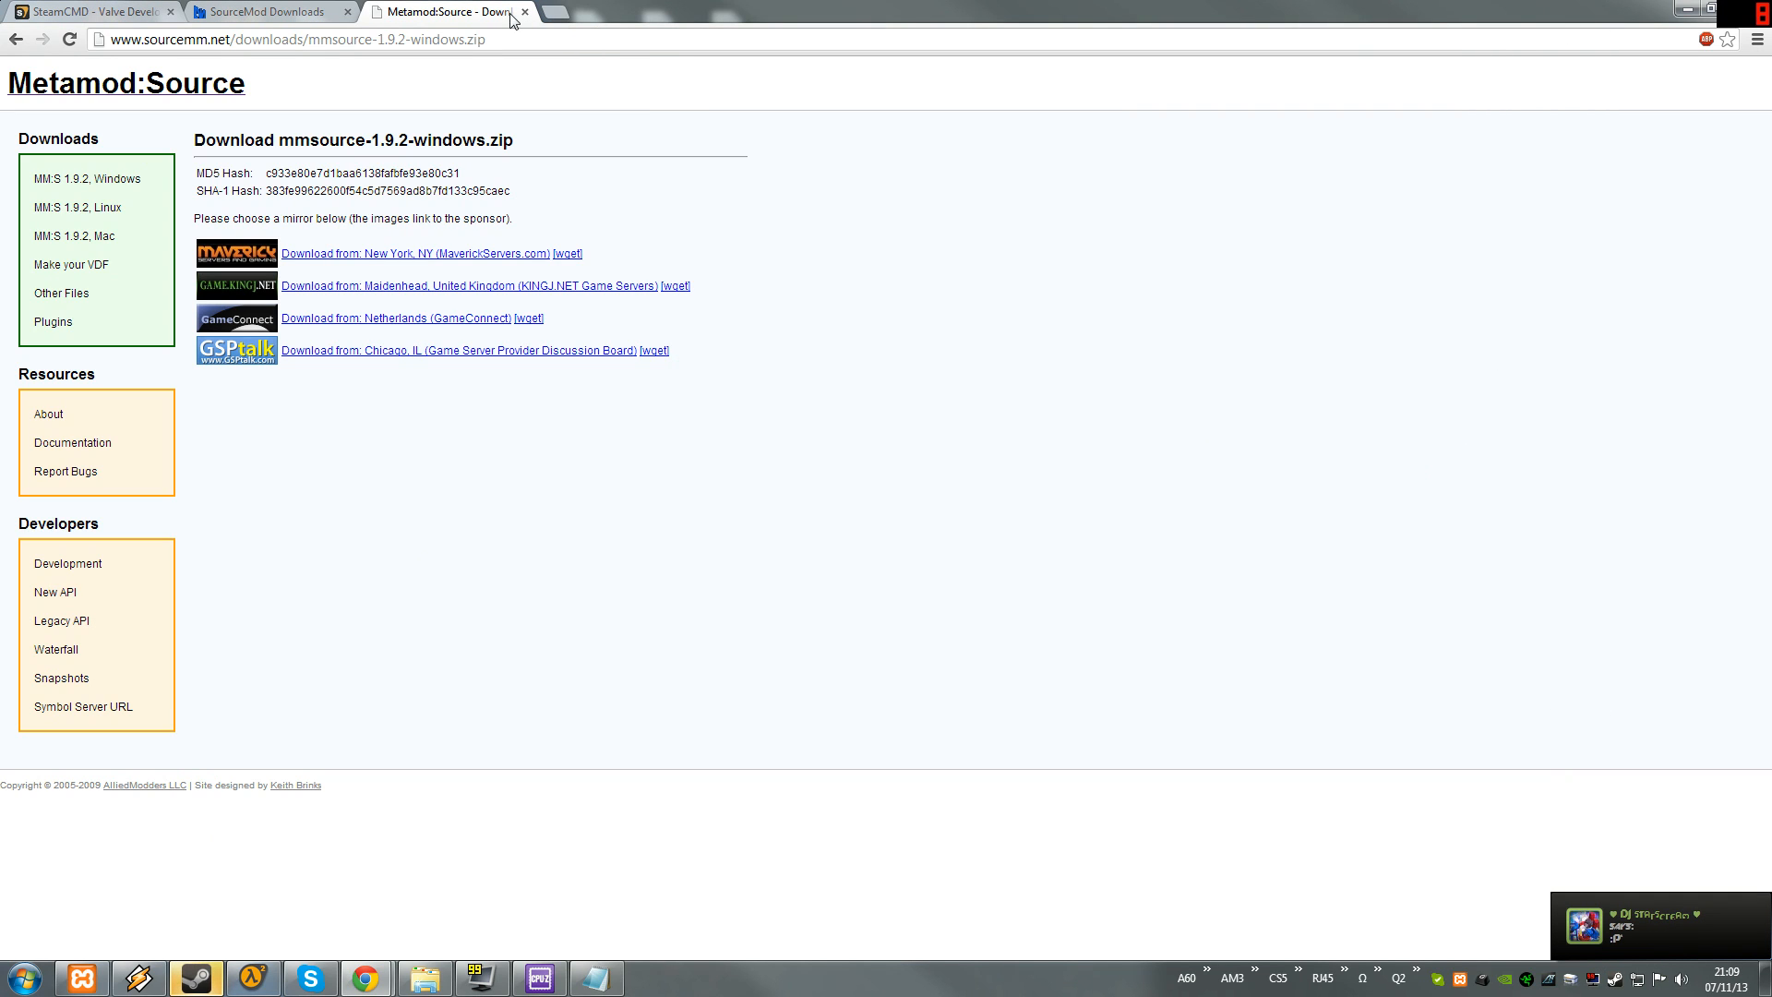
click(528, 13)
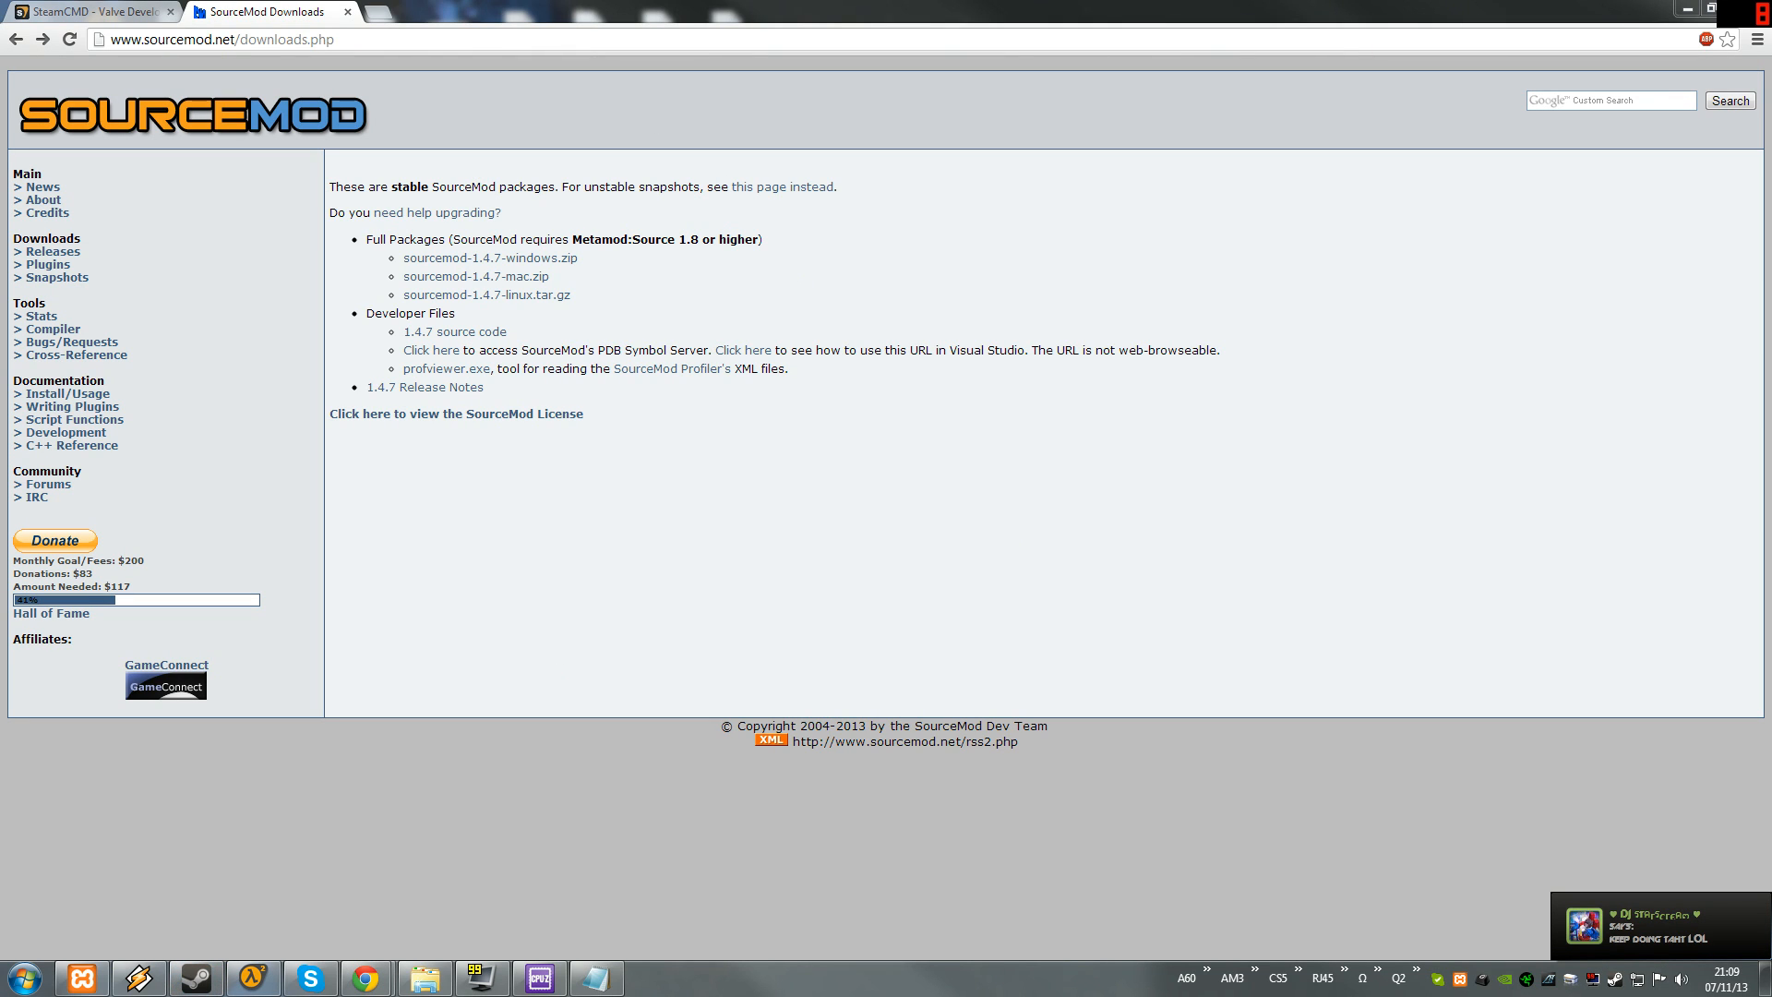
mouse_move(463, 130)
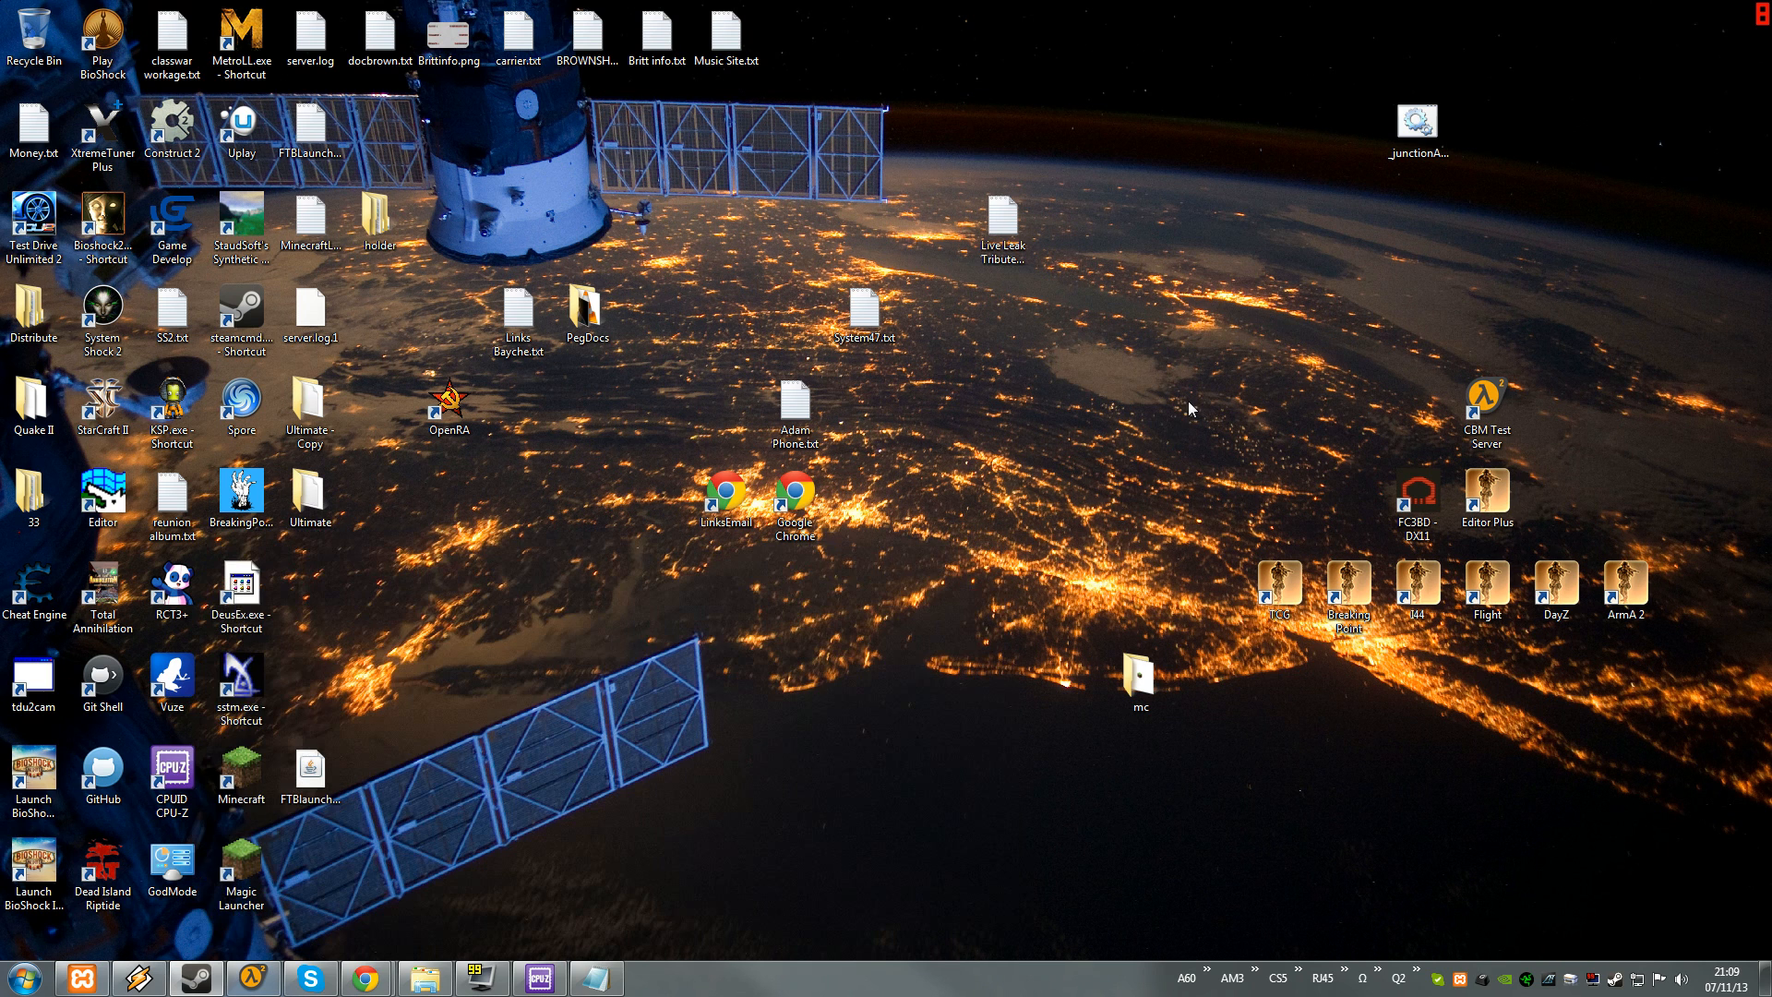
mouse_move(666, 906)
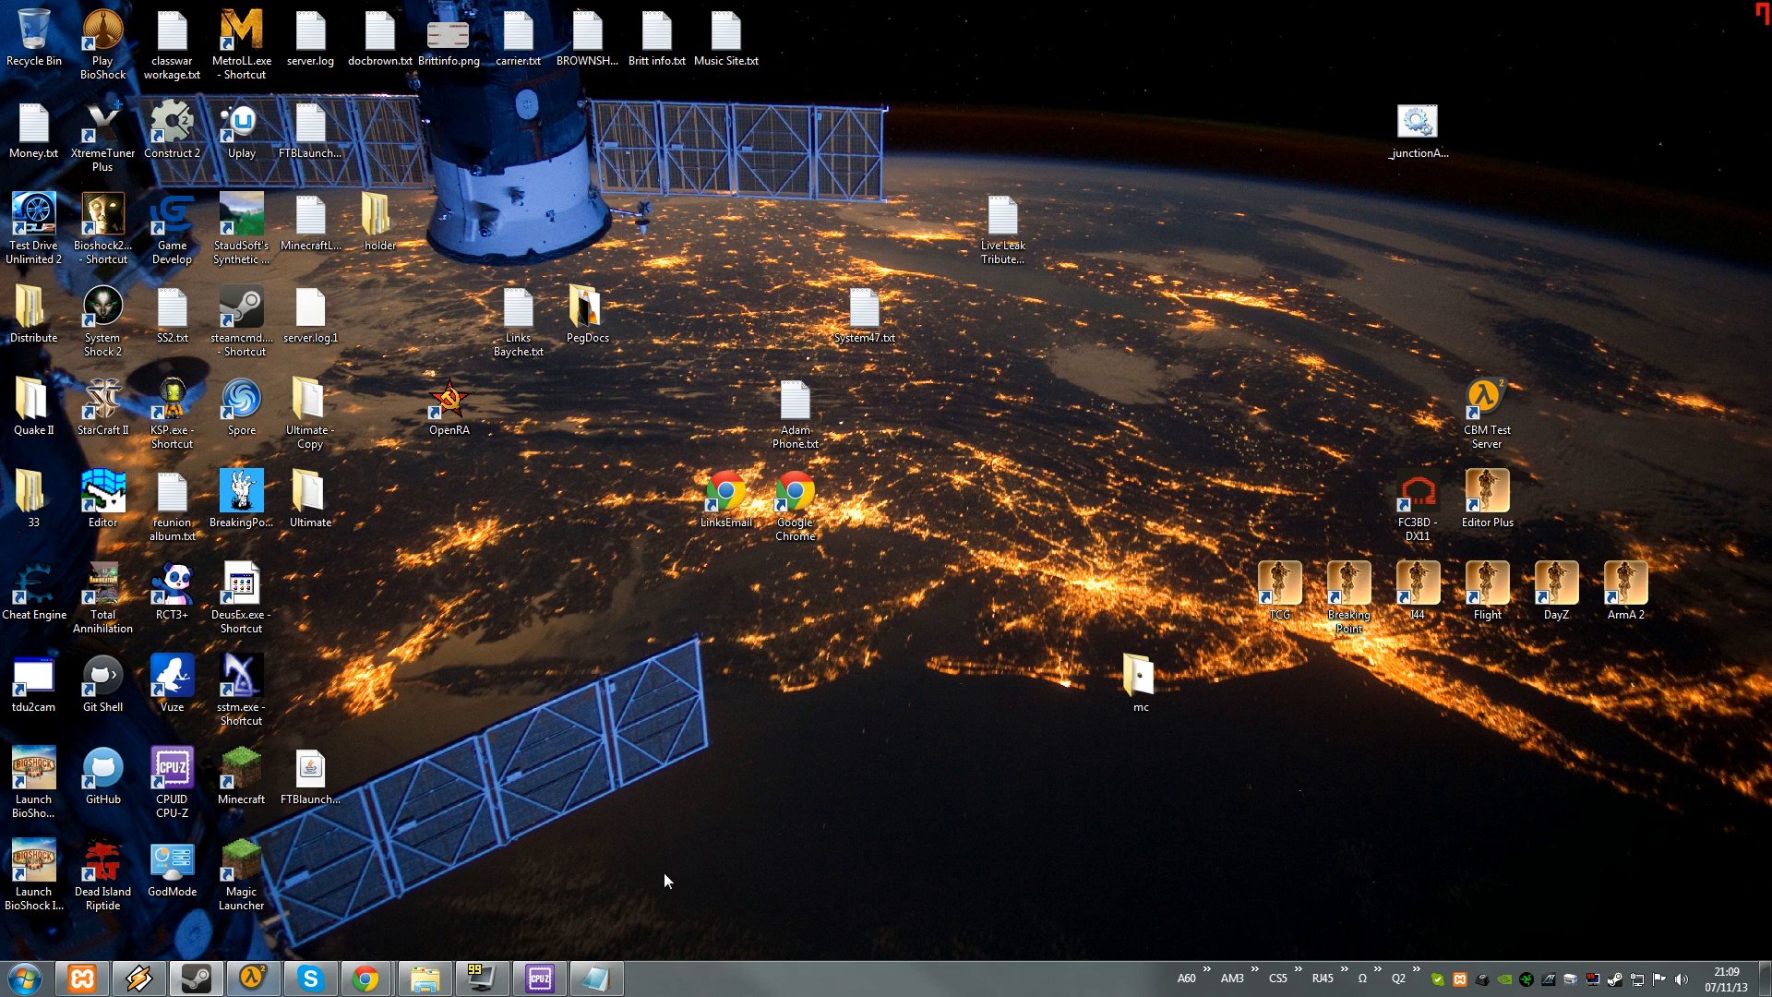
mouse_move(1392, 954)
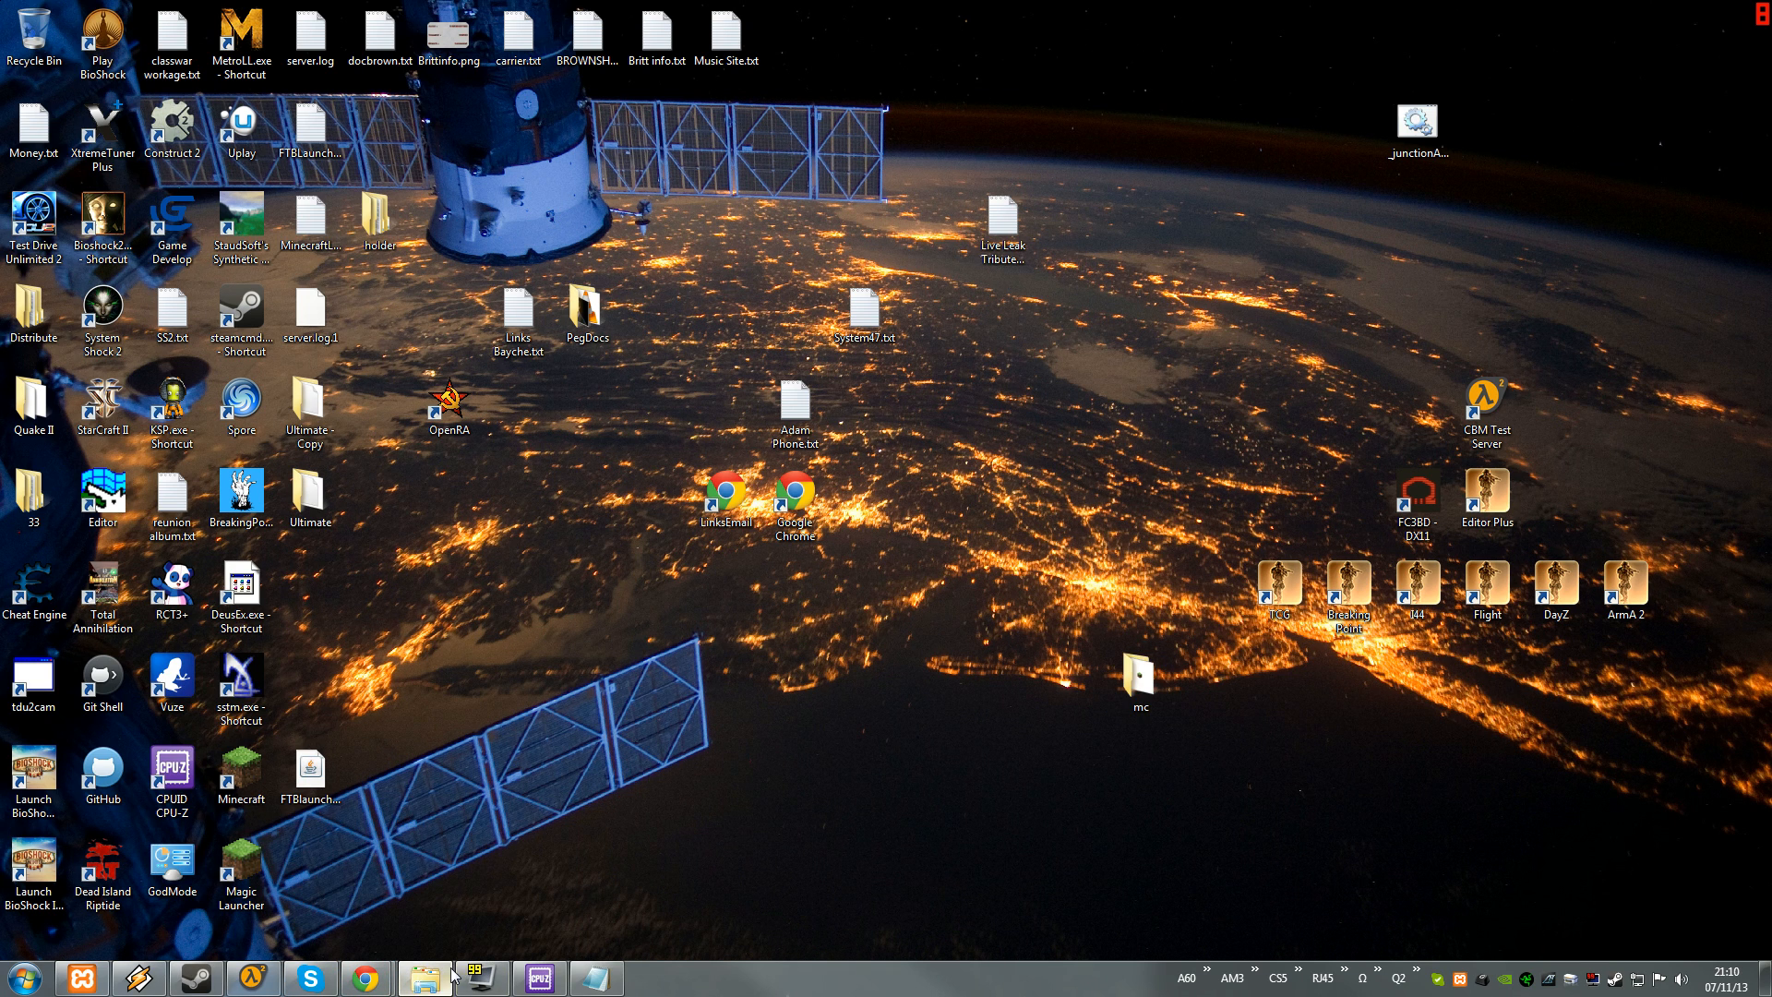
Restore the C:\cssds\cstrike folder window from the taskbar
click(425, 978)
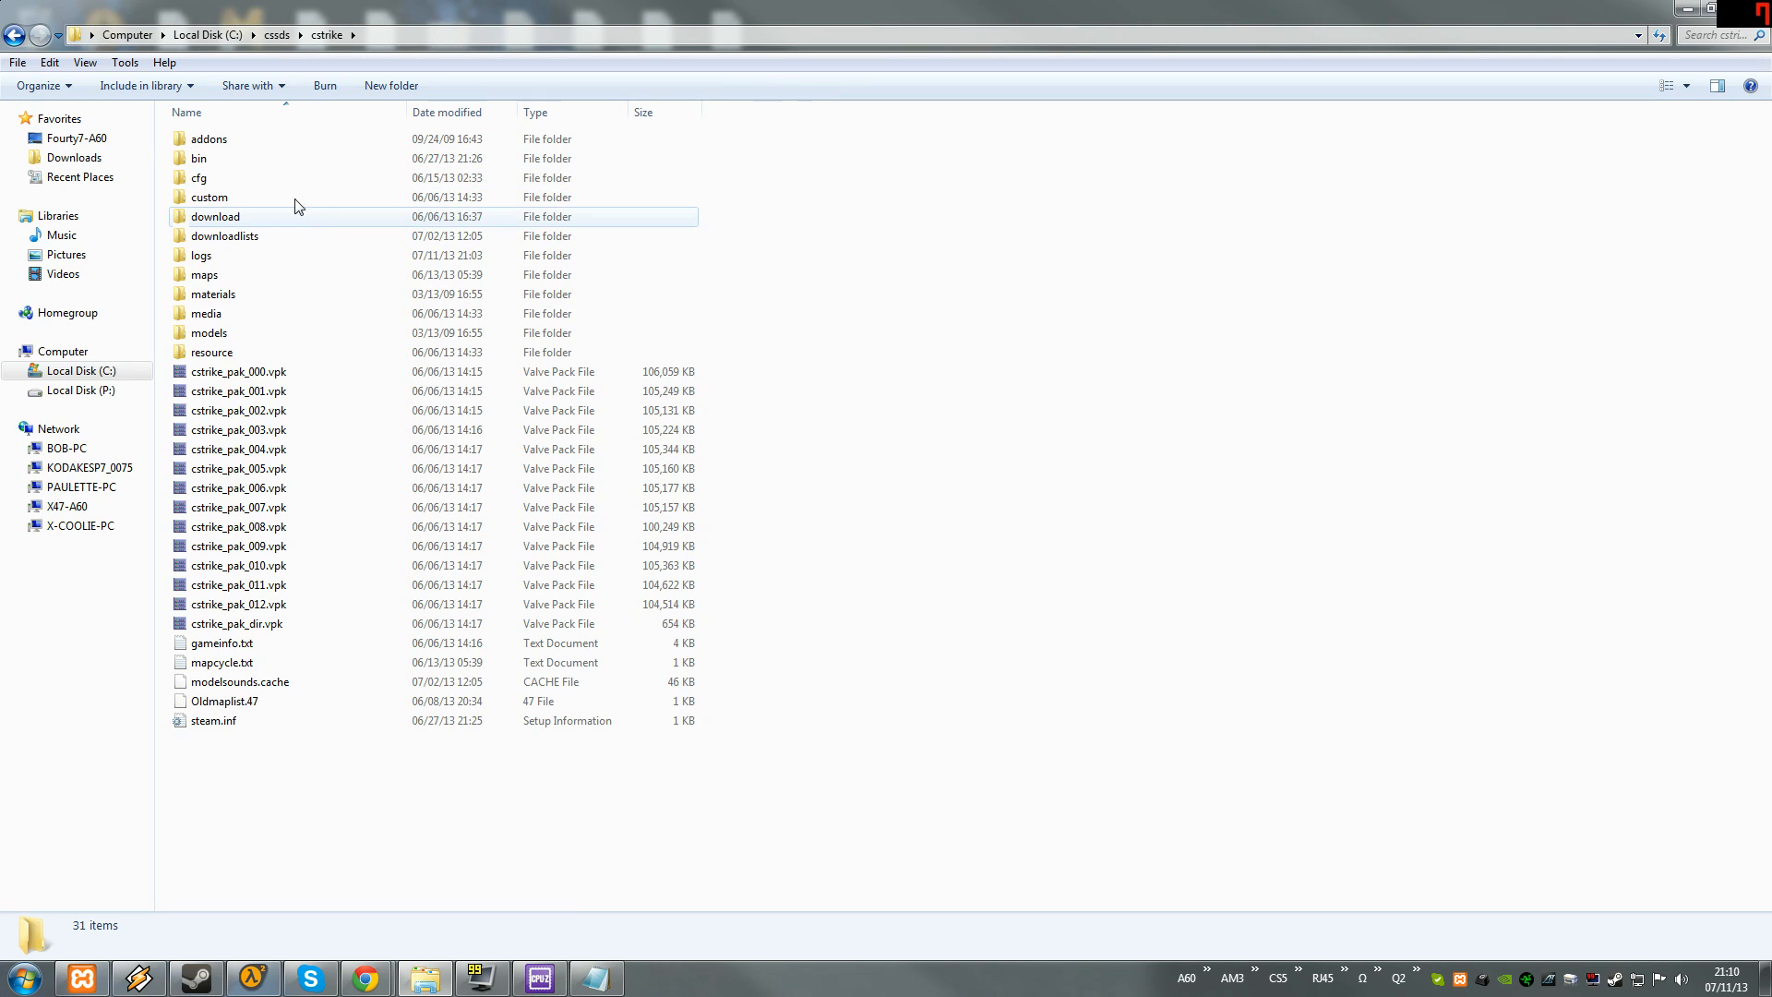
Drill down through addons, sourcemod and plugins into the disabled plugins folder
double_click(208, 137)
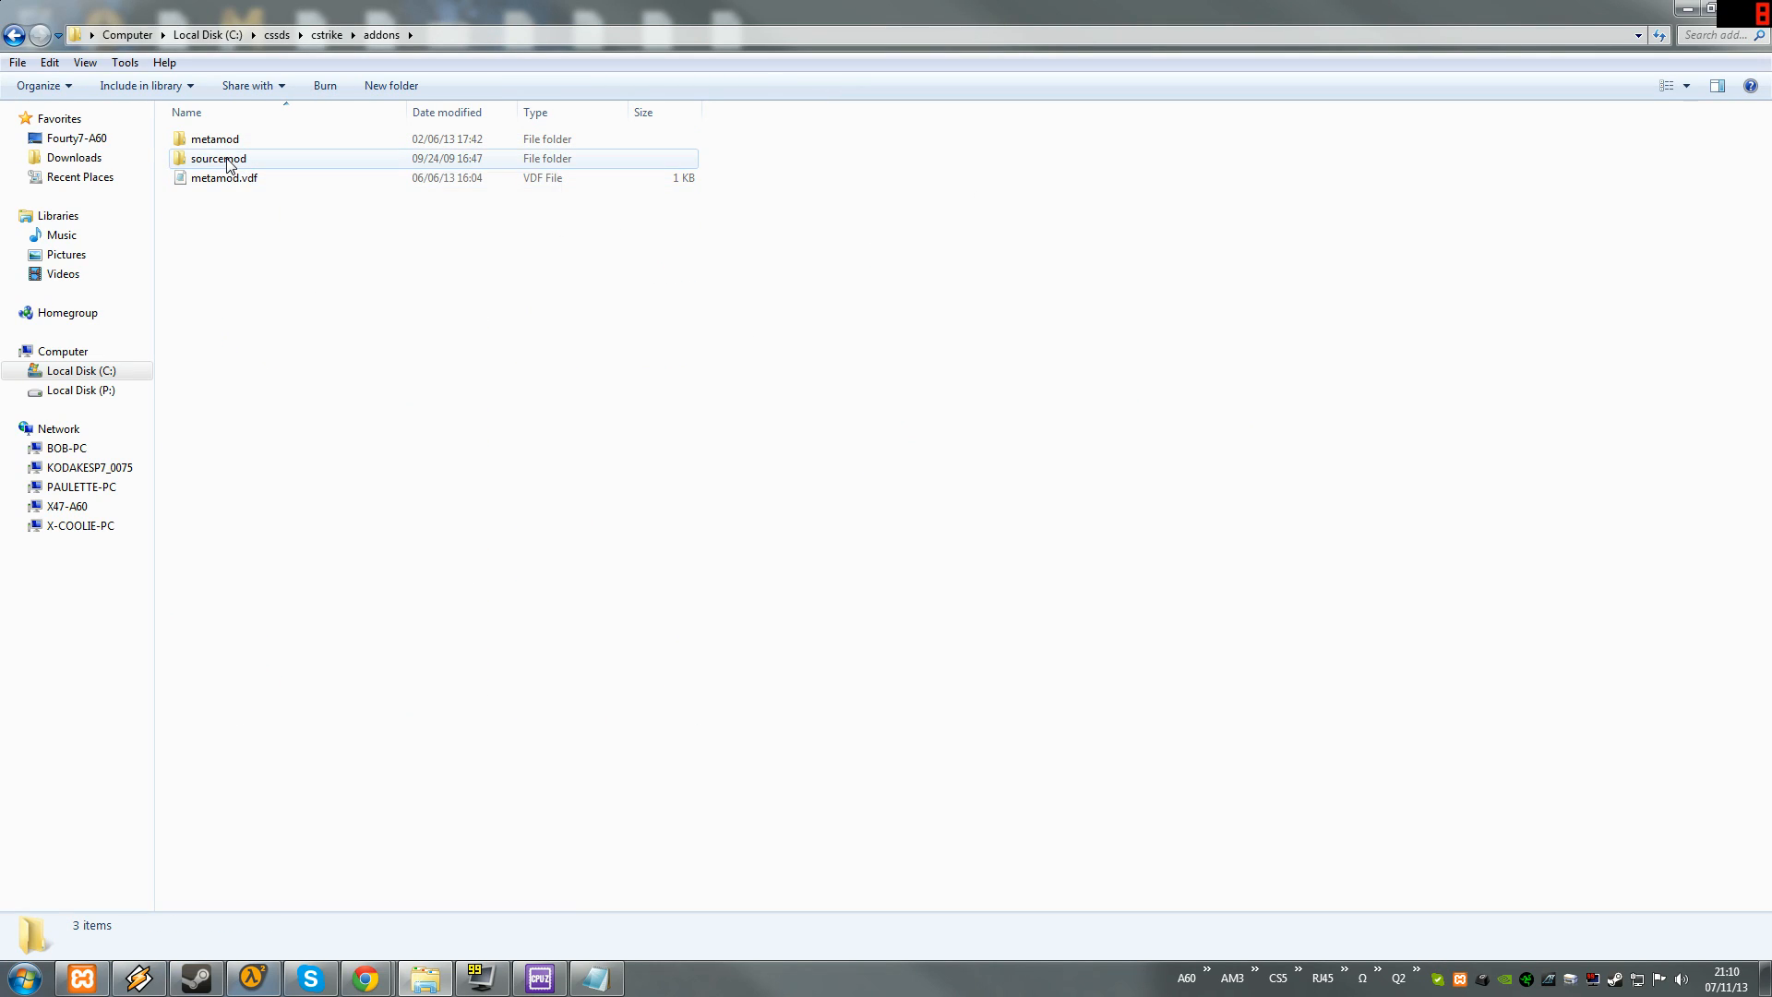
double_click(218, 159)
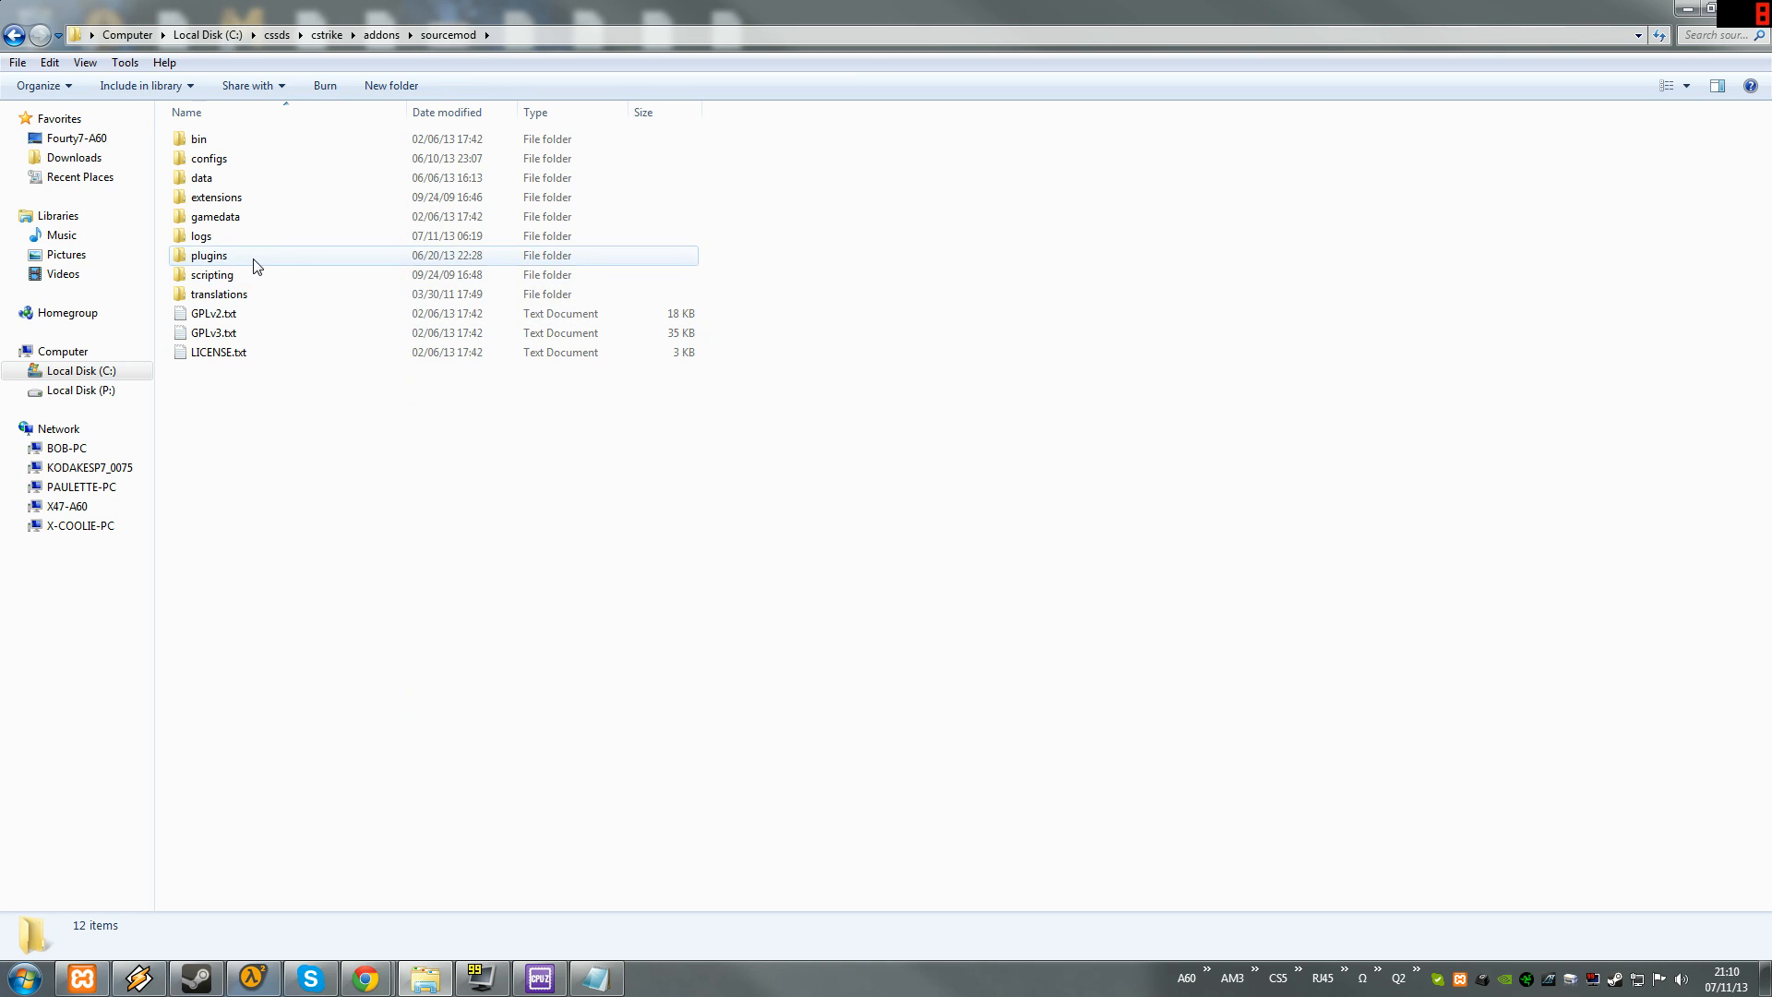
double_click(207, 255)
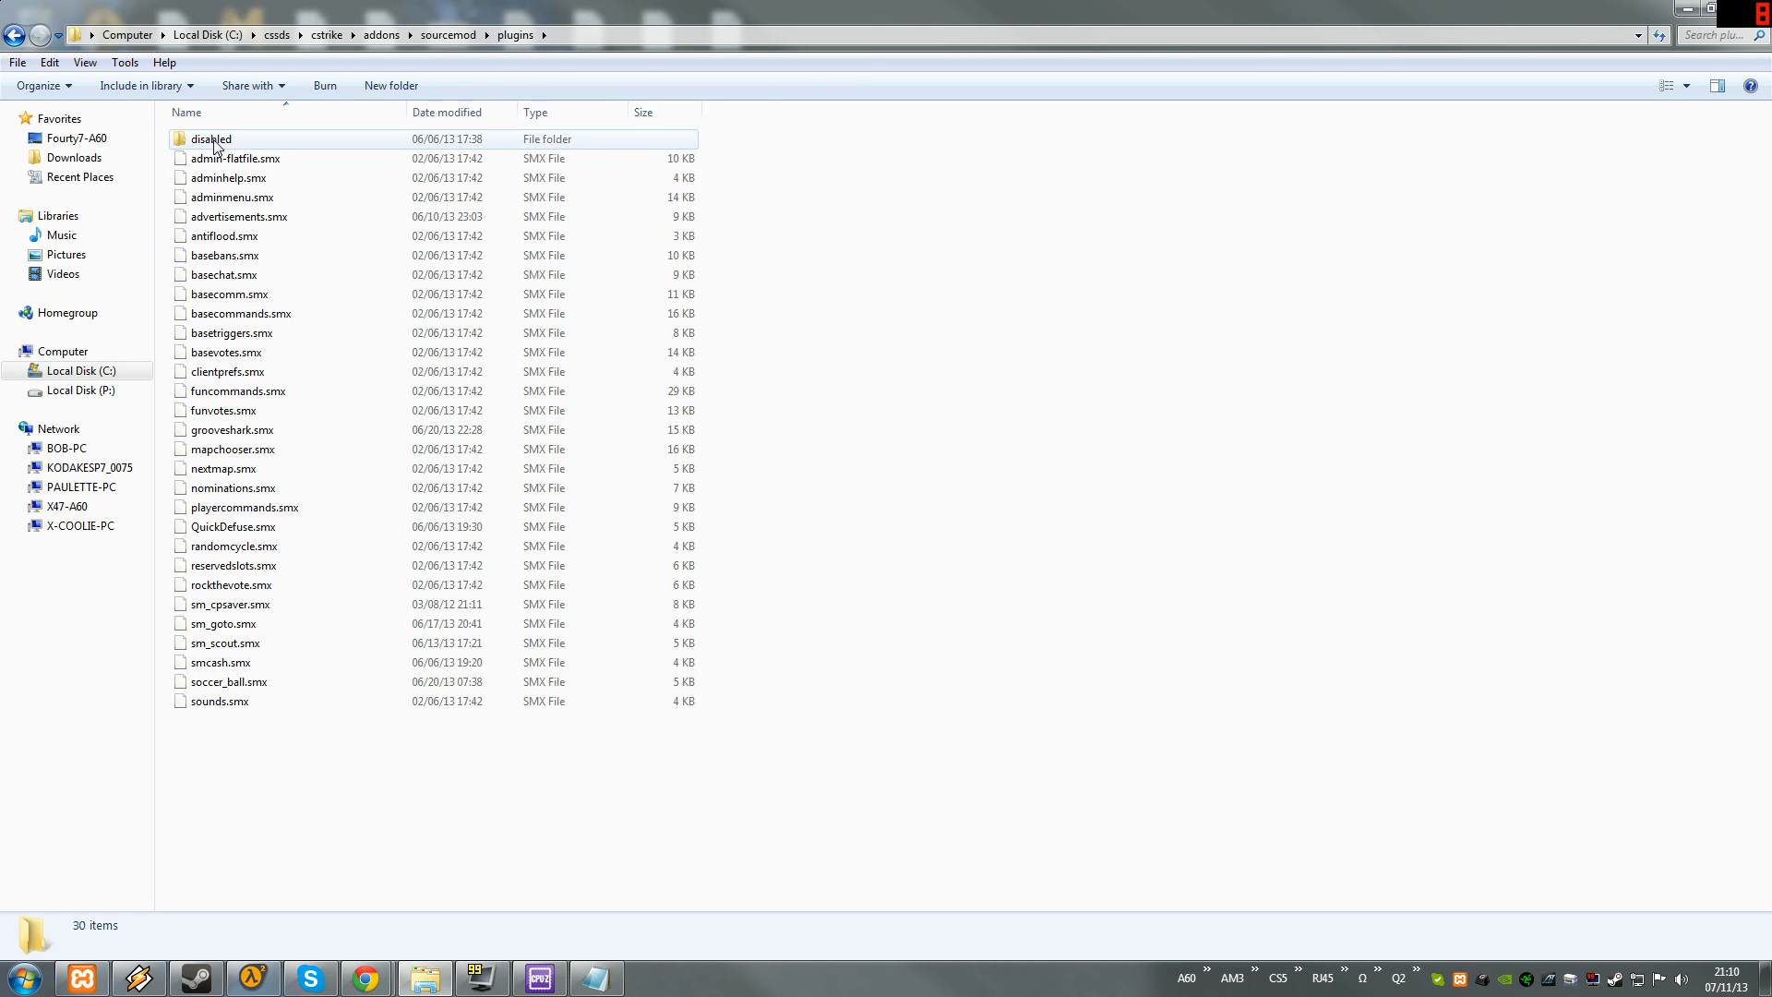
double_click(212, 138)
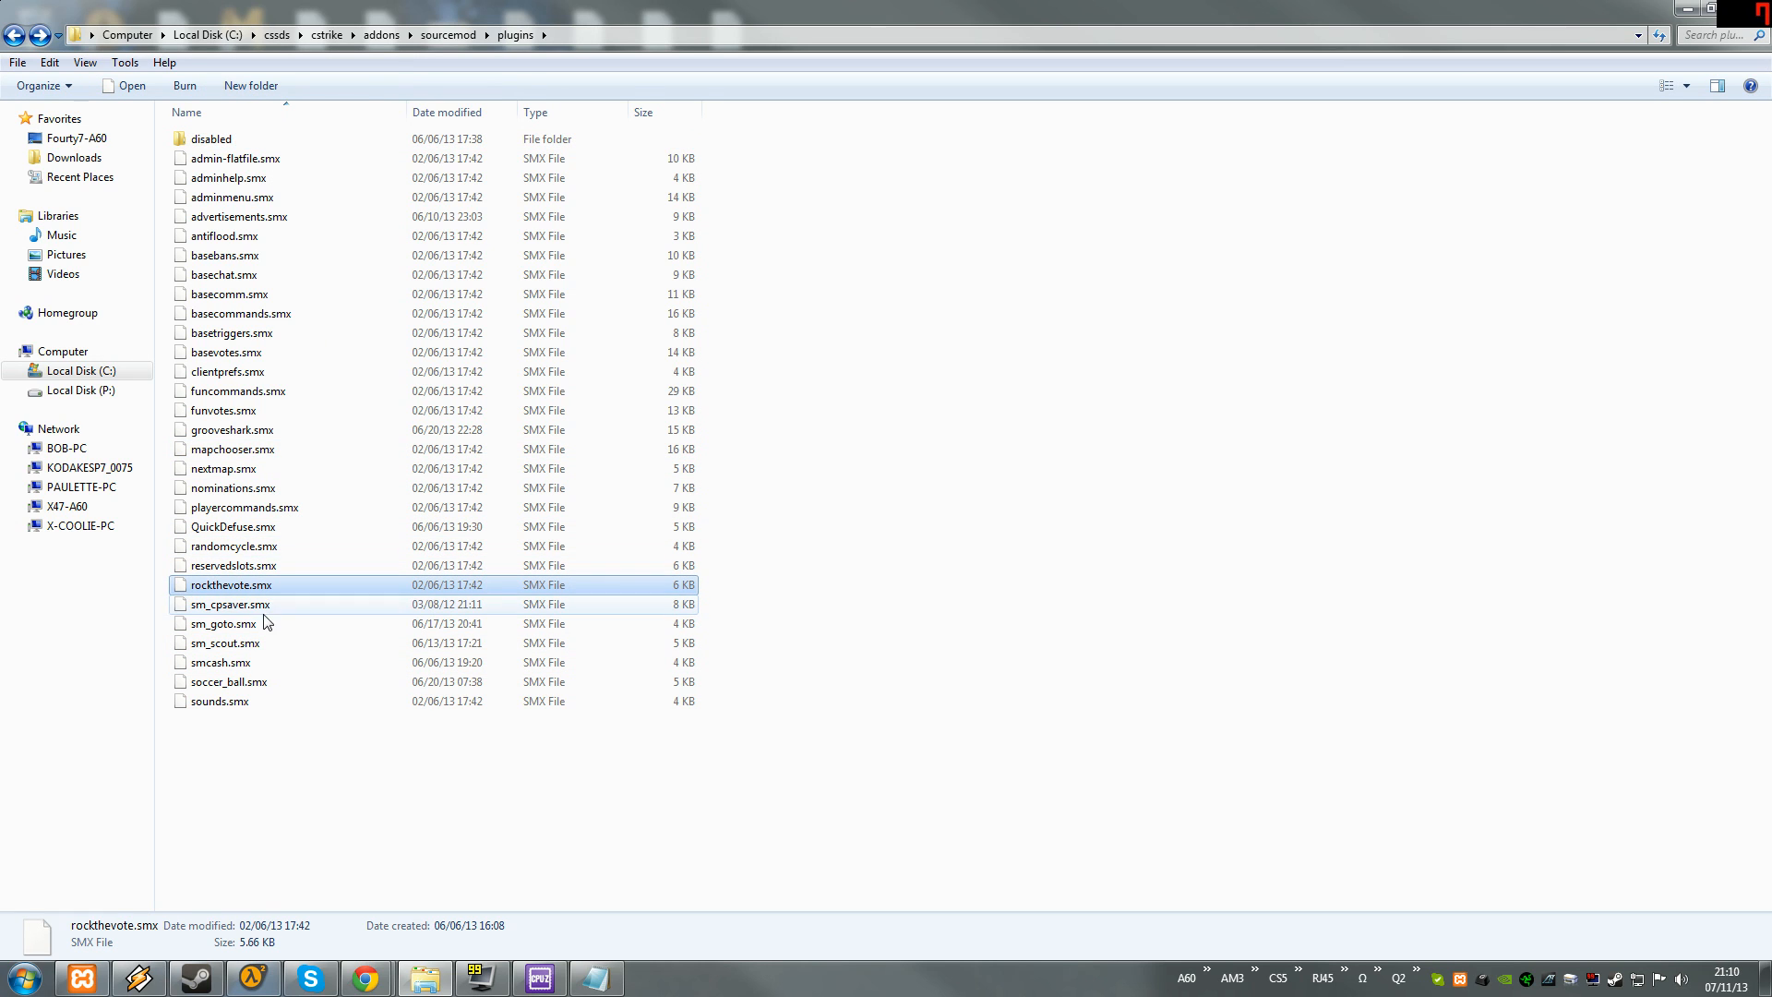
Look at the nominations and funcommands .smx files, then return to the sourcemod folder
click(233, 487)
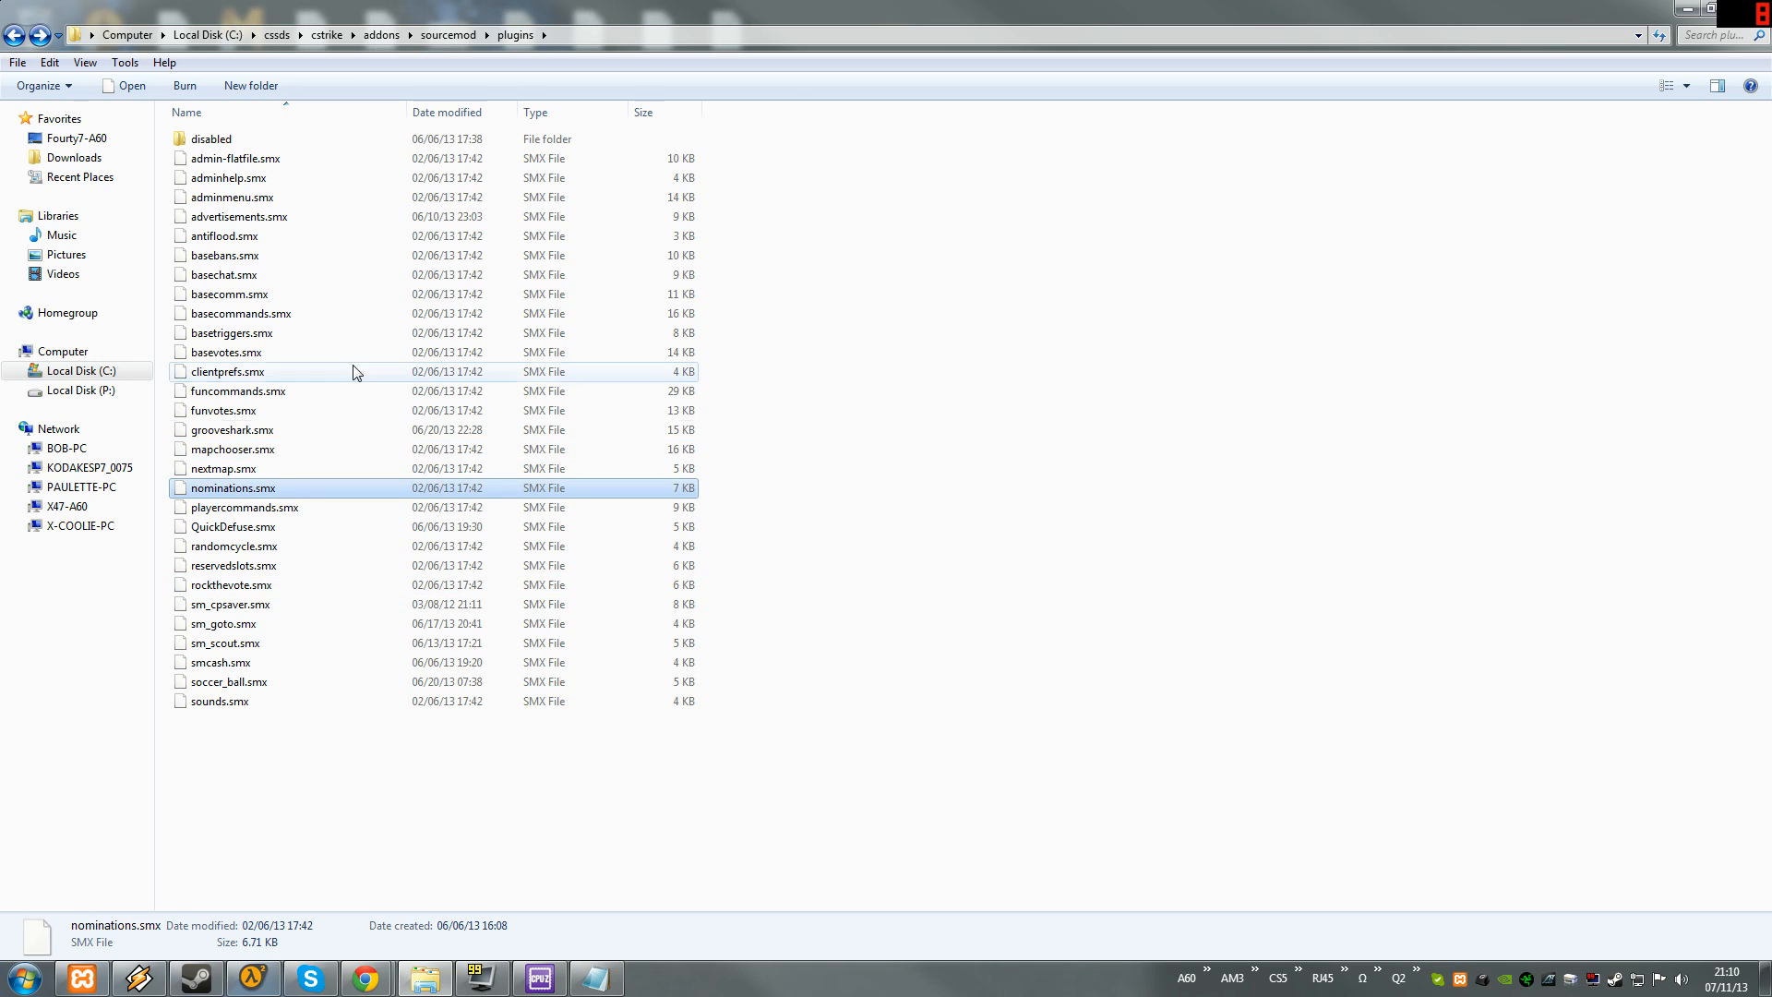
click(237, 392)
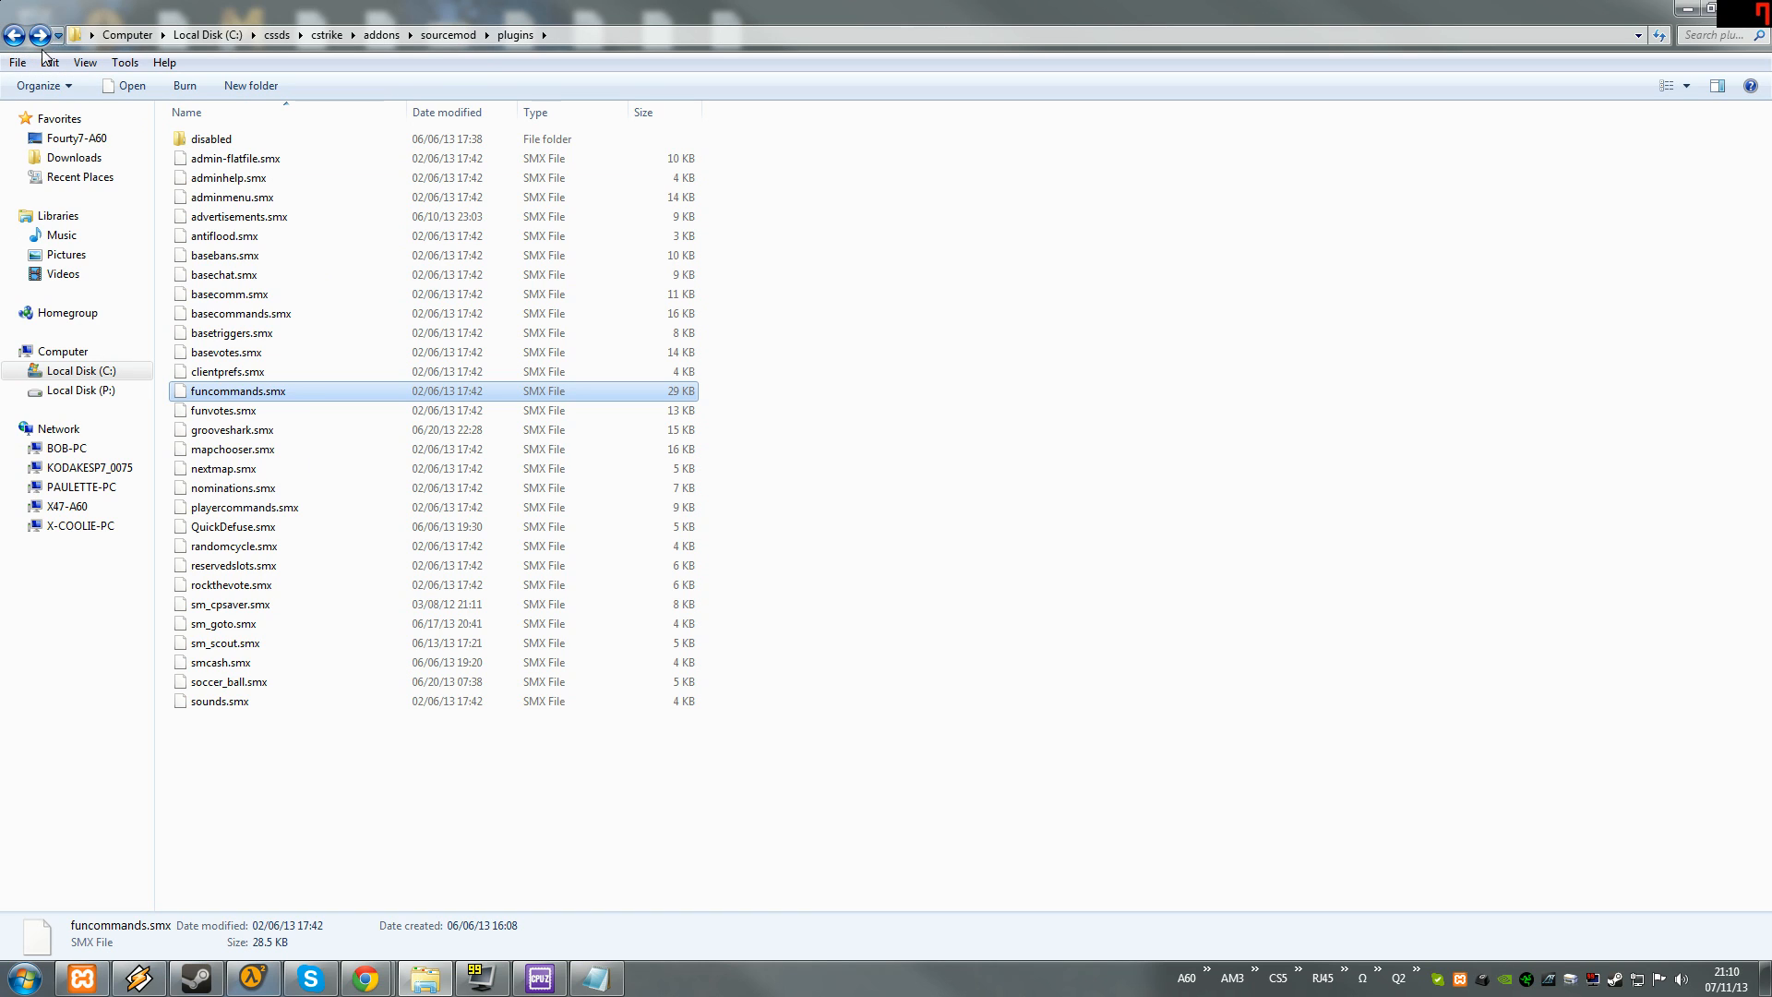
mouse_move(16, 33)
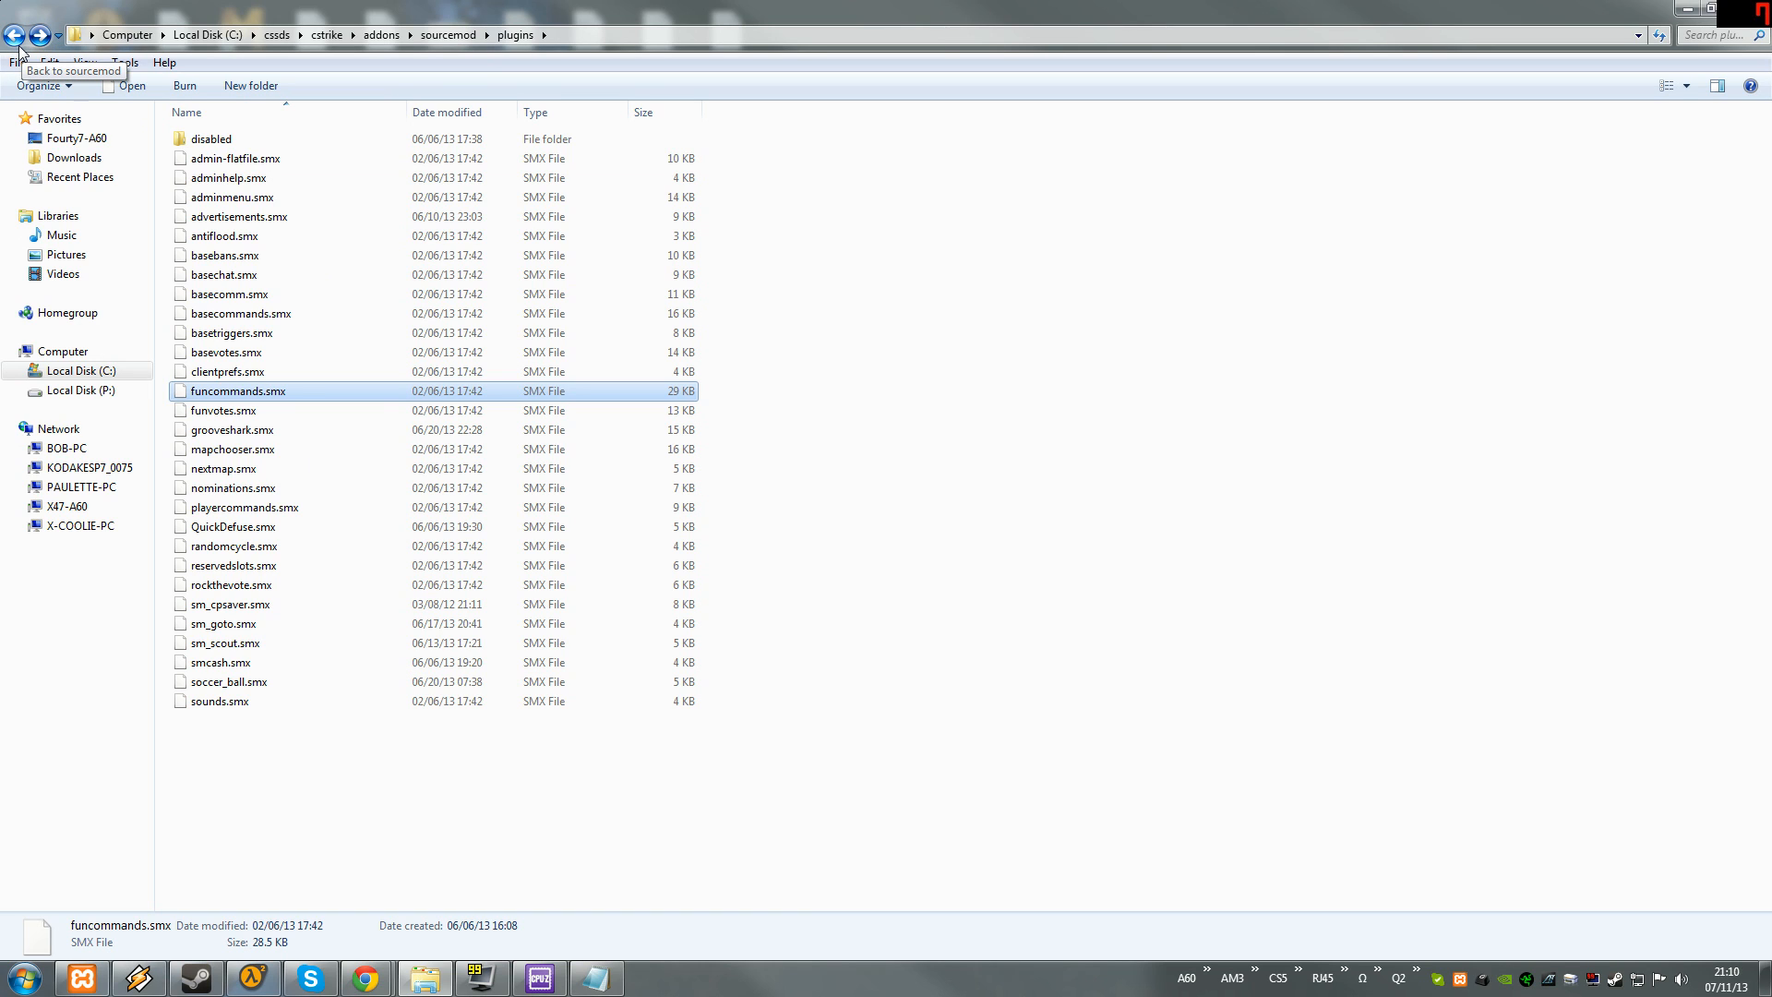
click(16, 33)
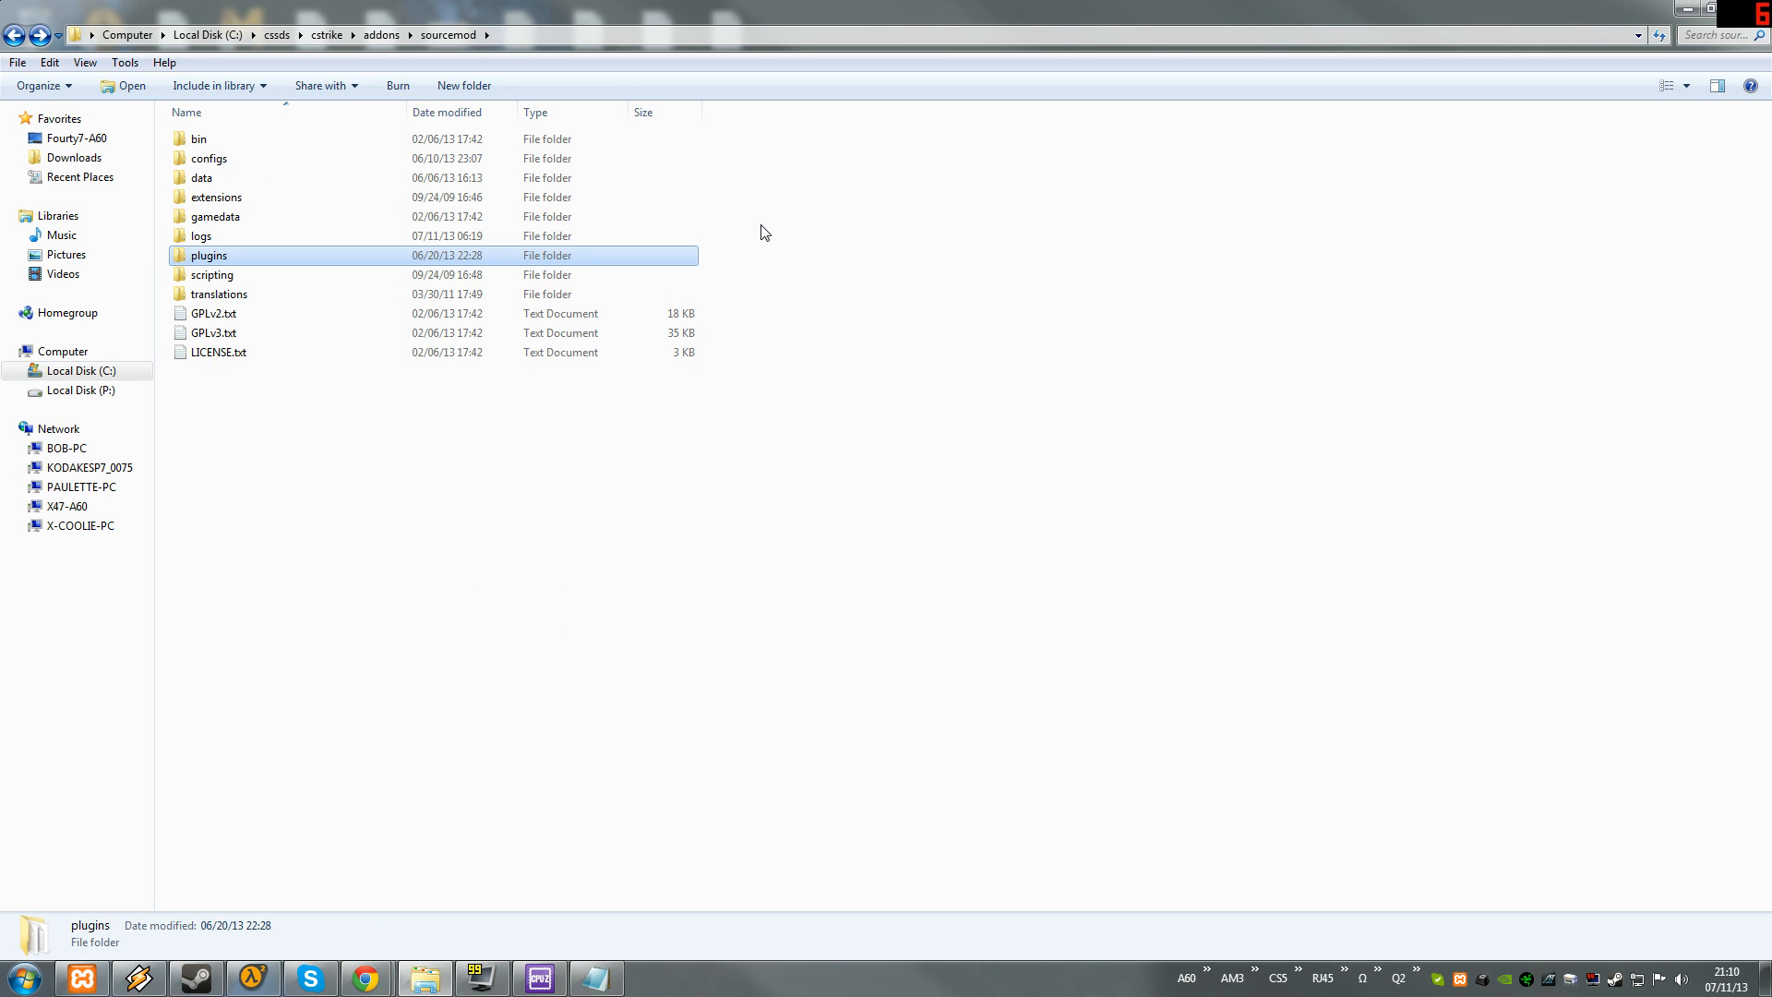
Browse back up to cstrike, peek into the cfg folder and return to cstrike
click(381, 33)
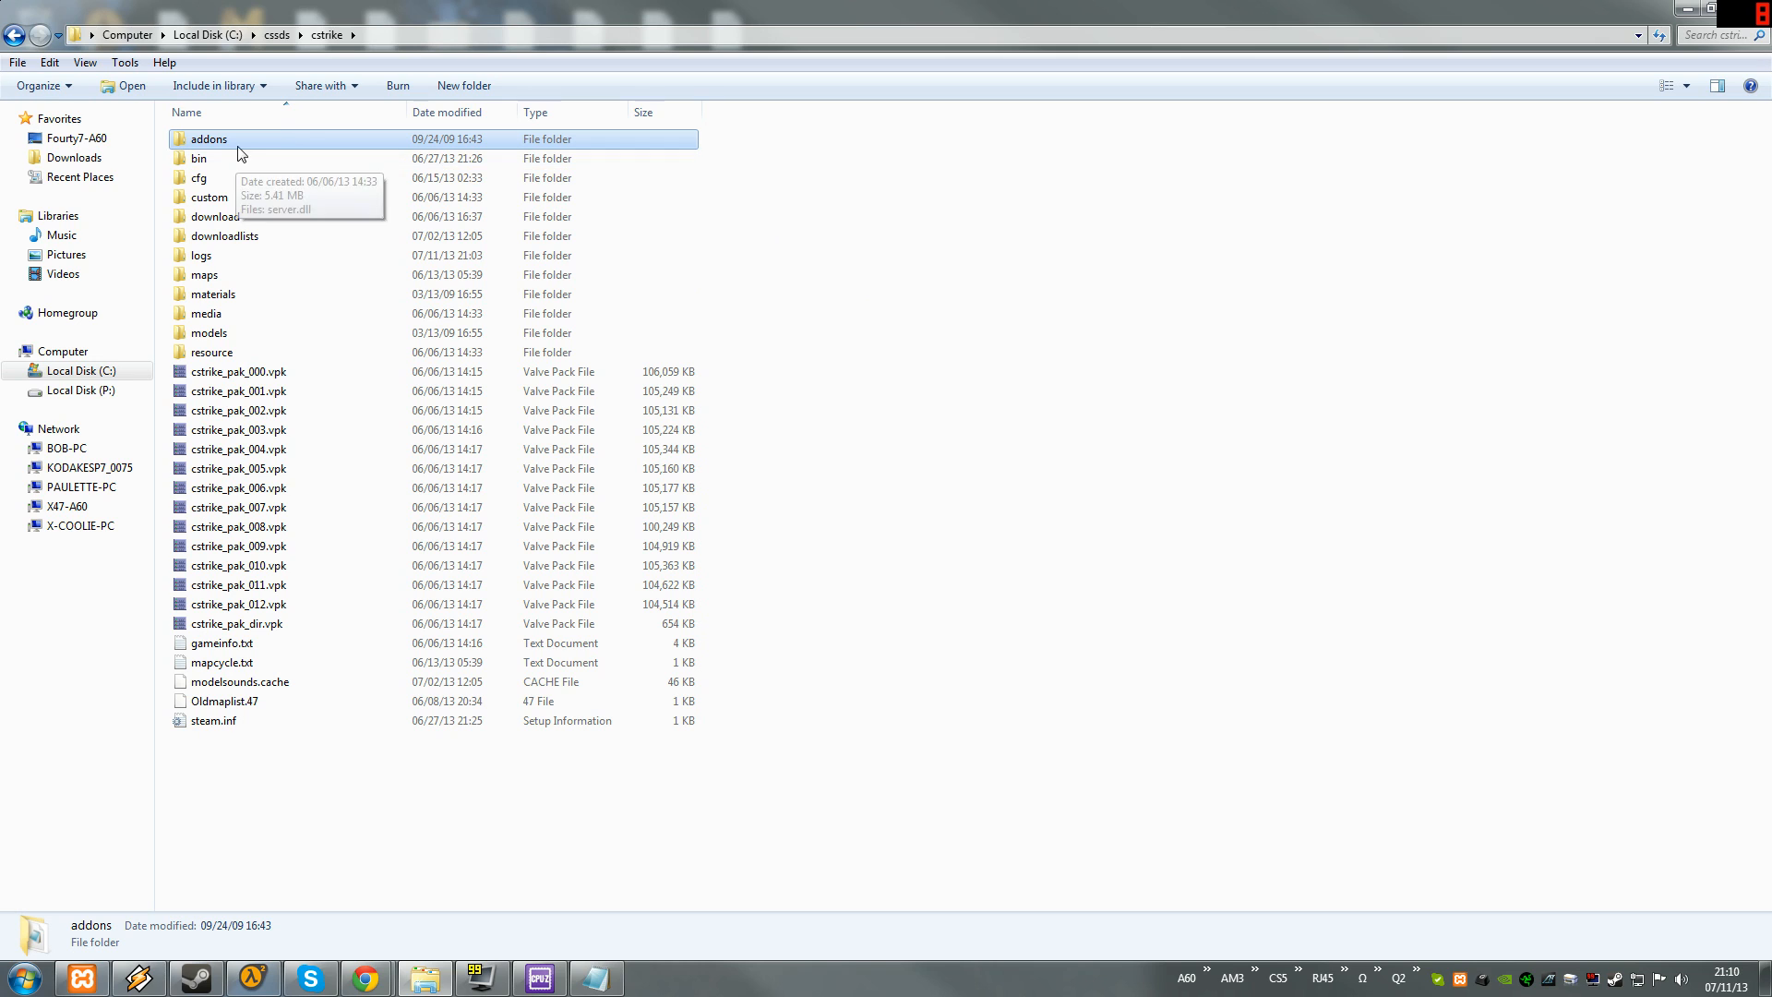
click(210, 196)
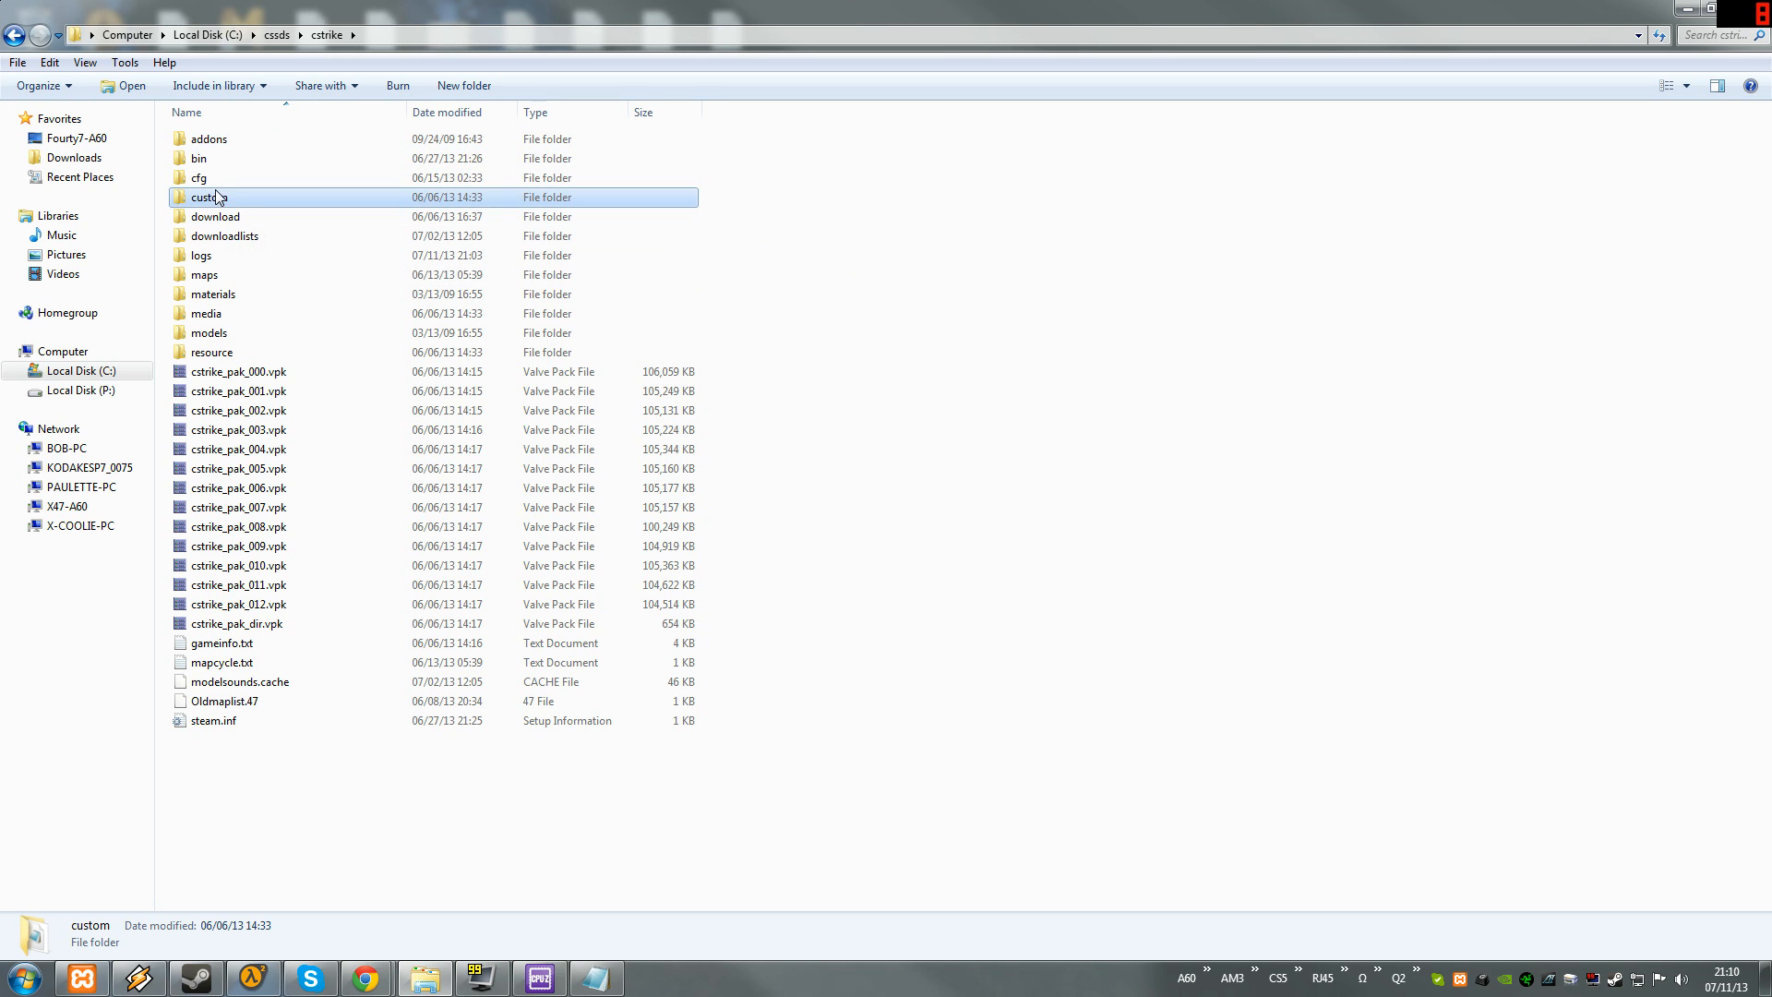
double_click(199, 177)
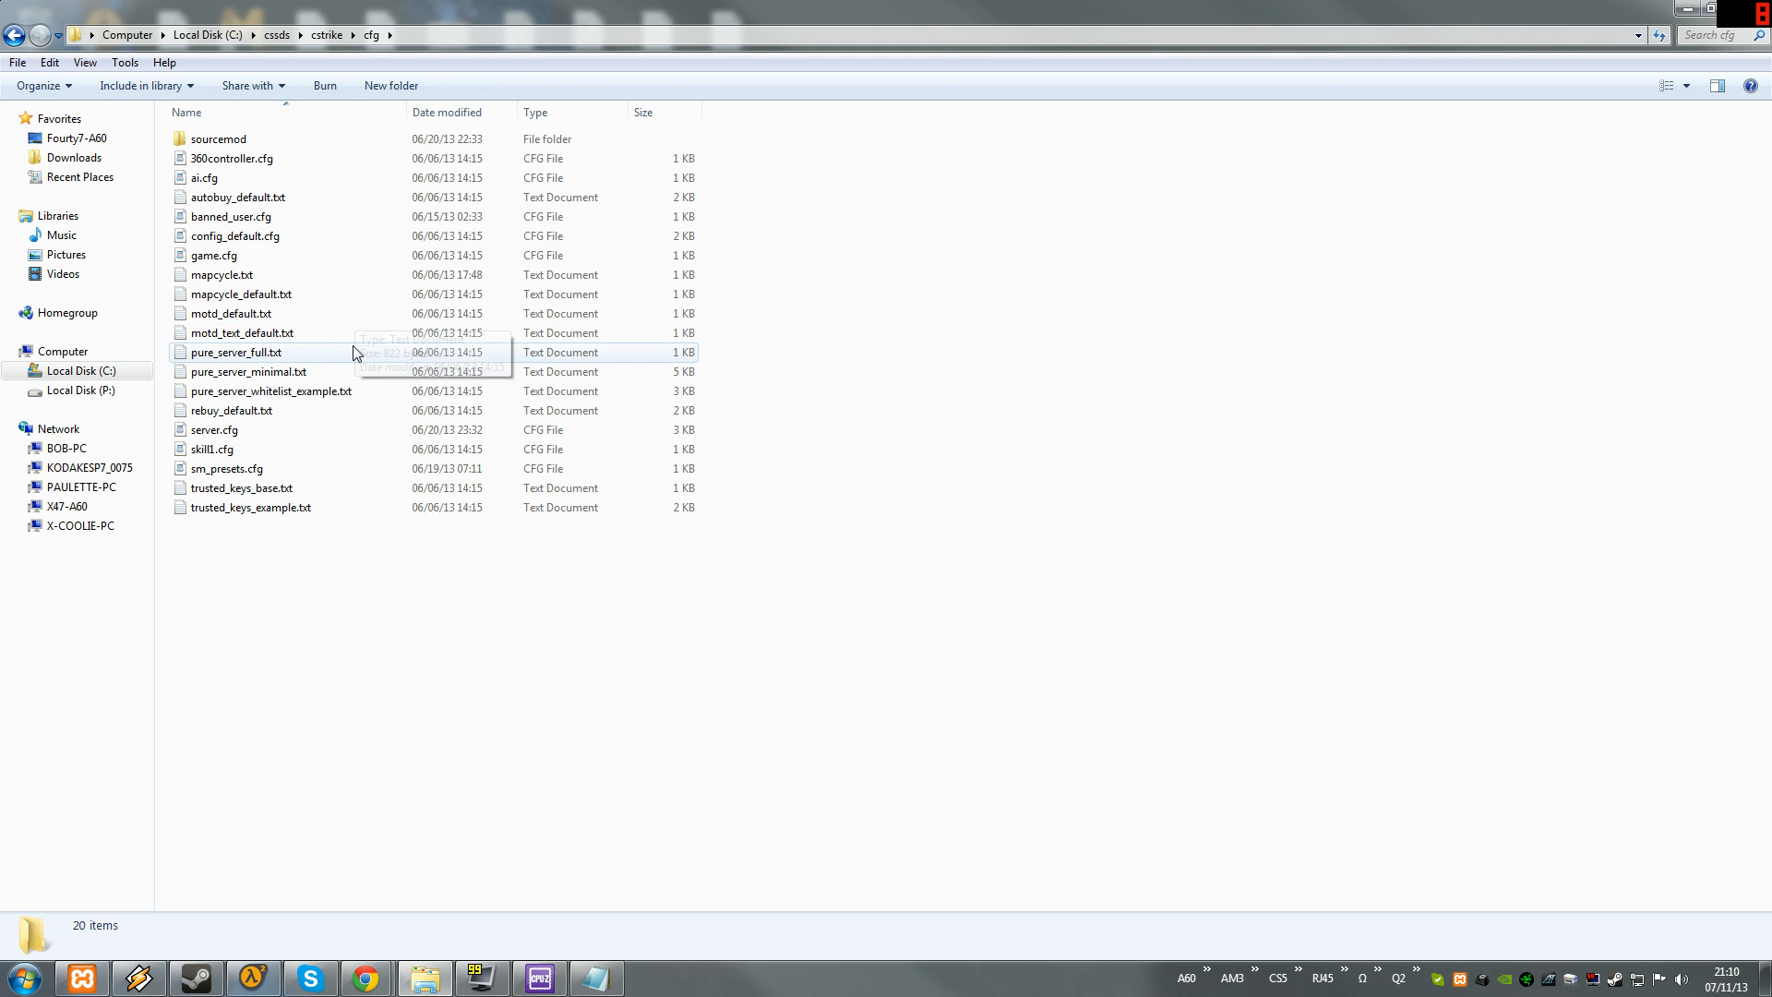
click(327, 33)
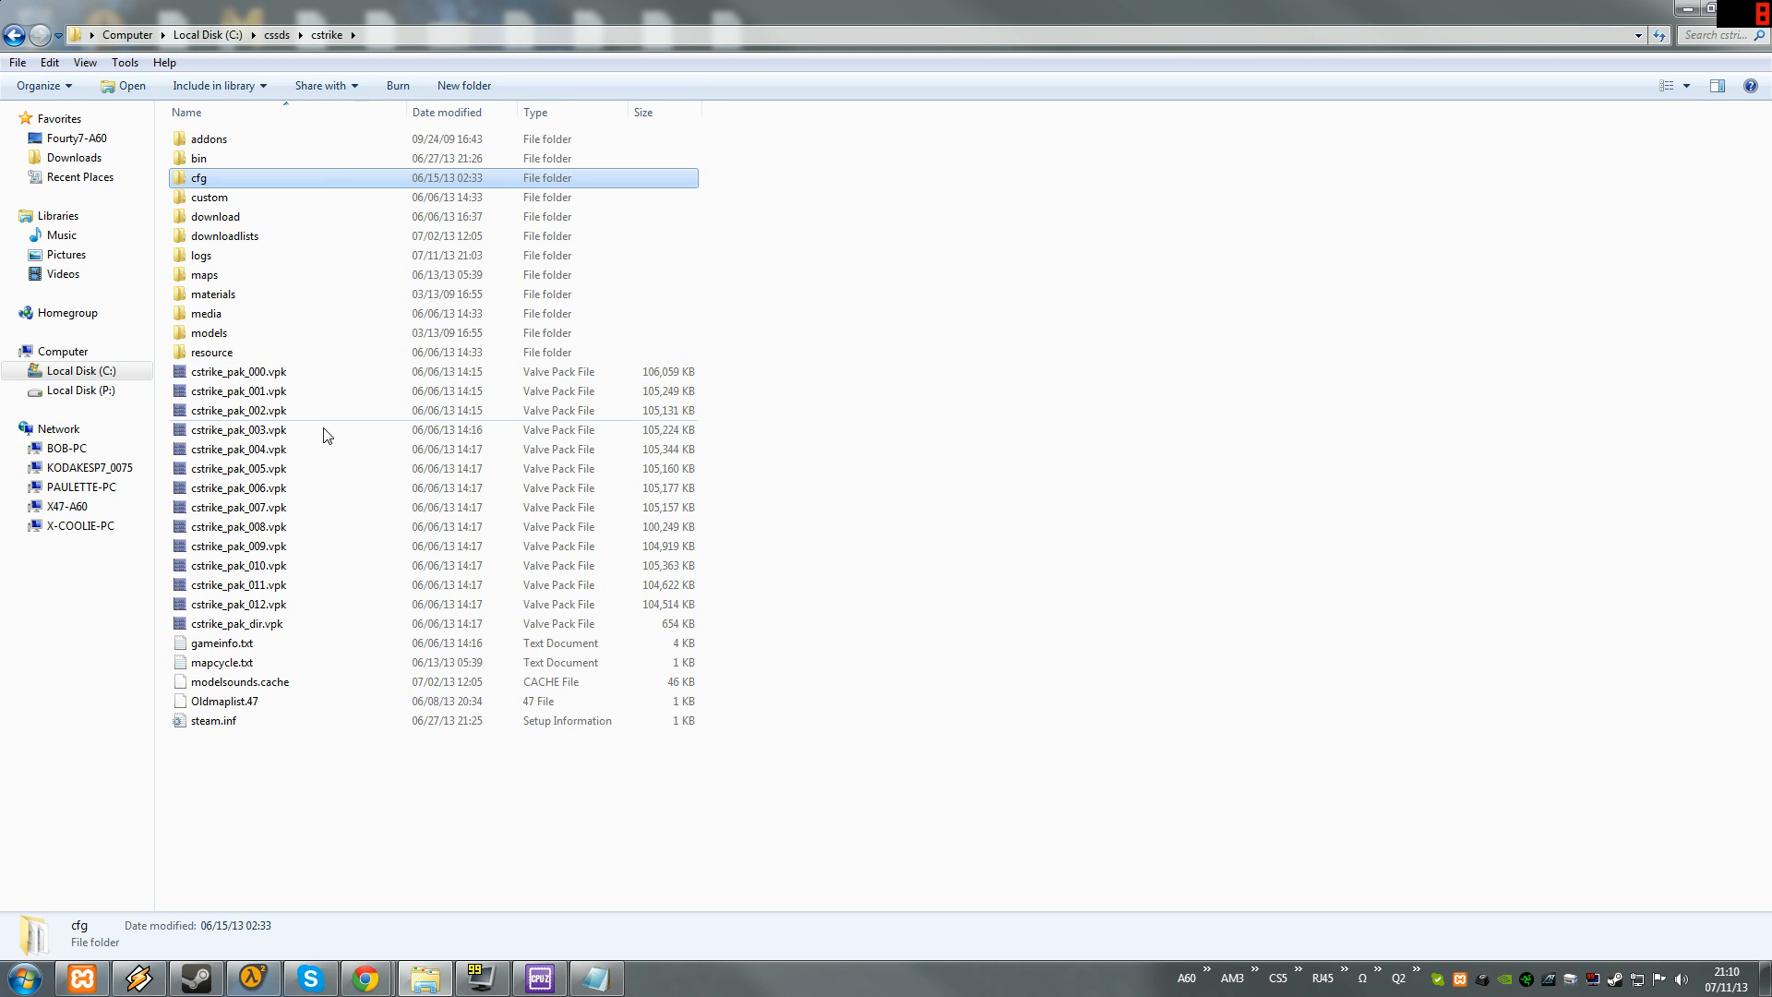
Review mapcycle.txt's xc_ climb map list in Notepad, close it, then enter the cfg folder
click(222, 662)
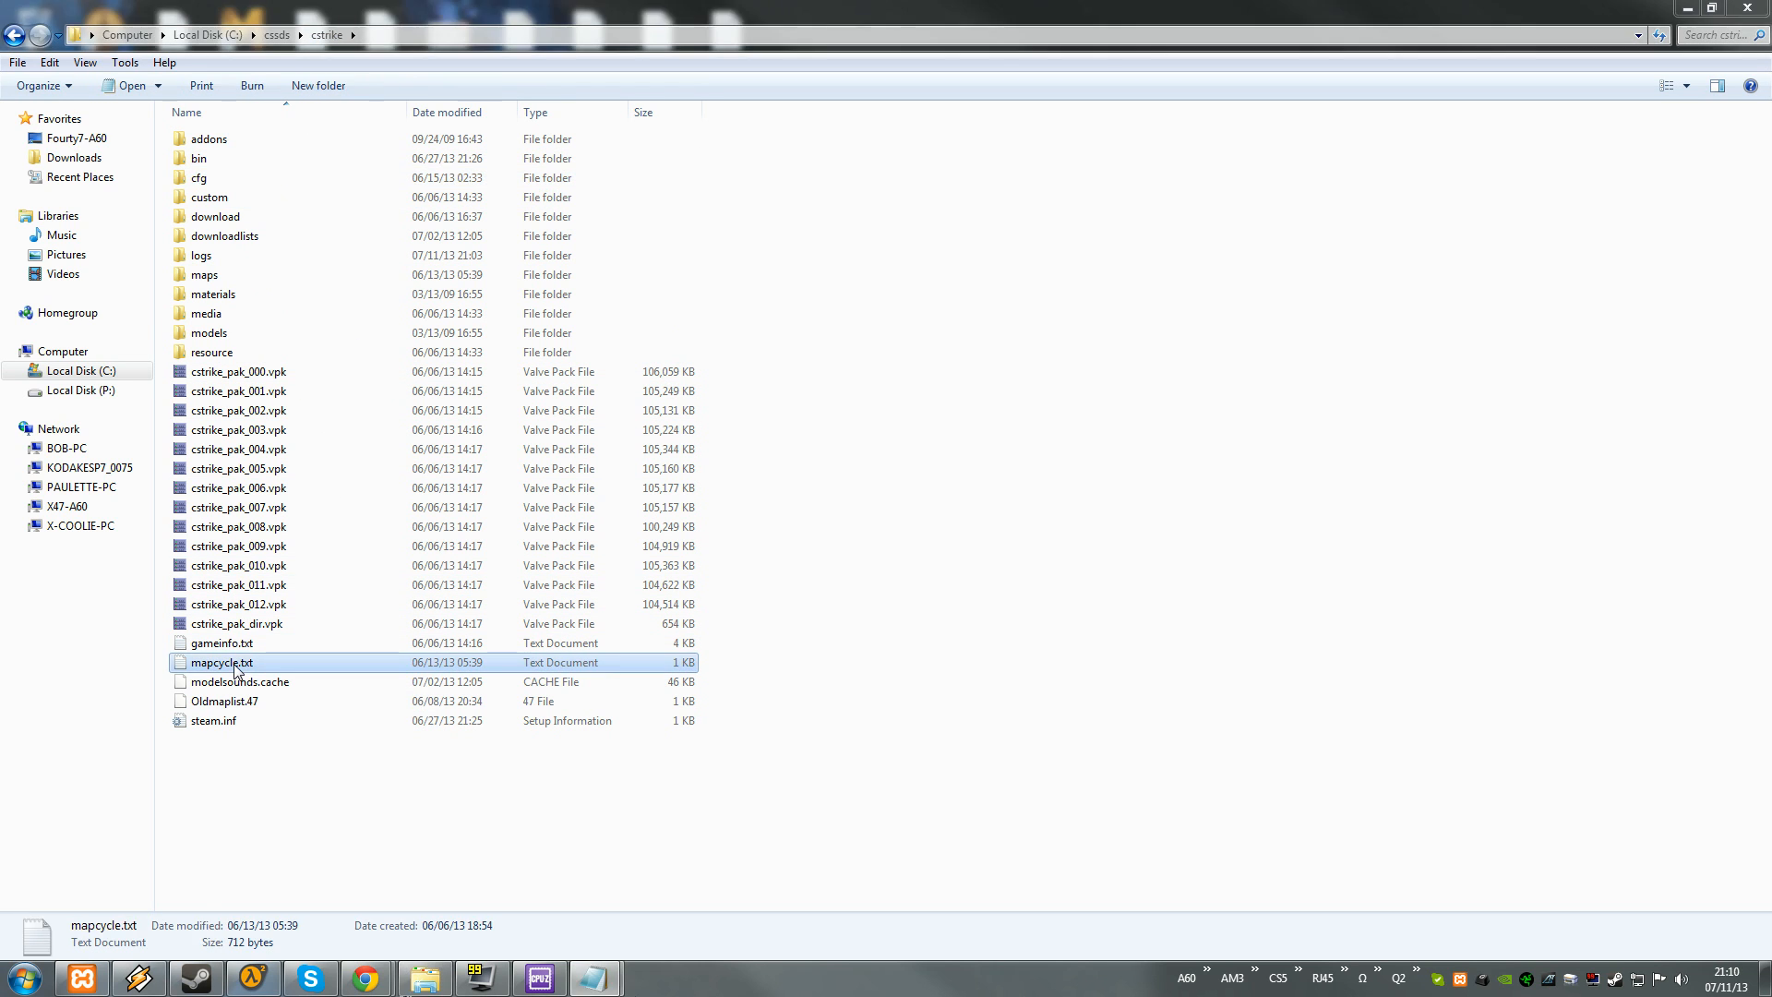
double_click(222, 662)
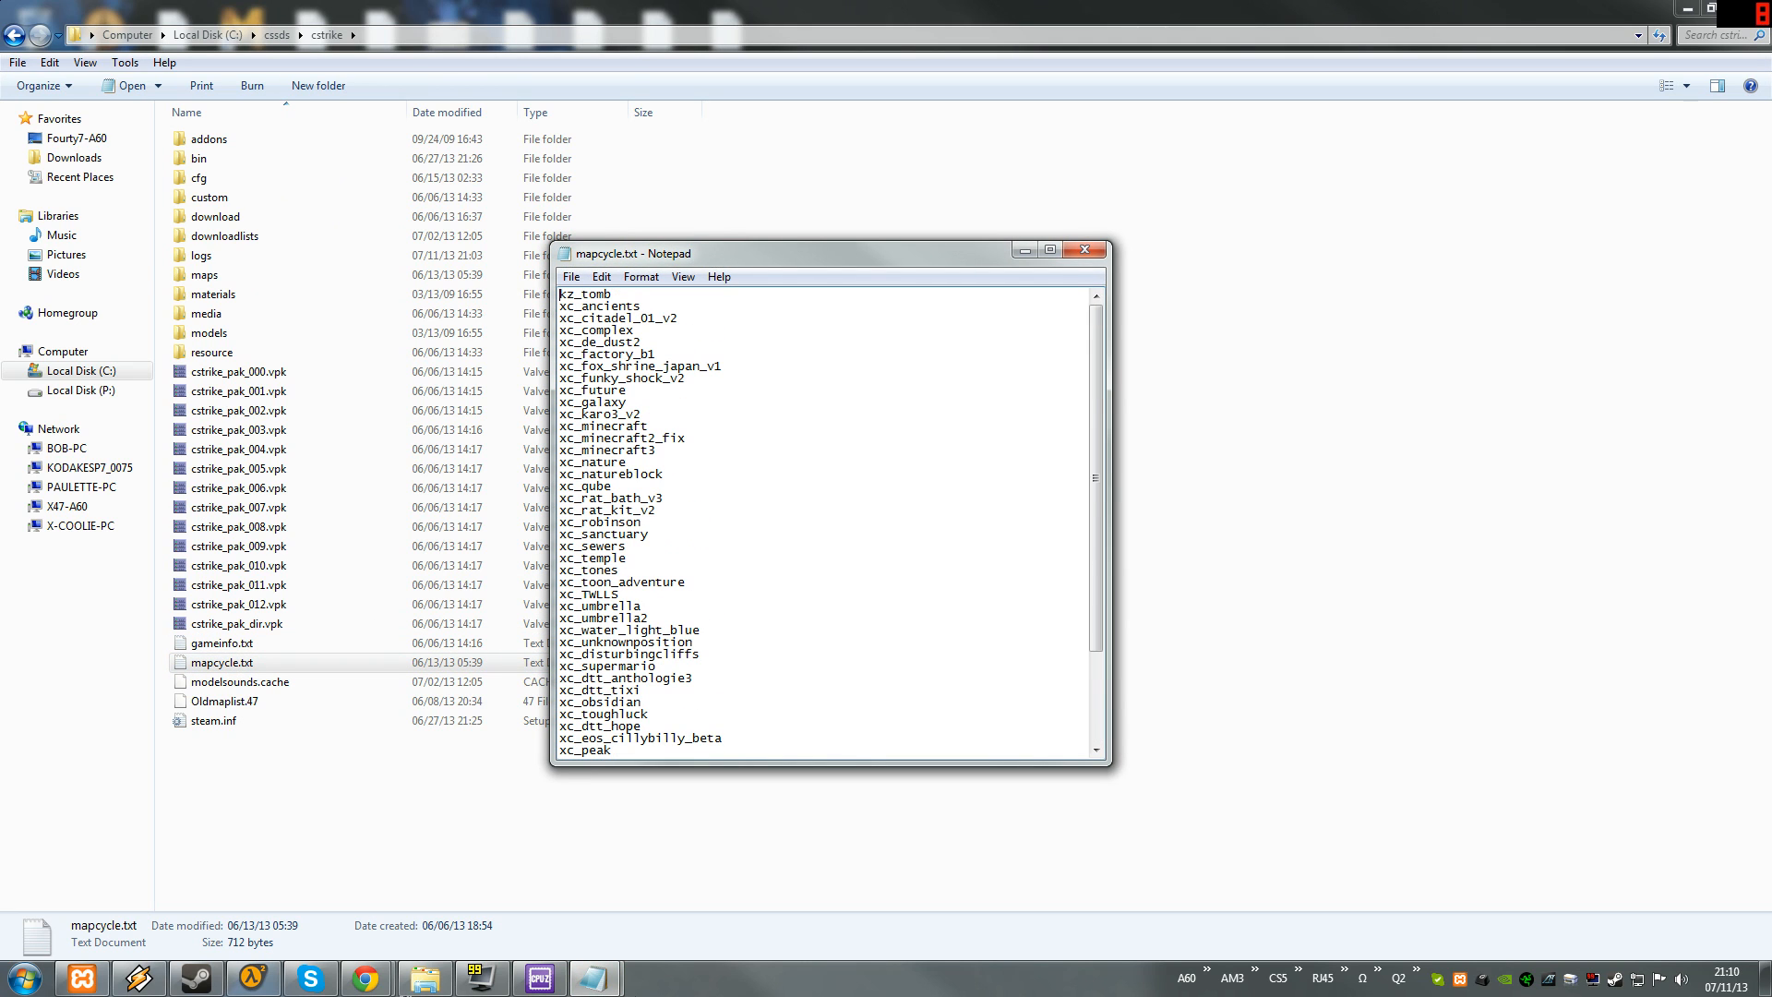
scroll(down, 3)
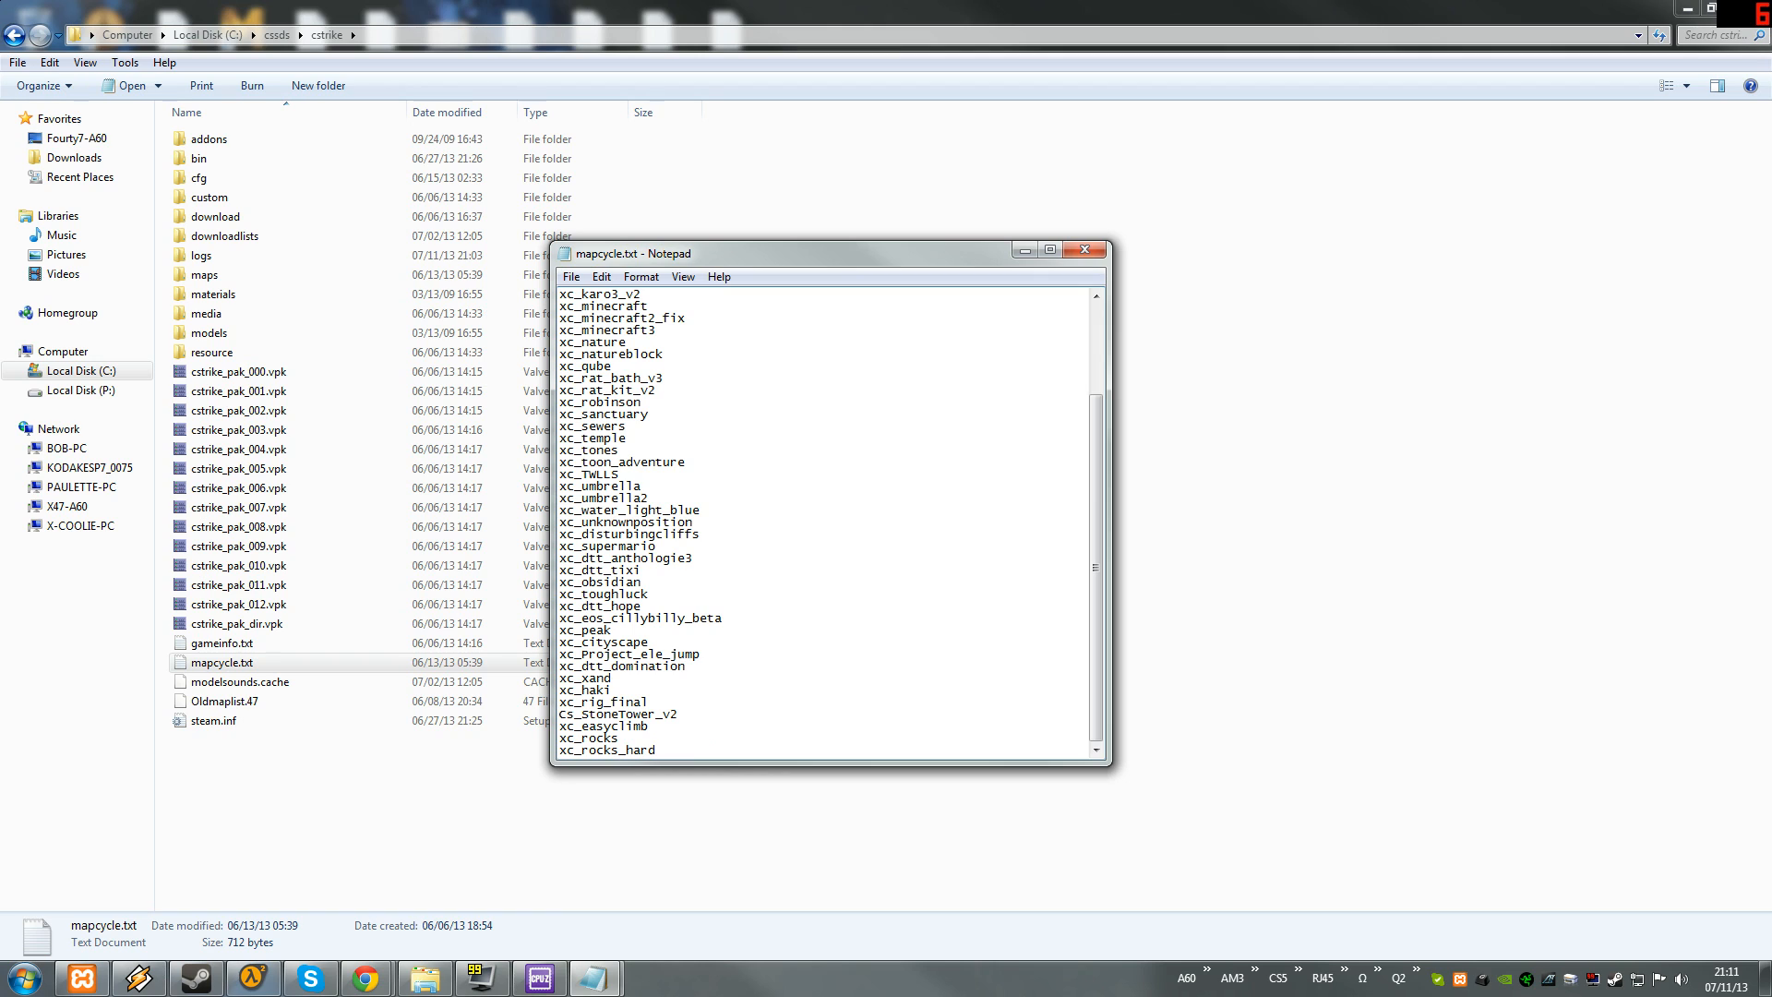
scroll(up, 3)
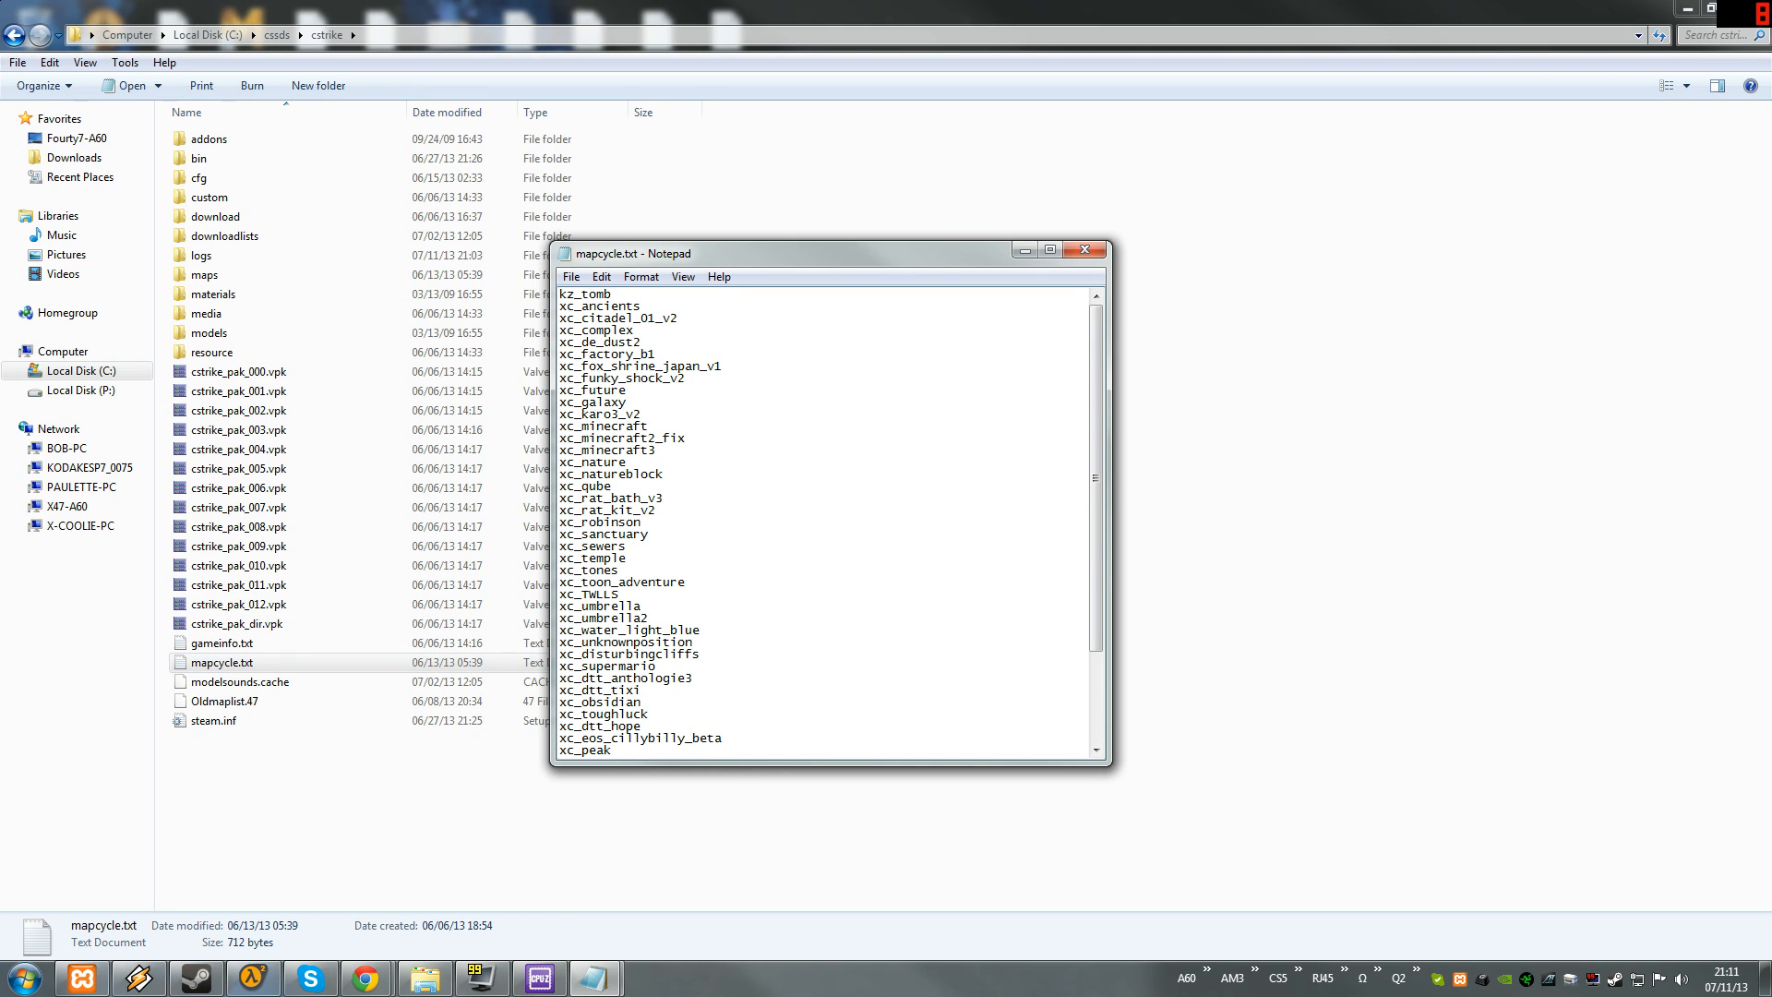
click(1086, 249)
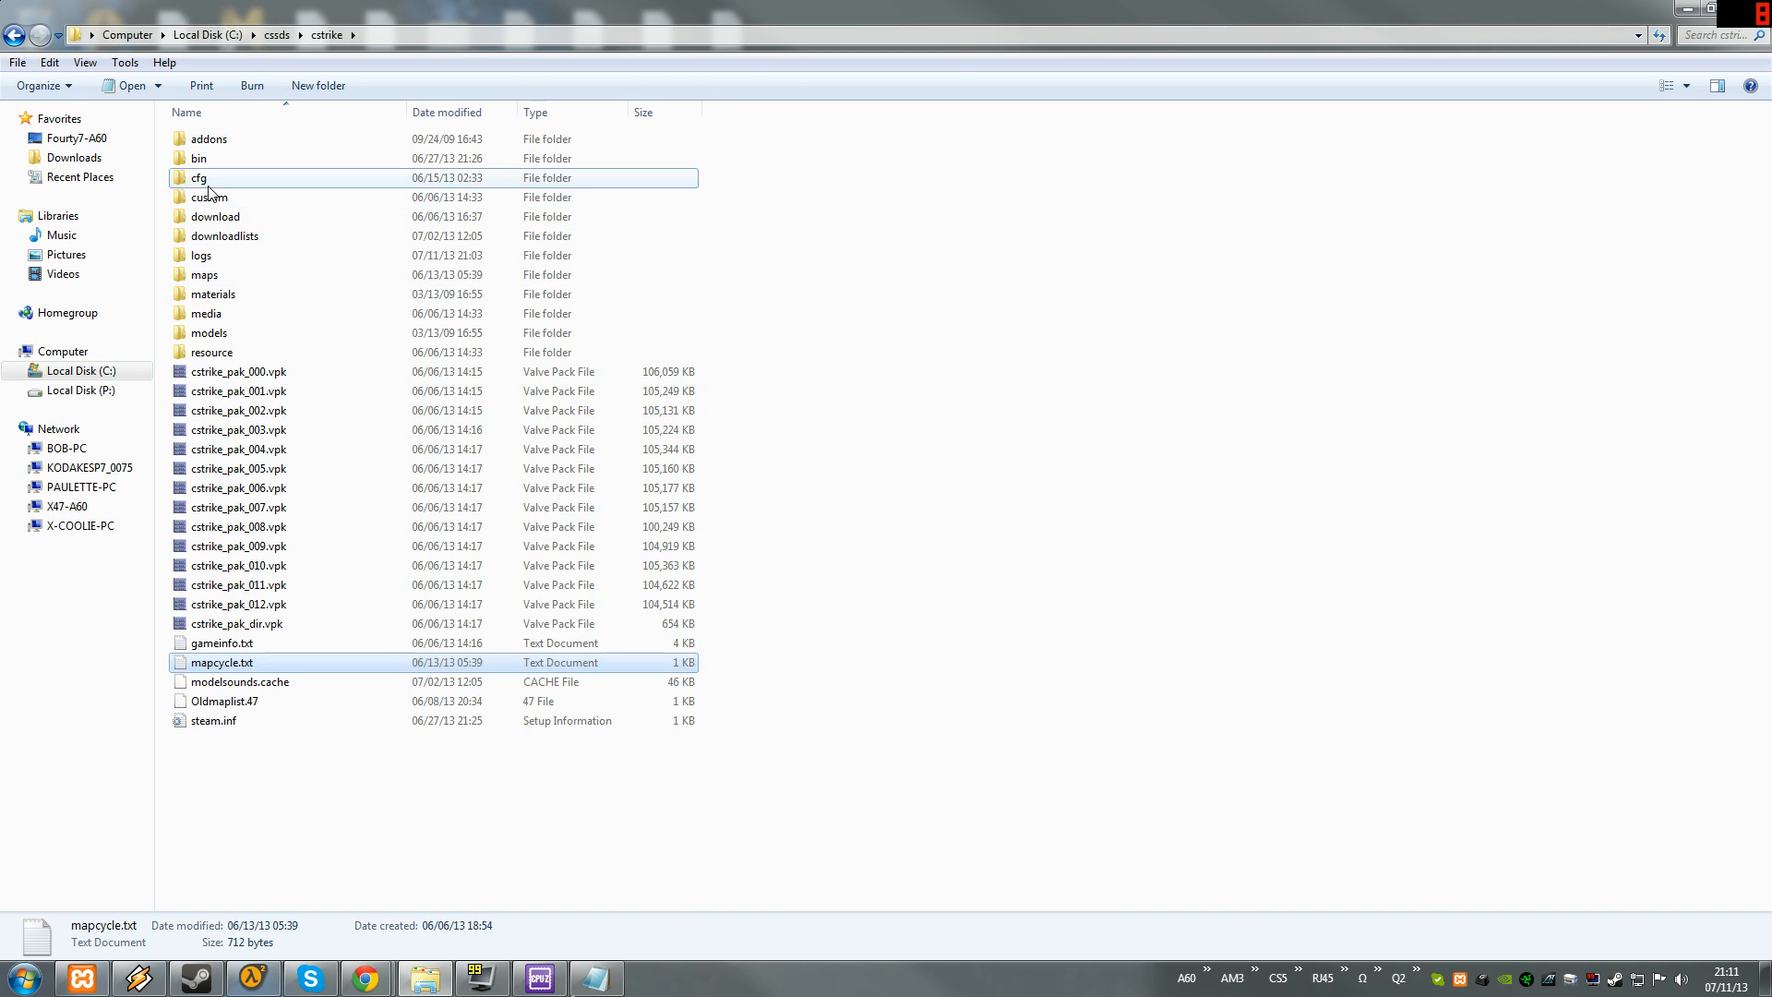
double_click(198, 177)
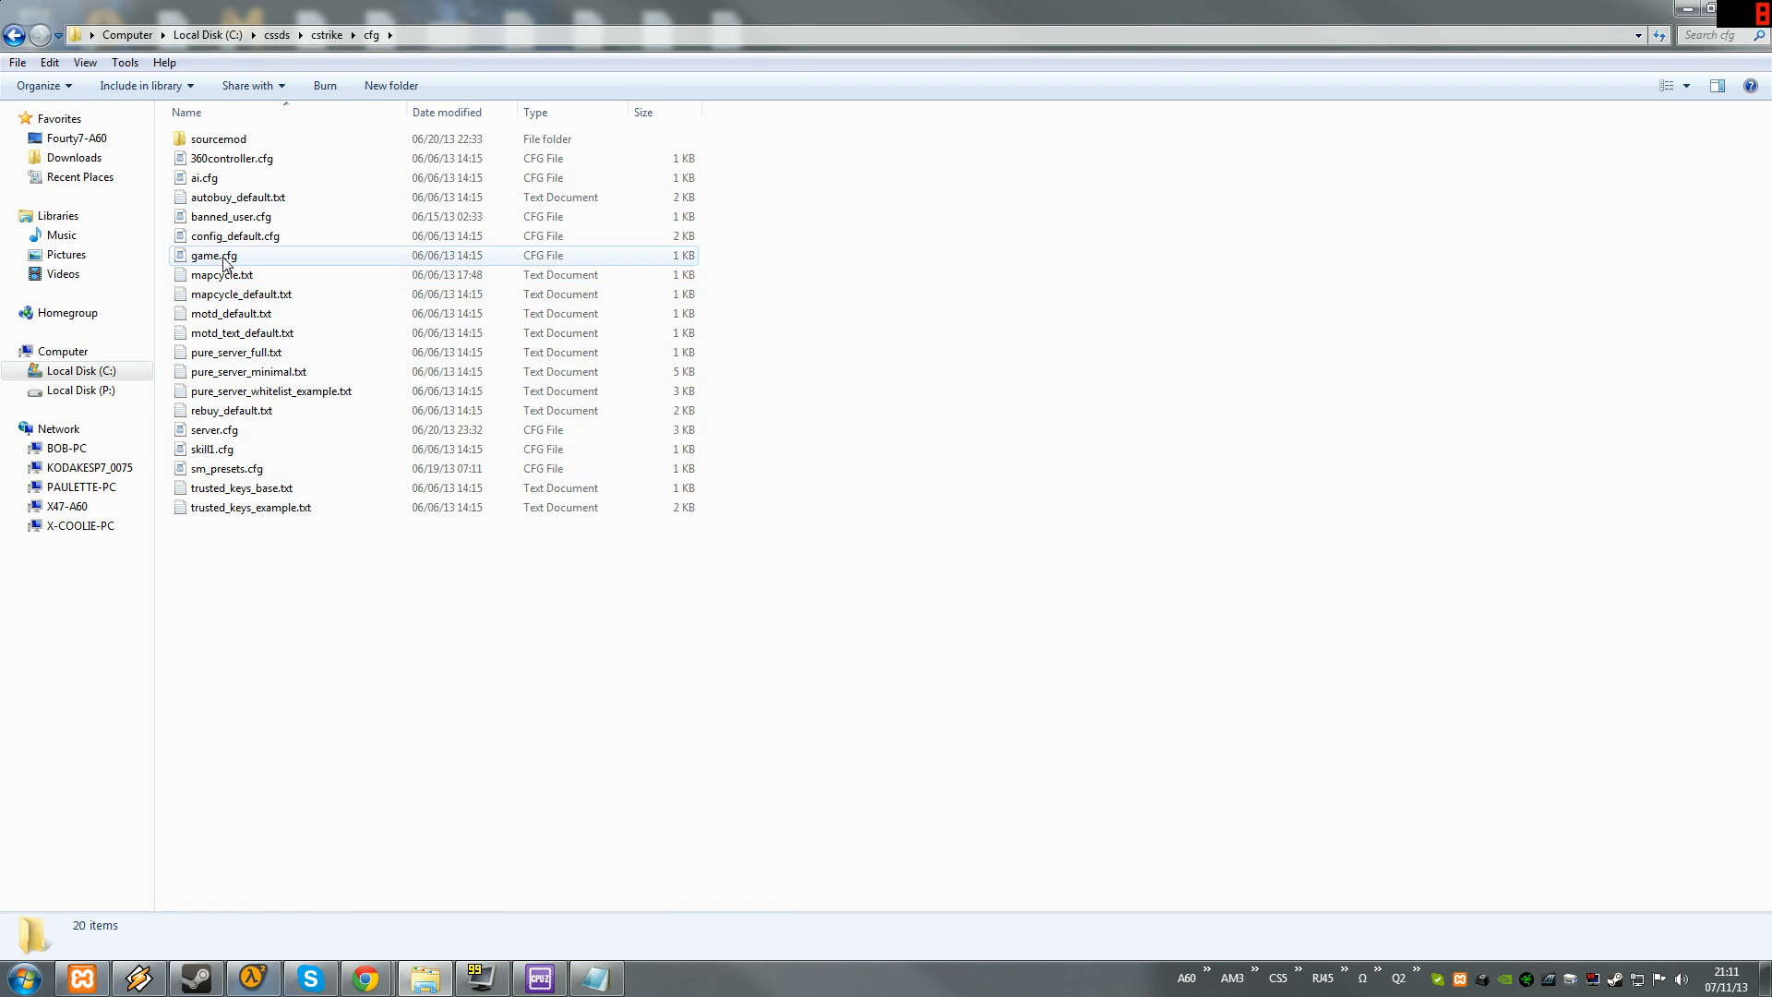
mouse_move(262, 424)
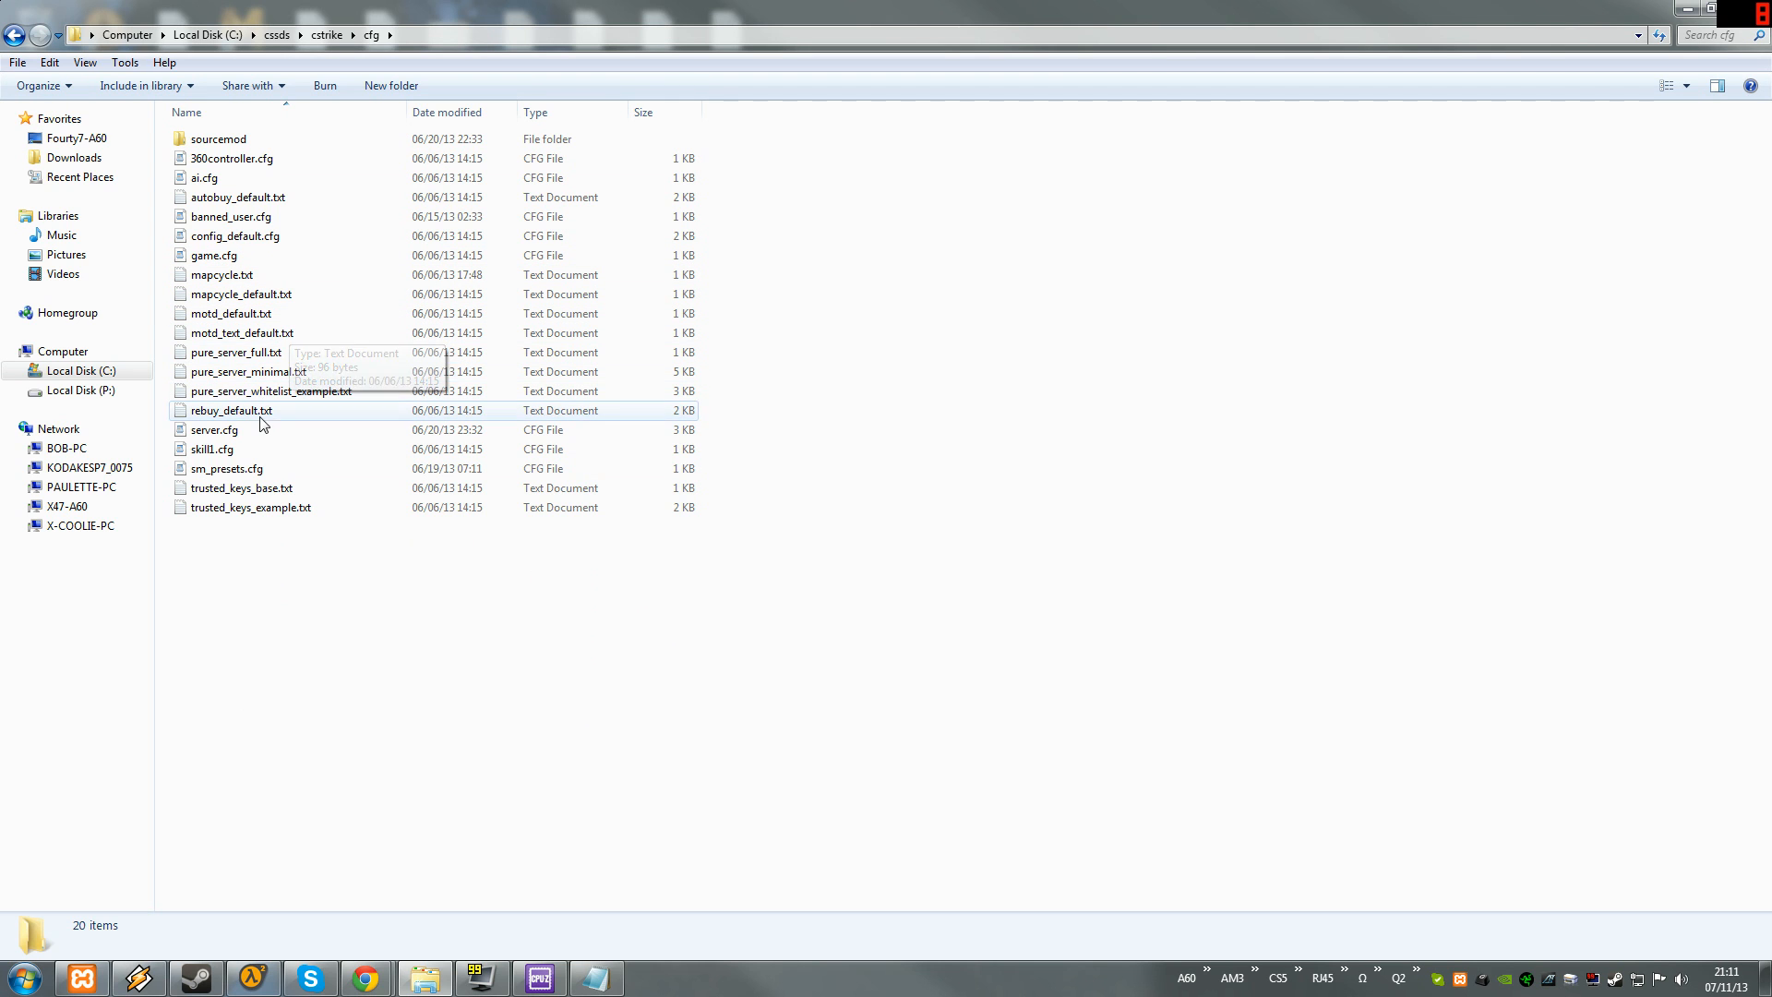
Read through server.cfg's server, game, rate and download settings in Notepad++
click(212, 430)
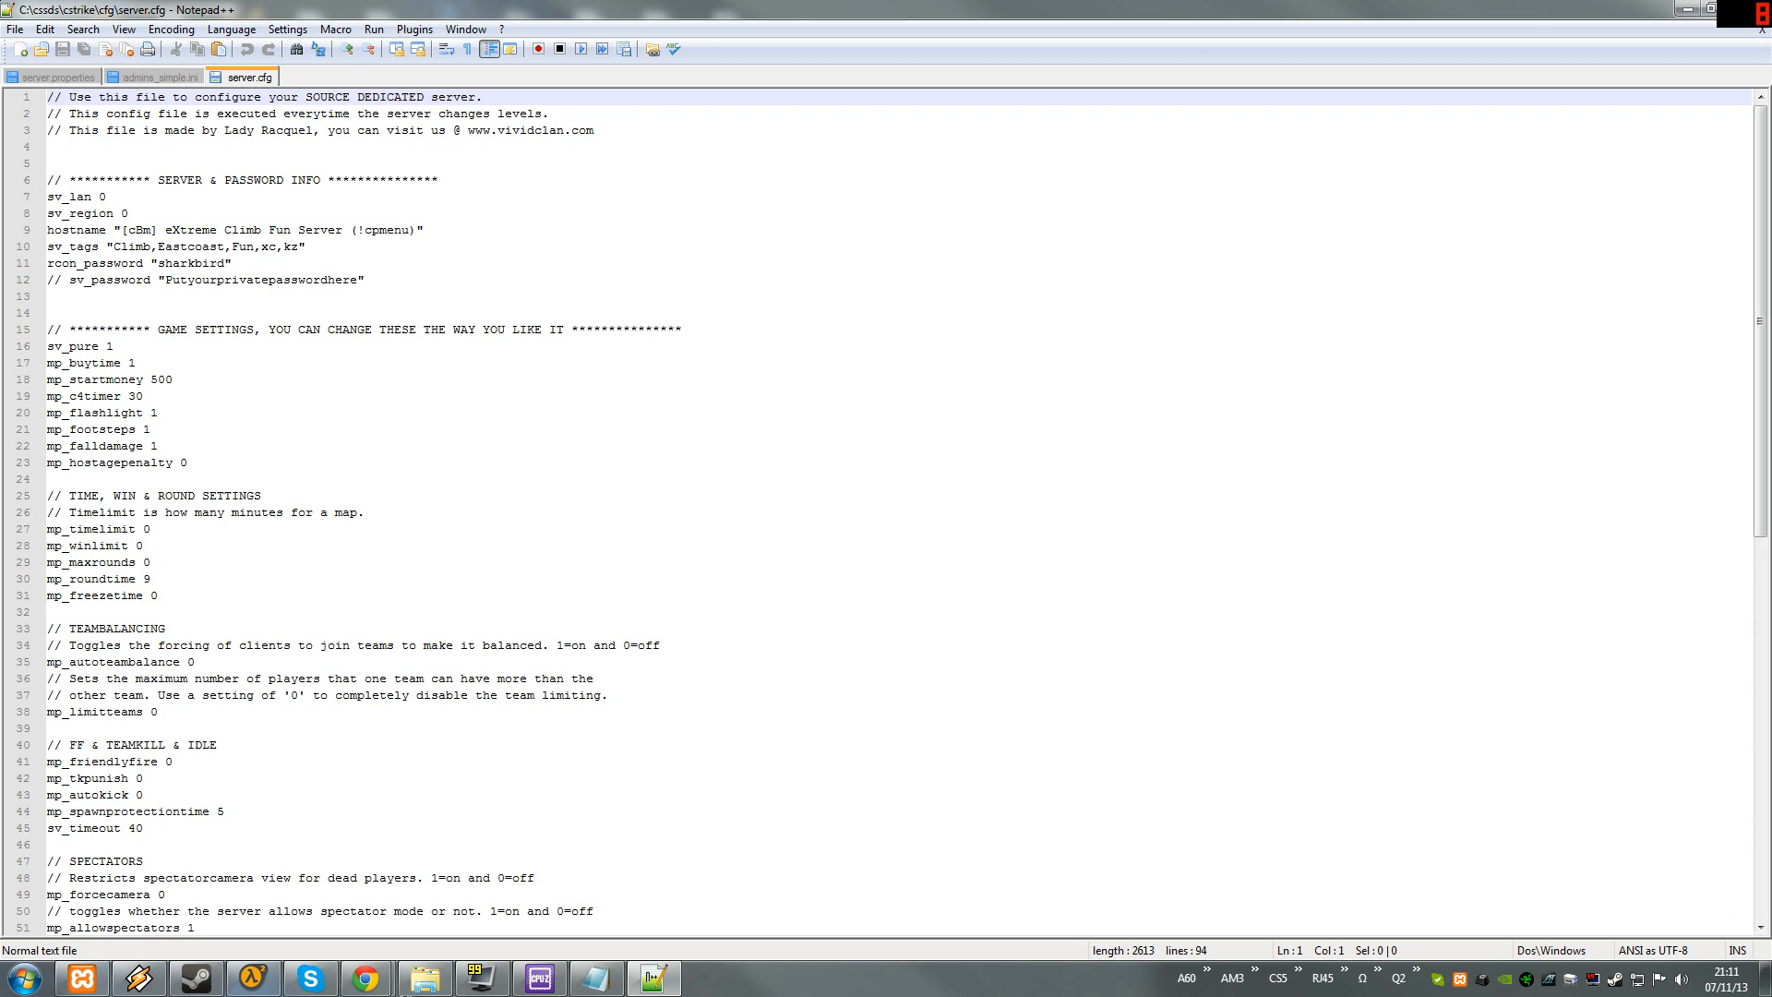
scroll(down, 3)
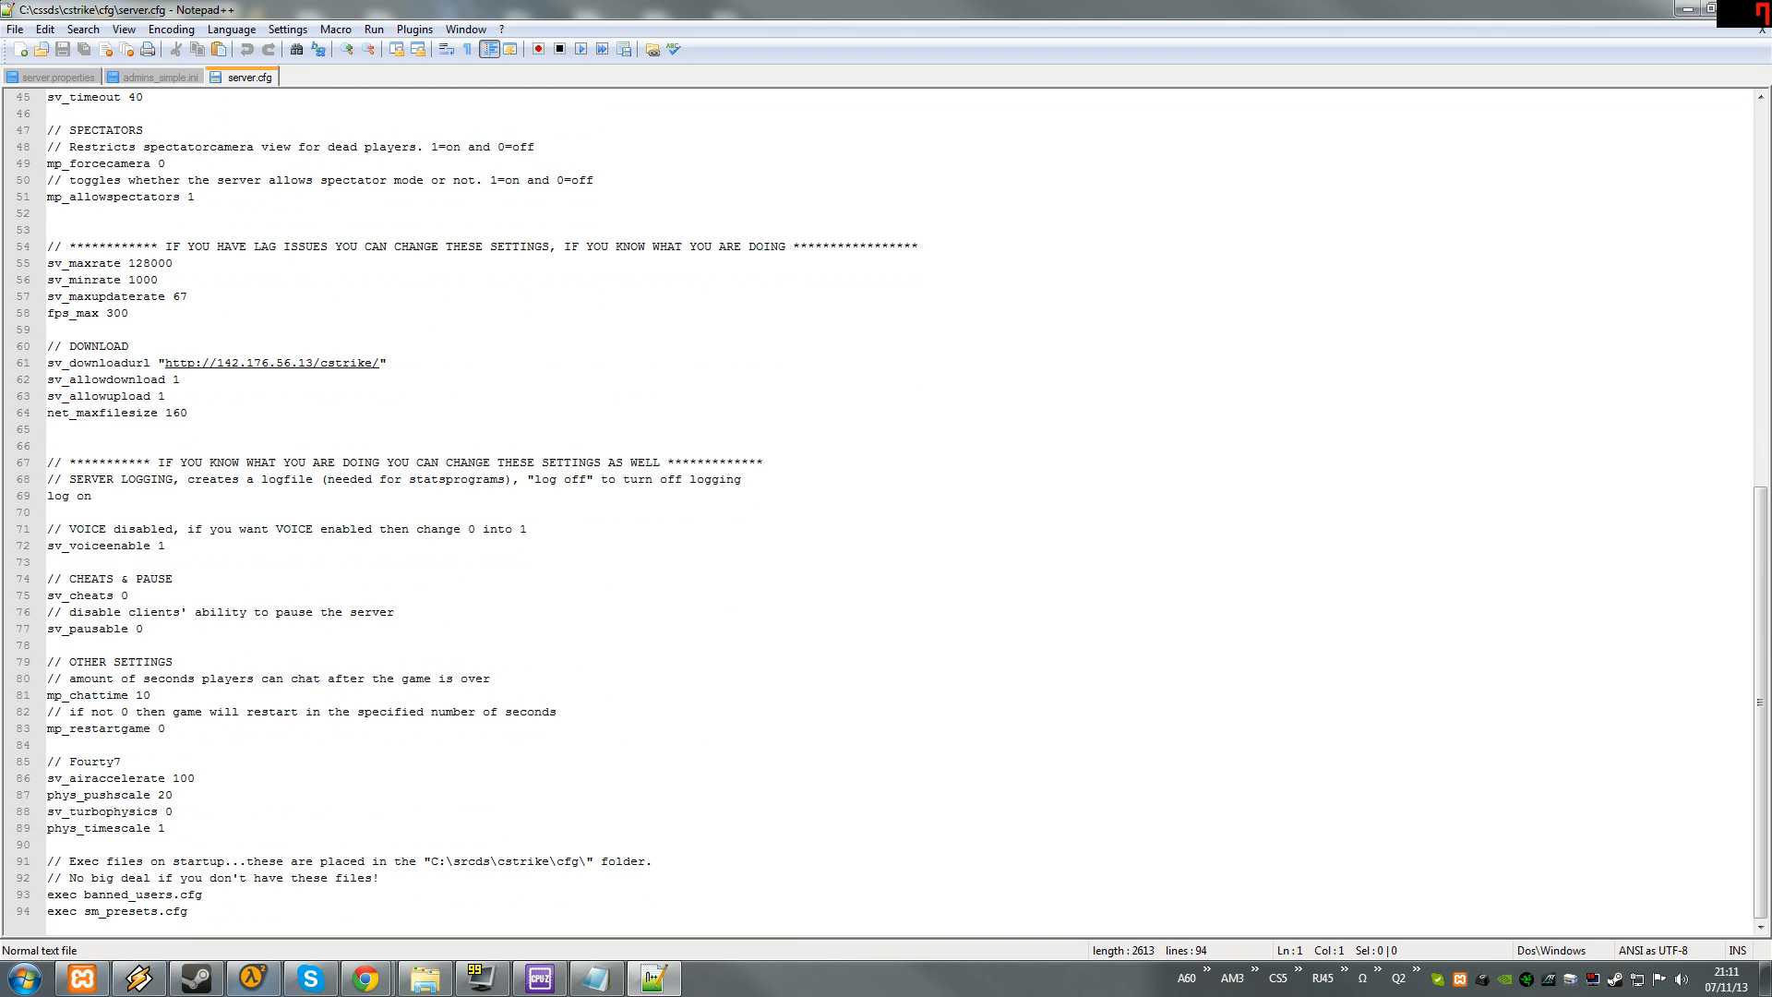
scroll(up, 3)
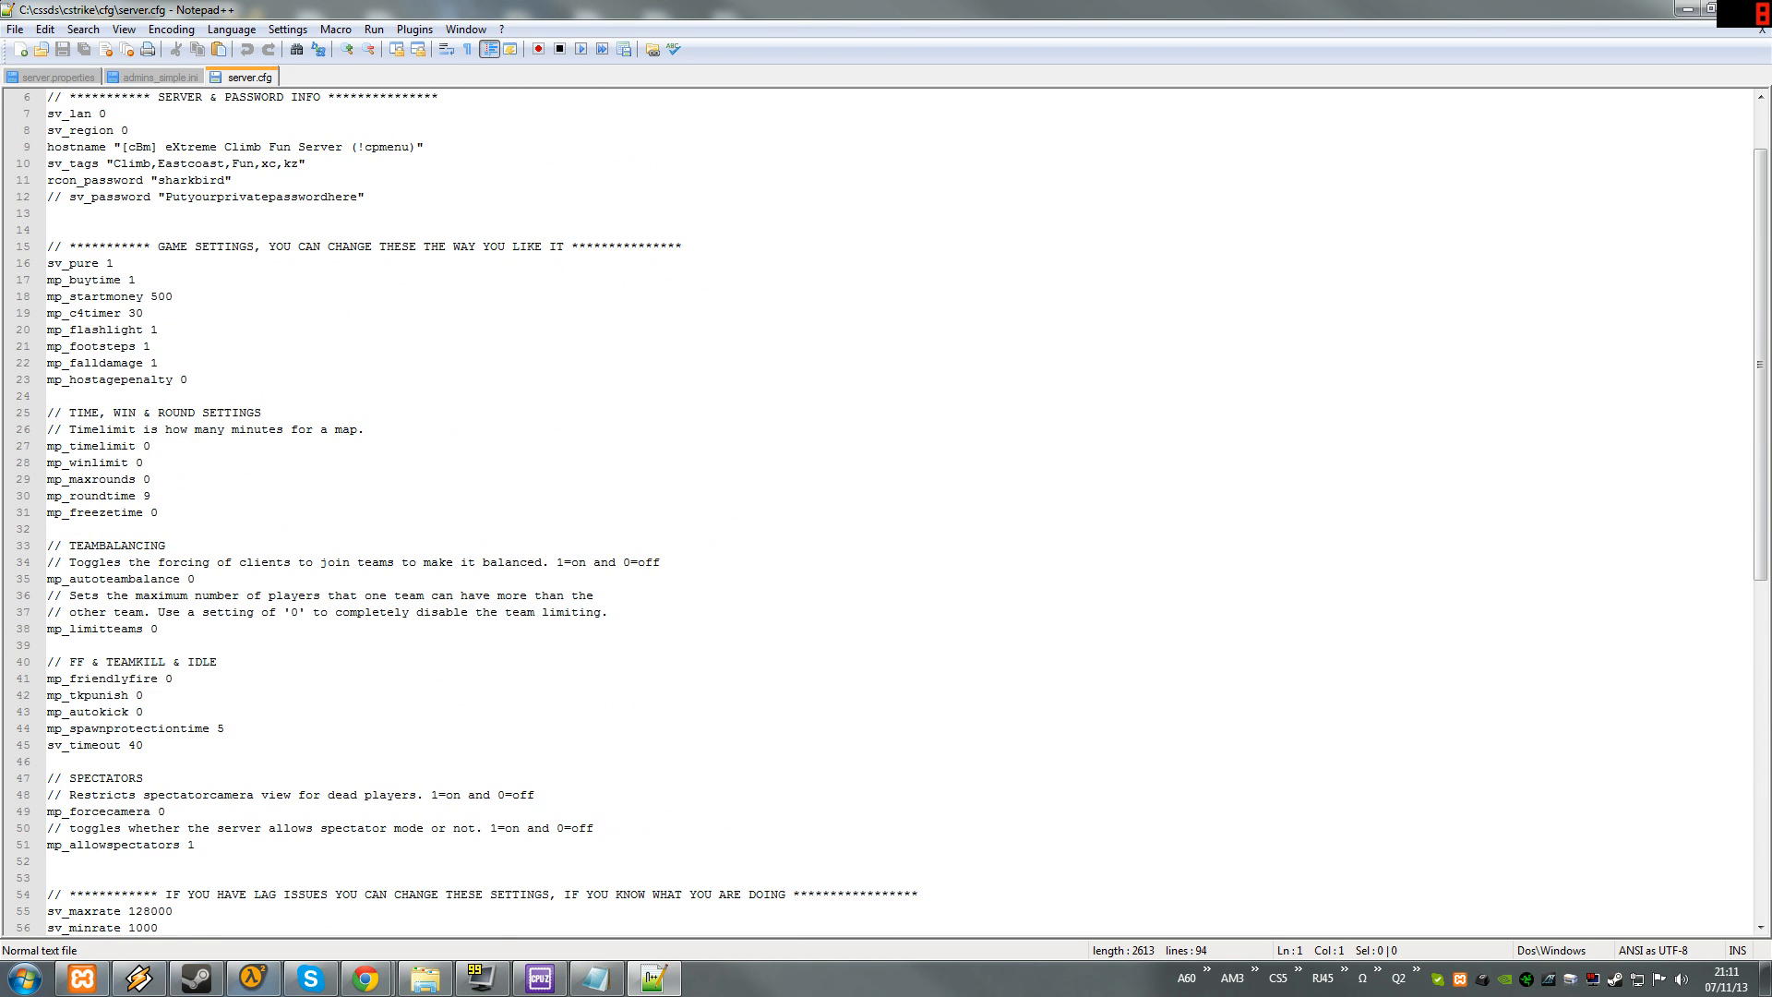
scroll(up, 3)
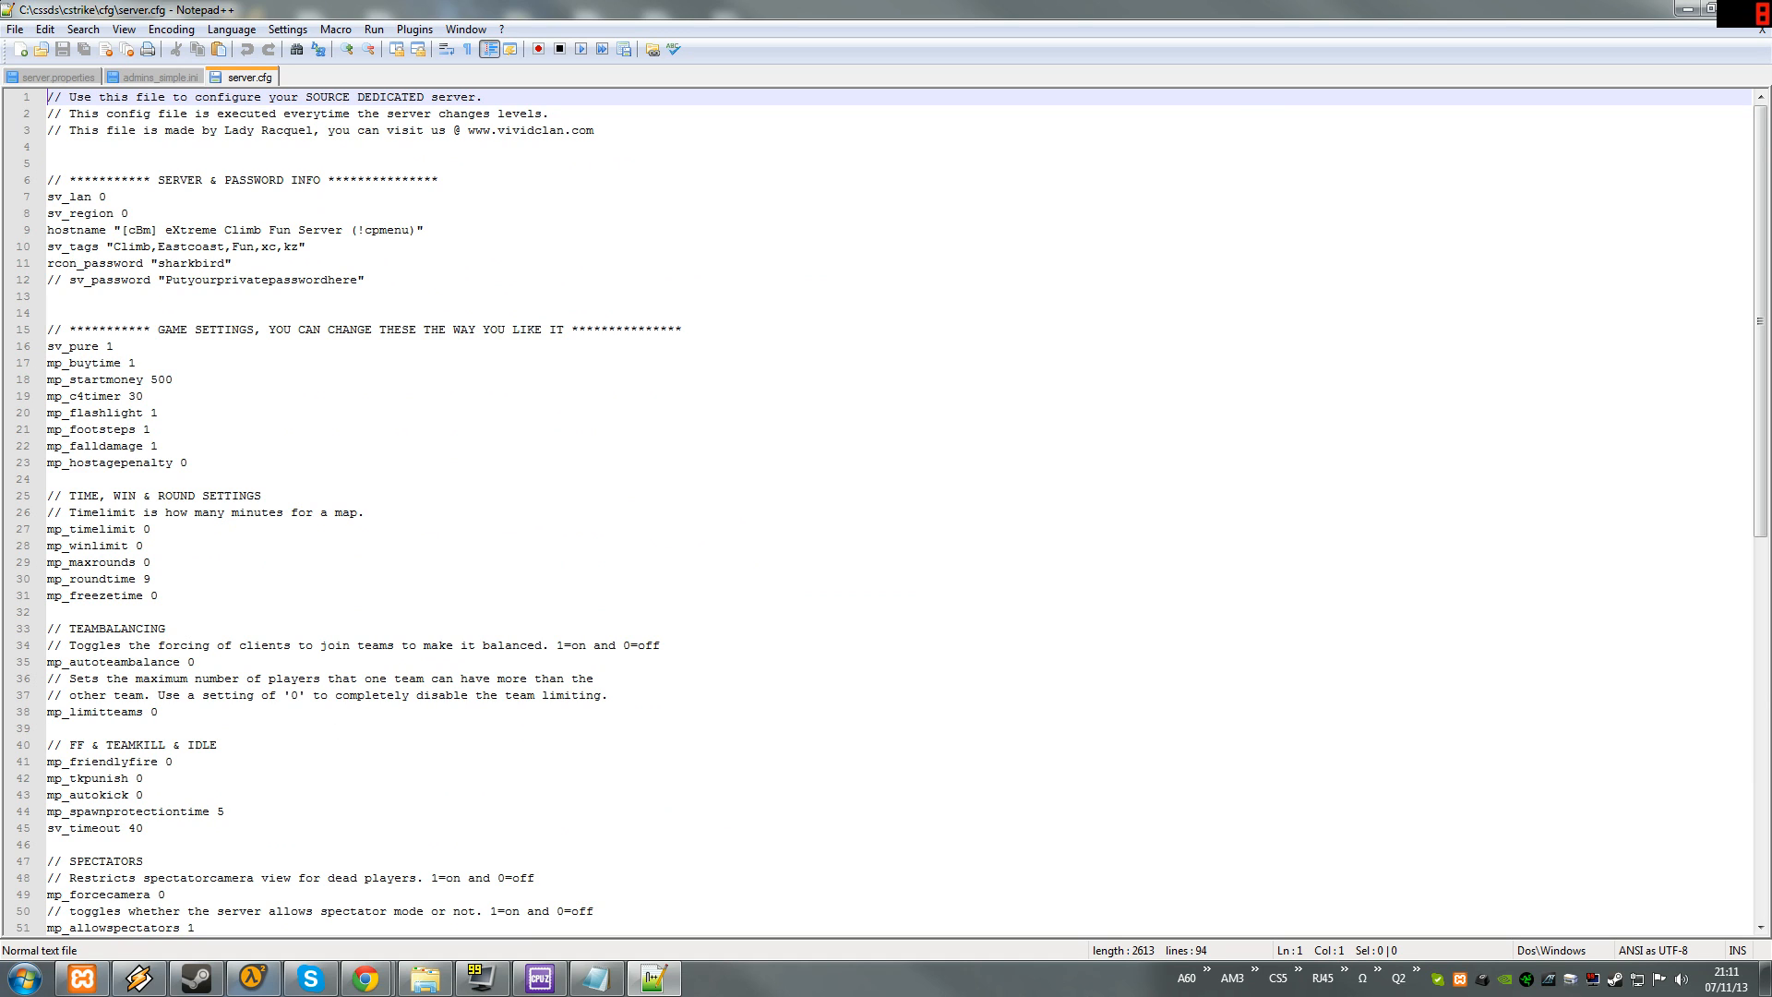
scroll(down, 3)
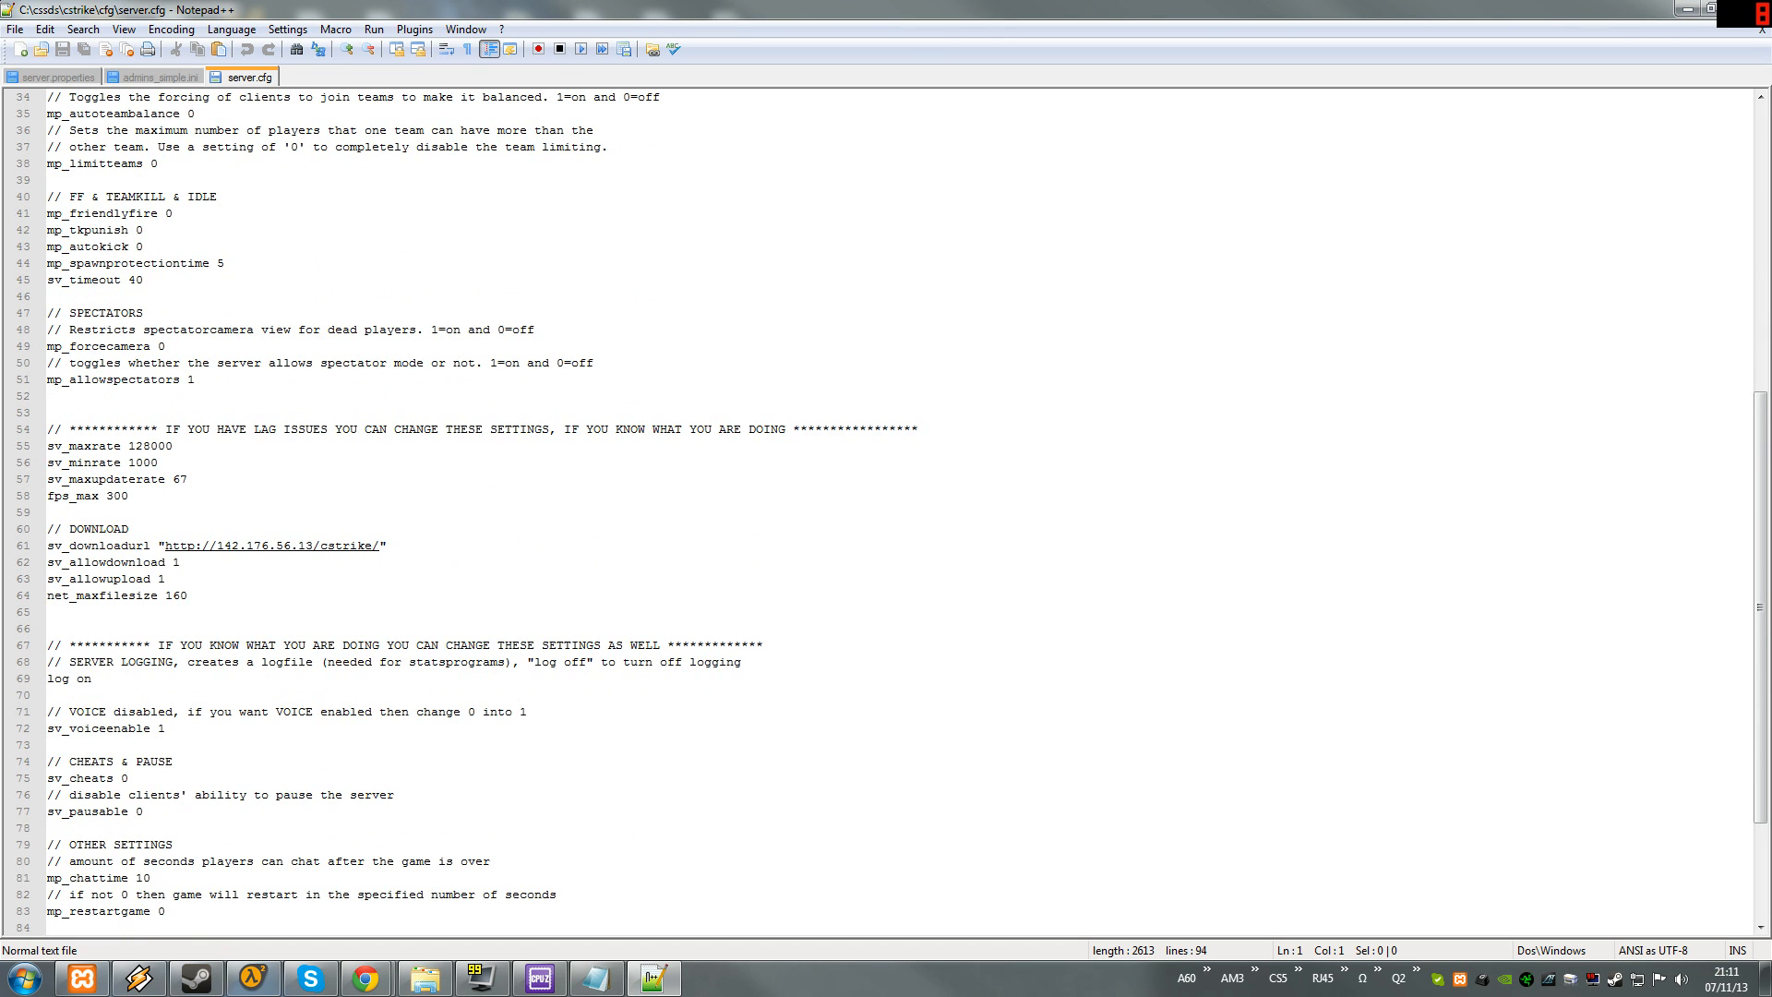
scroll(down, 3)
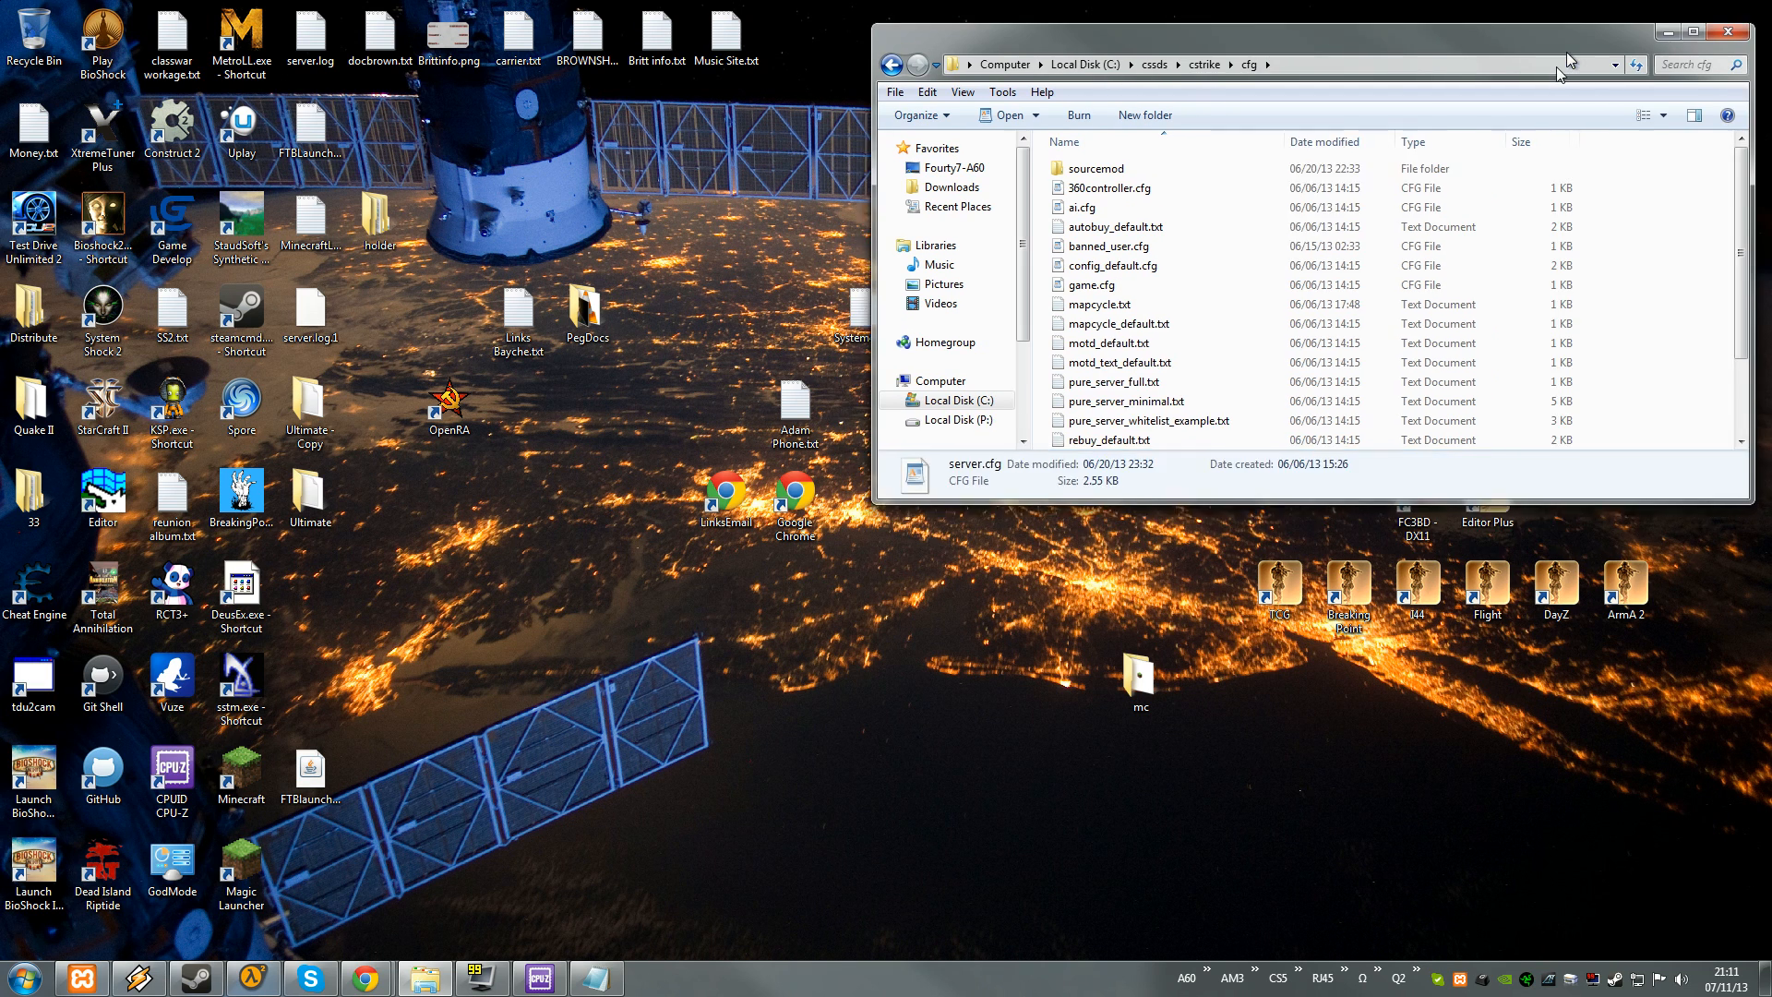
Maximize the Explorer window and go back up from cfg to the cstrike folder
click(1721, 30)
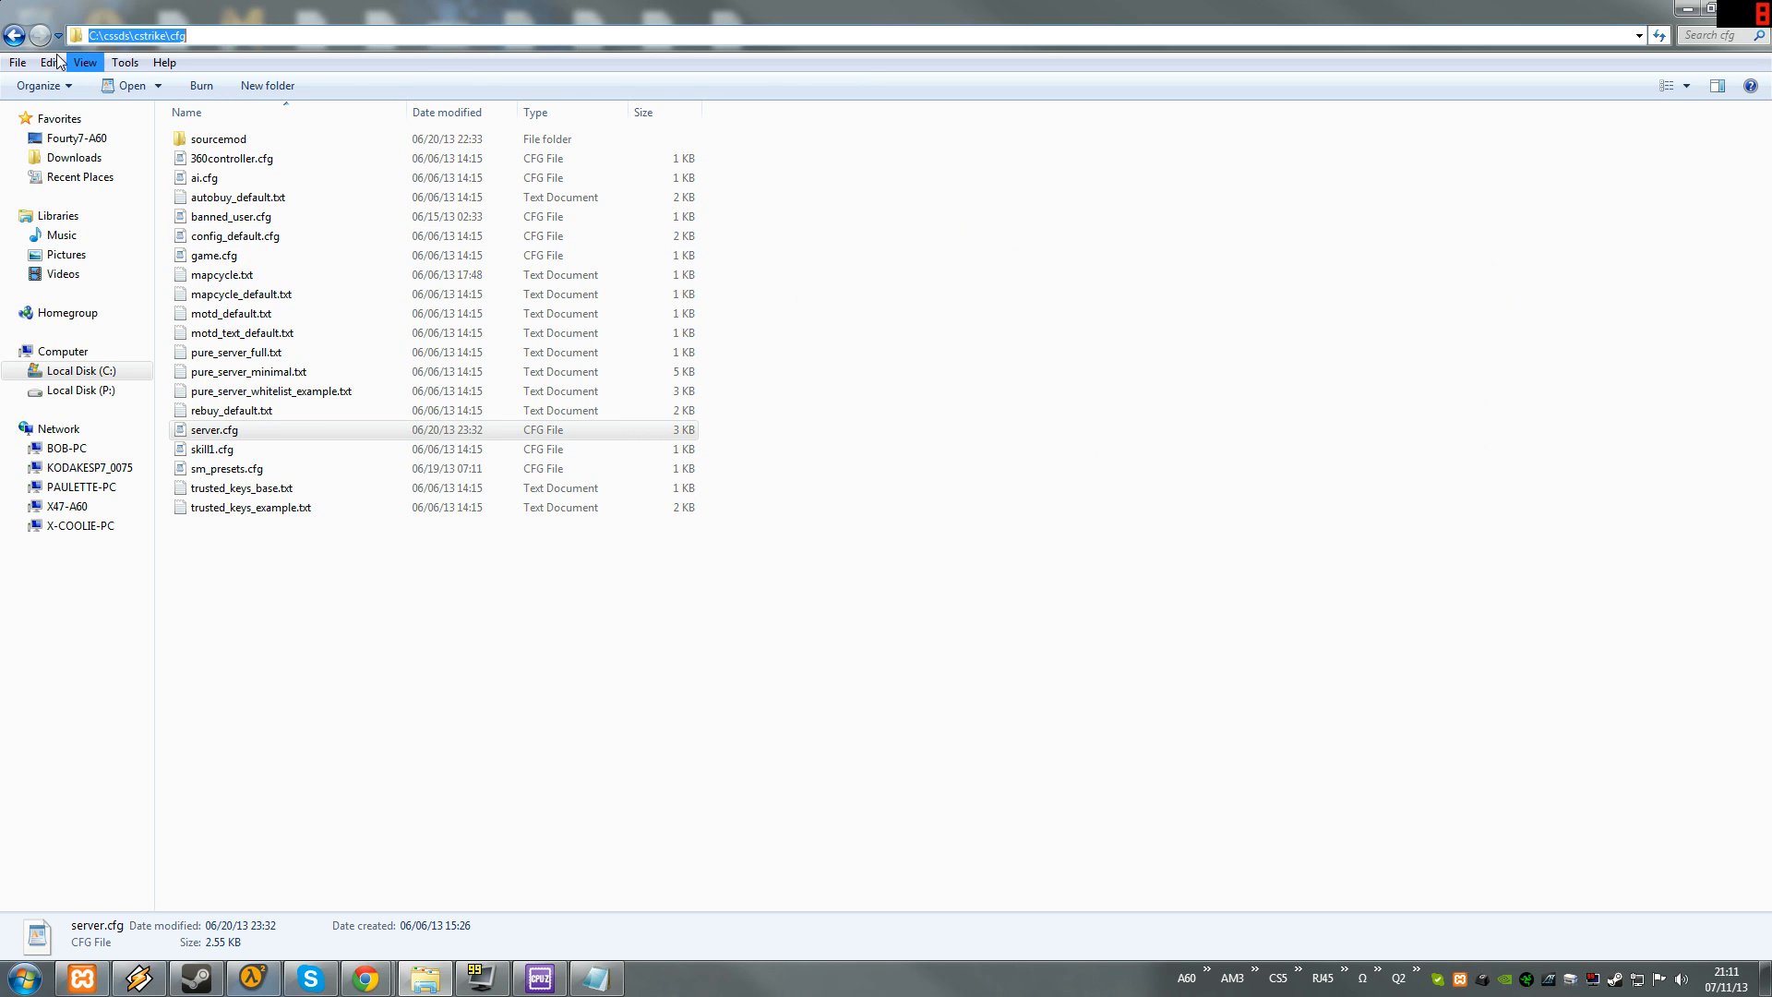
click(12, 30)
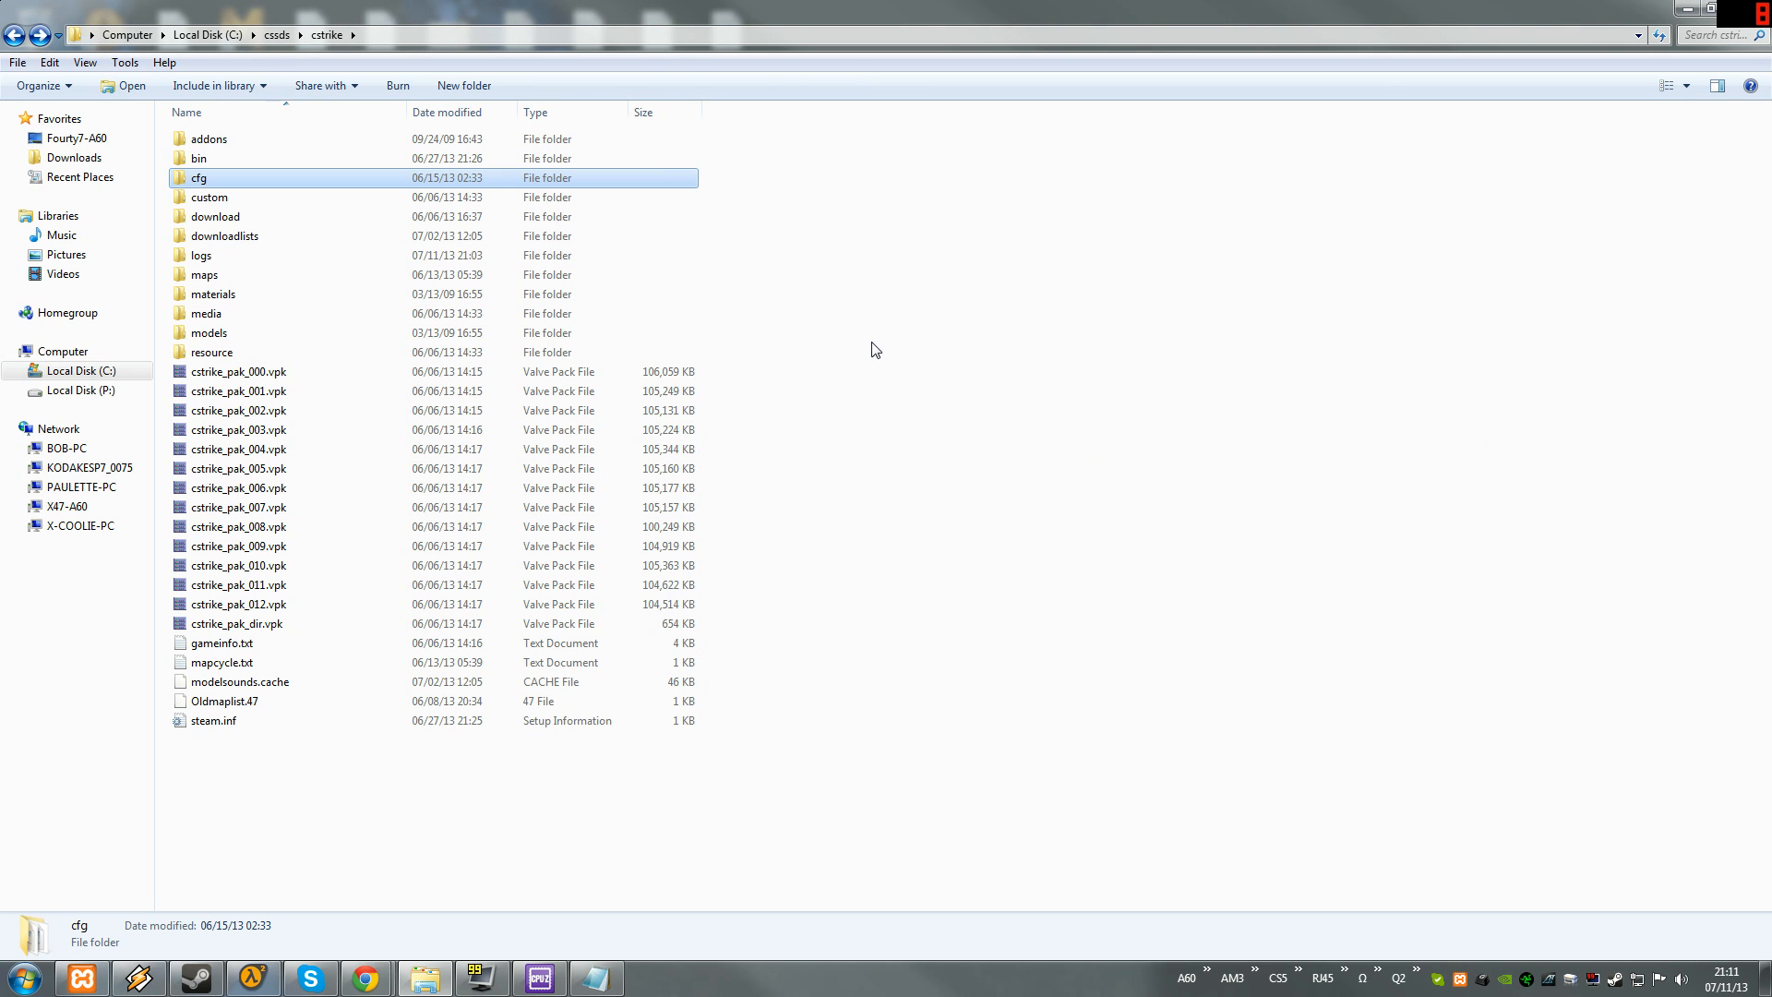
mouse_move(788, 271)
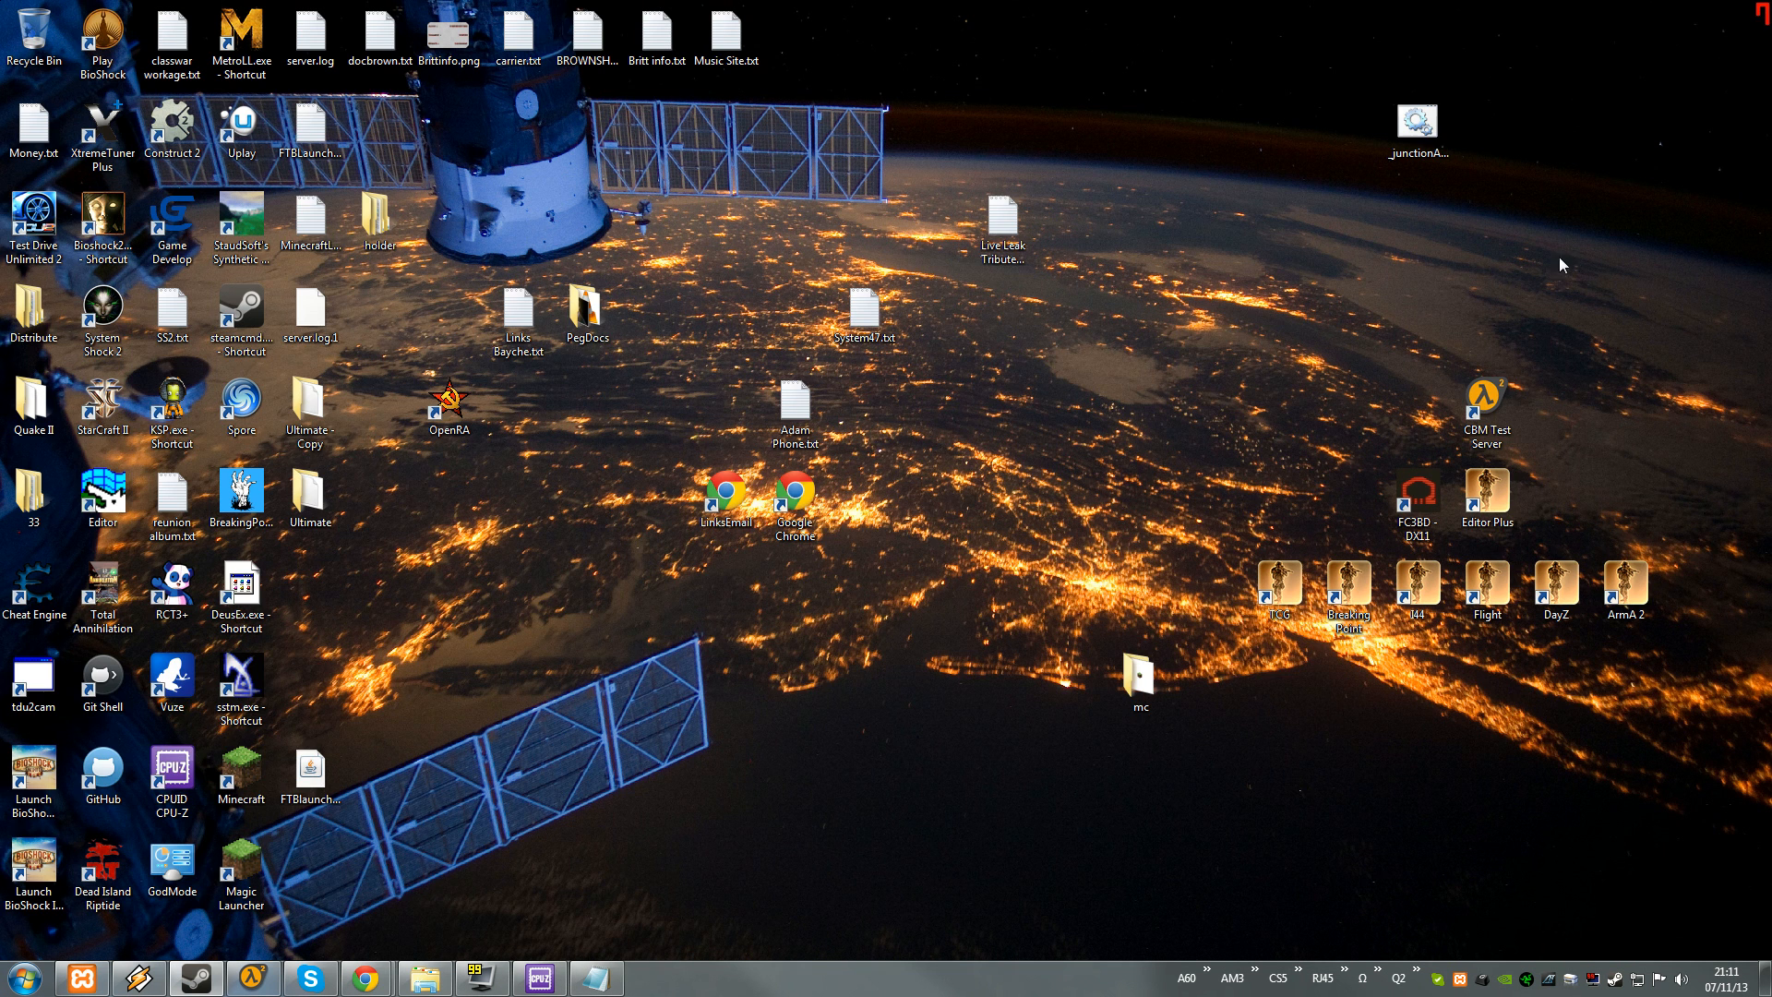
Bring the running CBM Test Server console window to the front over the desktop
click(1488, 402)
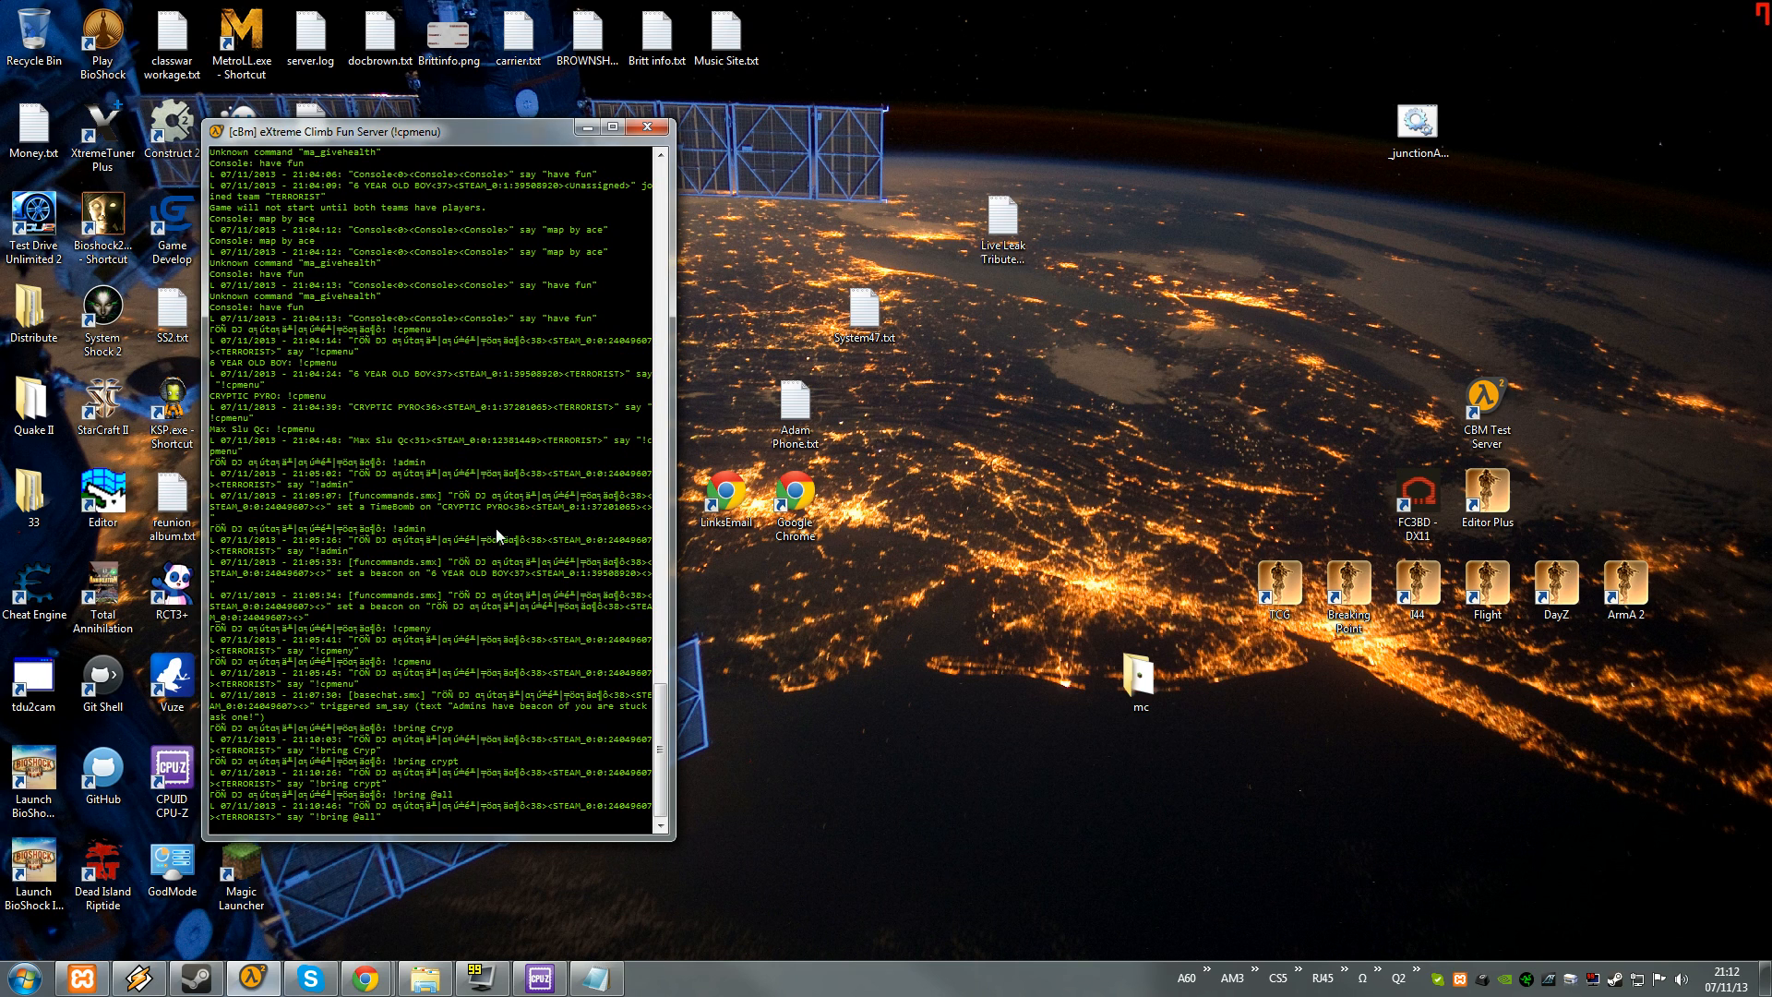
mouse_move(377, 635)
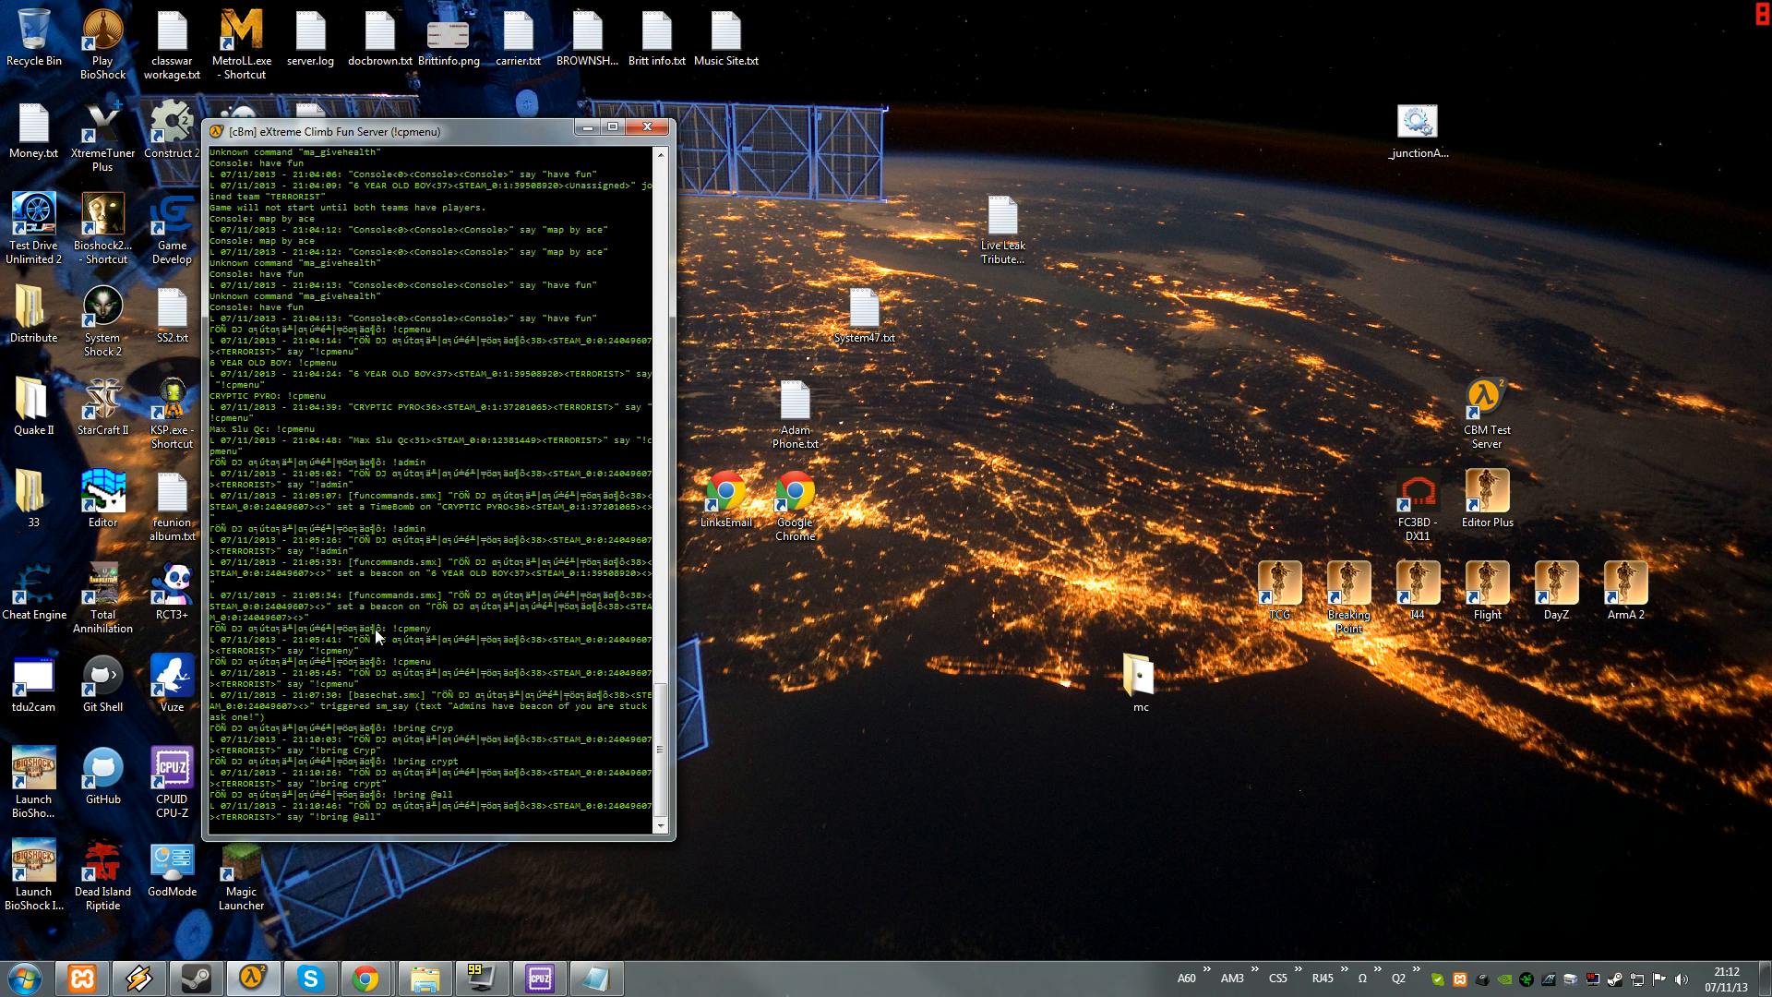
mouse_move(325, 726)
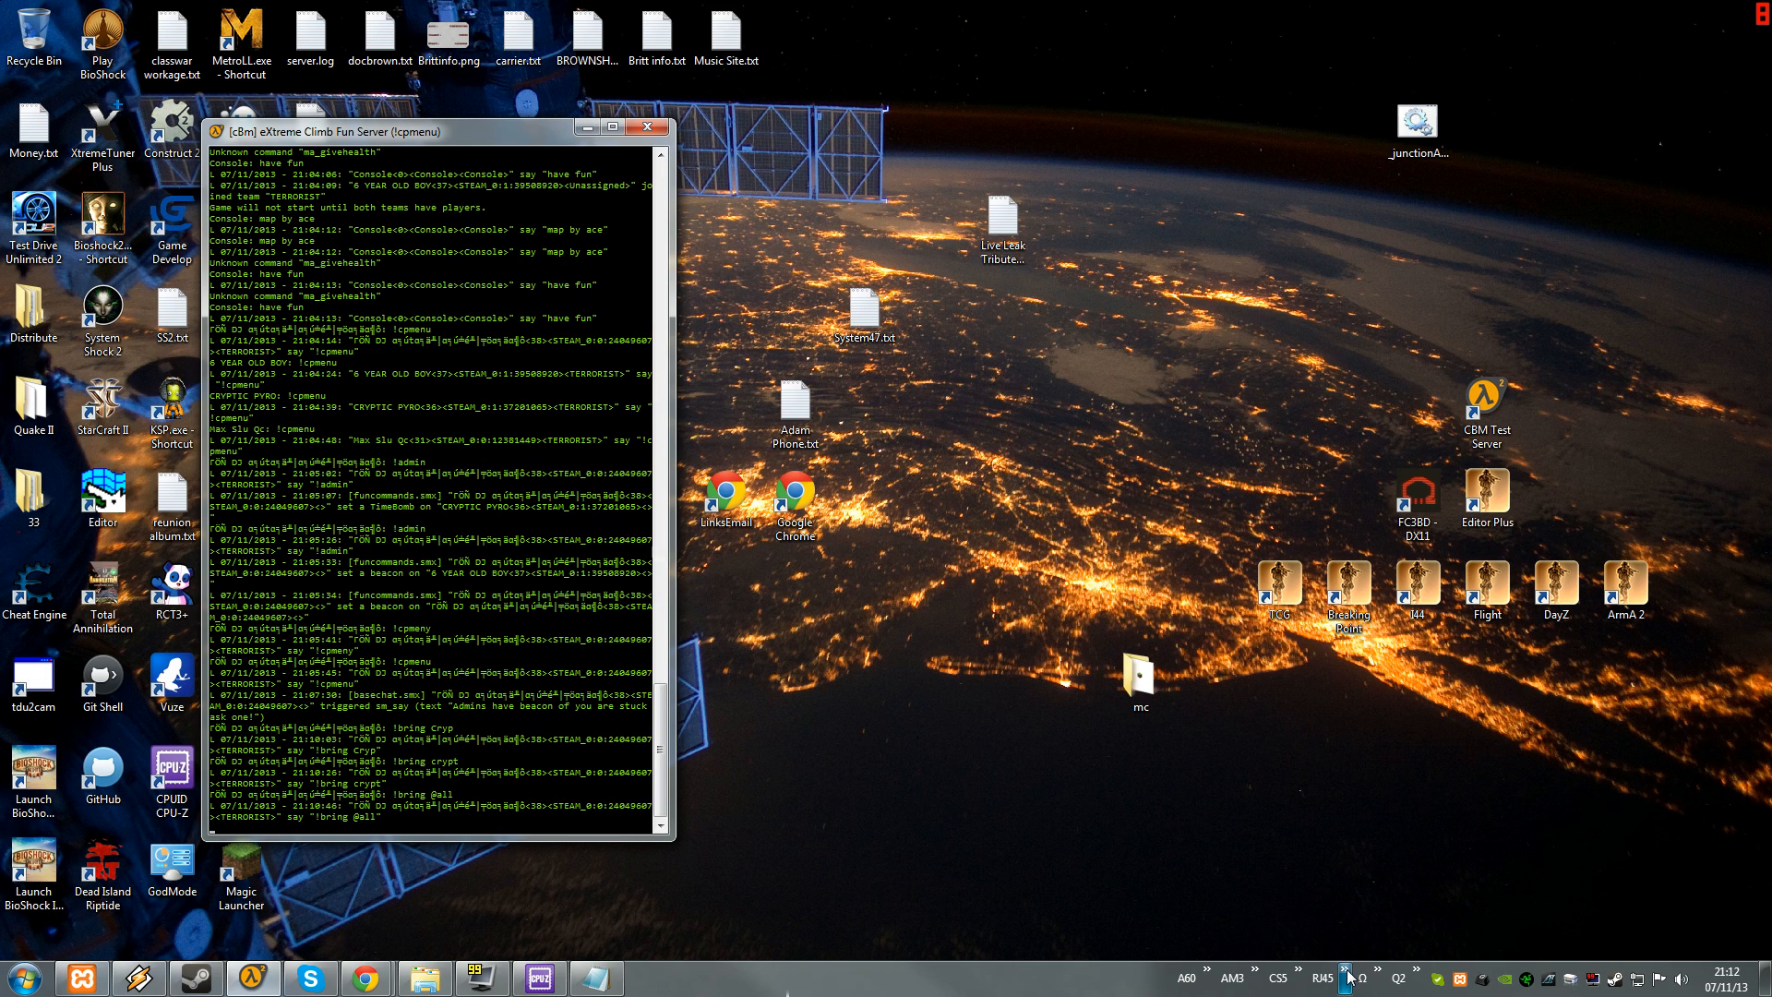
click(1488, 406)
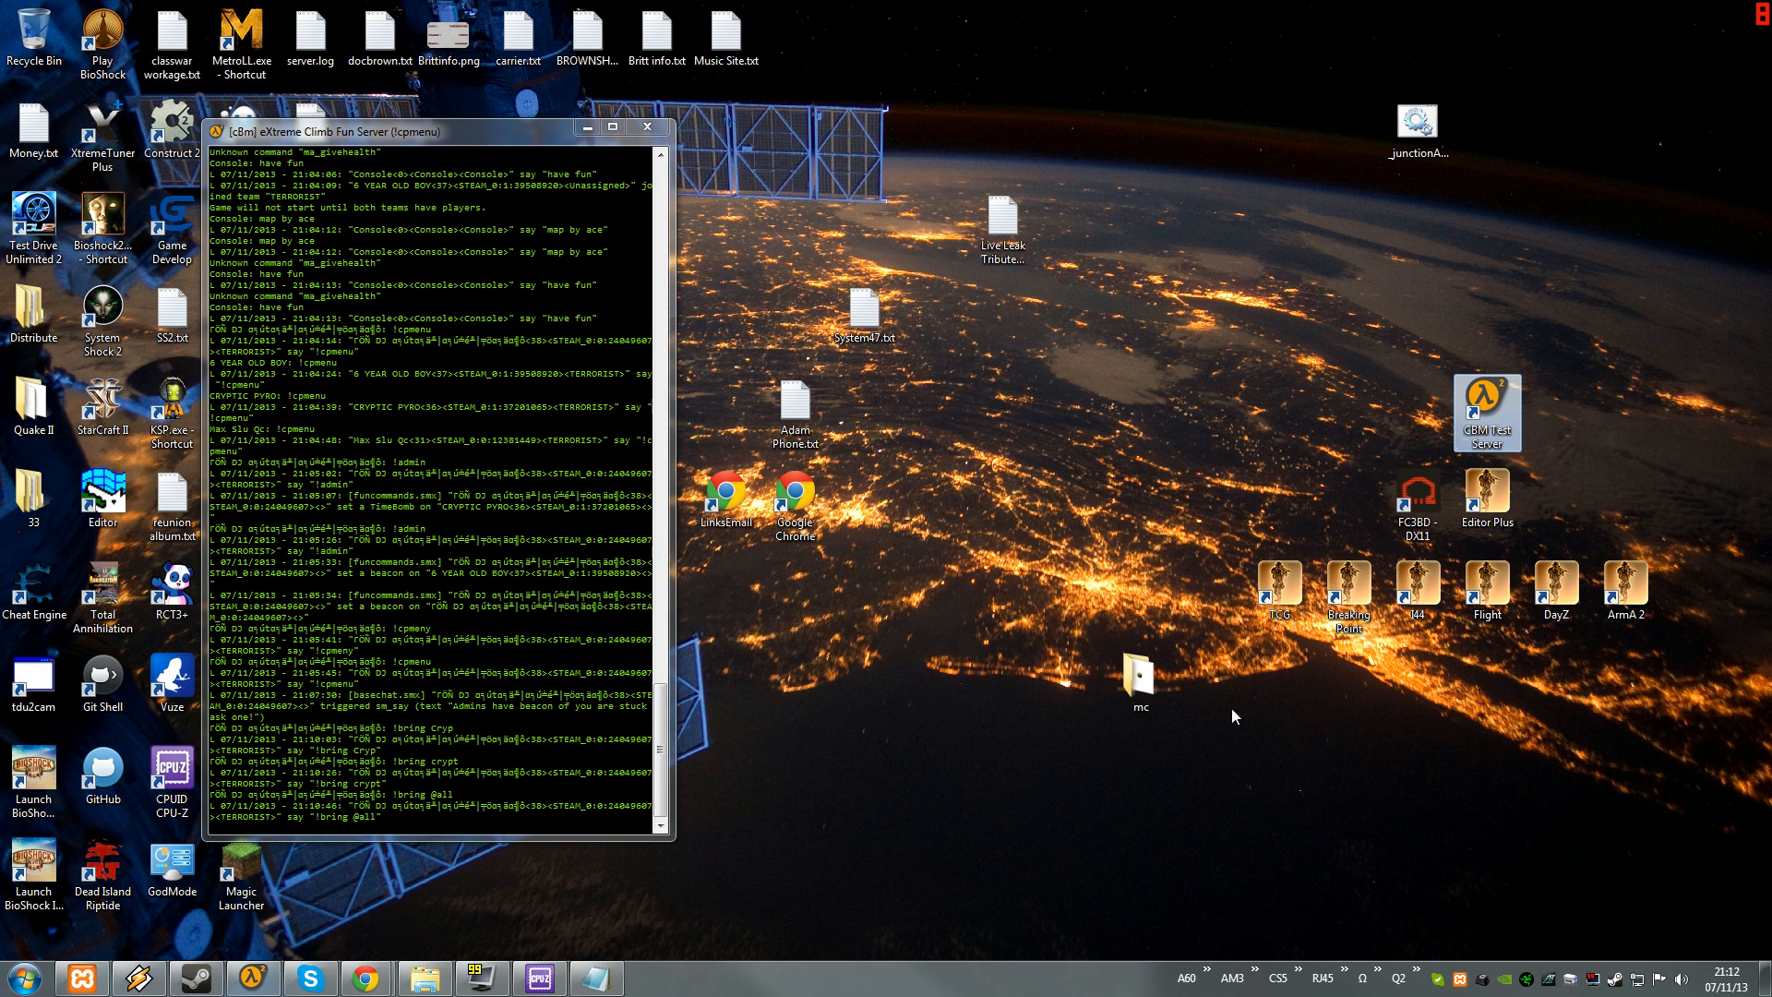
mouse_move(1200, 735)
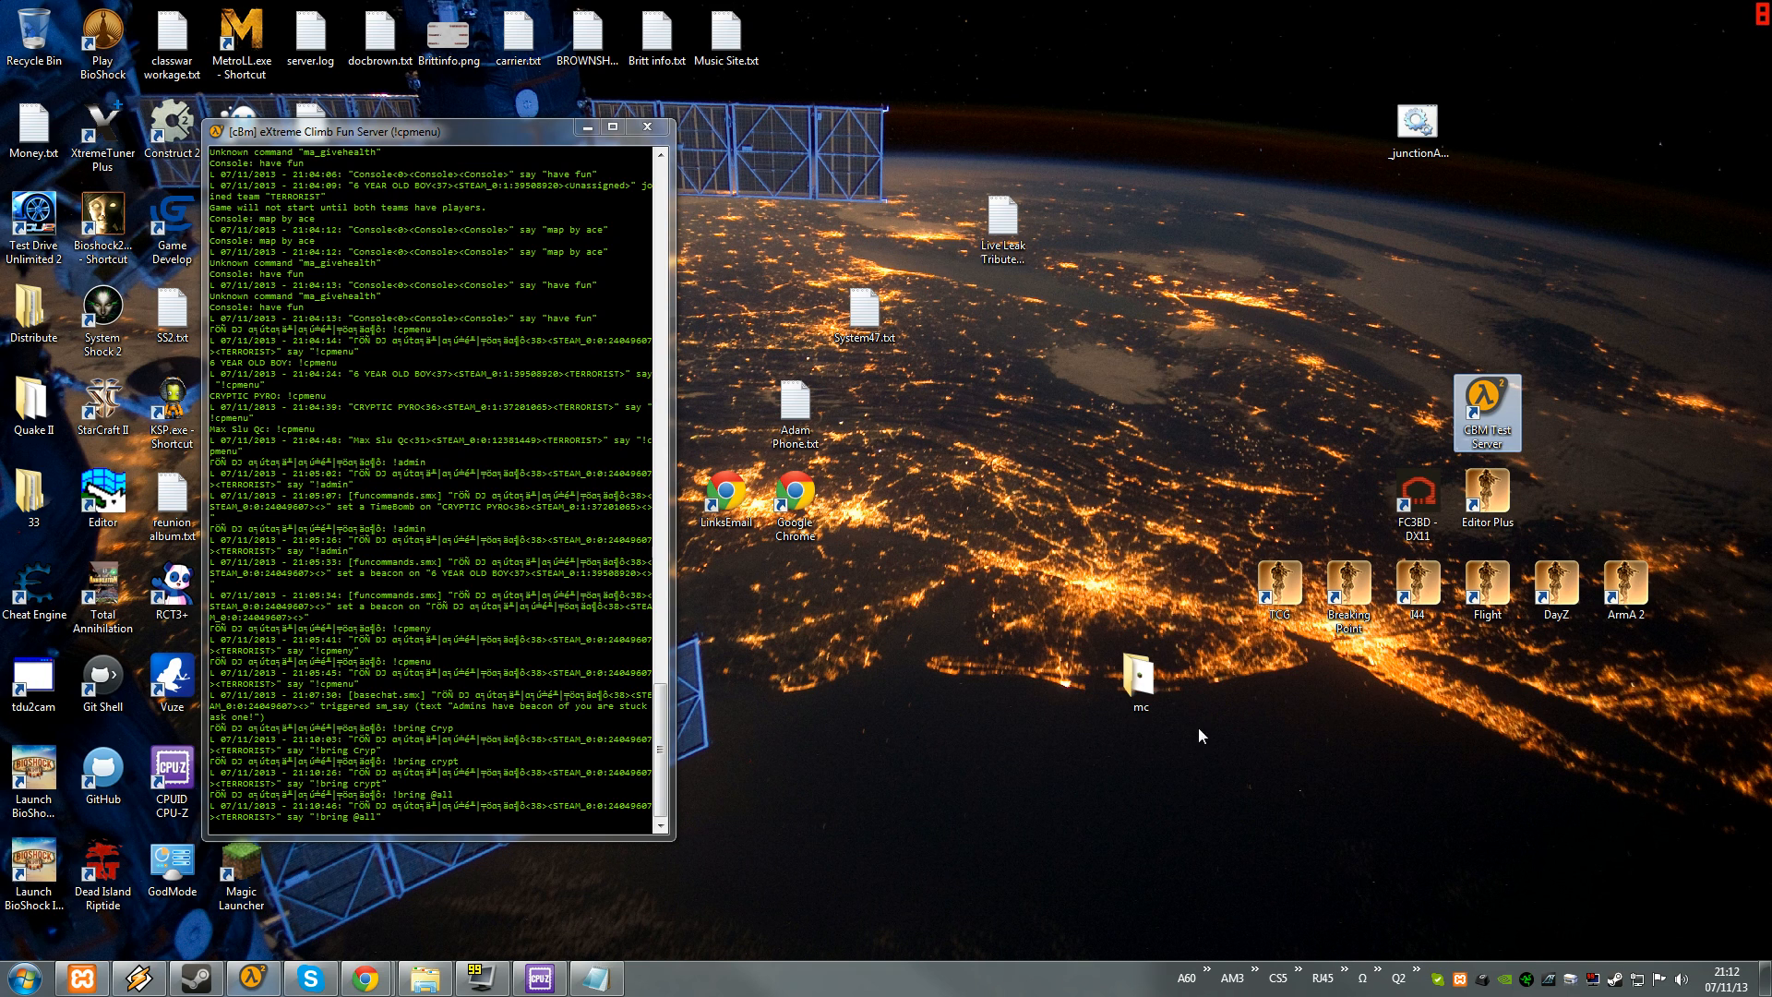
mouse_move(1181, 738)
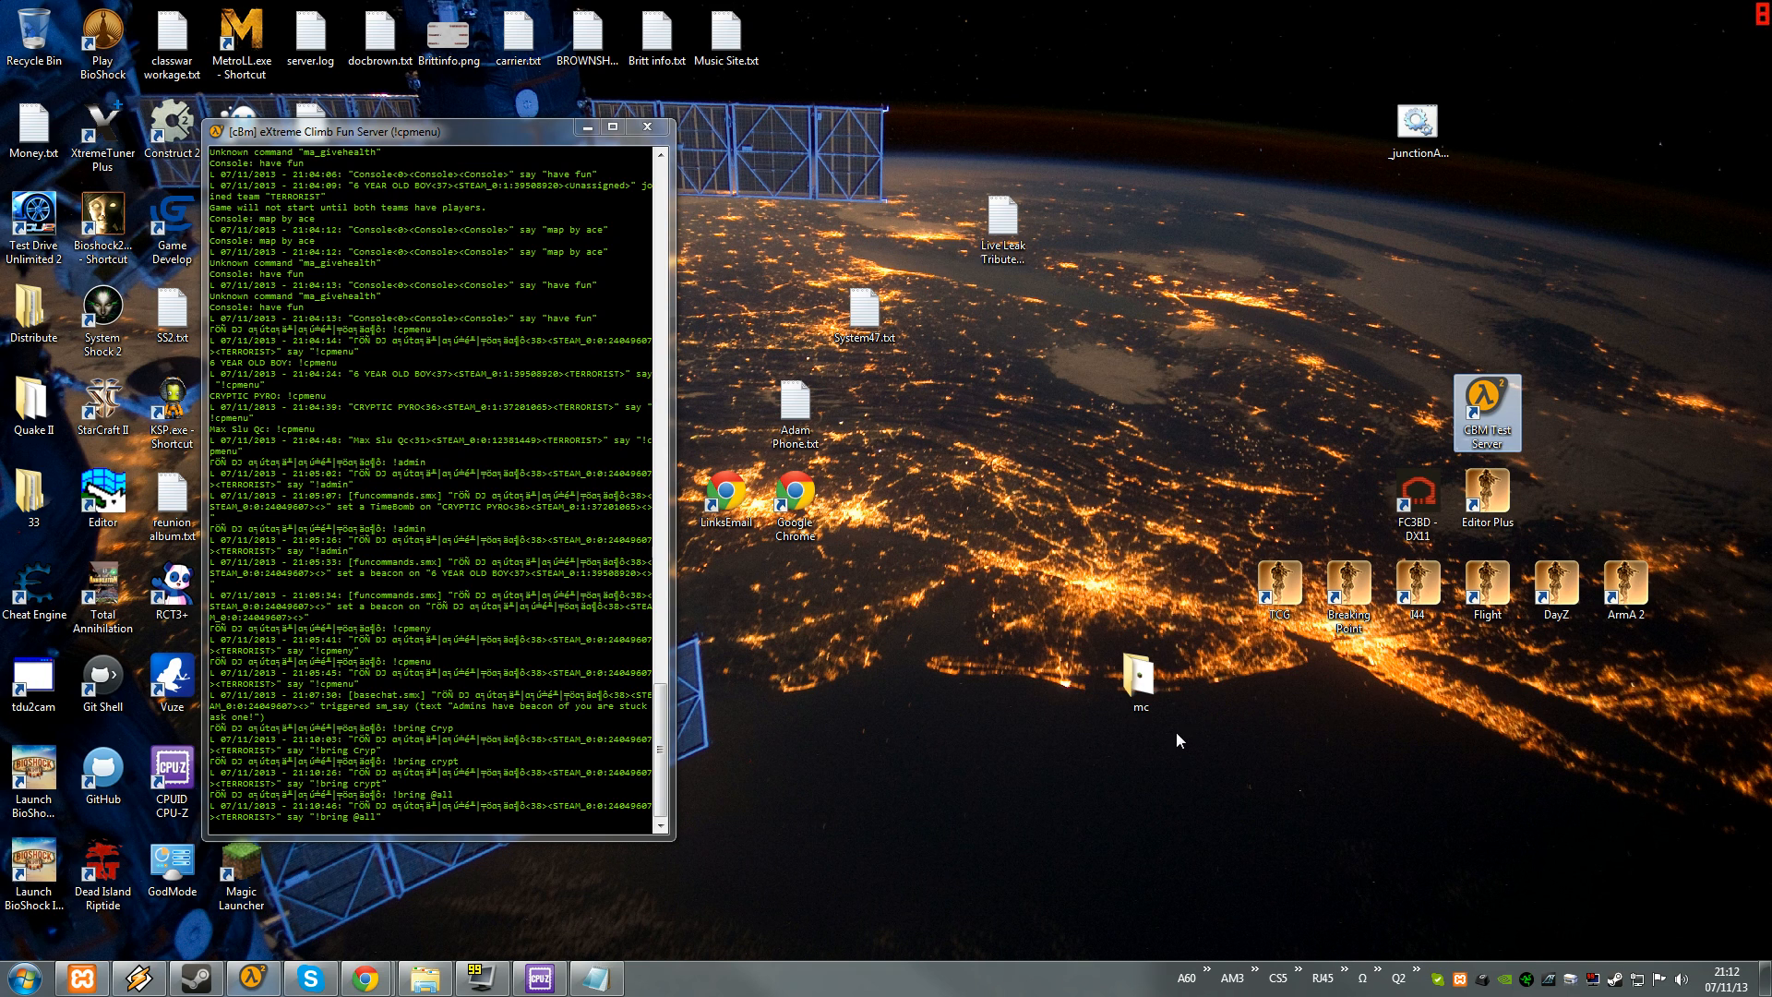
mouse_move(1157, 742)
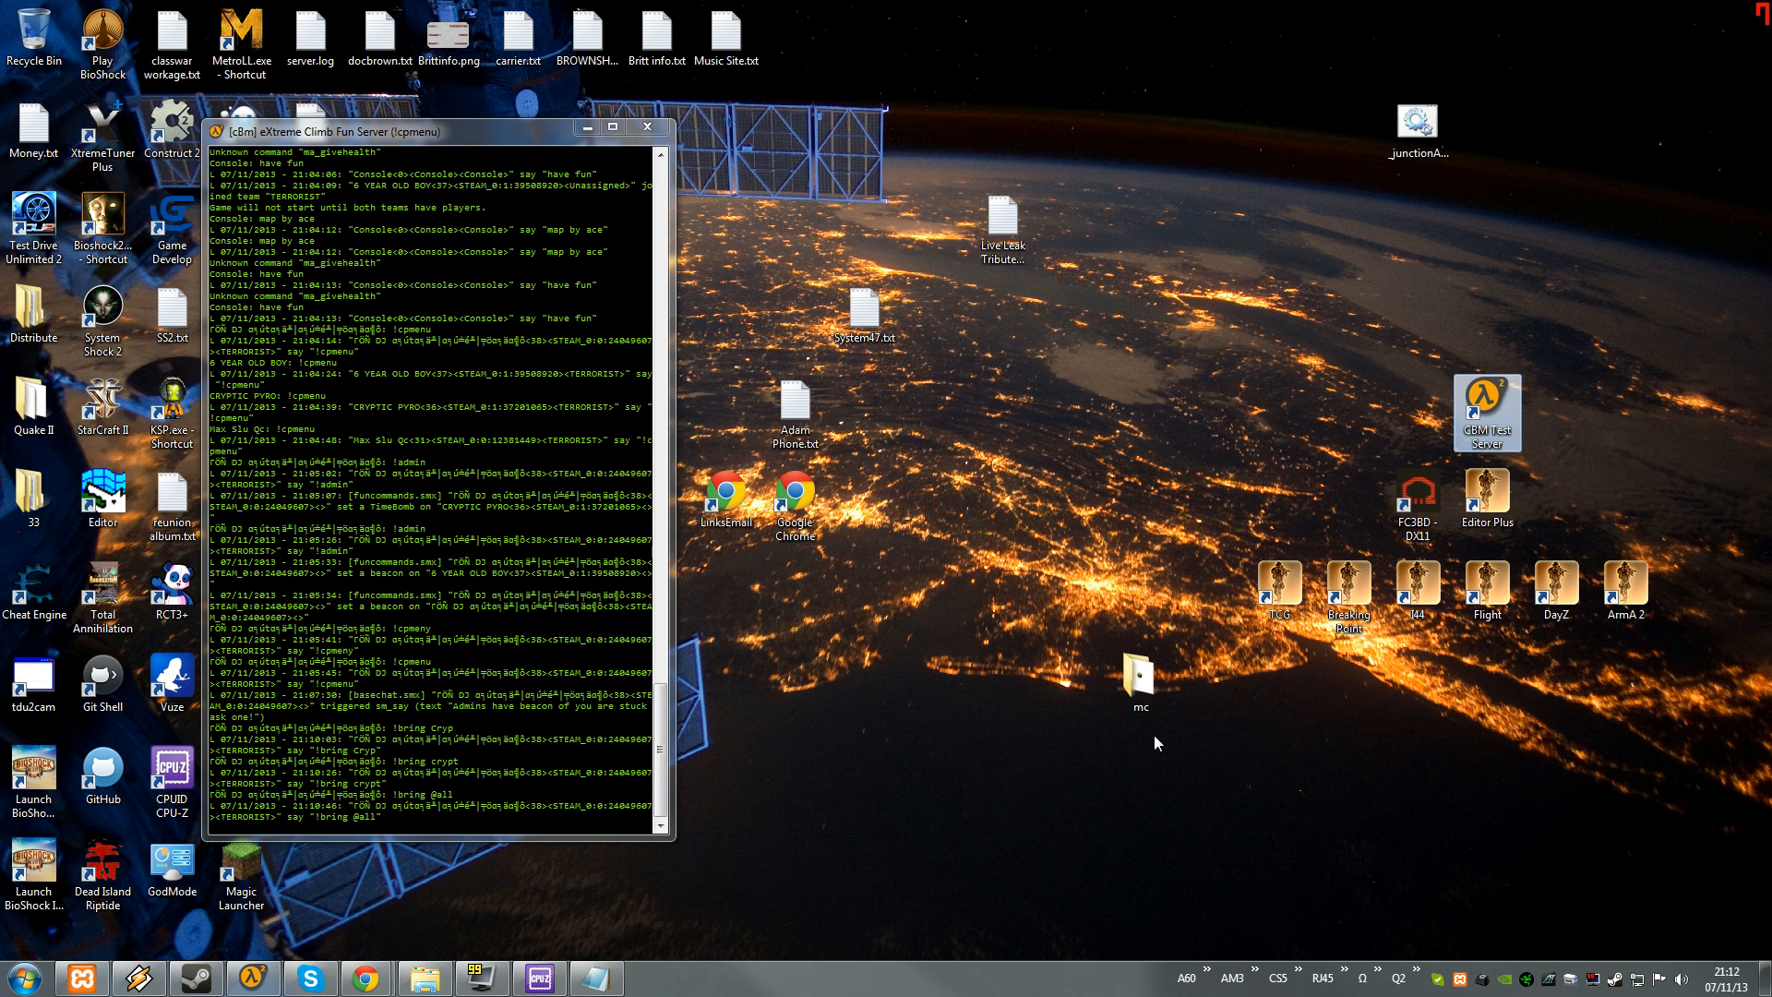
mouse_move(1165, 741)
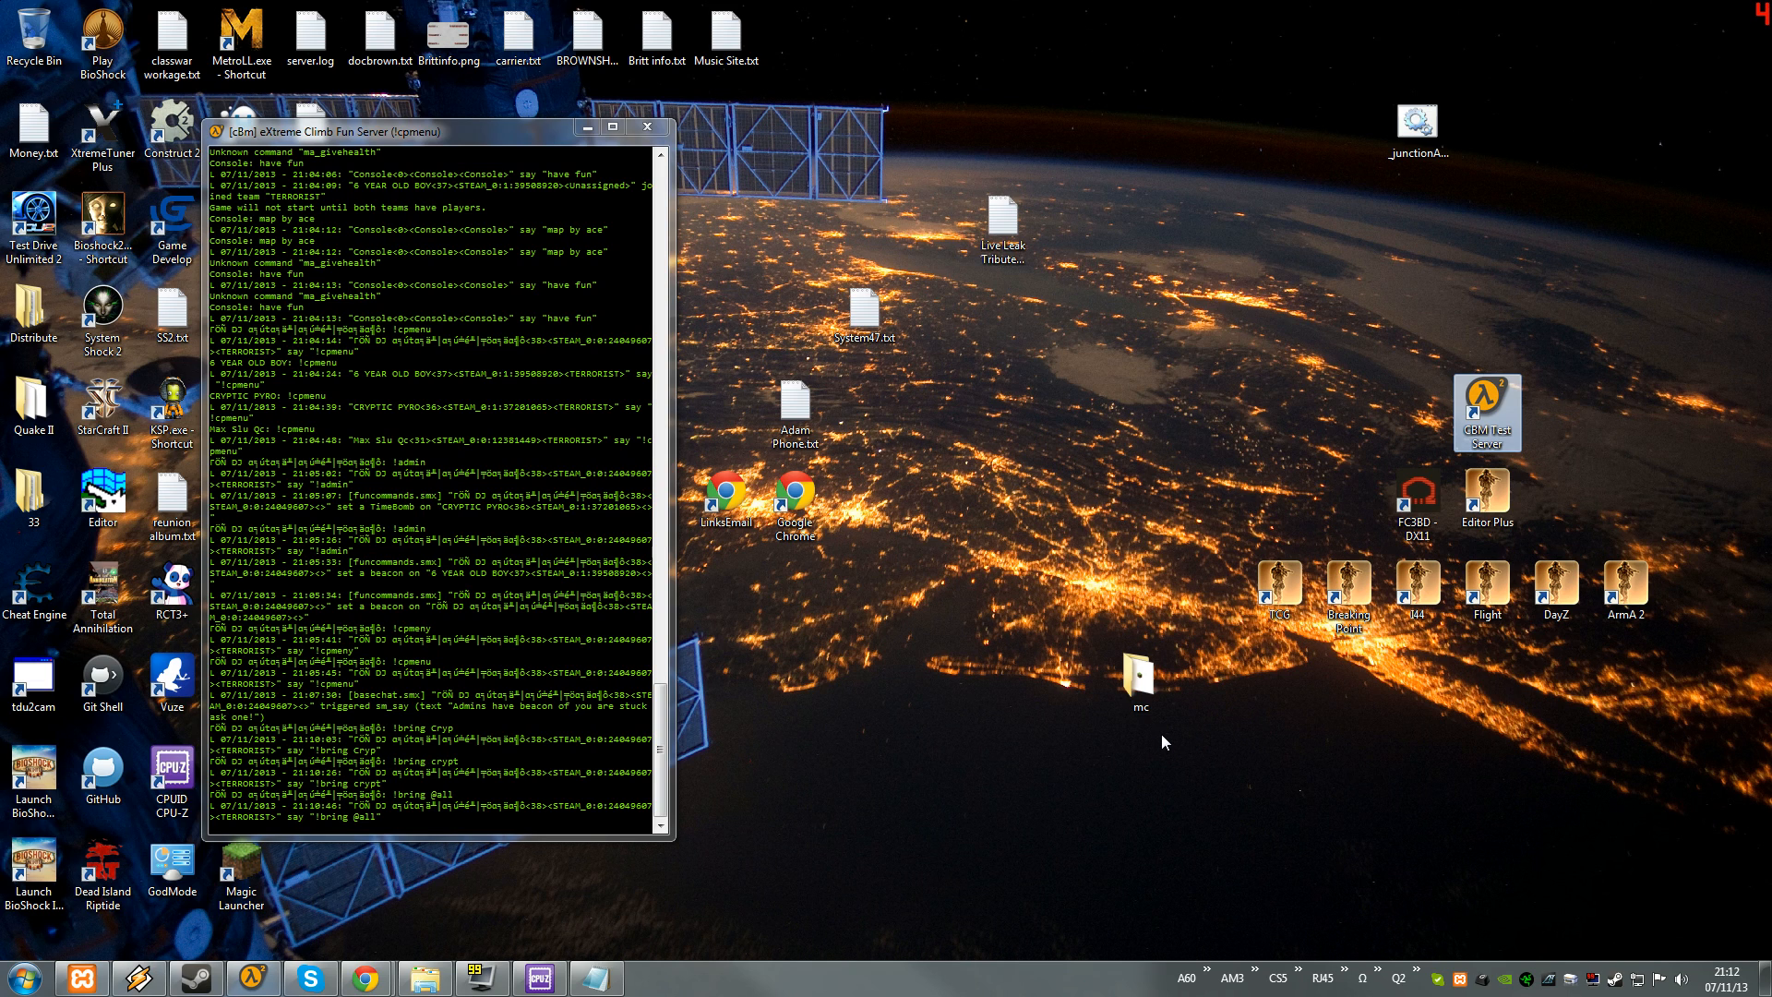
mouse_move(1204, 867)
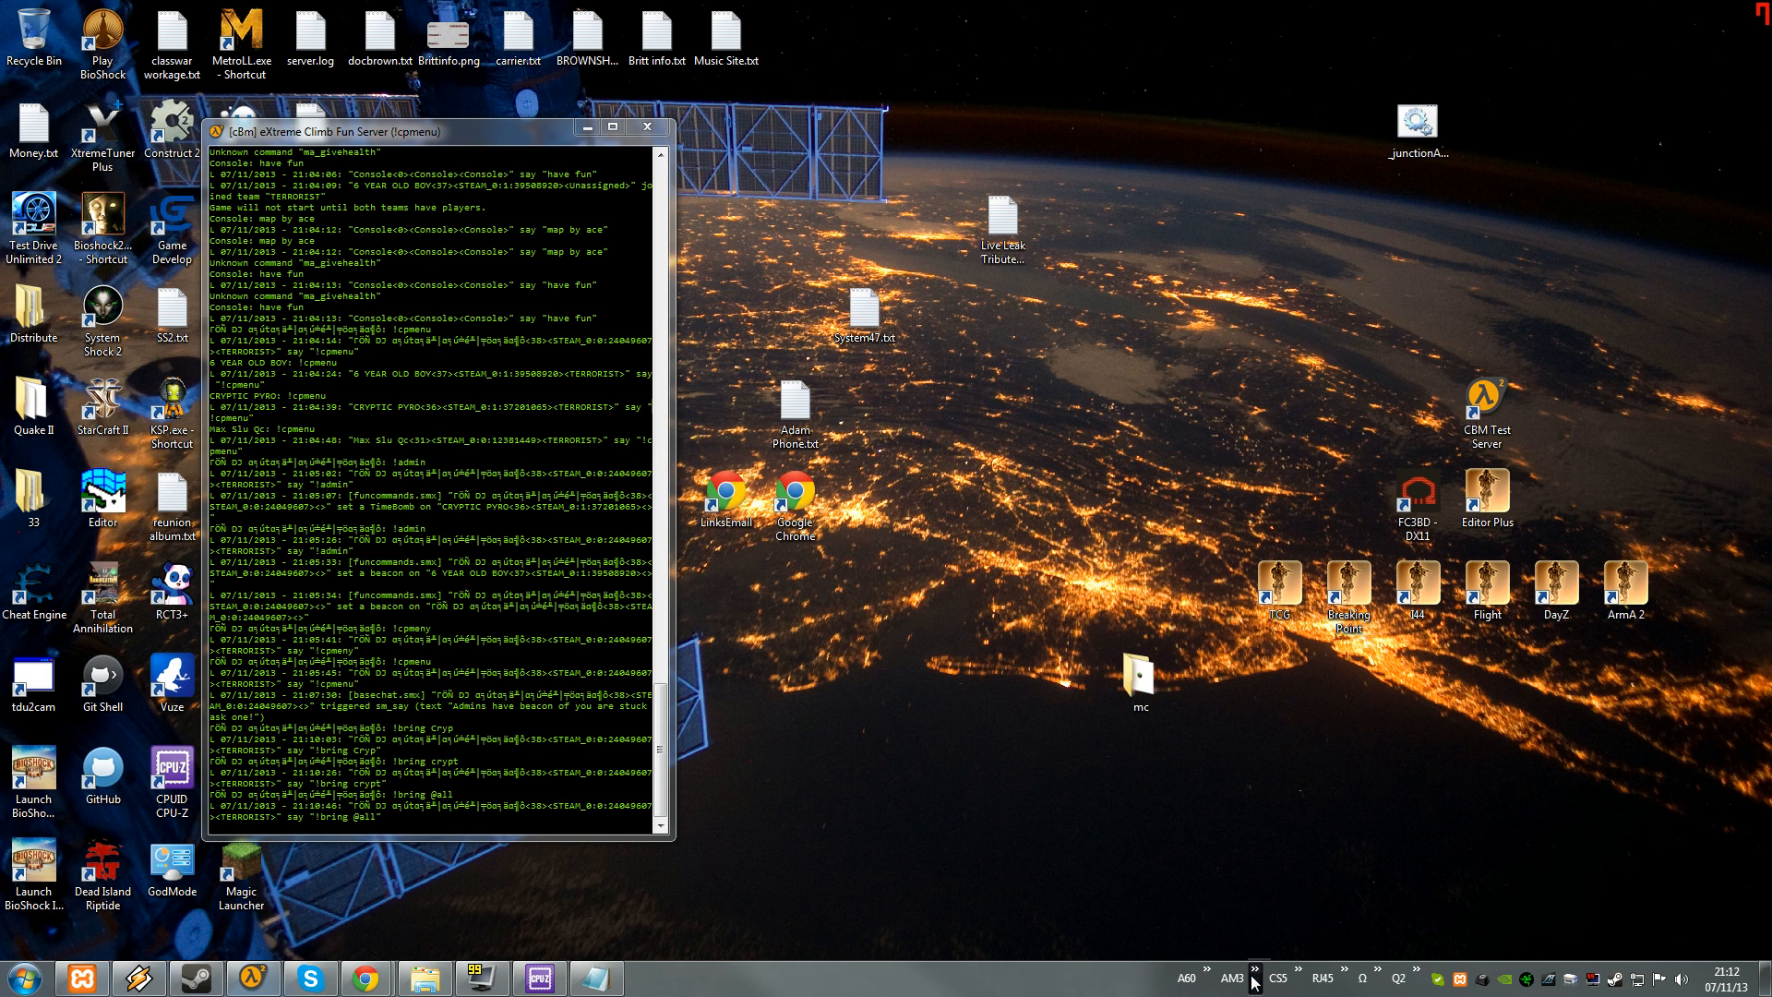
click(1485, 410)
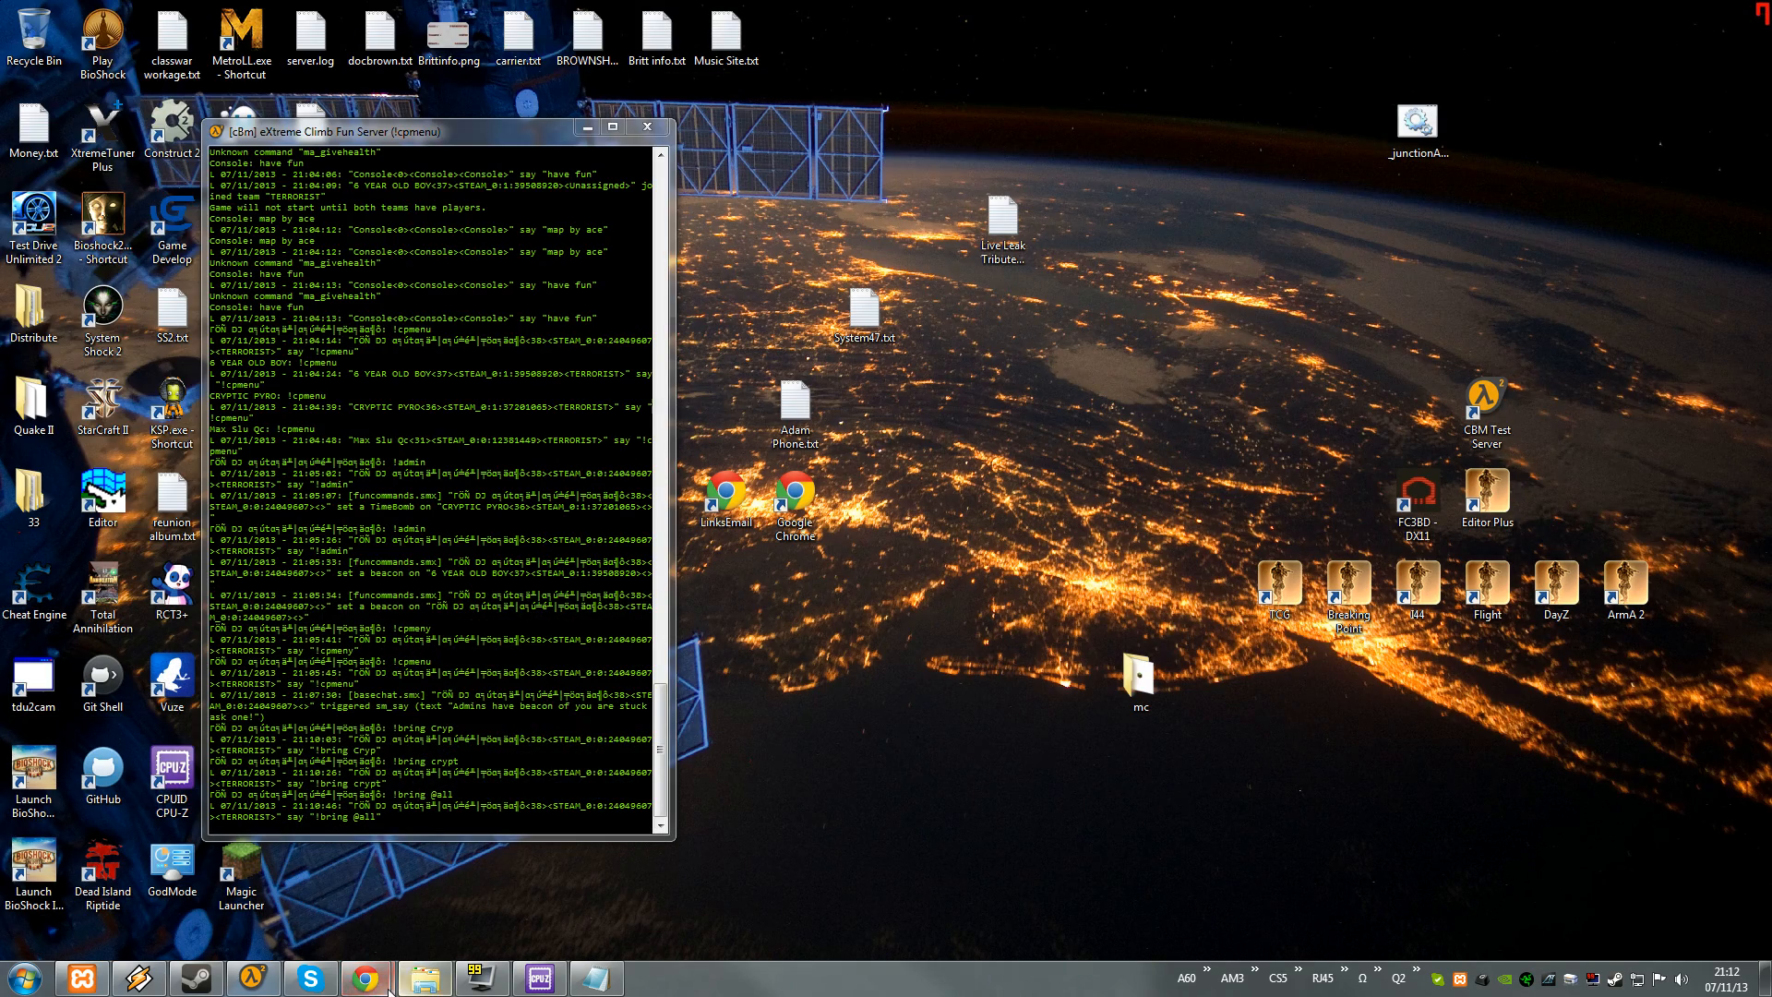
mouse_move(413, 947)
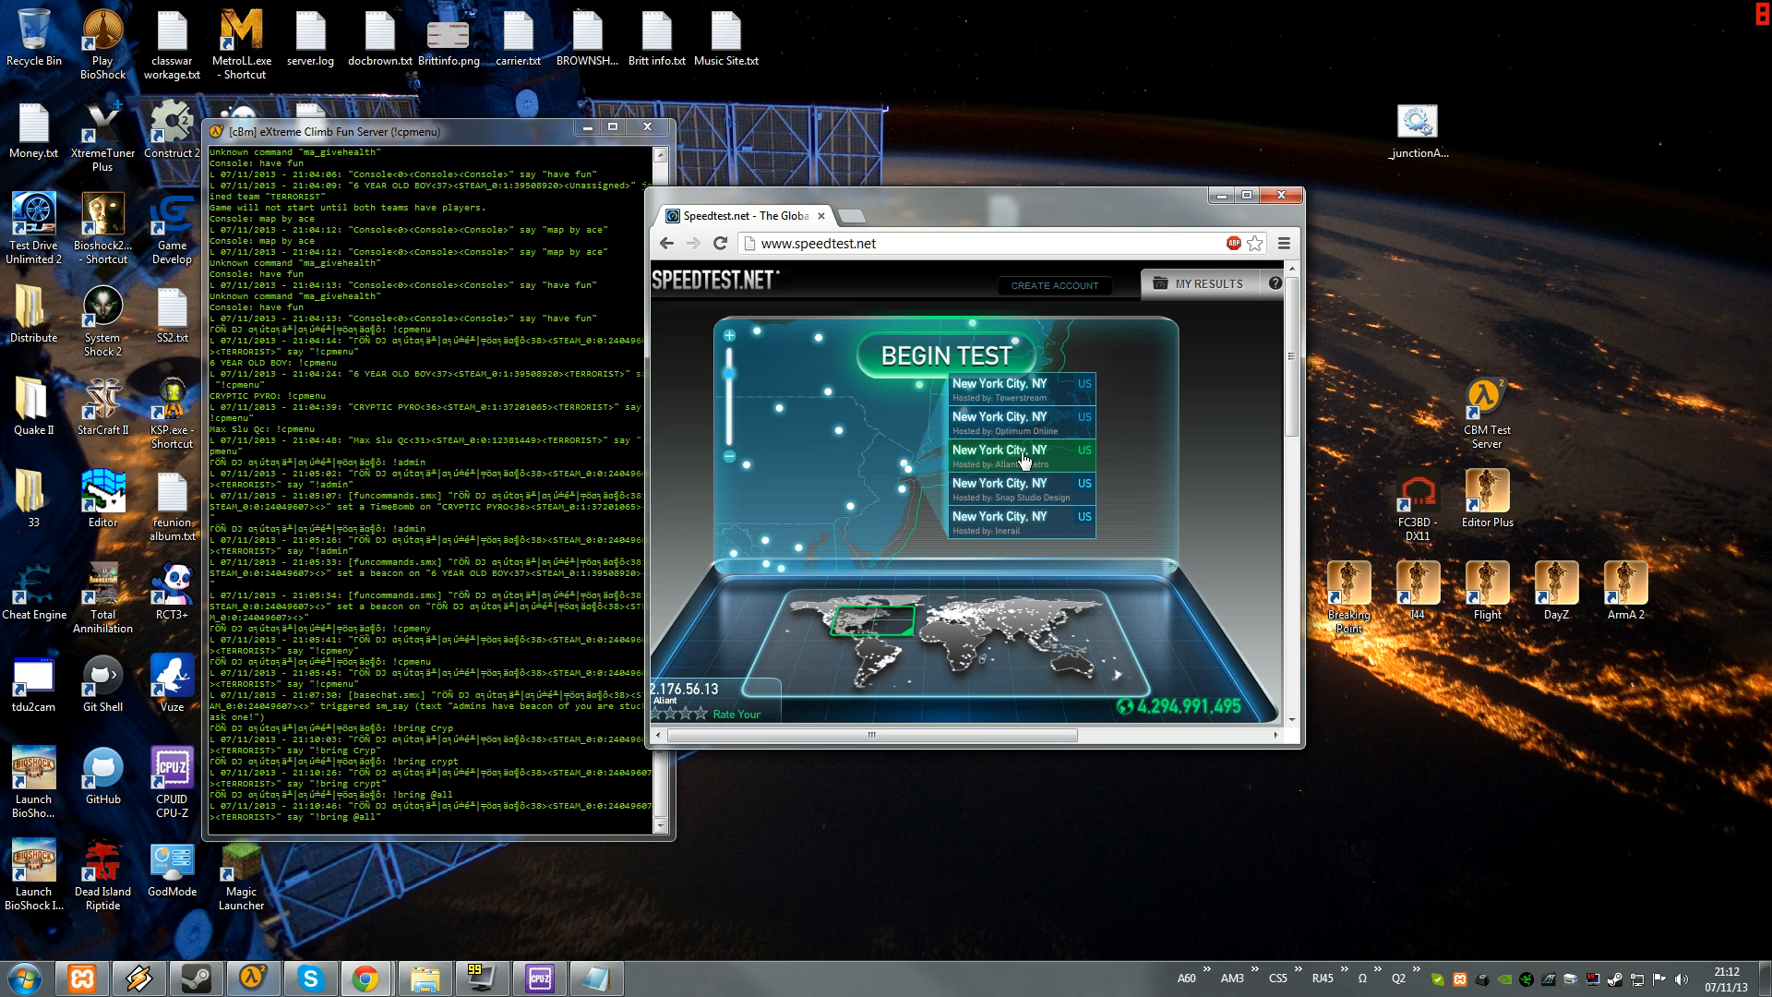
Run a Speedtest against the New York City (Atlantic Metro) server: 110 ms, 41.20/6.41 Mbps
click(1012, 448)
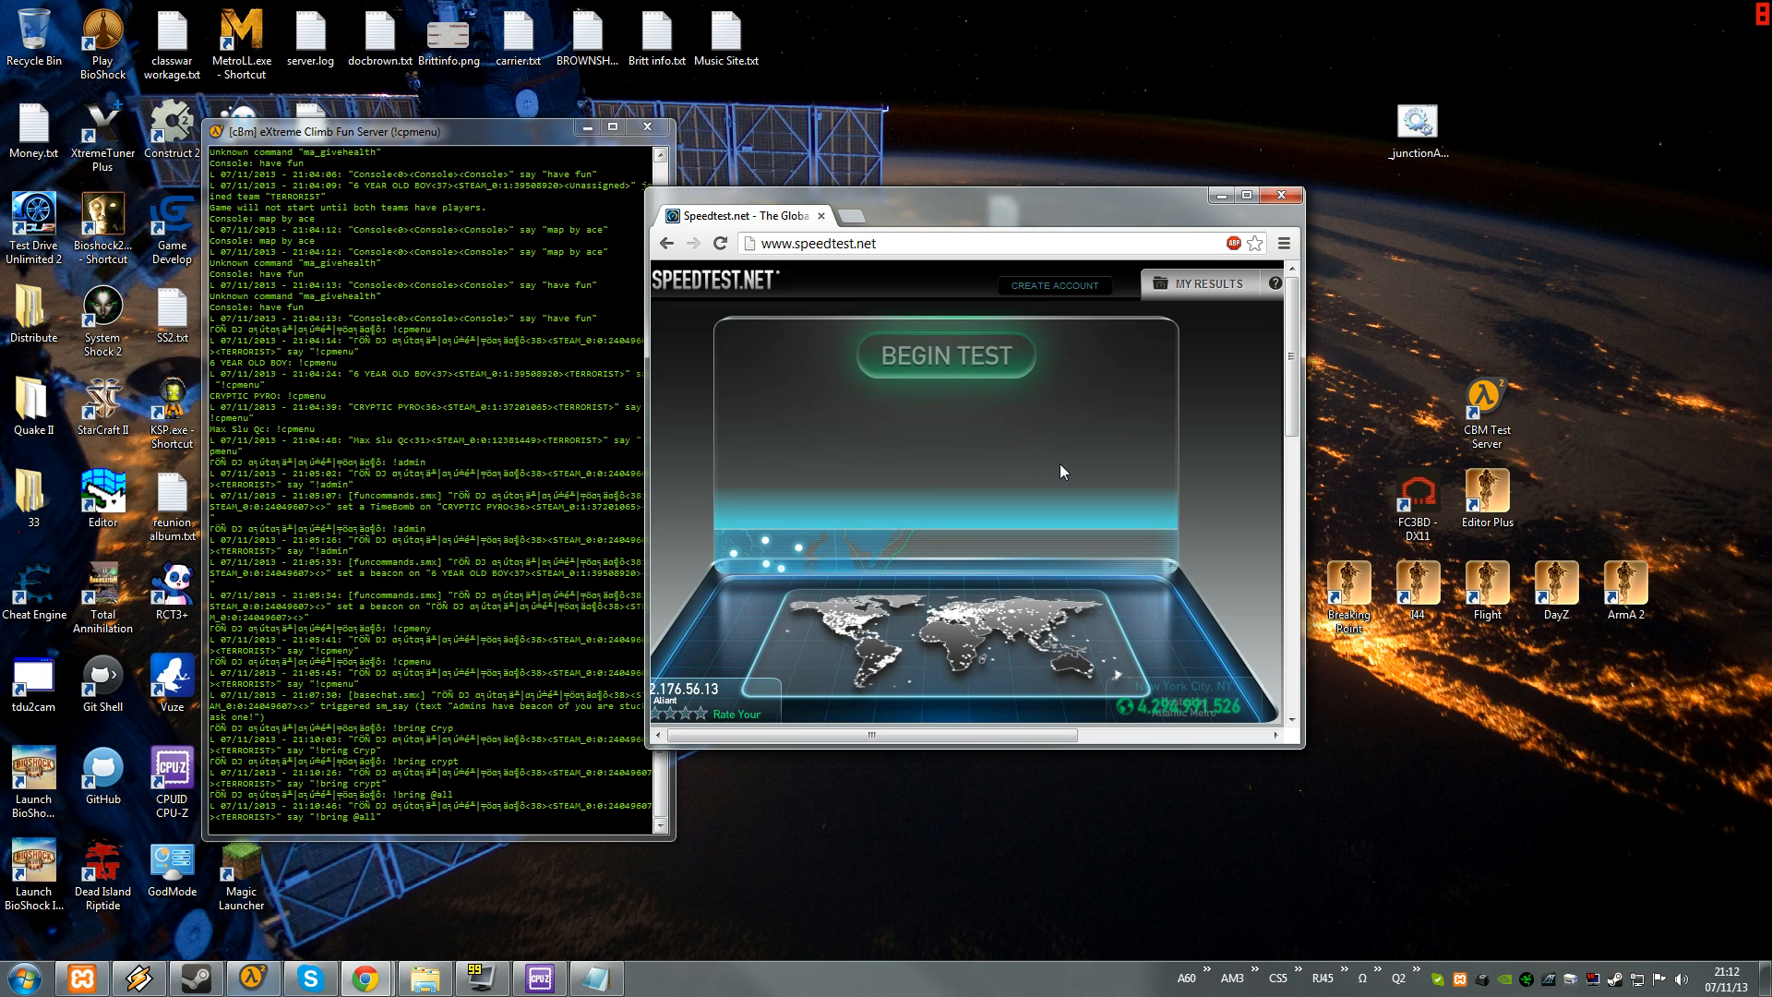
click(943, 356)
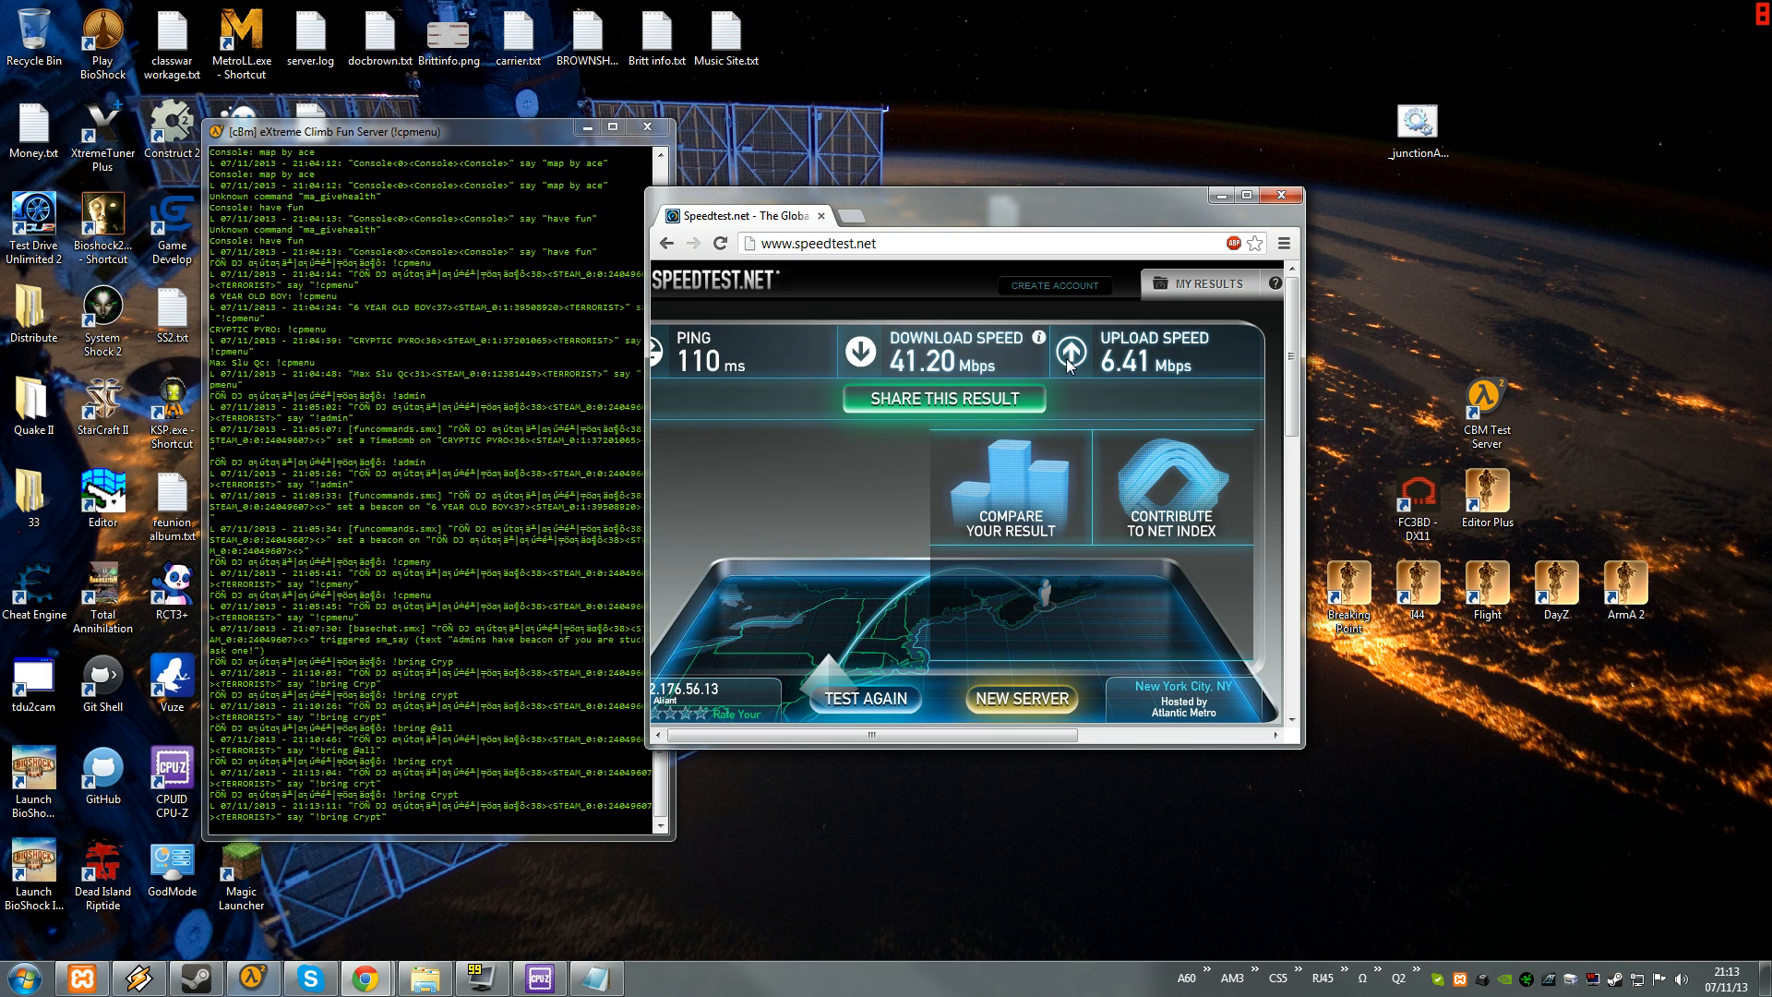
mouse_move(1133, 362)
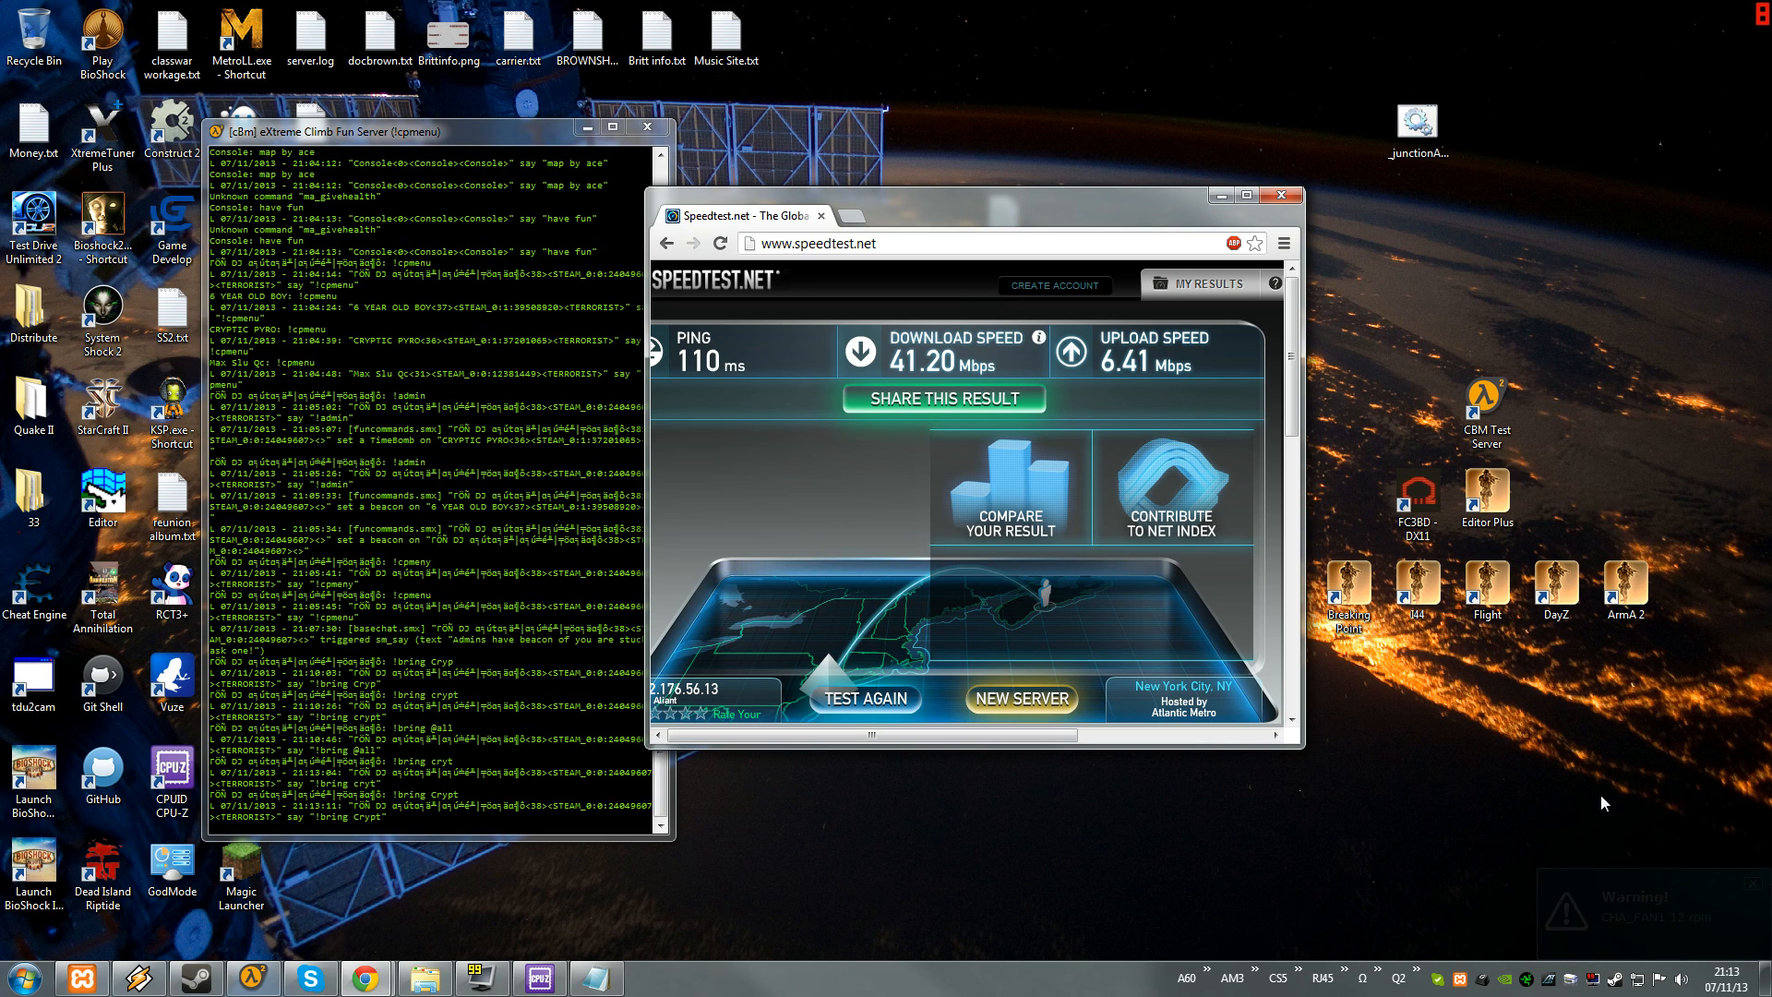
mouse_move(1290, 199)
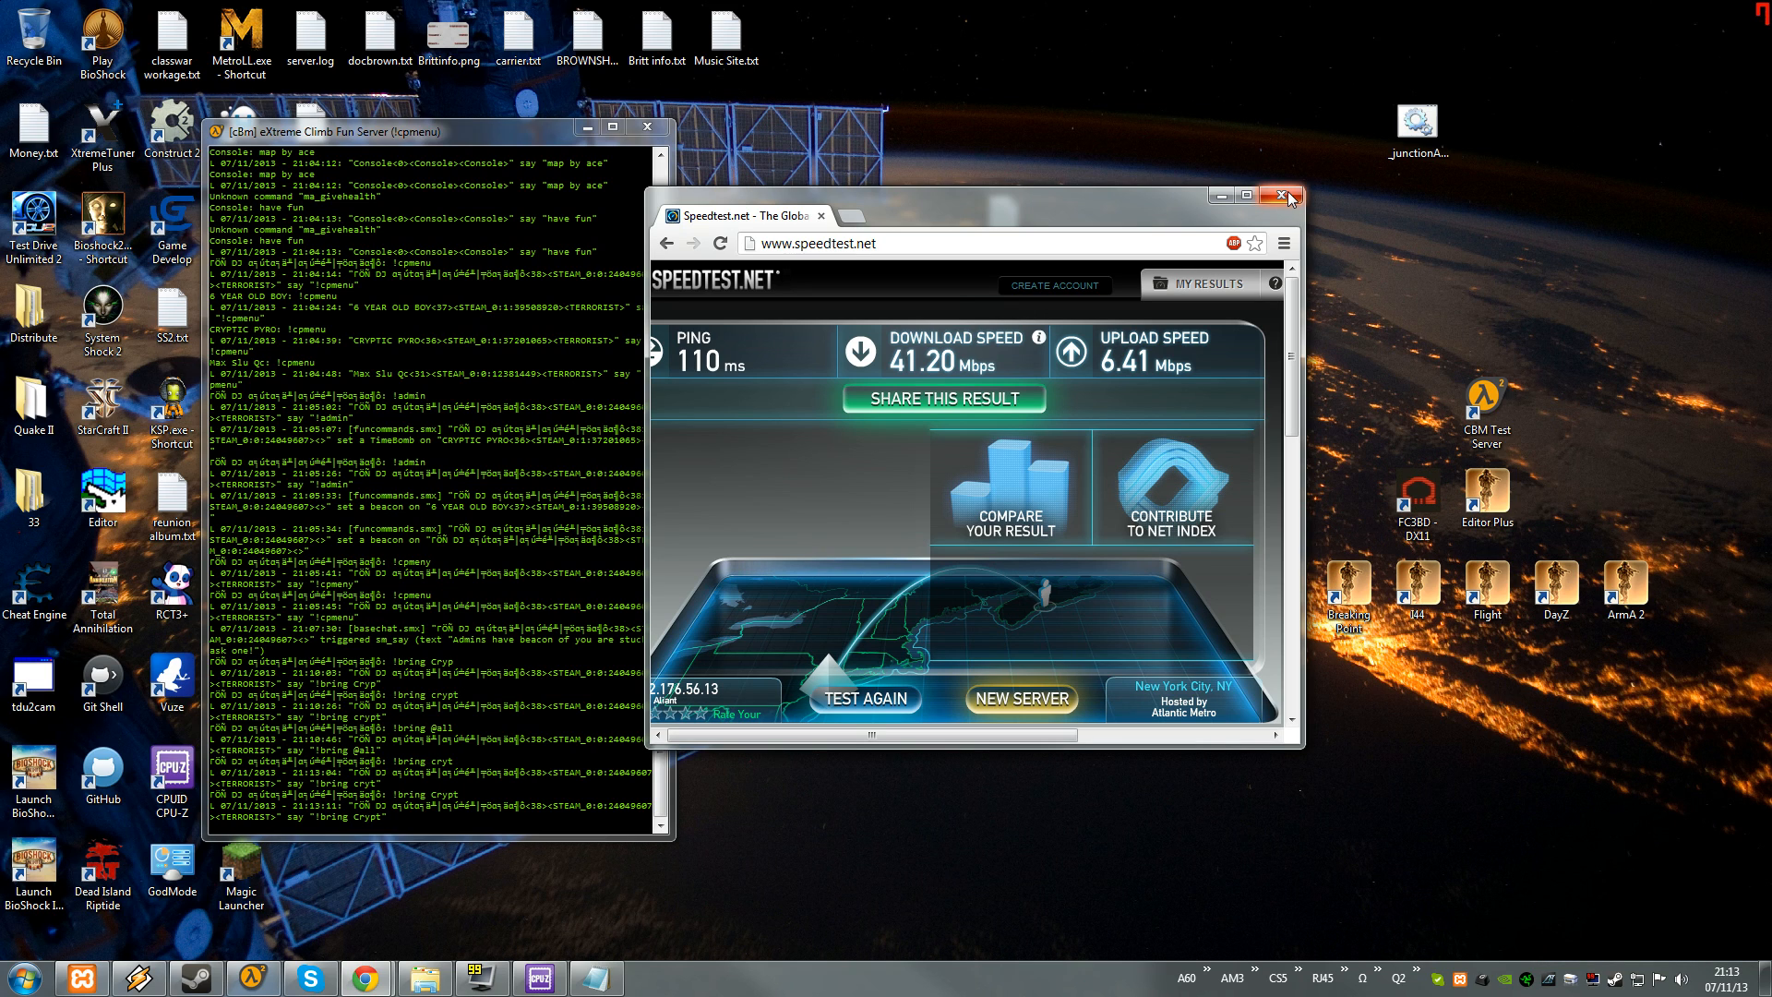
mouse_move(1288, 204)
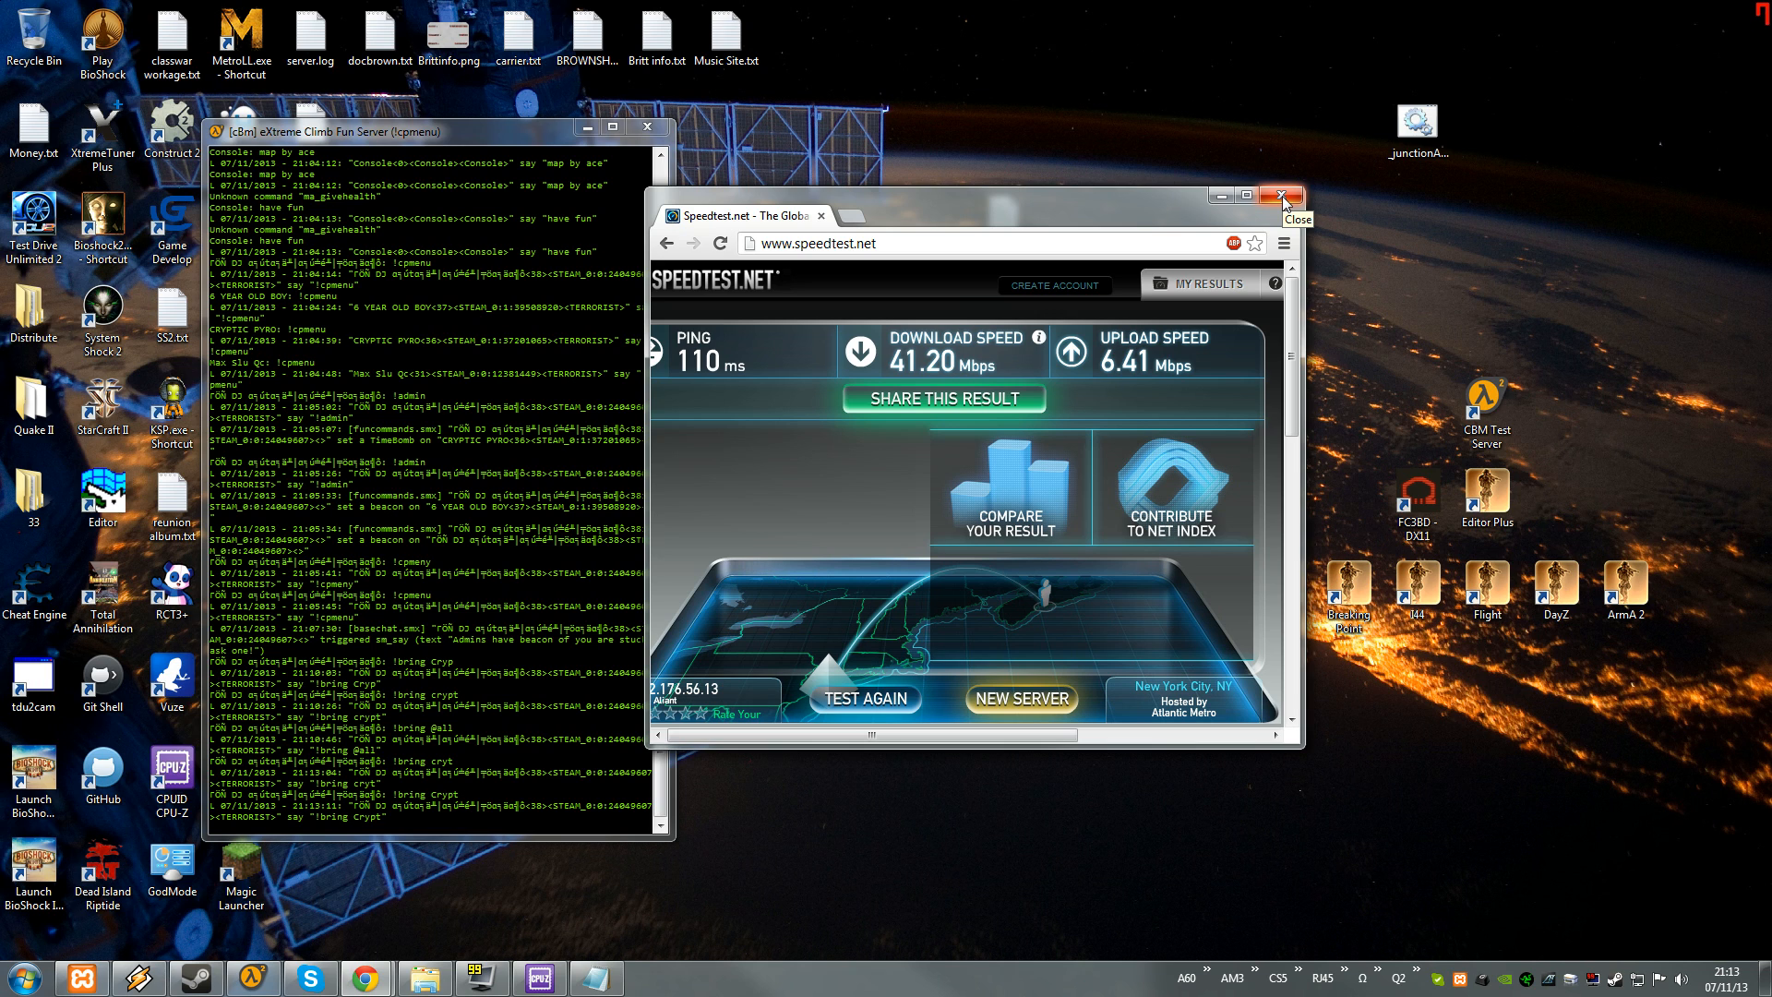
Close the Speedtest Chrome window and switch to the Valve Developer Community SteamCMD page
click(1281, 196)
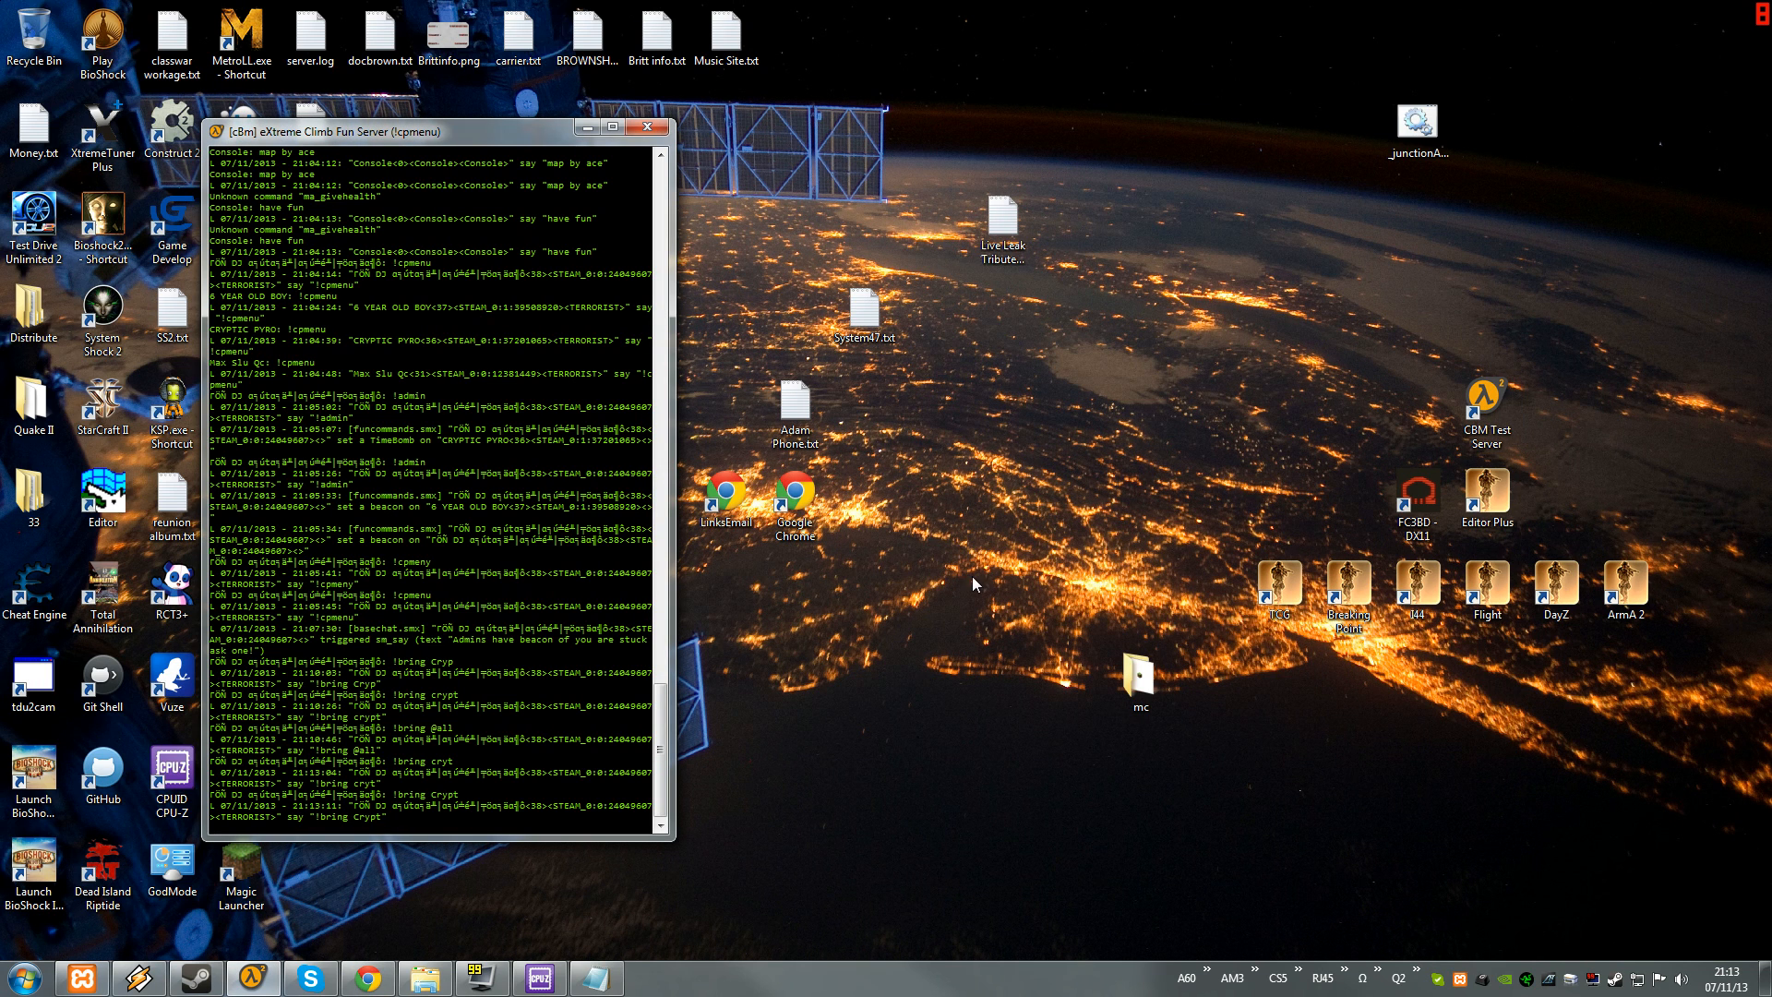
mouse_move(805, 831)
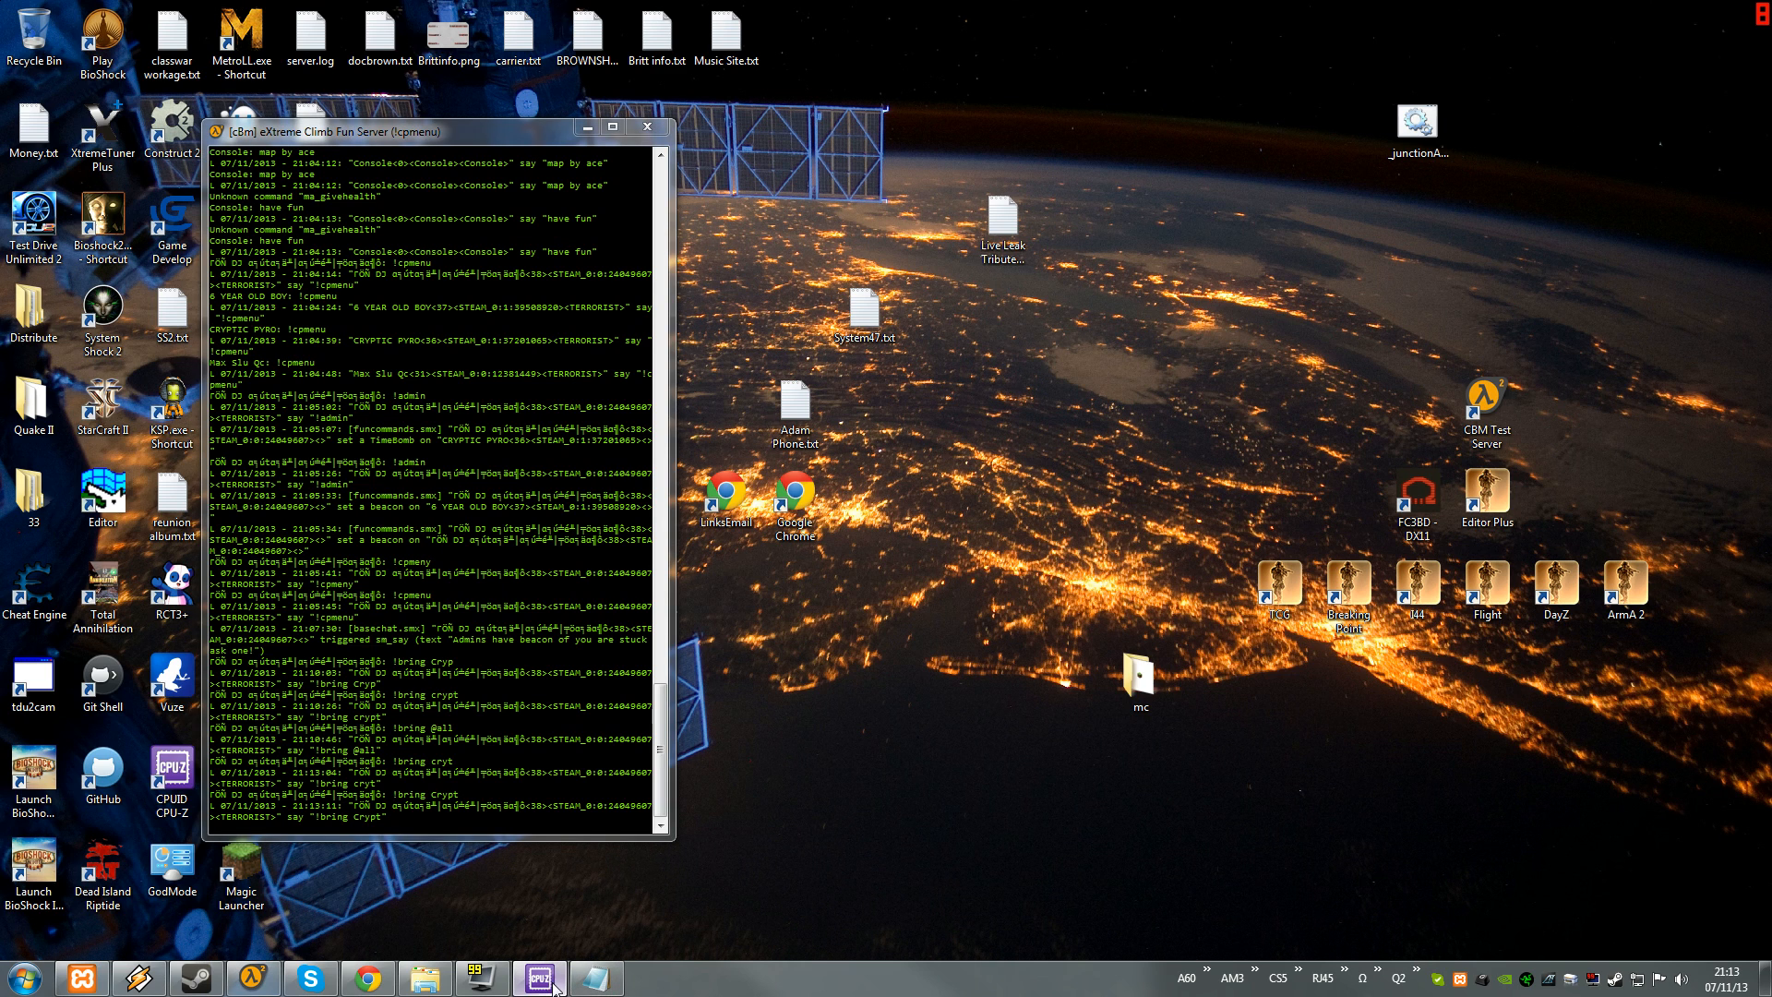
click(539, 978)
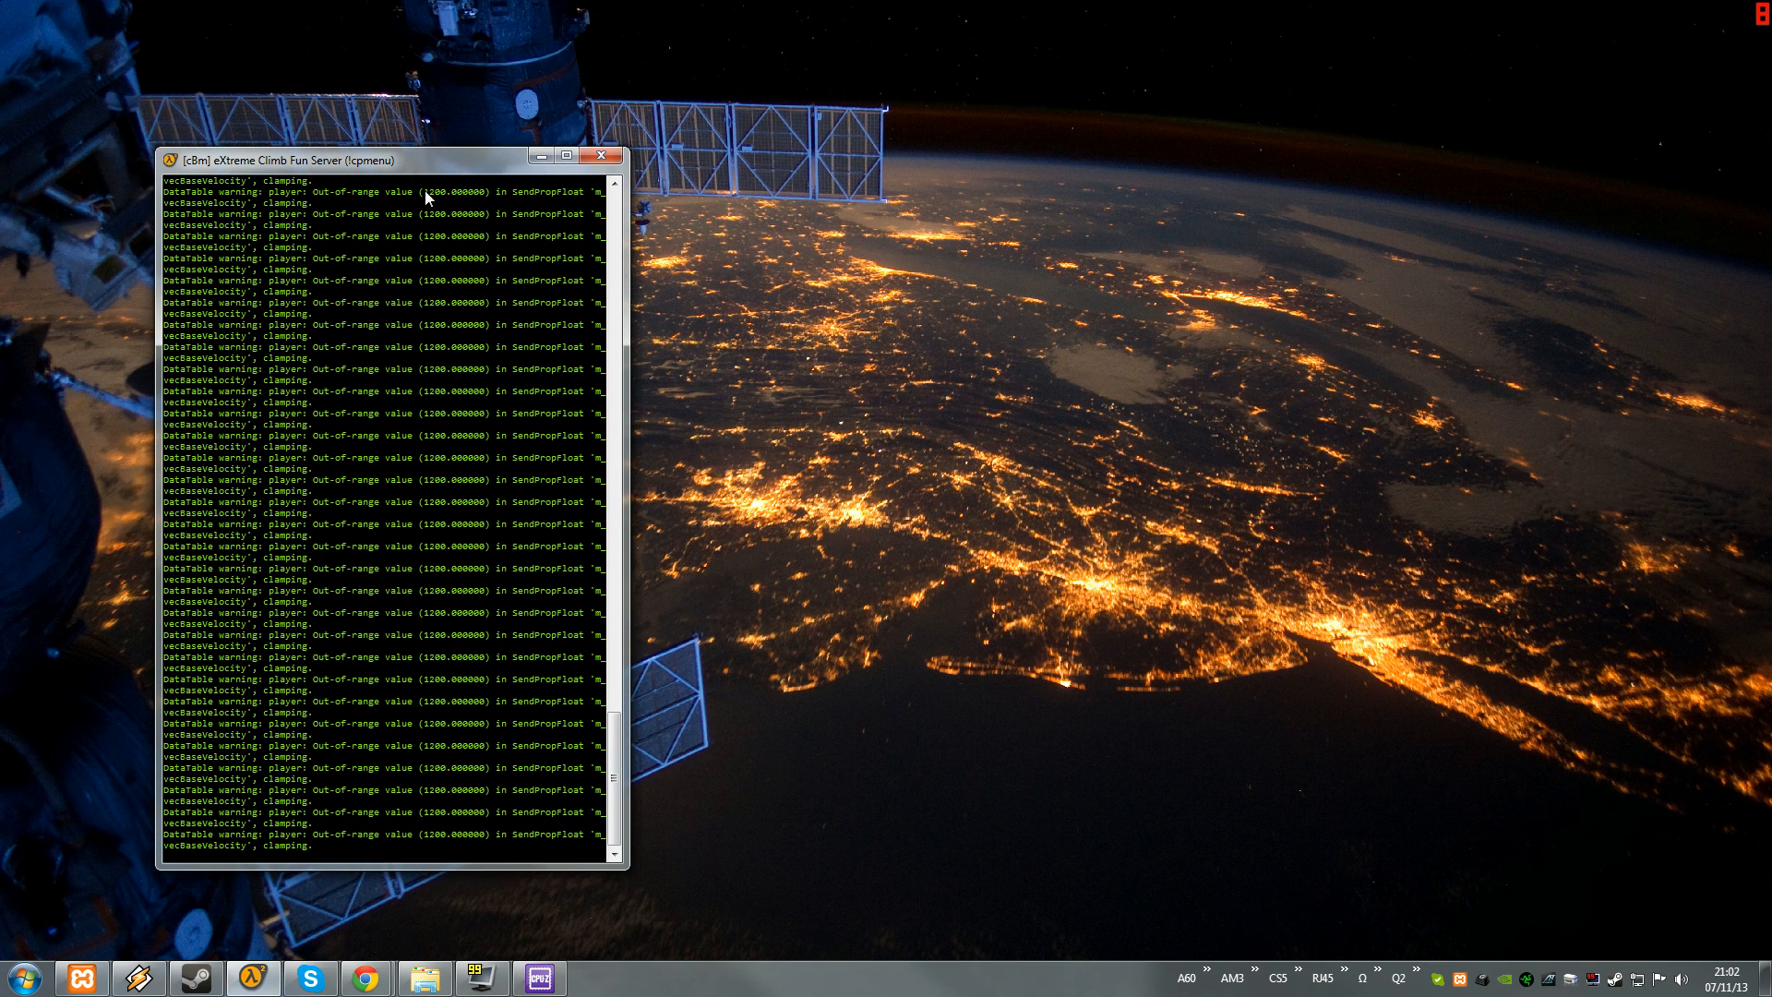
mouse_move(484, 443)
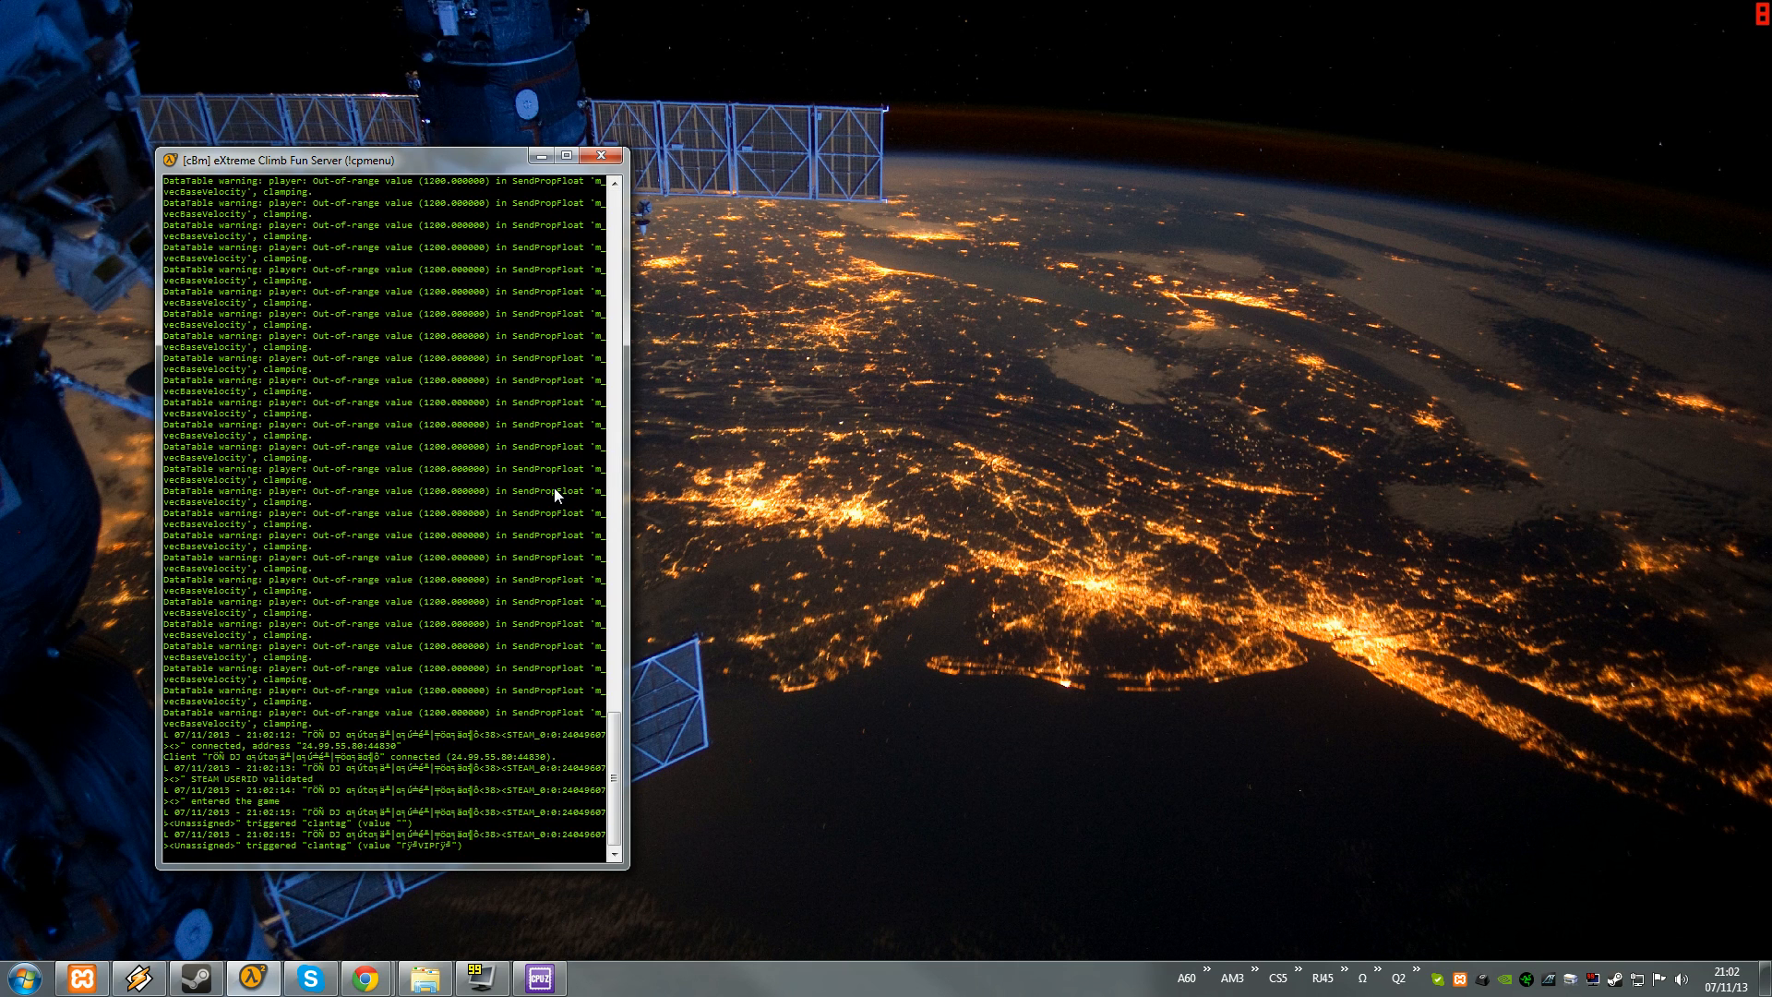
mouse_move(537, 514)
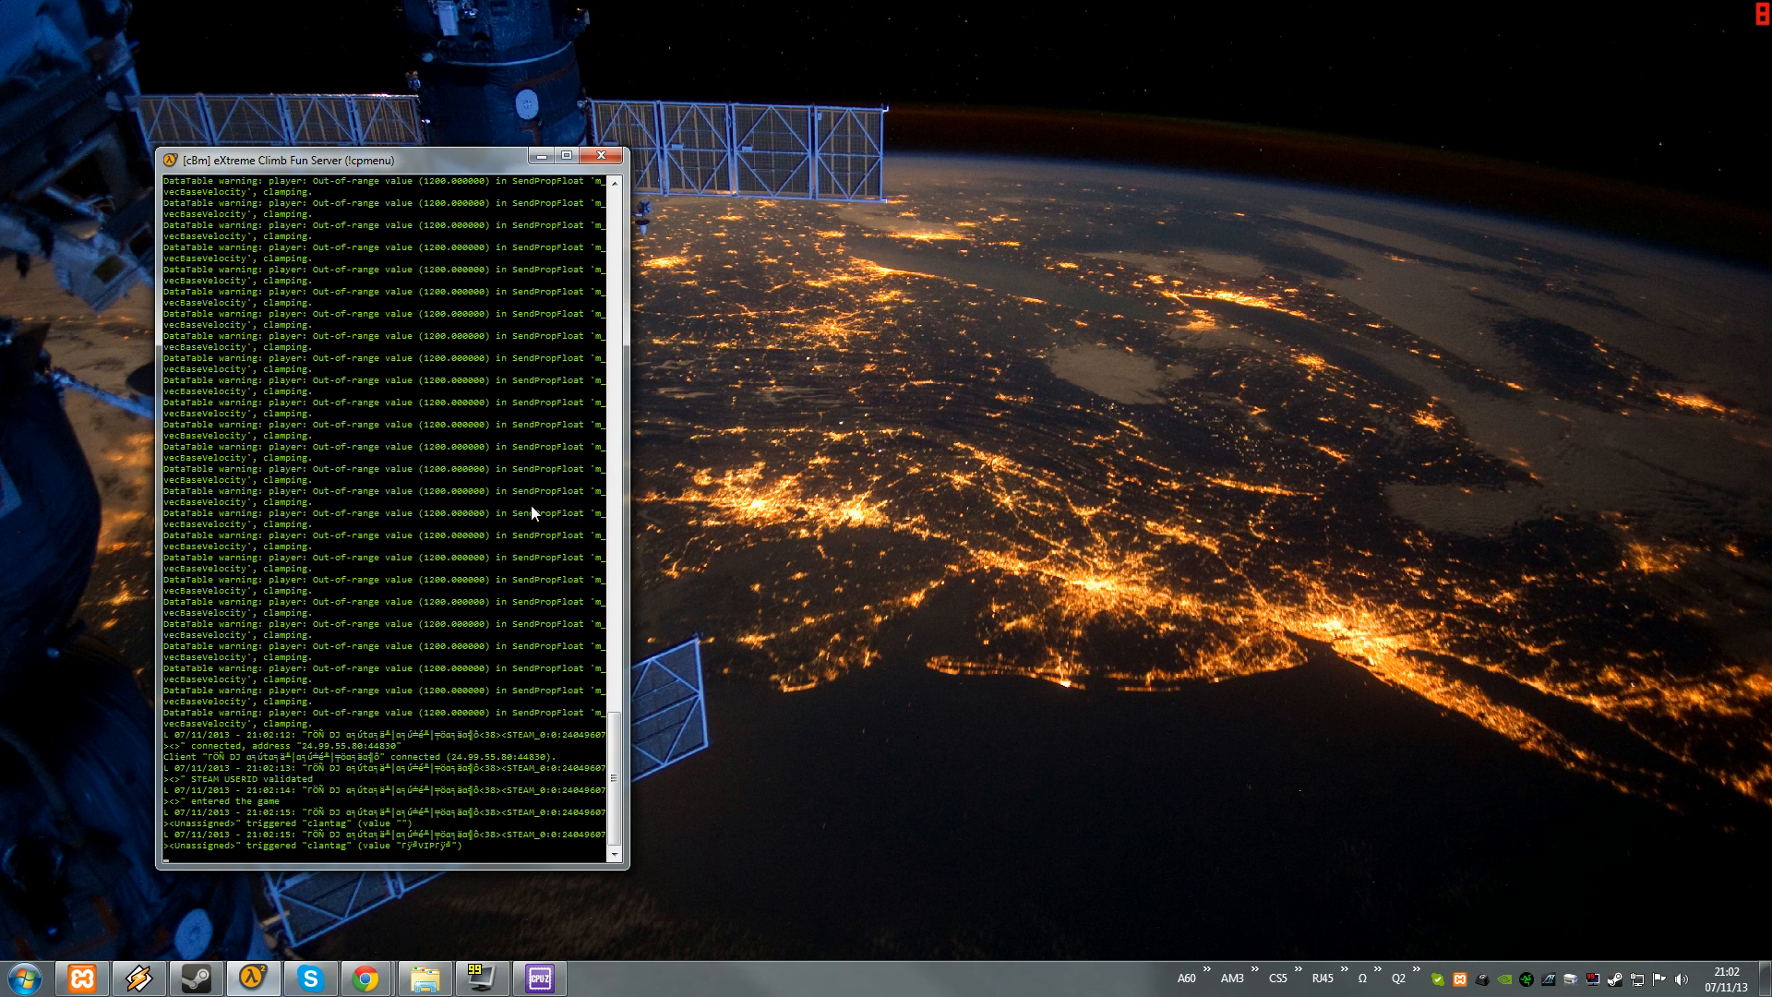
mouse_move(399, 410)
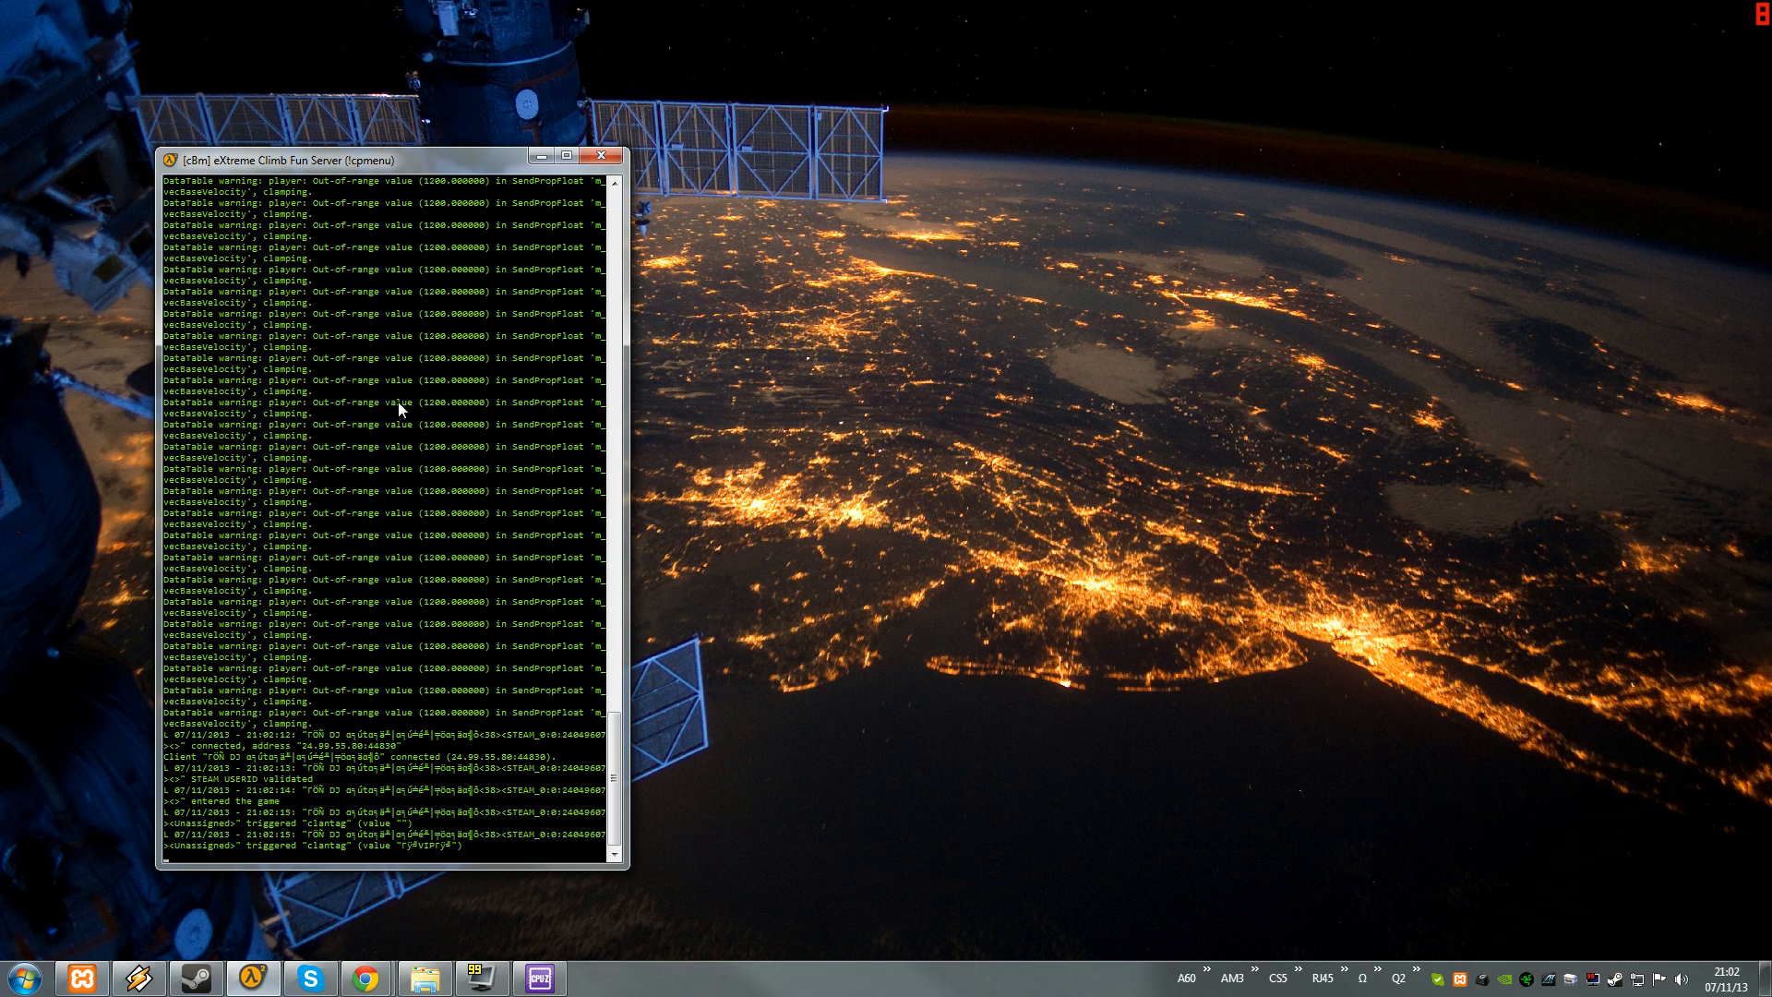
mouse_move(451, 654)
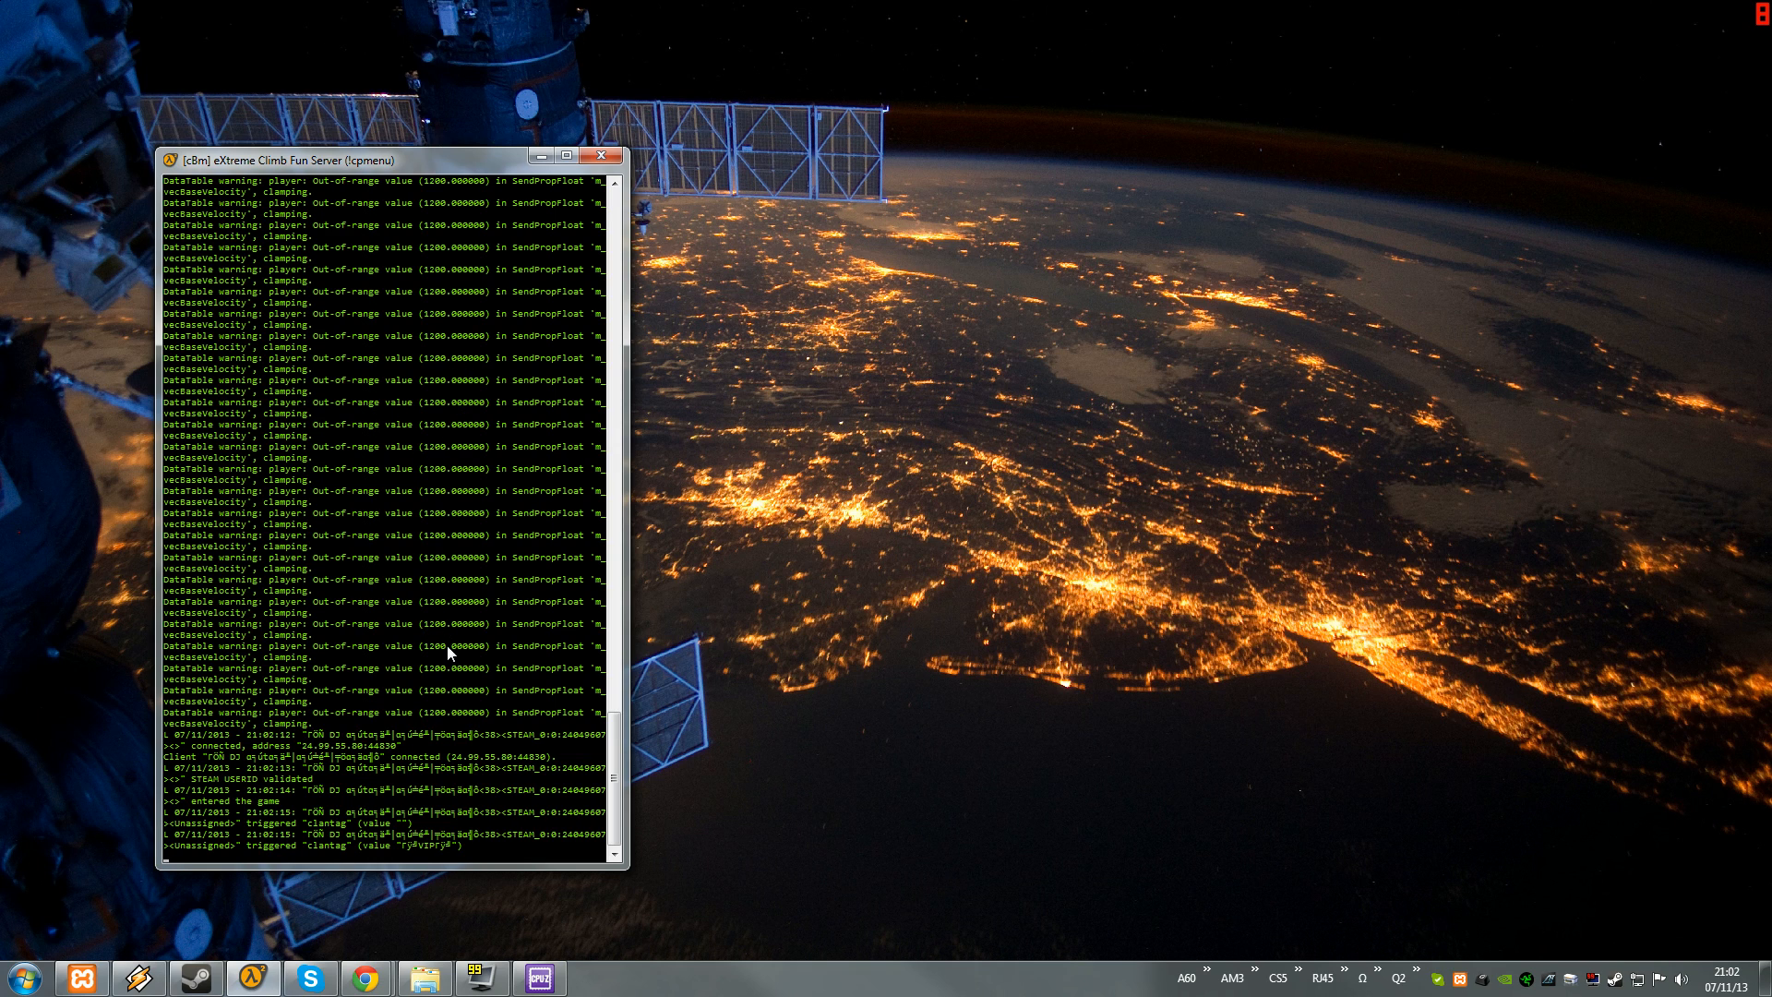
mouse_move(432, 450)
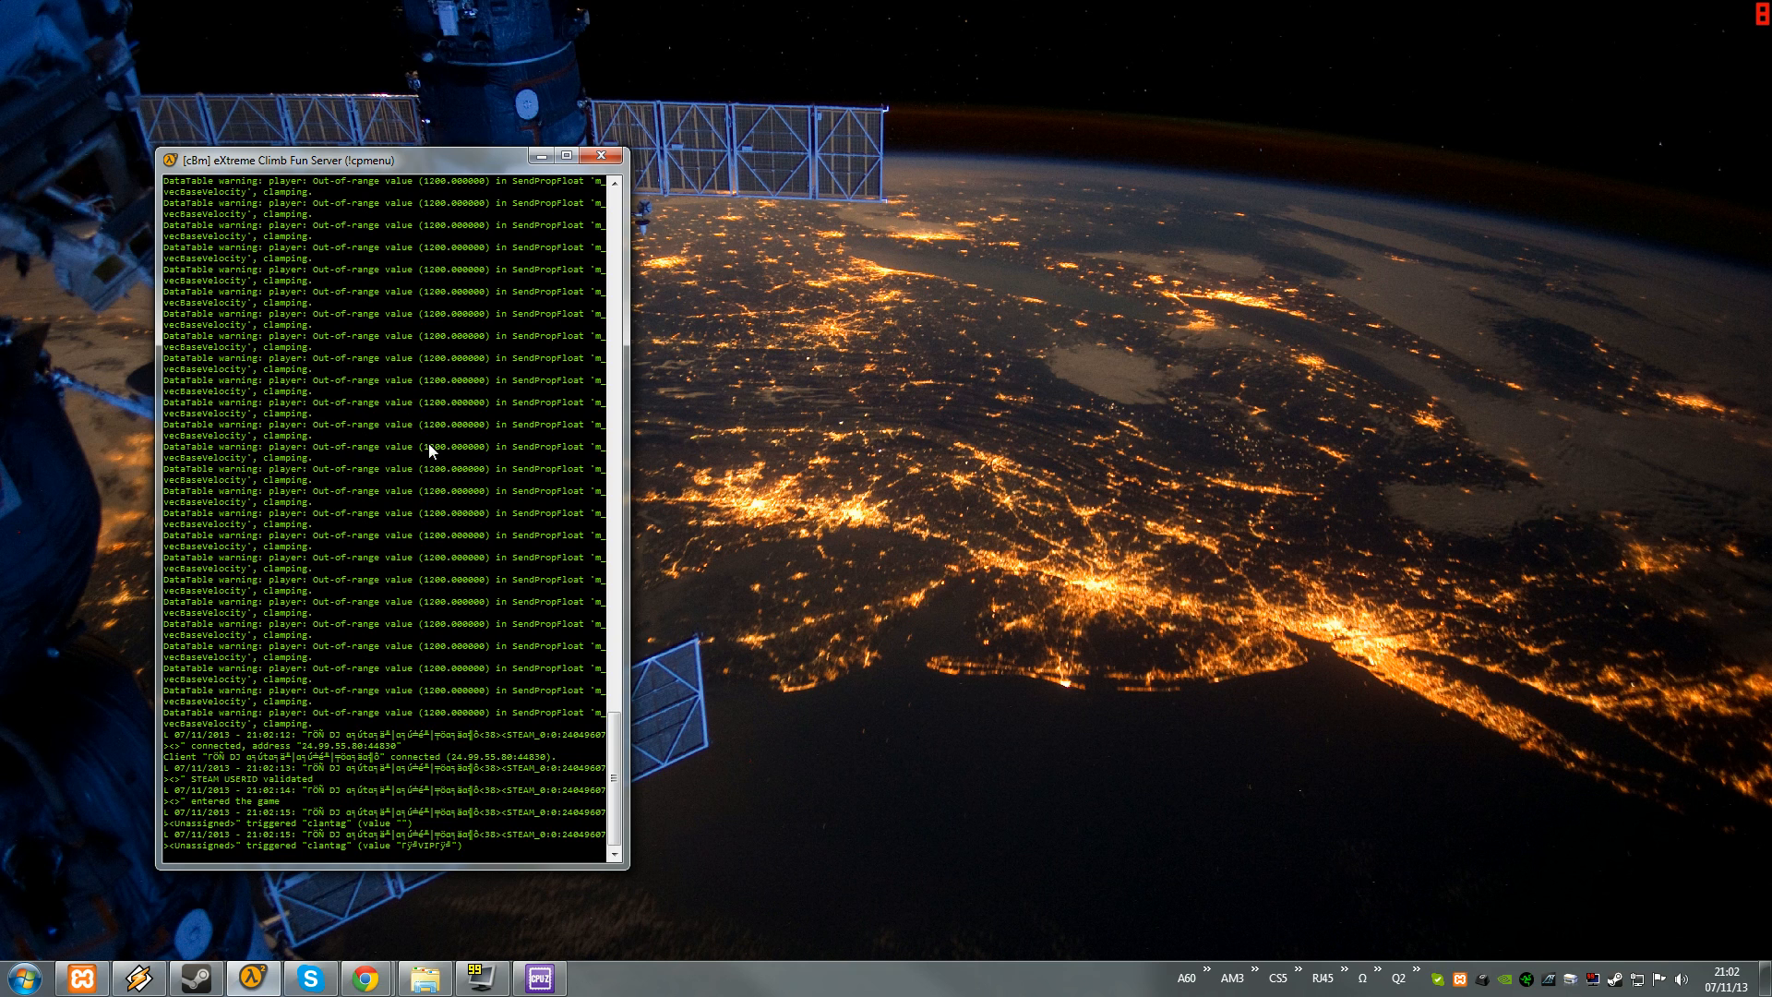
mouse_move(412, 167)
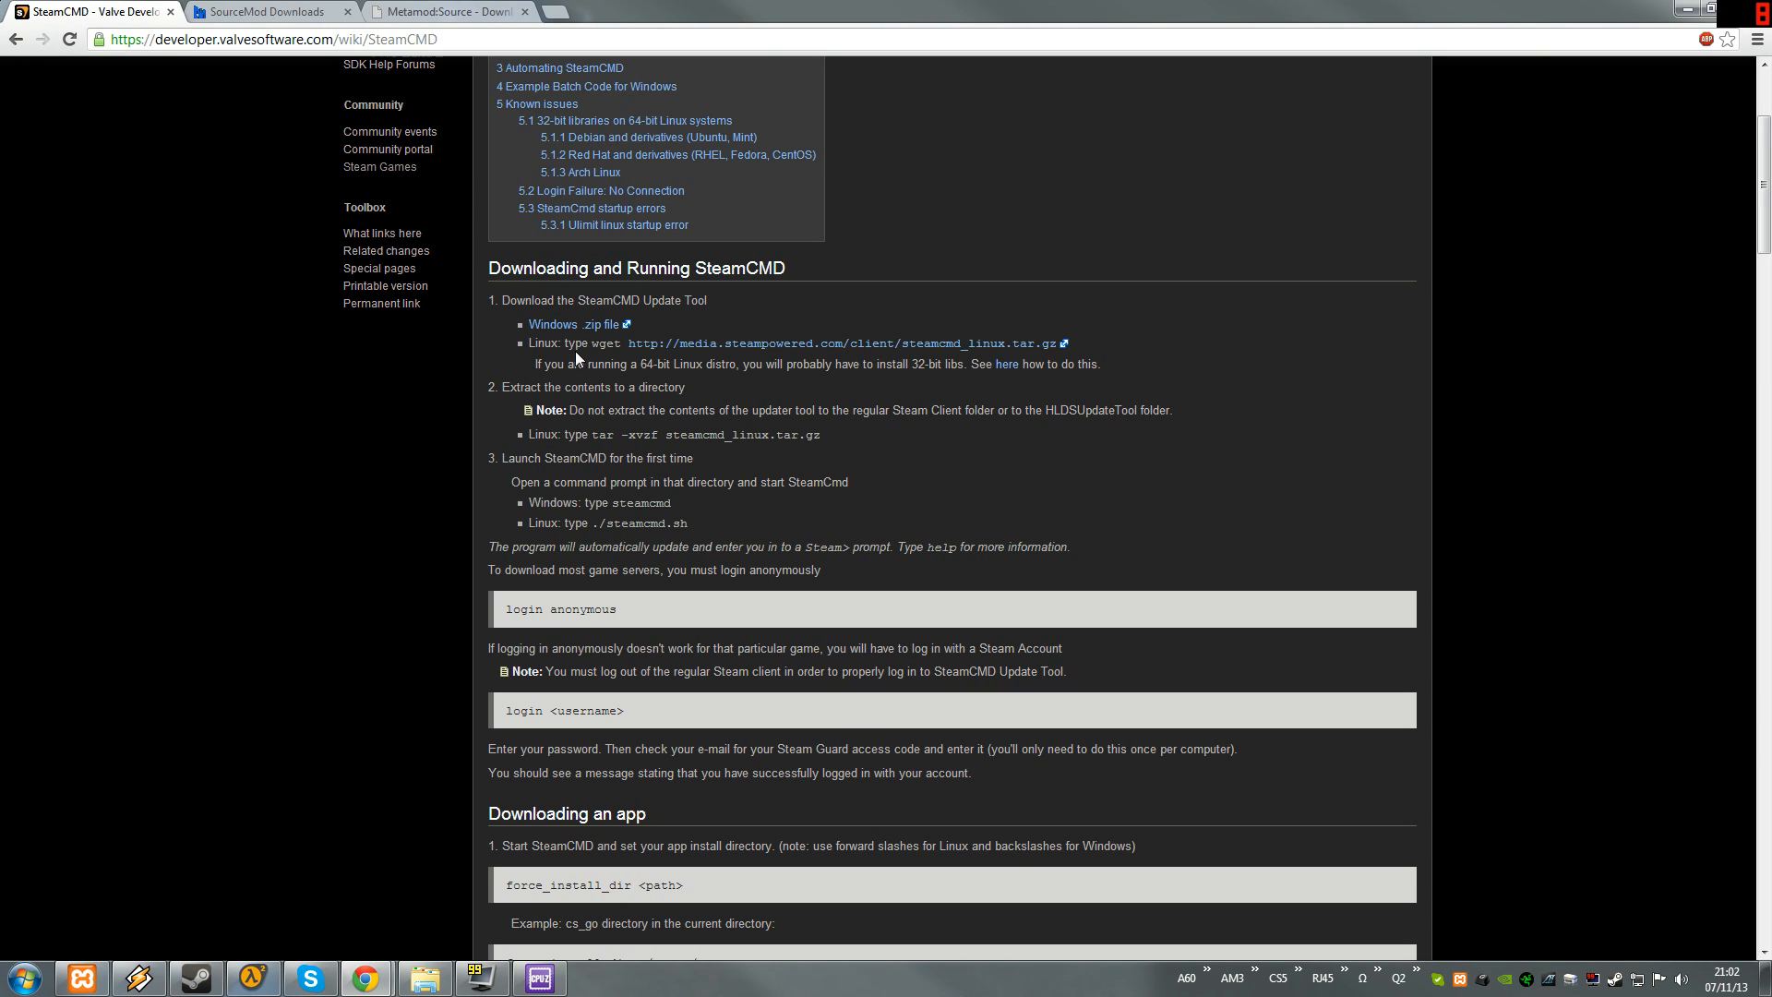
Download and view the steamcmd_win32 zip containing steamcmd.exe in WinRAR, then close it
scroll(up, 3)
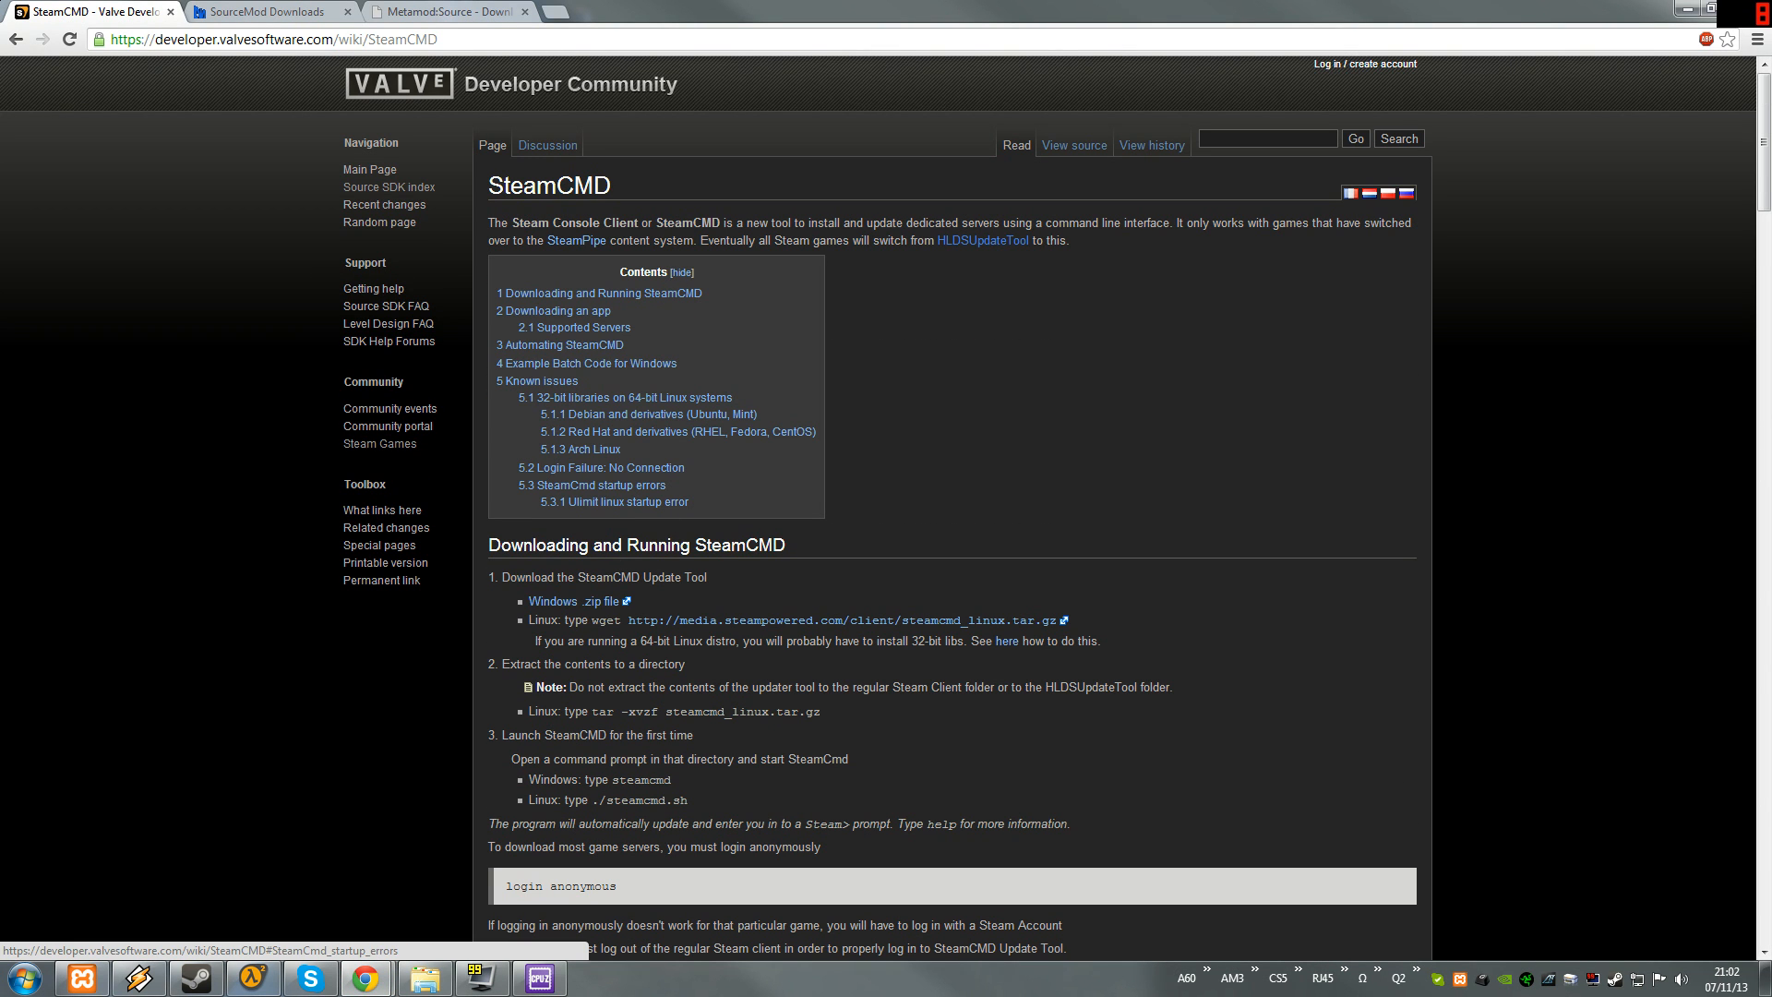
click(572, 602)
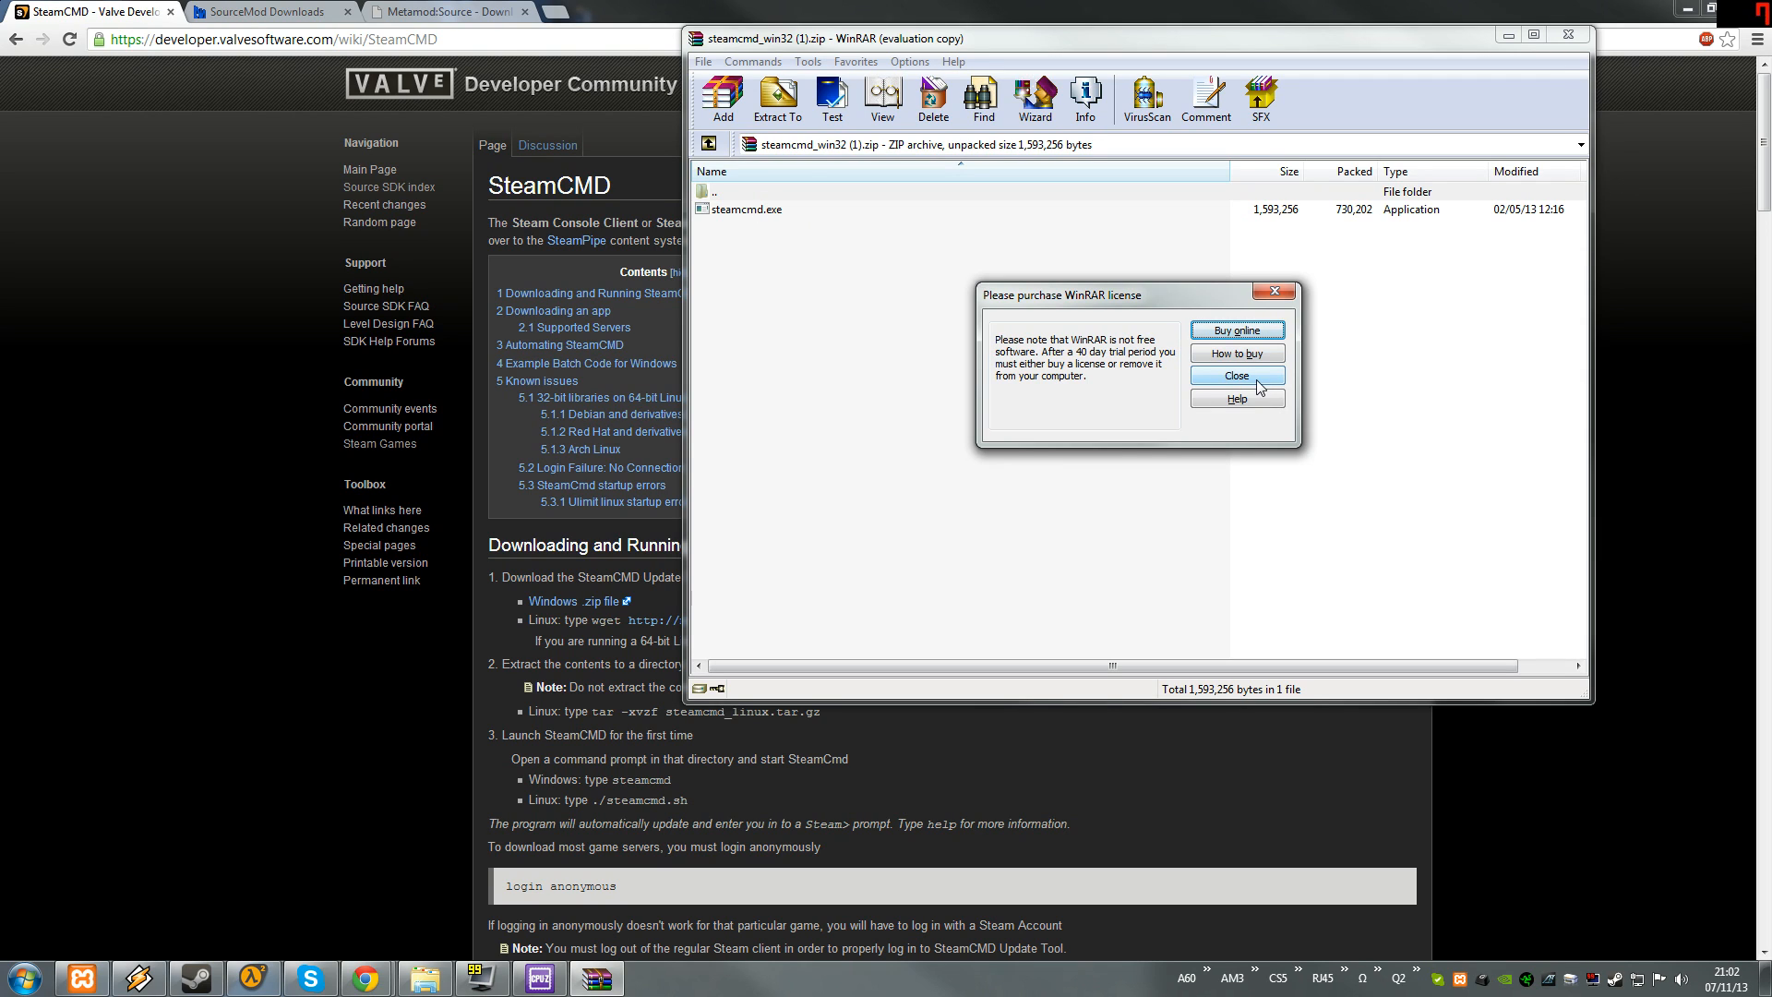
click(1237, 376)
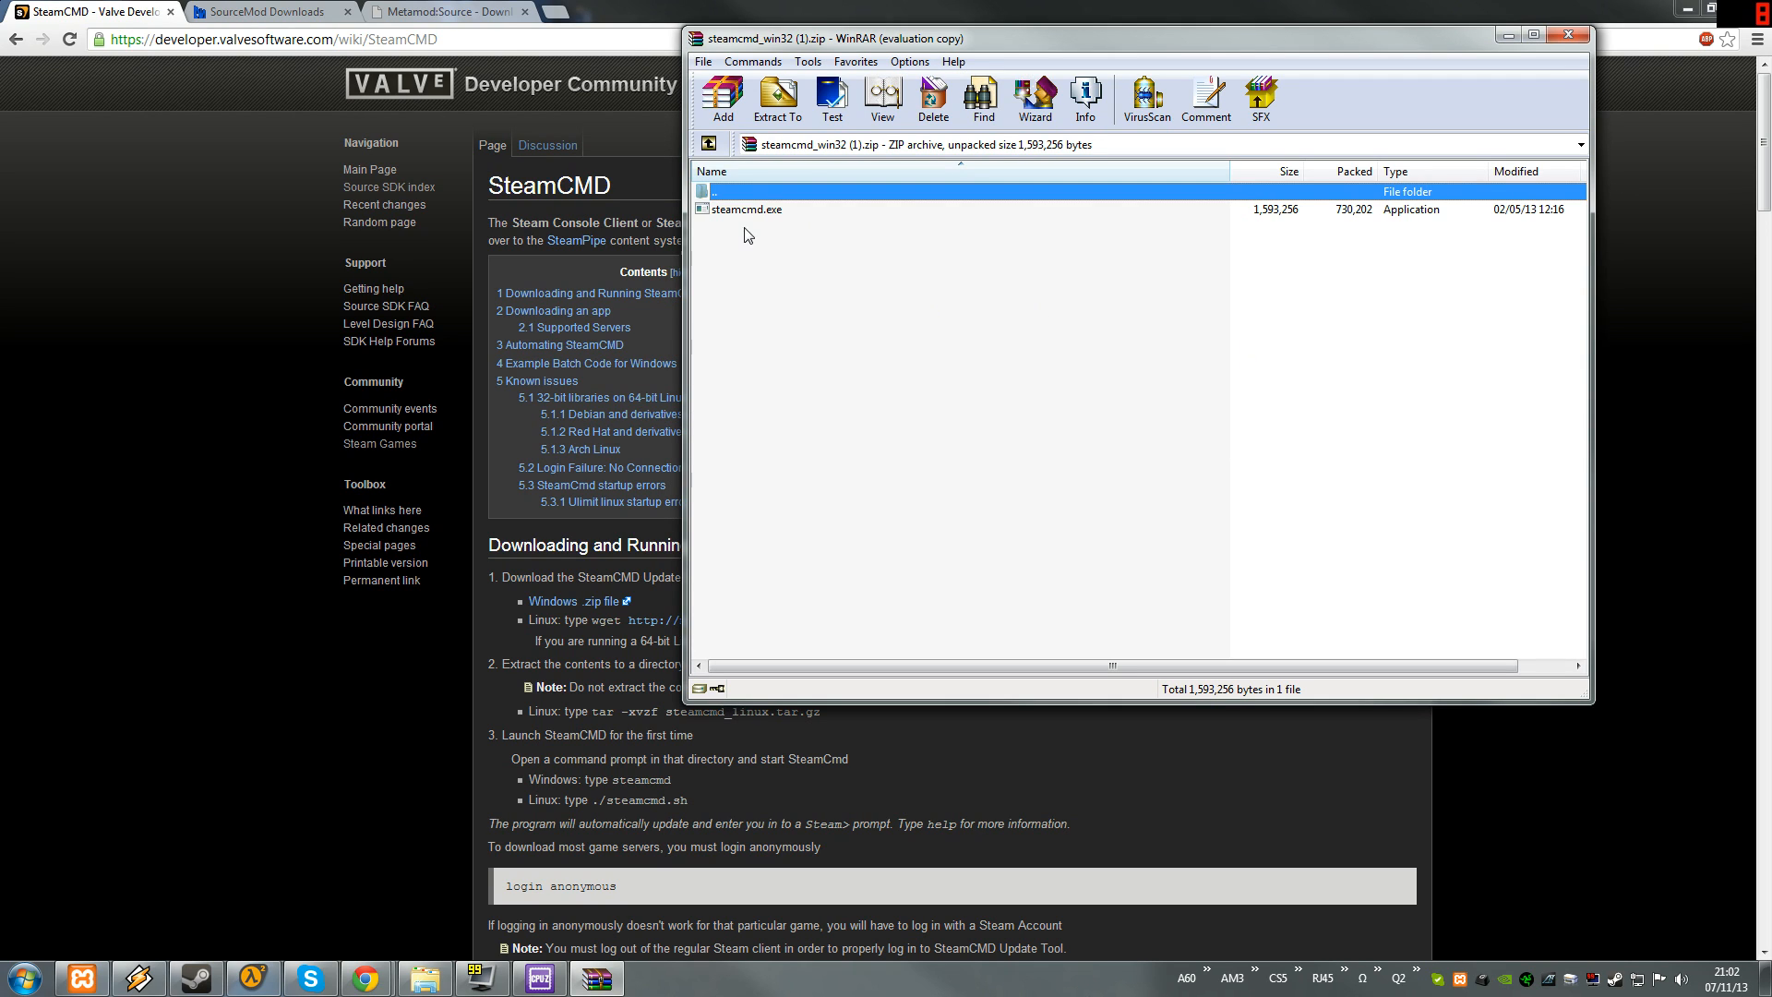
mouse_move(1545, 79)
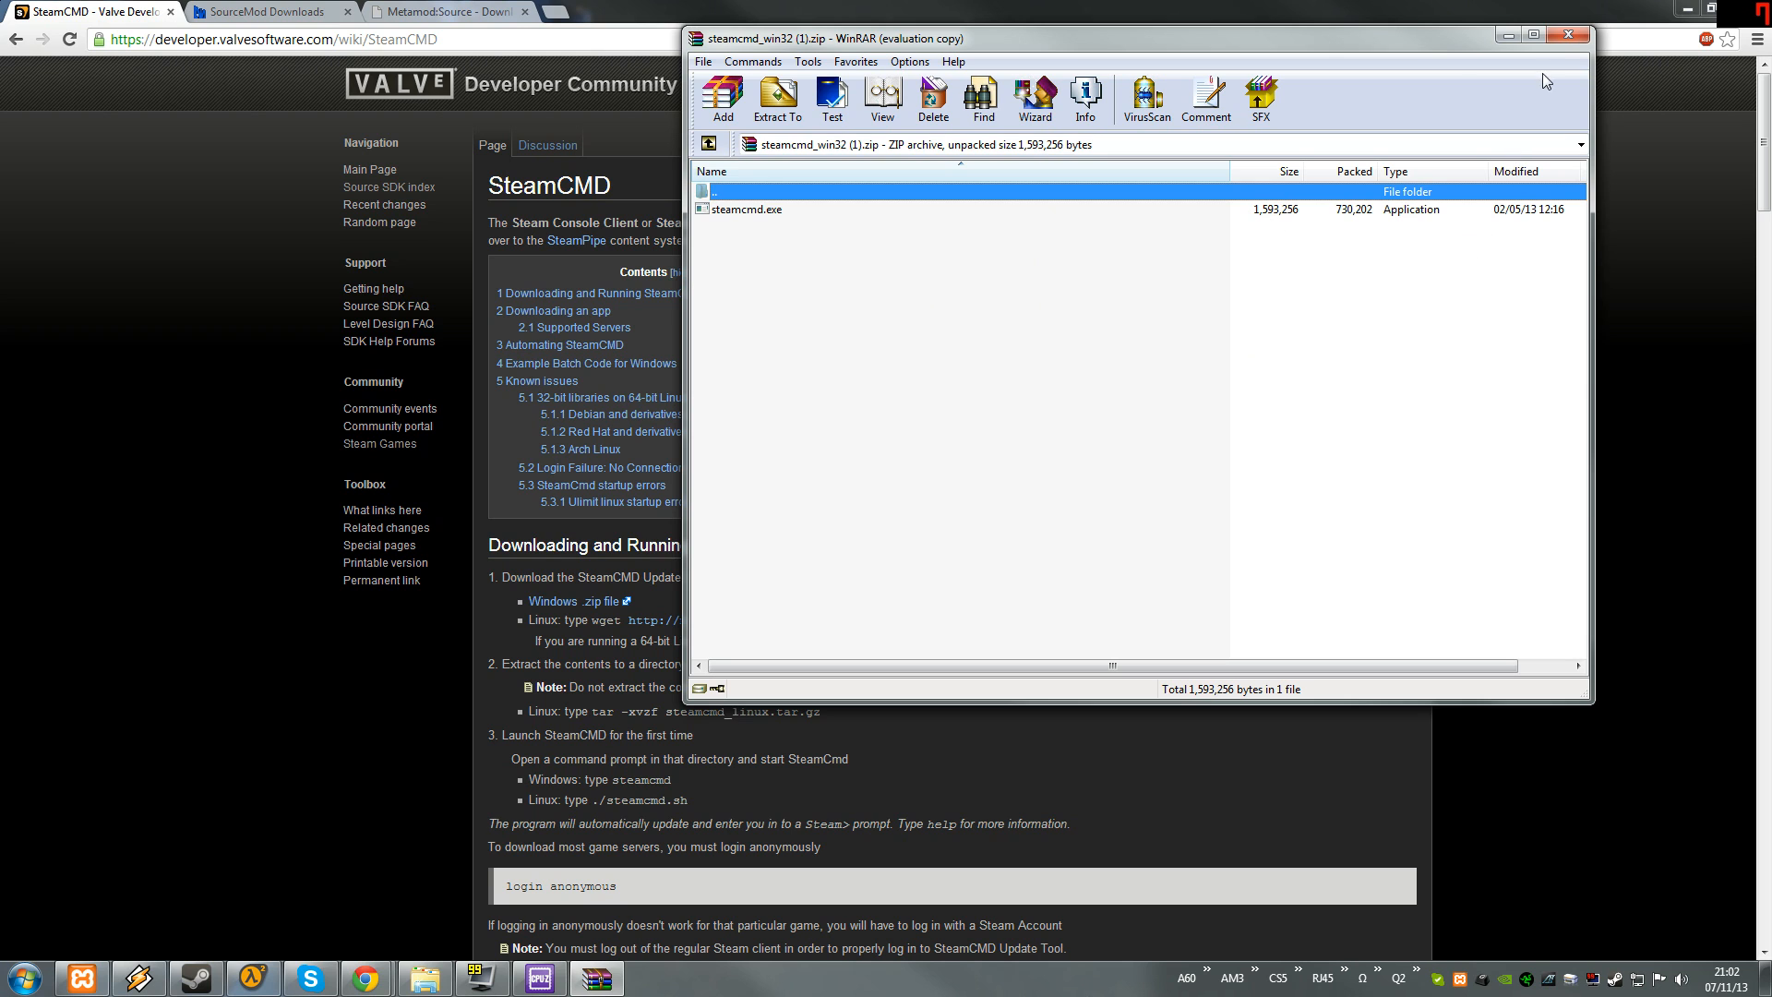
click(1569, 31)
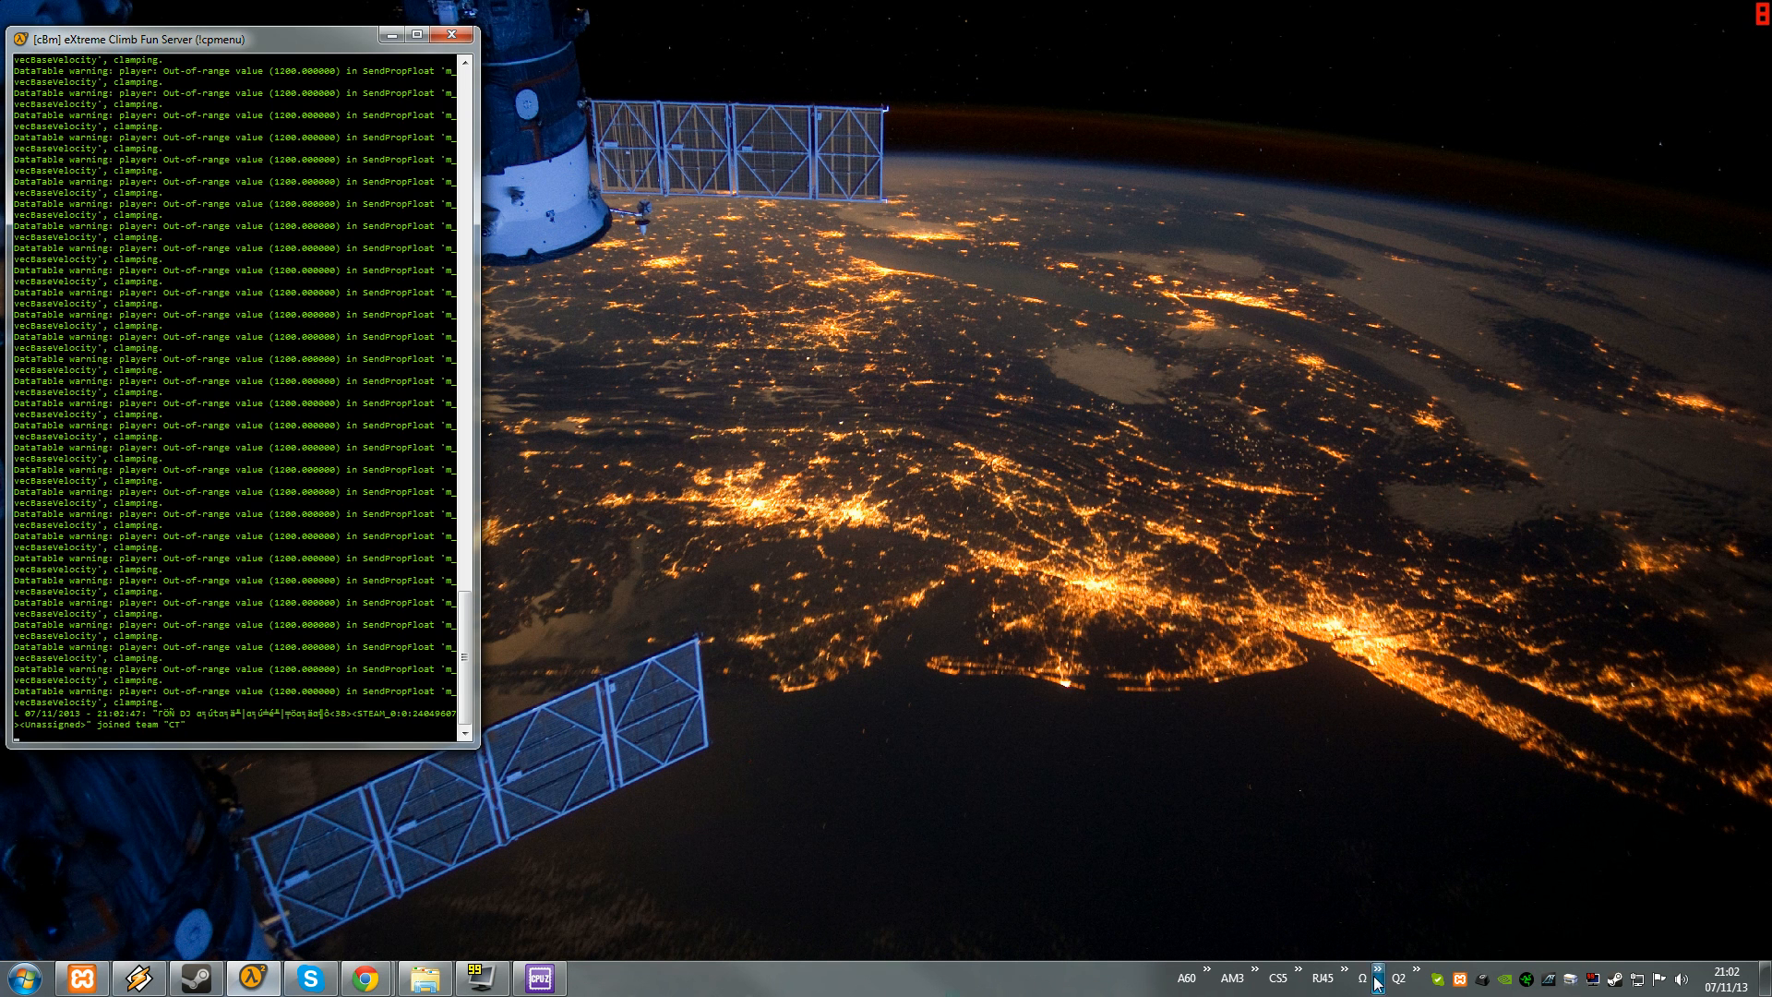
Launch steamcmd.exe from the taskbar shortcuts folder and let it self-update
click(1240, 982)
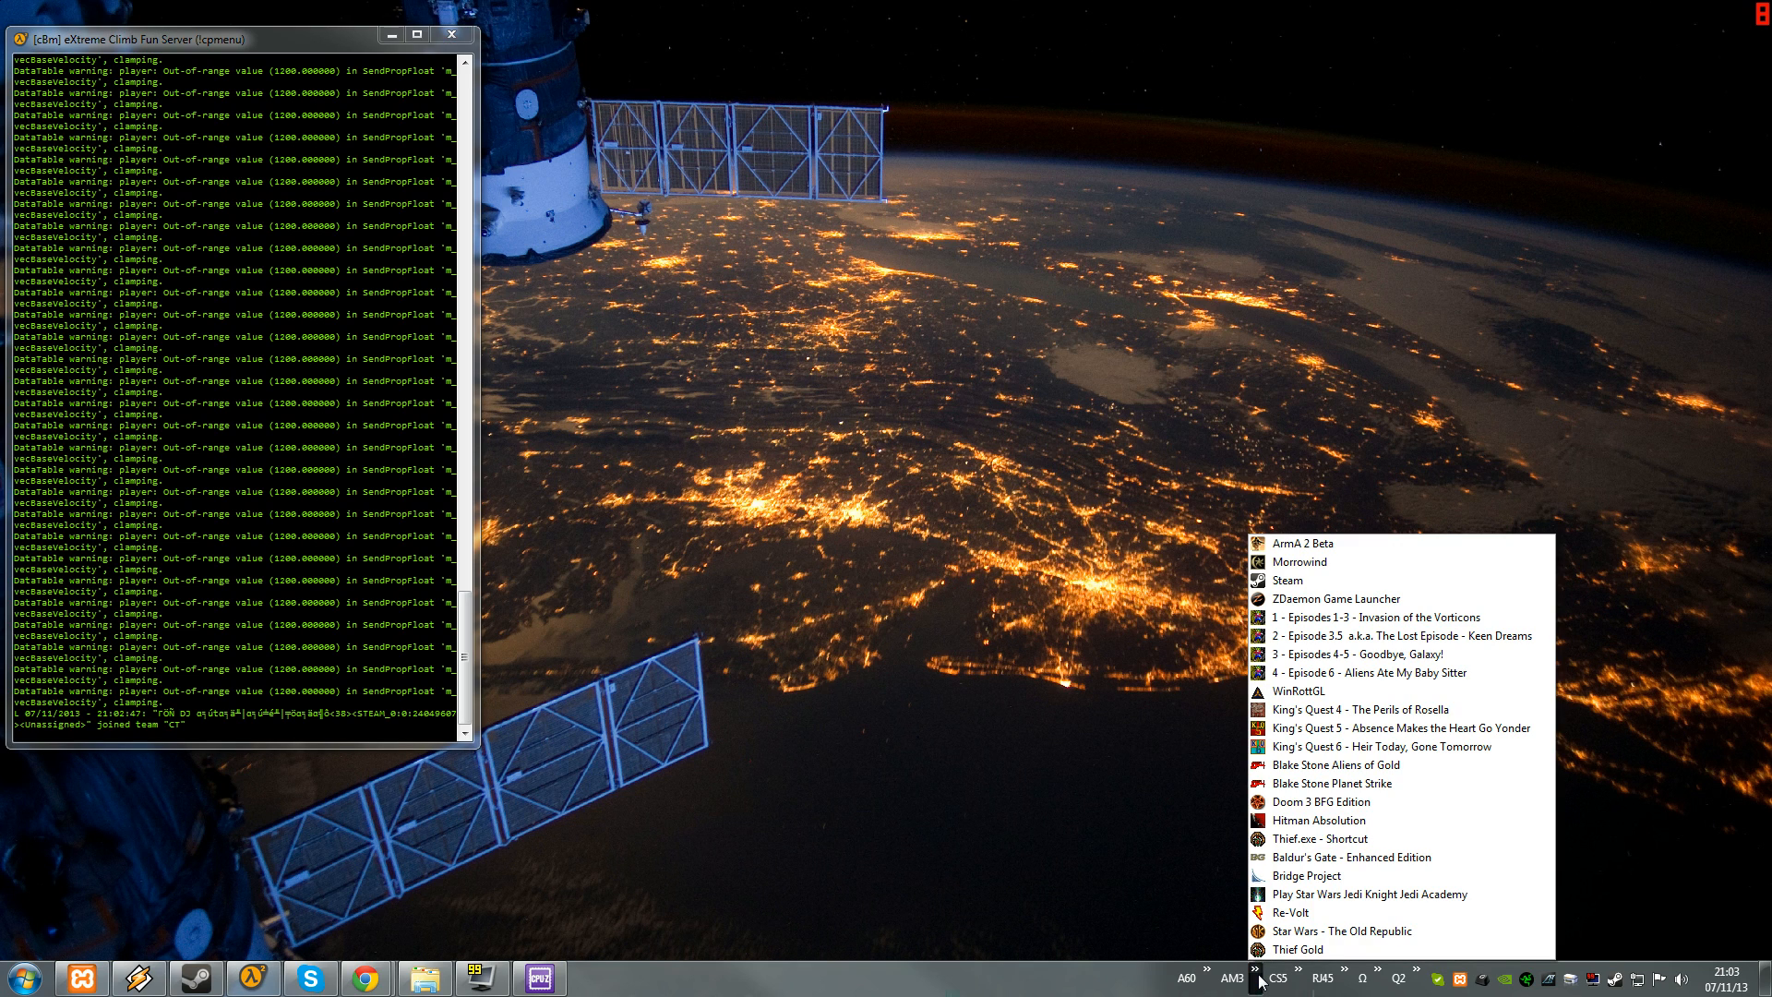
mouse_move(1263, 978)
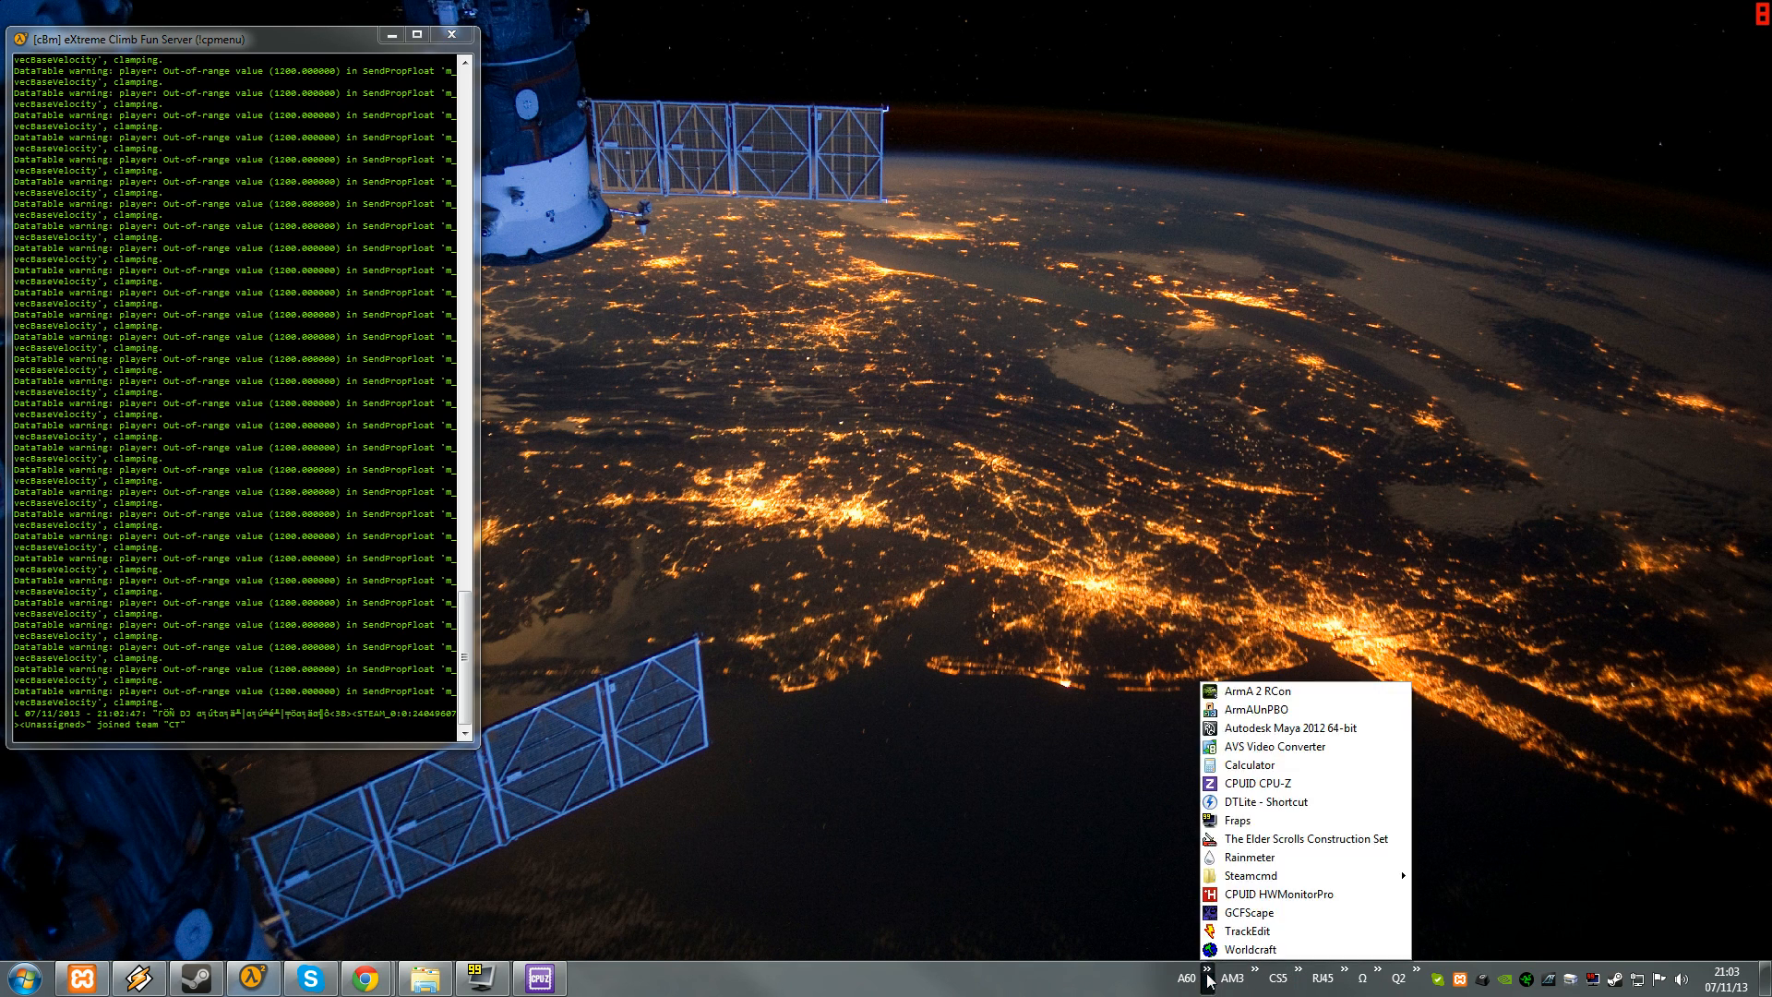
mouse_move(1255, 858)
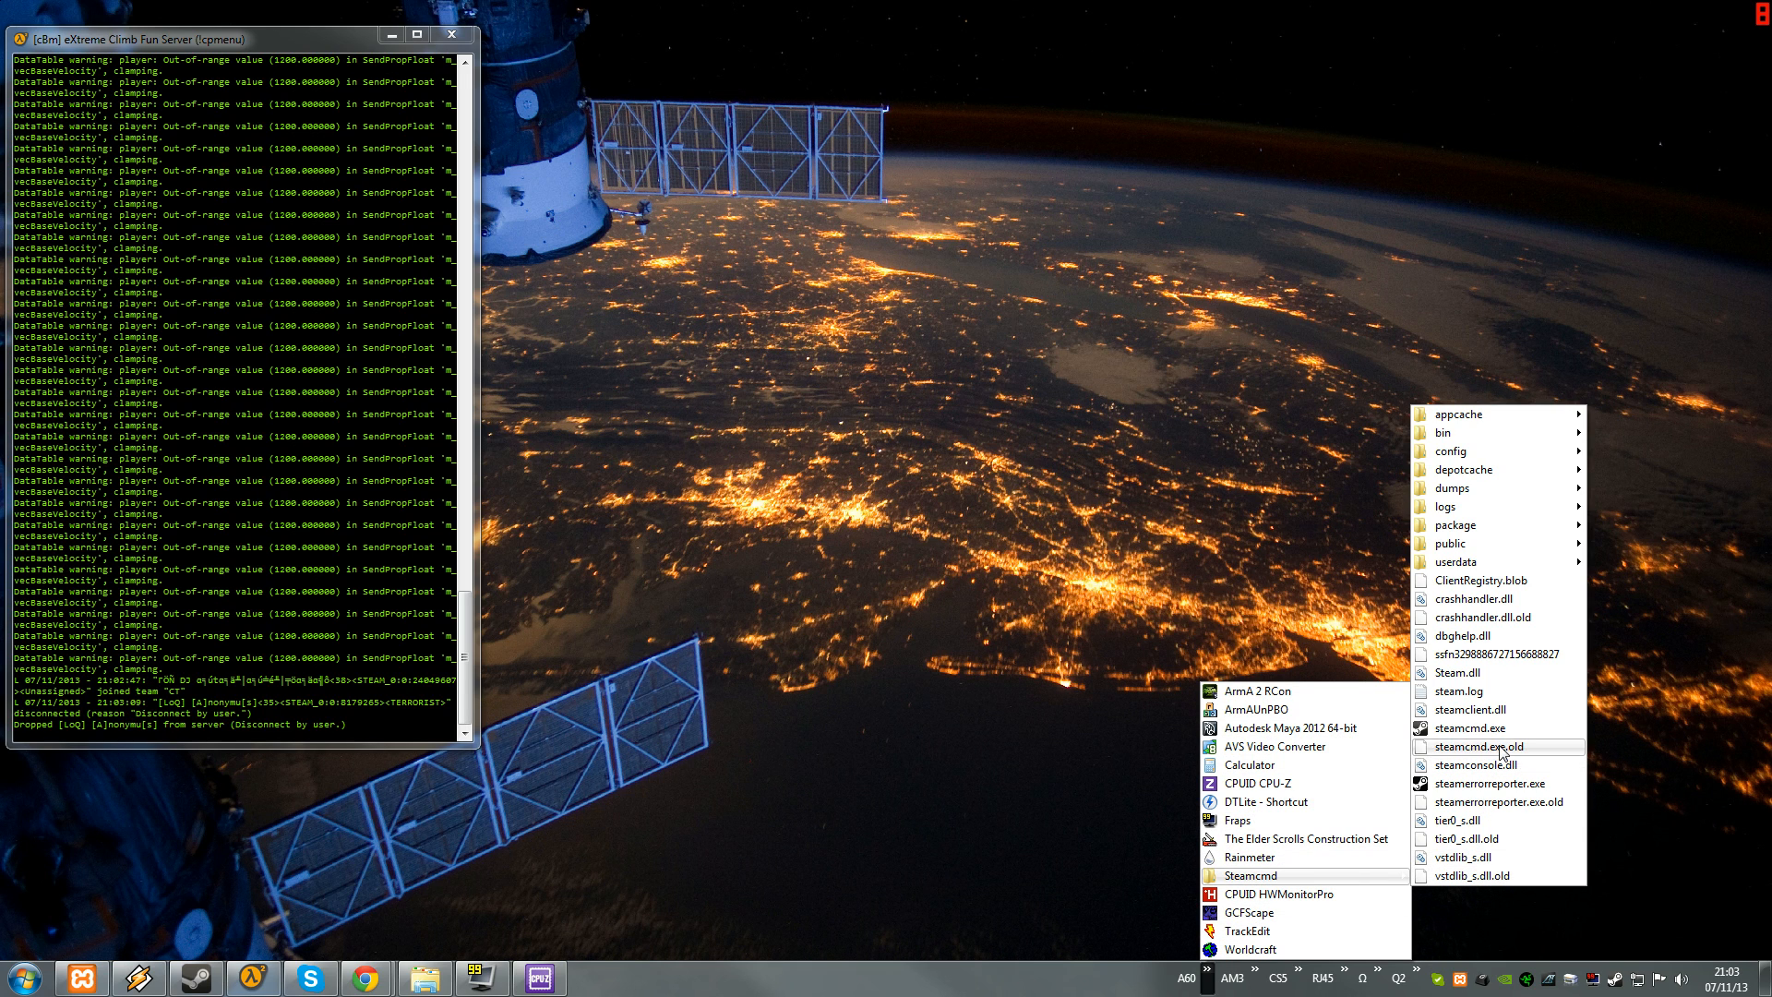
click(1469, 727)
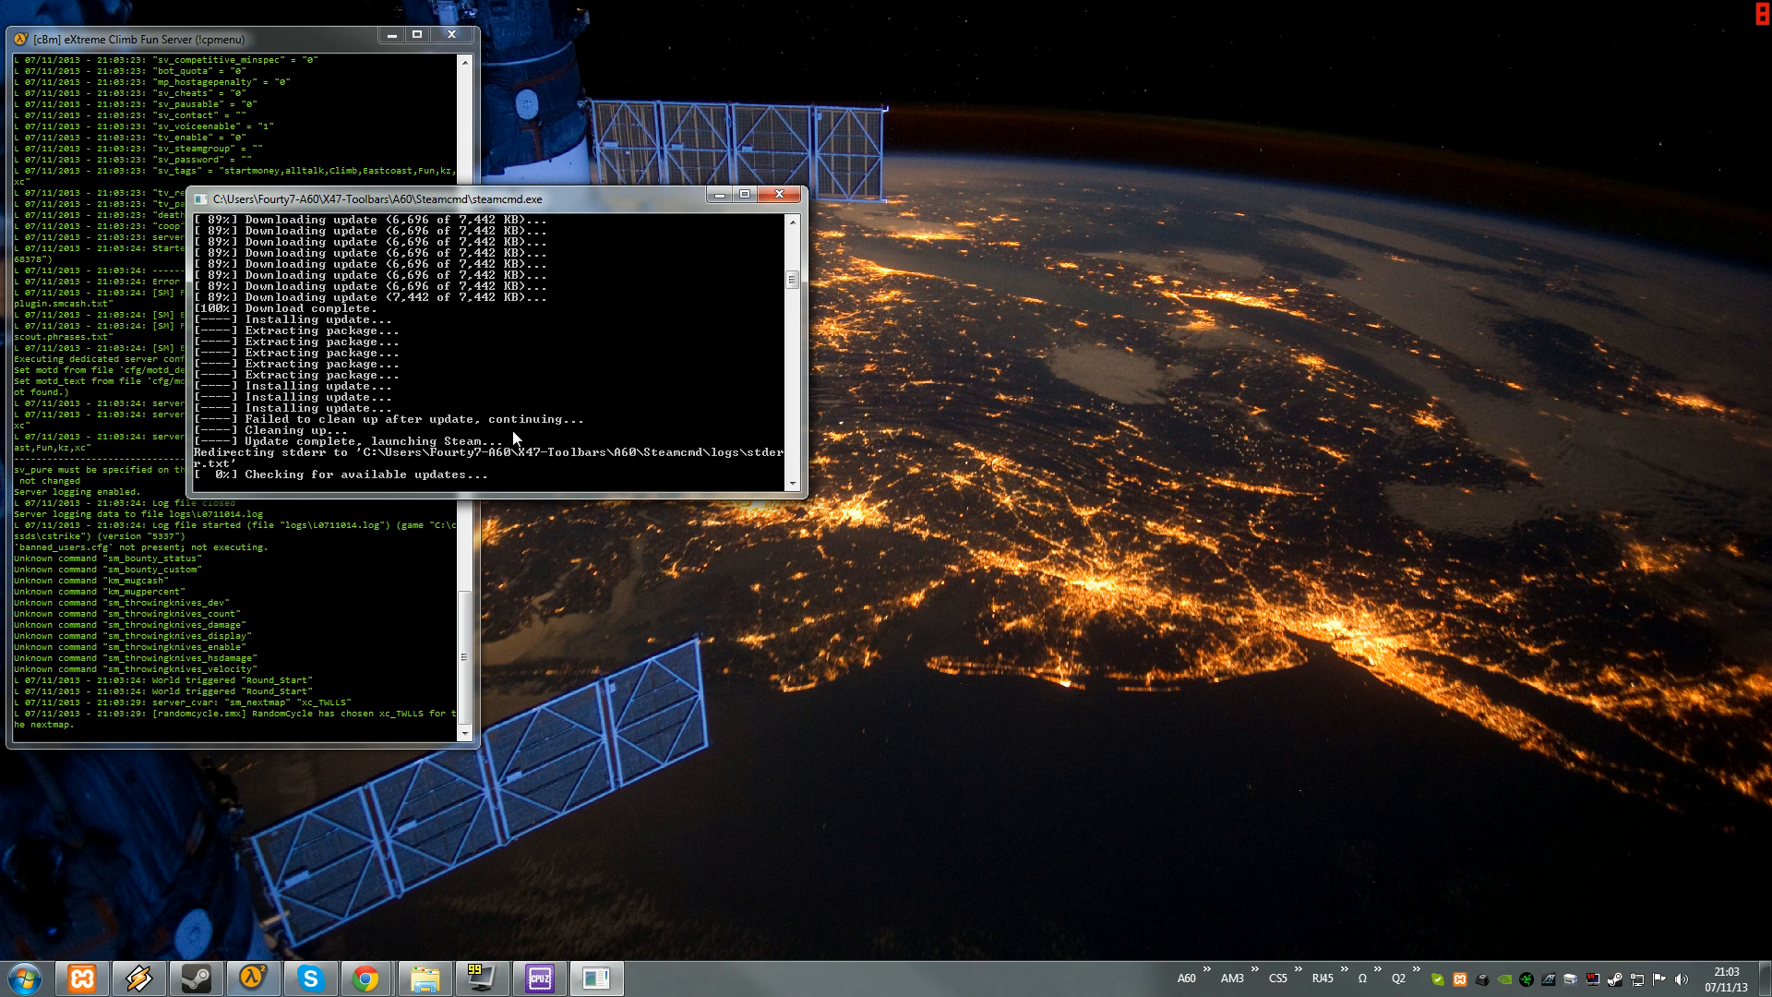
mouse_move(590, 454)
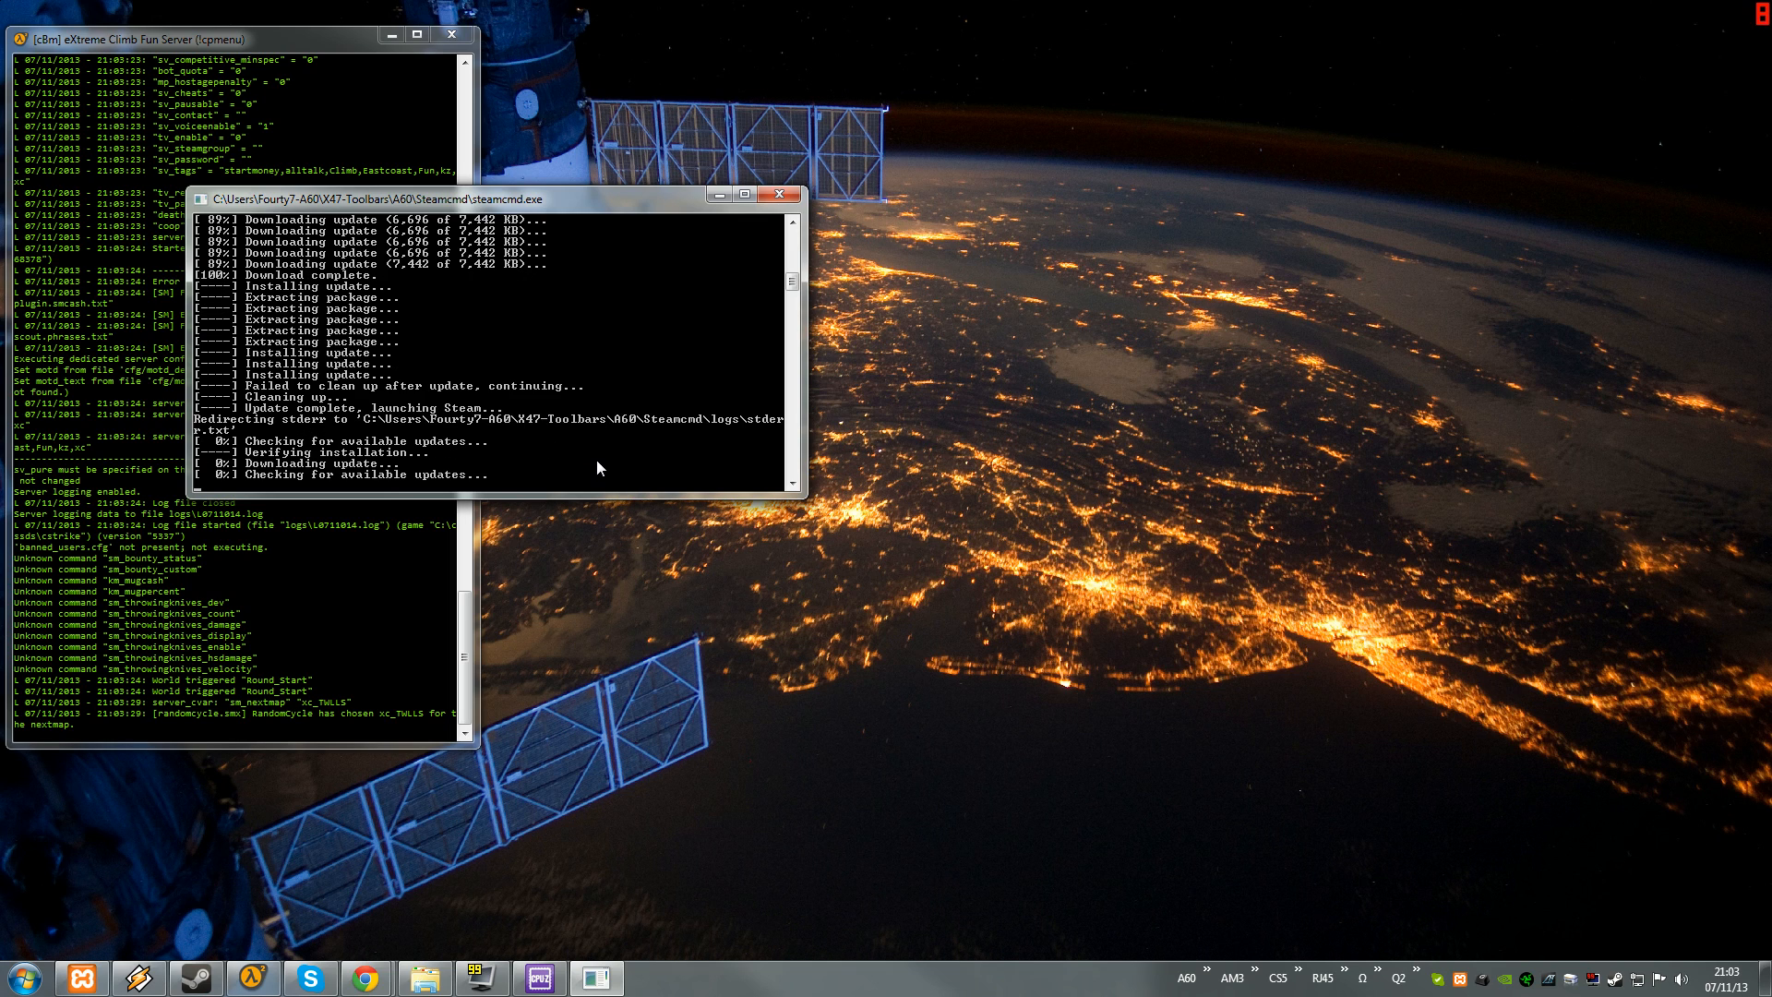
mouse_move(520, 487)
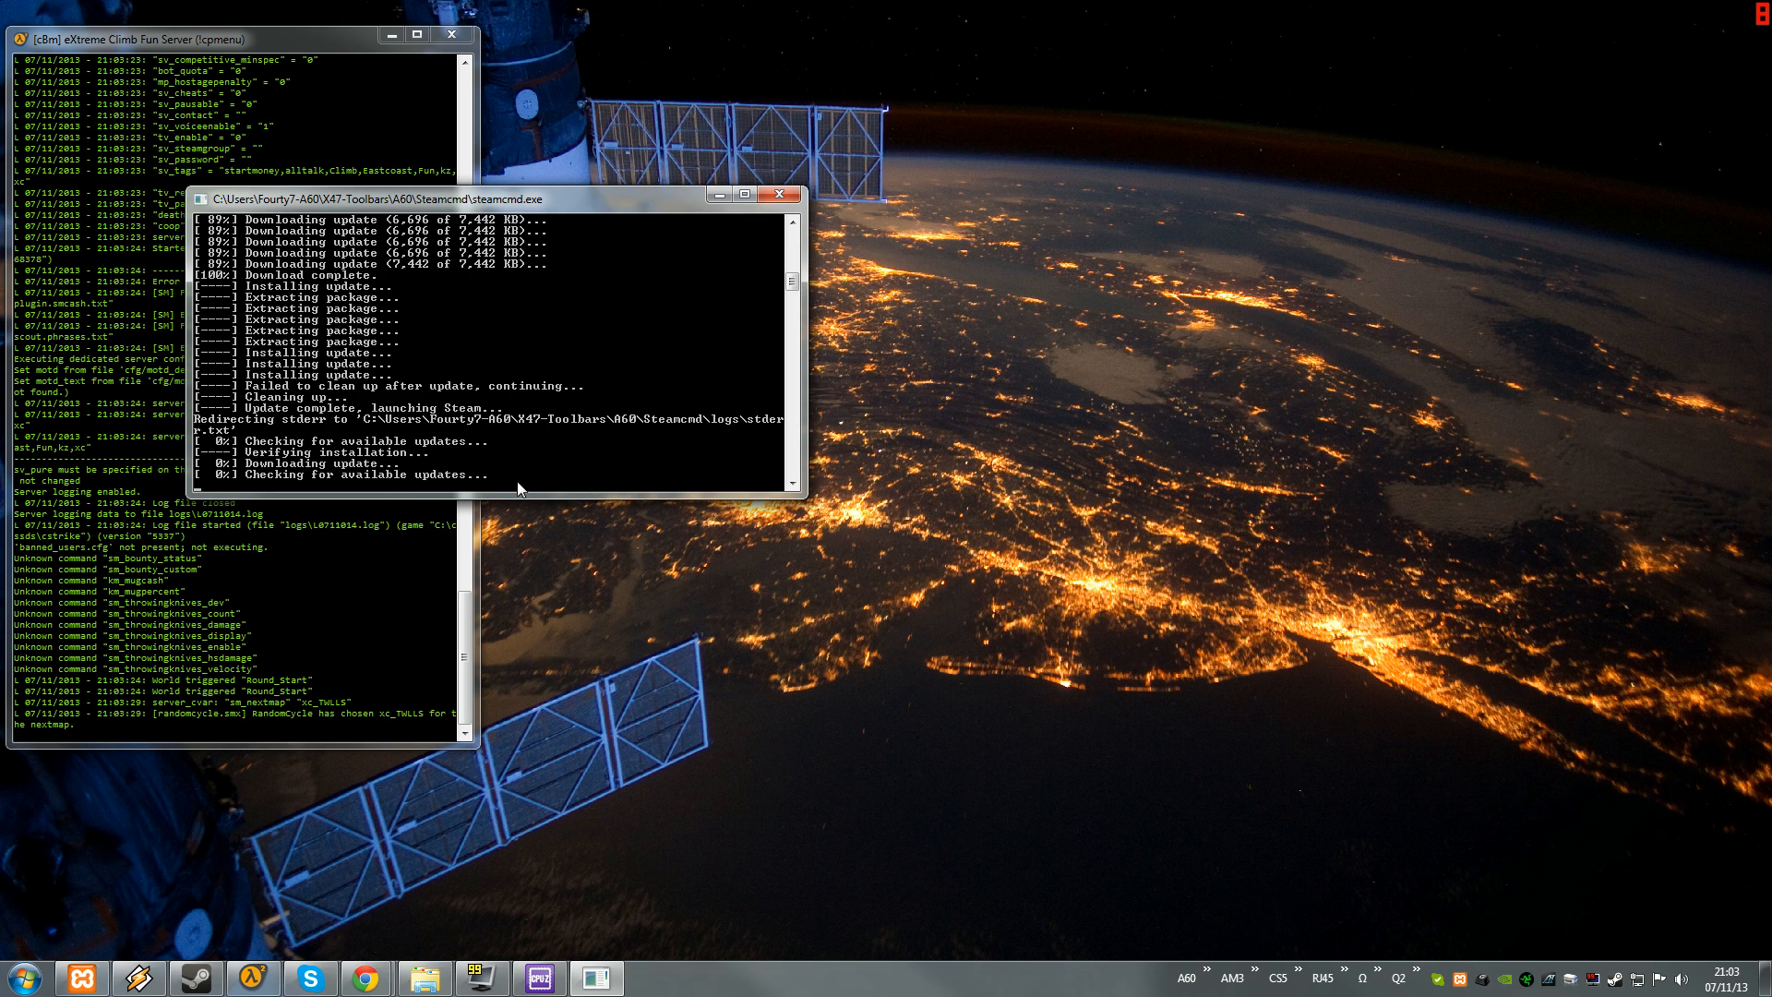
mouse_move(738, 576)
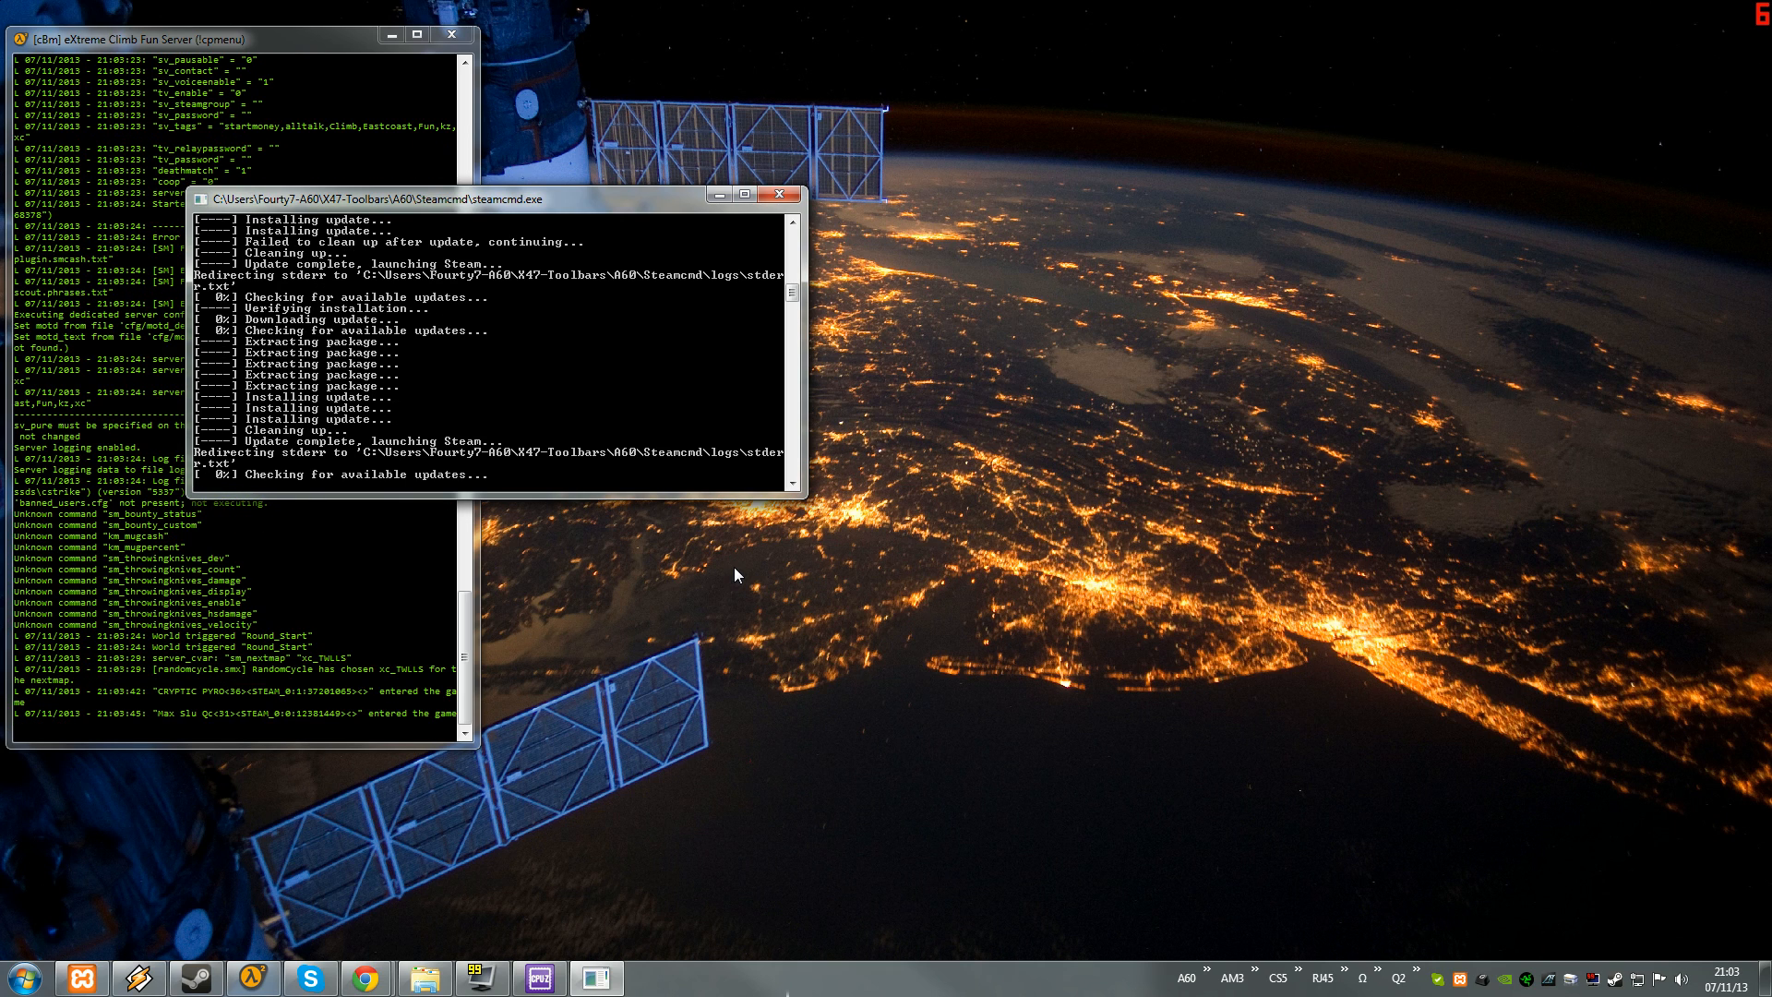
mouse_move(740, 566)
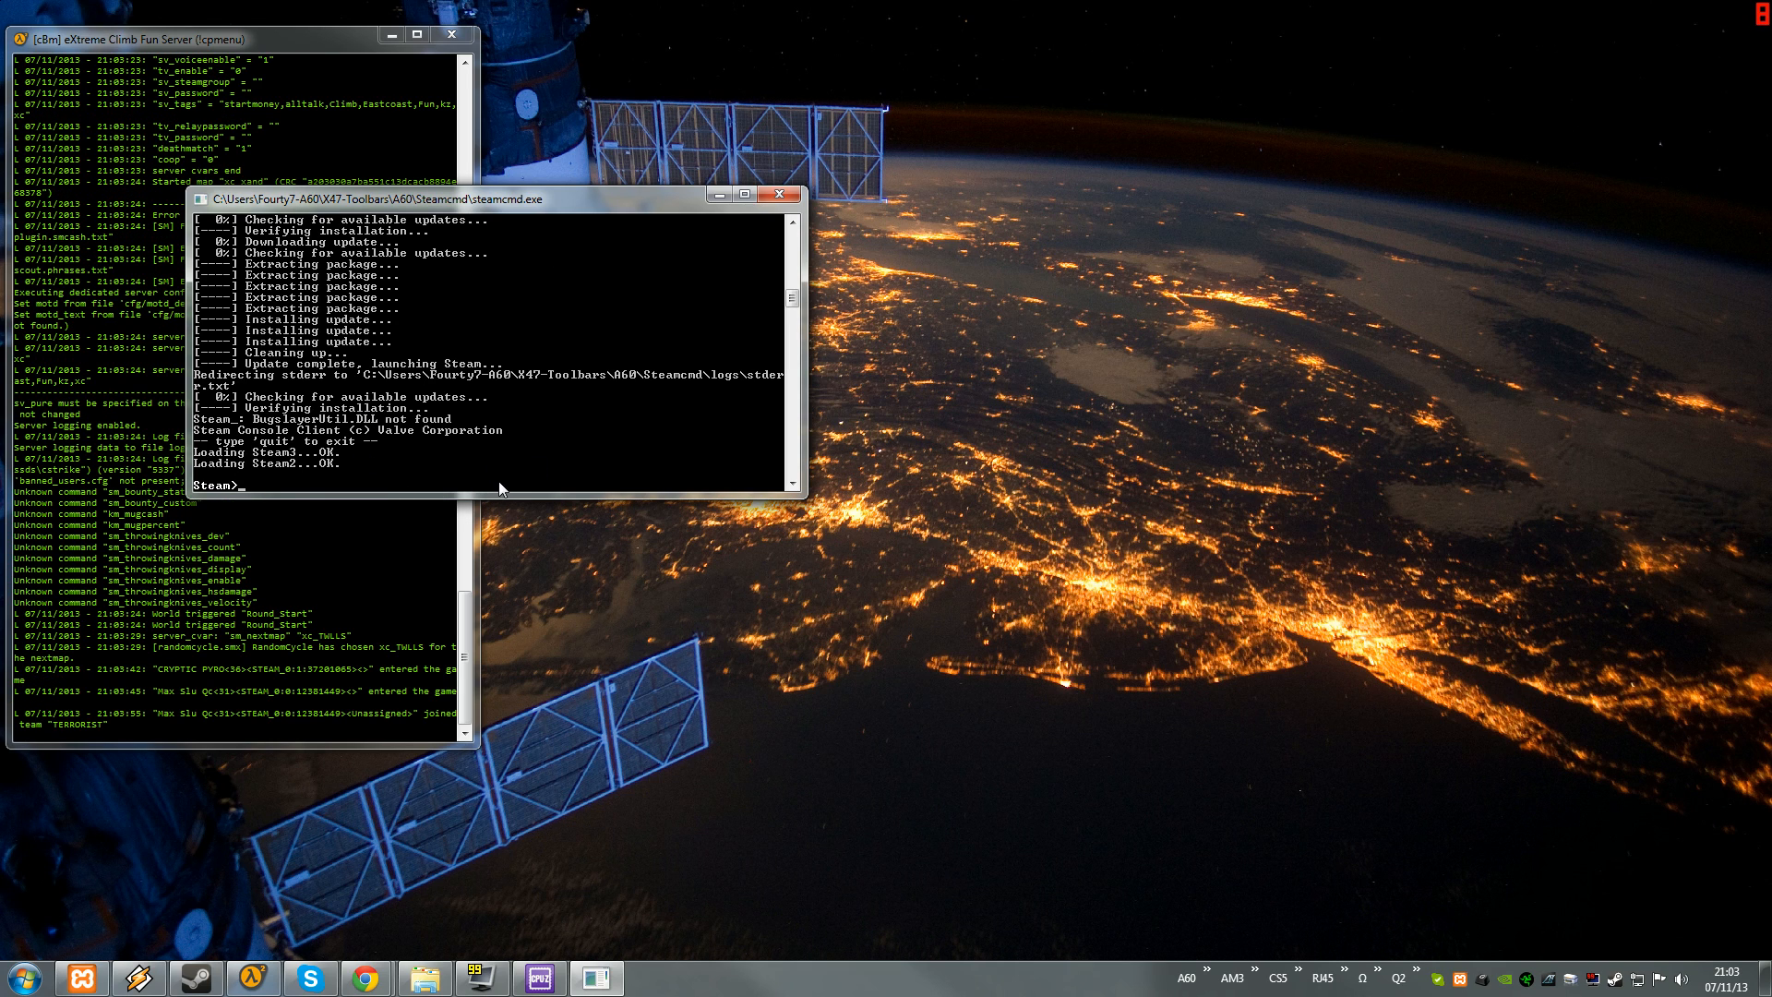
mouse_move(524, 467)
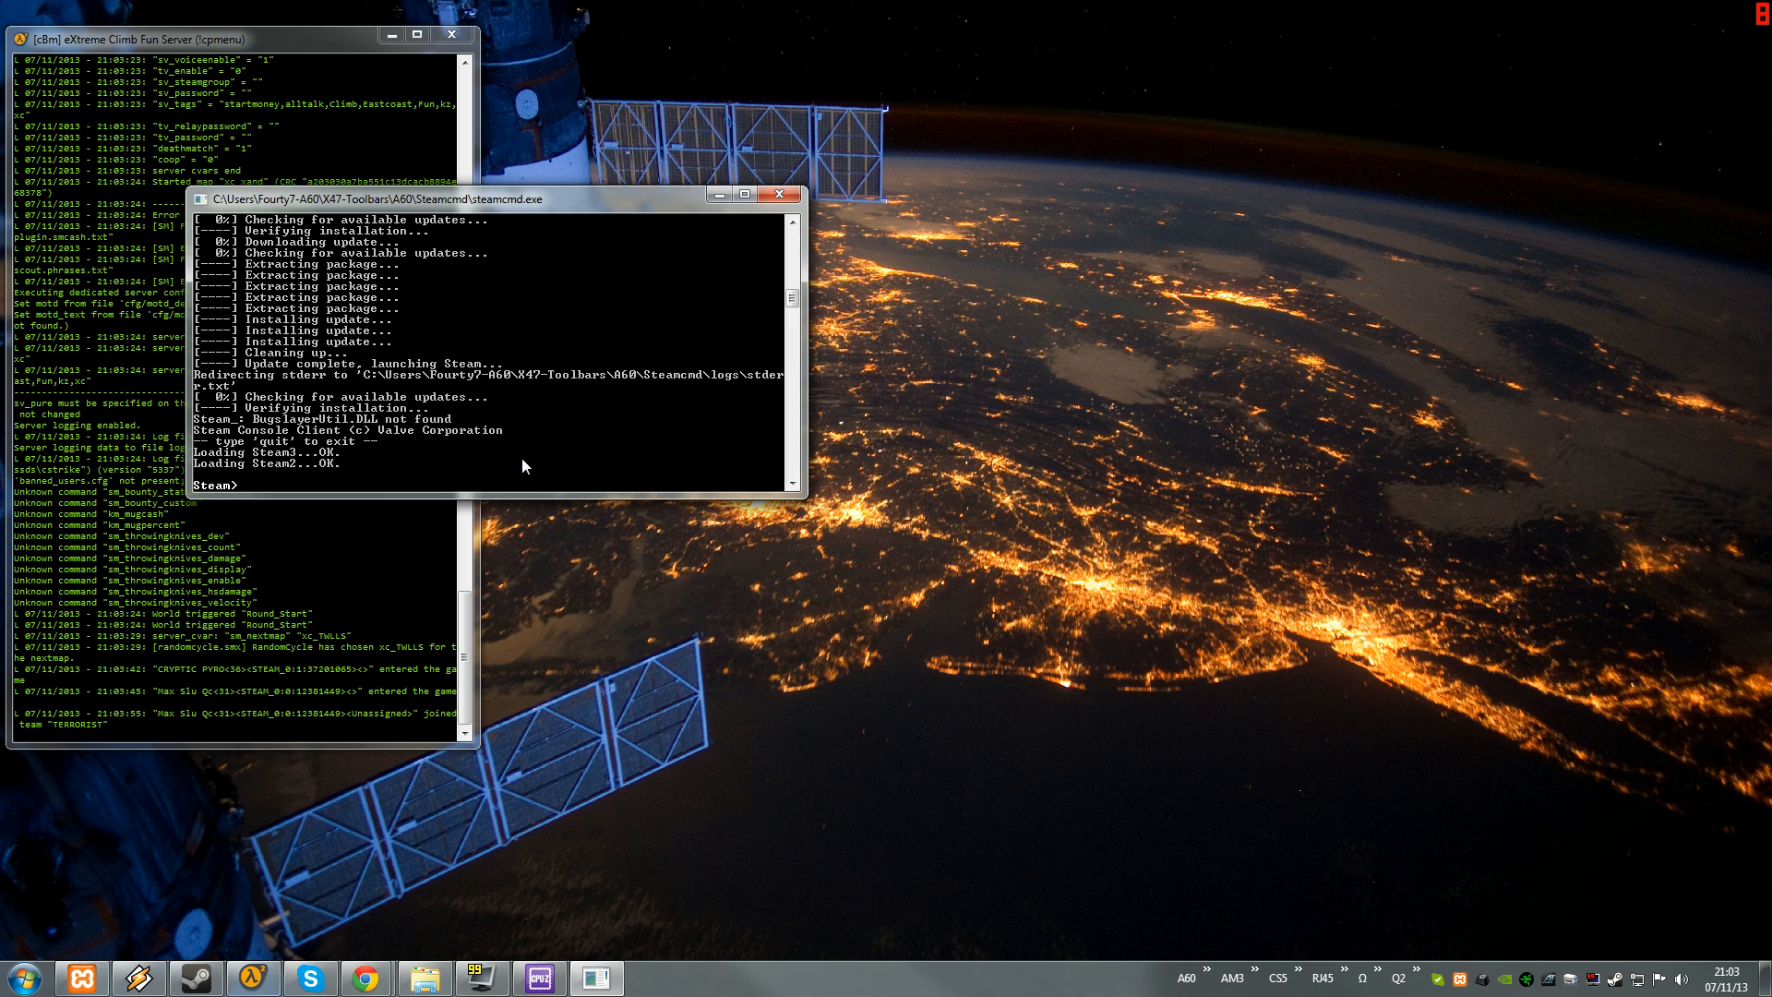
Log in to SteamCMD anonymously with 'login anonymous' and wait for Success
text(login anon)
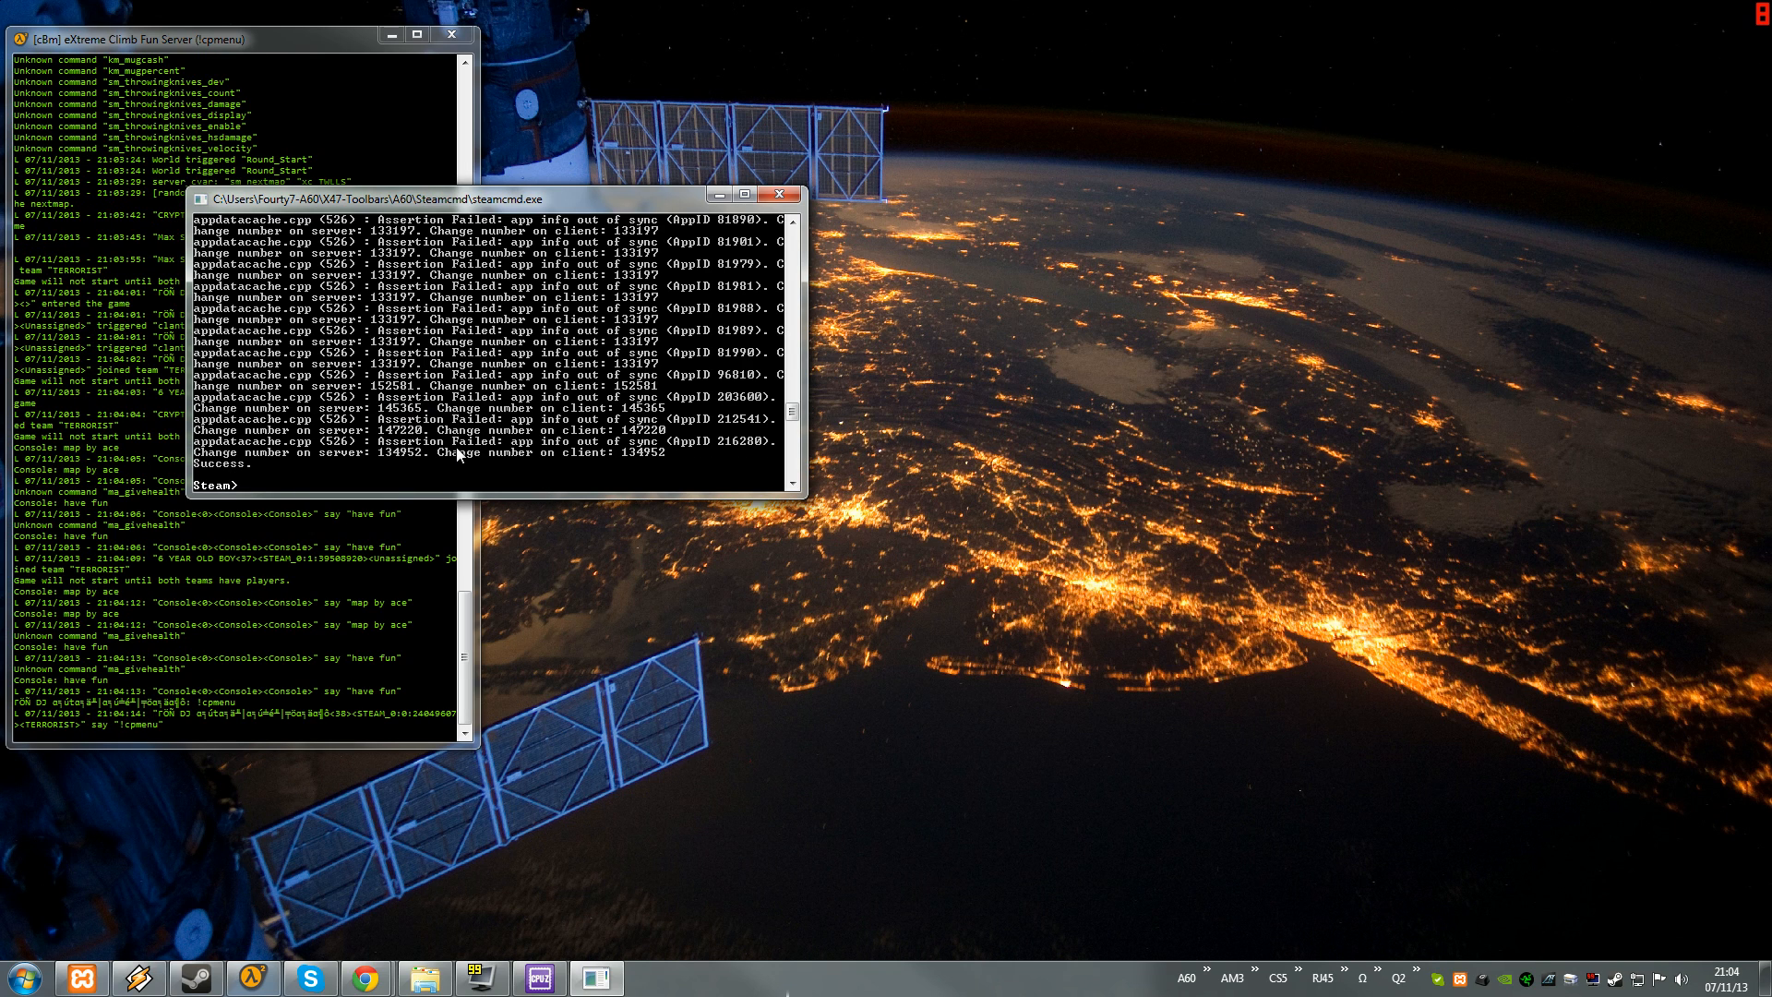
mouse_move(554, 484)
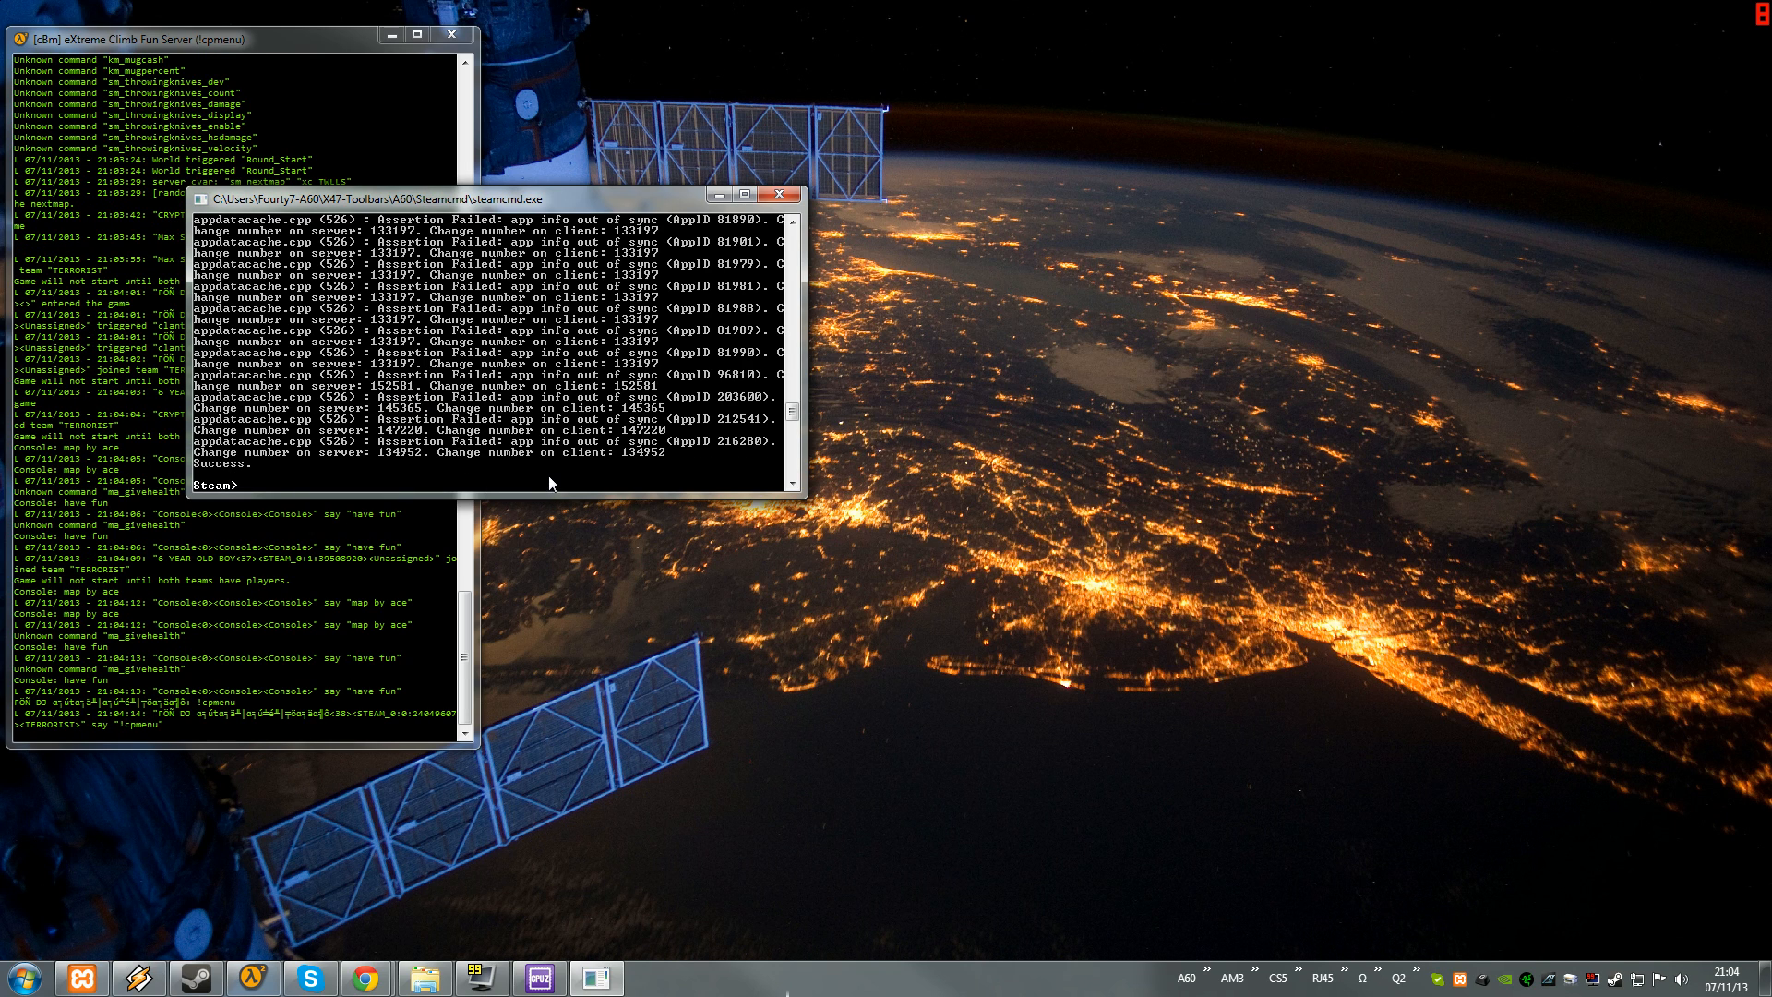
mouse_move(526, 471)
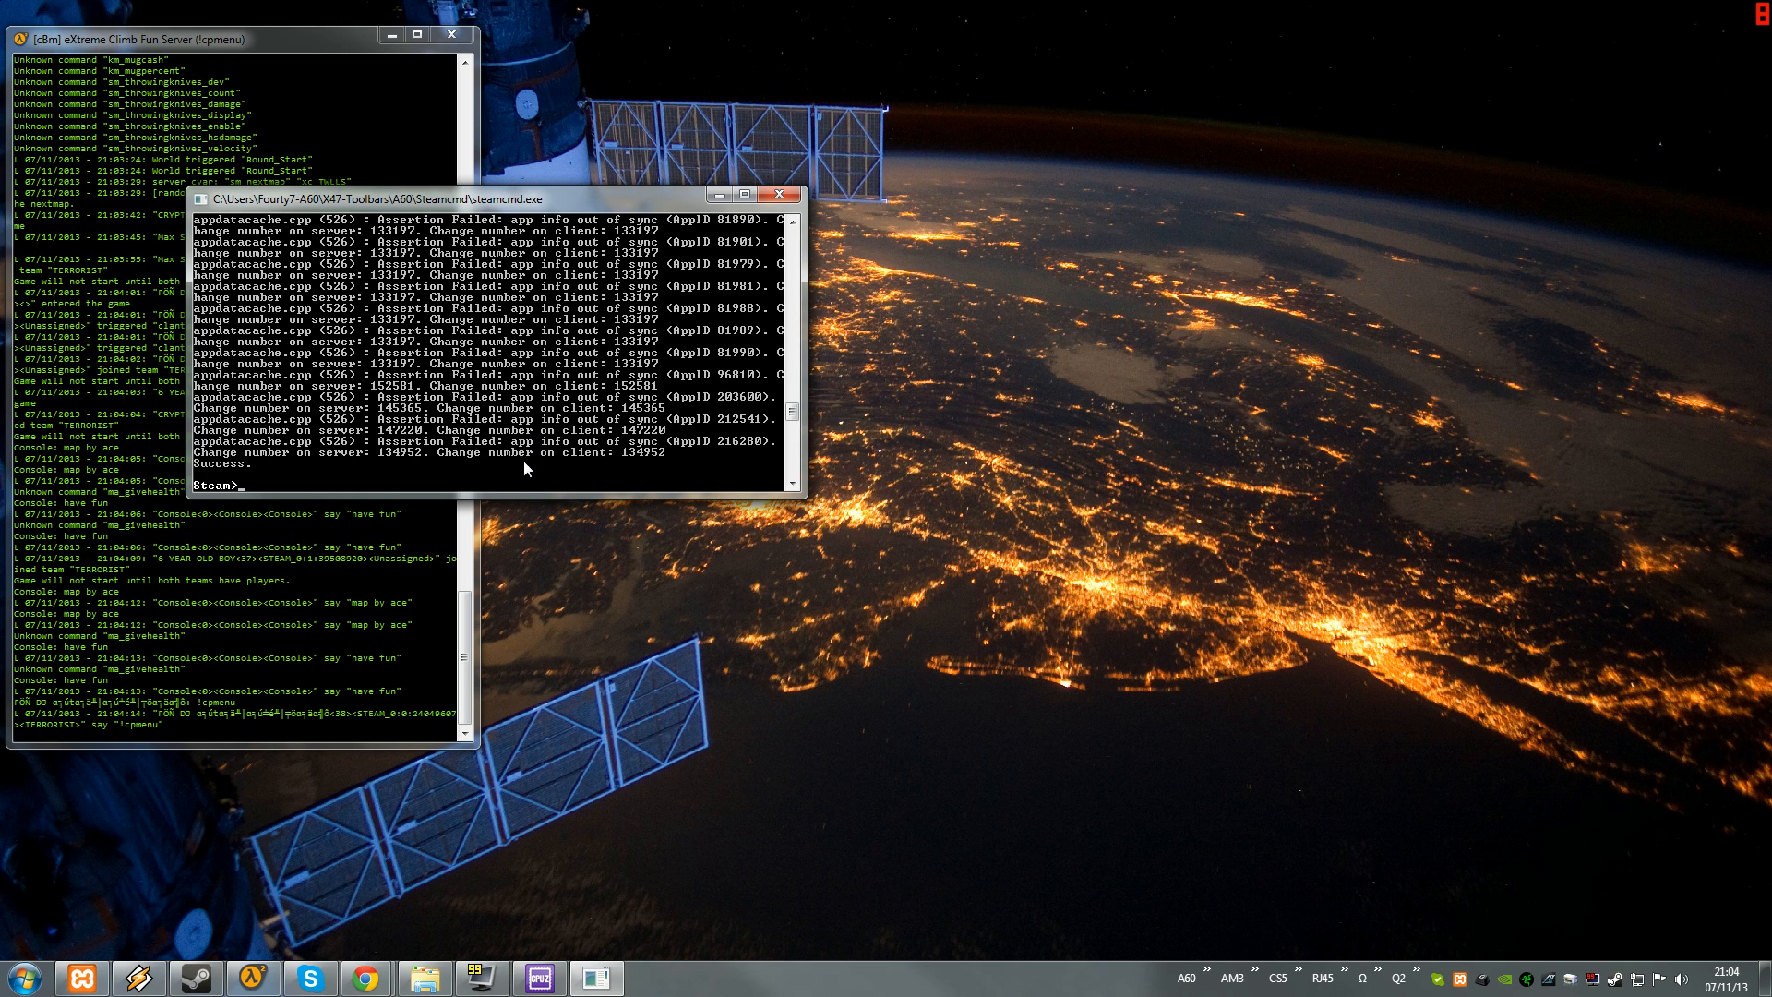
mouse_move(366, 959)
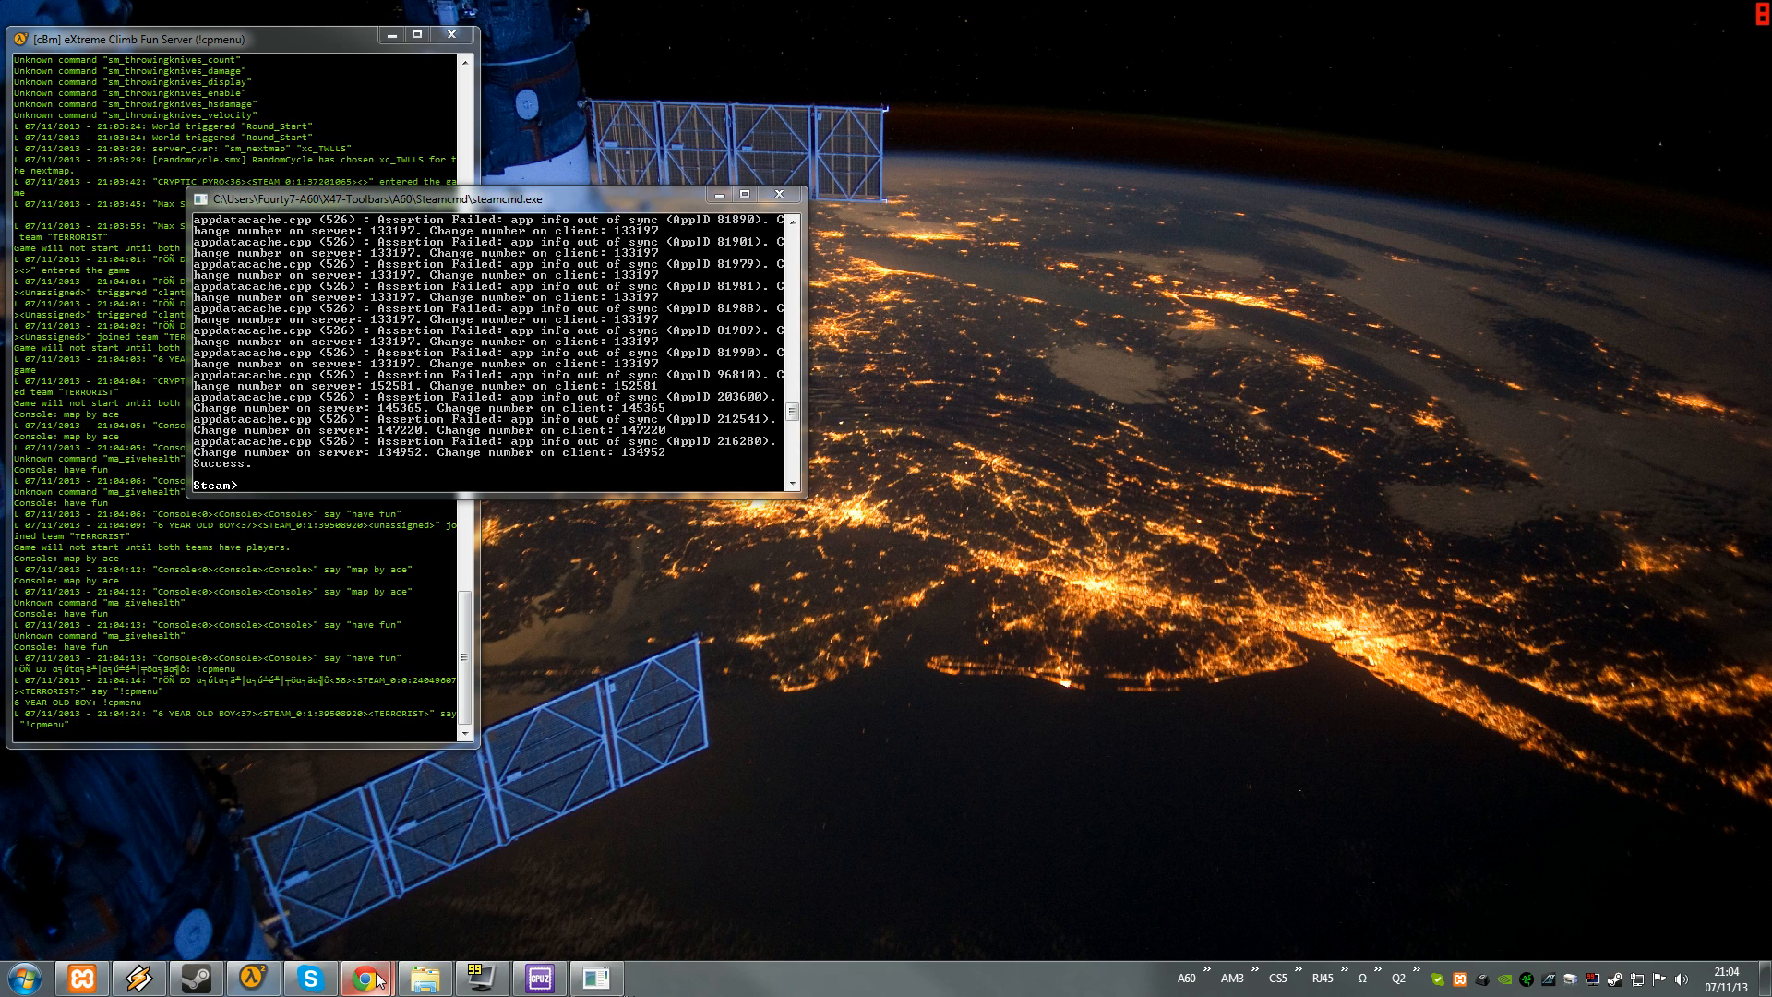
mouse_move(358, 974)
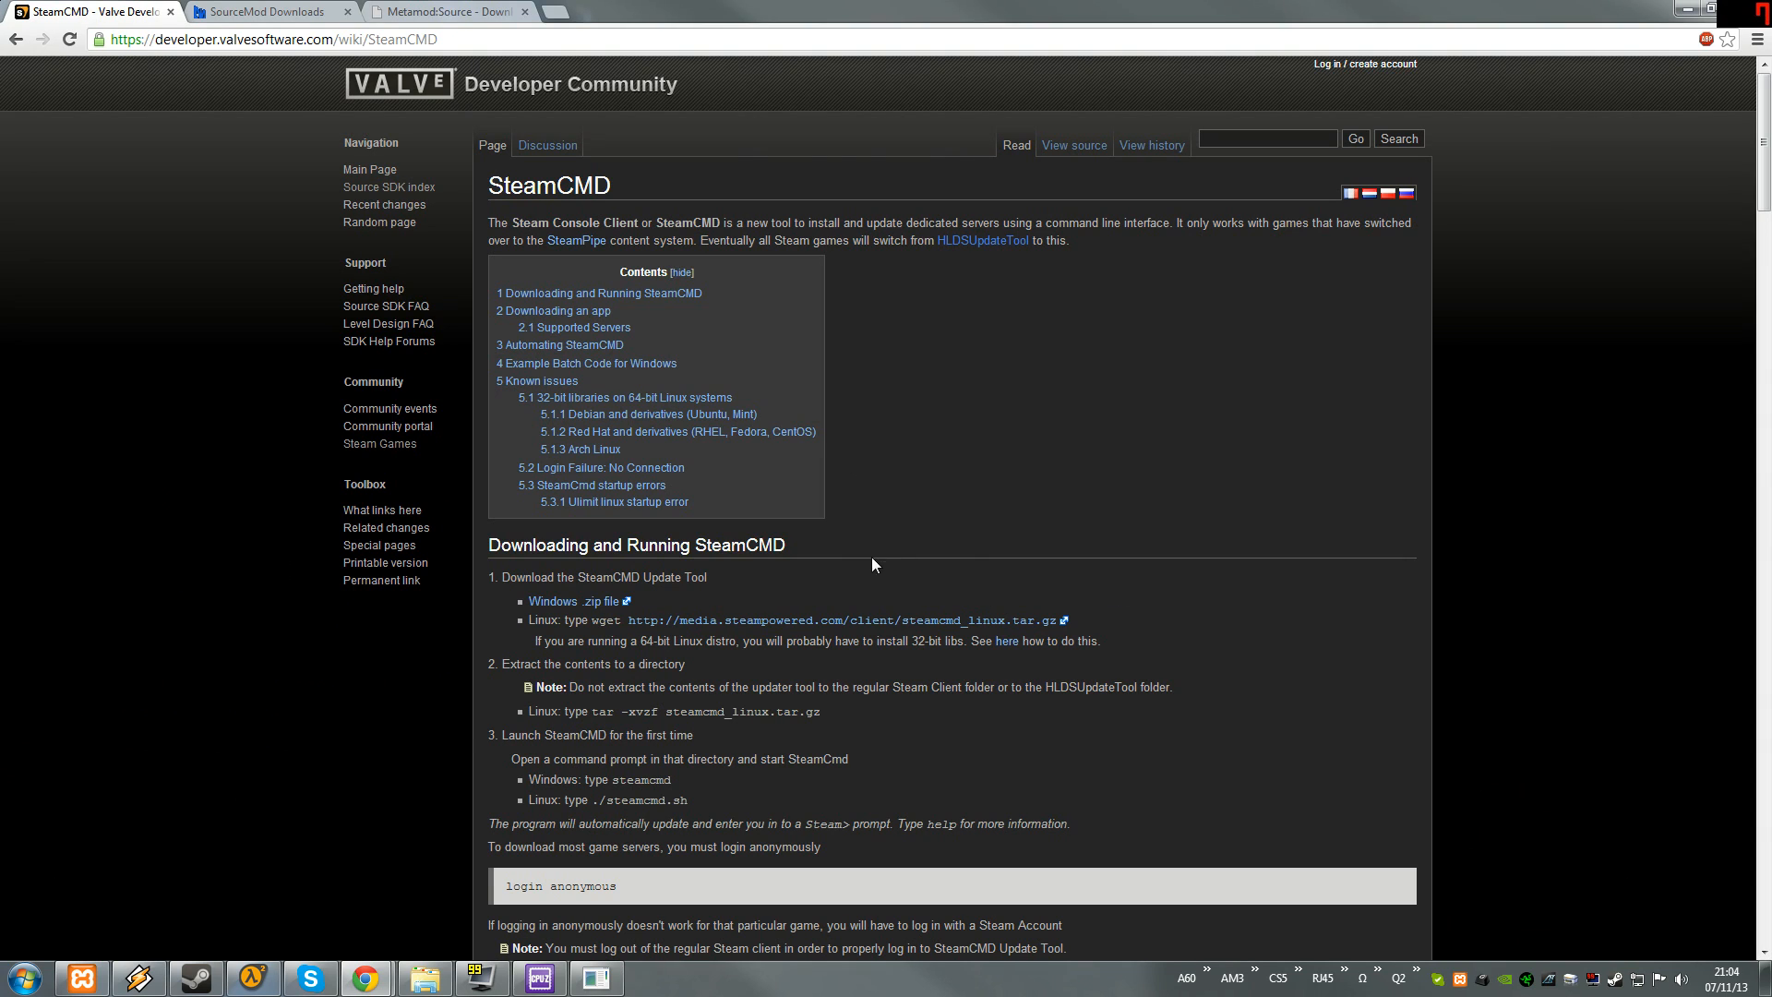
Review the wiki's Downloading an app steps and return to the SteamCMD console
scroll(down, 3)
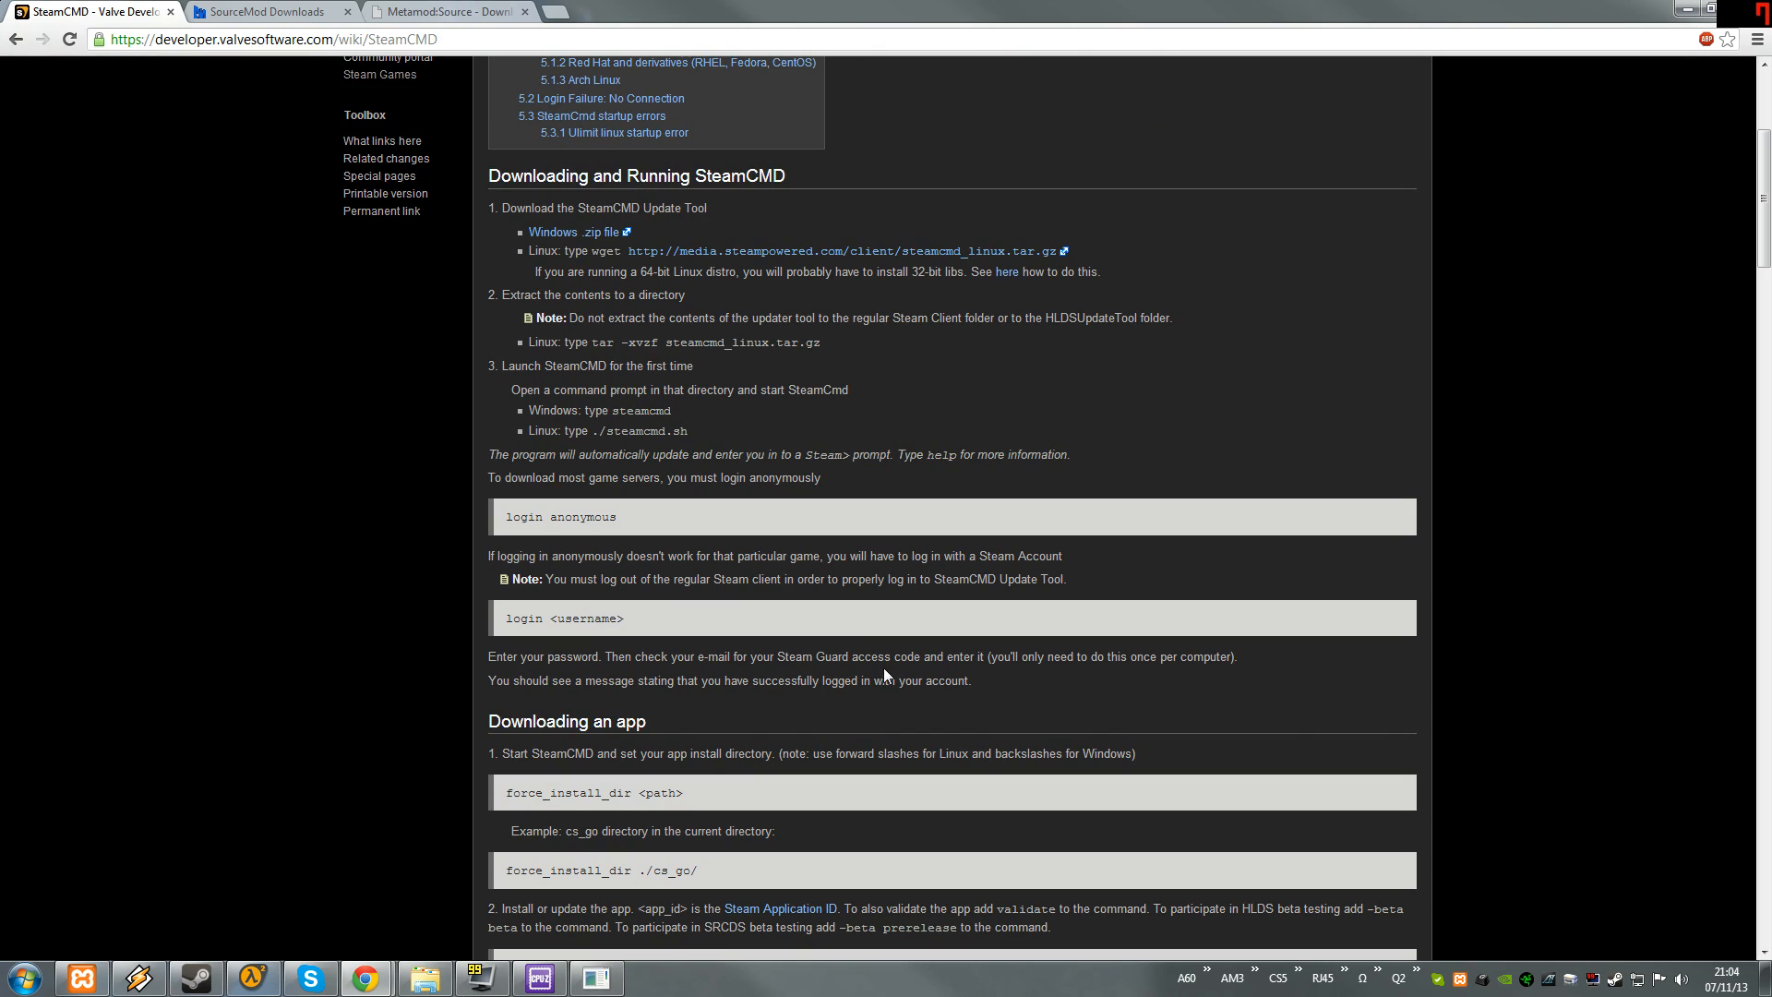
scroll(down, 3)
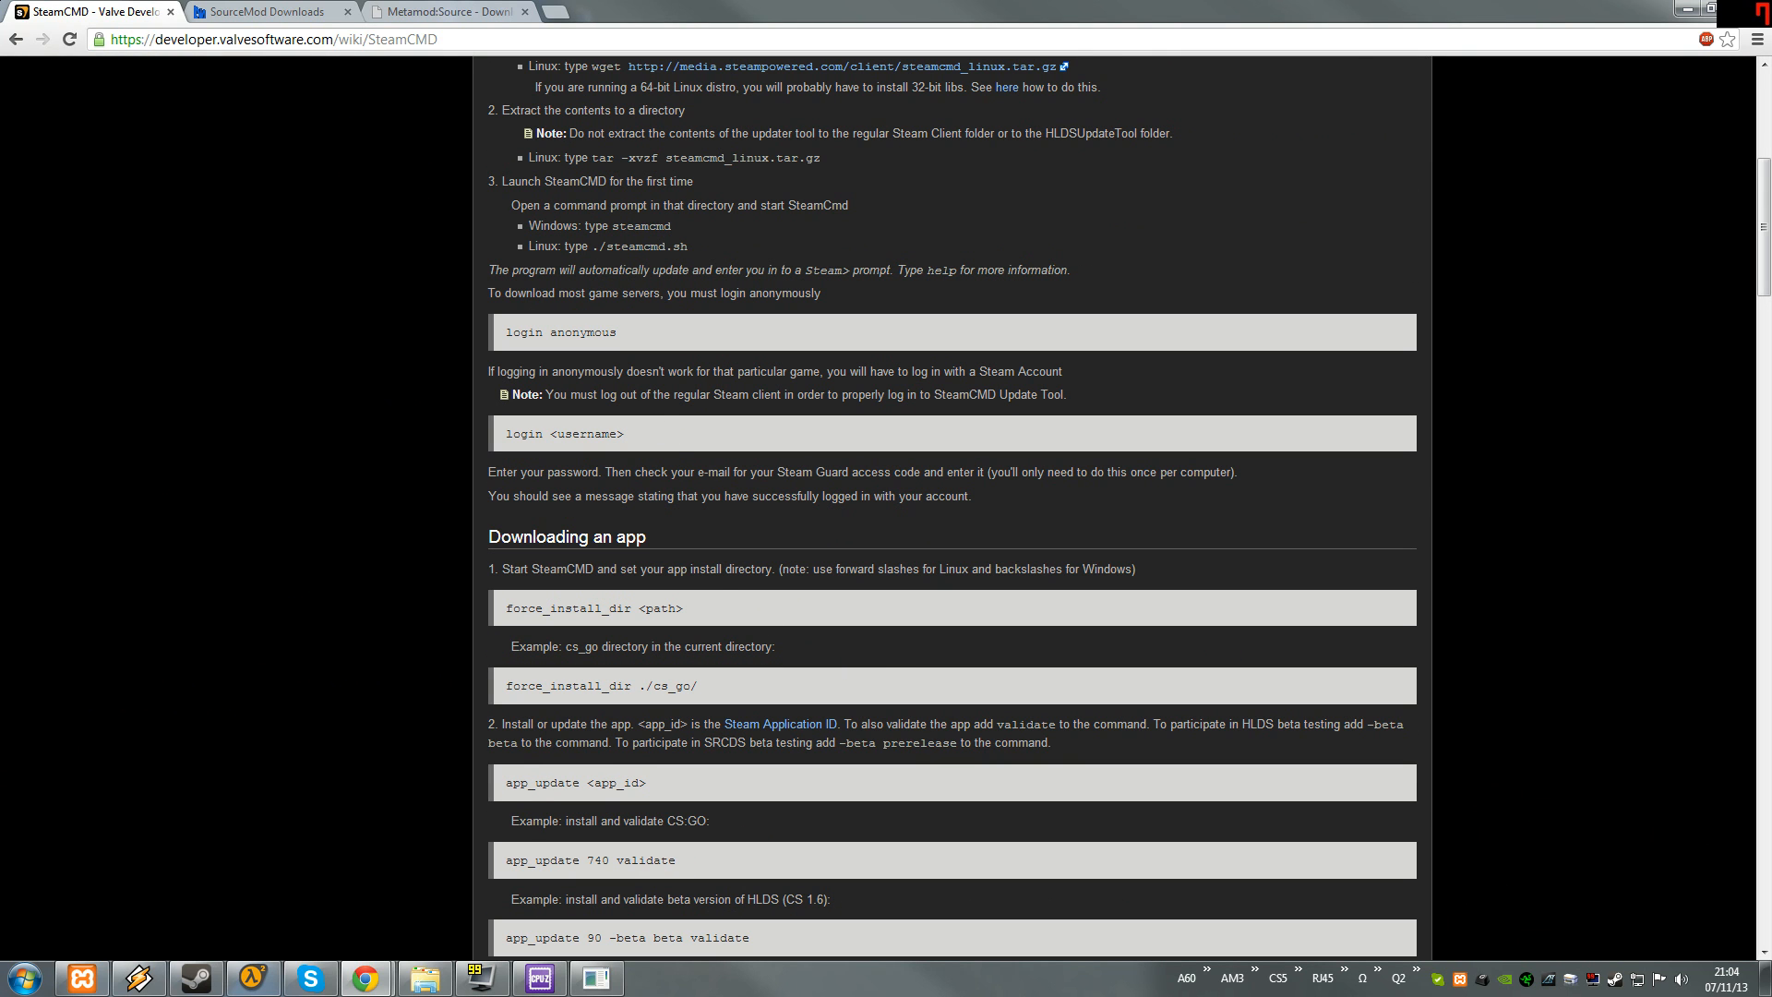
mouse_move(668, 587)
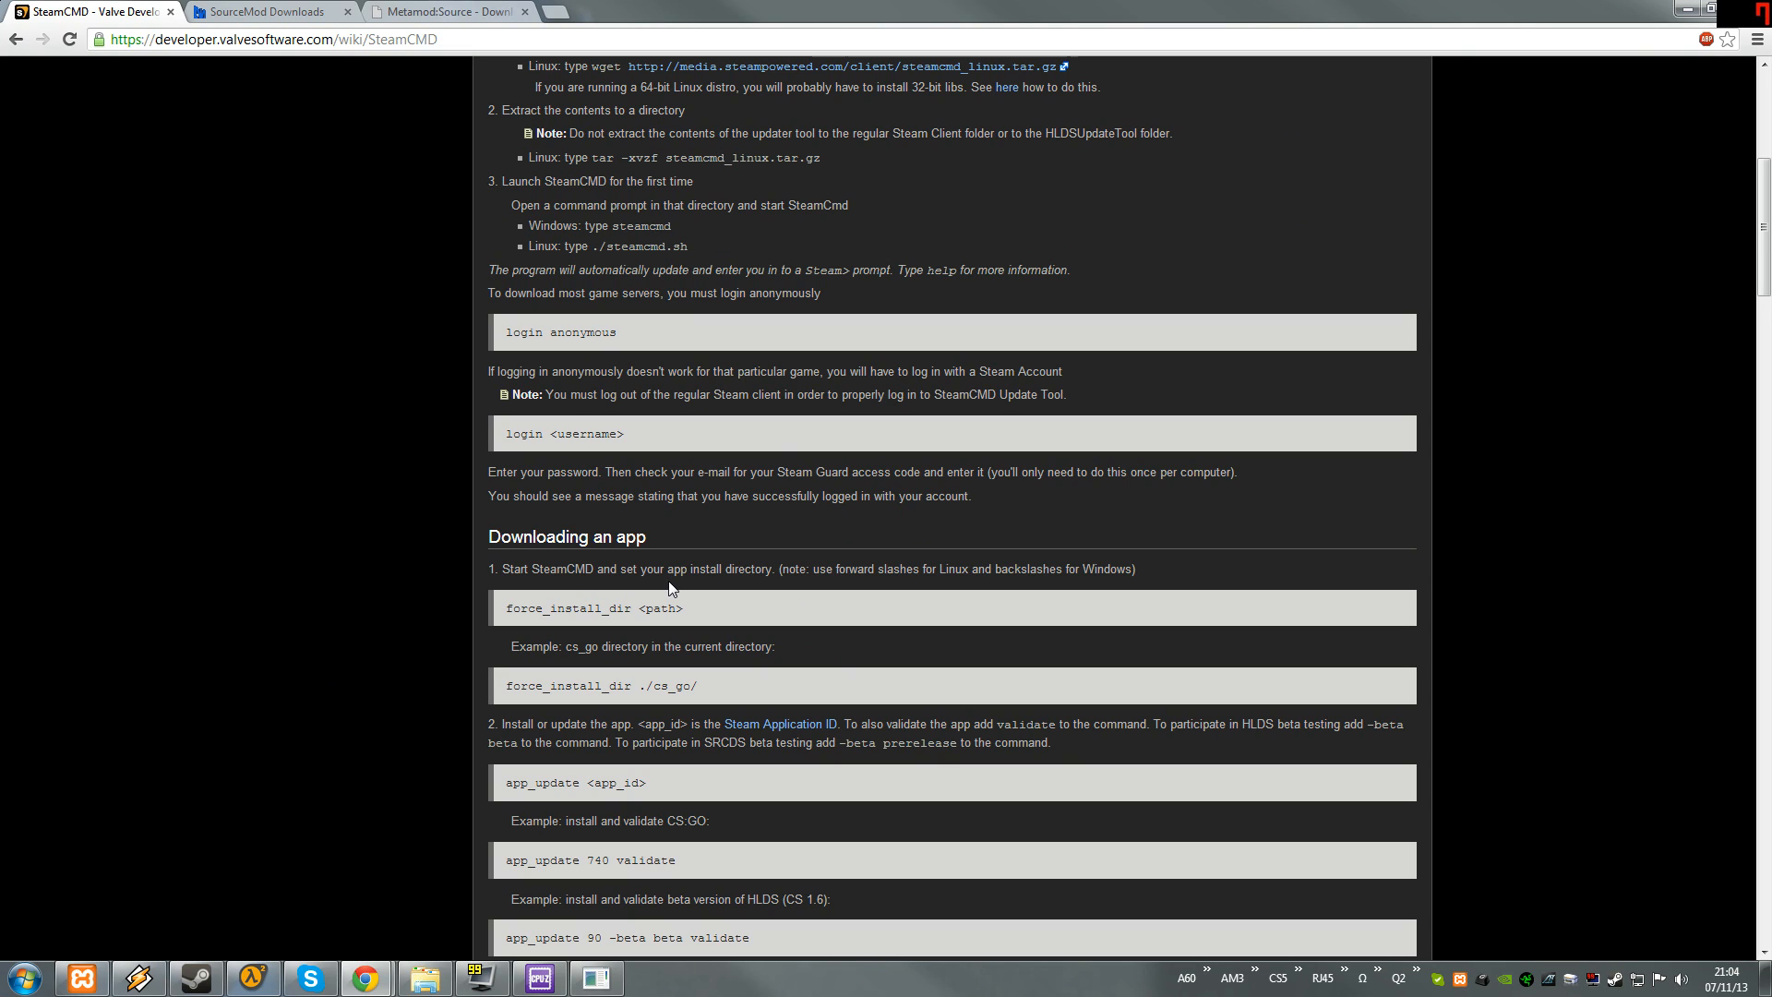
scroll(down, 3)
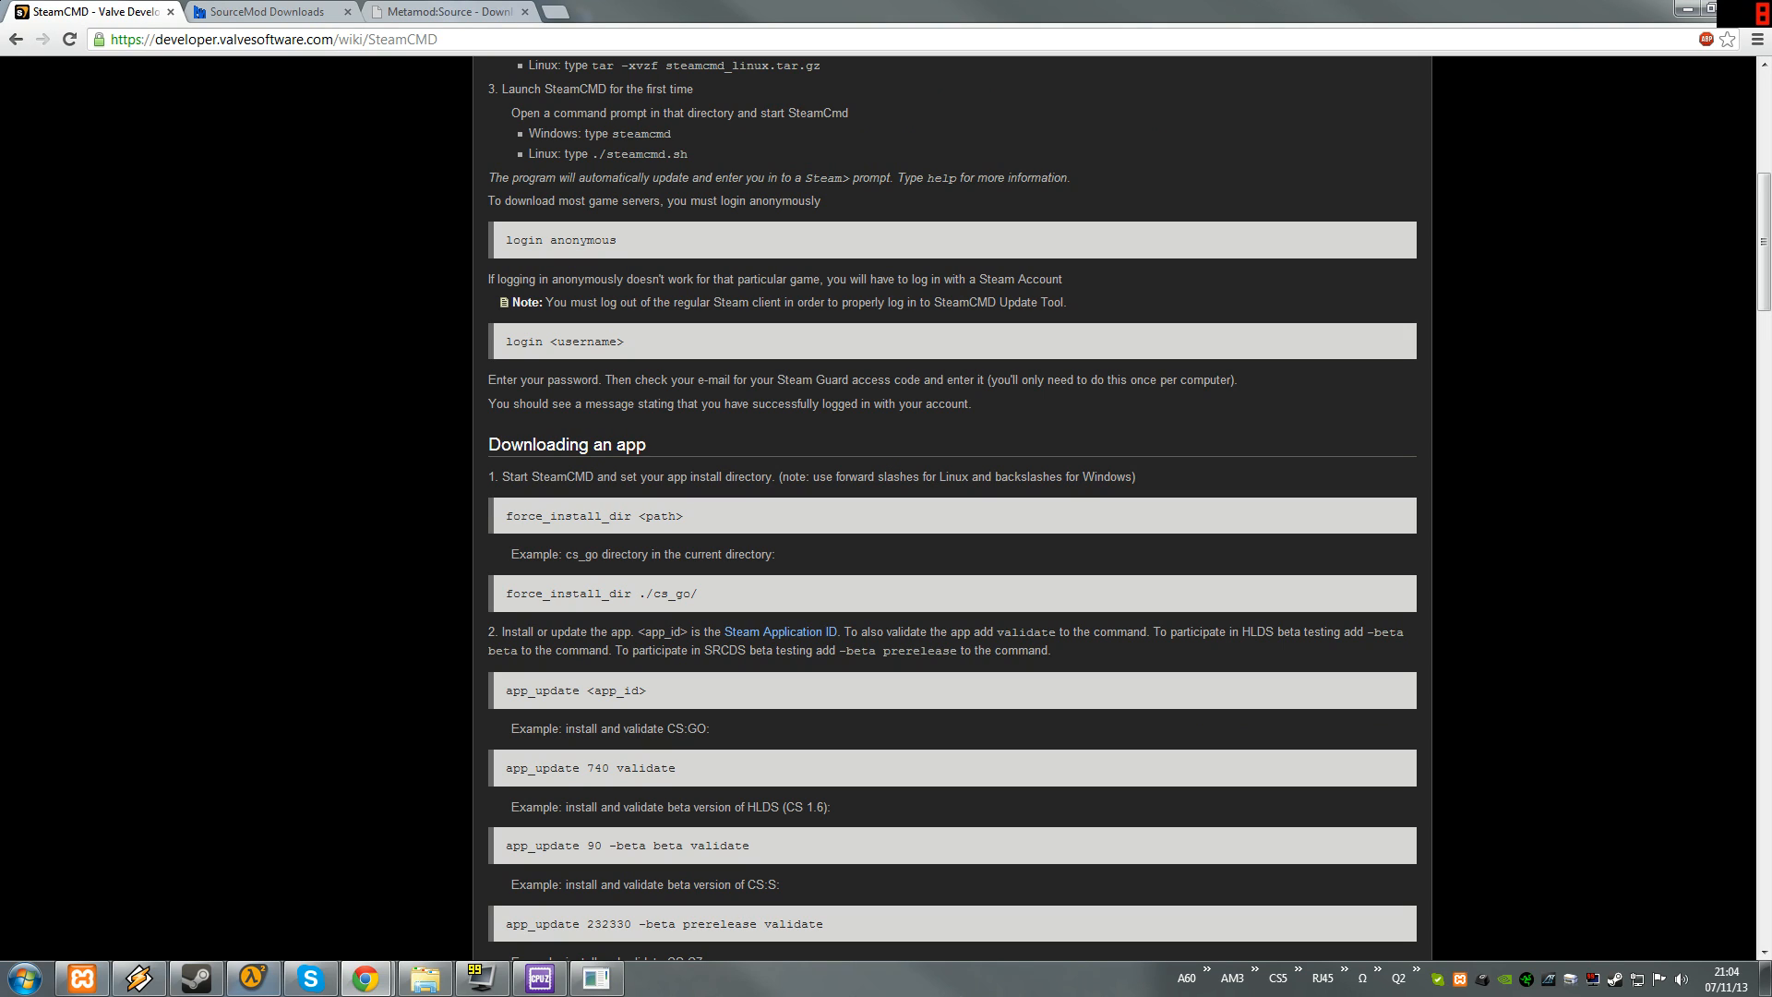
mouse_move(673, 610)
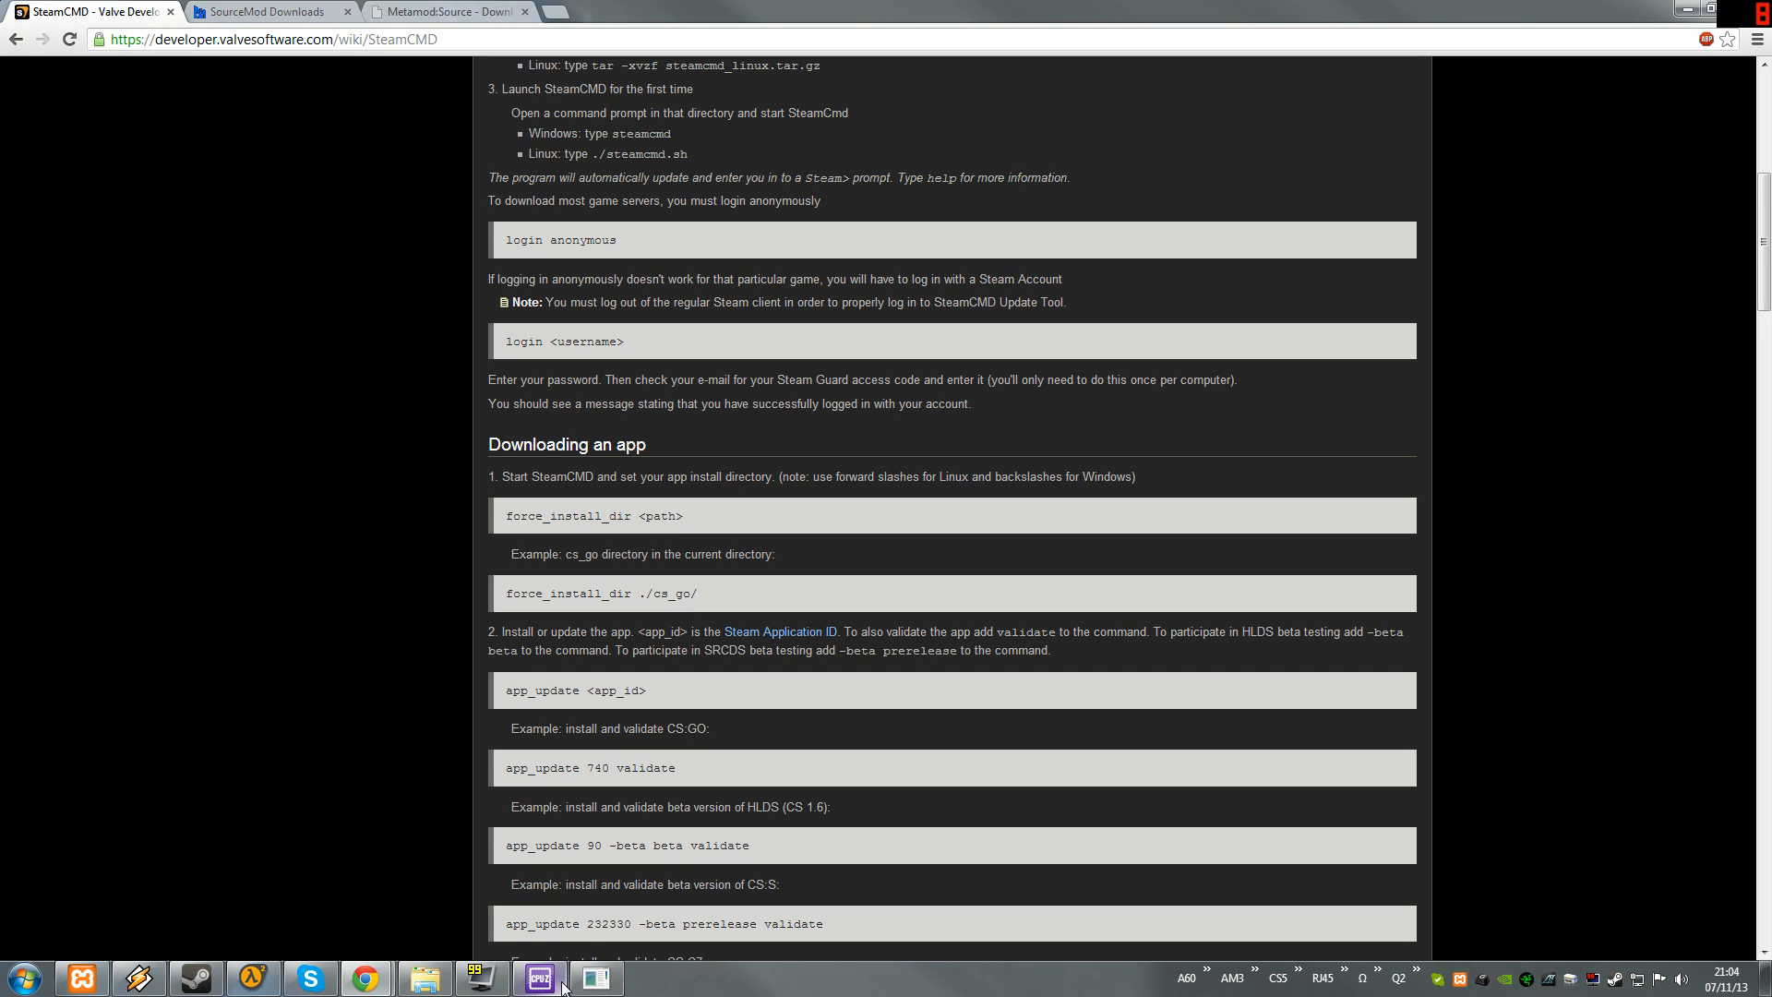
click(591, 986)
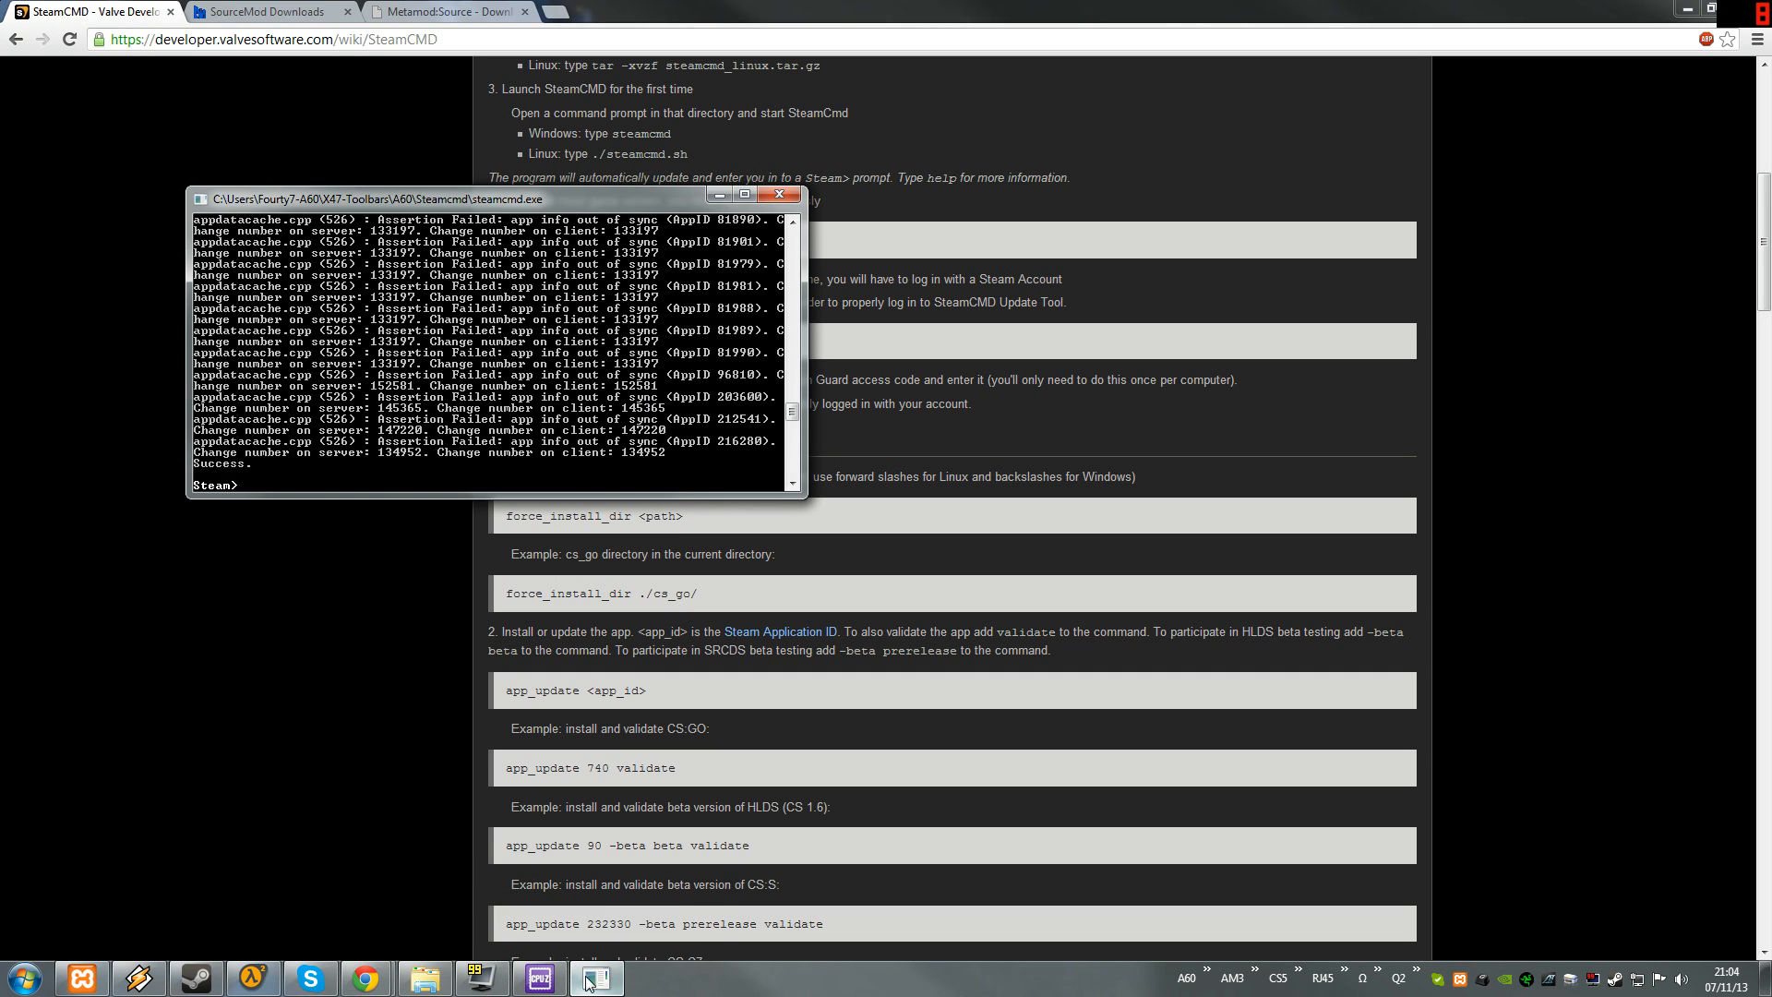
Set SteamCMD's install folder with force_install_dir c:\cssds\
text(force_i)
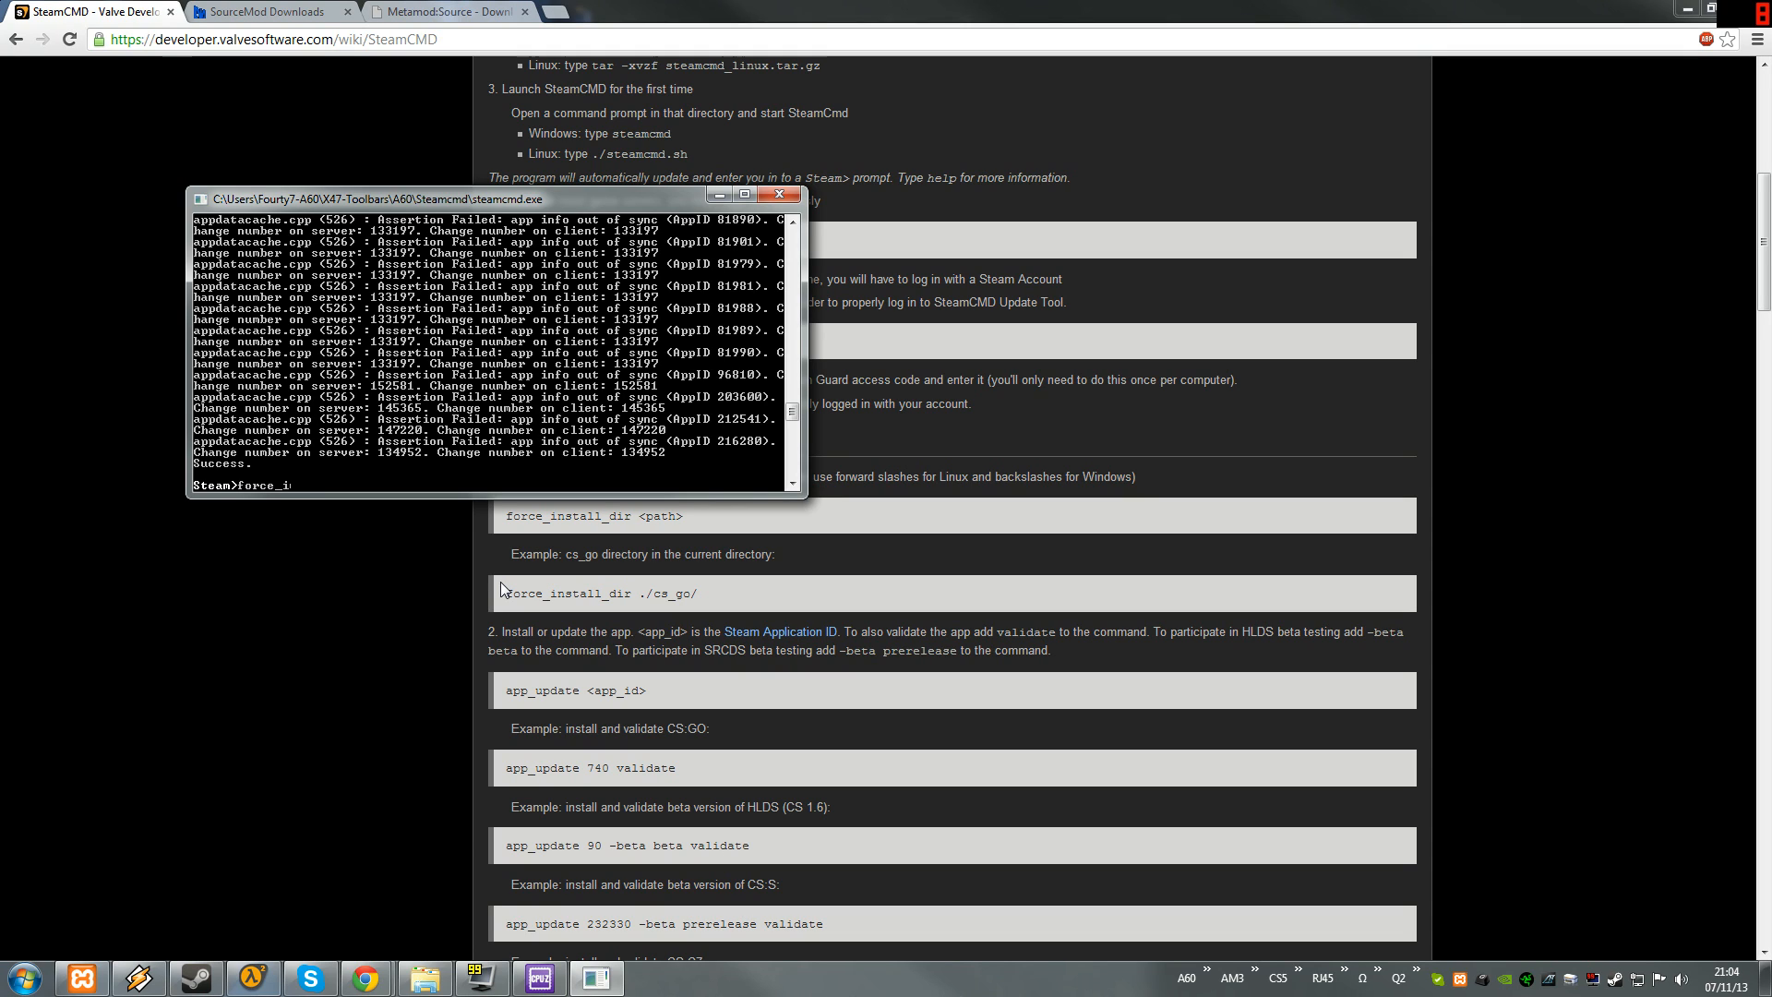
text(nstall_dir)
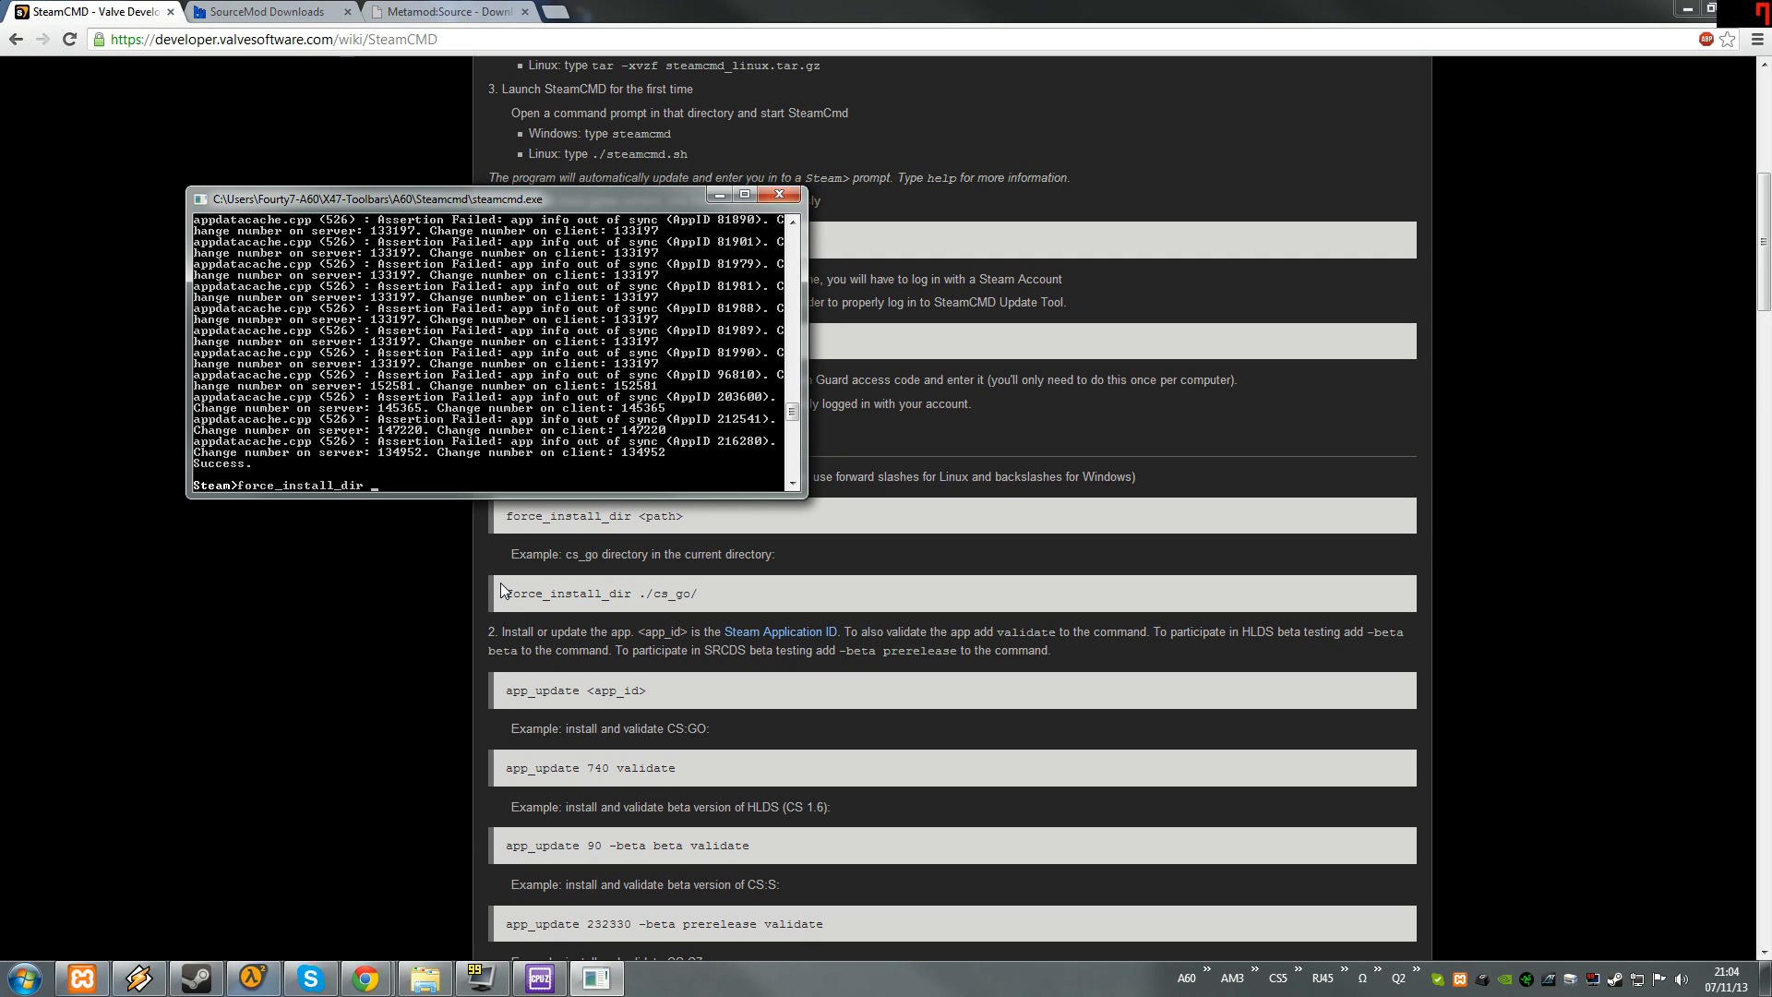
text(c:\)
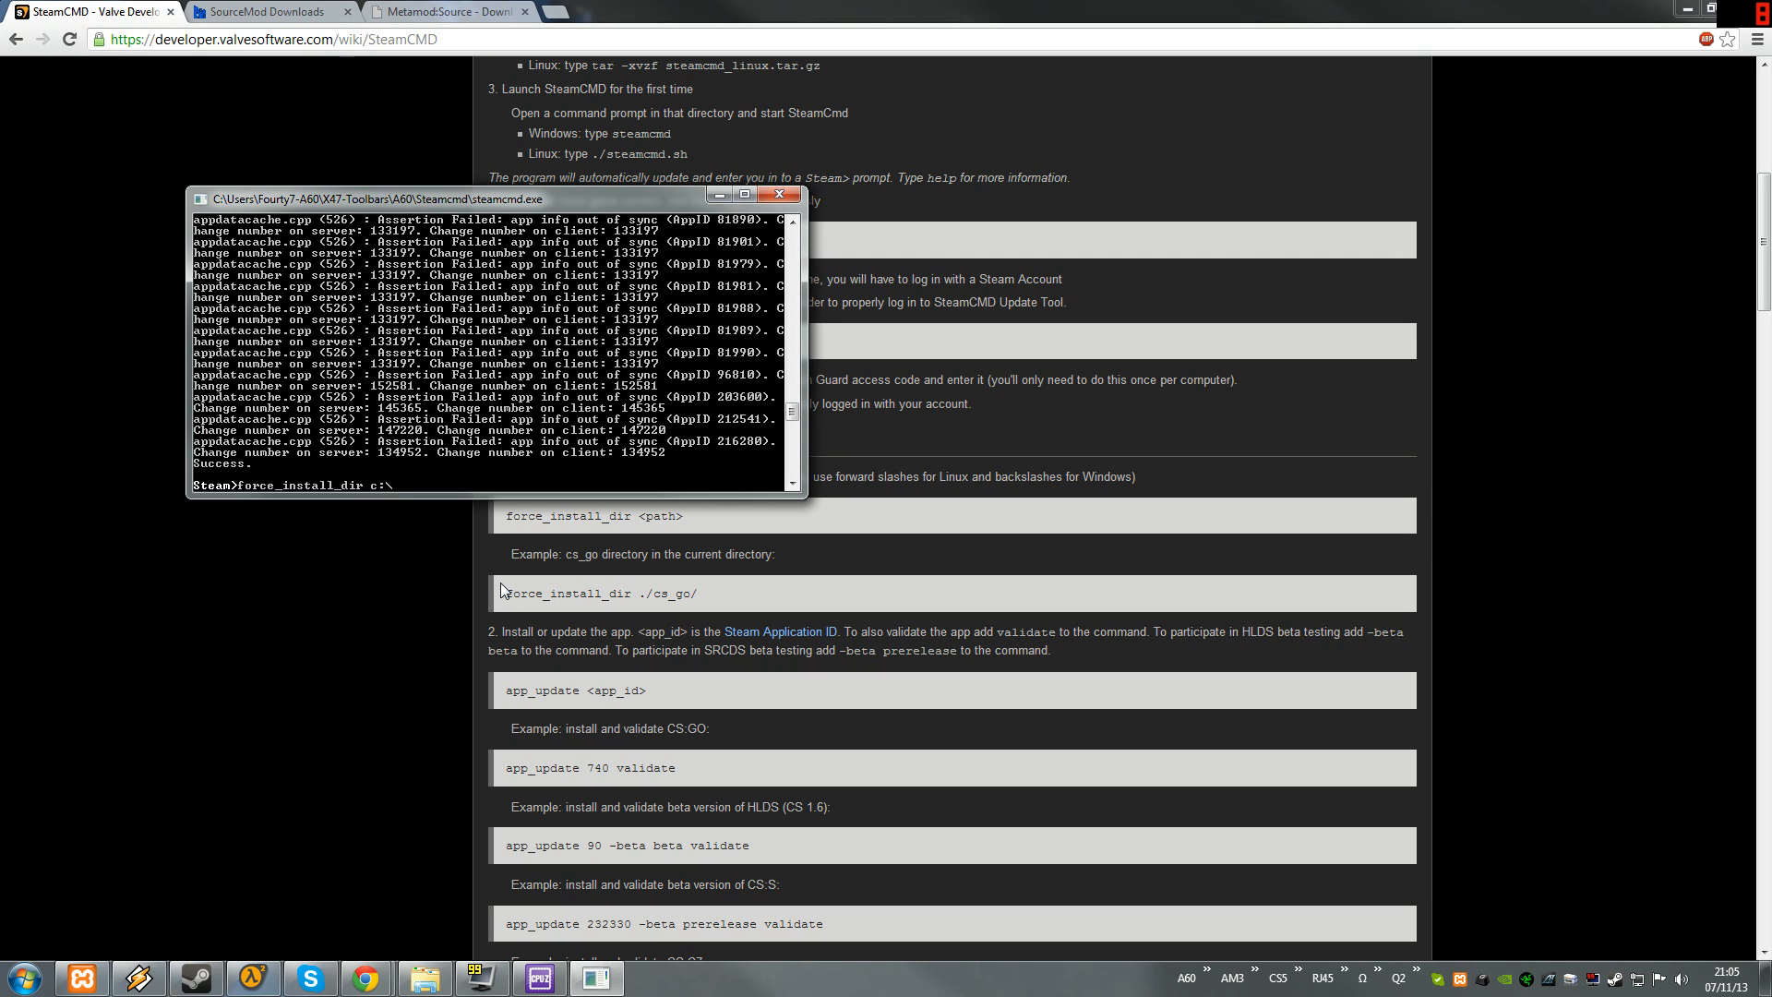
text(ssds\)
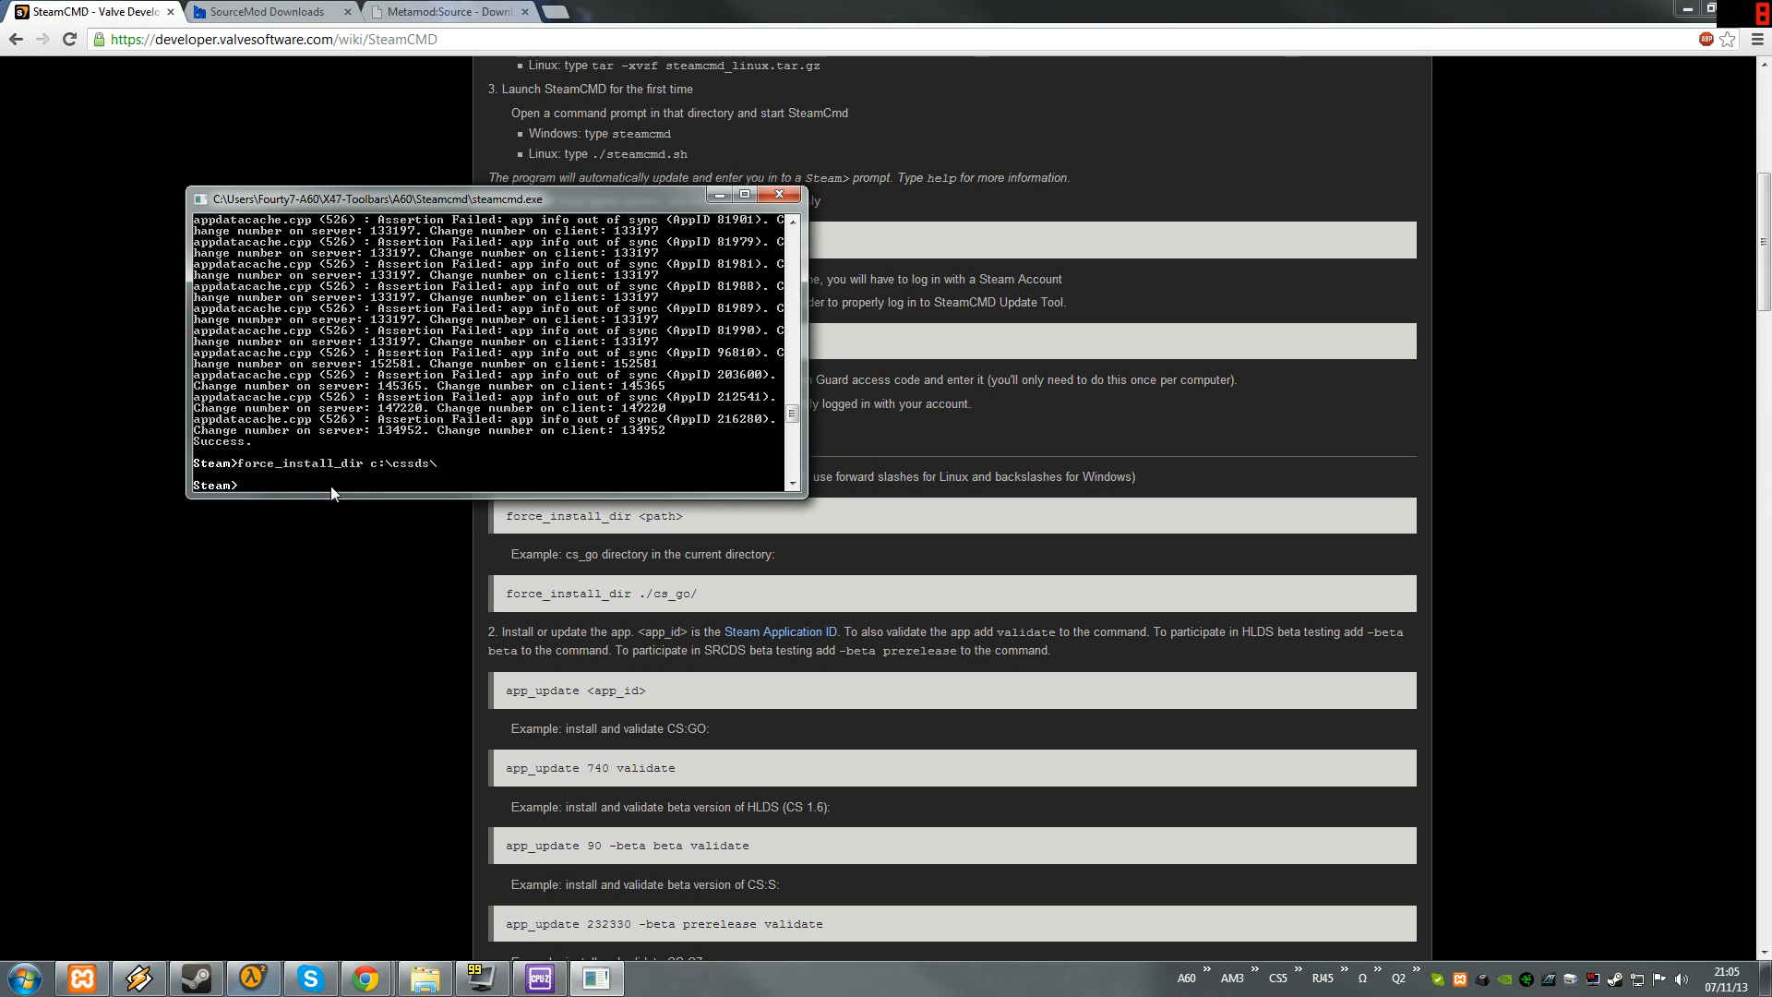
mouse_move(502, 476)
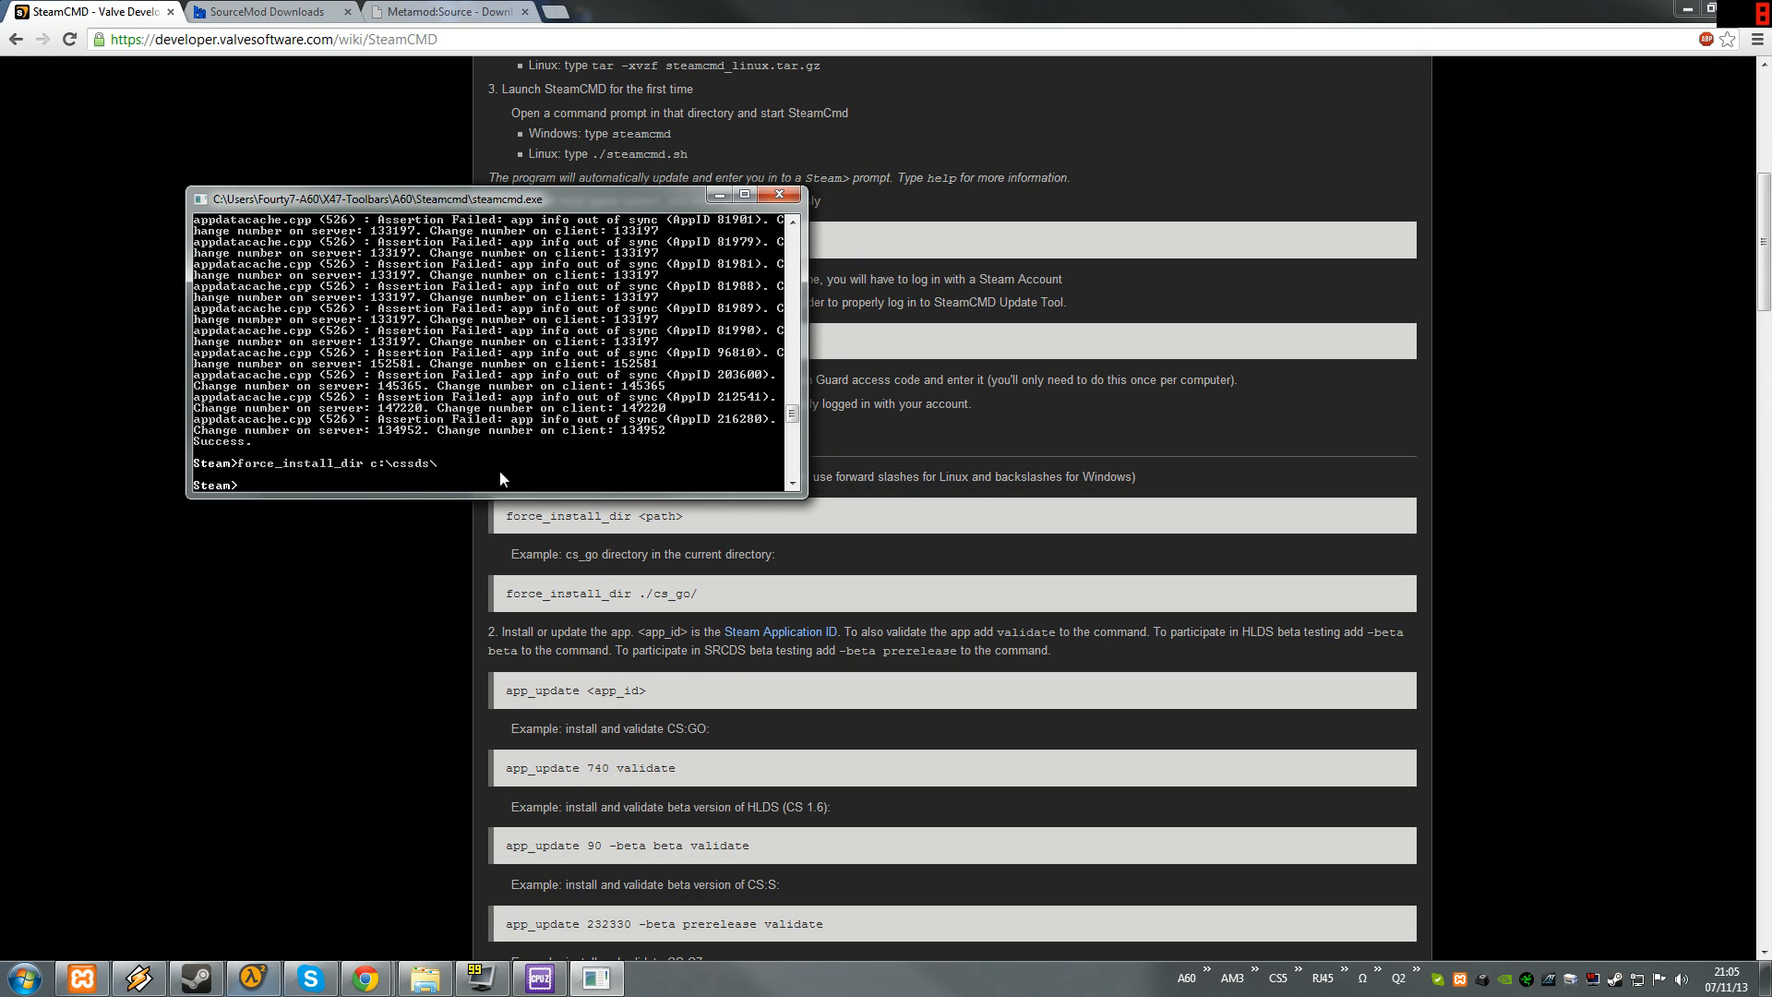
mouse_move(414, 476)
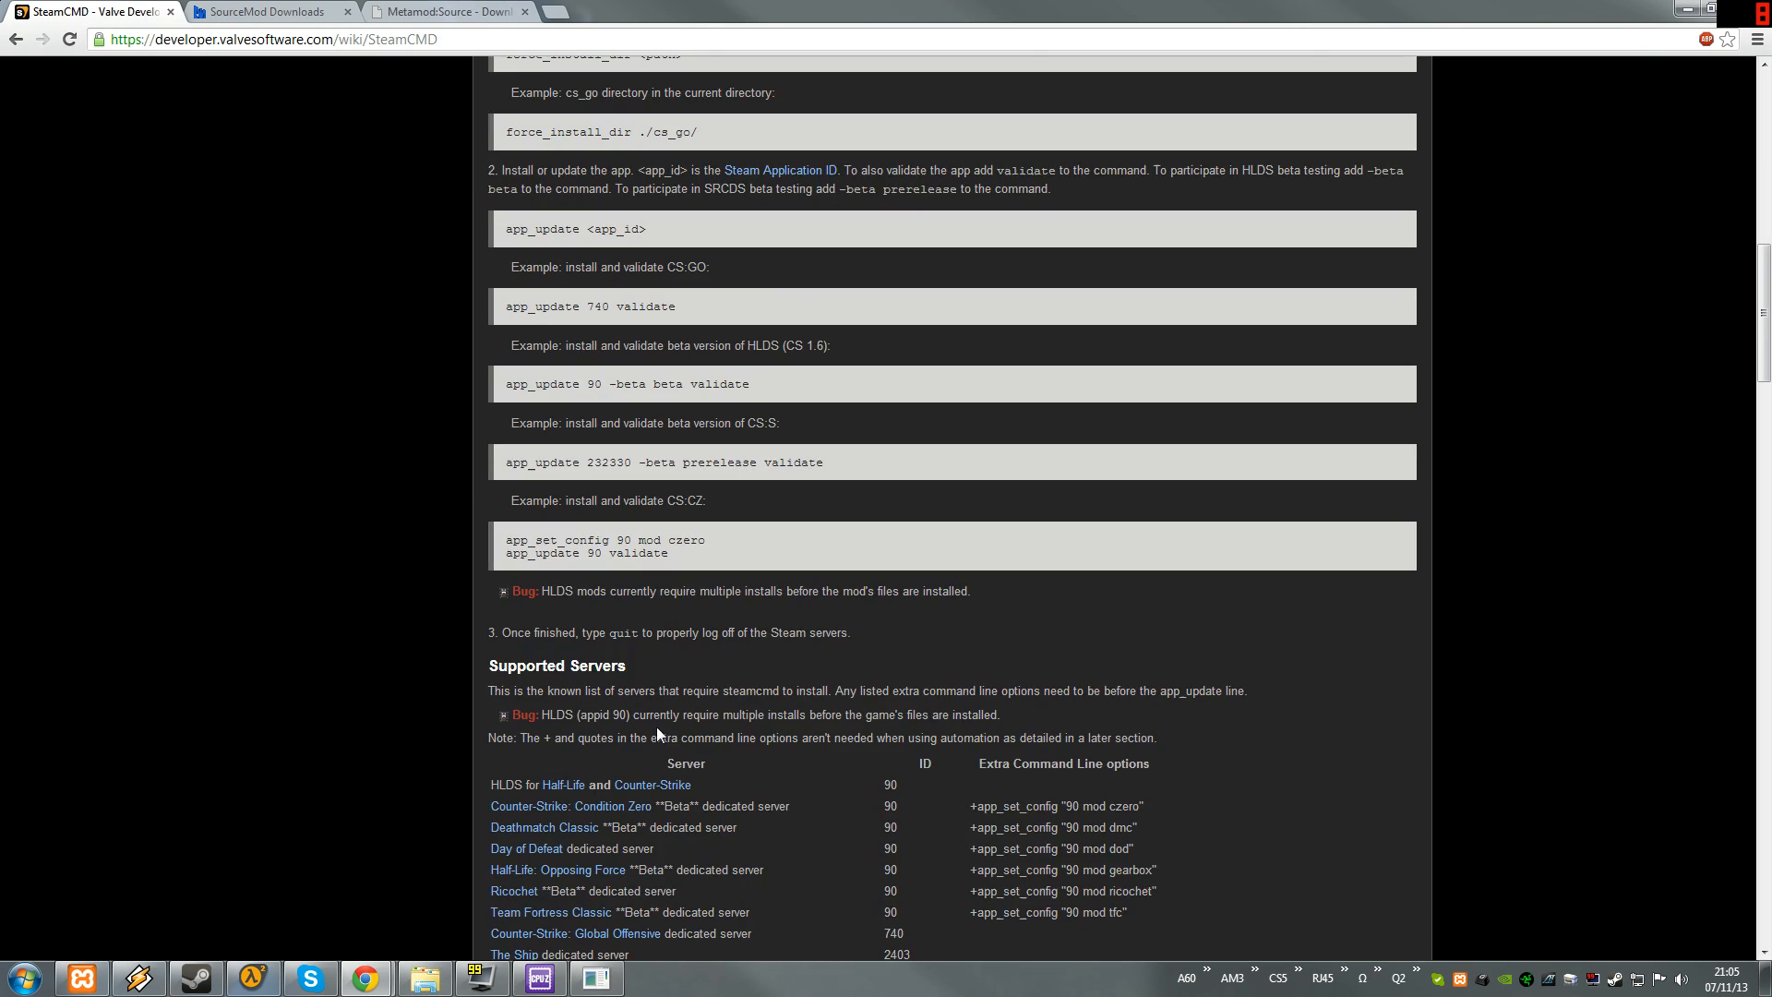
Check the wiki's Supported Servers table for app ID 232330, then quit SteamCMD
scroll(down, 3)
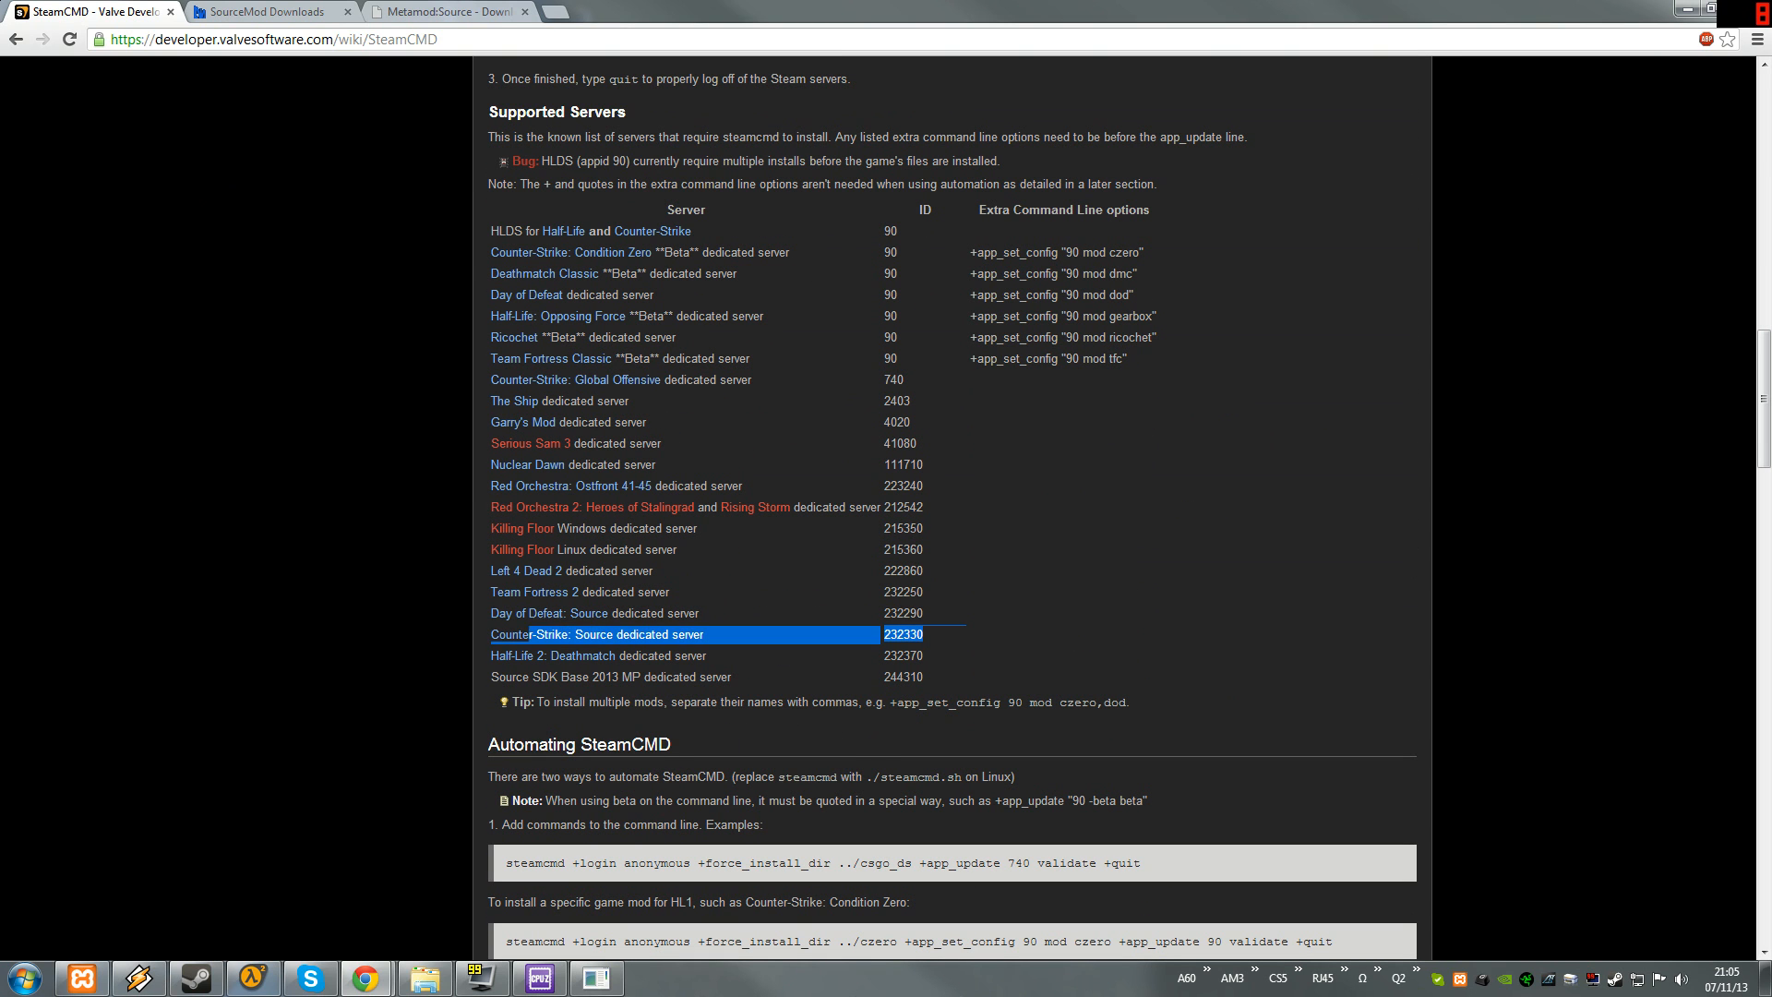
mouse_move(508, 635)
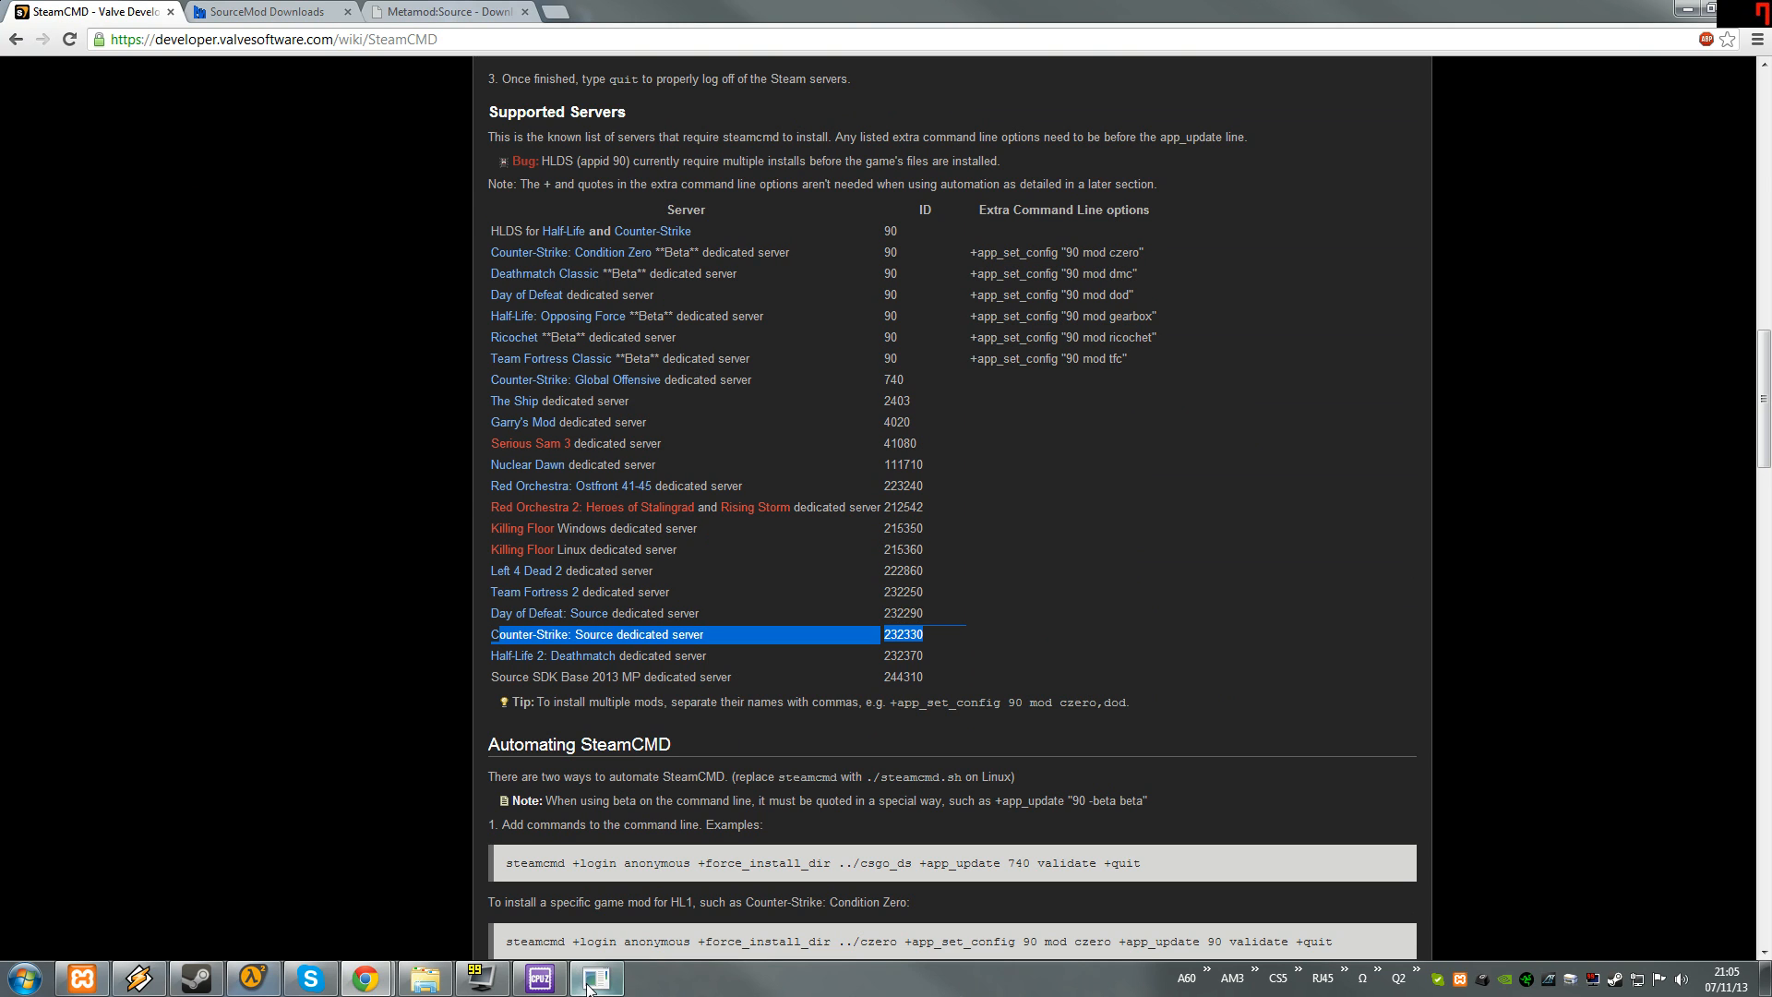
click(587, 972)
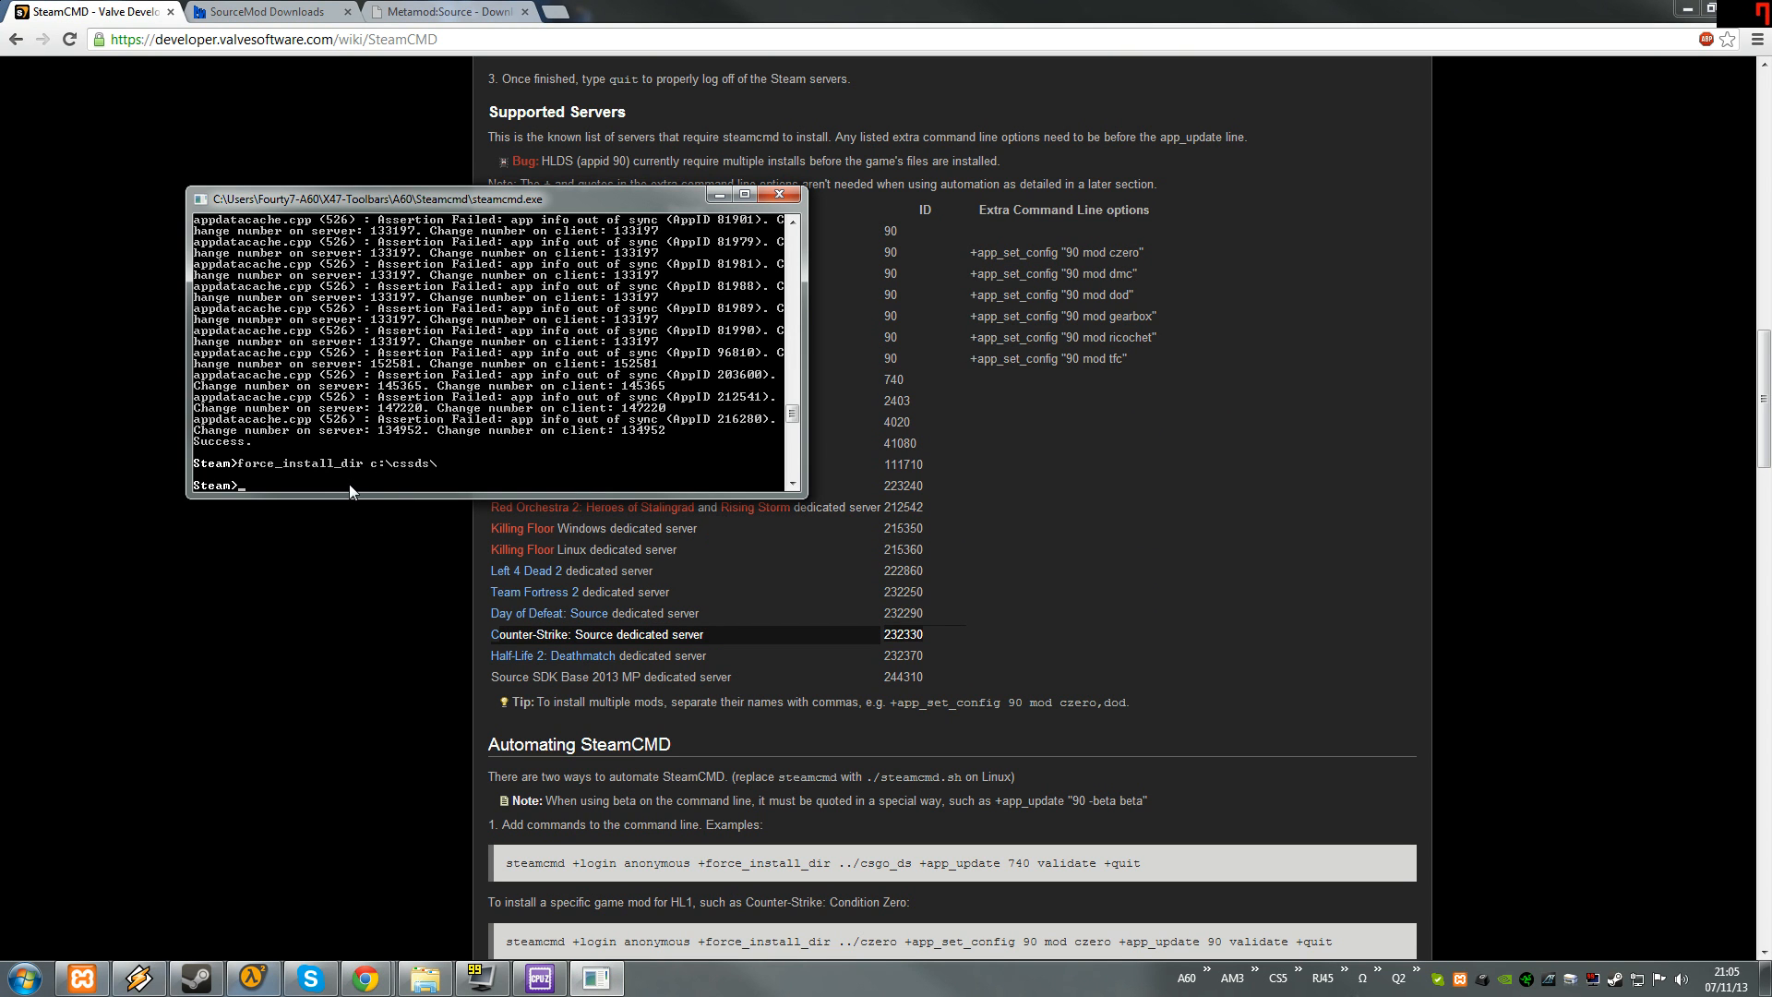
text(app)
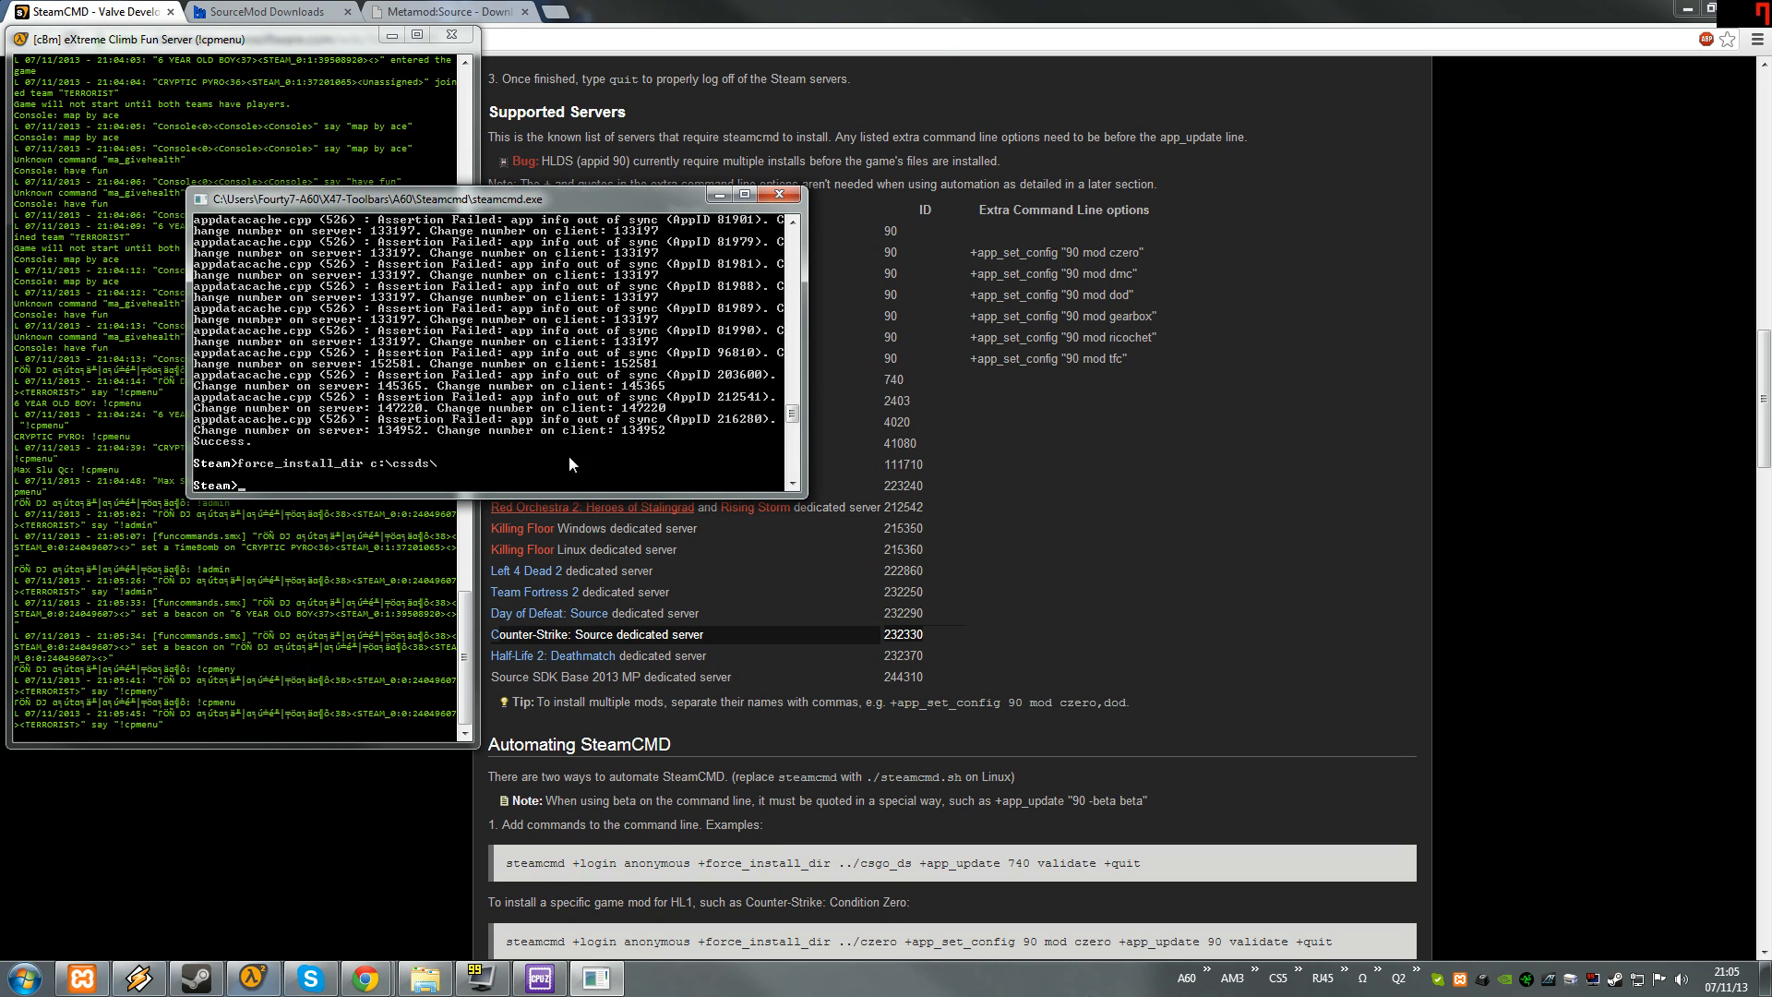
mouse_move(569, 436)
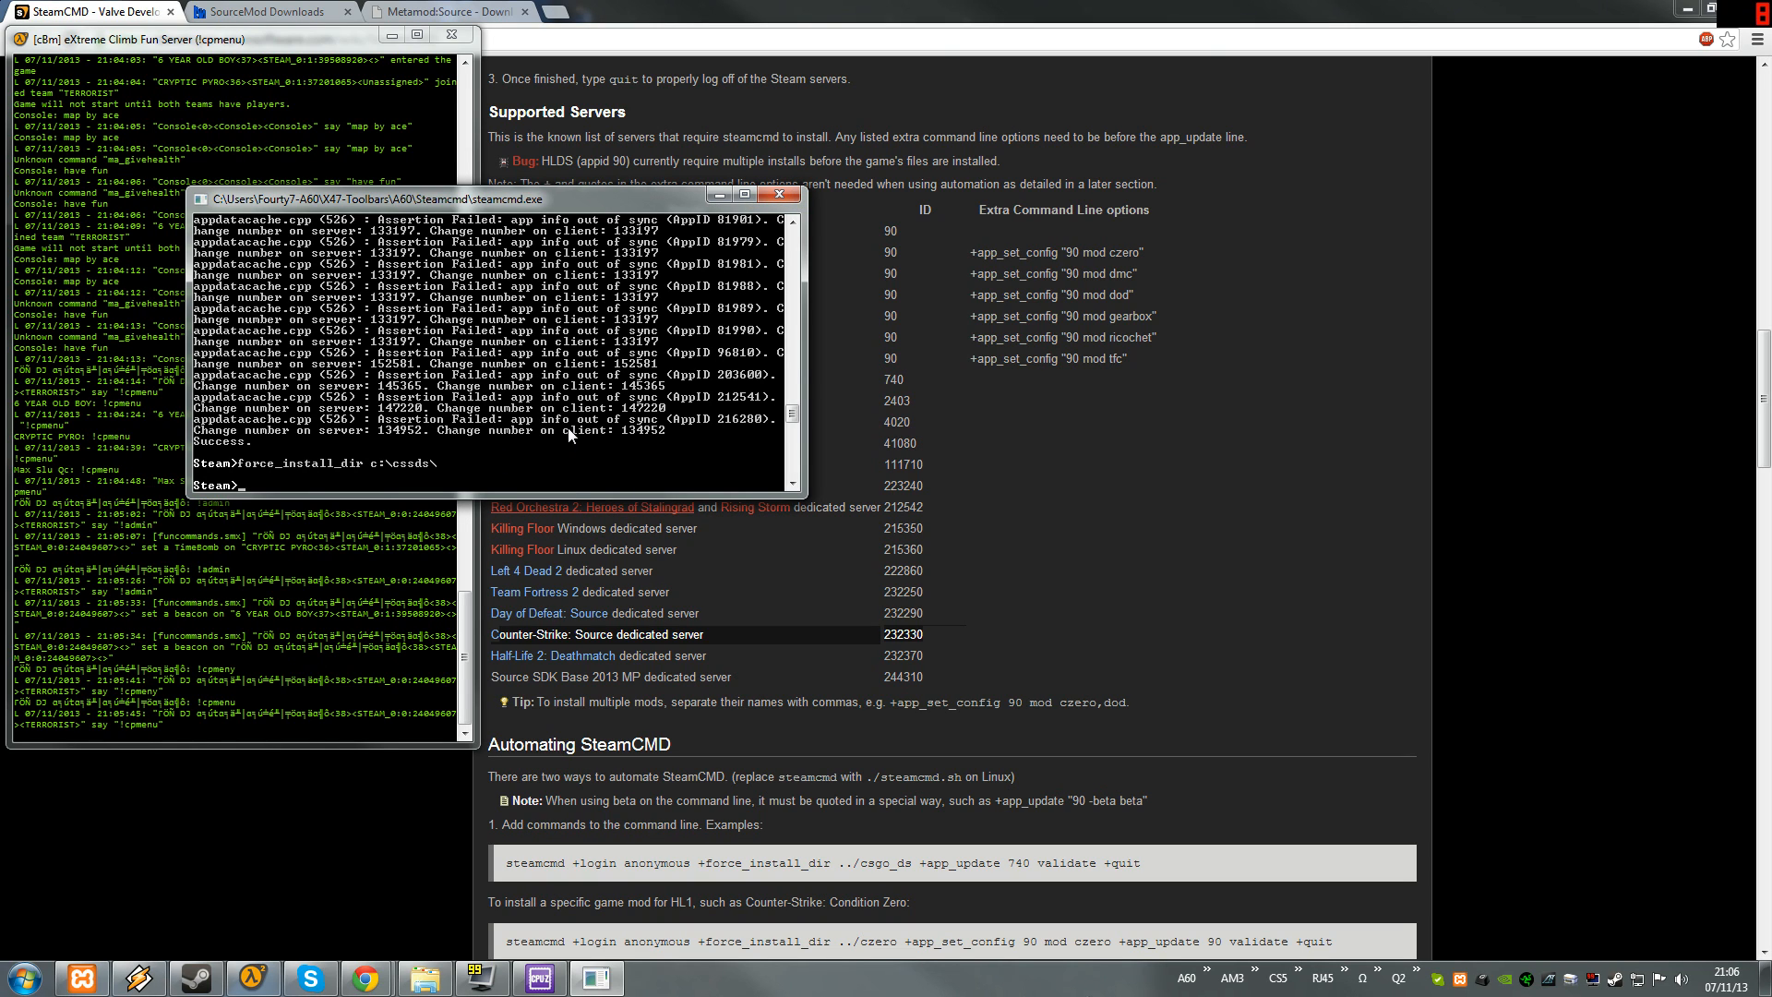
text(qu)
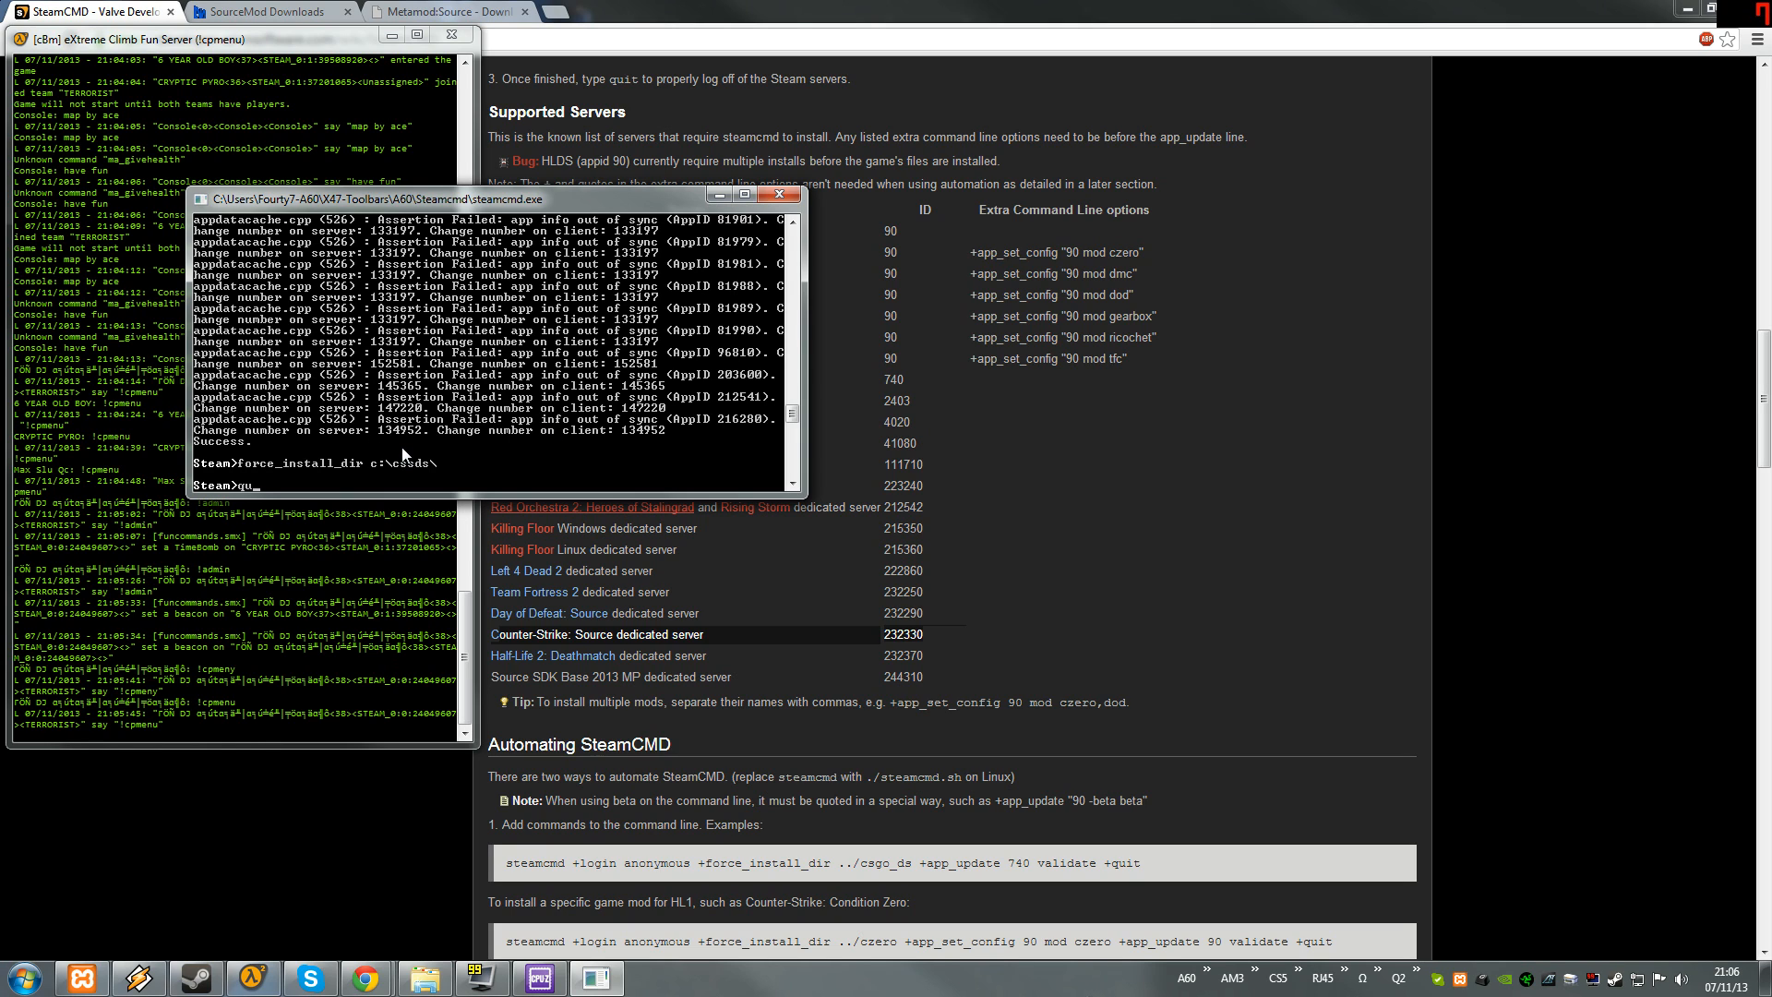
click(777, 194)
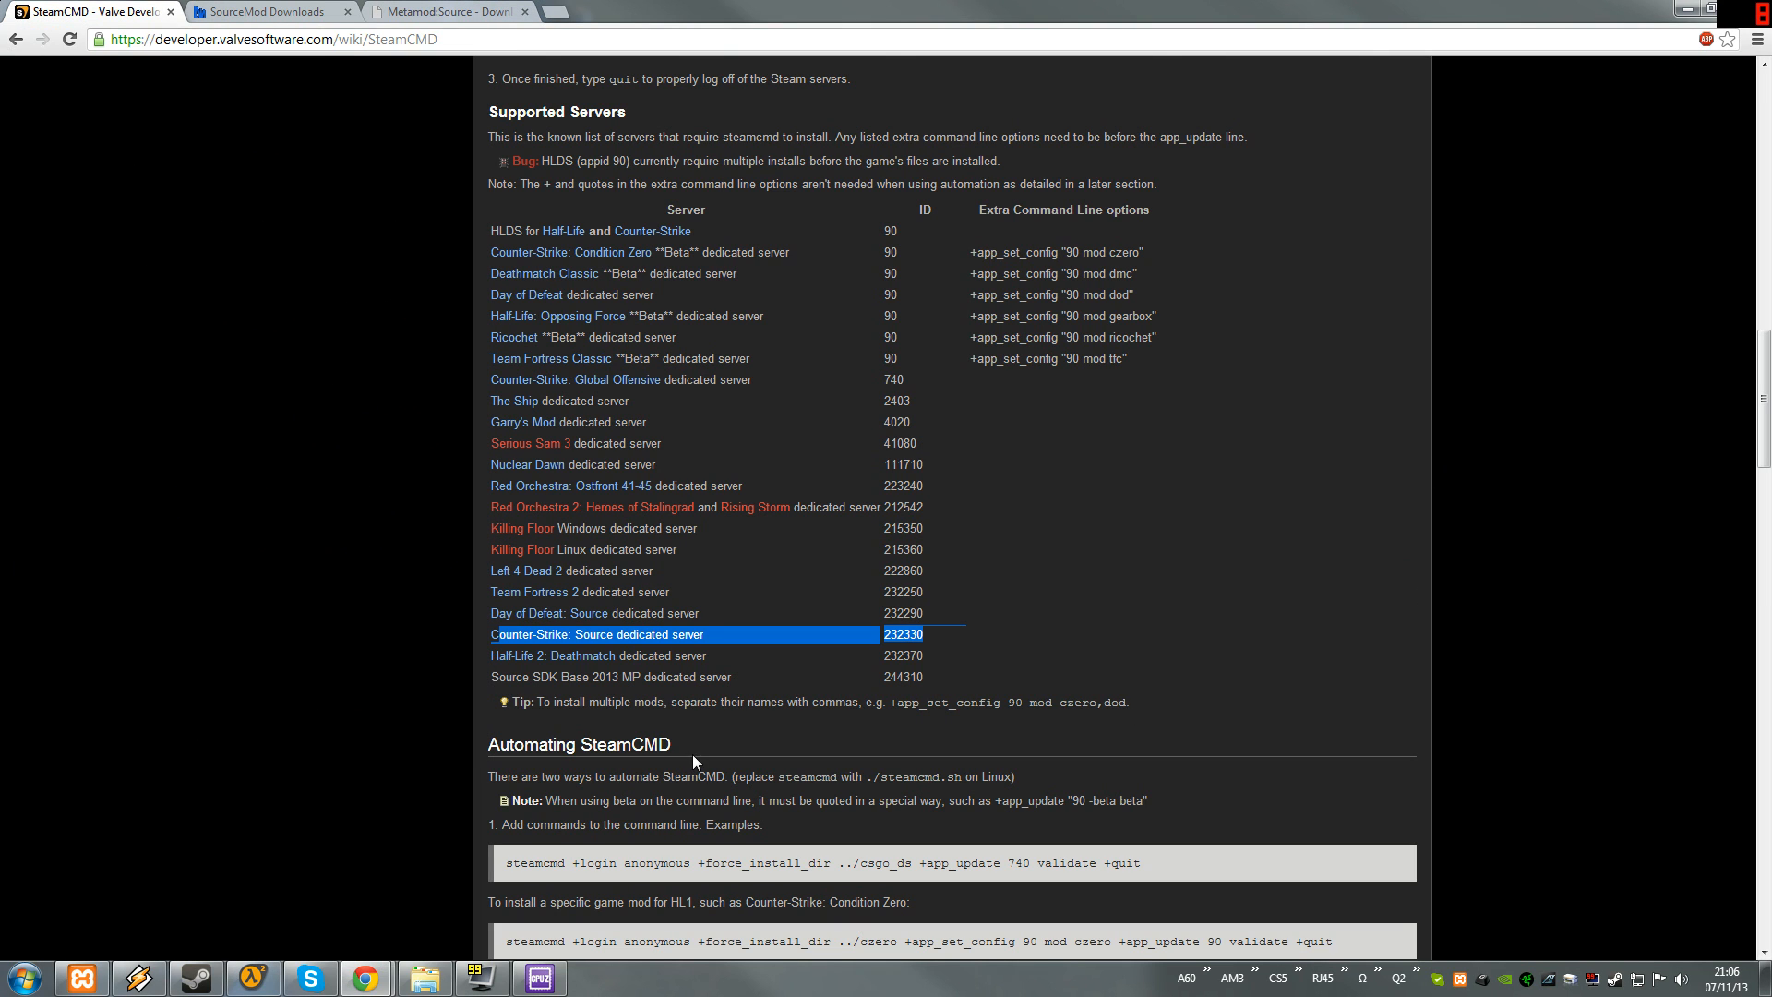
Browse to C:\cssds in Explorer, showing bin, cstrike, hl2, platform and srcds.exe
click(421, 978)
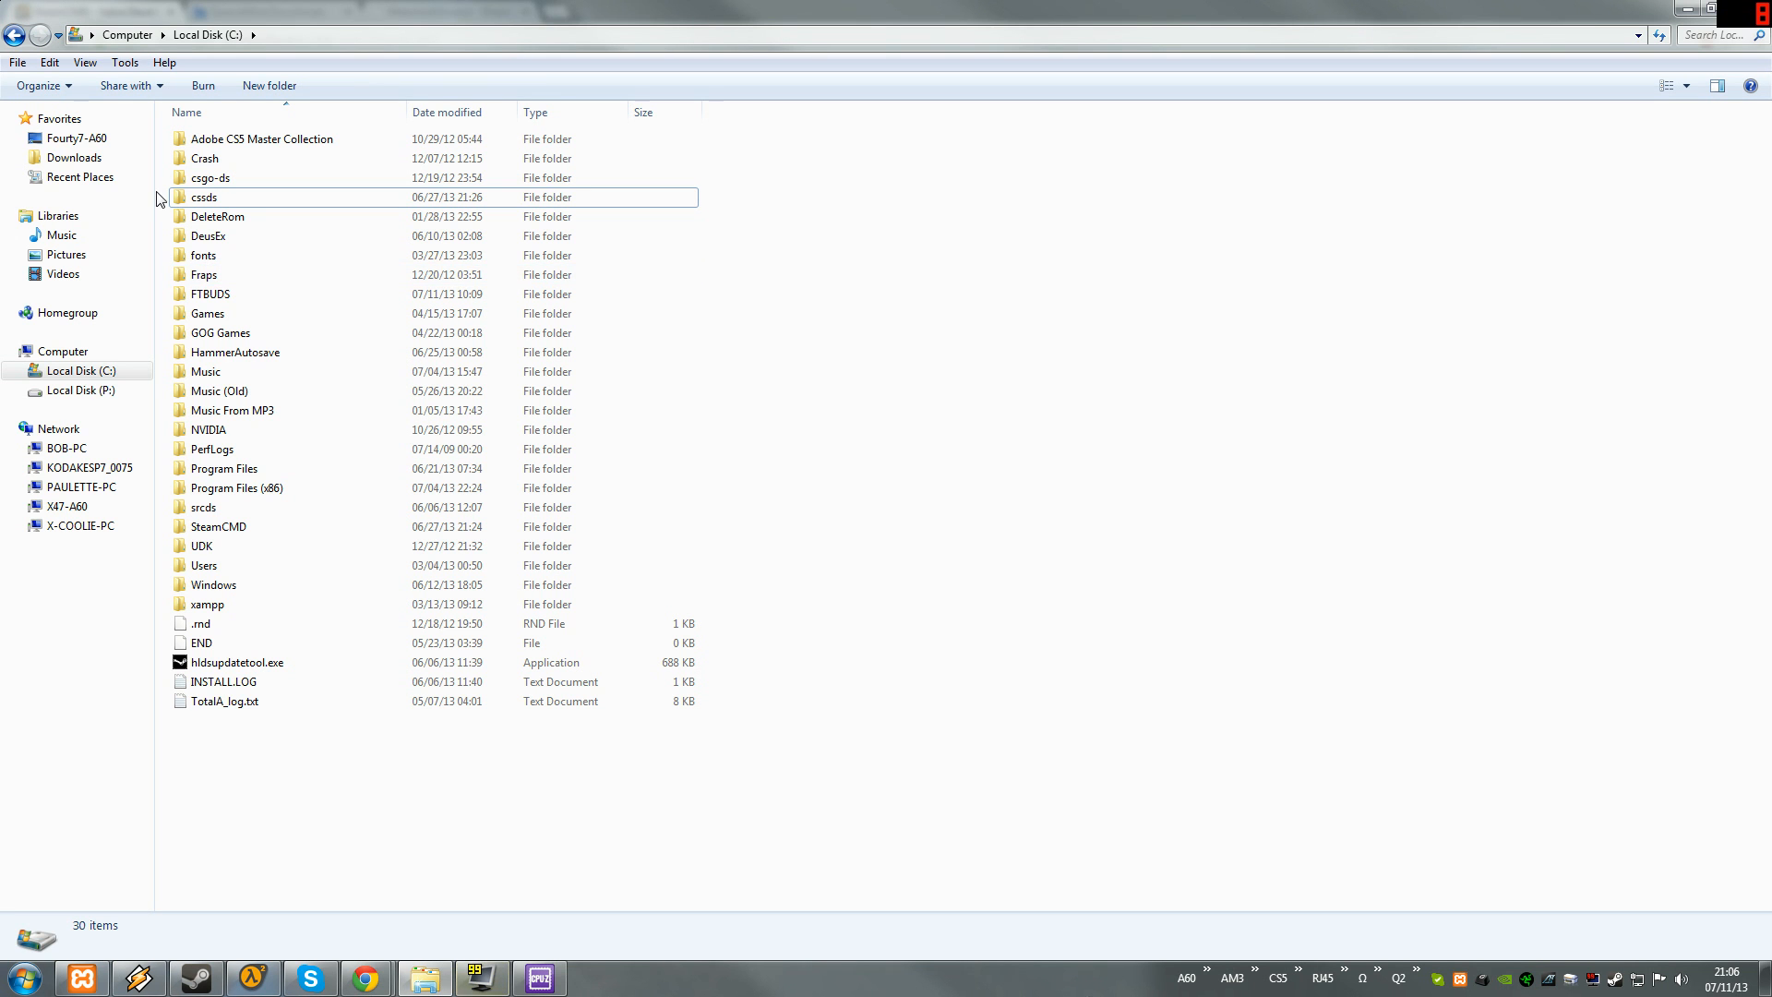
double_click(203, 196)
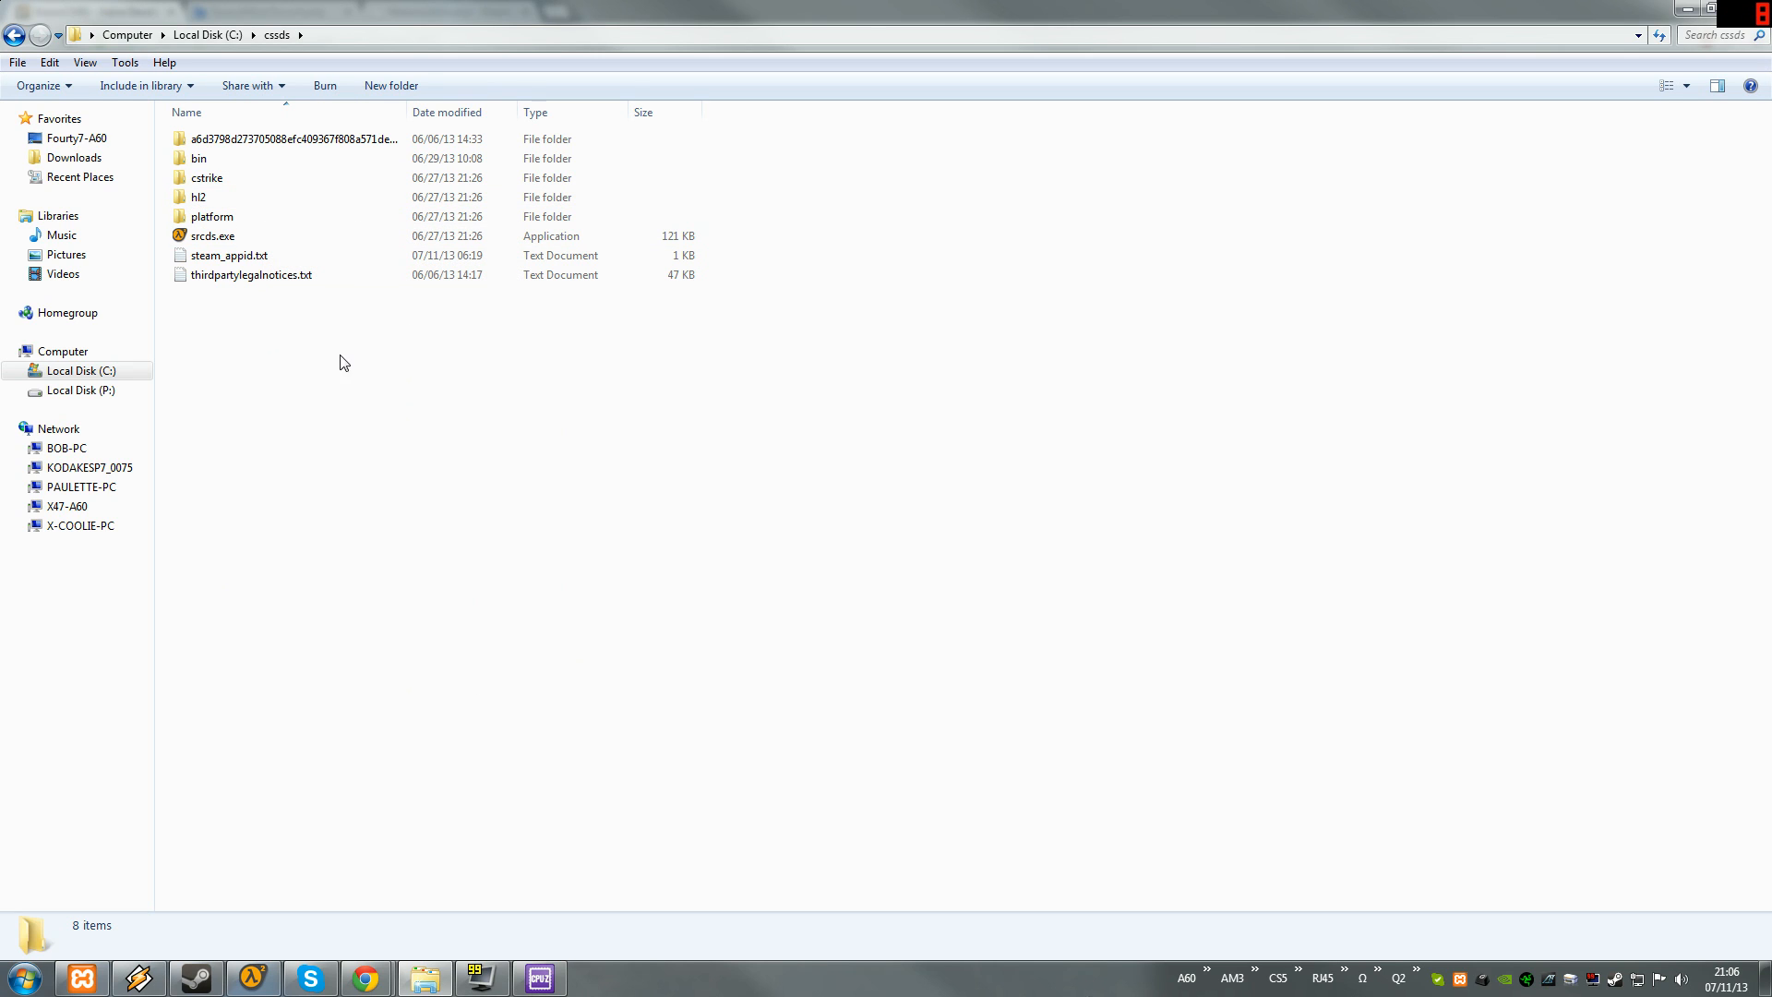
click(211, 237)
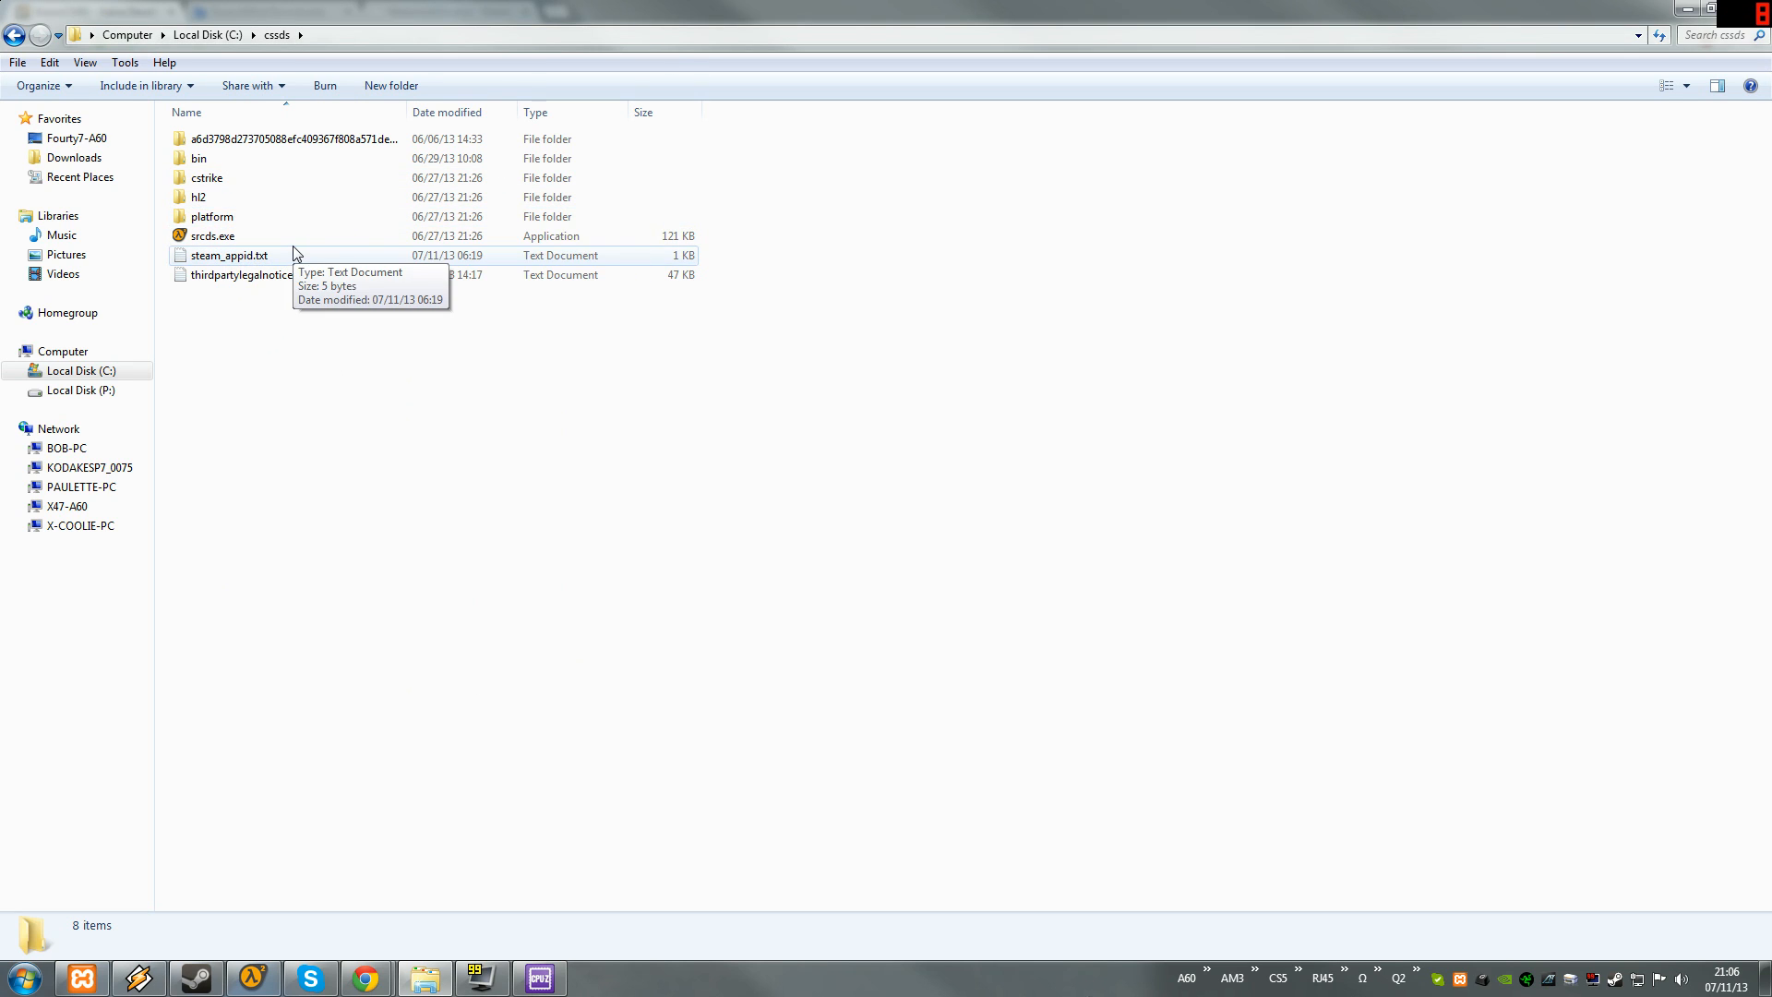
mouse_move(767, 70)
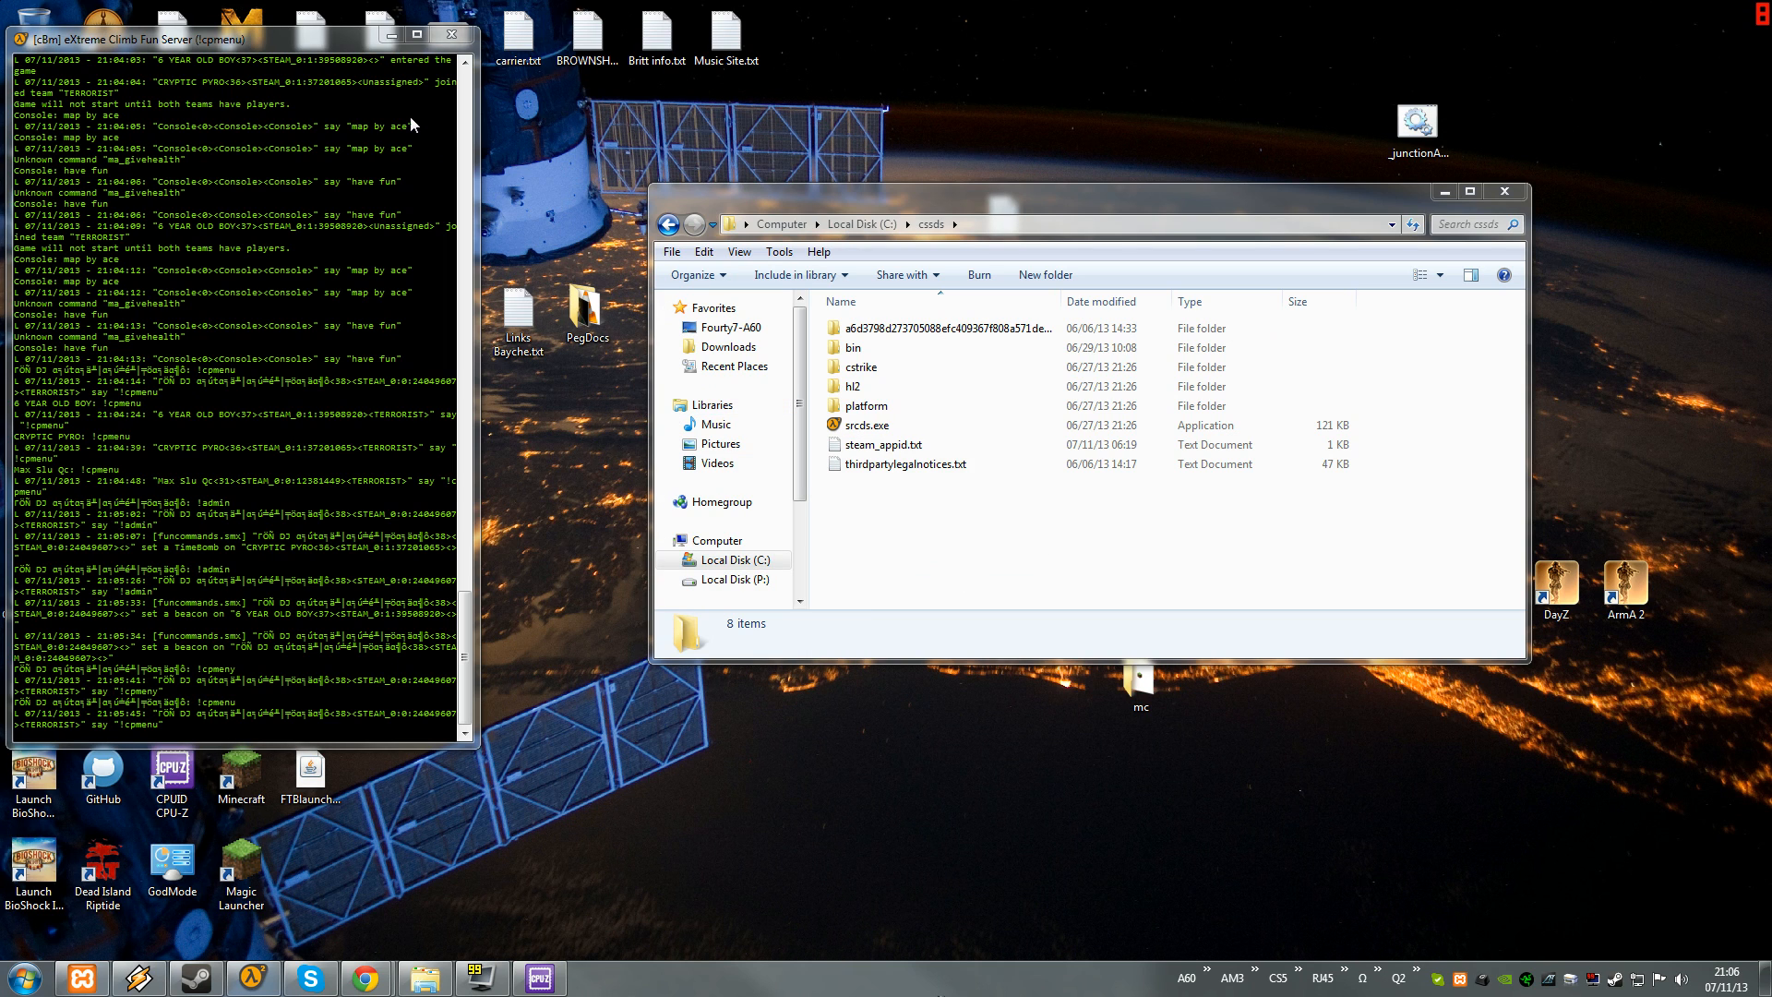
Clear the desktop and view the CBM Test Server shortcut's Properties
click(454, 33)
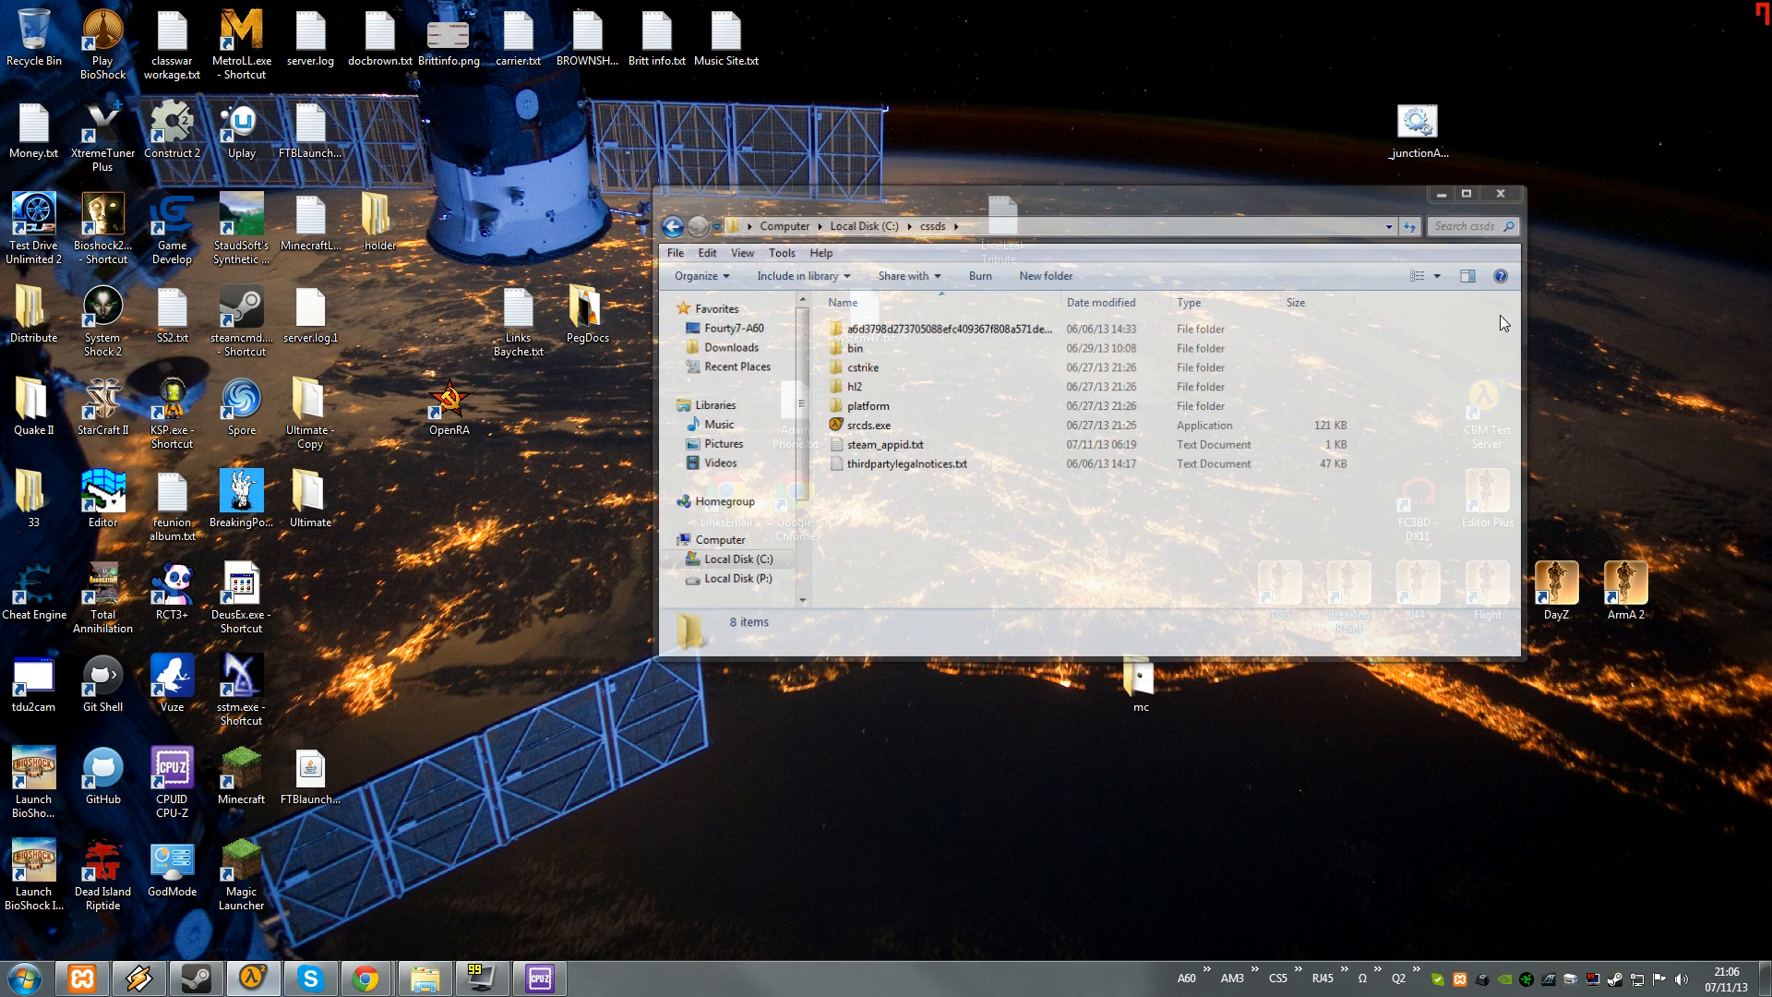
click(1500, 194)
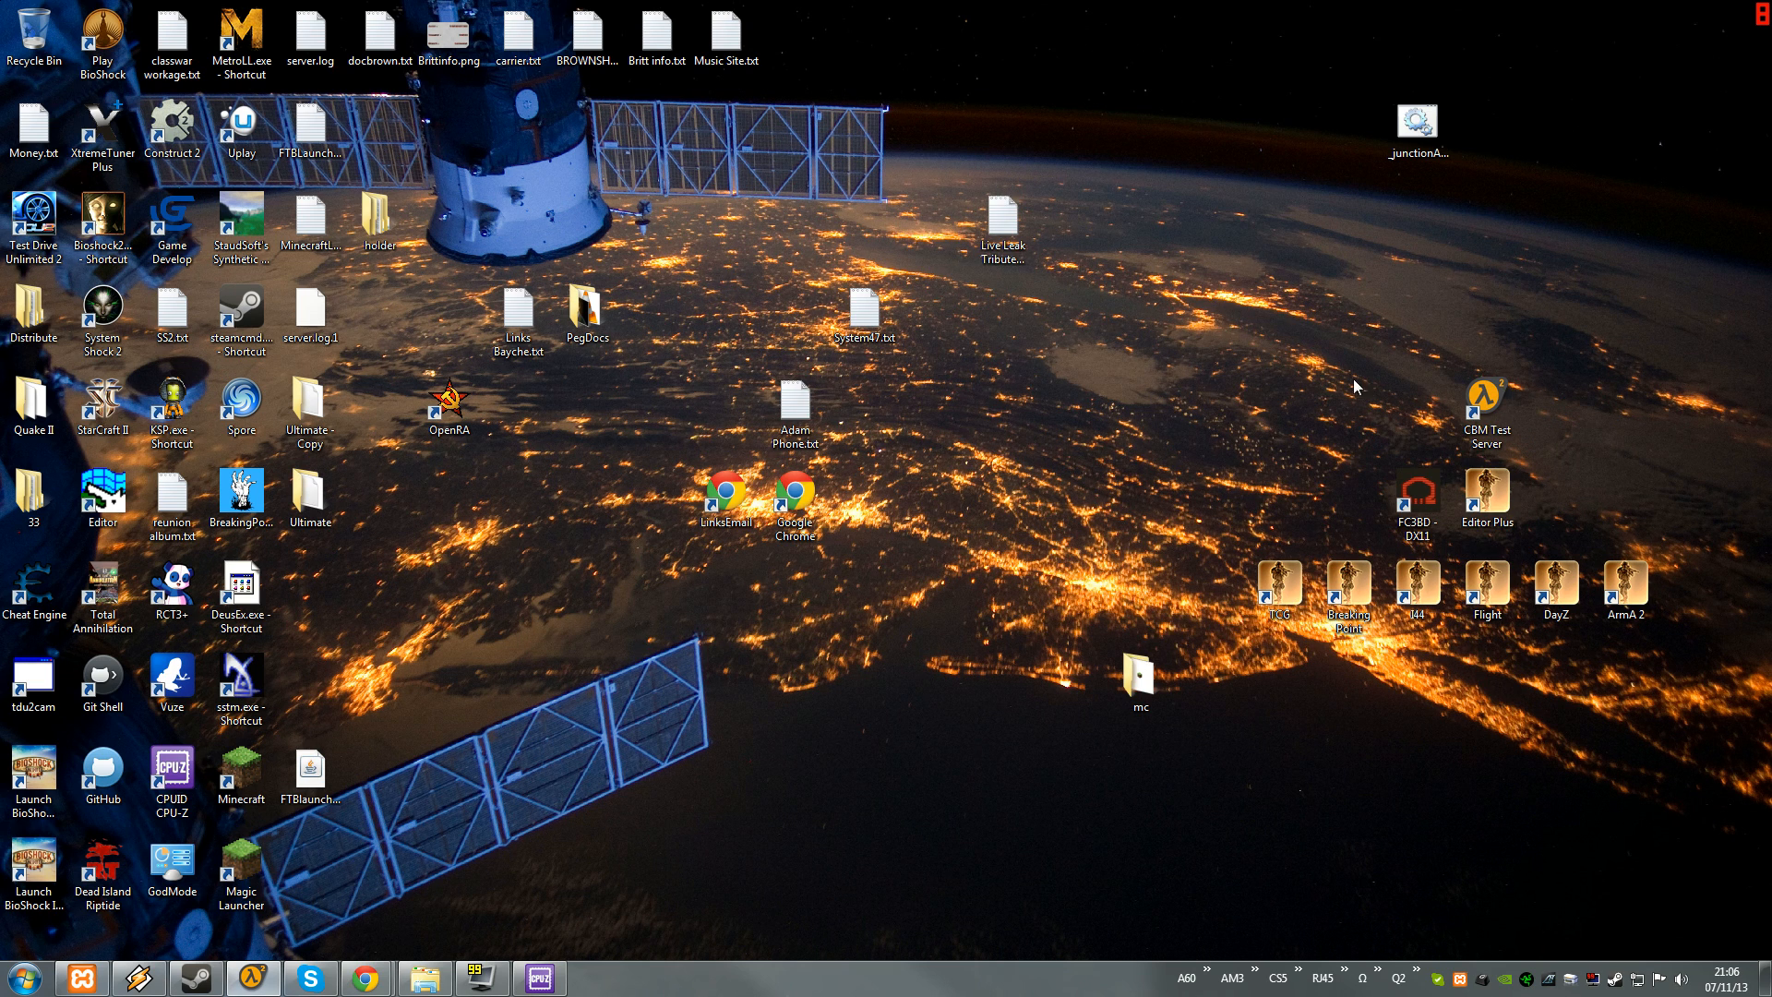
click(1488, 412)
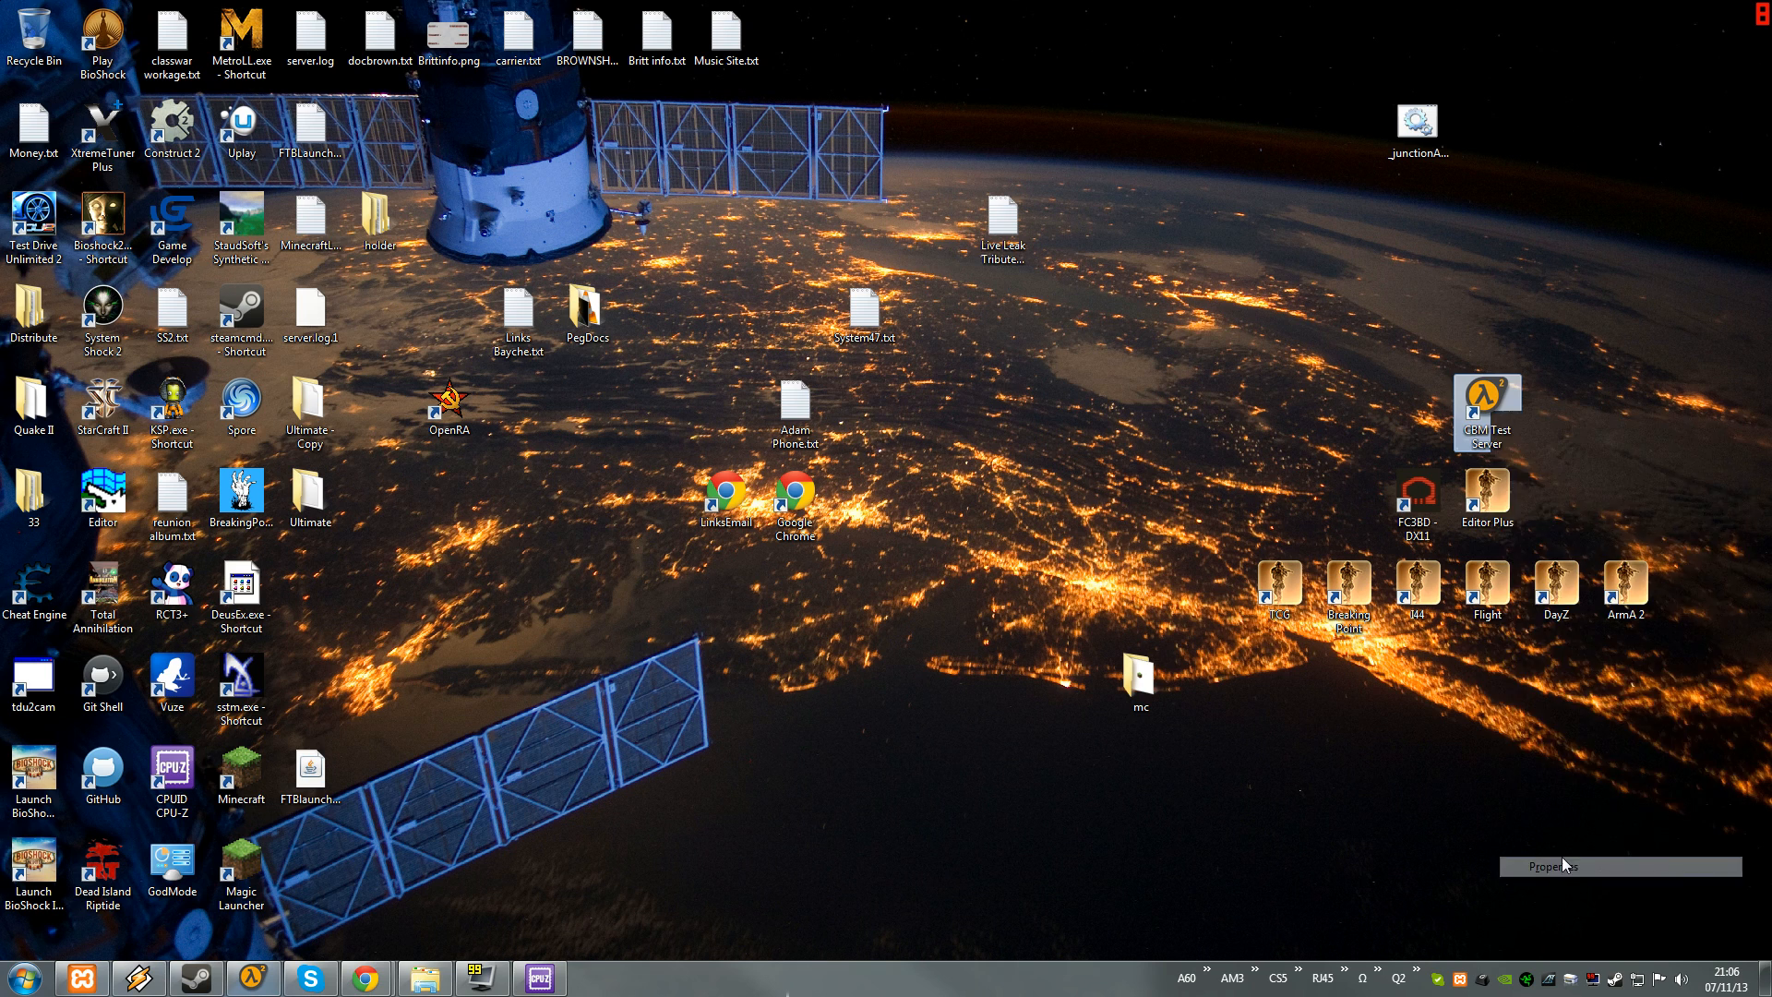
click(1554, 865)
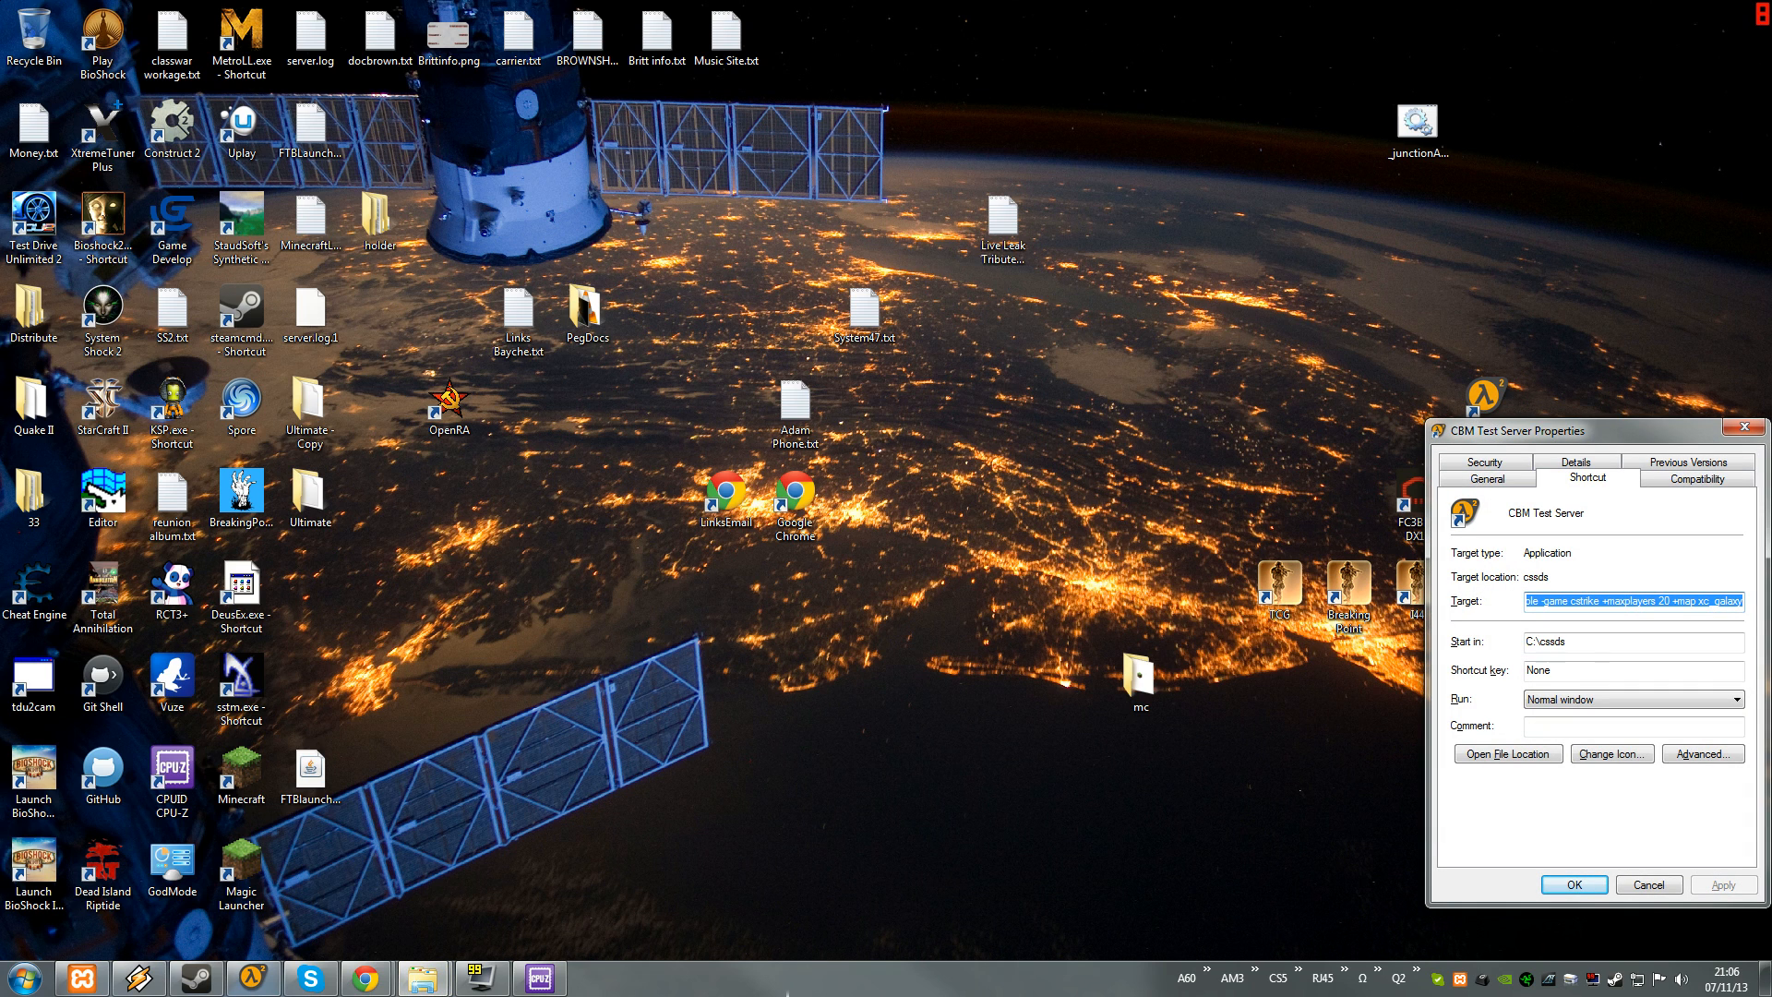
click(1572, 884)
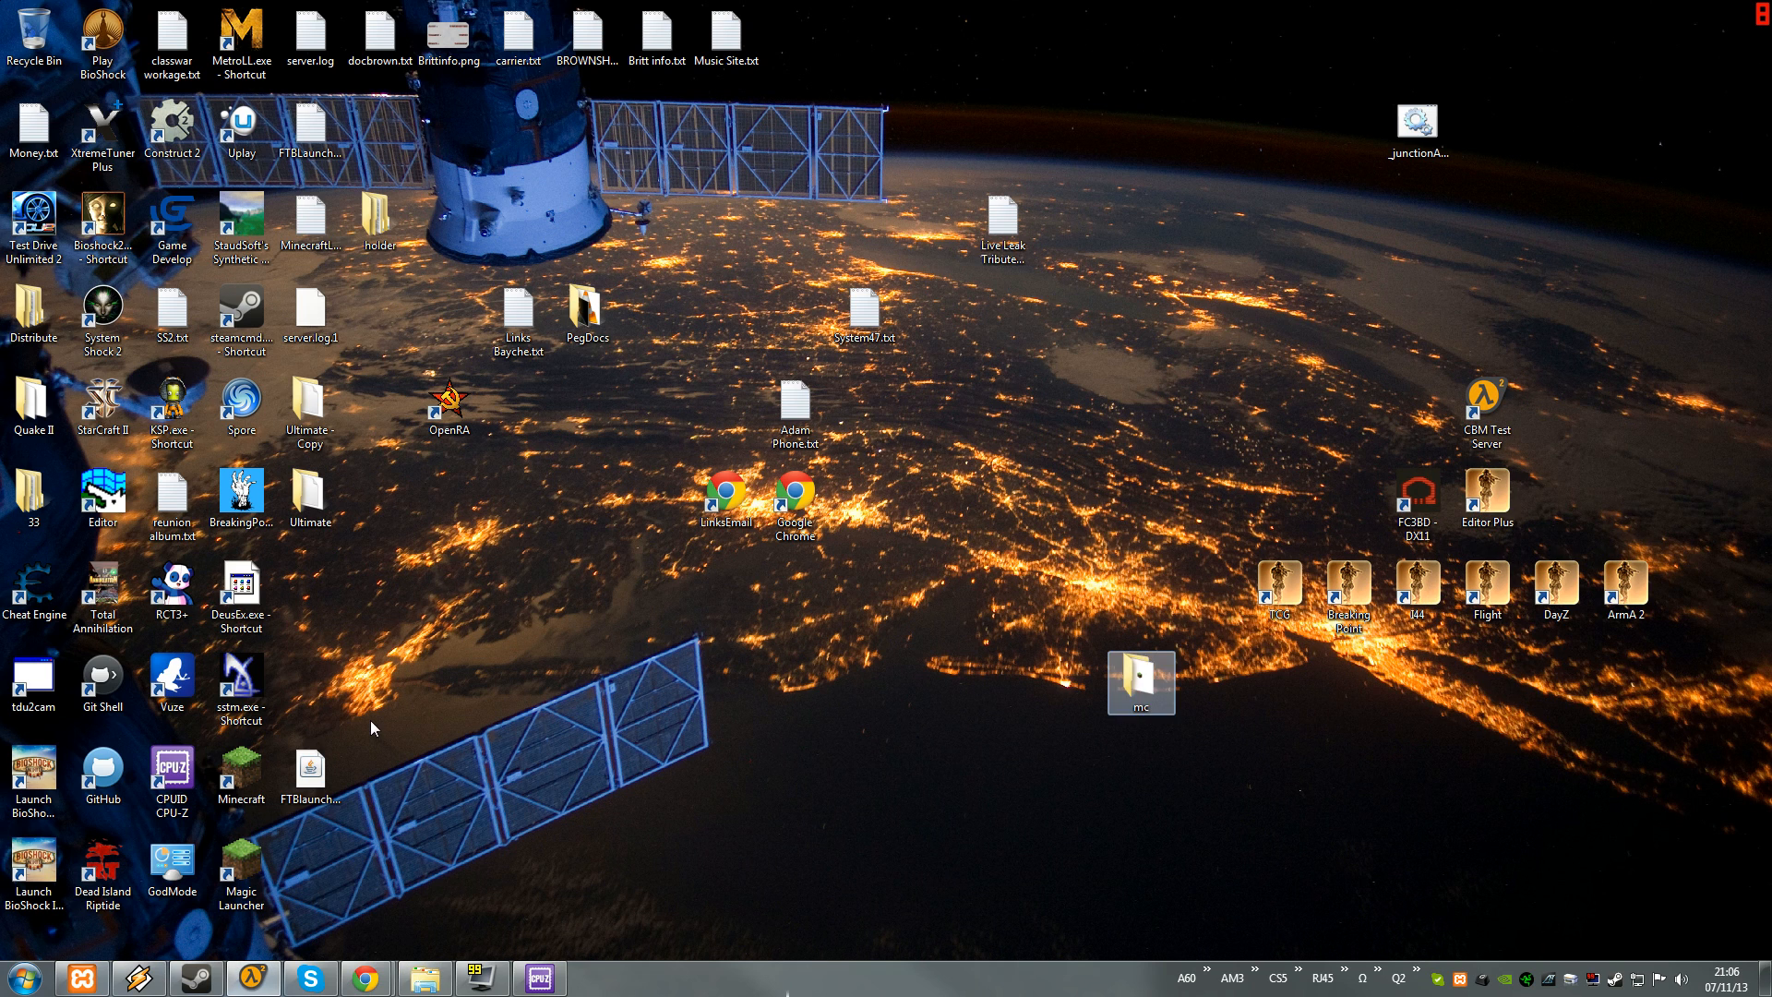
Reach the Accessories group via Start > All Programs
click(11, 971)
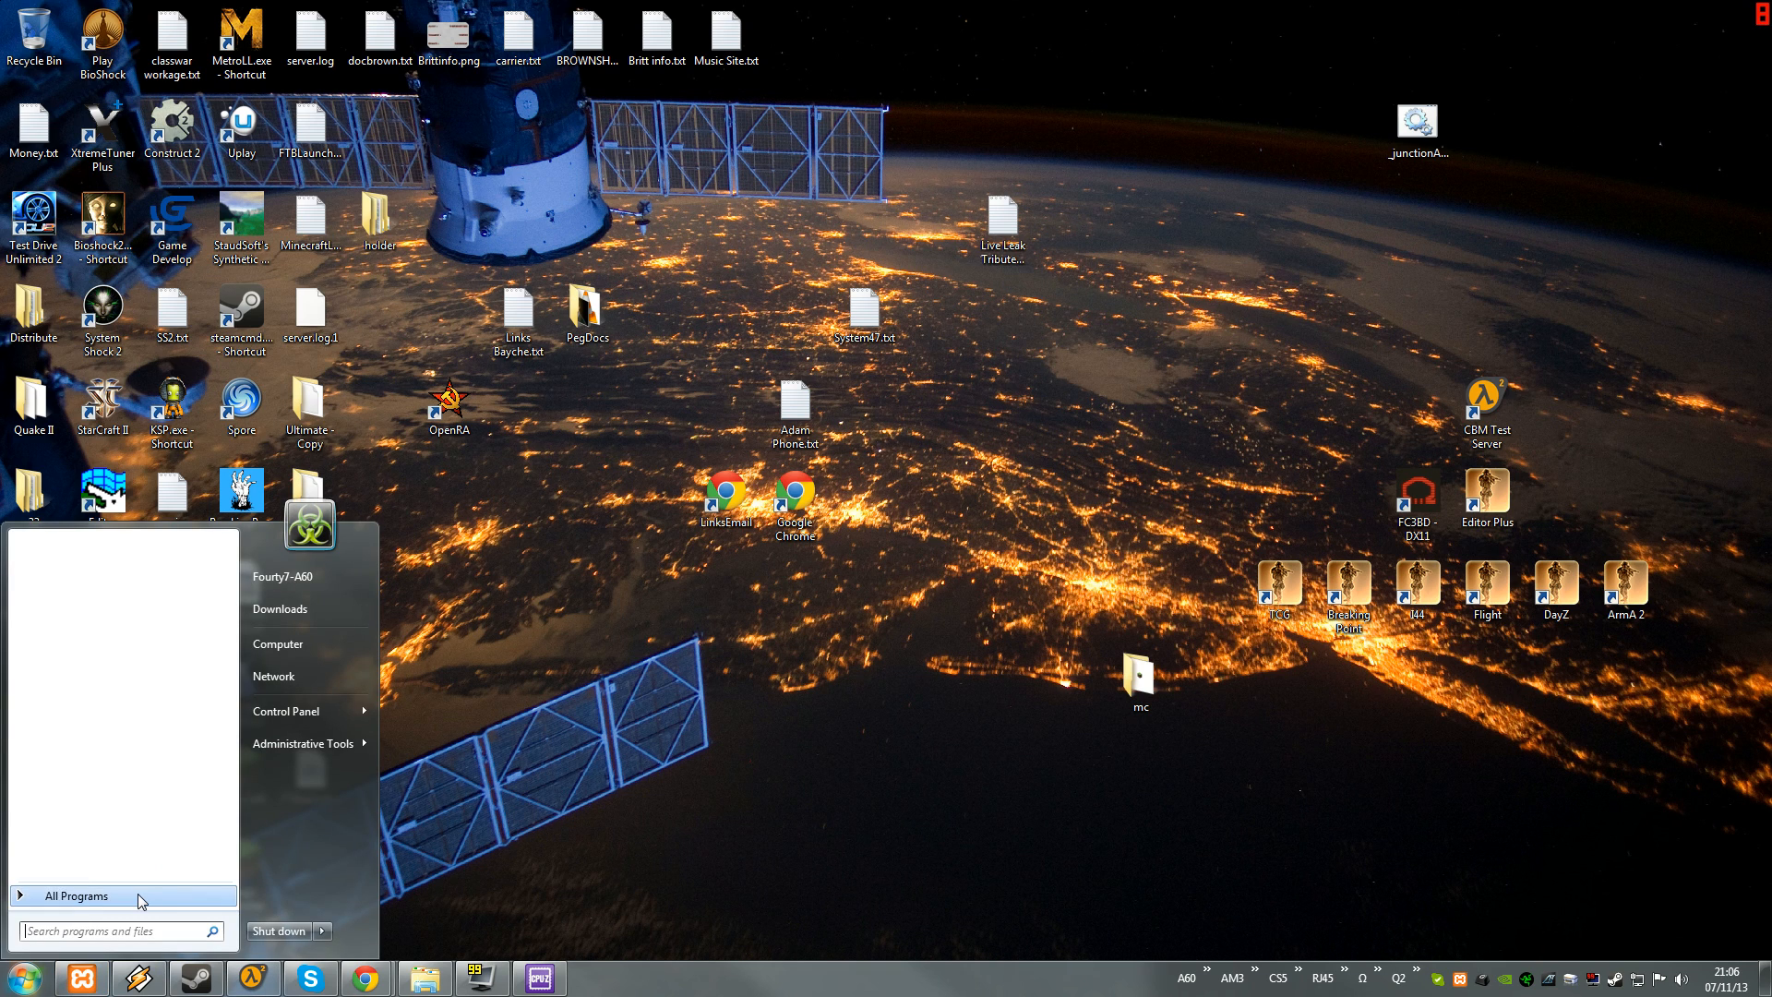
click(77, 895)
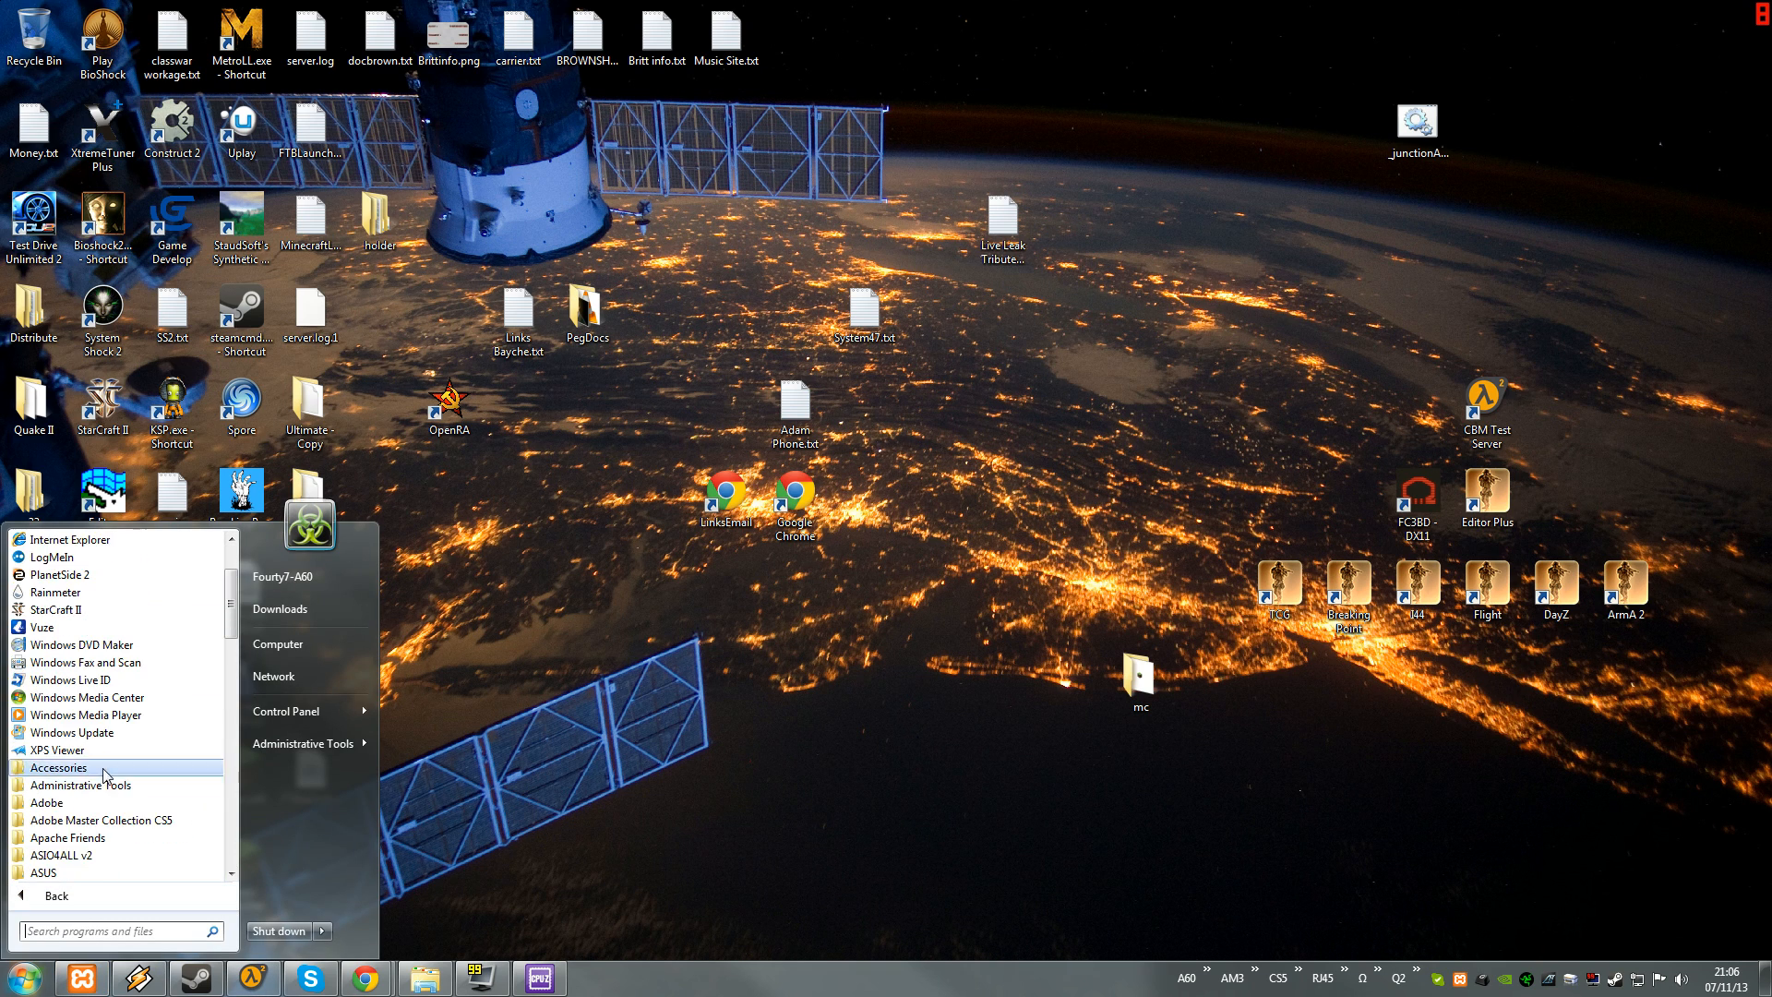
click(59, 768)
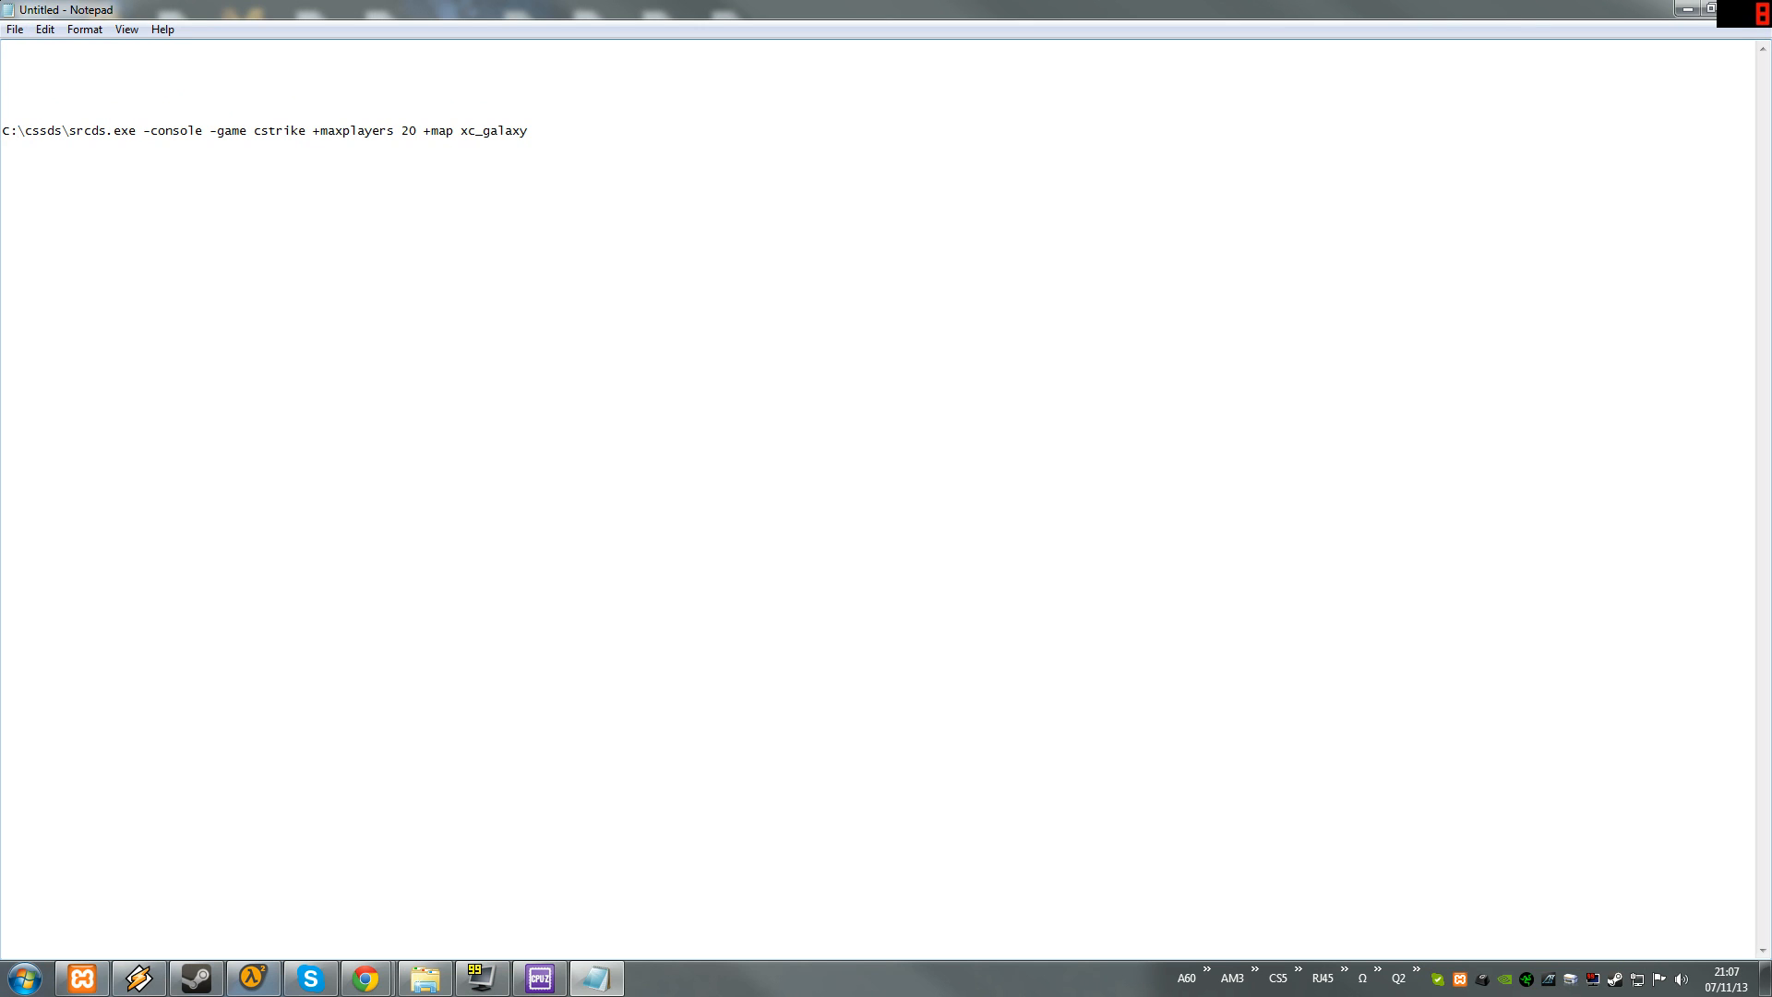
Highlight the c:\cssds\srcds.exe path in the Notepad launch line, then minimise Notepad
double_click(52, 129)
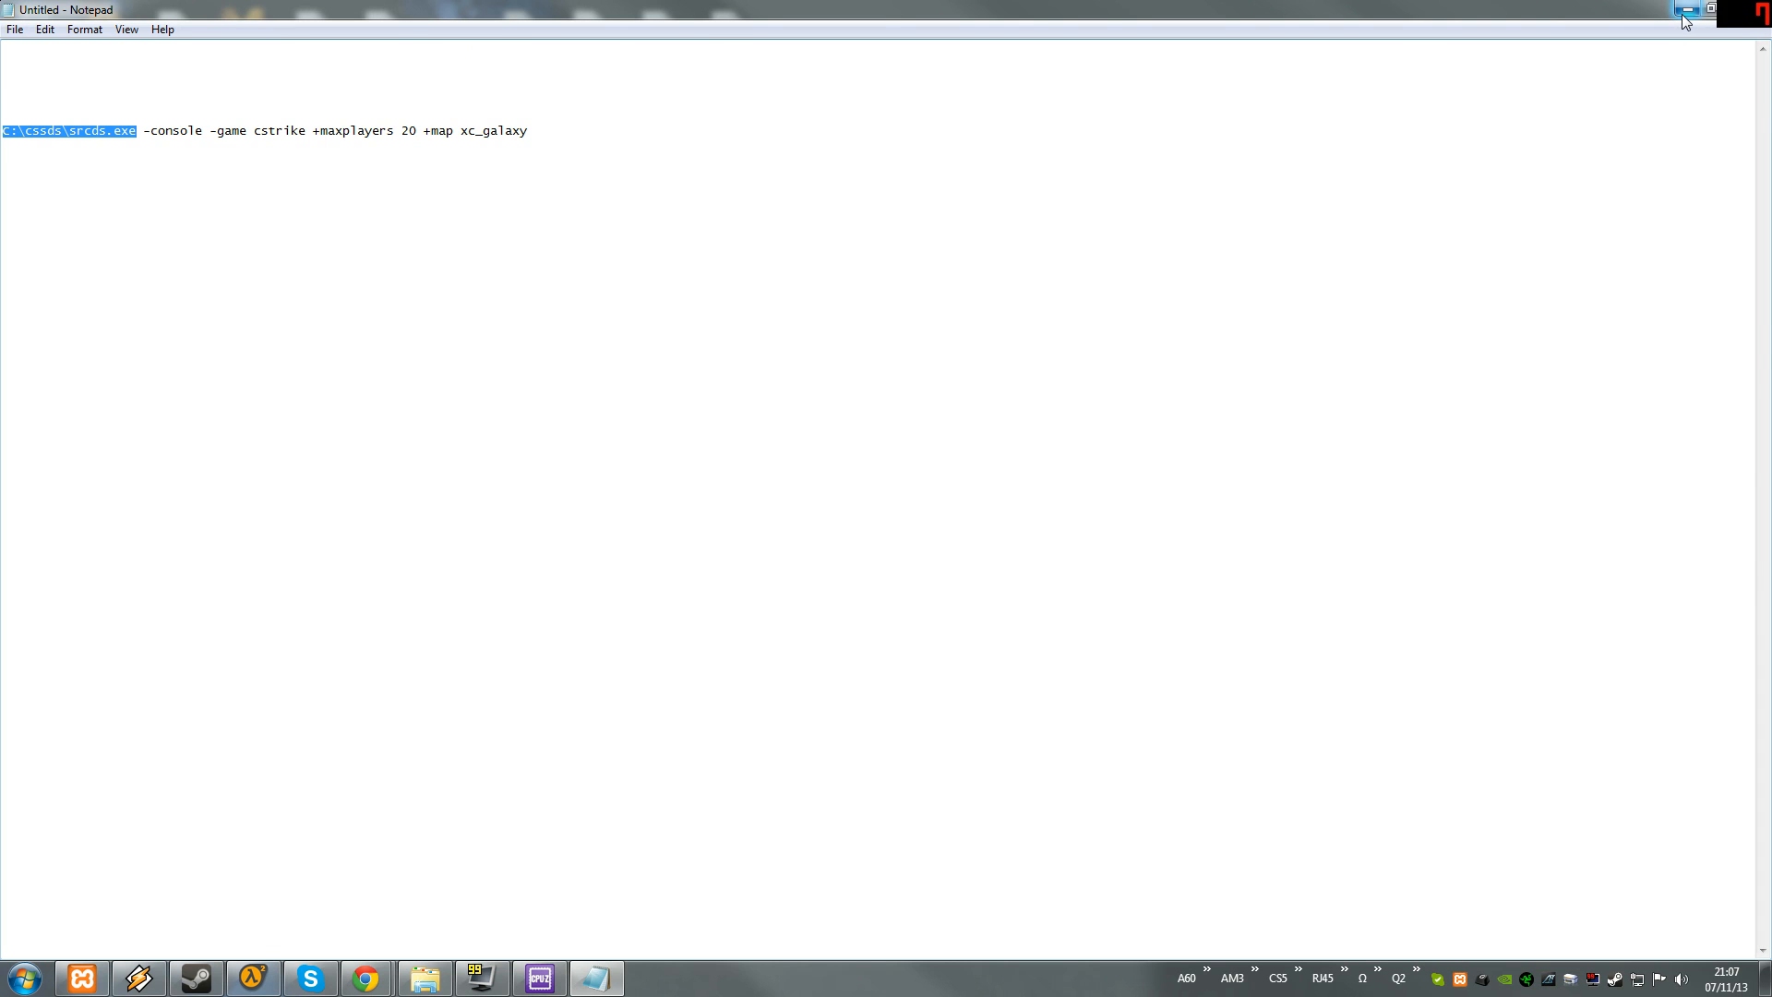
click(1680, 9)
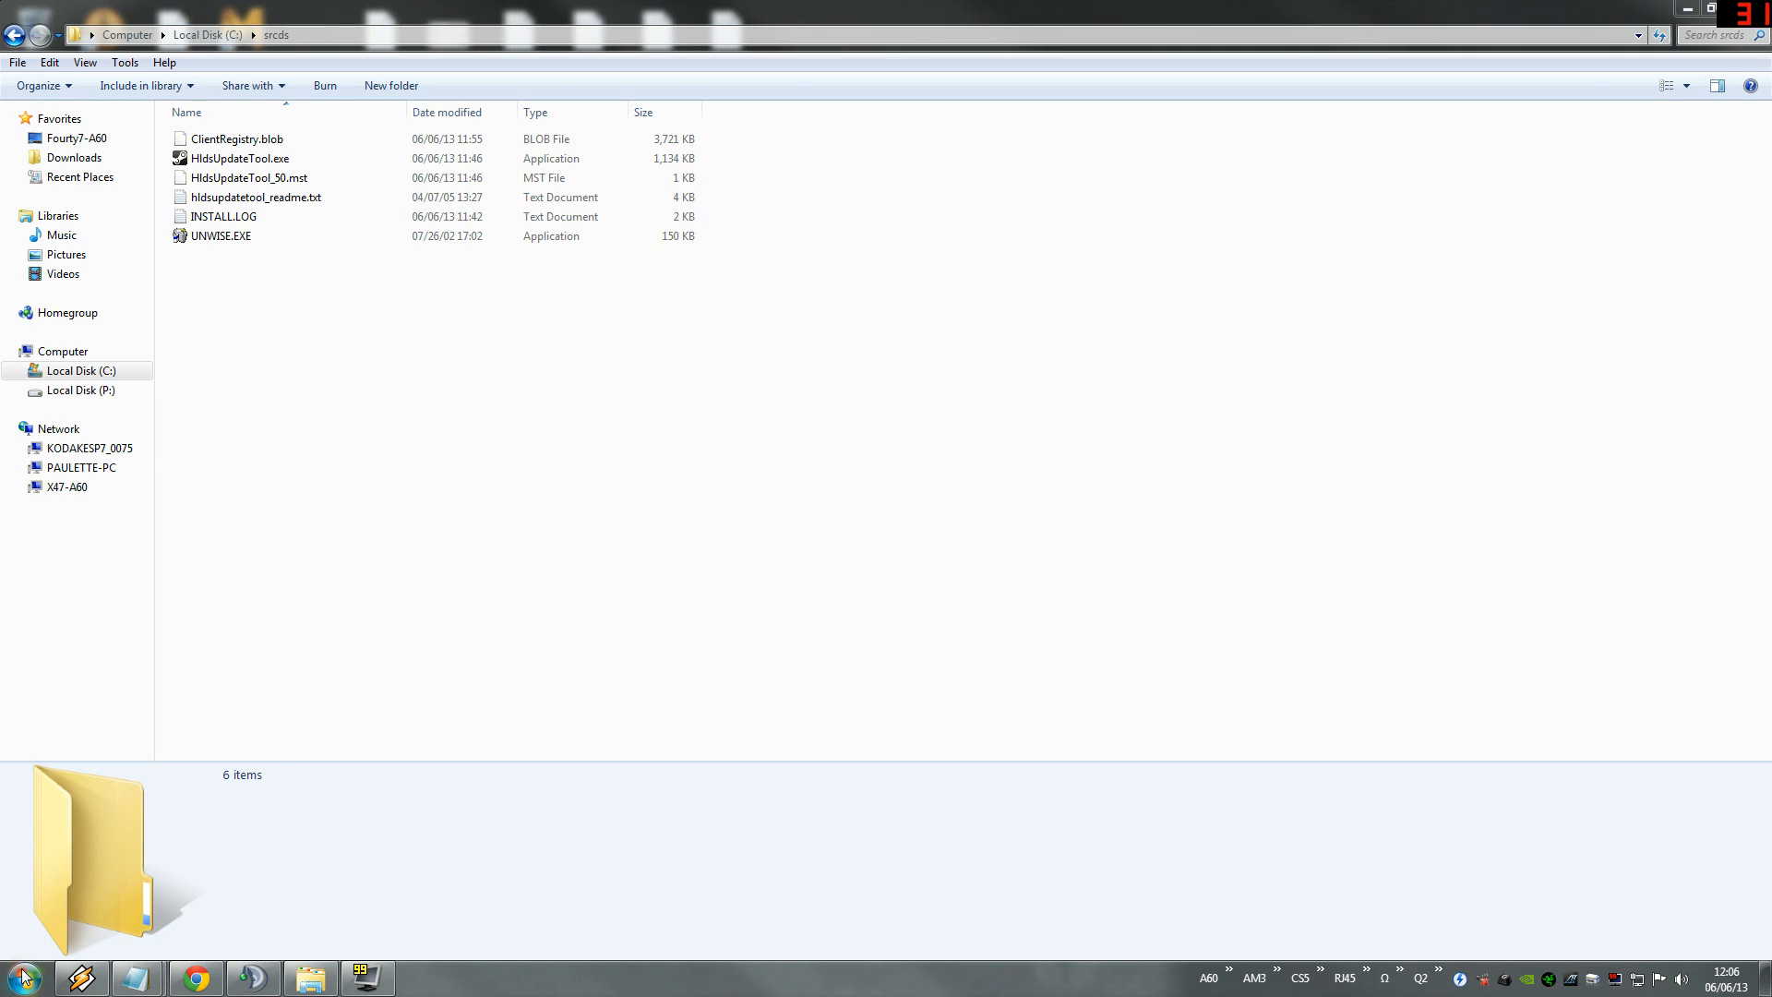
Launch Command Prompt from Start search and change directory to c:\srcds
click(20, 978)
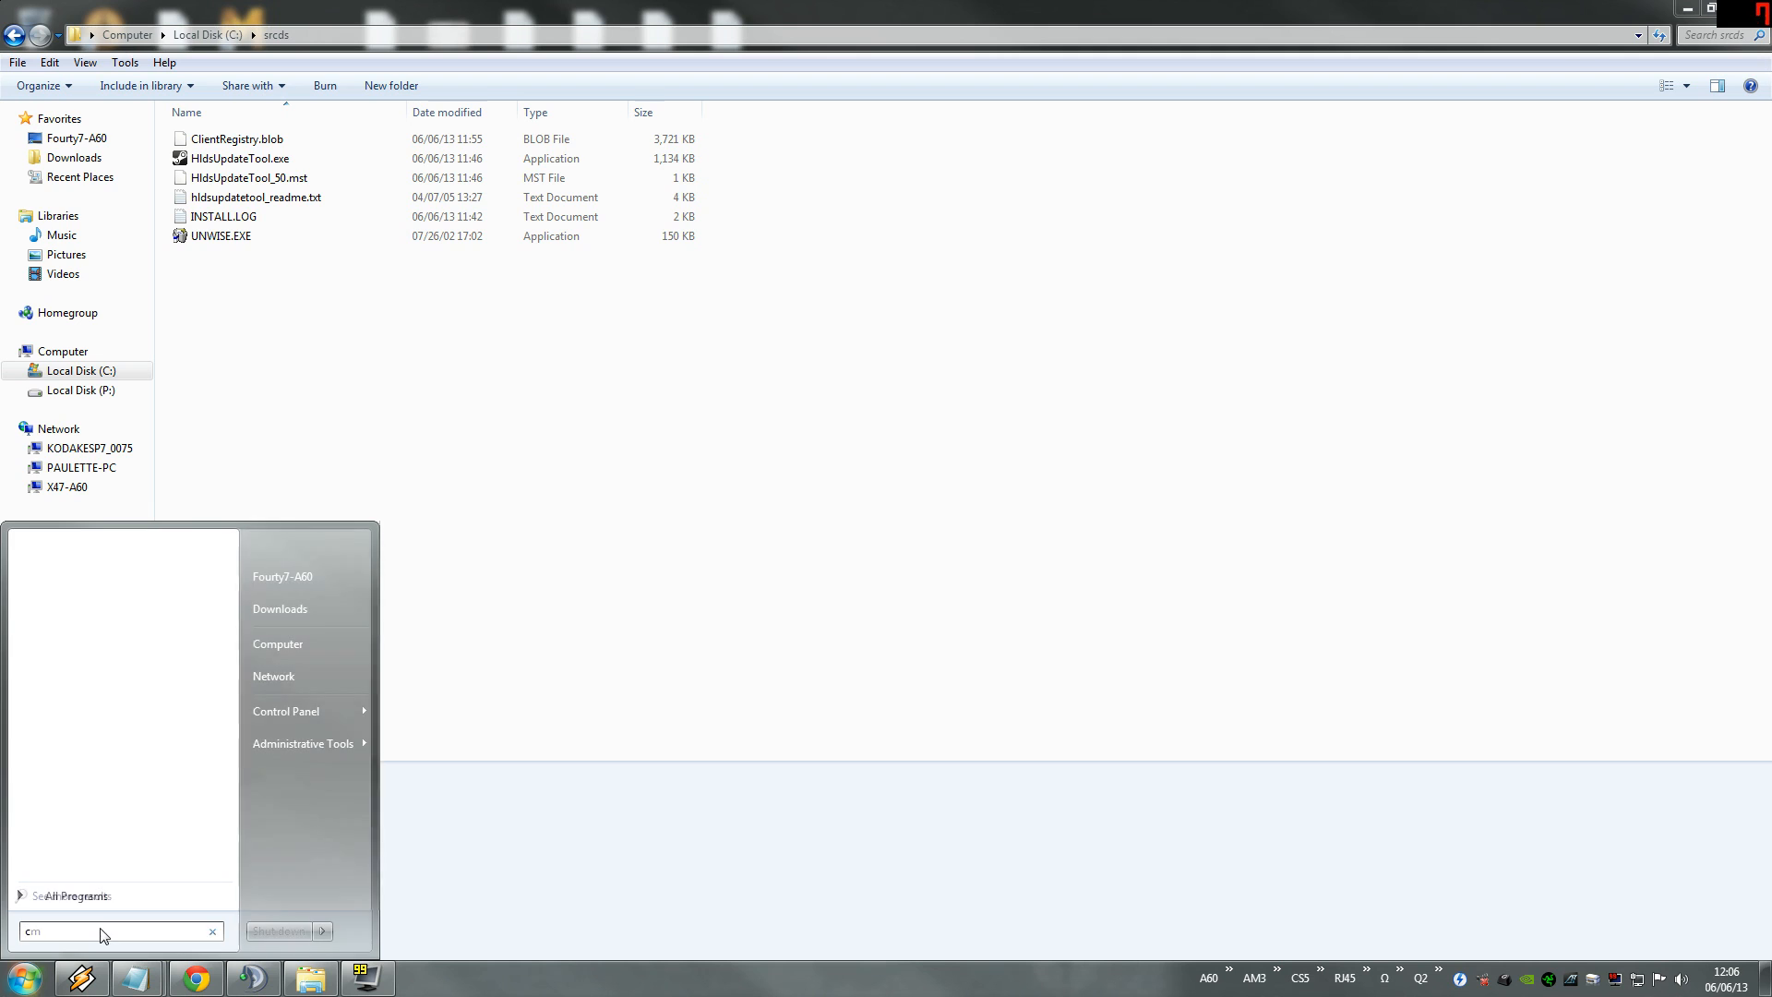
key(Enter)
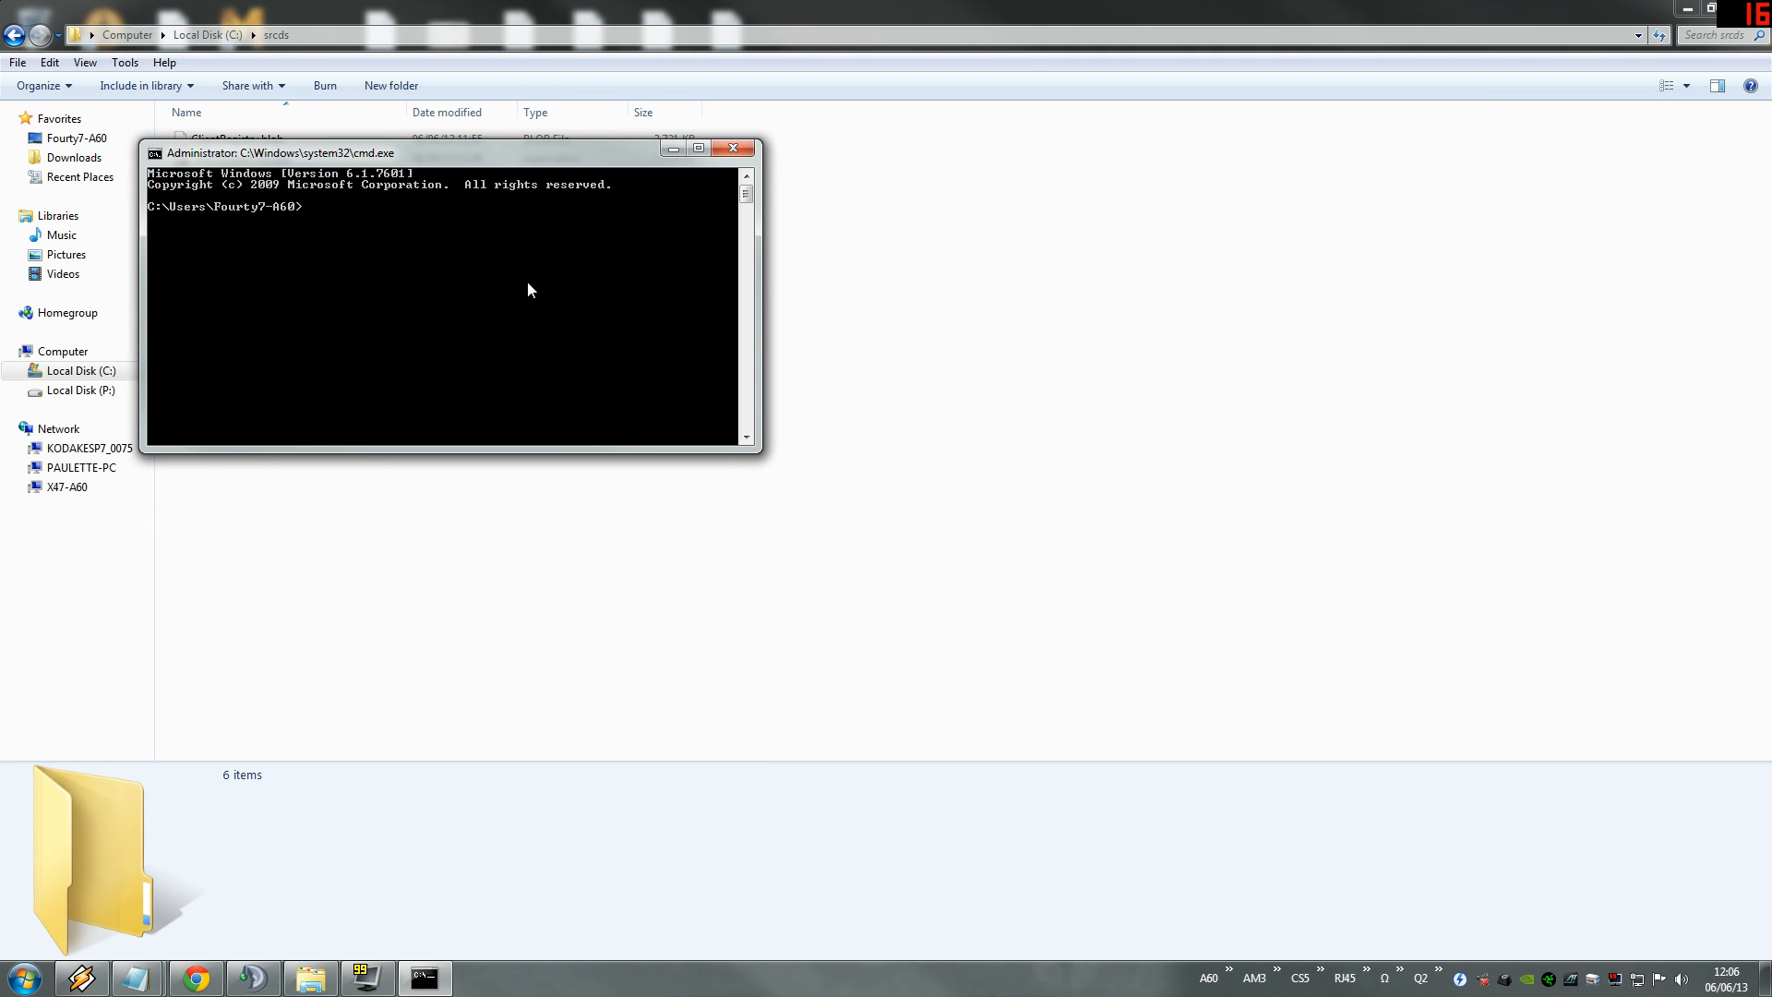
text(cd cL)
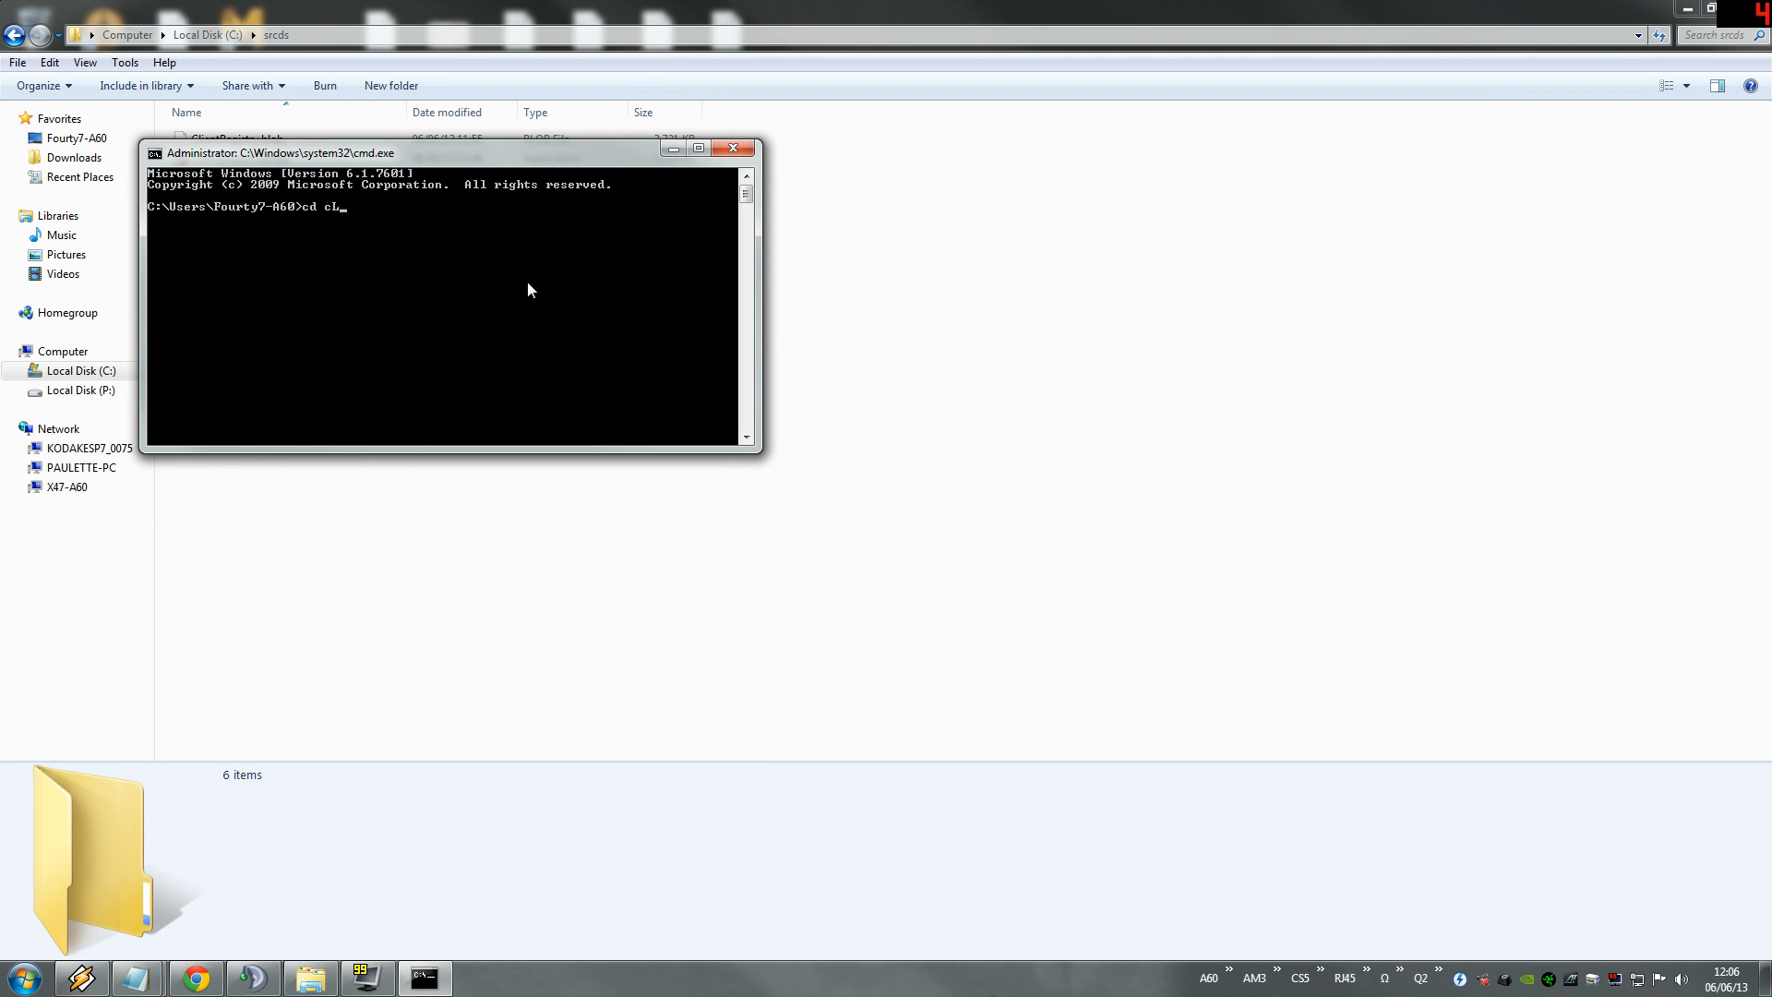
text(:\srcds)
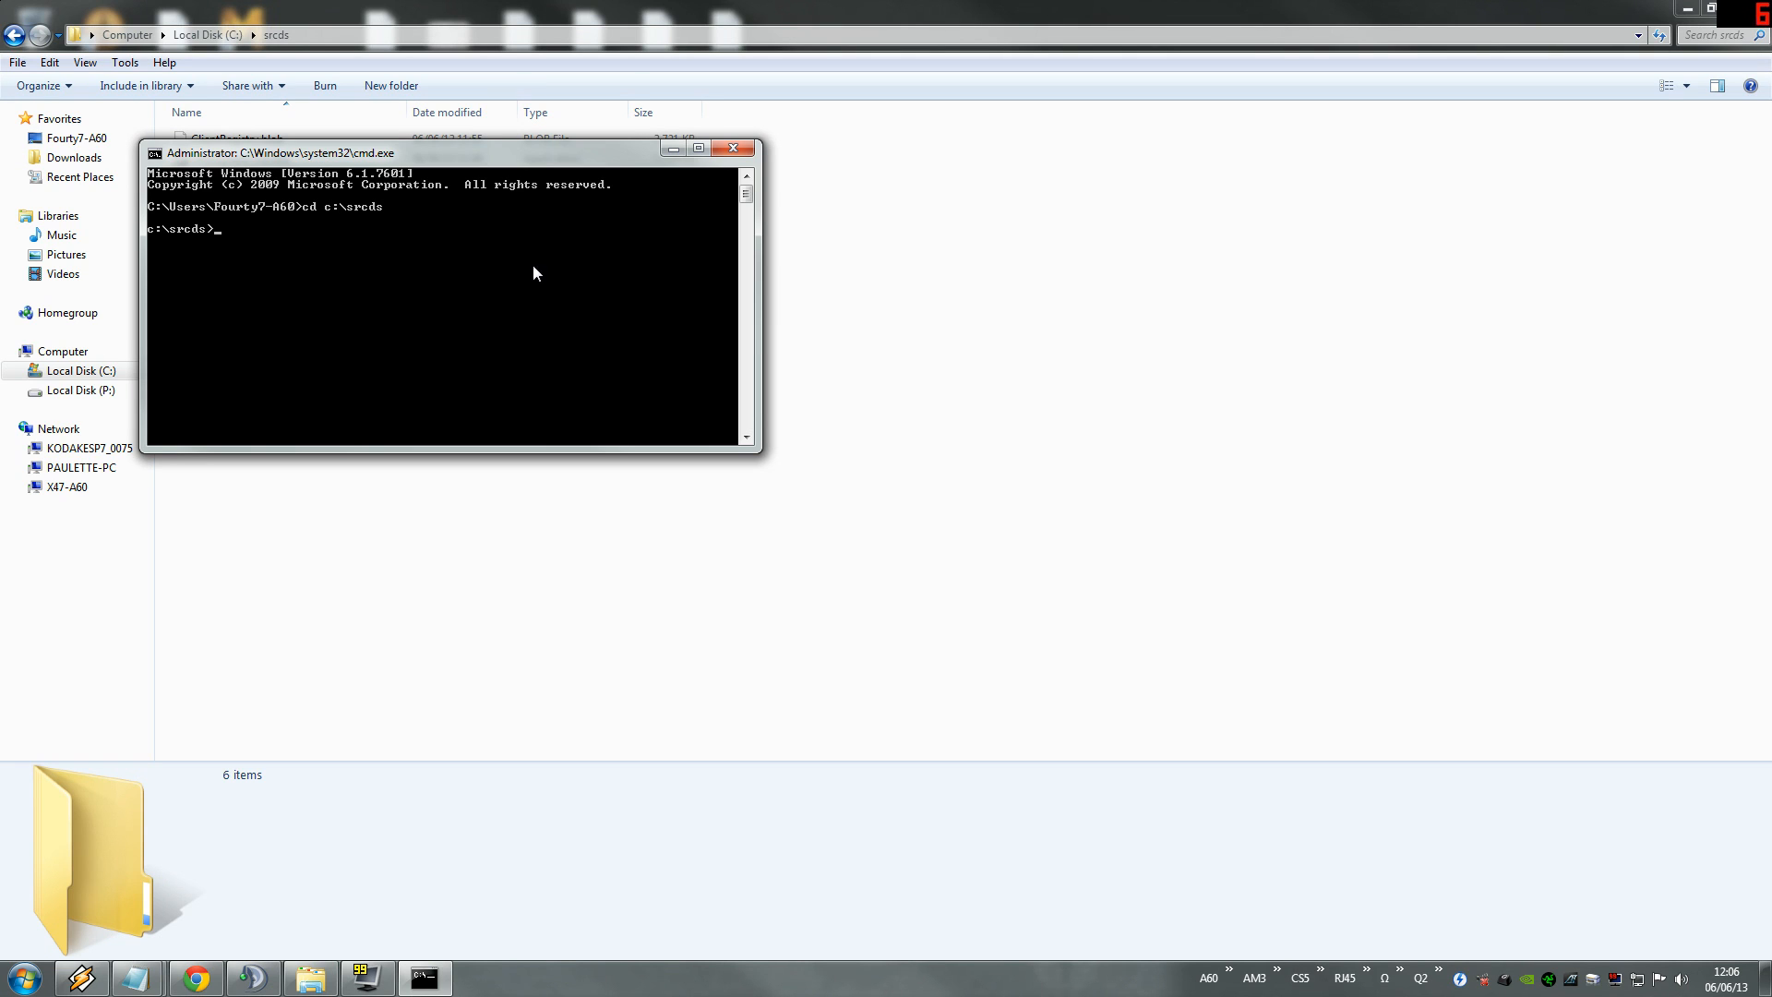
mouse_move(550, 242)
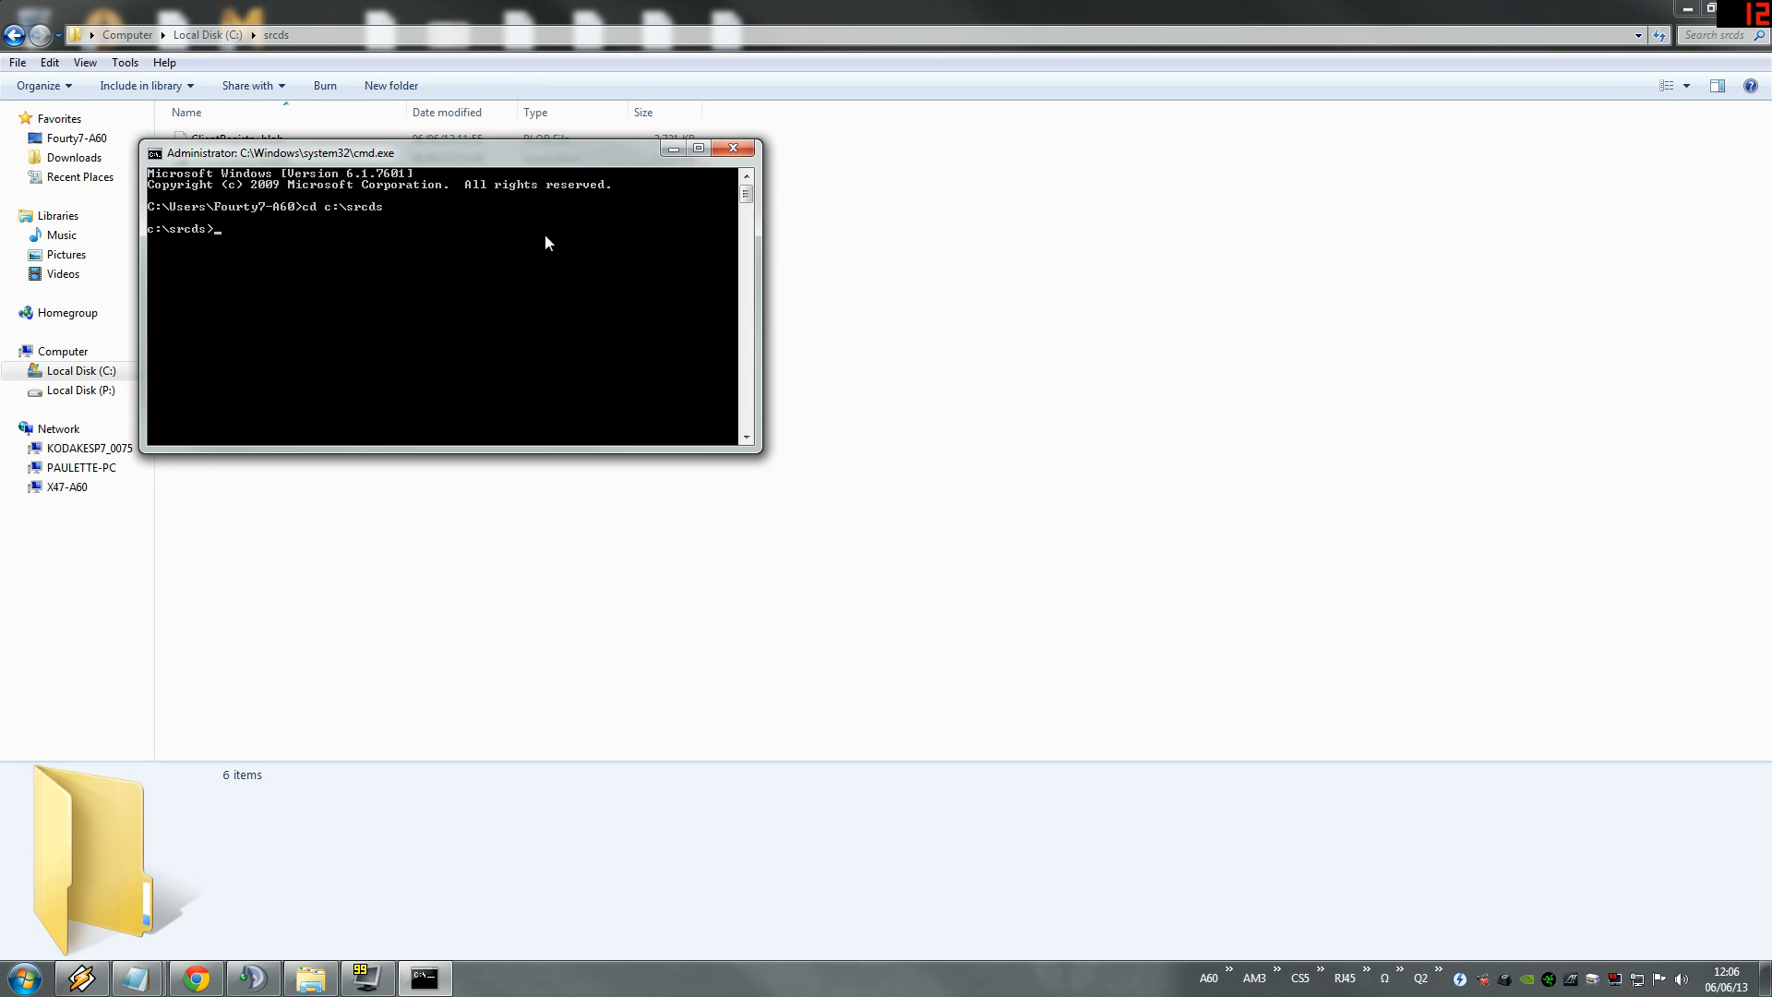
mouse_move(550, 236)
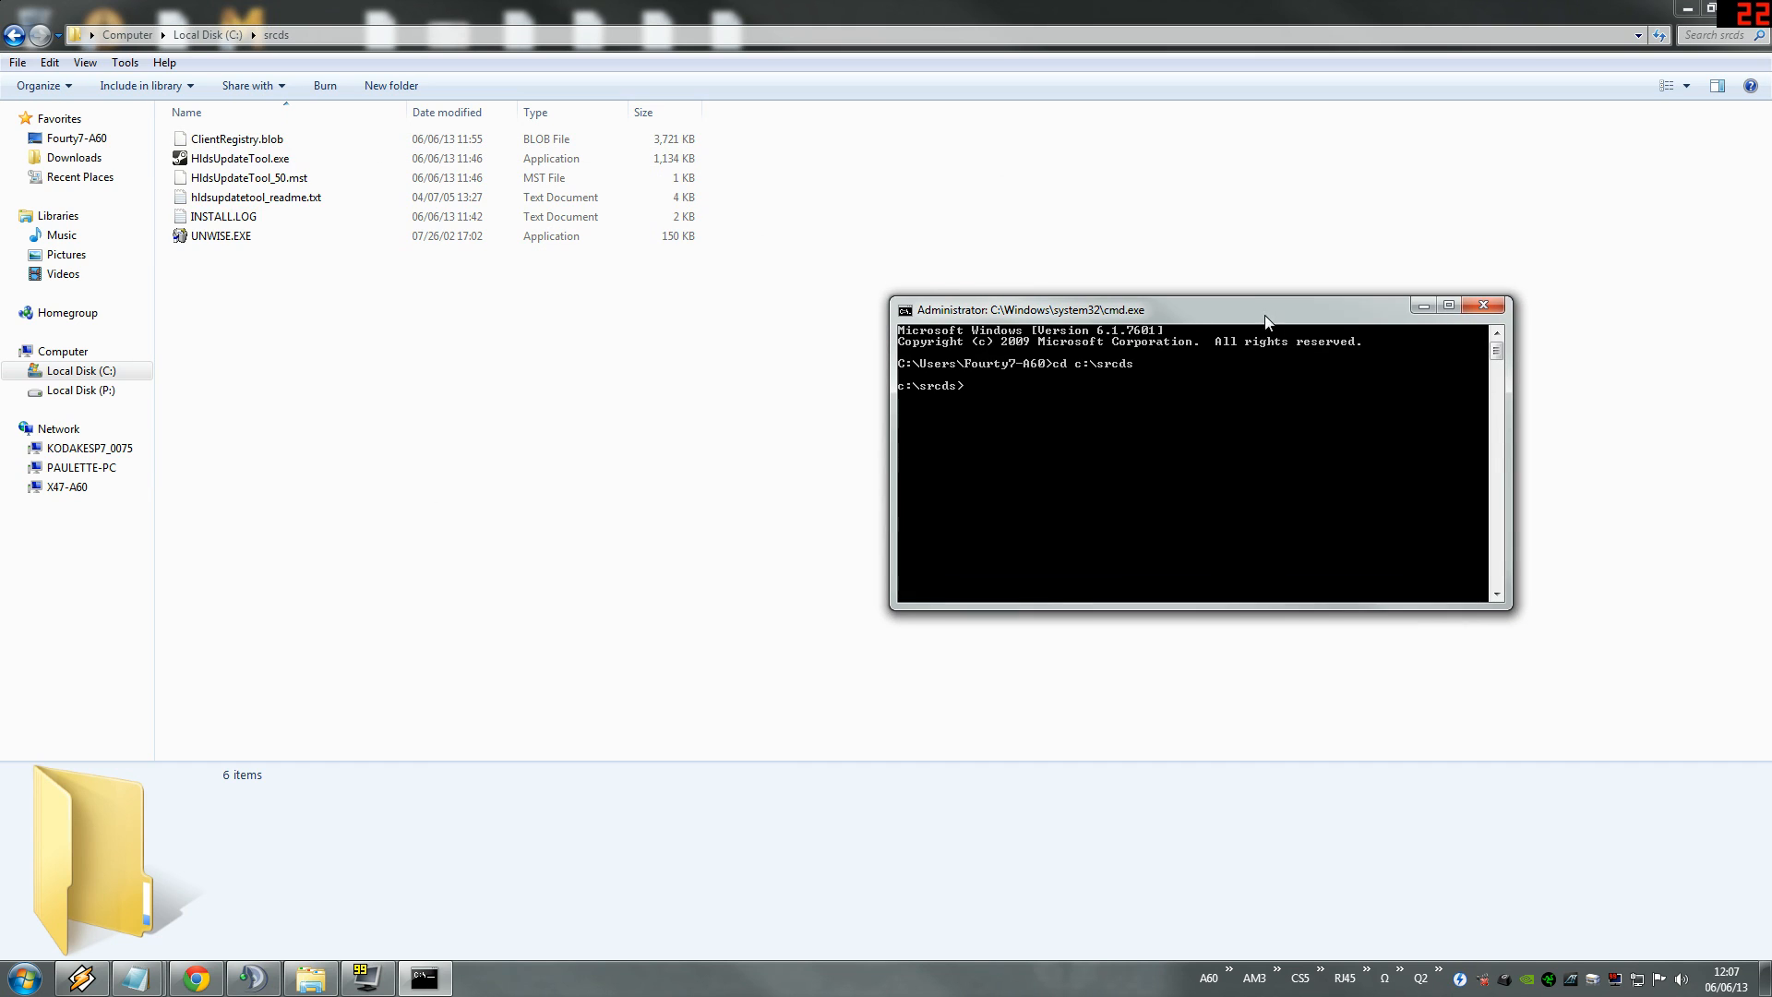
Enter hldsupdatetool -command update -game "Counter-Strike Source" -dir c:\srcds
text(hldsupdatetool -command update -game "Counter-Strike Source" -dir c:\srcds)
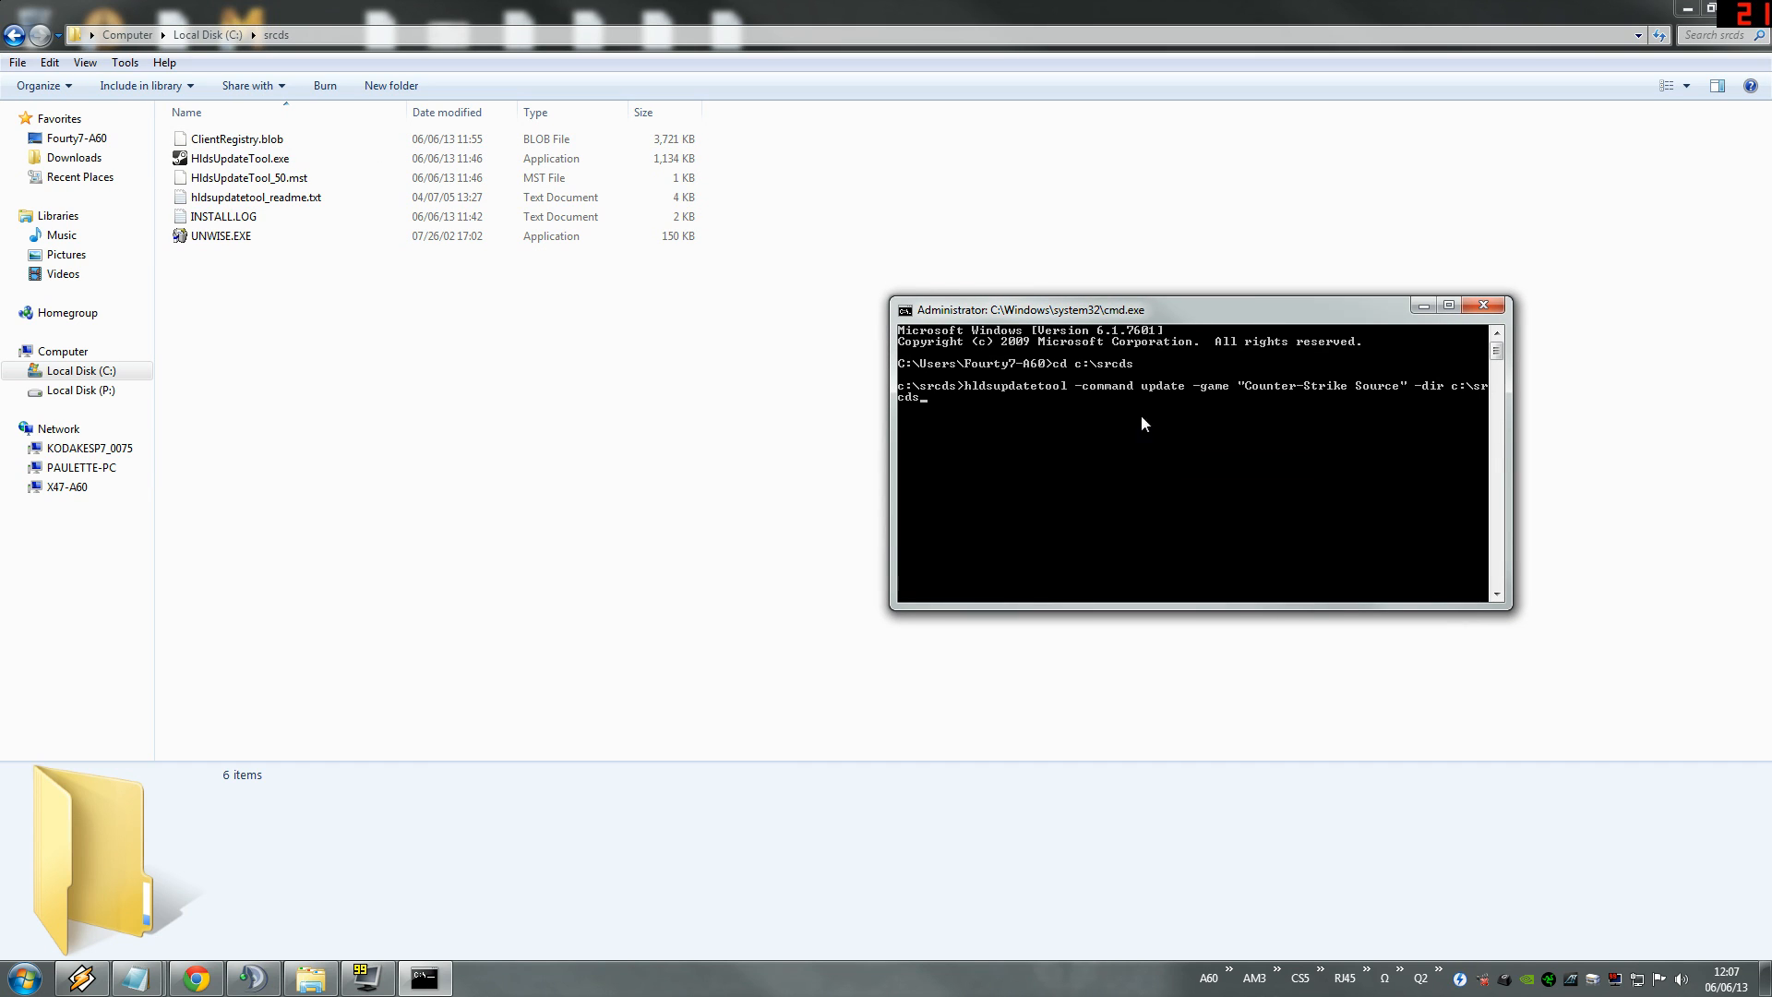
mouse_move(1438, 462)
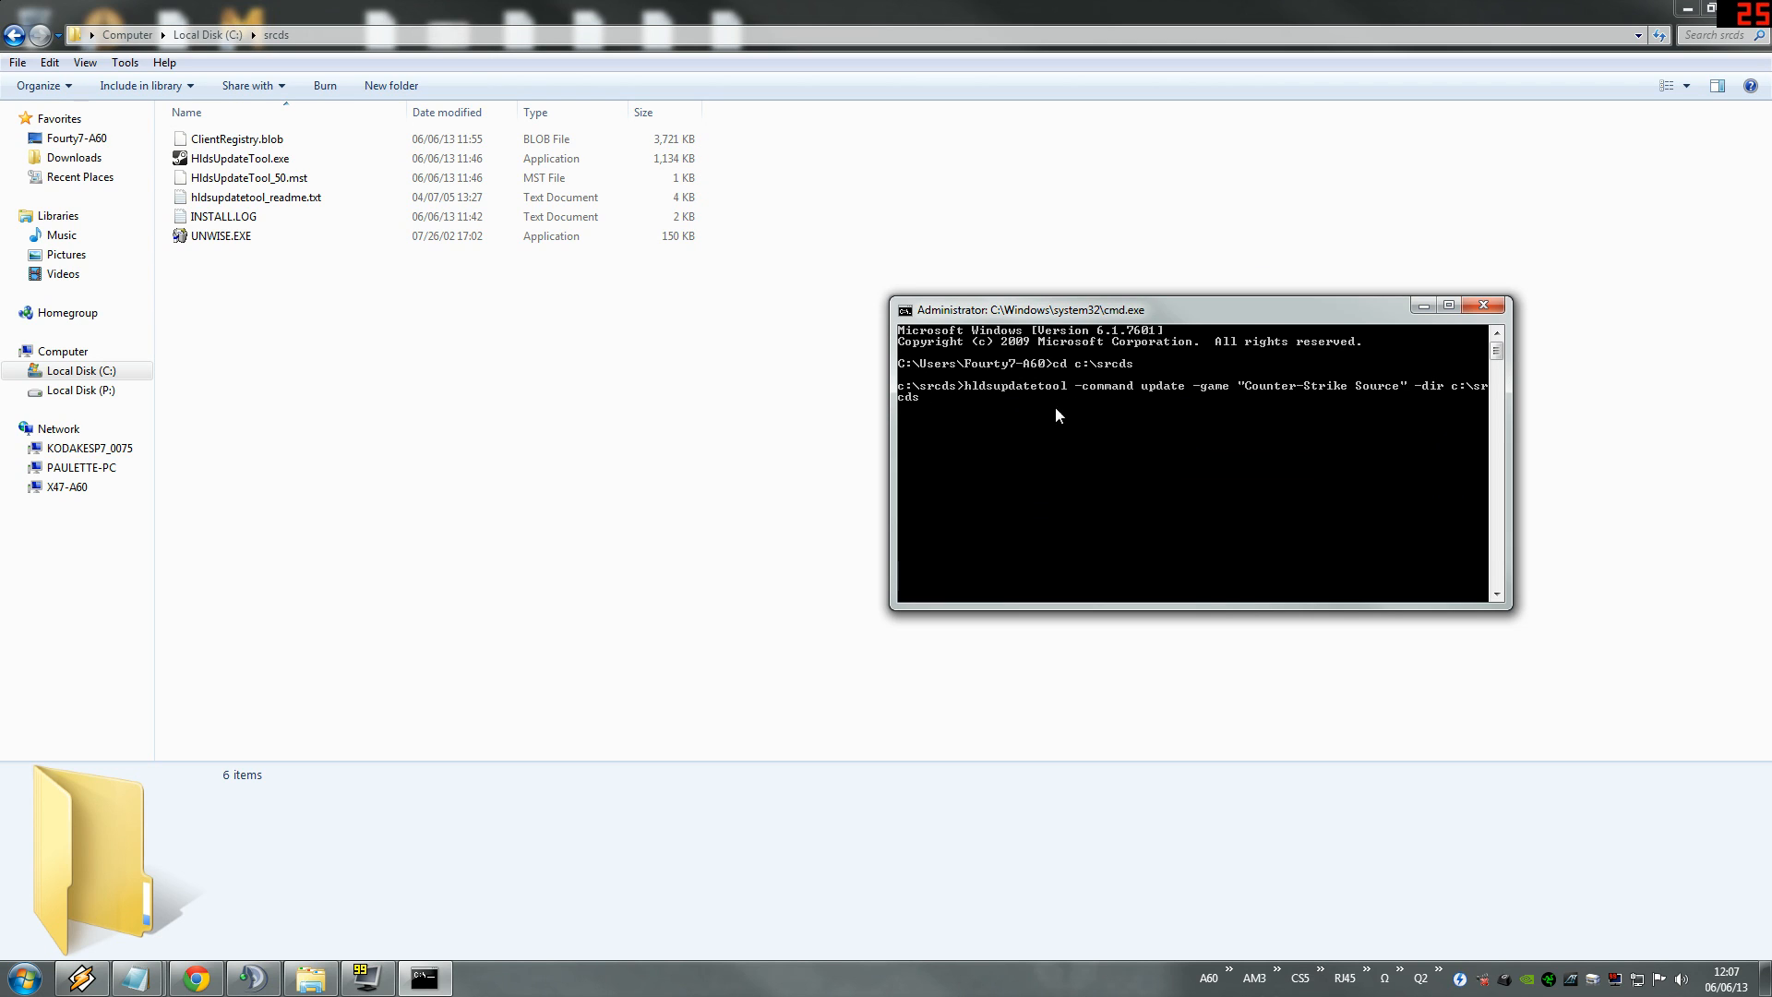
mouse_move(1148, 428)
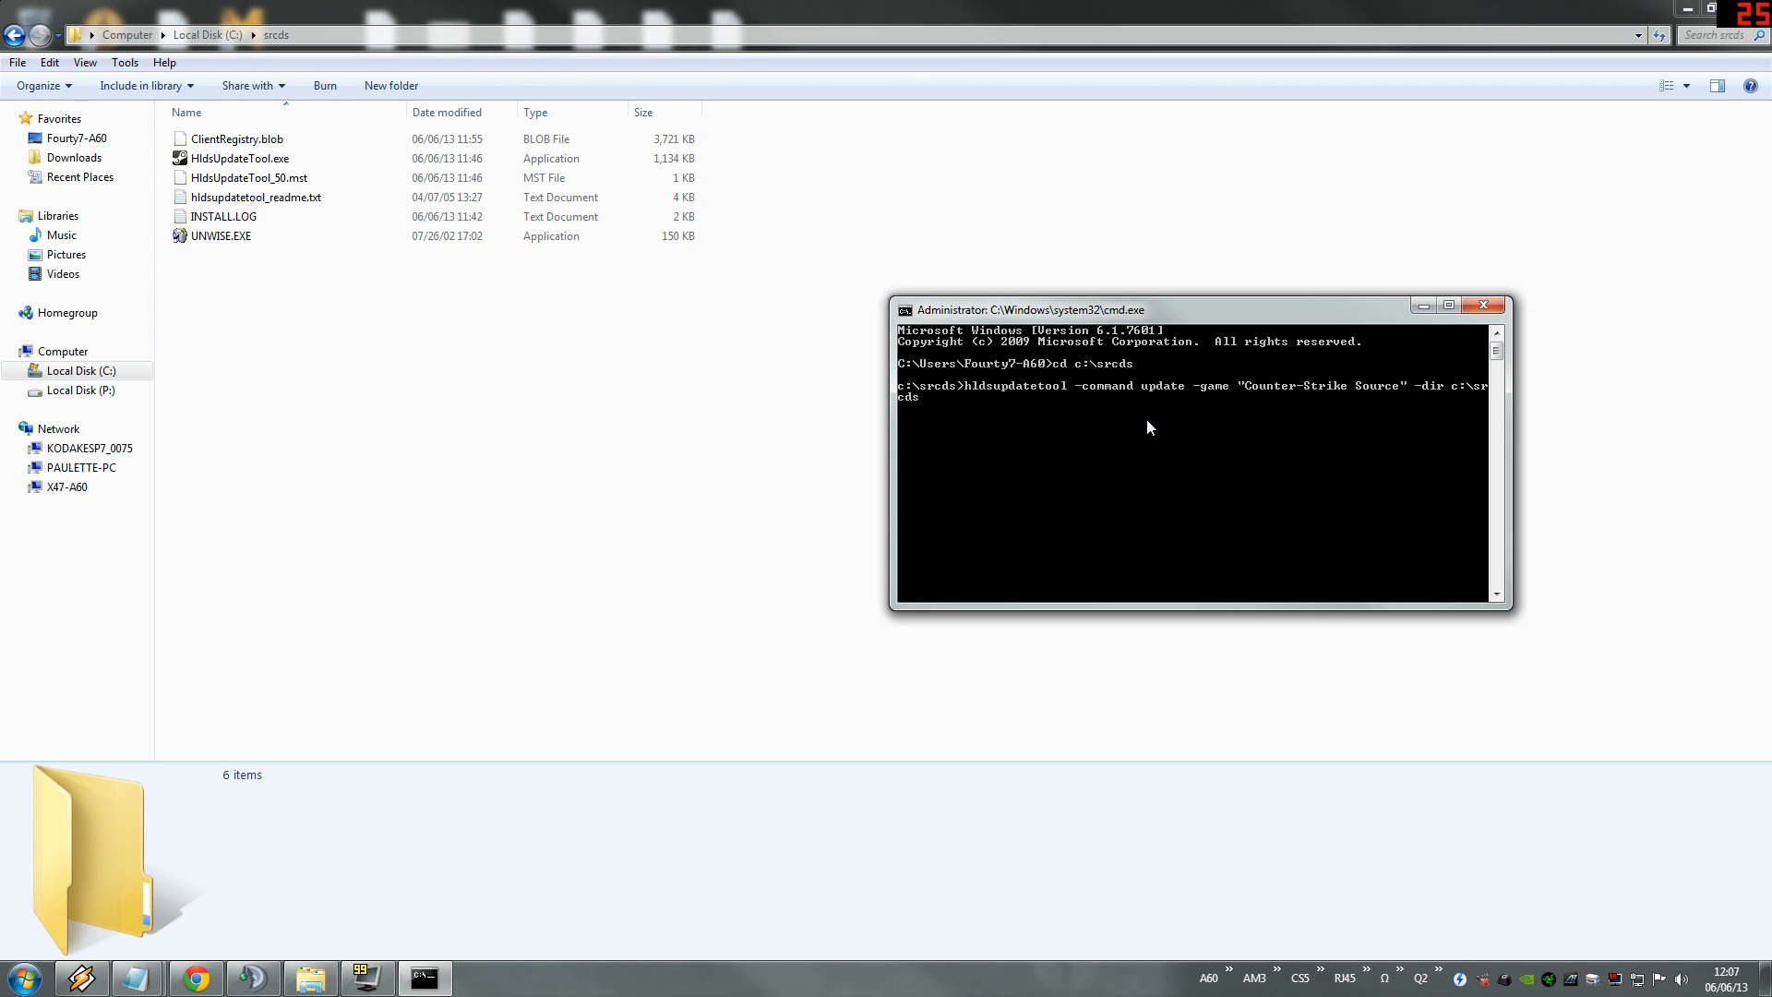
mouse_move(1061, 454)
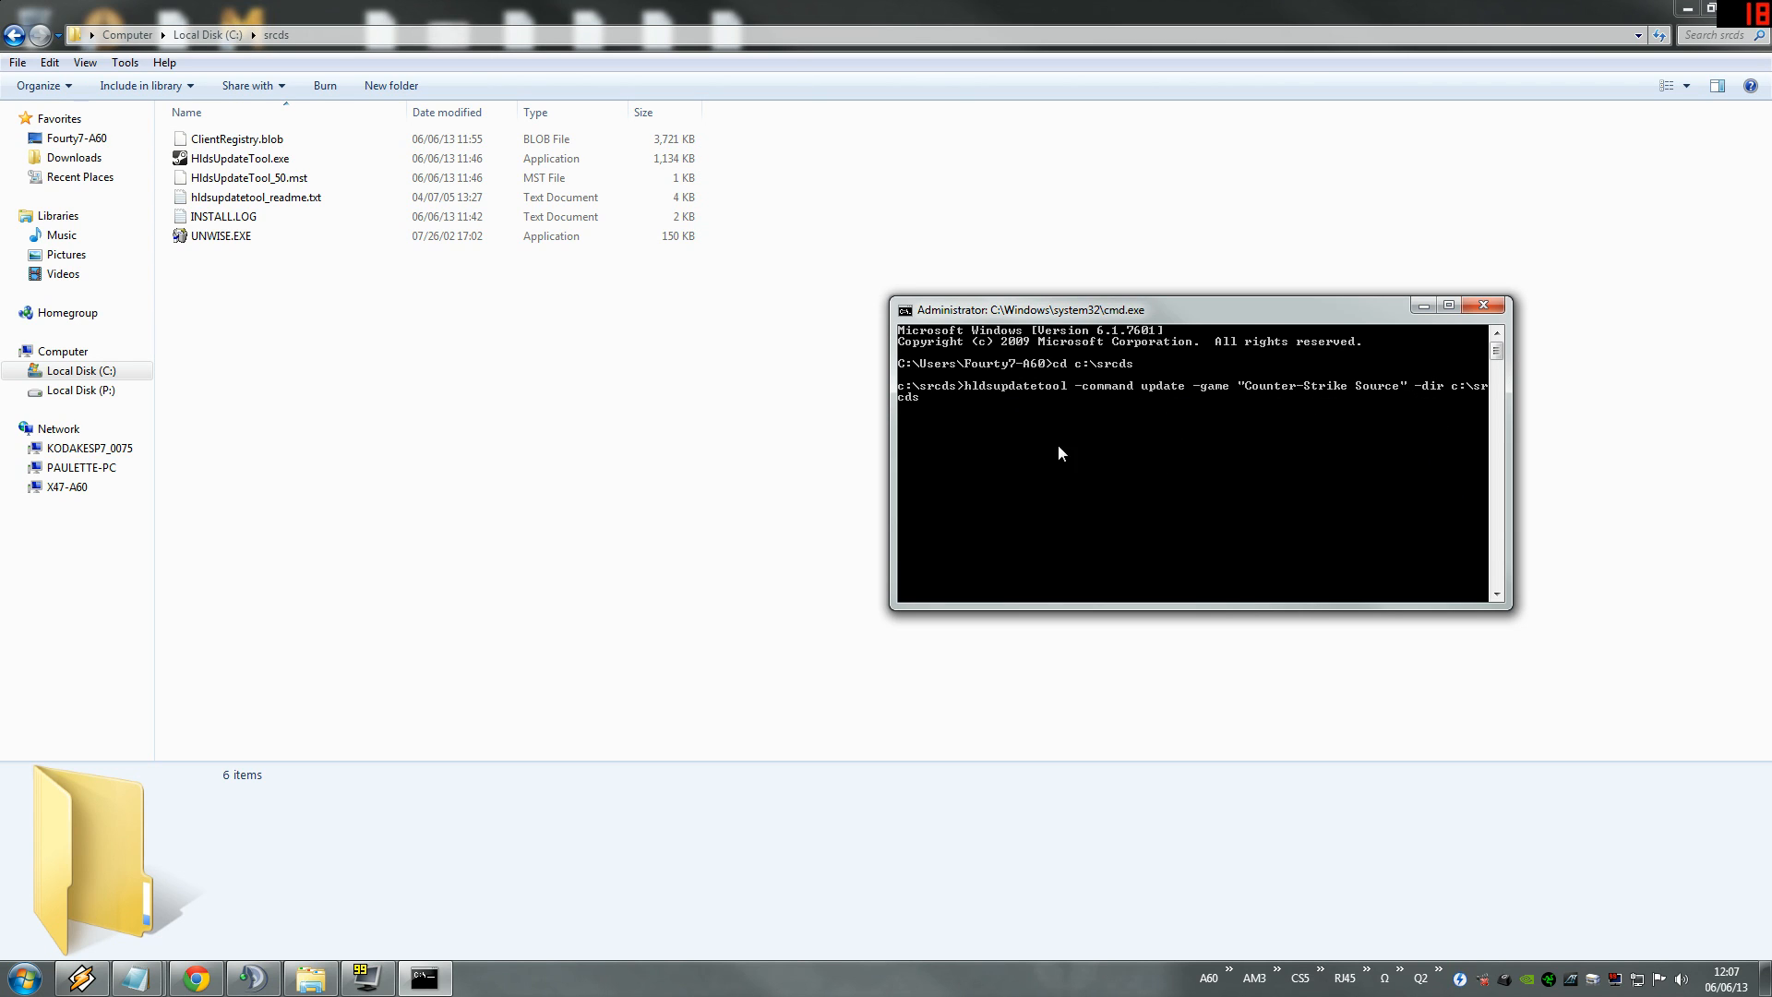